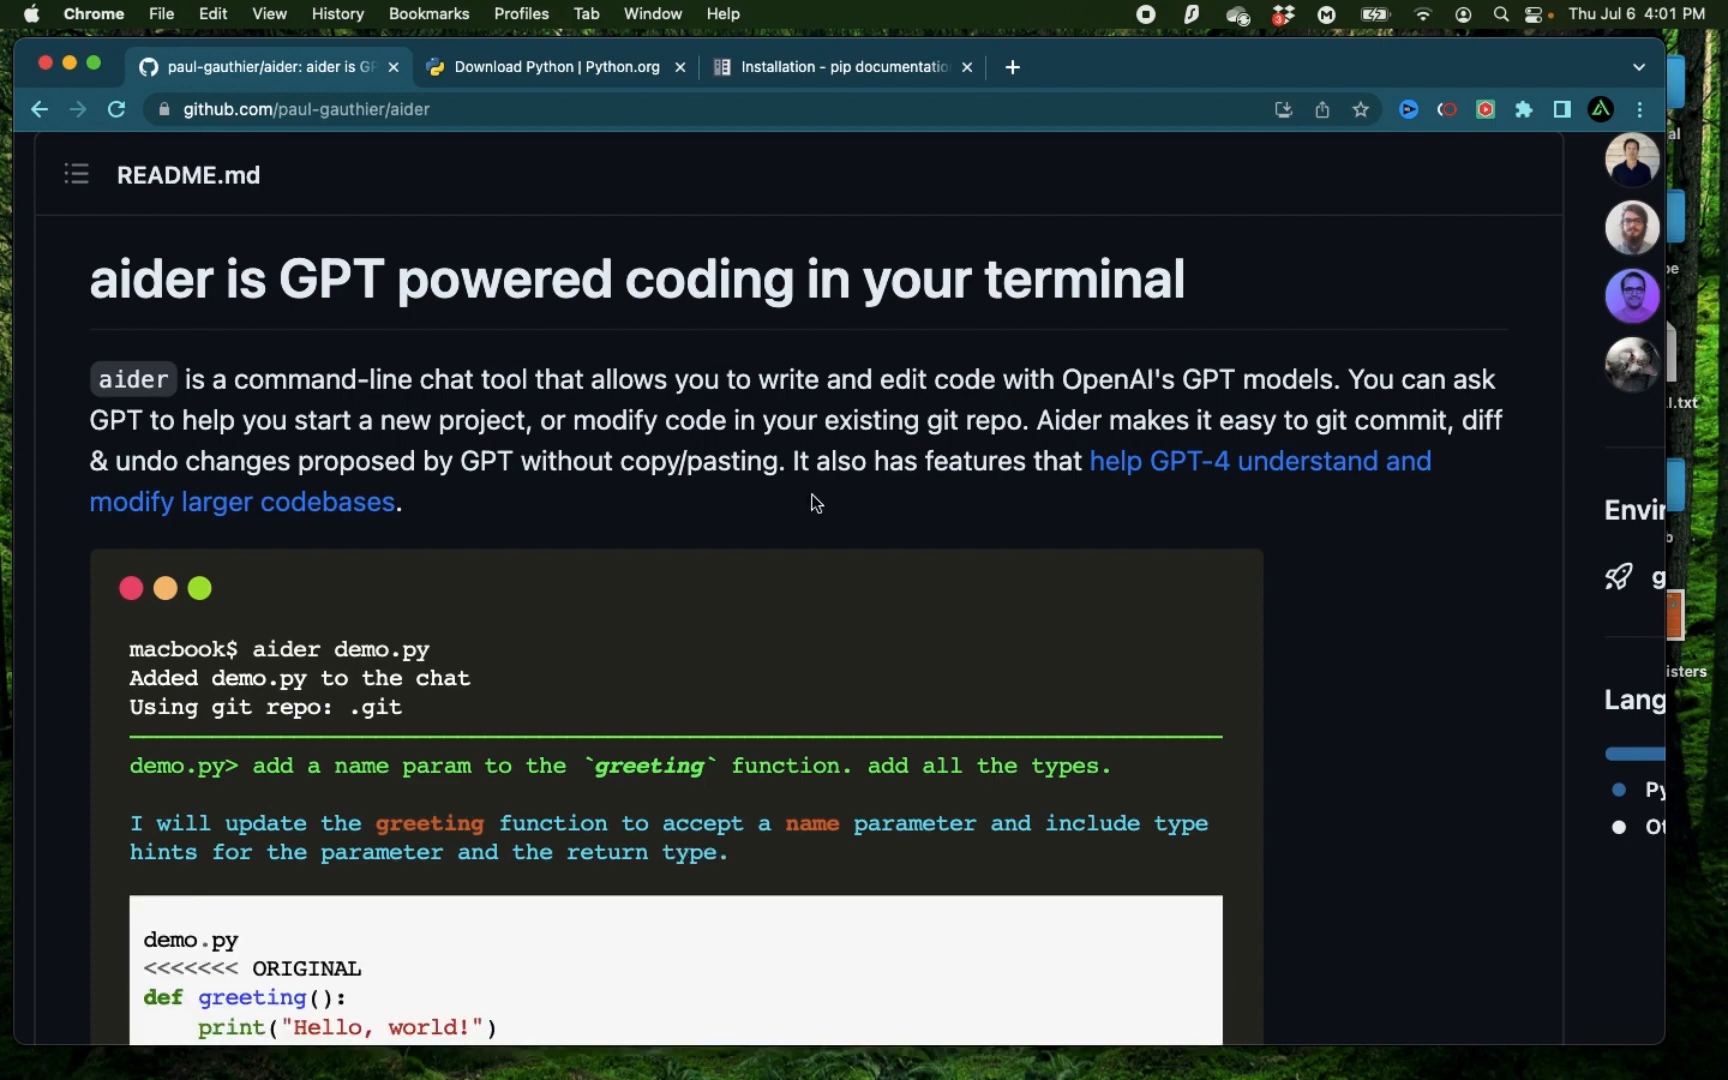
pyautogui.moveTo(800, 508)
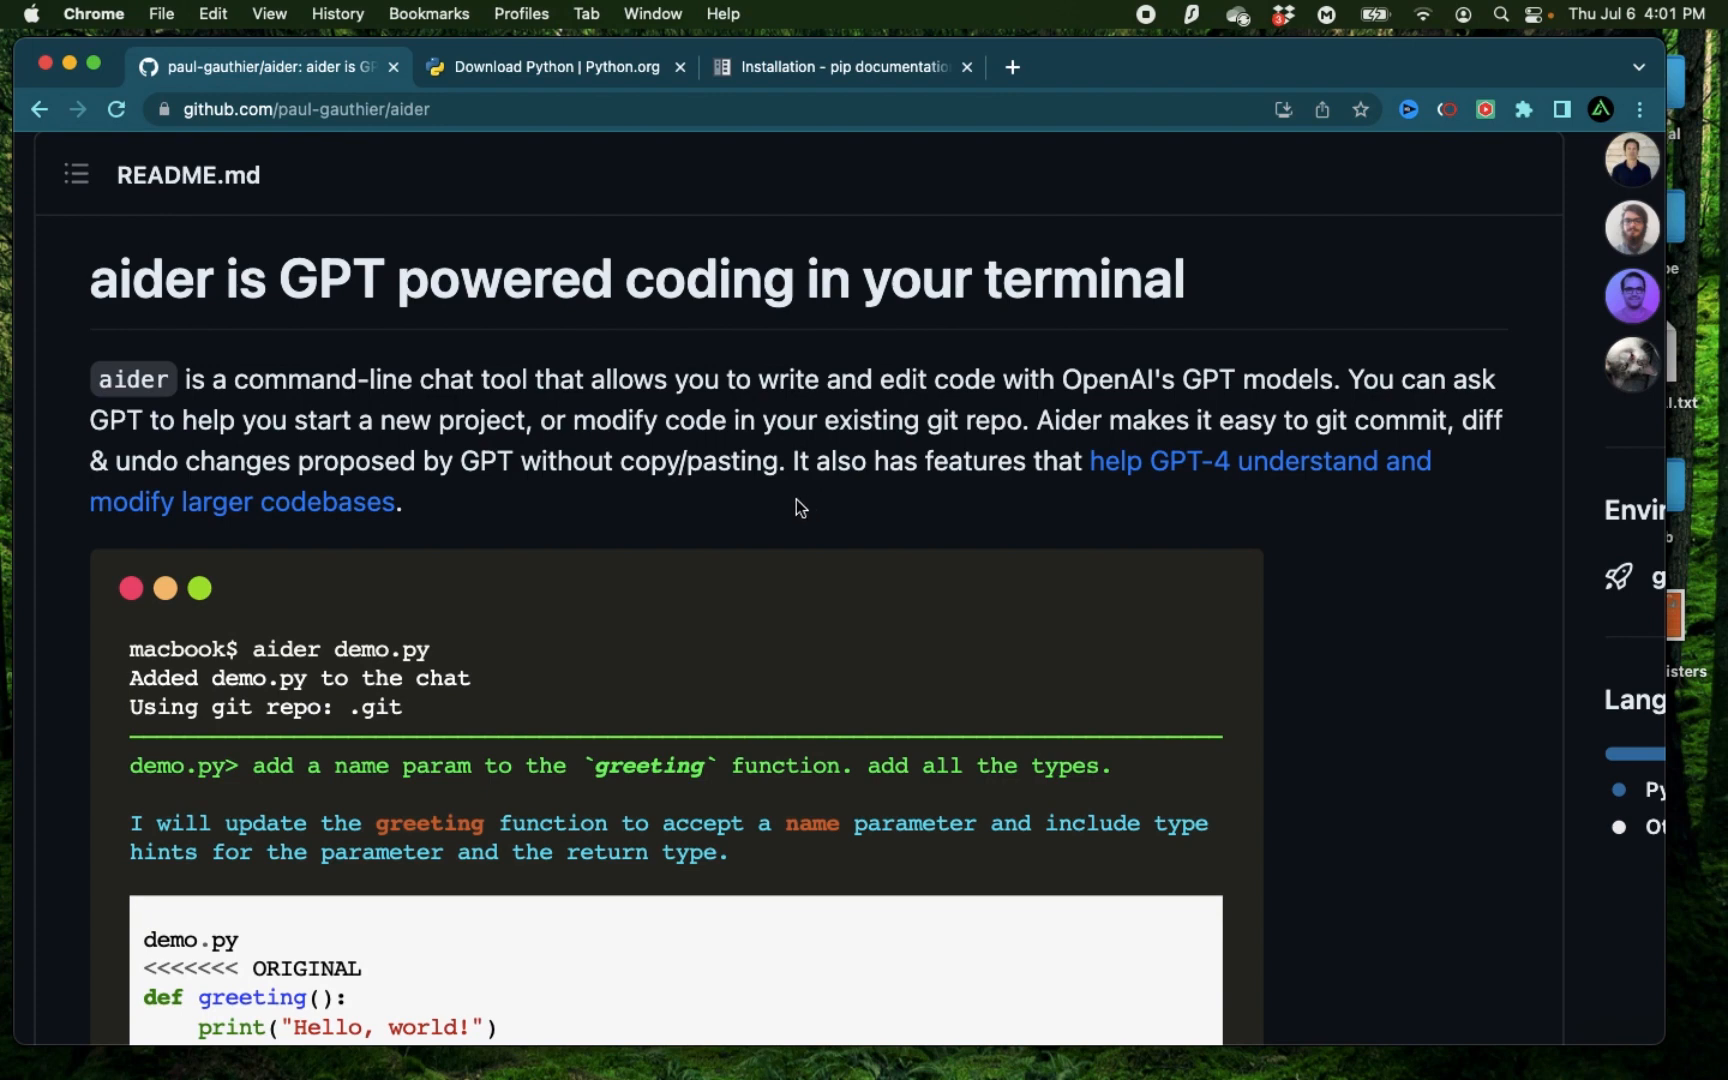
pyautogui.moveTo(684, 476)
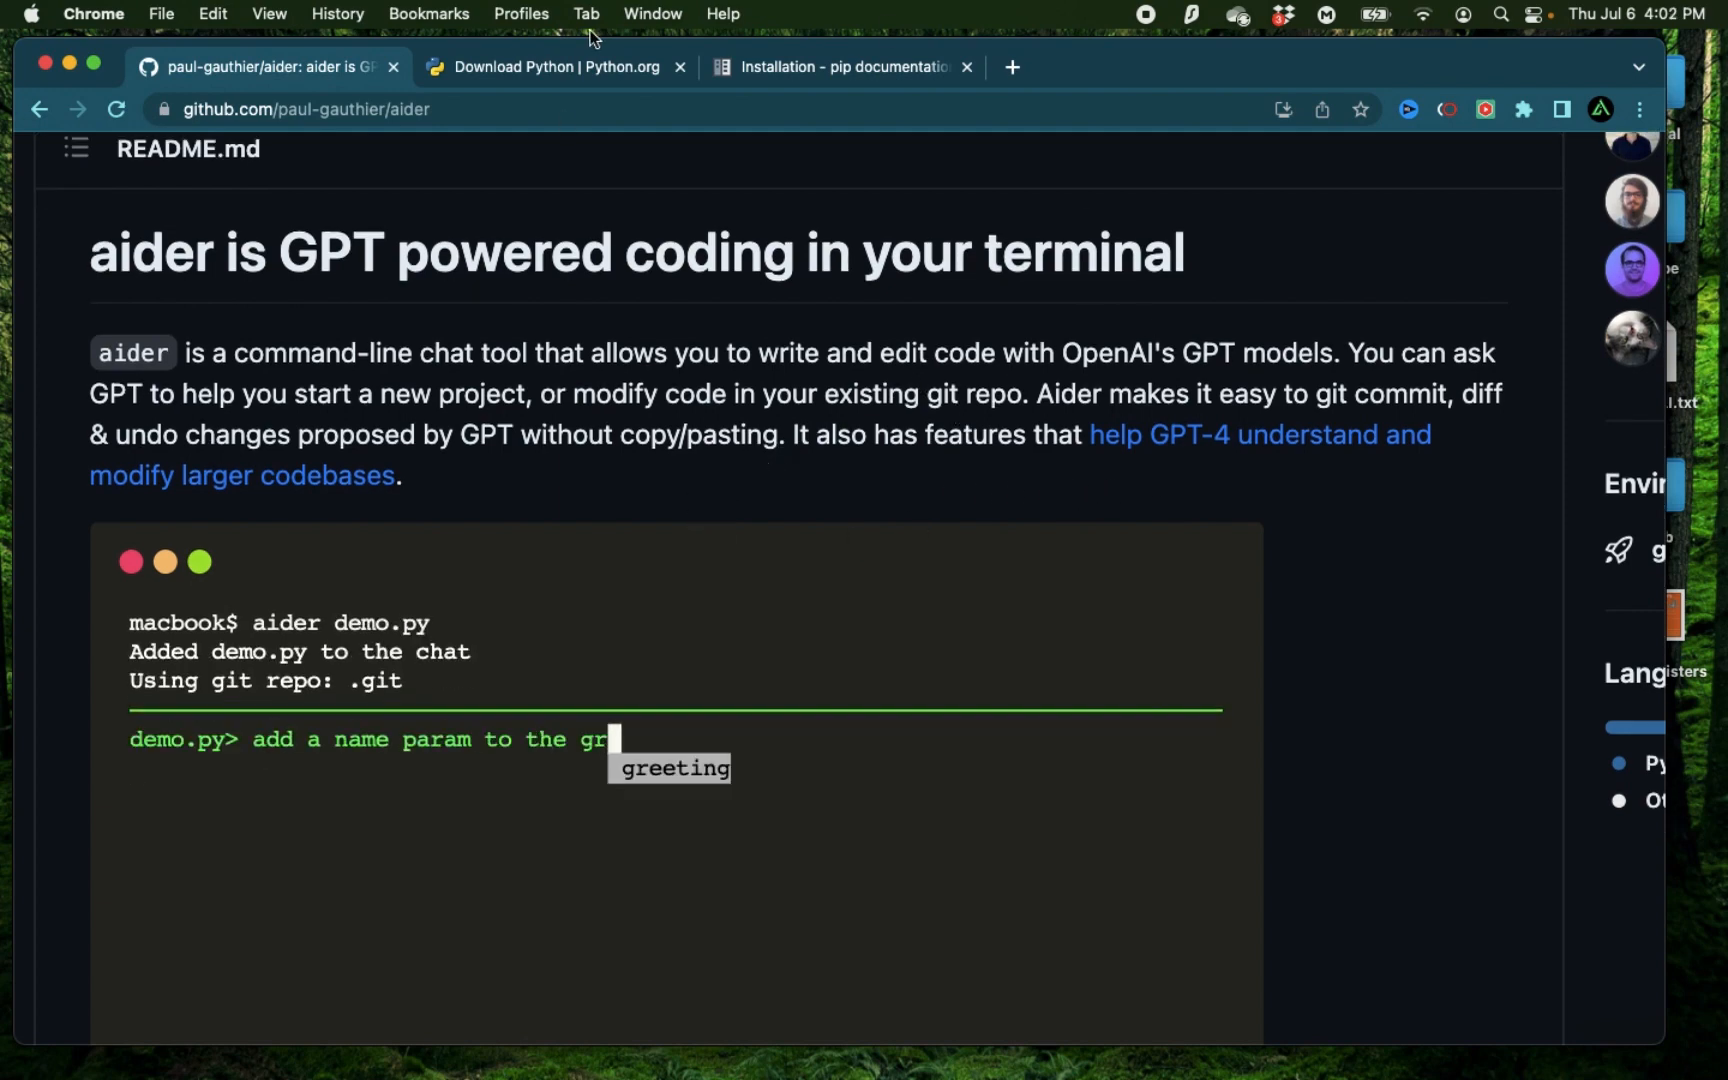
# Switch from the aider README to the Python.org downloads page
pyautogui.click(552, 68)
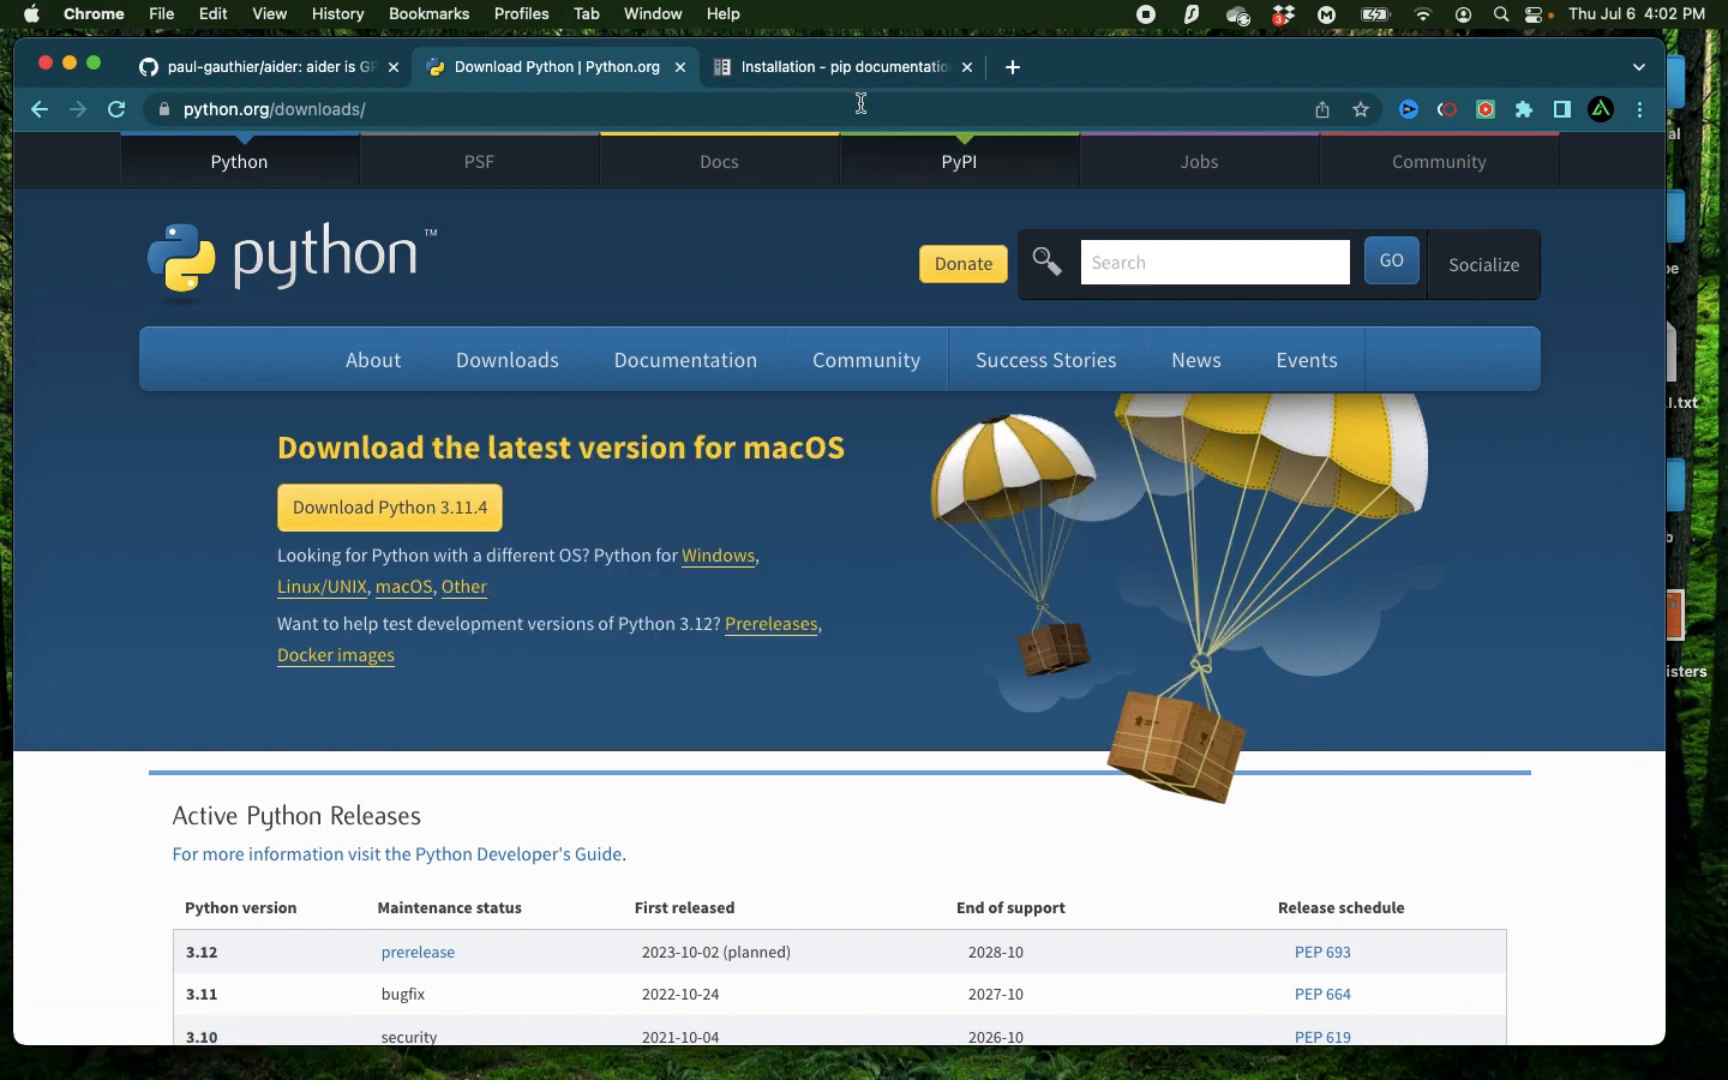
# Bring up the Chrome window with the Sparks of AGI YouTube playlist
pyautogui.click(838, 68)
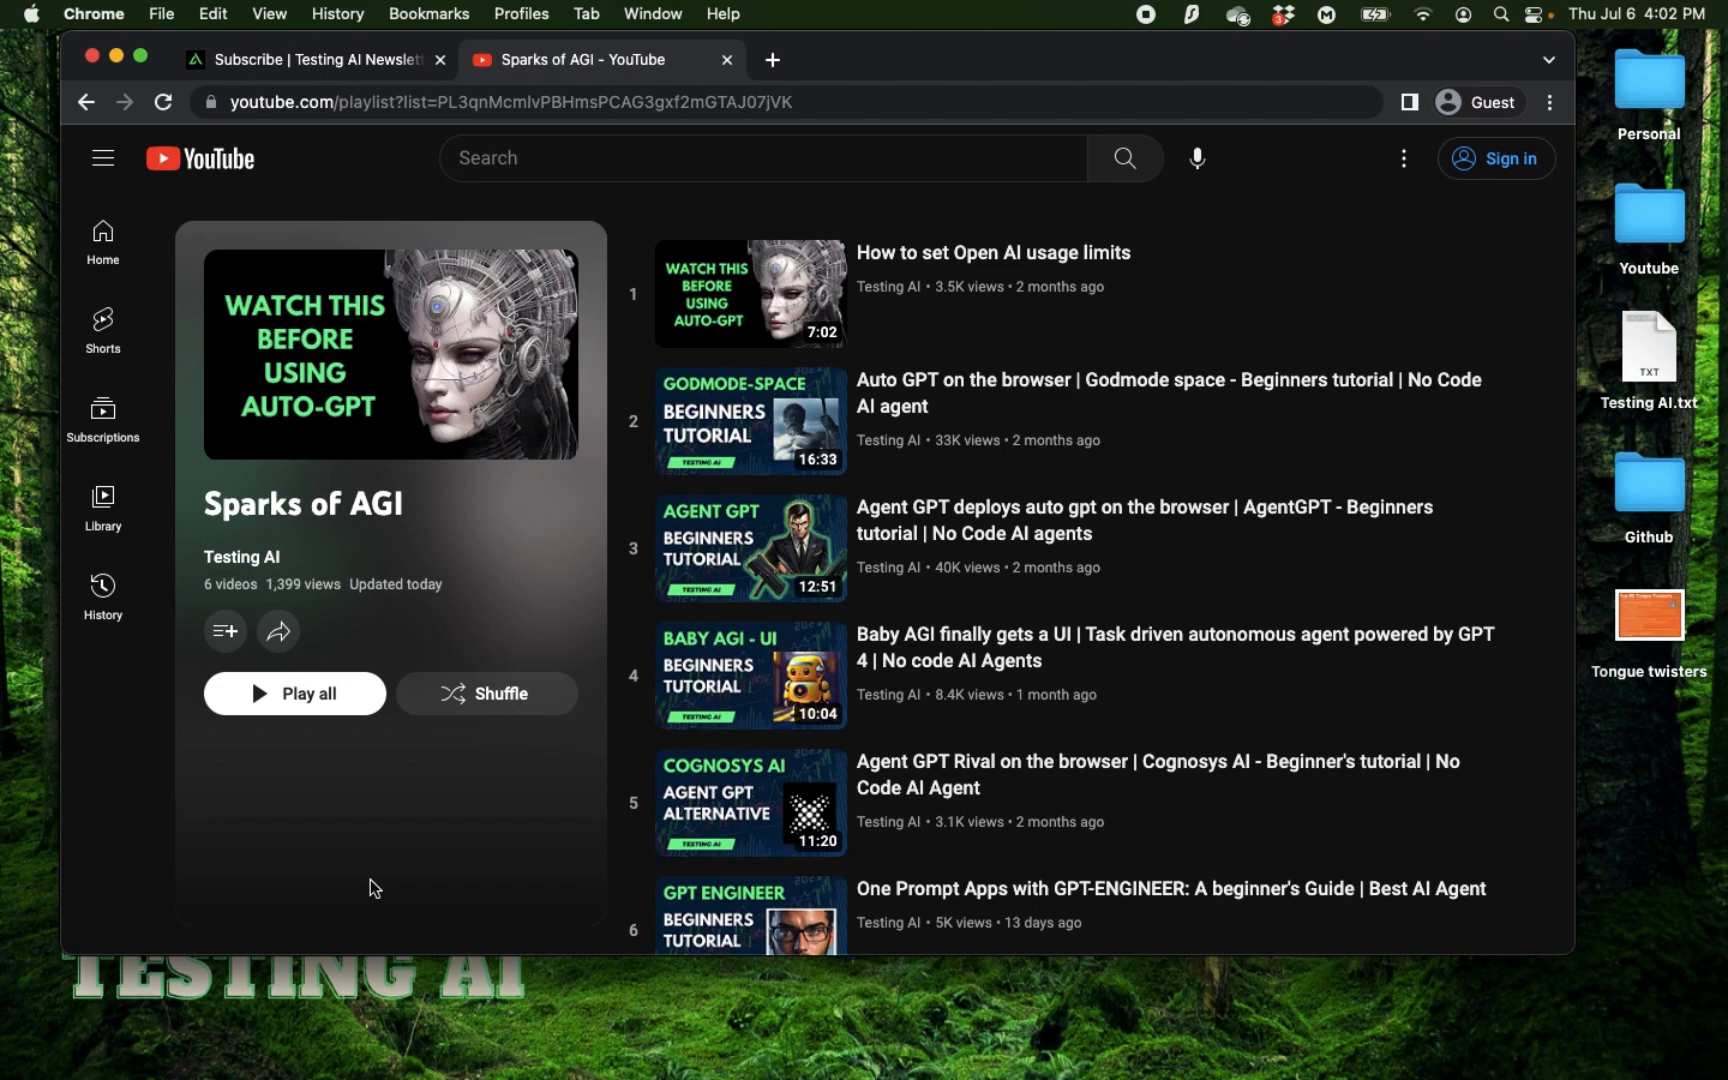
pyautogui.moveTo(504, 352)
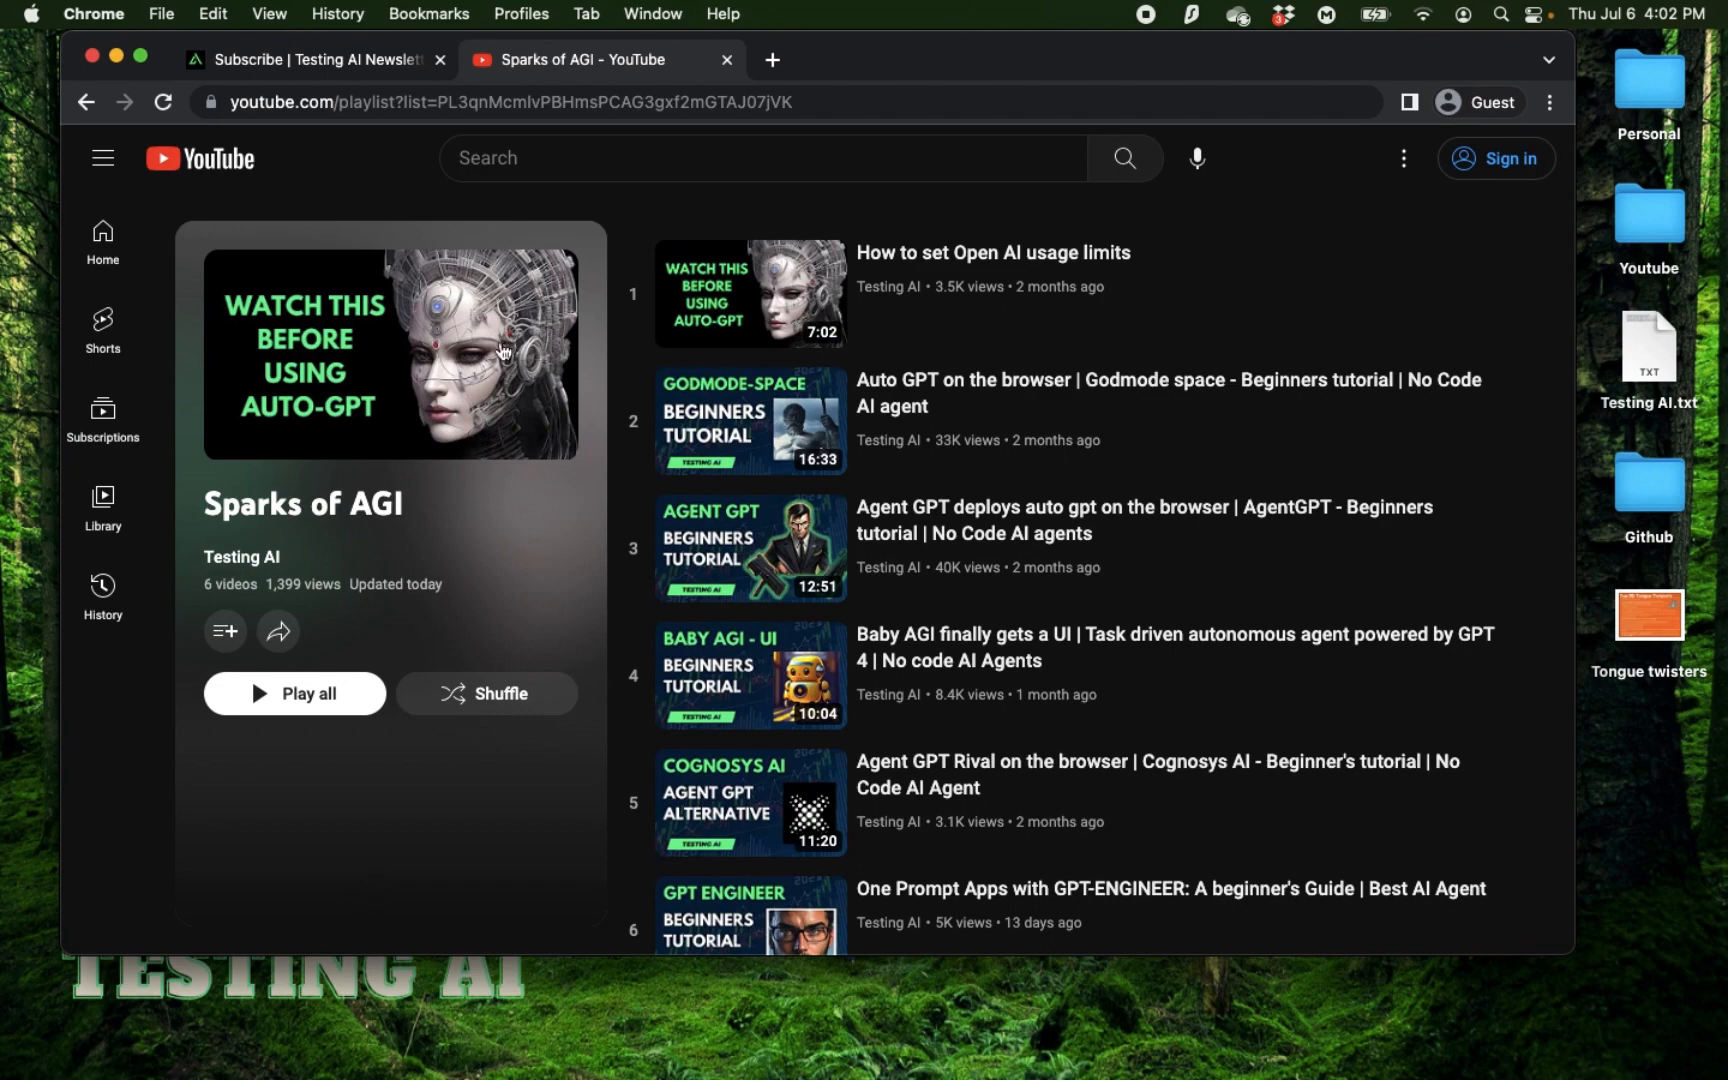
pyautogui.moveTo(326, 542)
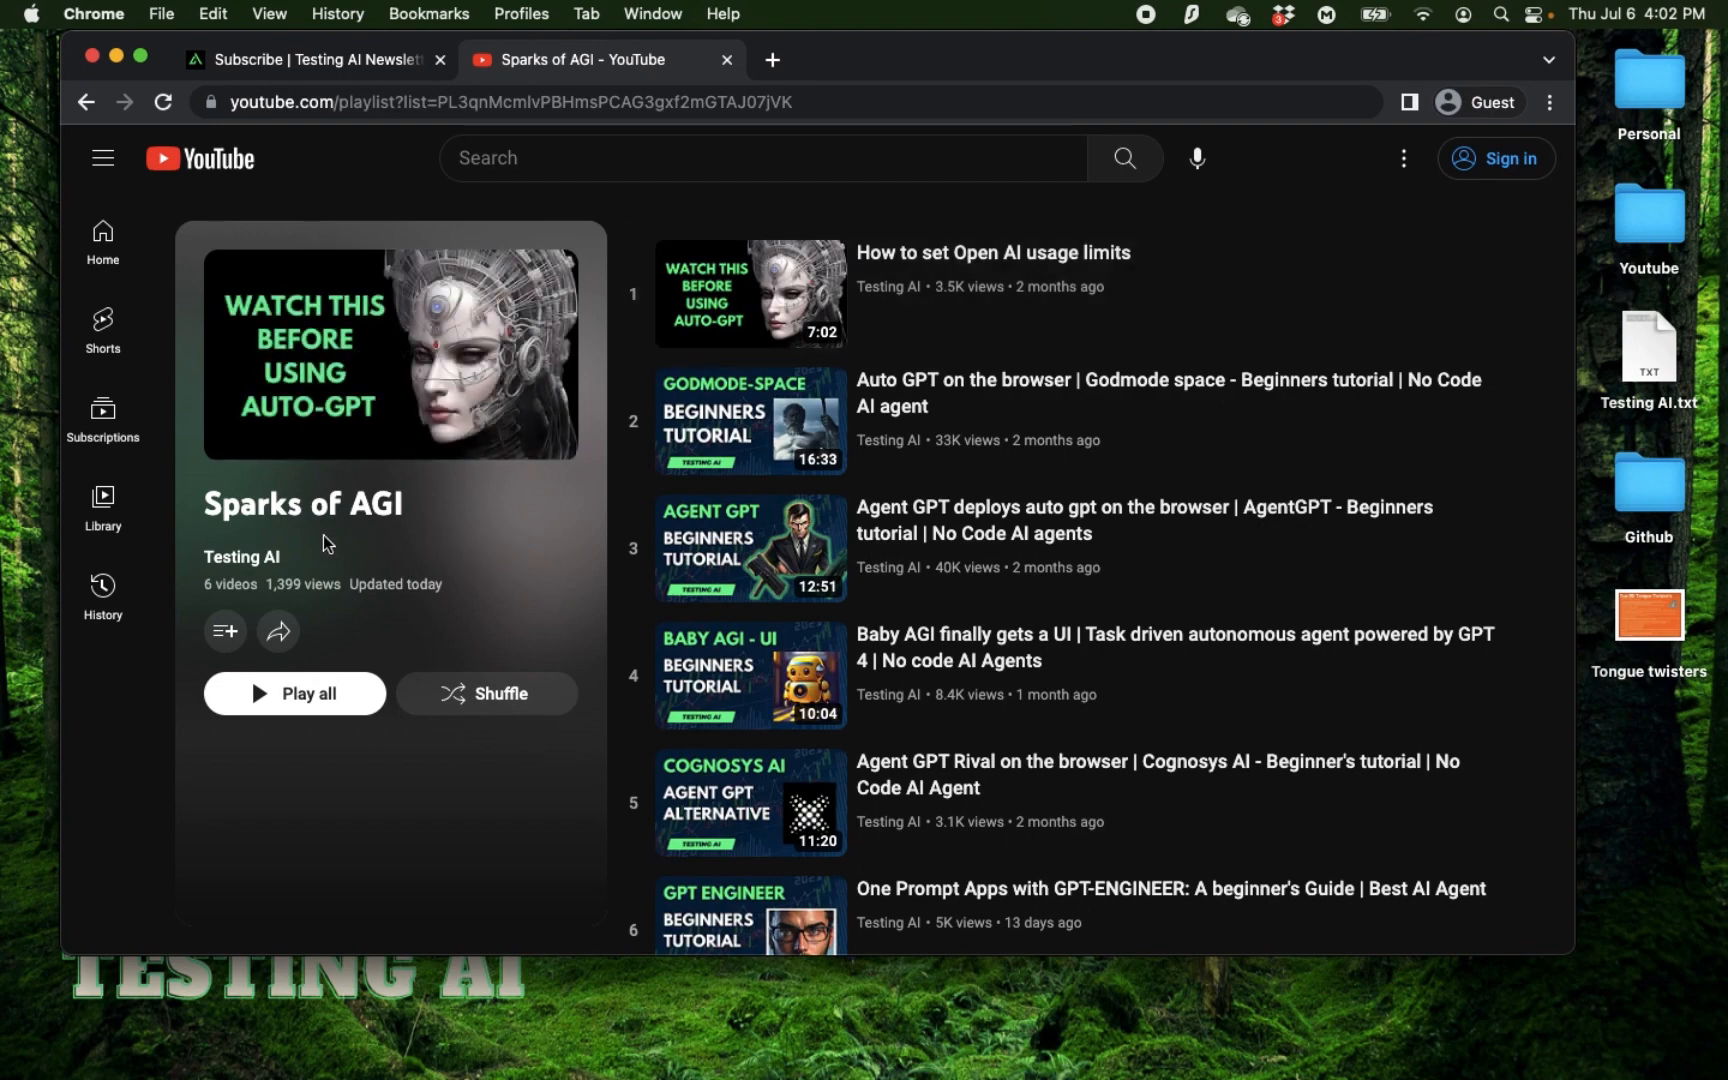
pyautogui.moveTo(652, 392)
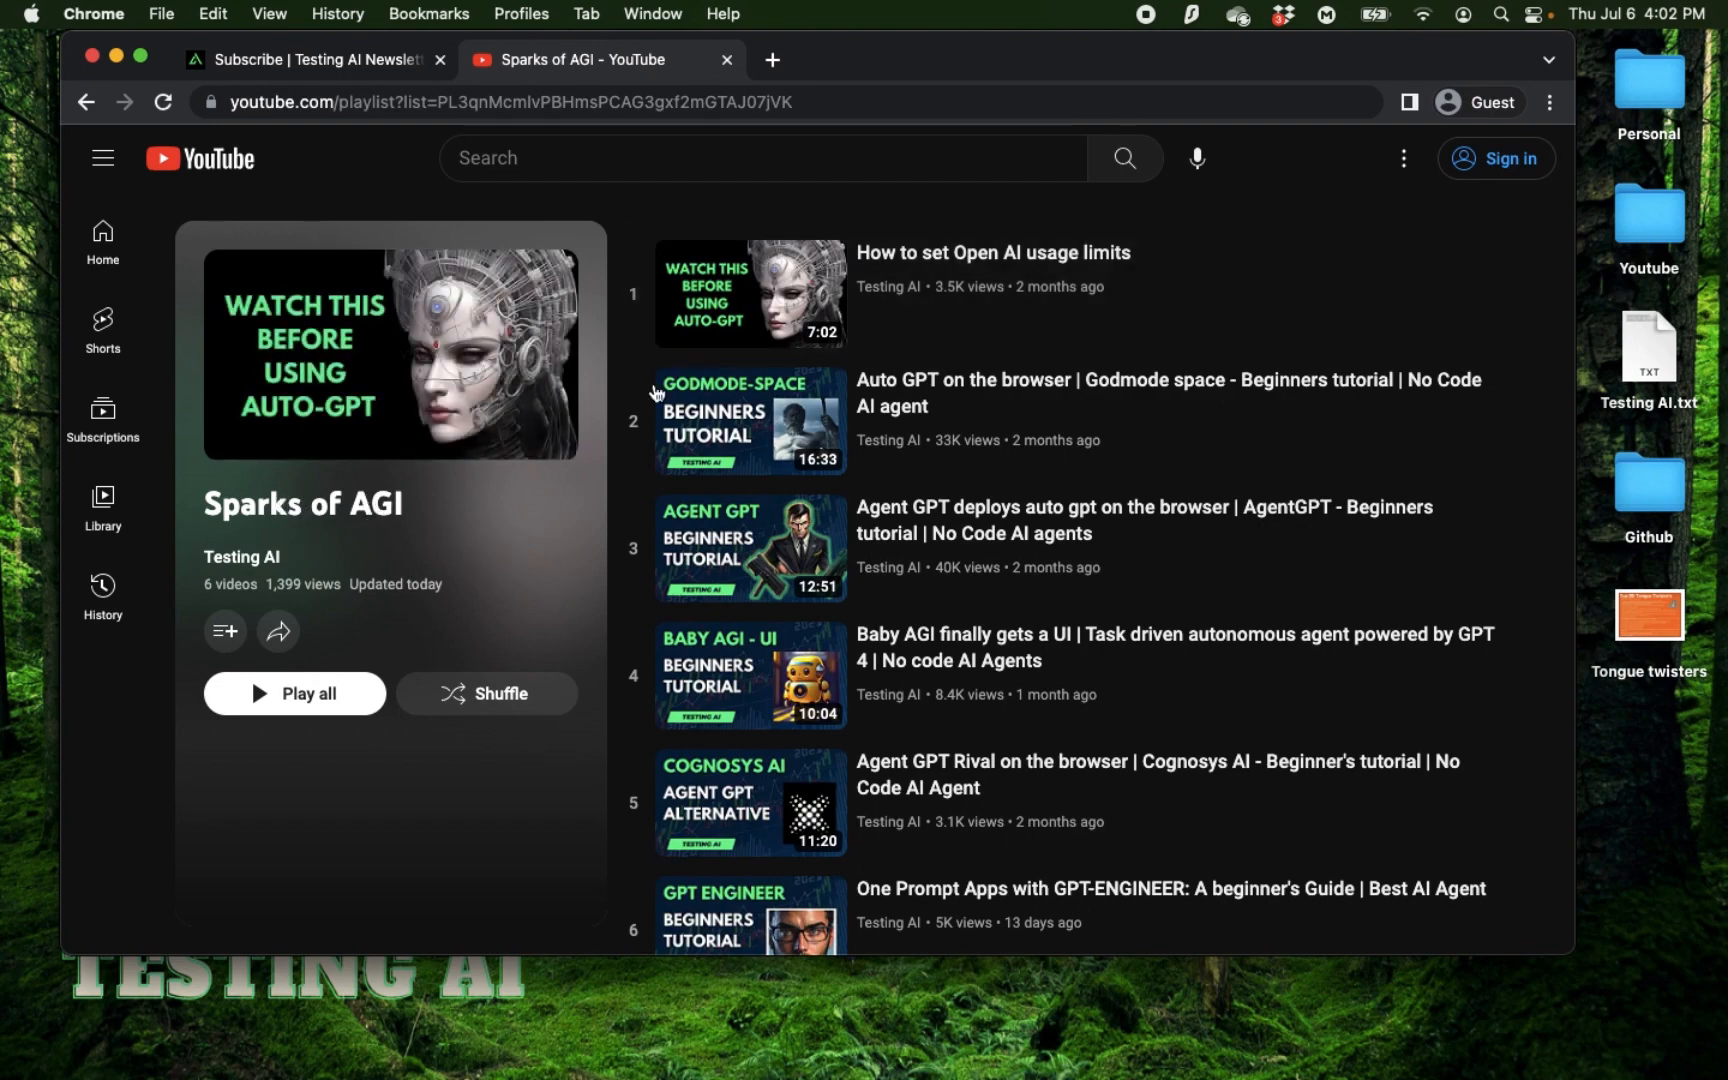
pyautogui.moveTo(1020, 278)
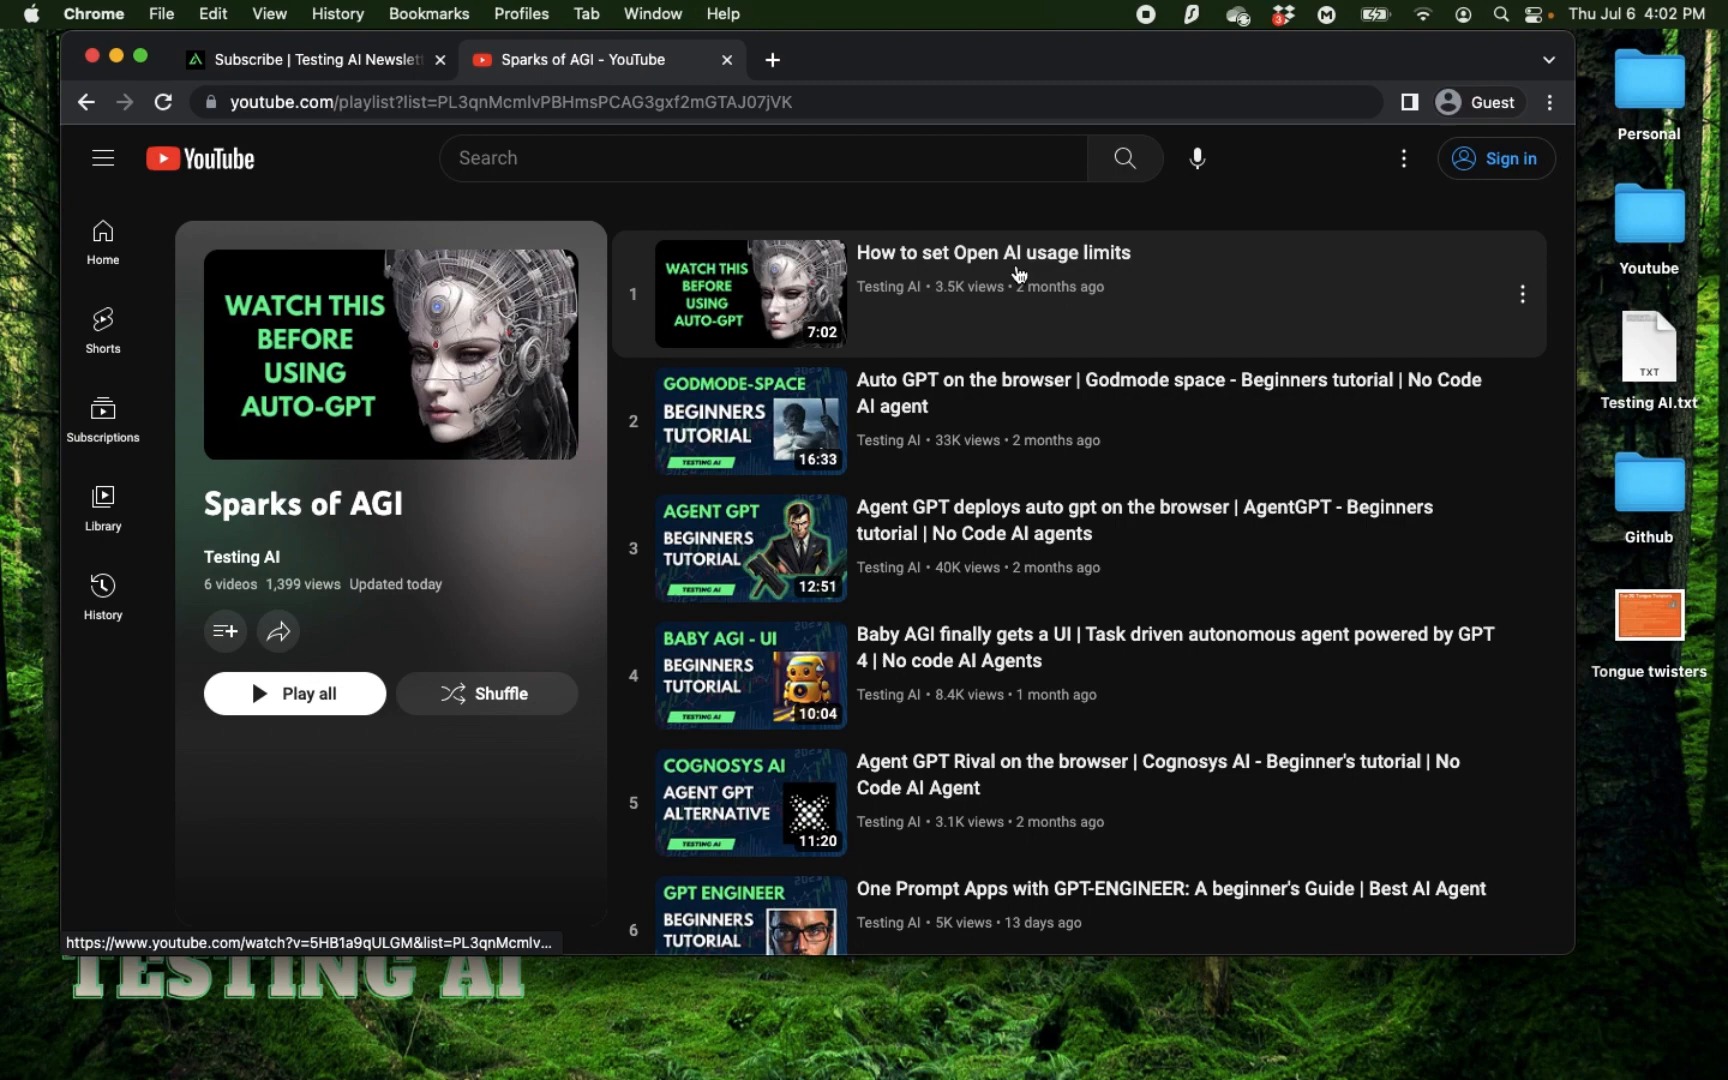
pyautogui.moveTo(1046, 502)
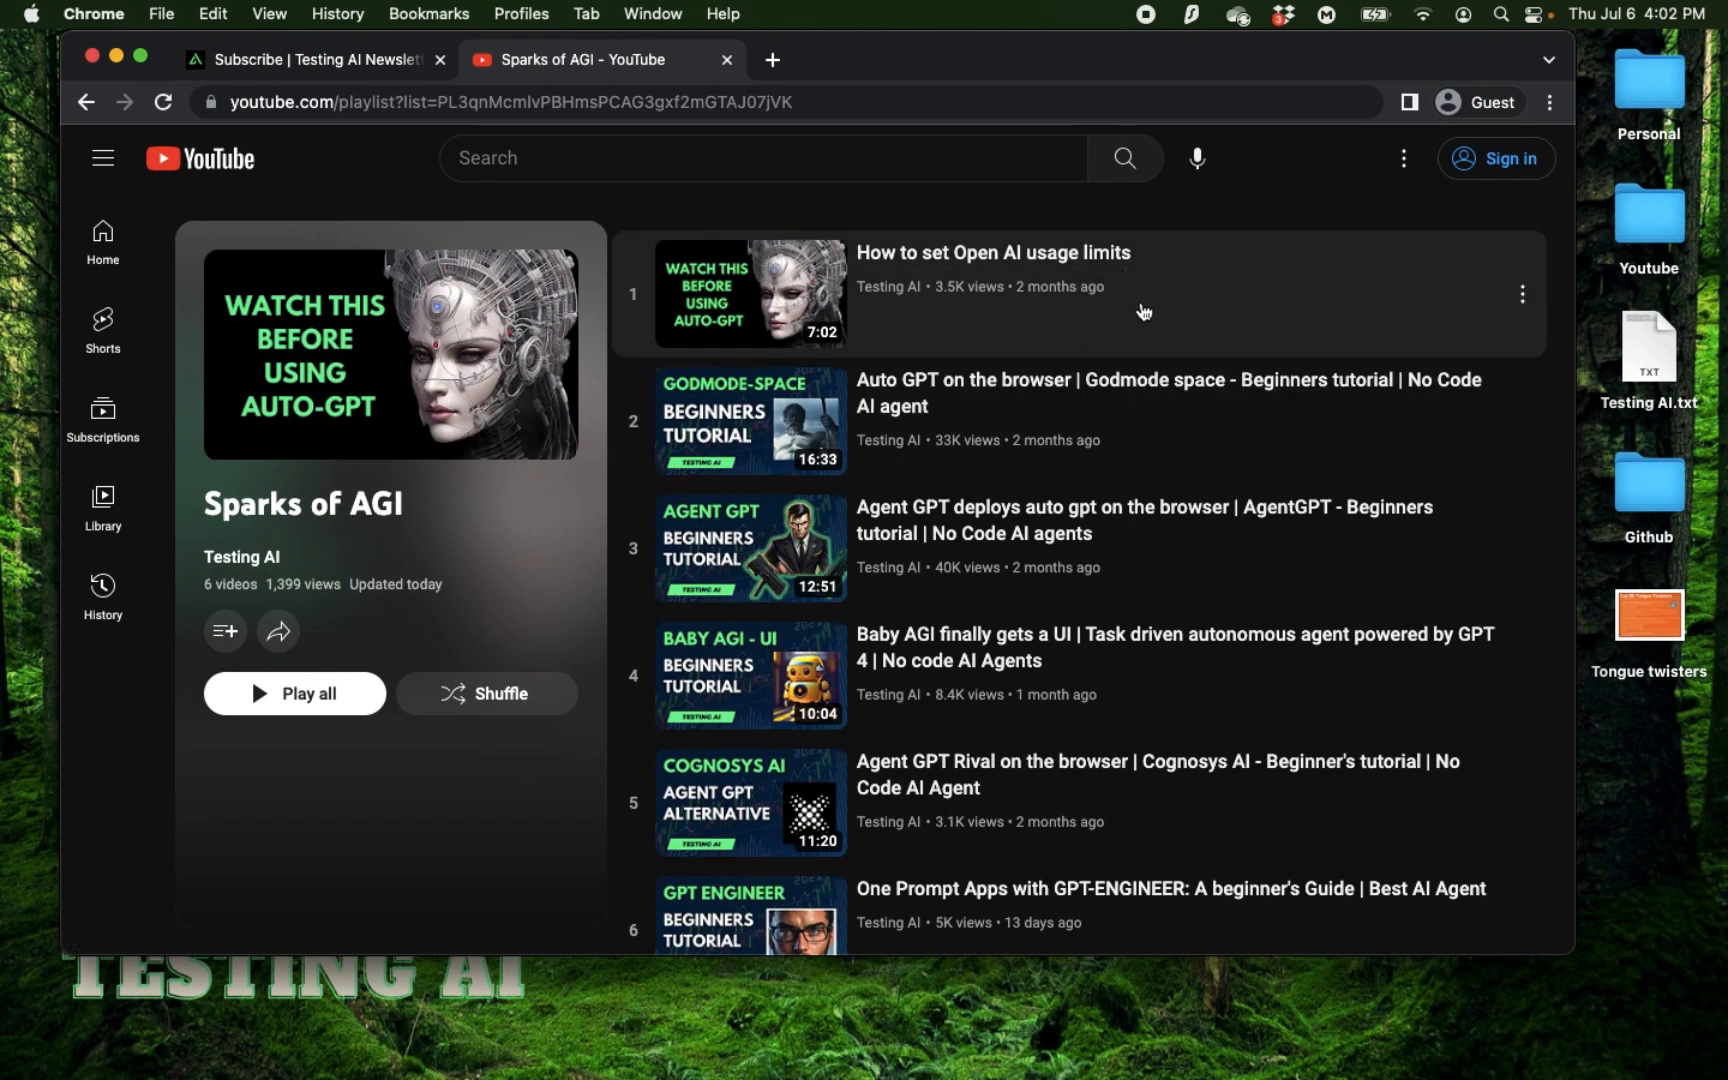
pyautogui.moveTo(942, 298)
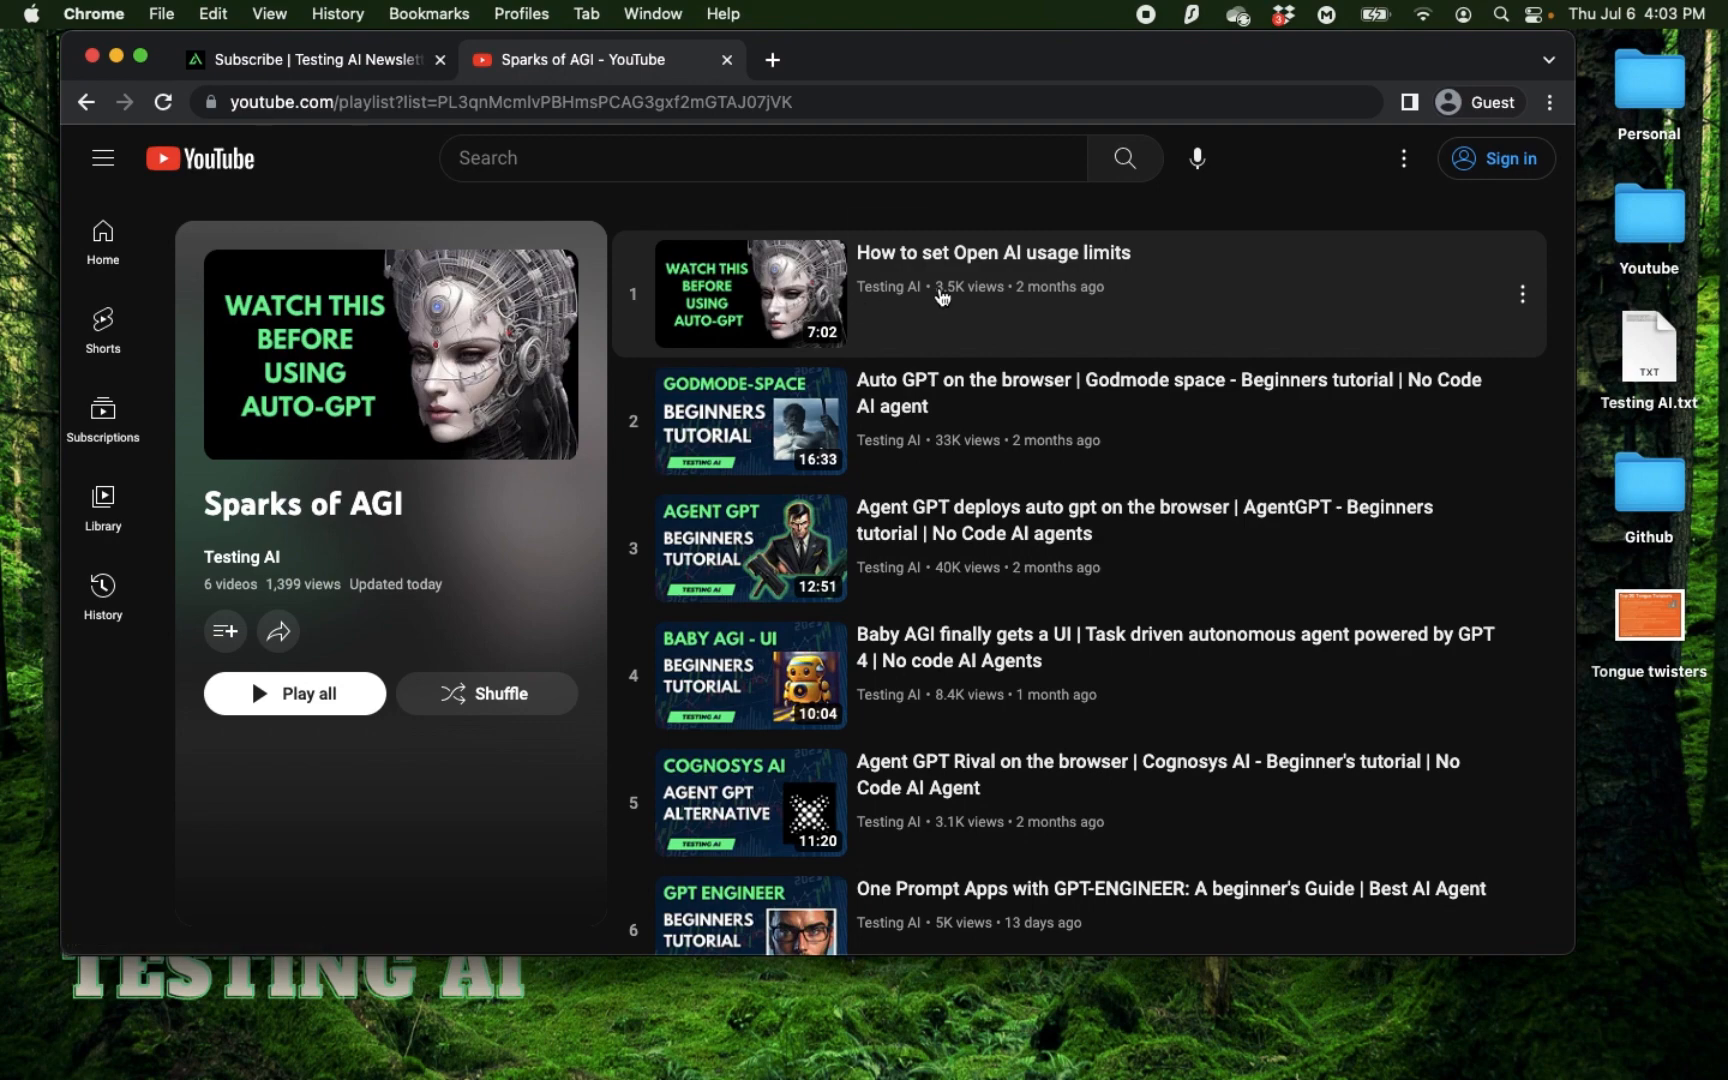
pyautogui.moveTo(1054, 346)
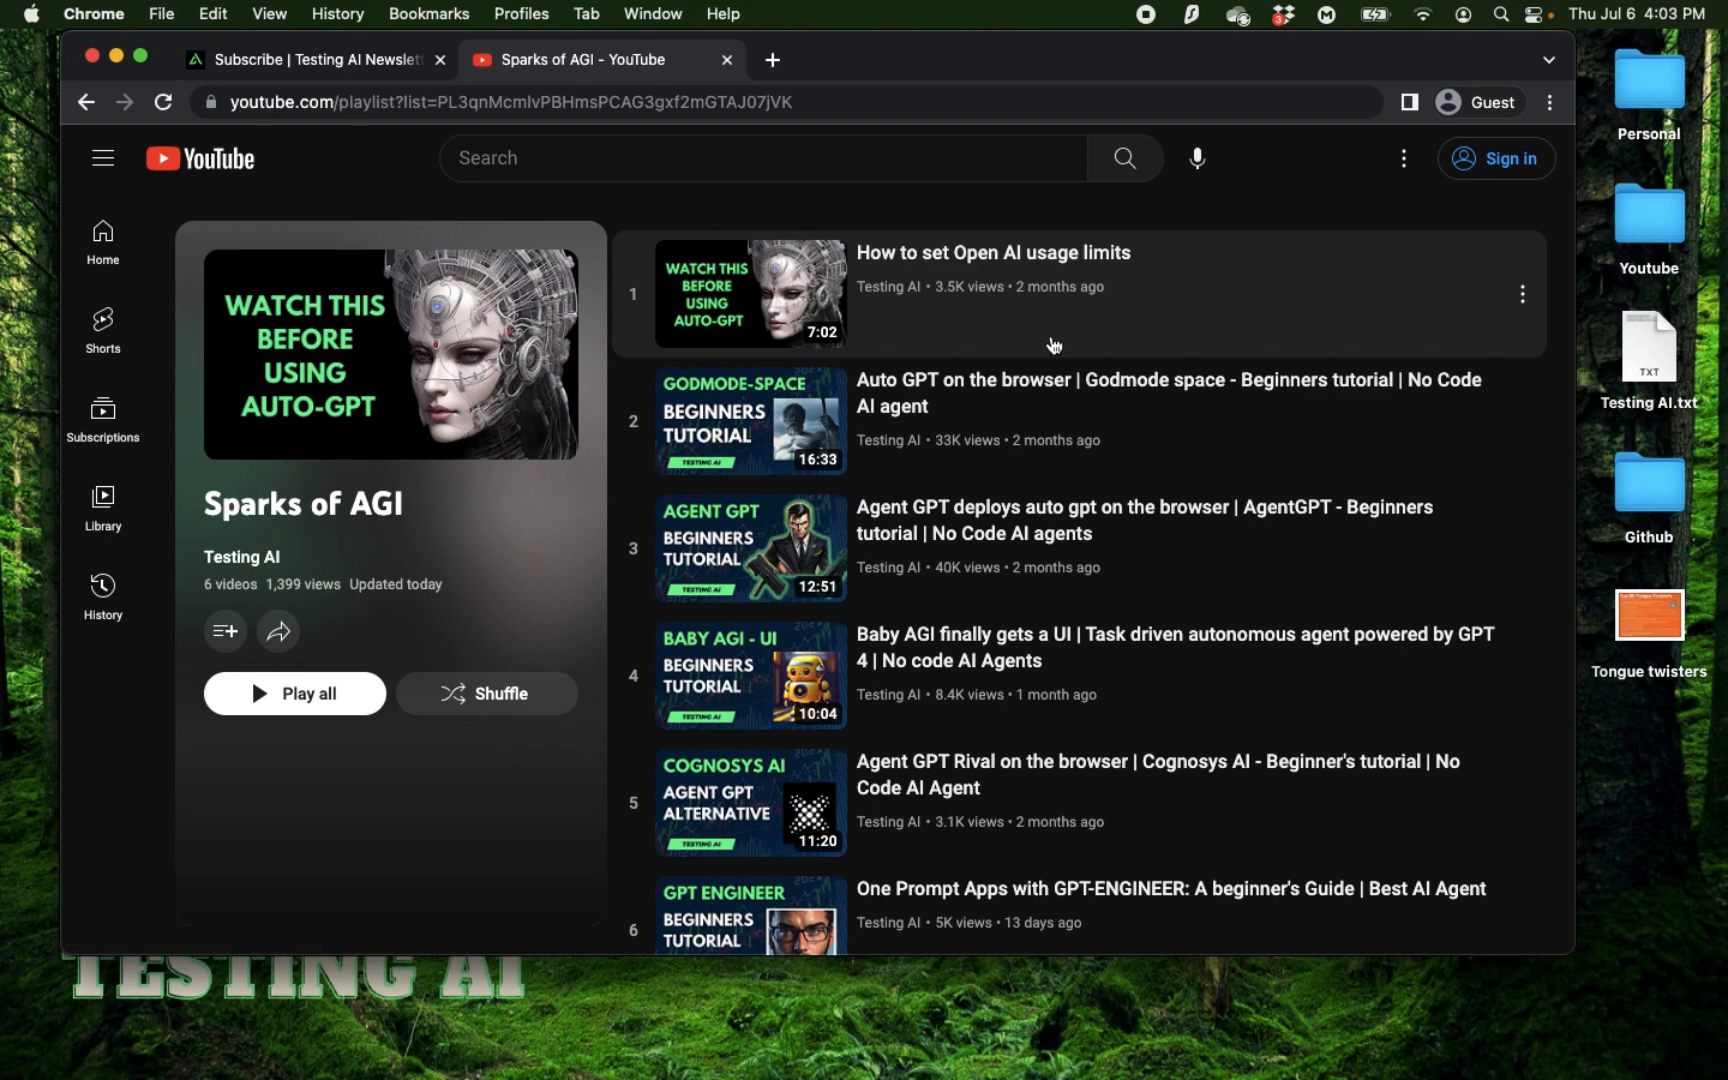
pyautogui.moveTo(884, 312)
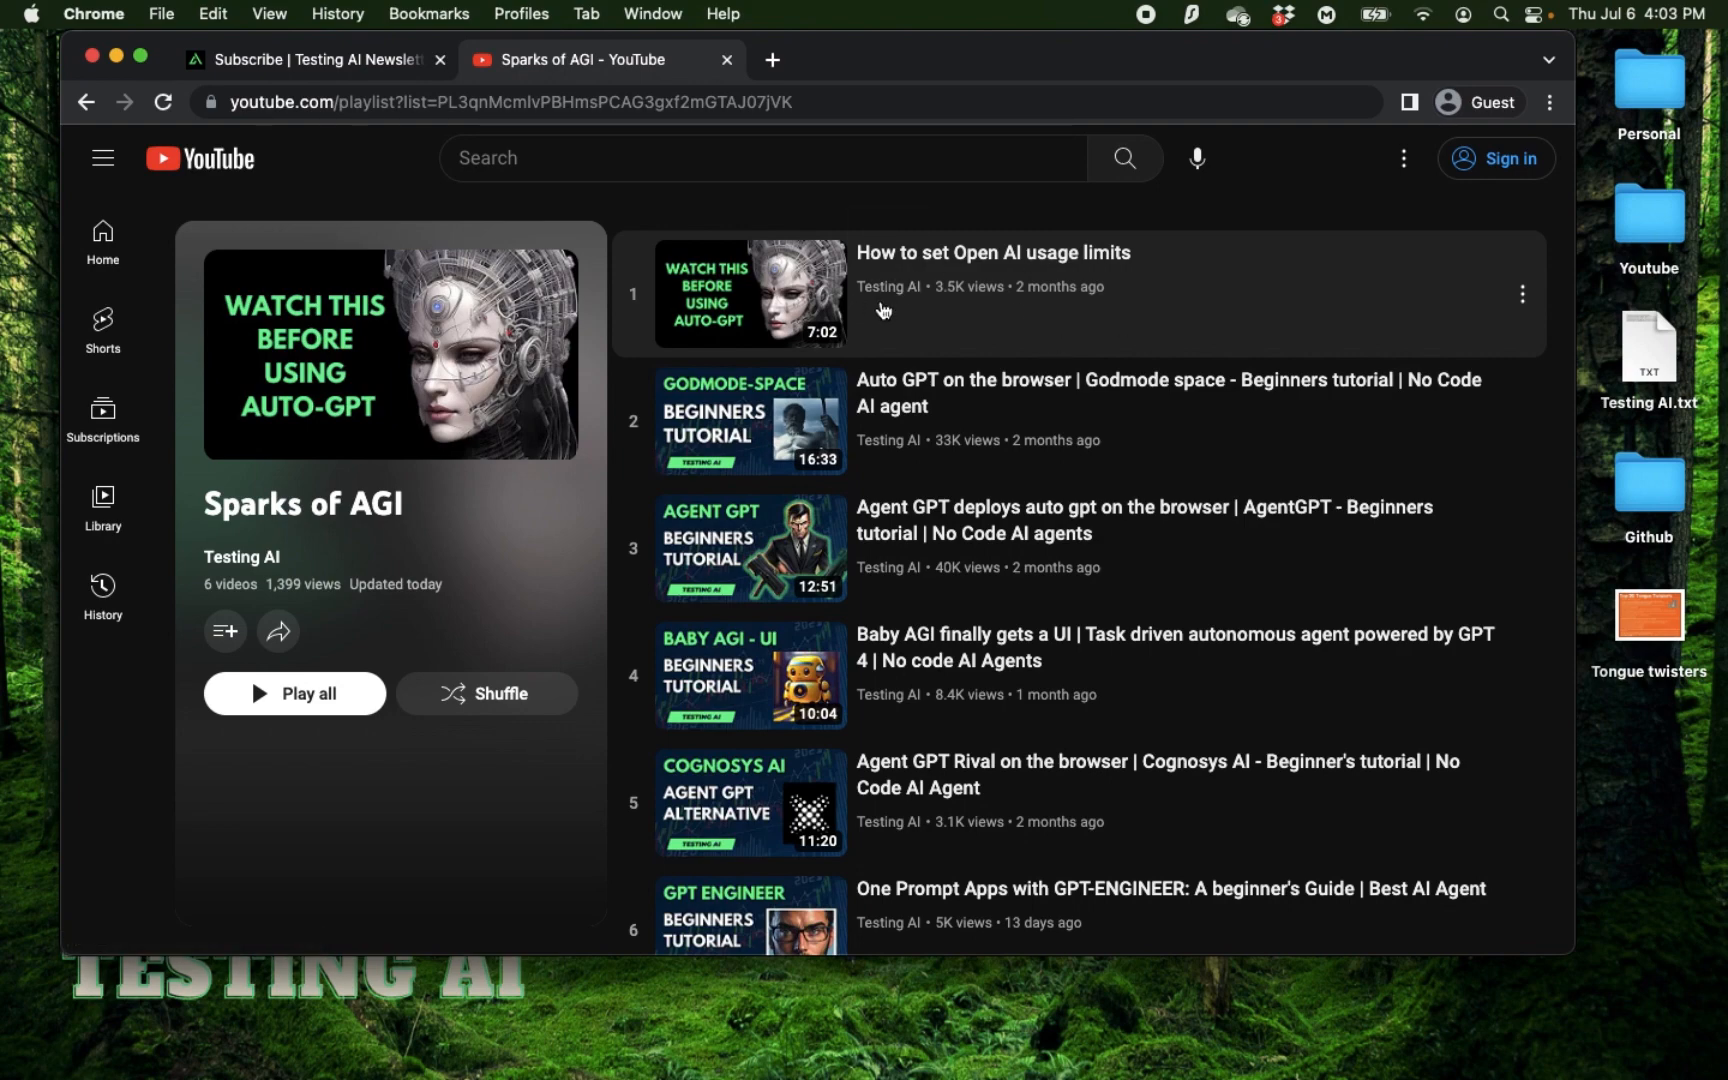
# Switch to the Testing AI Newsletter subscribe page and select text on it
pyautogui.click(300, 60)
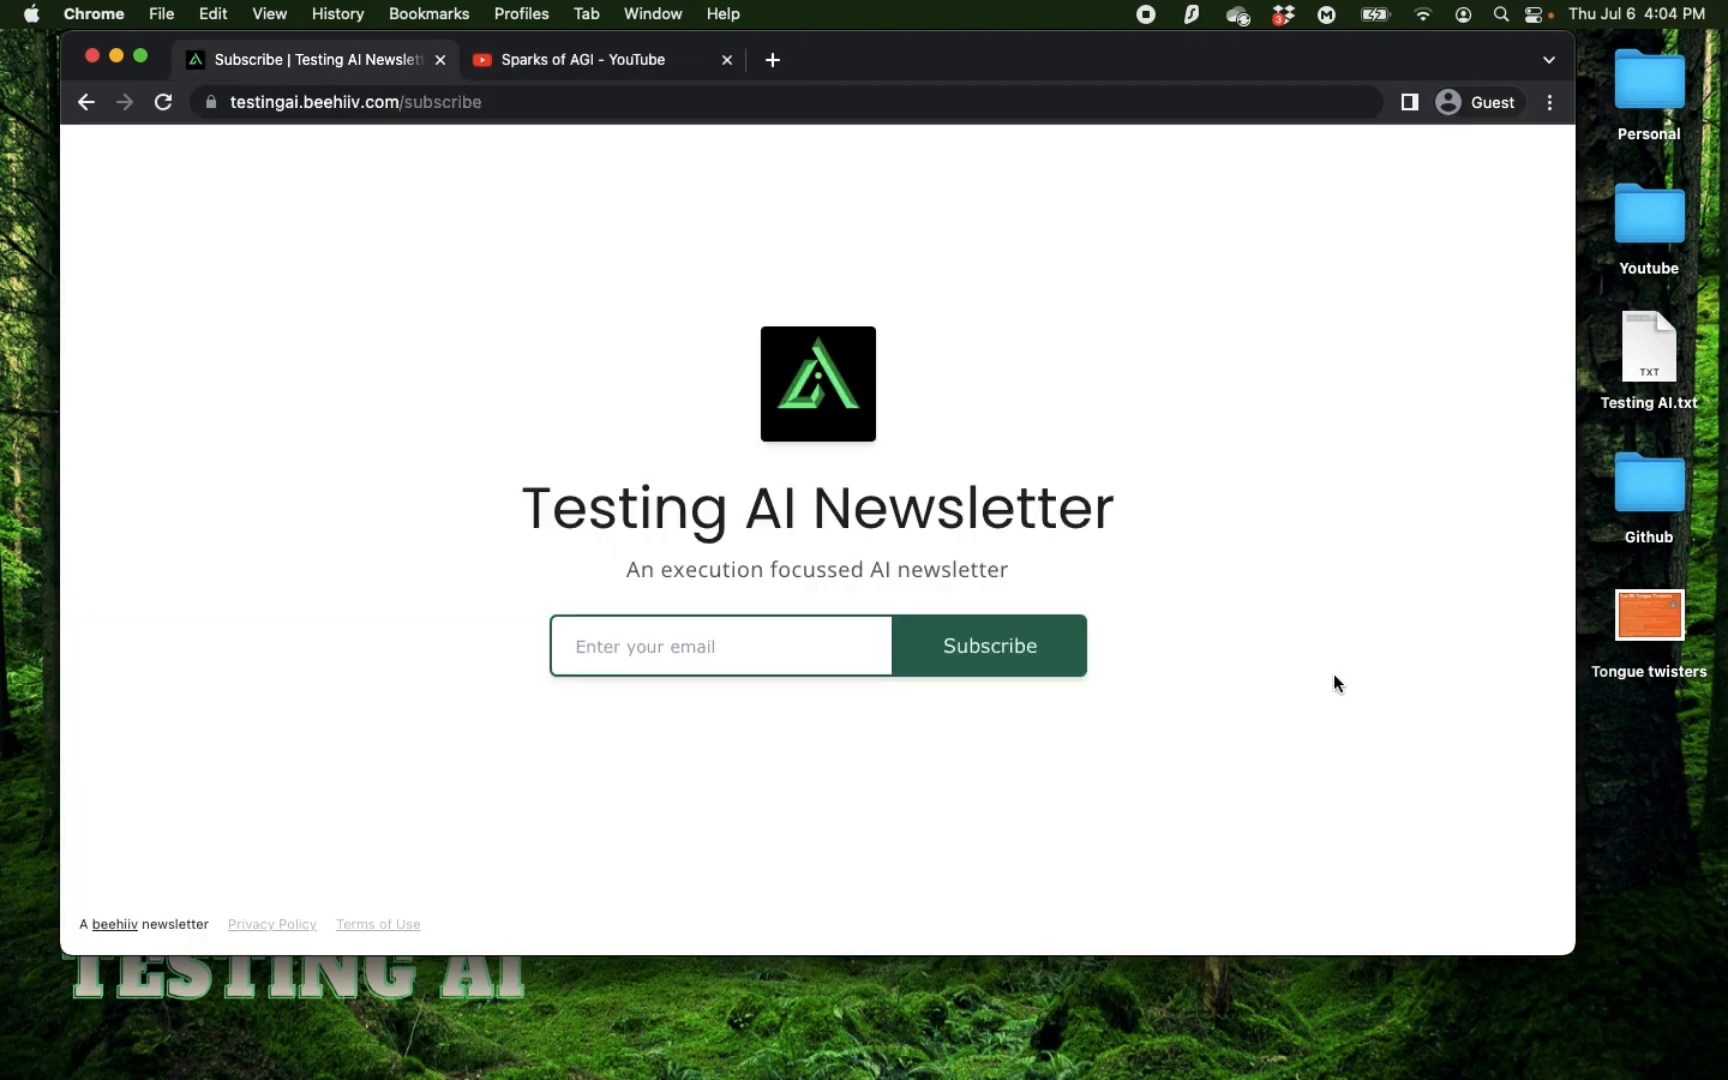
pyautogui.moveTo(1298, 540)
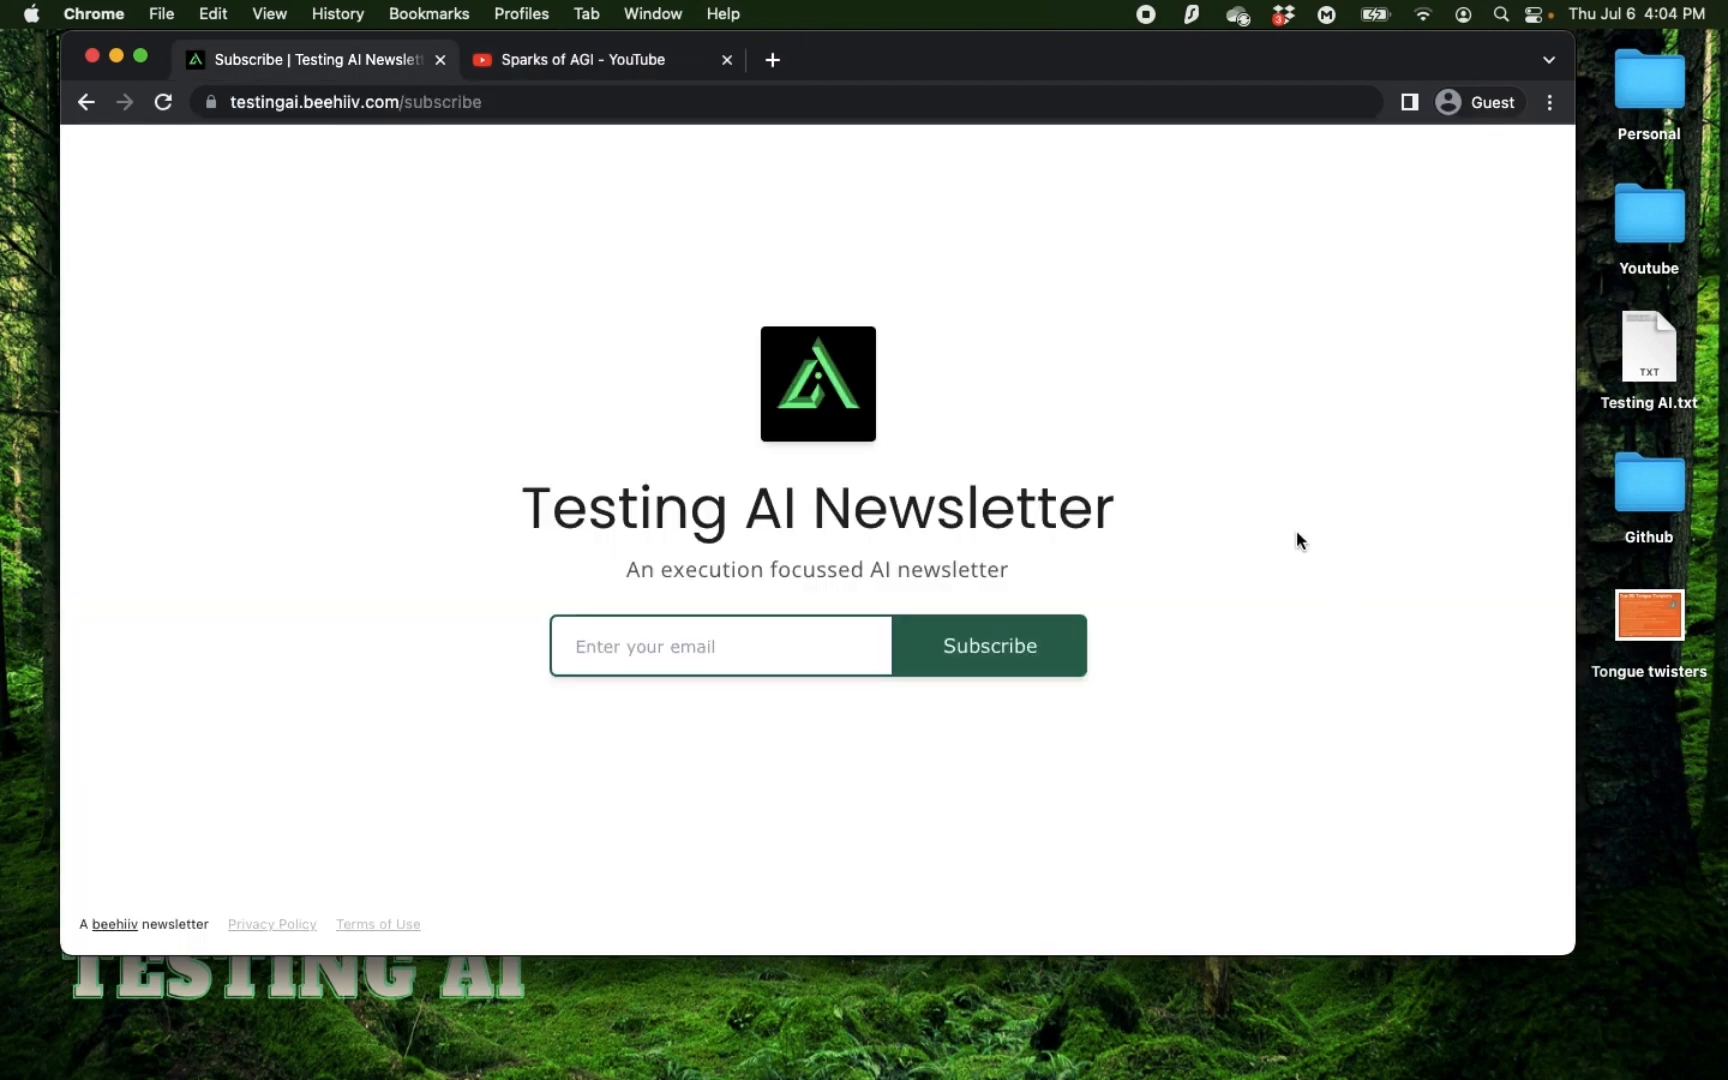
pyautogui.moveTo(1114, 740)
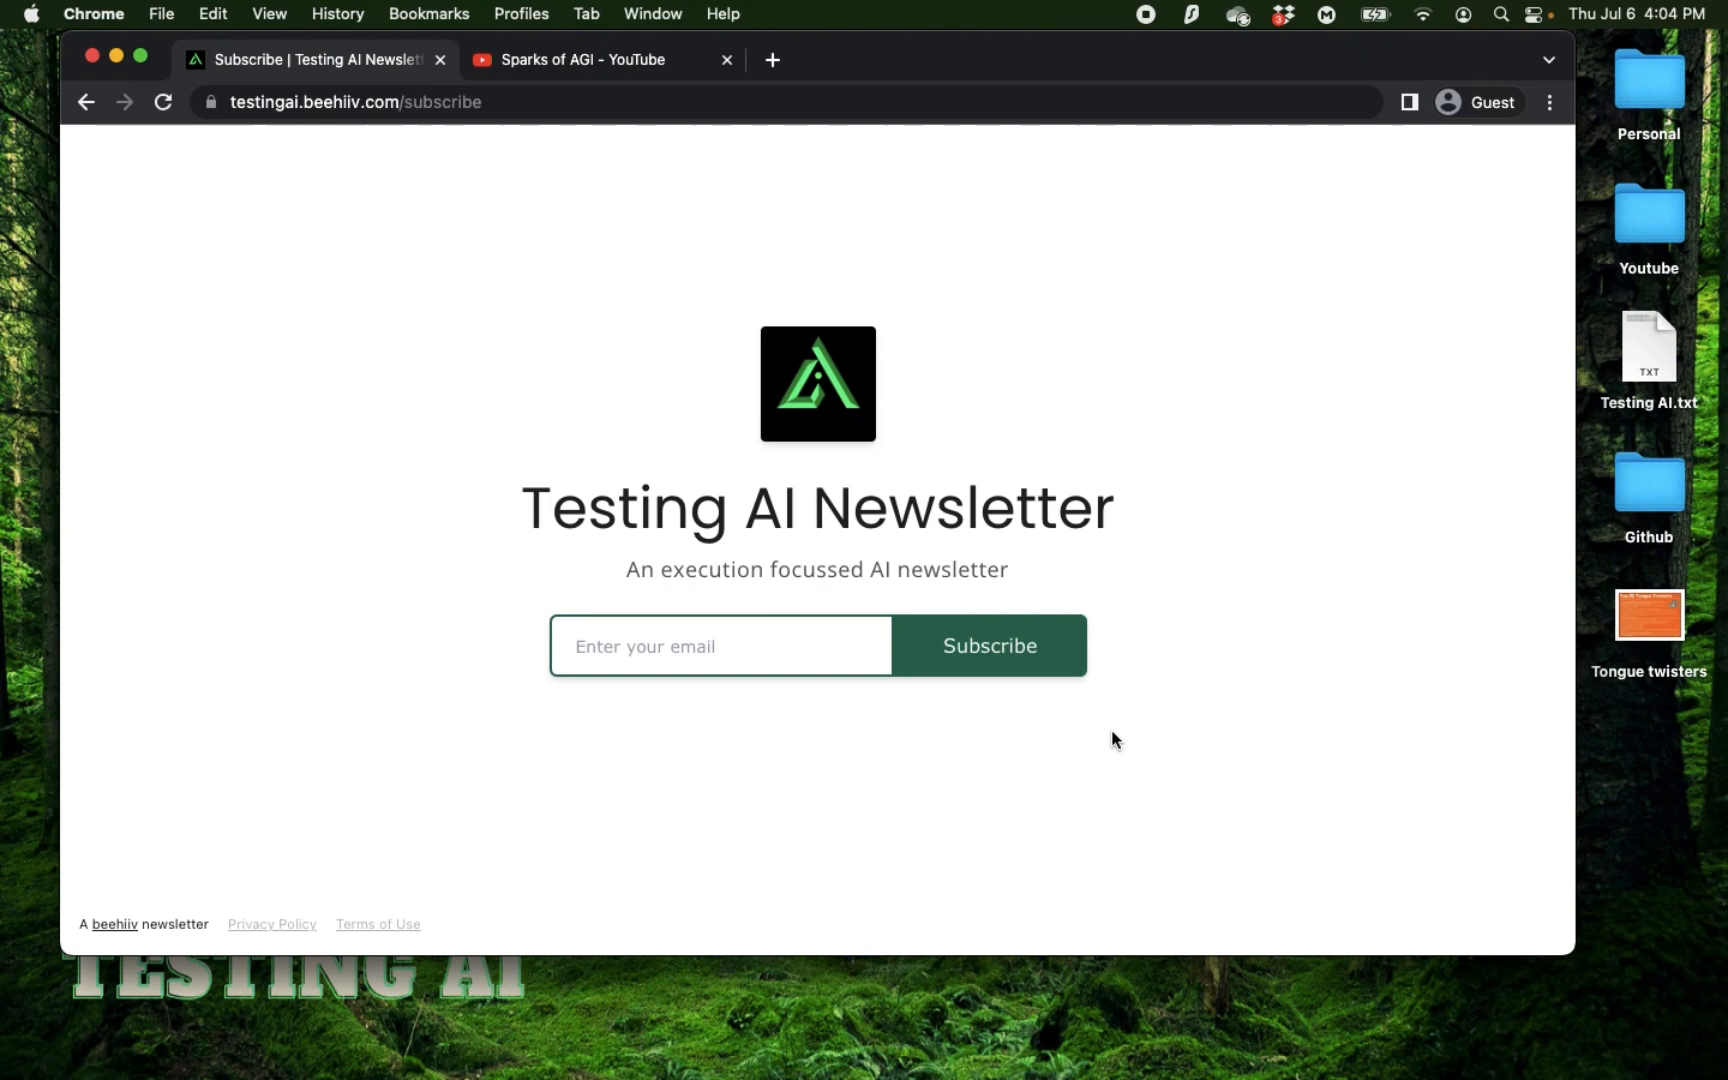
pyautogui.moveTo(1236, 702)
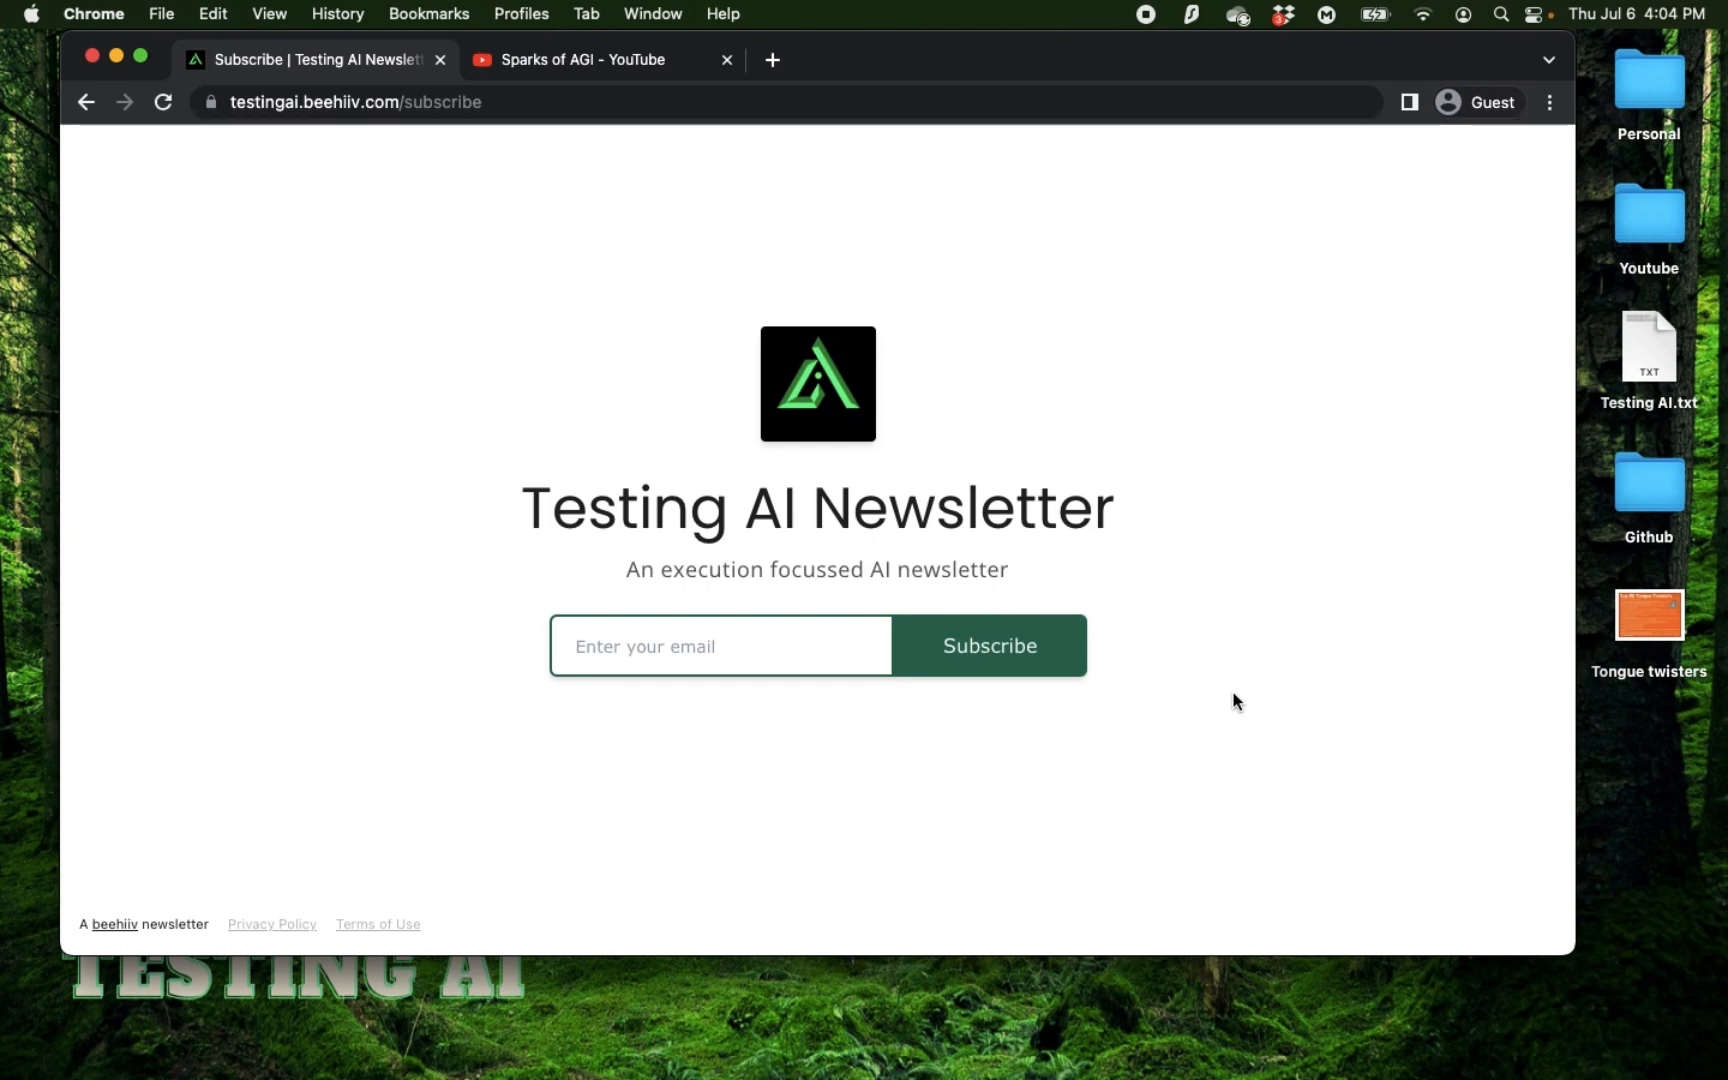
pyautogui.moveTo(700, 382)
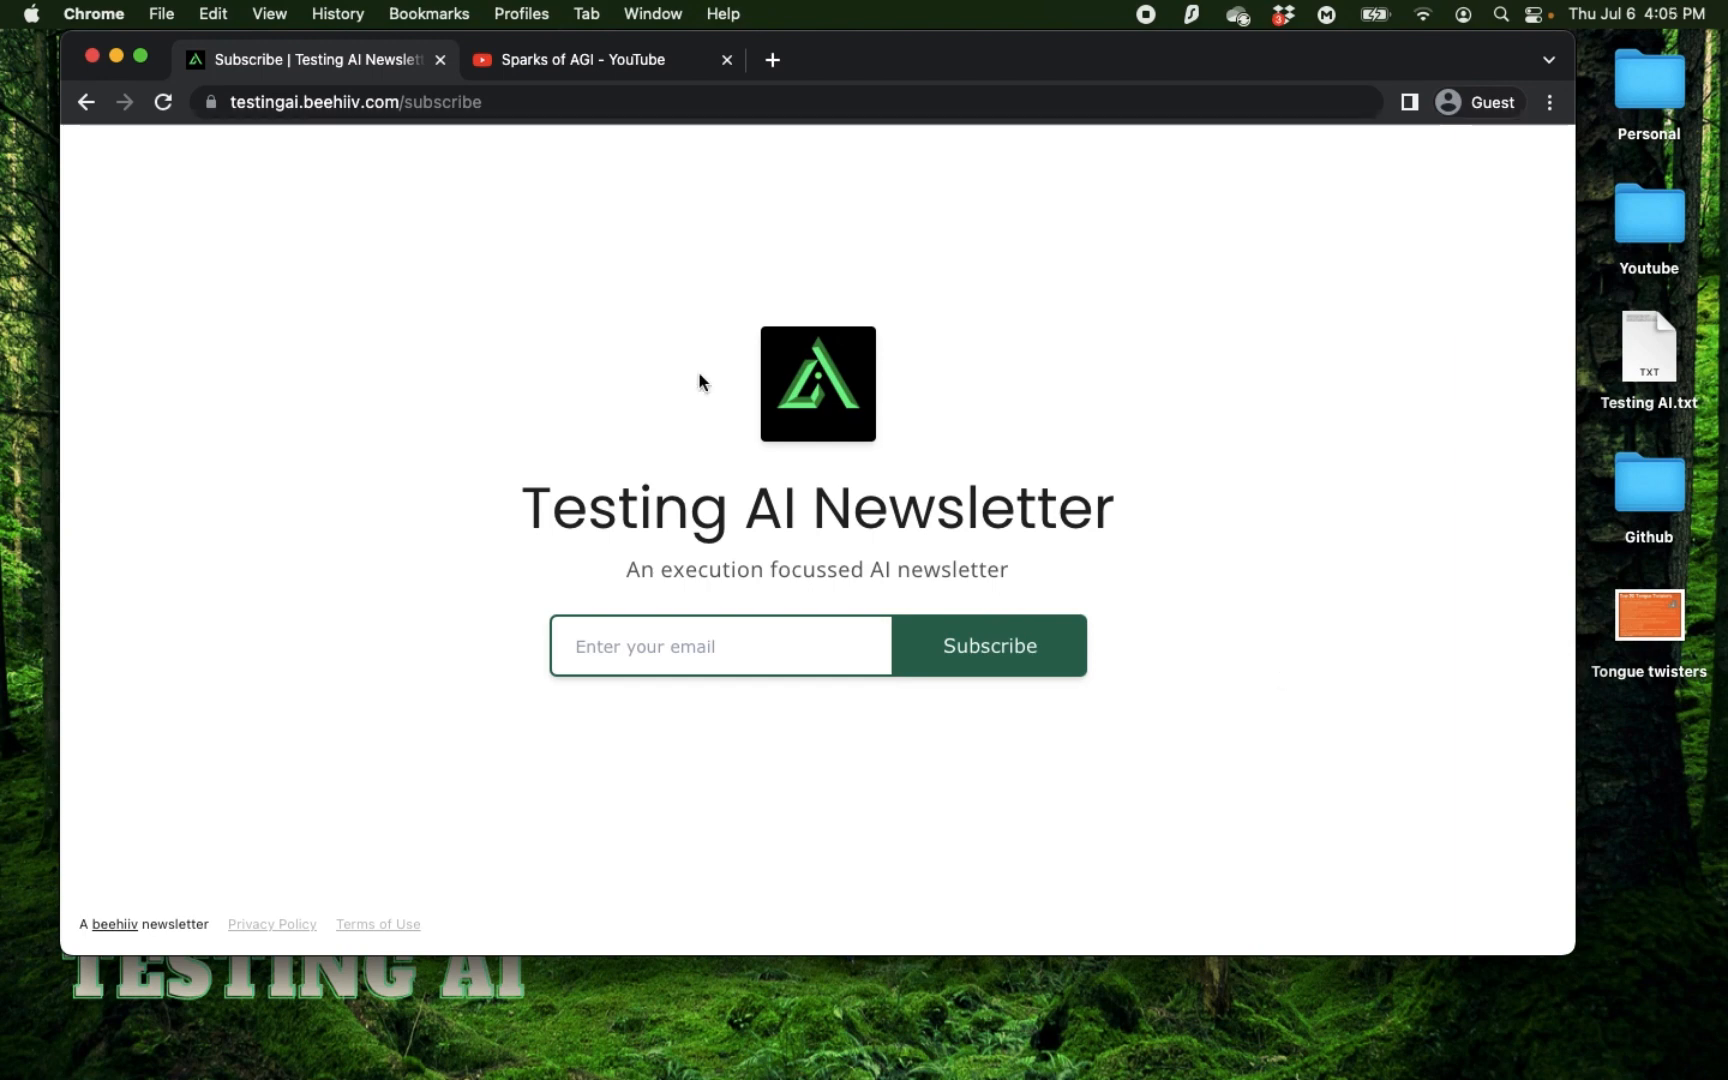
pyautogui.moveTo(624, 576)
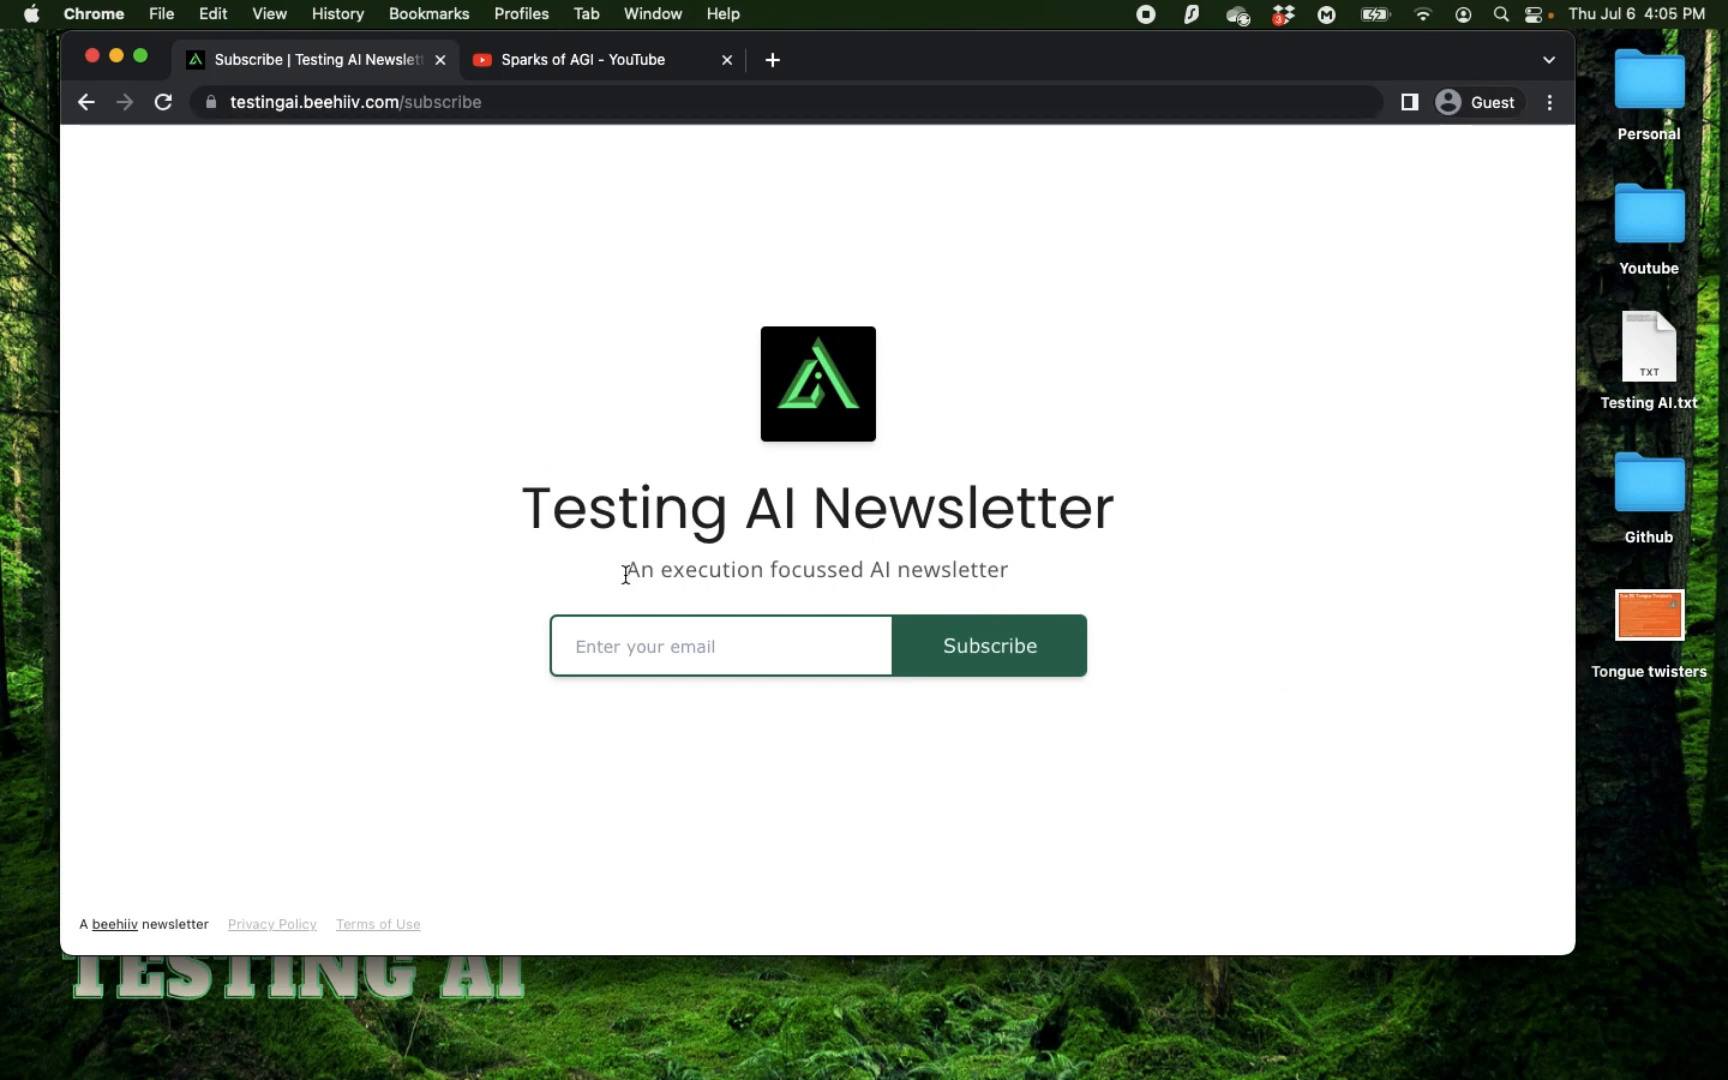
pyautogui.moveTo(624, 570); pyautogui.dragTo(862, 570)
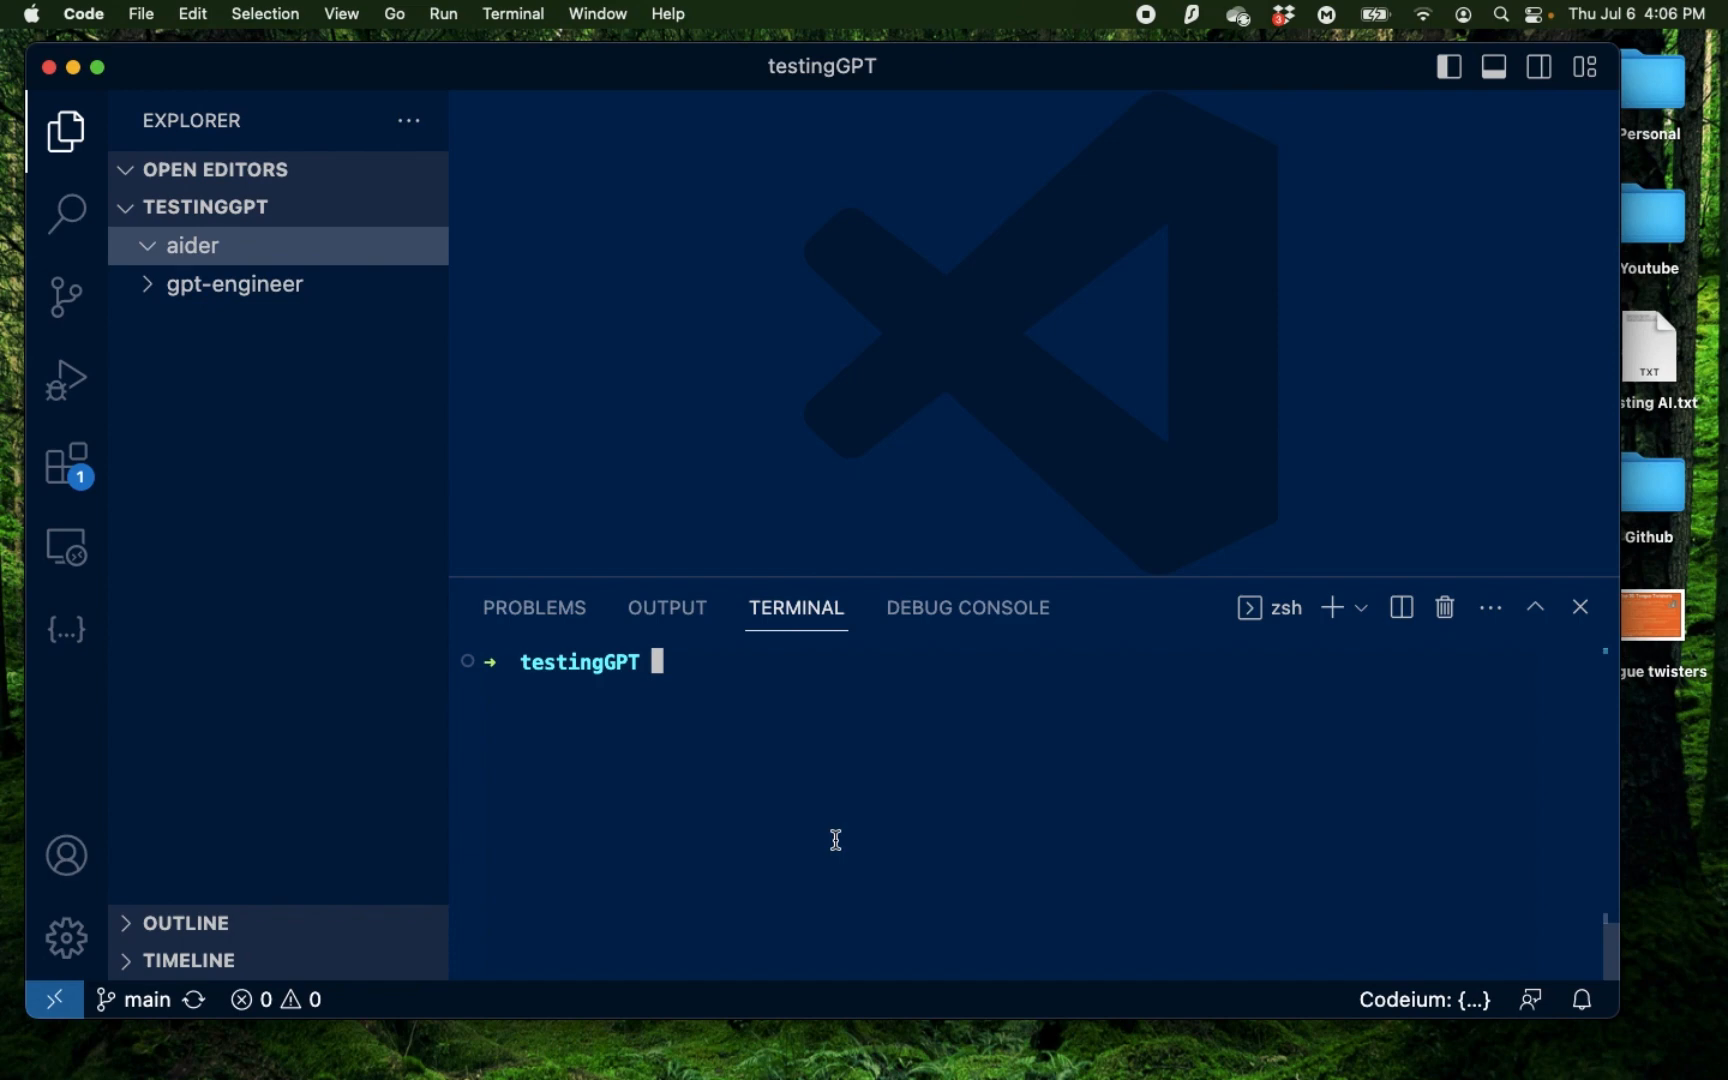
pyautogui.moveTo(278, 210)
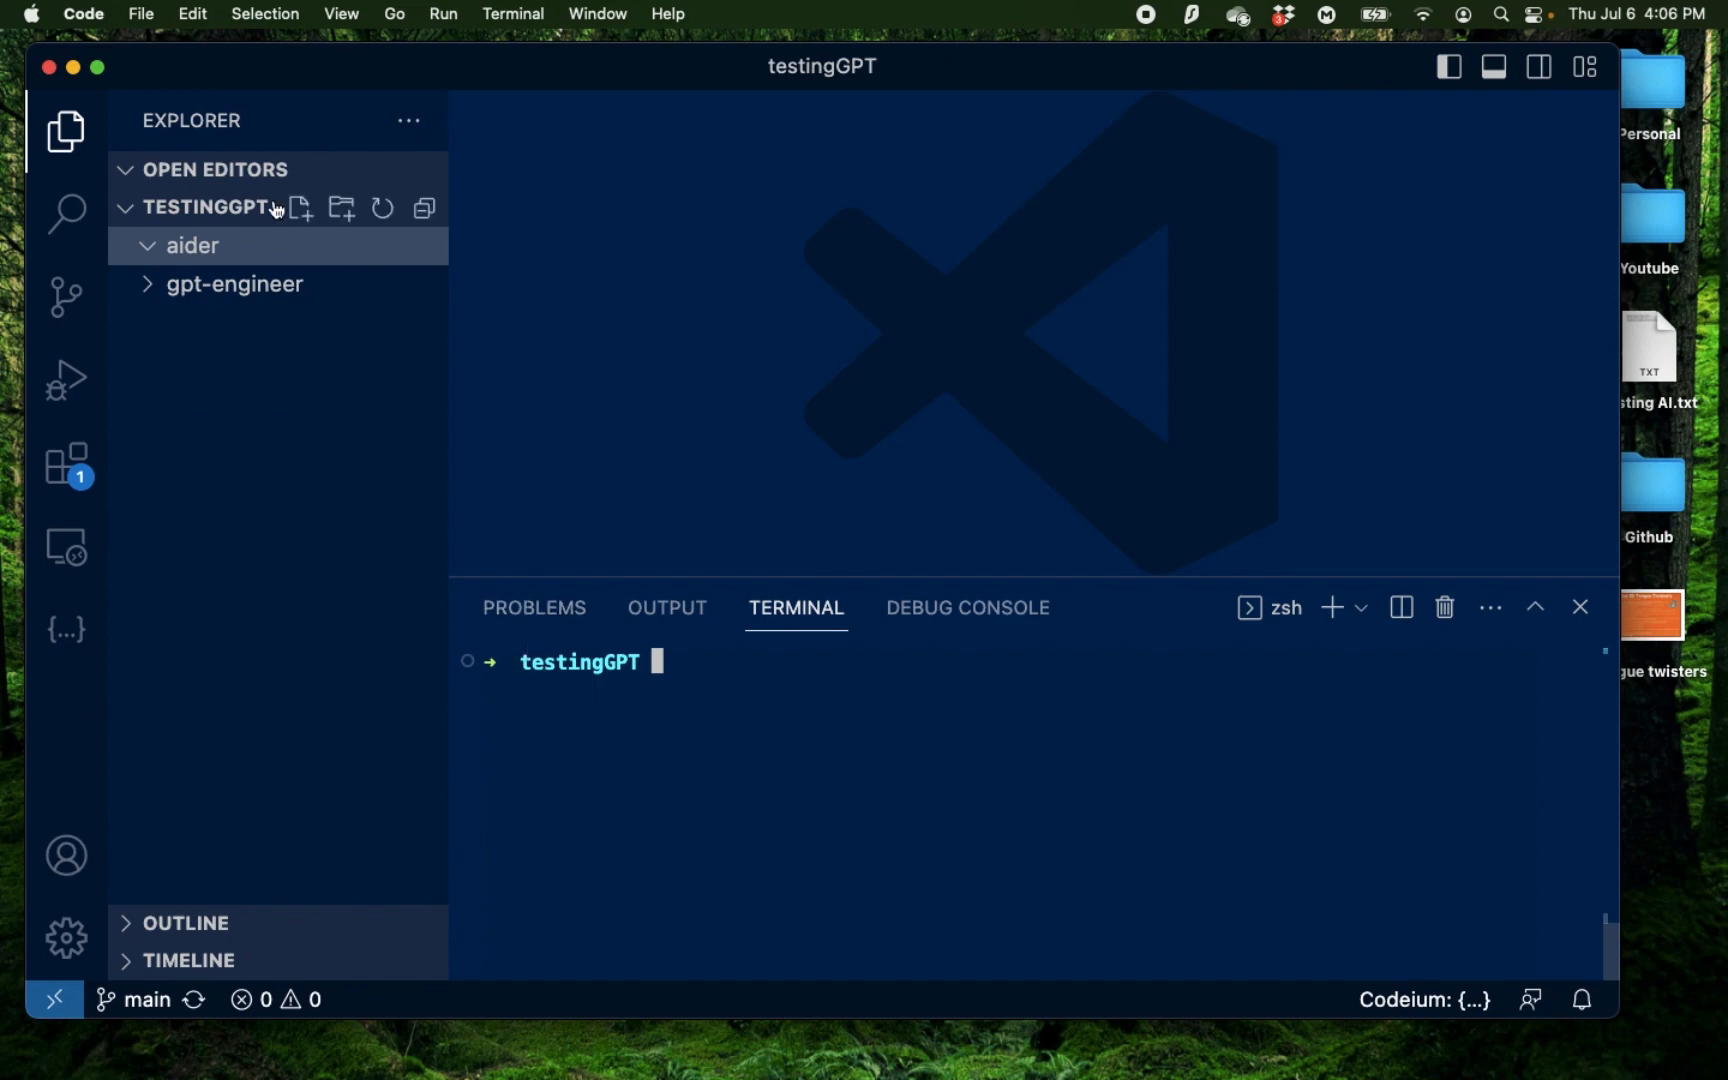
pyautogui.moveTo(606, 310)
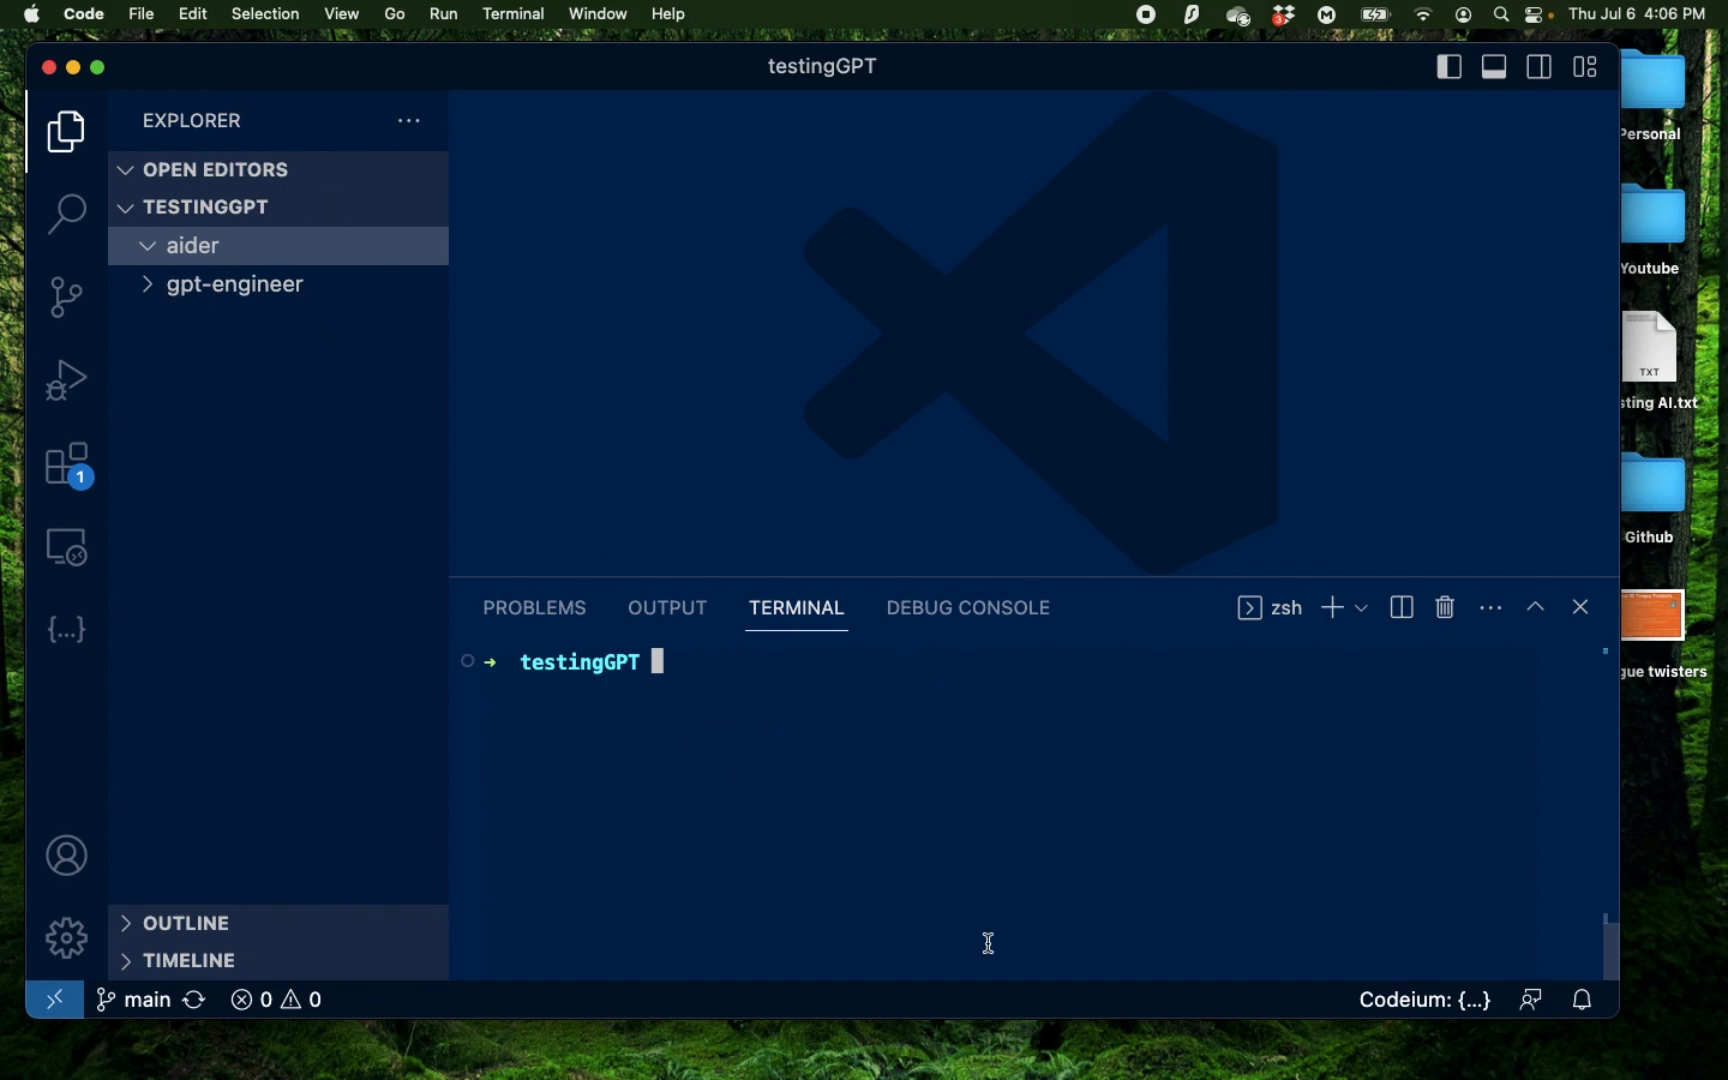
pyautogui.moveTo(936, 774)
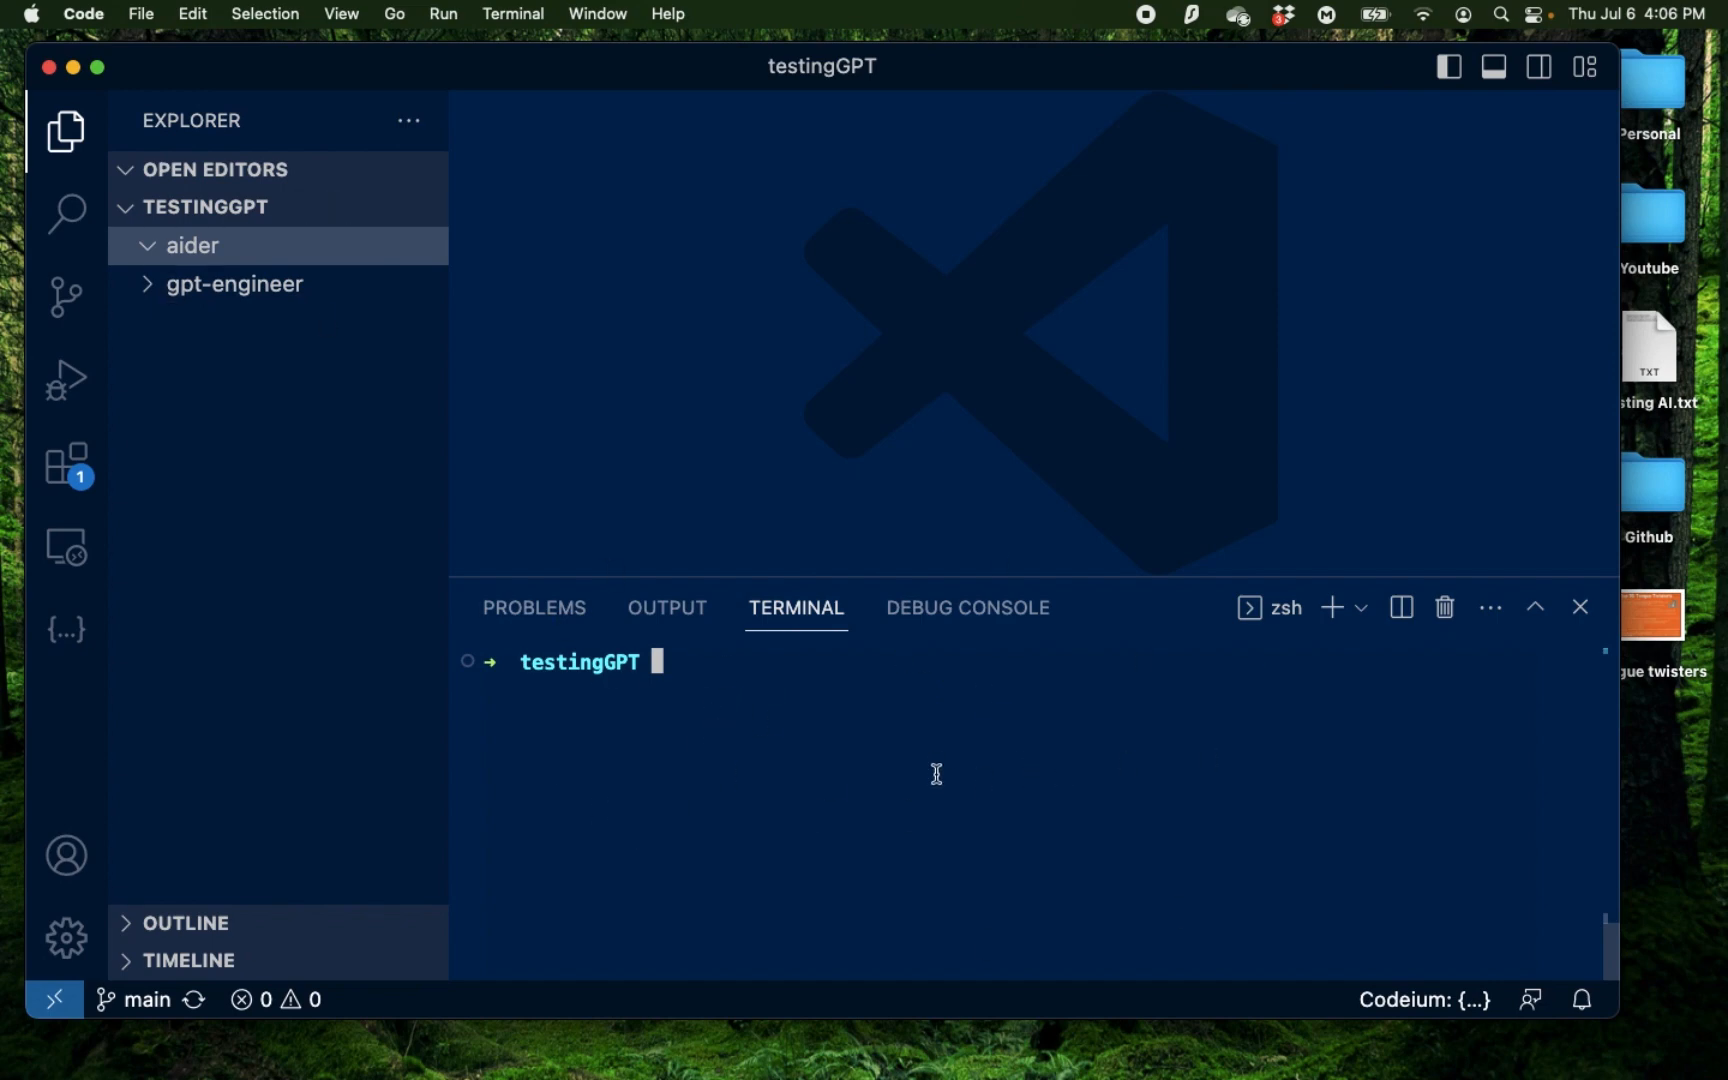
pyautogui.moveTo(866, 770)
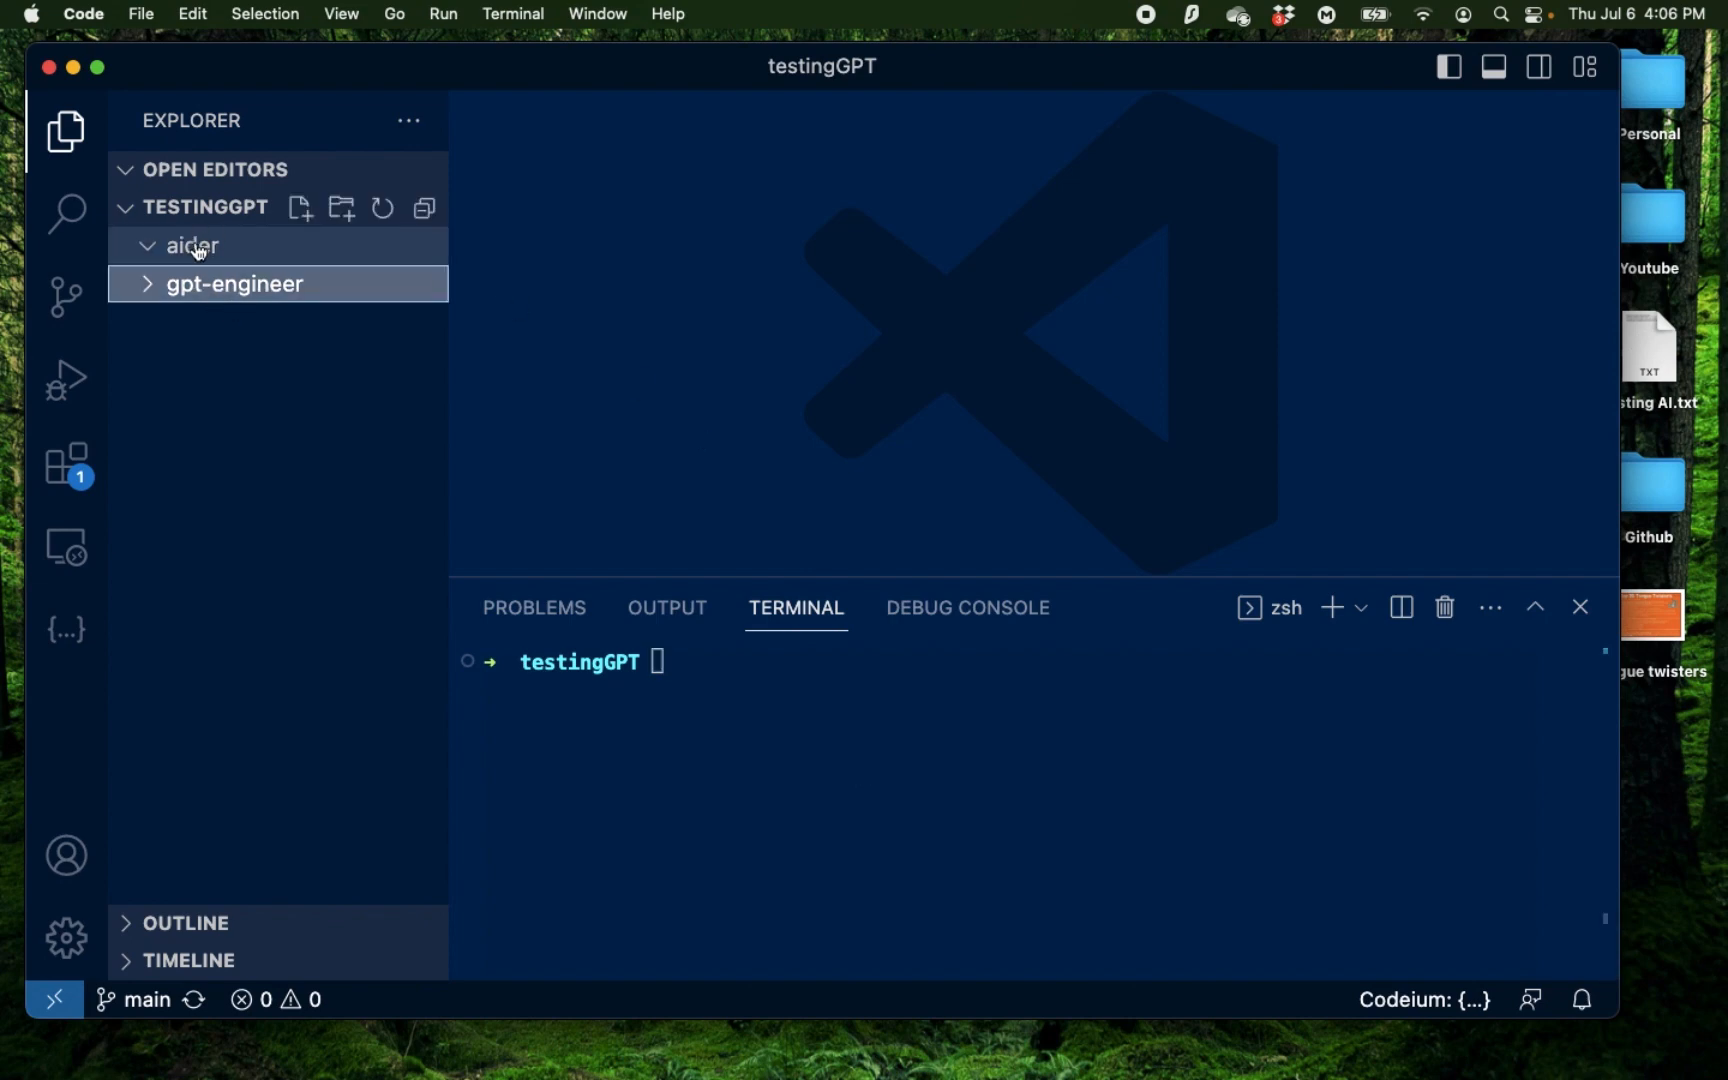
pyautogui.moveTo(218, 210)
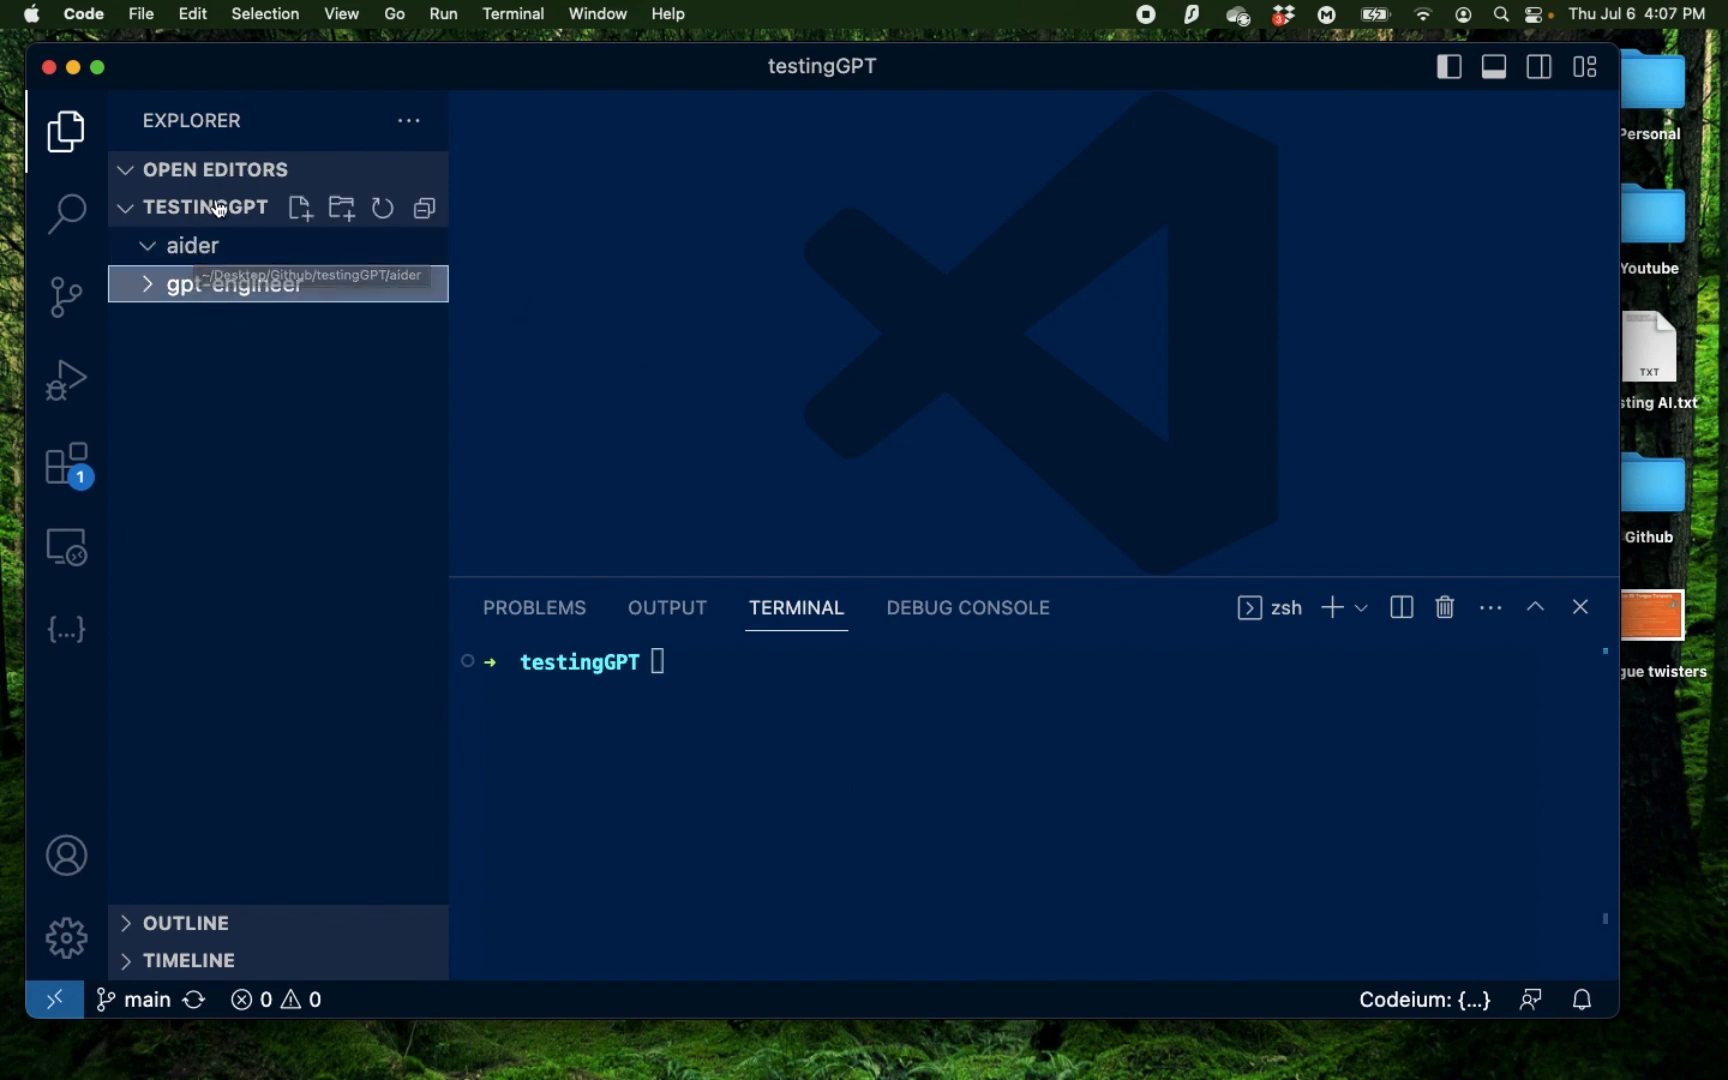
pyautogui.moveTo(216, 536)
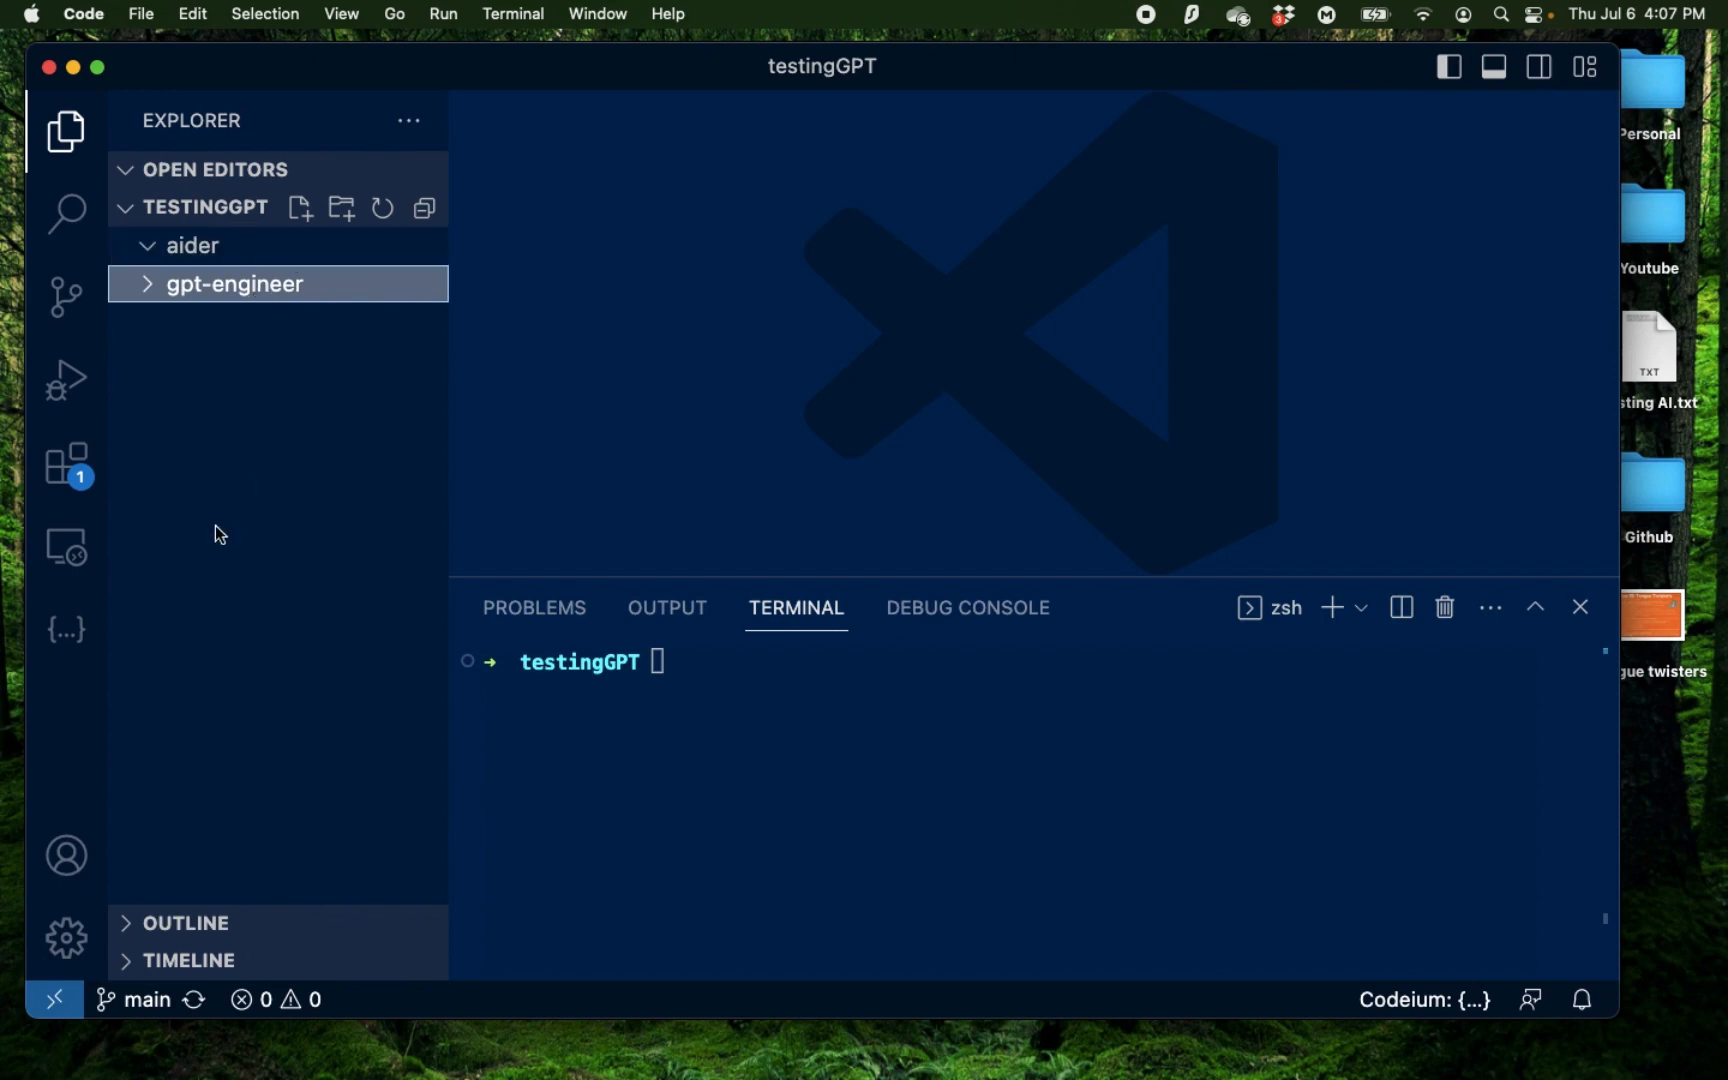
# Expand and collapse the gpt-engineer folder, then enter 'cd aider' in the terminal
pyautogui.click(234, 284)
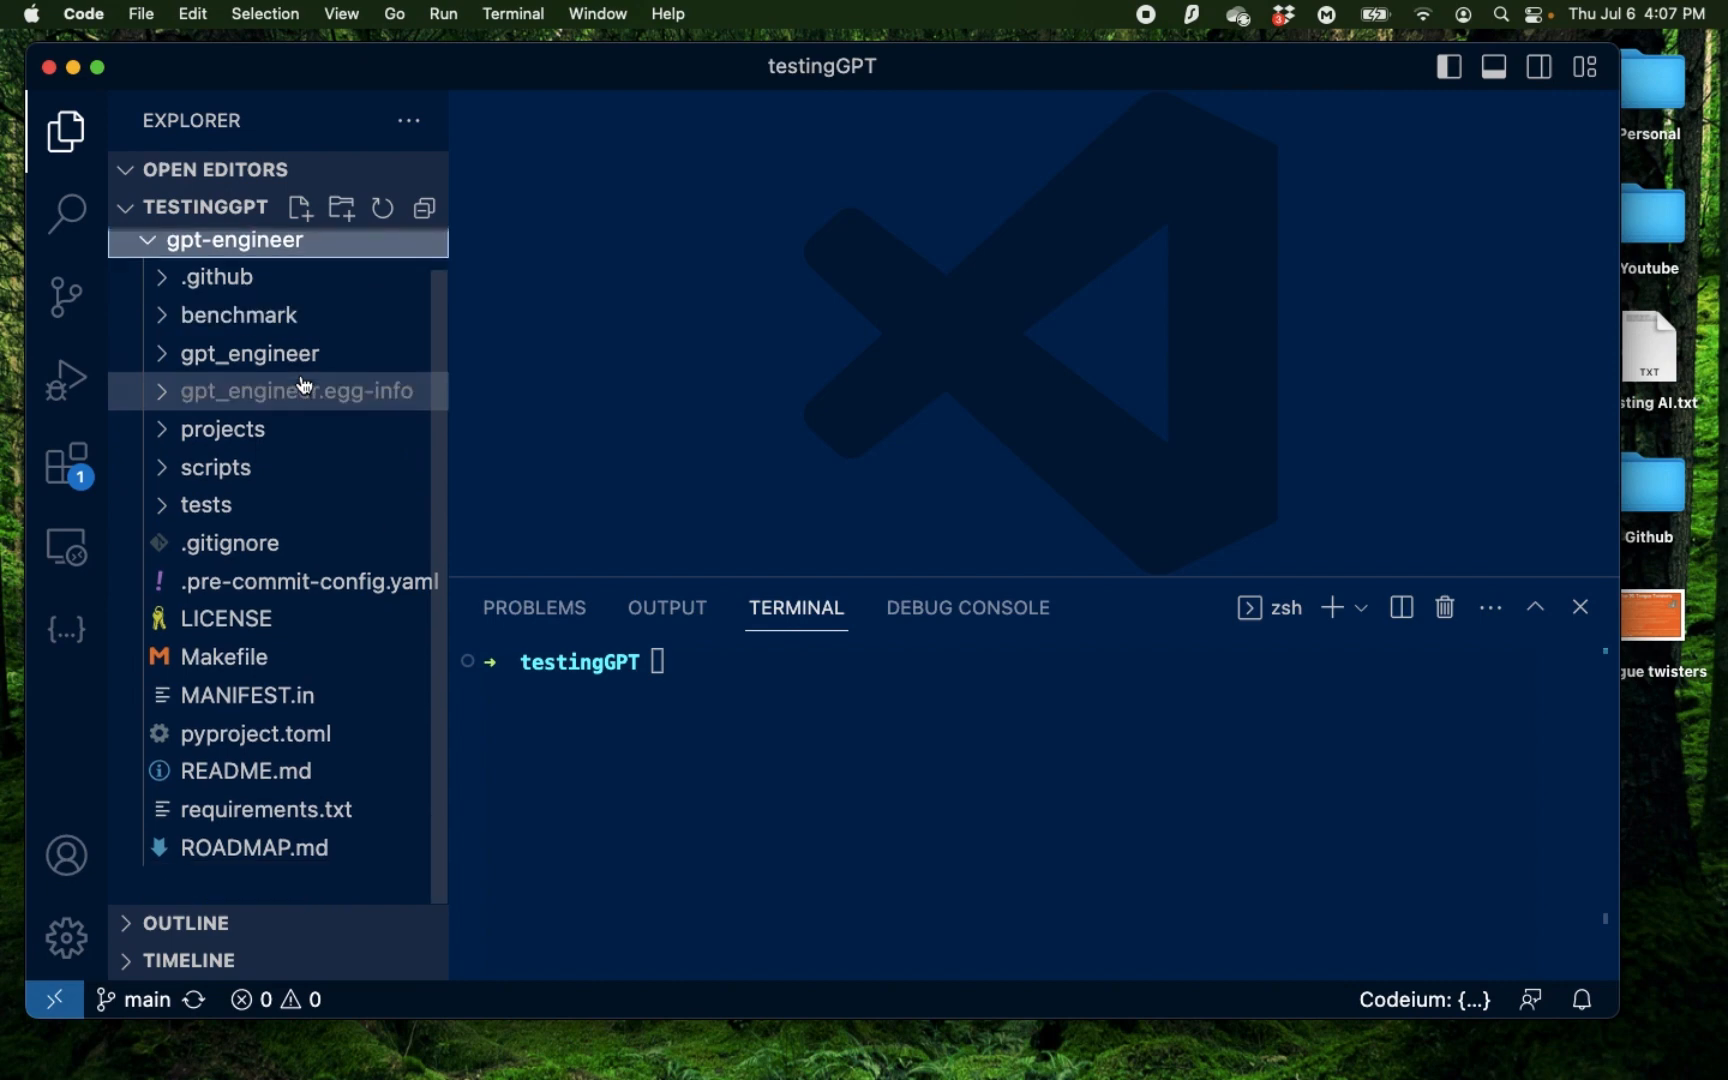
pyautogui.moveTo(304, 386)
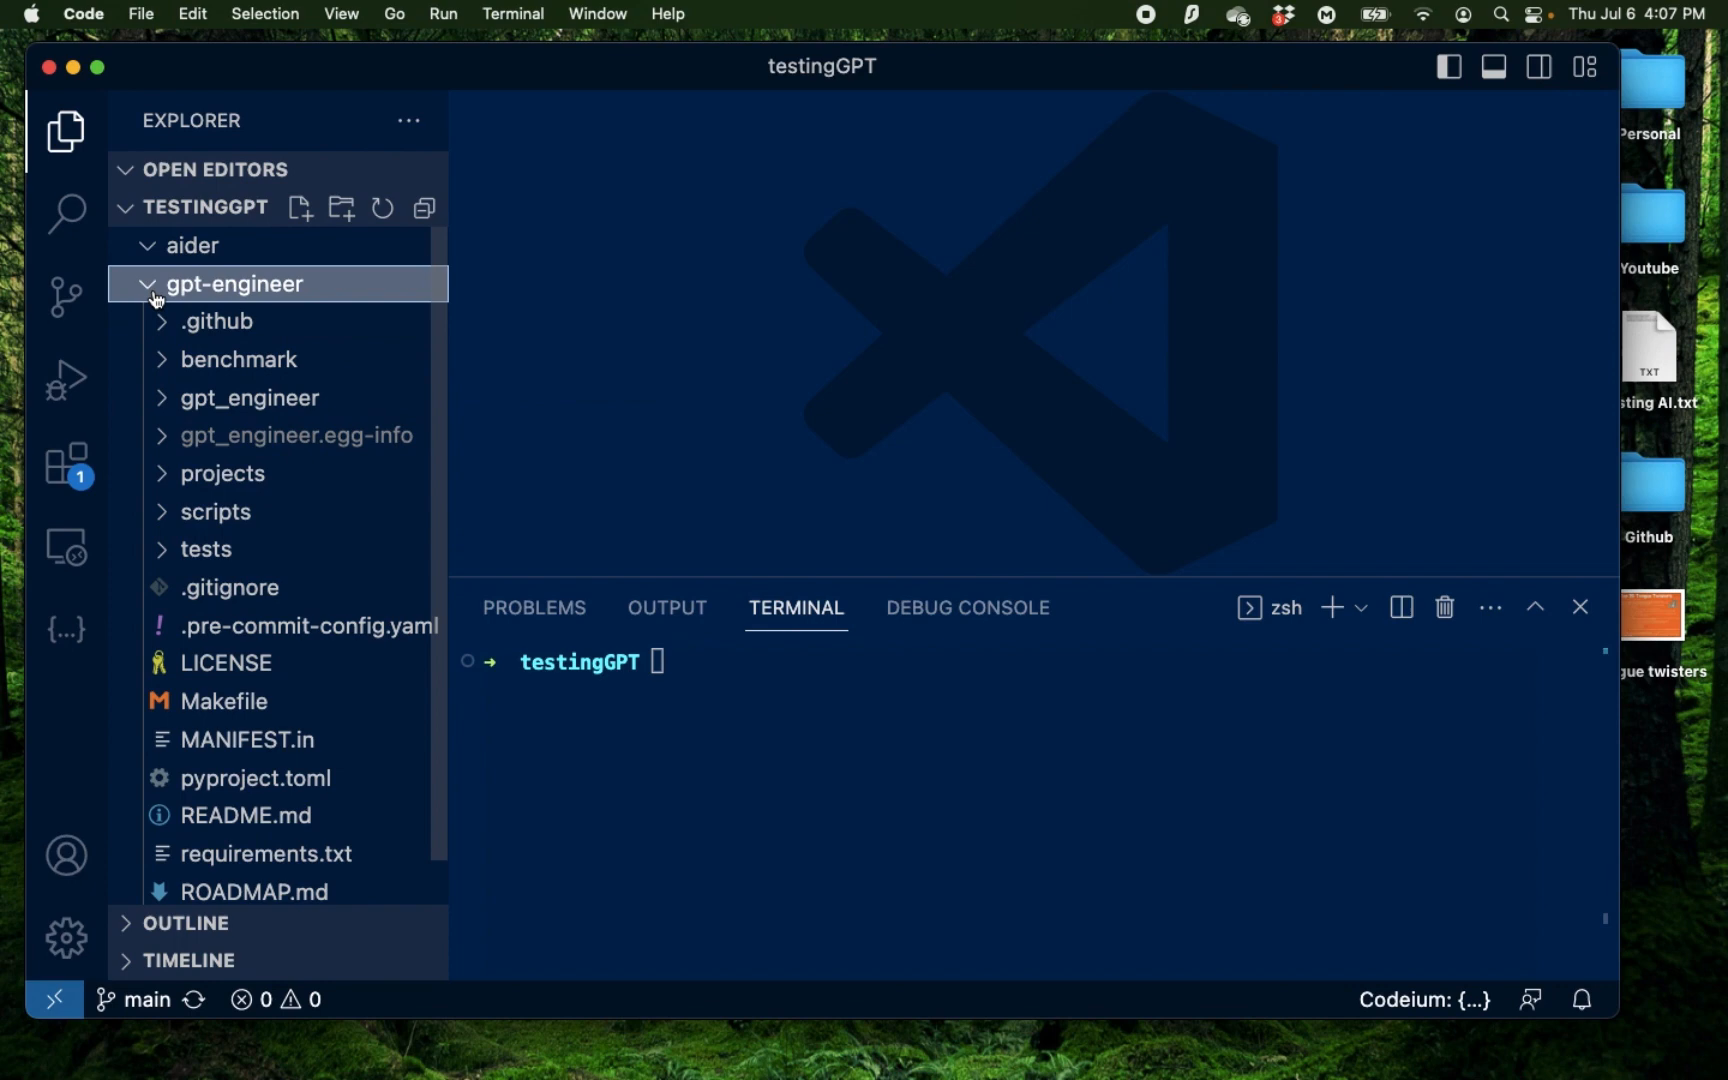
pyautogui.click(148, 284)
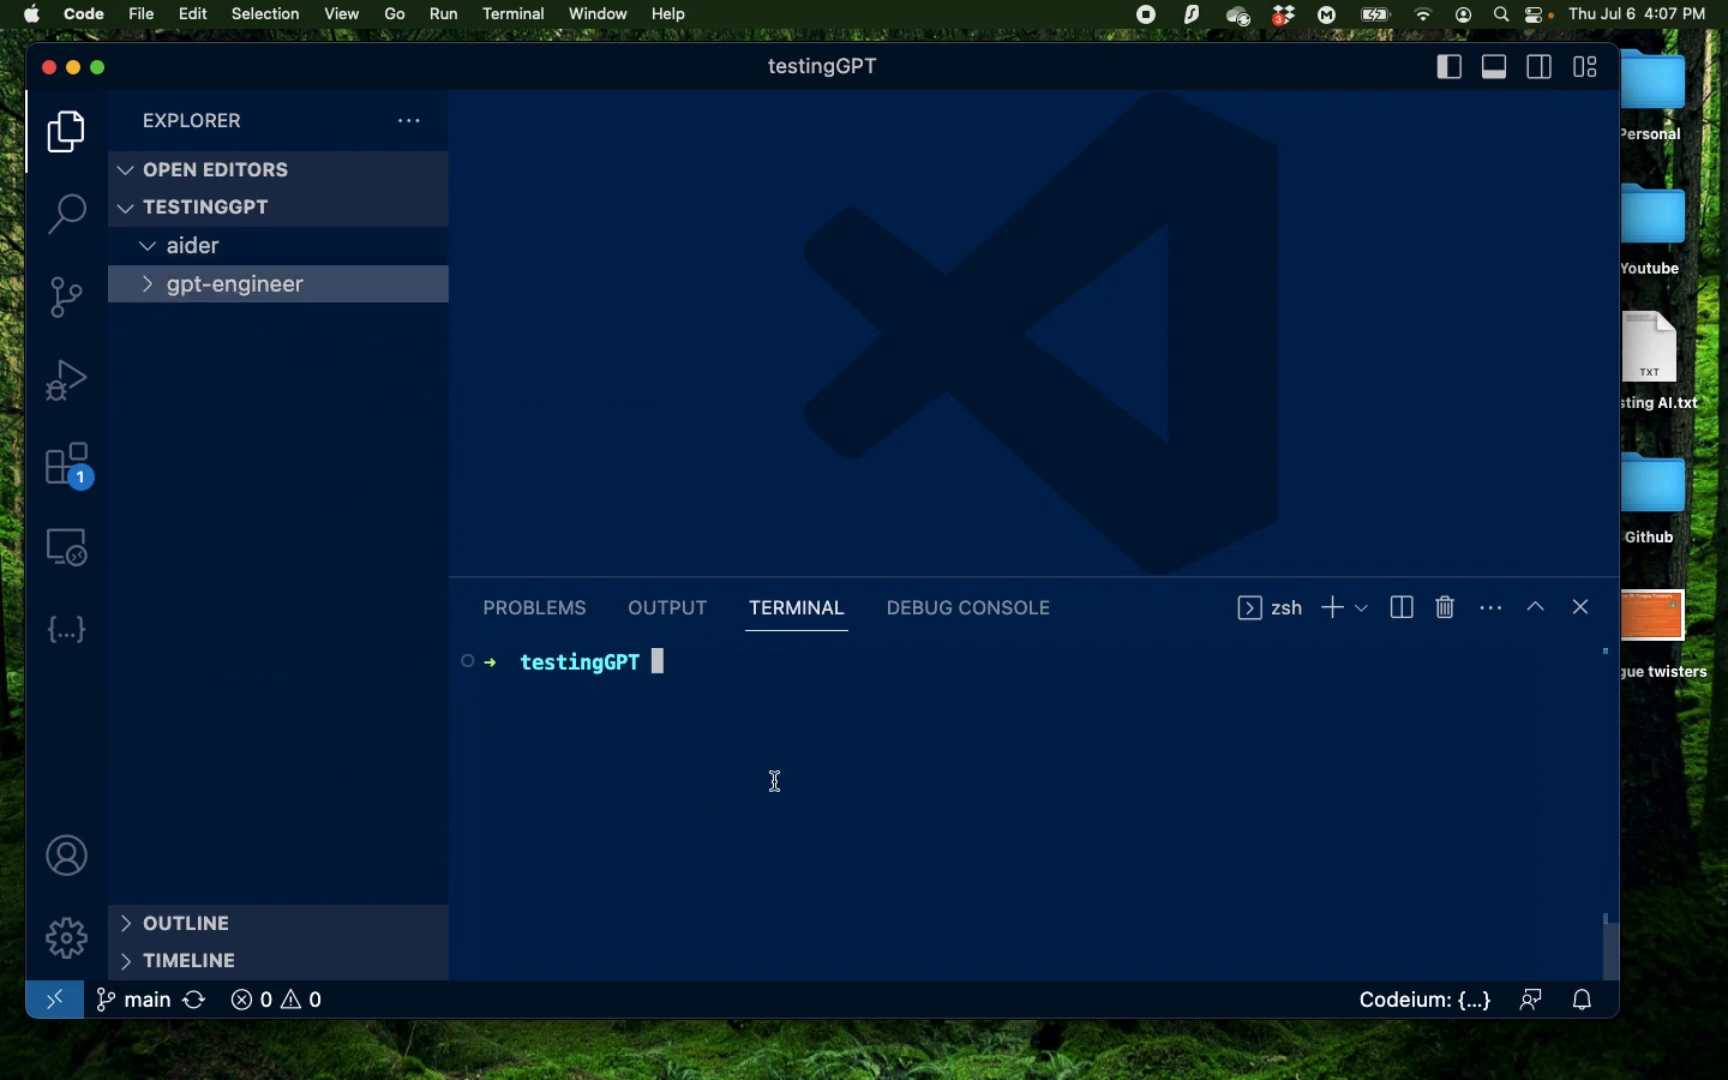
pyautogui.write('cd aider')
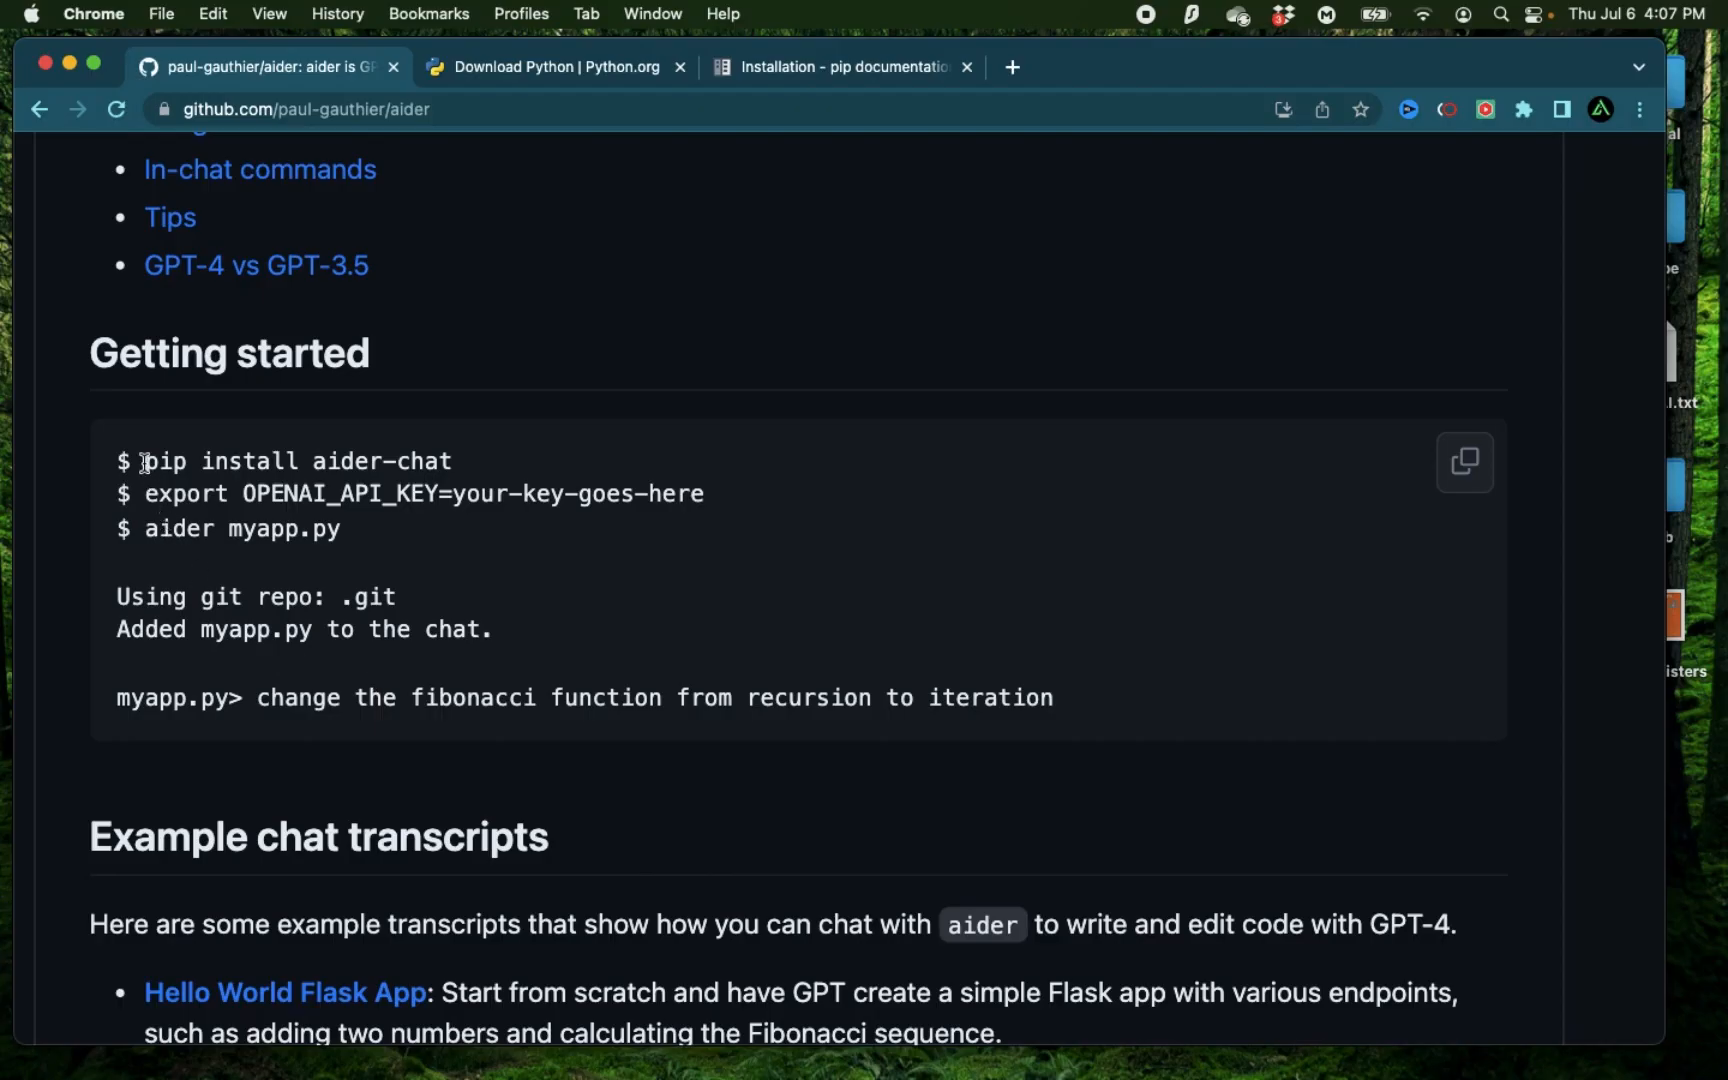
# Run 'pip install aider-chat' inside the aider folder
pyautogui.moveTo(144, 460); pyautogui.dragTo(452, 460)
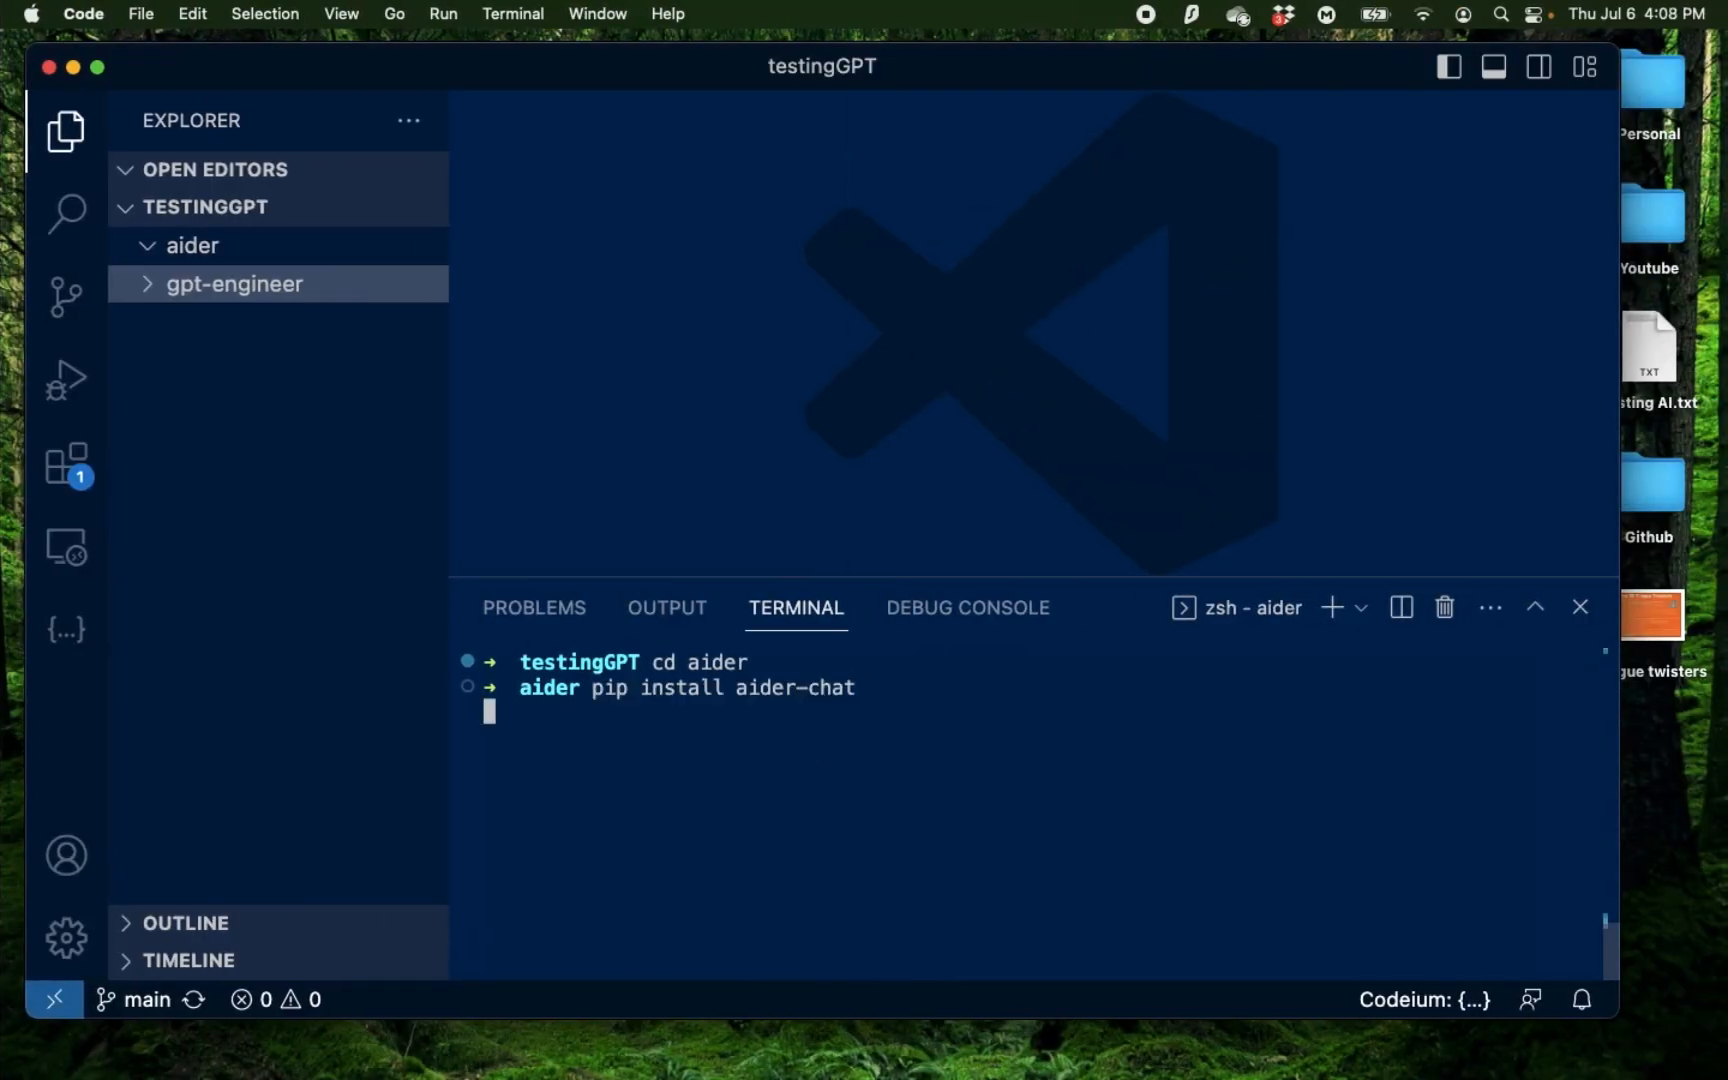
pyautogui.press('Enter')
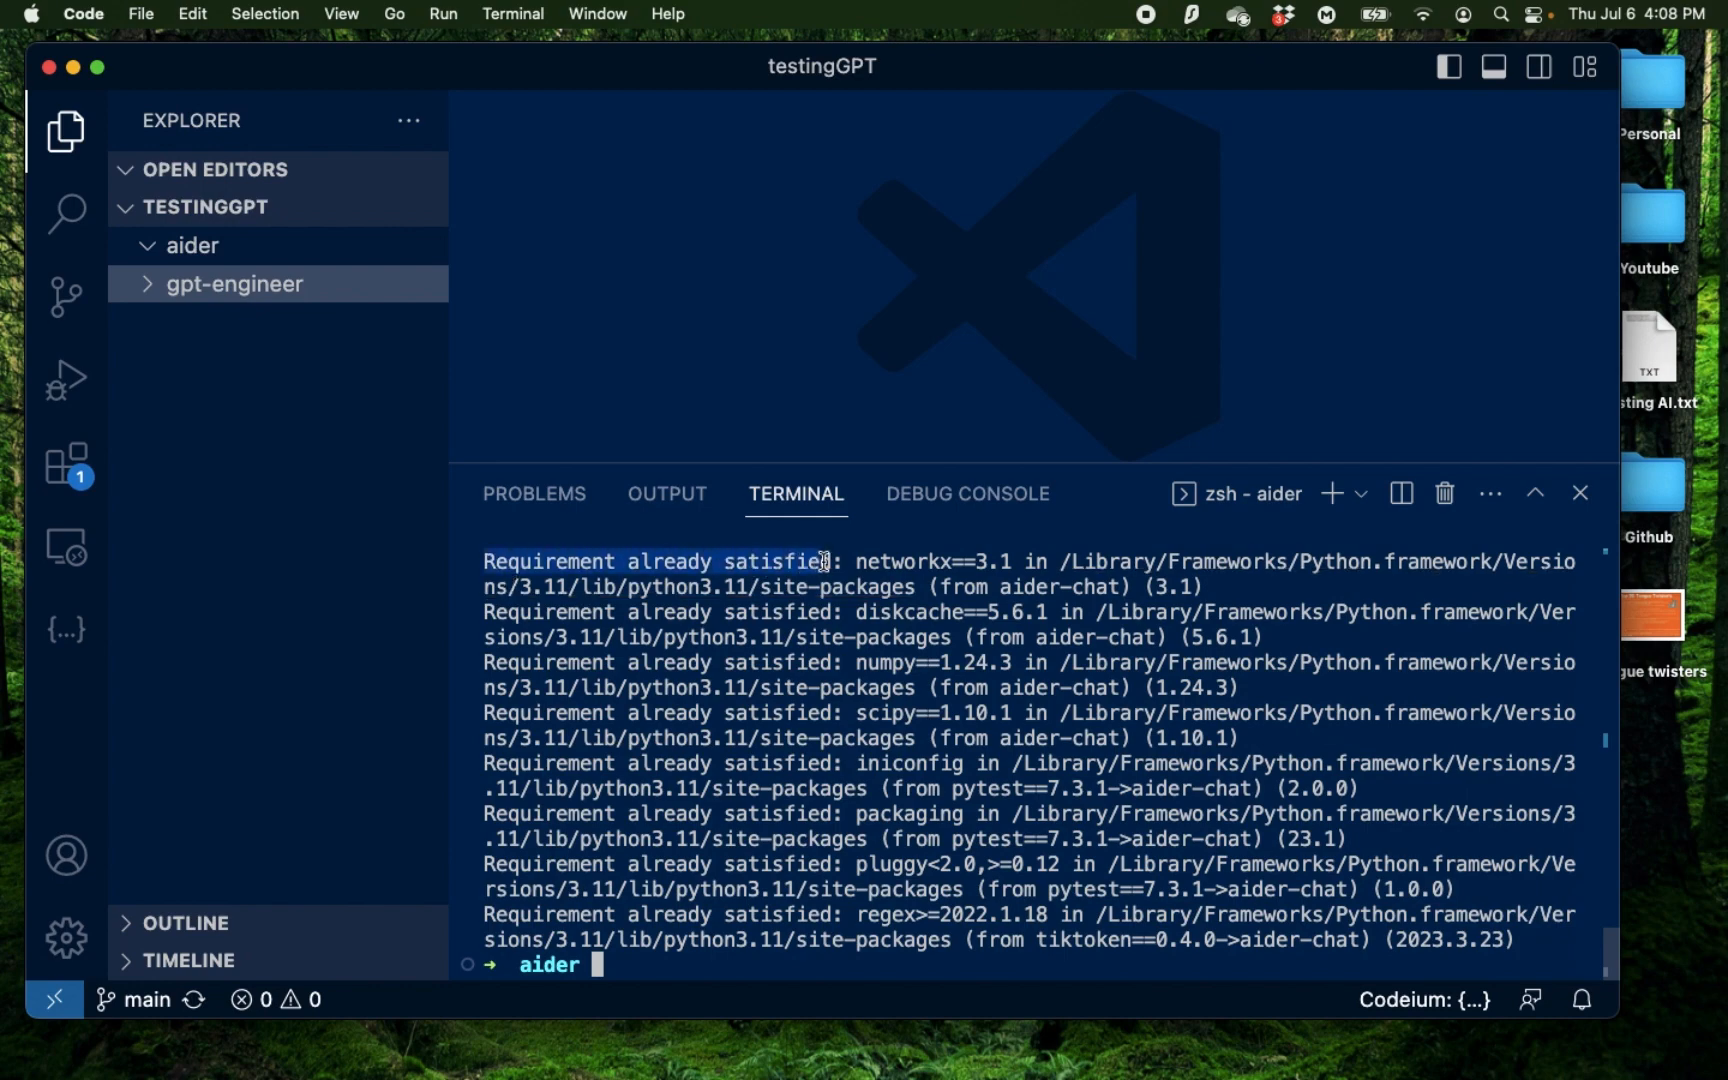
pyautogui.moveTo(750, 1000)
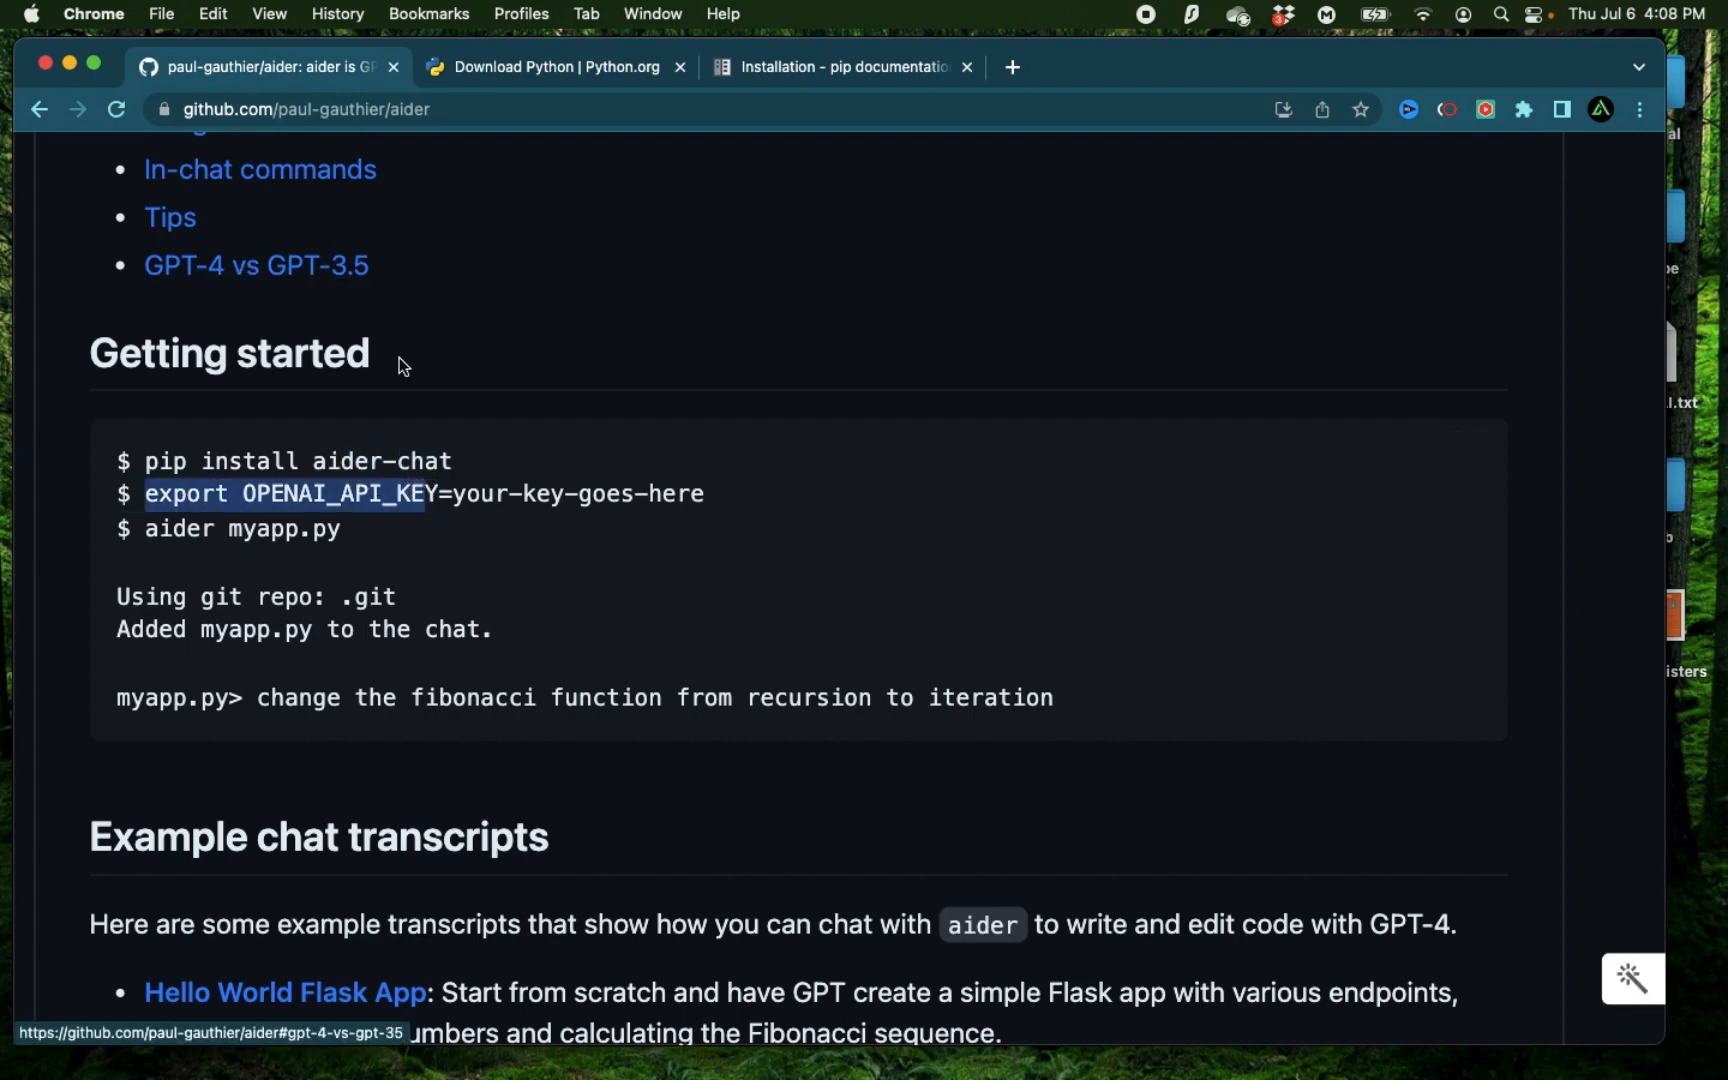
pyautogui.moveTo(534, 638)
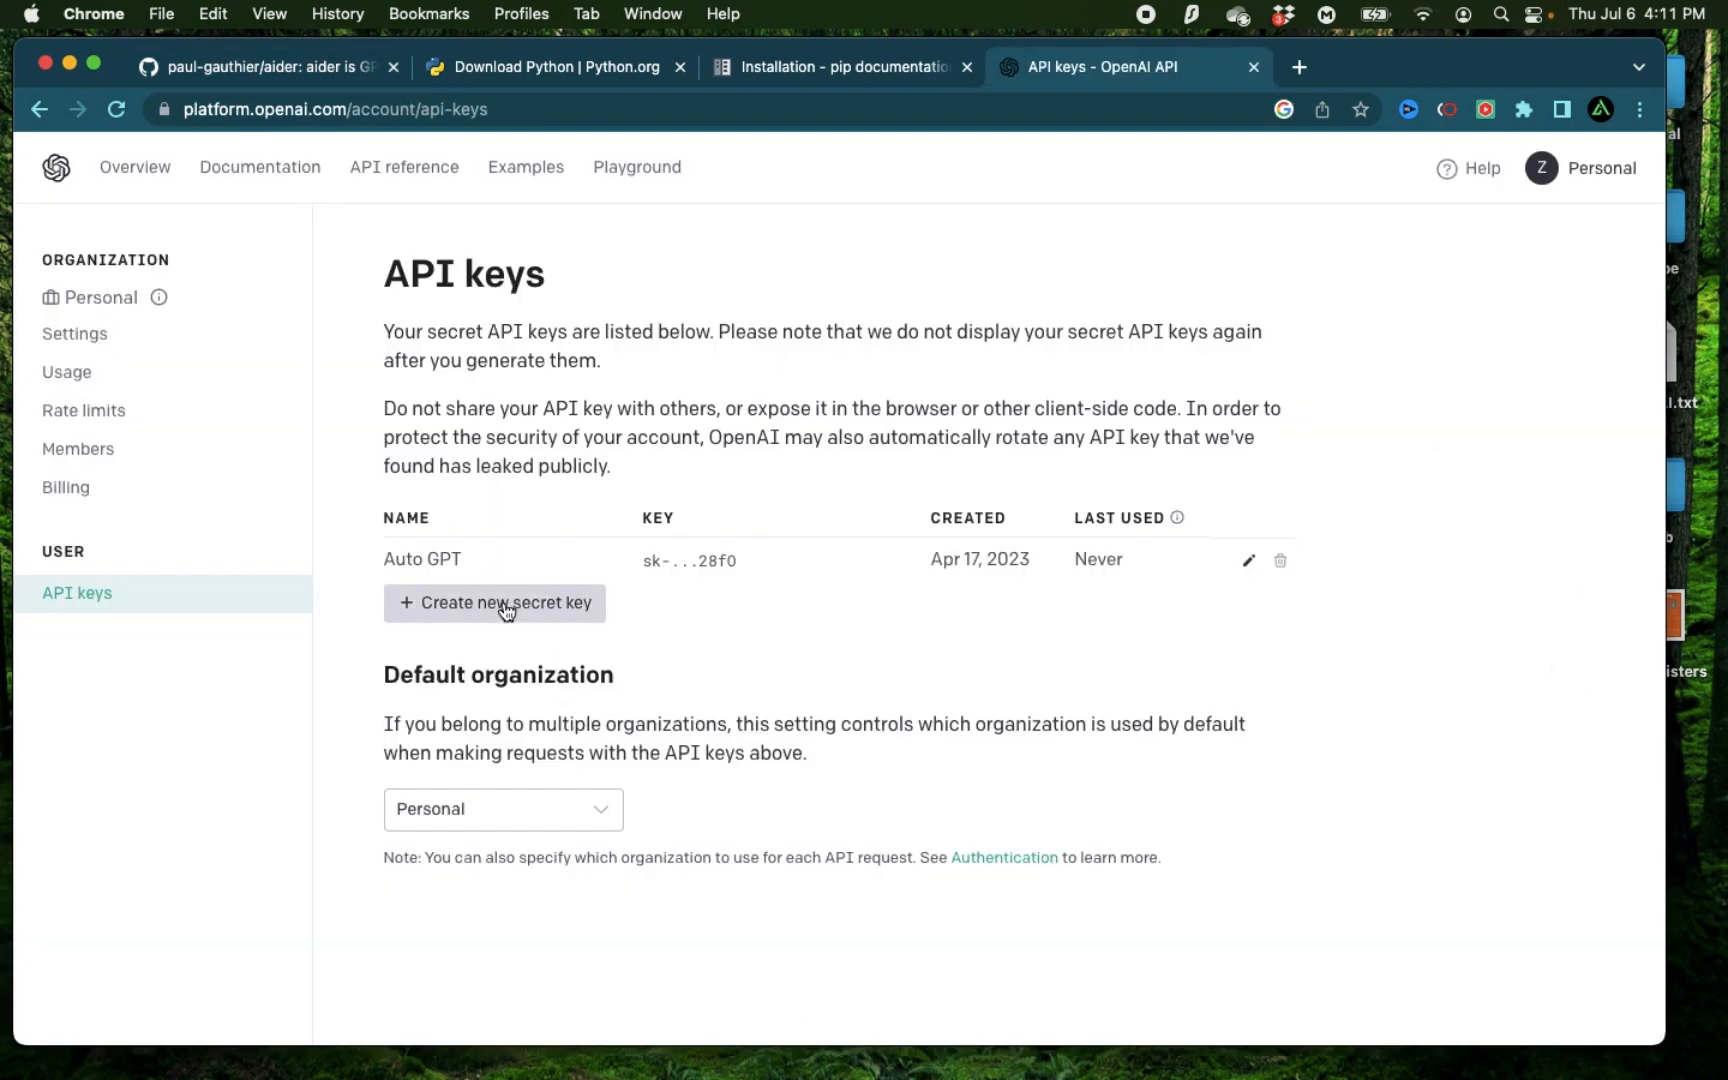
# Create a new OpenAI secret key named Aider and copy the export OPENAI_API_KEY command
pyautogui.click(494, 604)
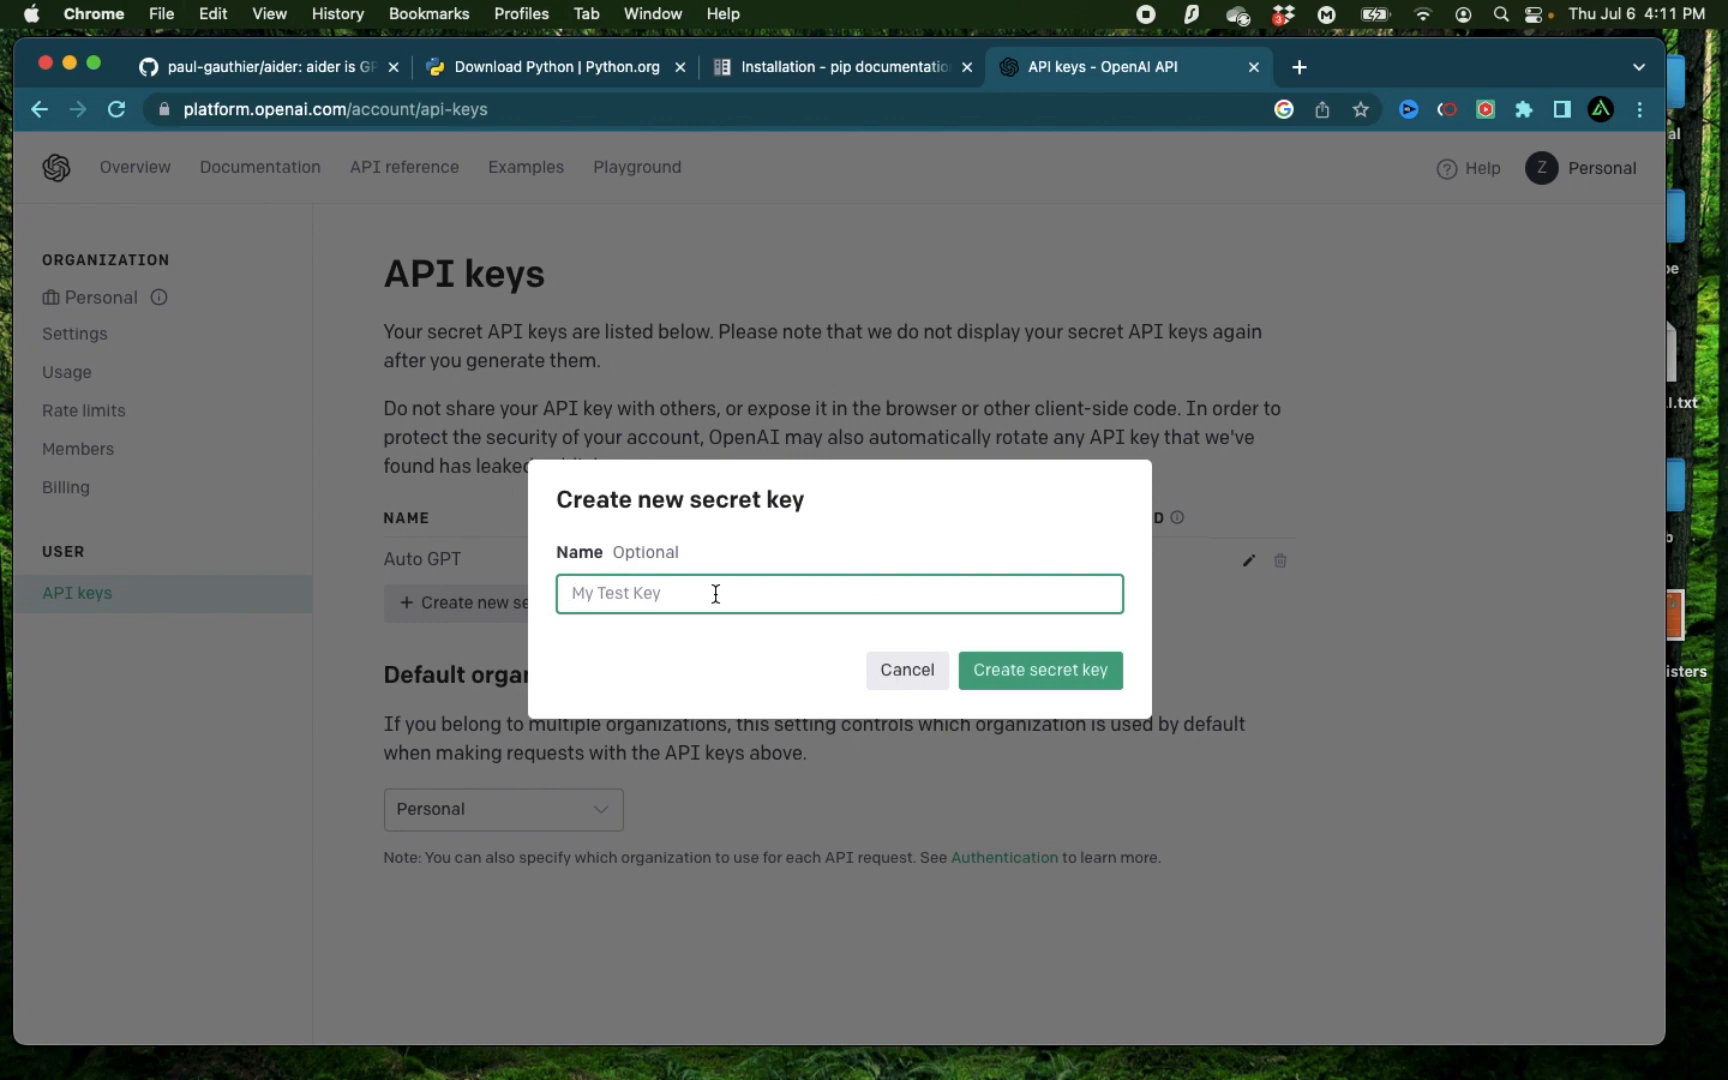
pyautogui.write('Aider')
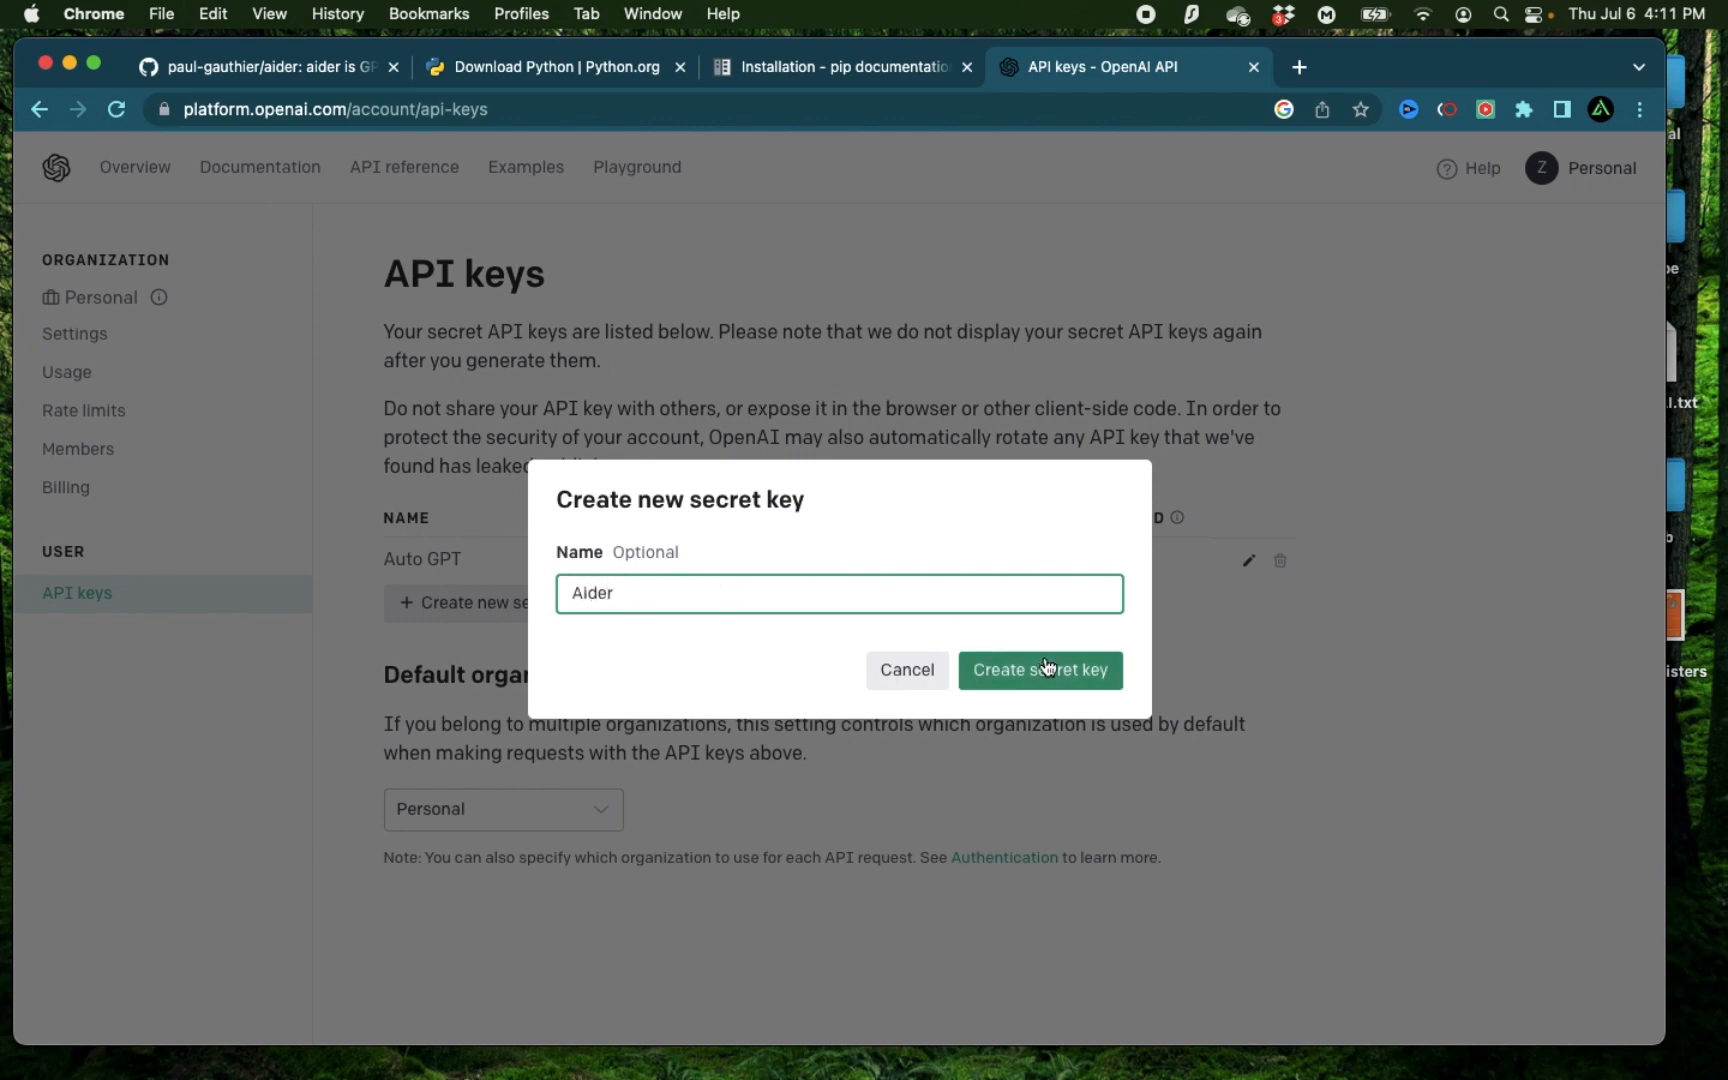
pyautogui.click(260, 68)
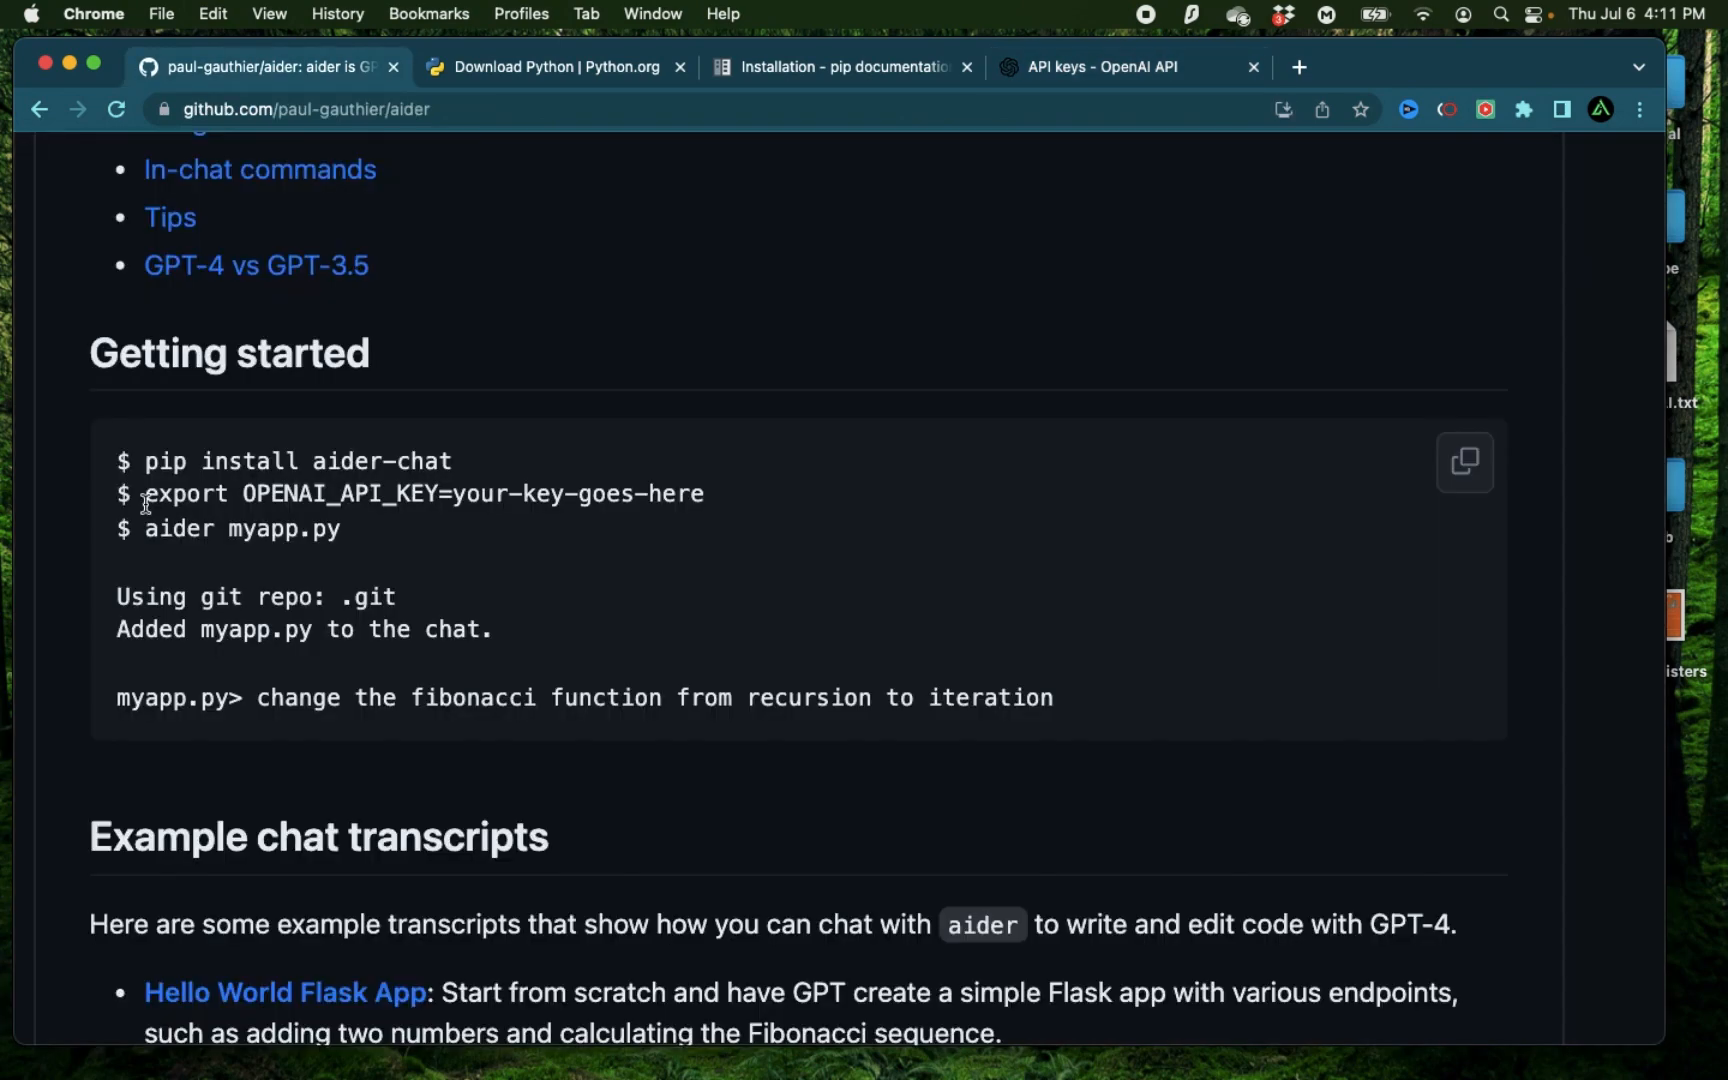
pyautogui.moveTo(144, 494); pyautogui.dragTo(436, 494)
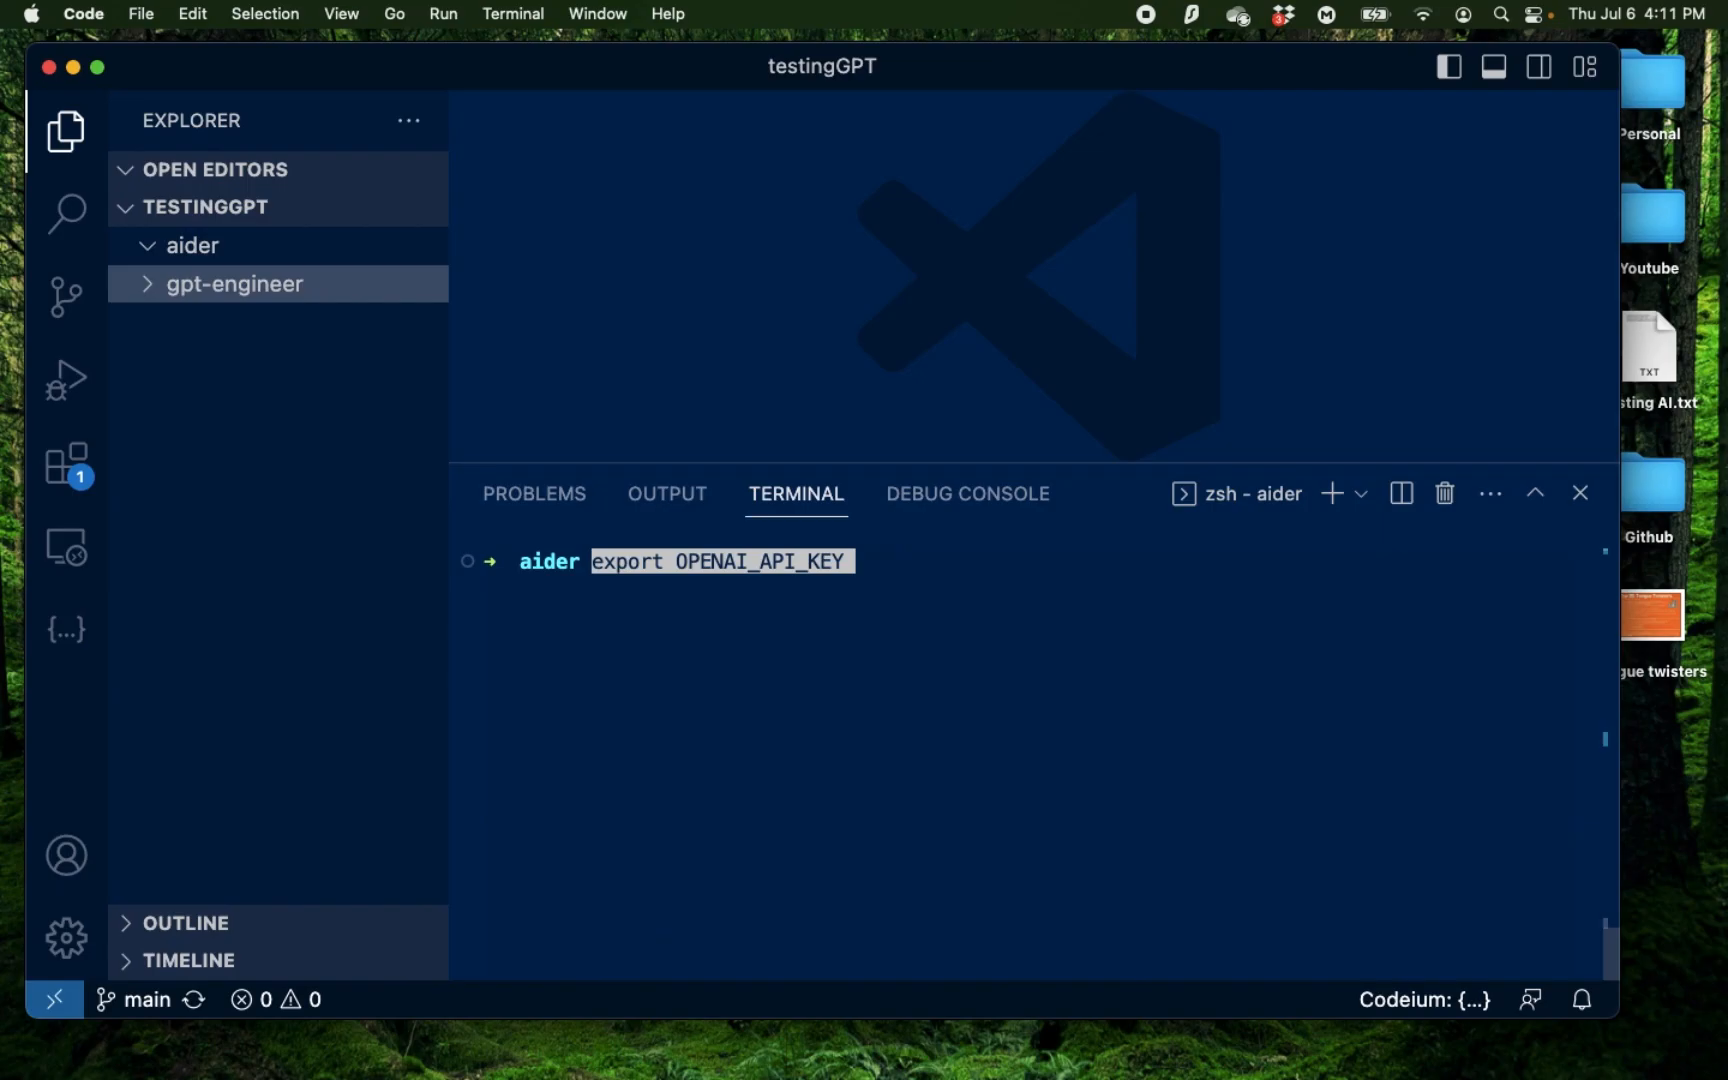
# Set OPENAI_API_KEY to the new key in the terminal and copy the aider command name
pyautogui.write('=')
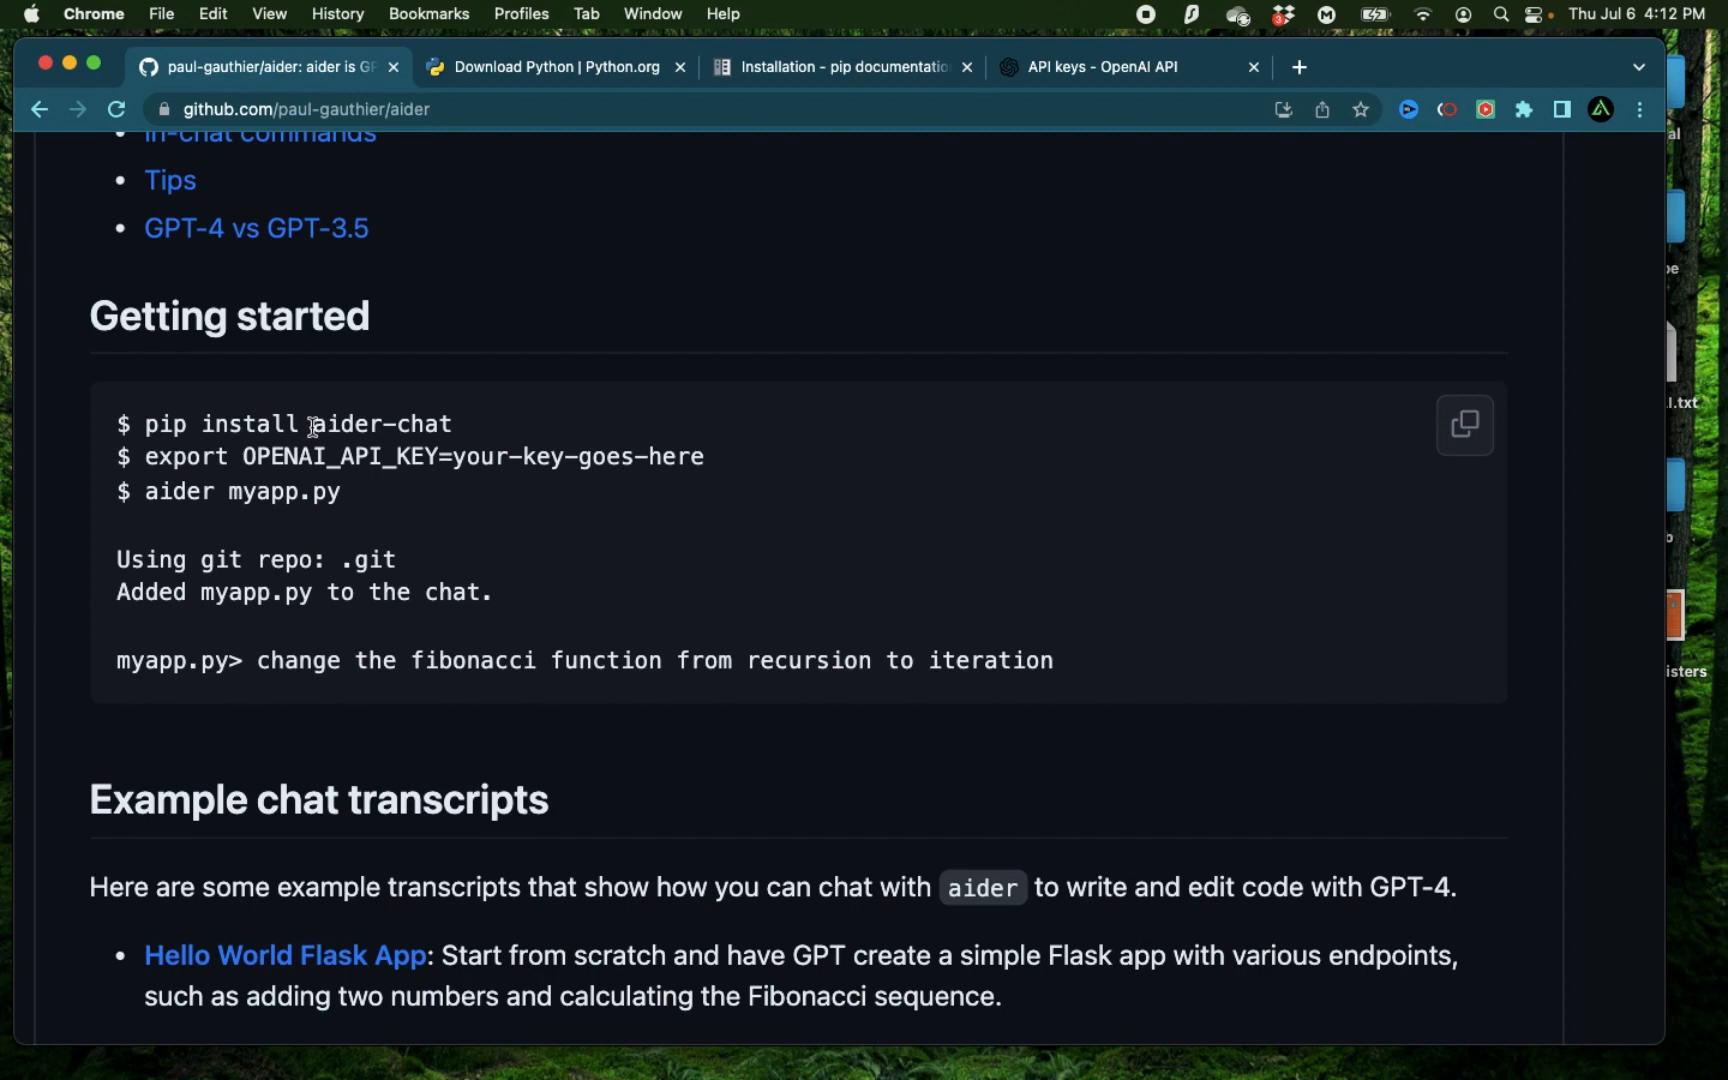
pyautogui.doubleClick(380, 424)
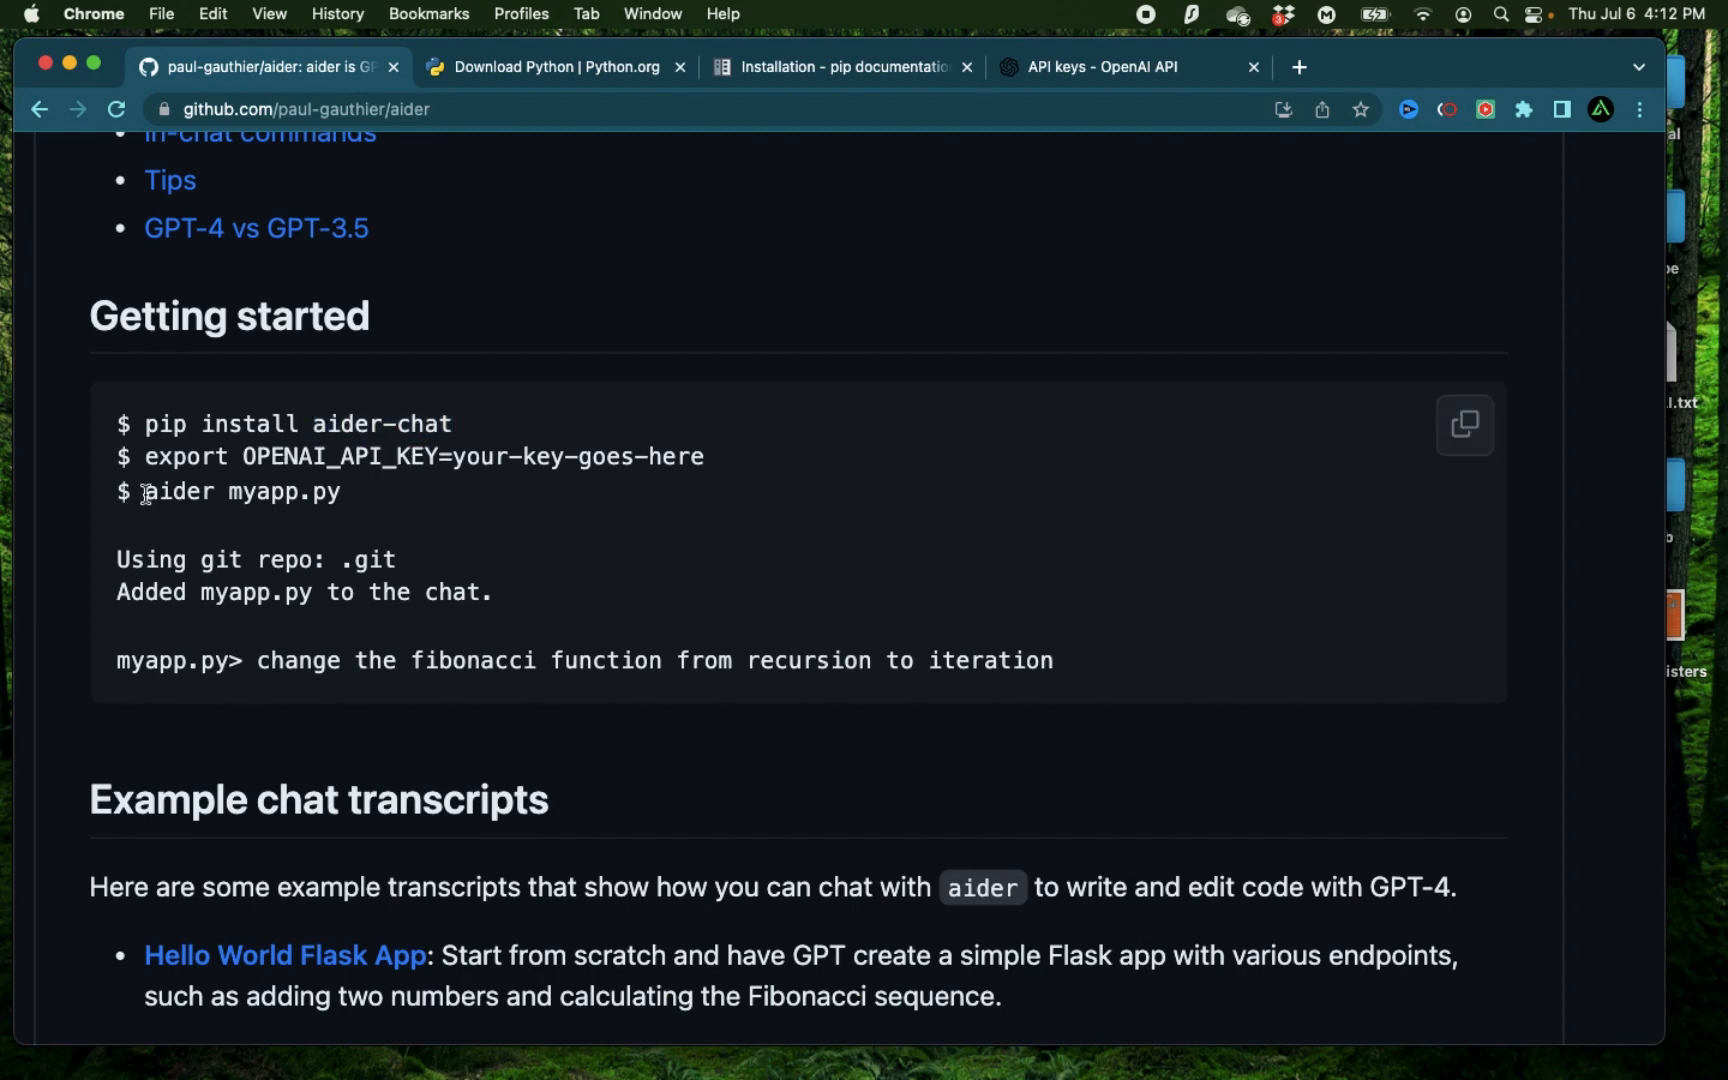
pyautogui.doubleClick(178, 492)
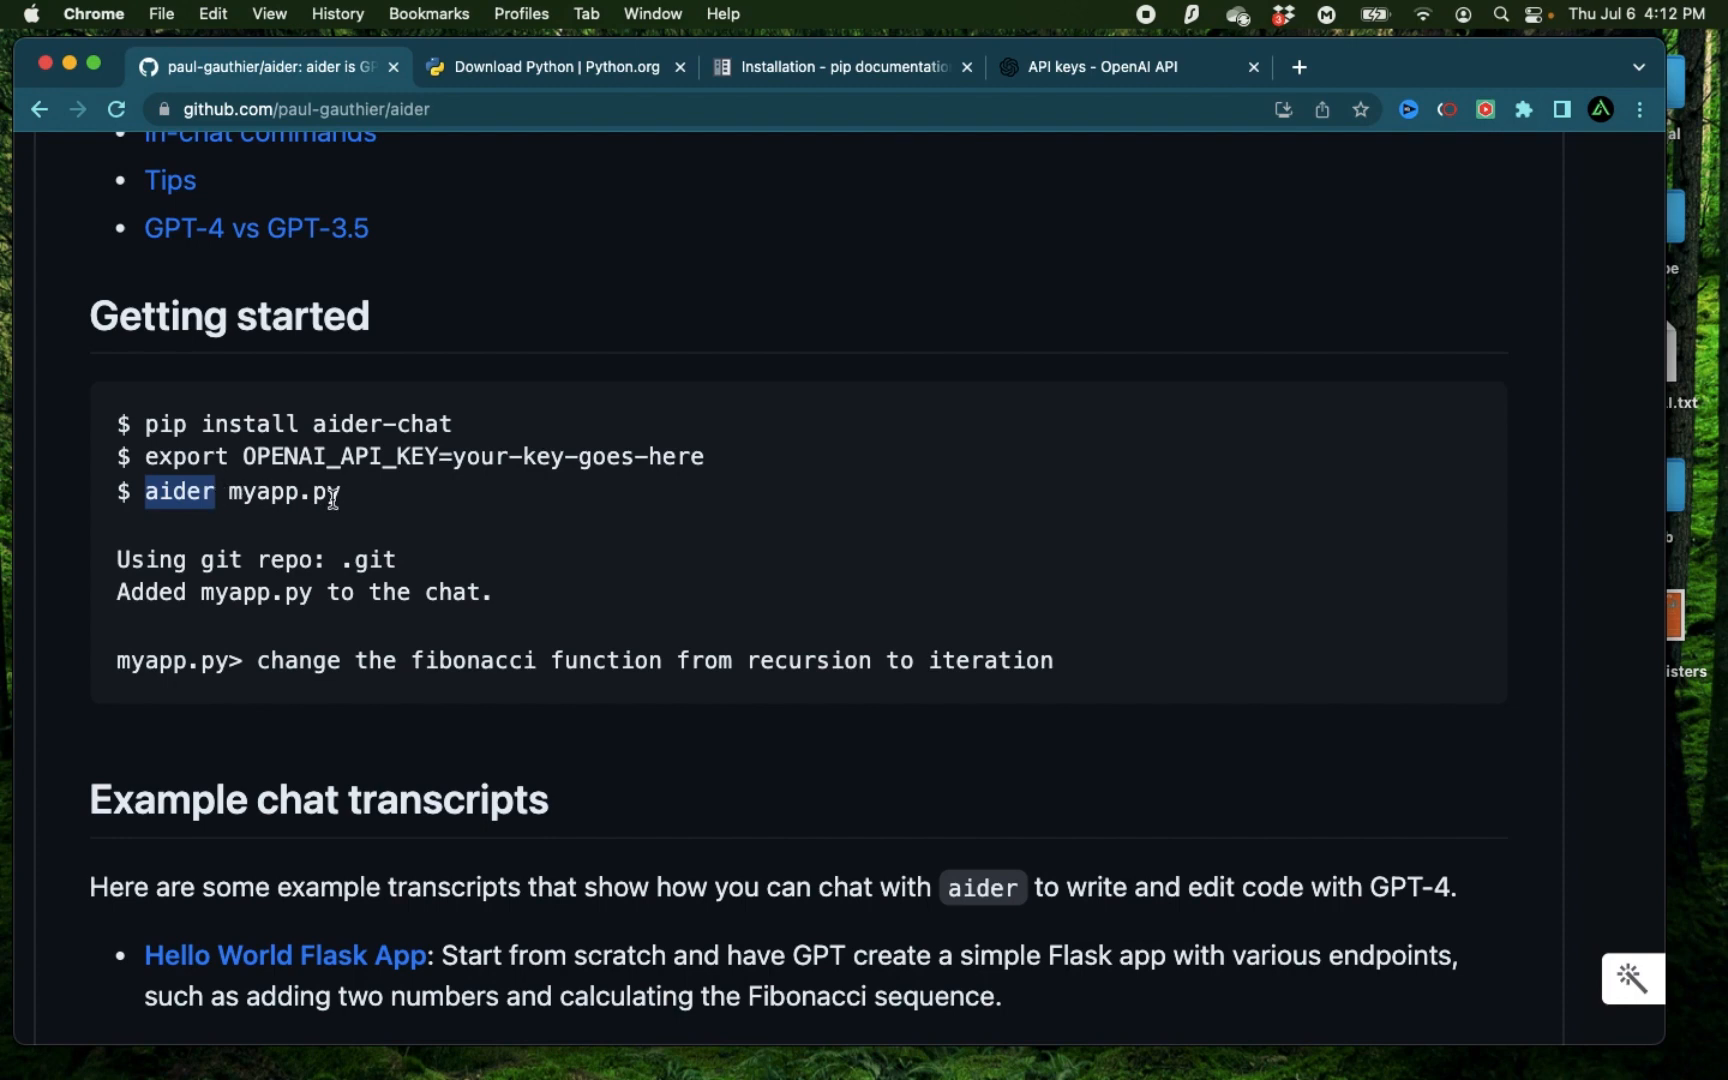
pyautogui.moveTo(406, 718)
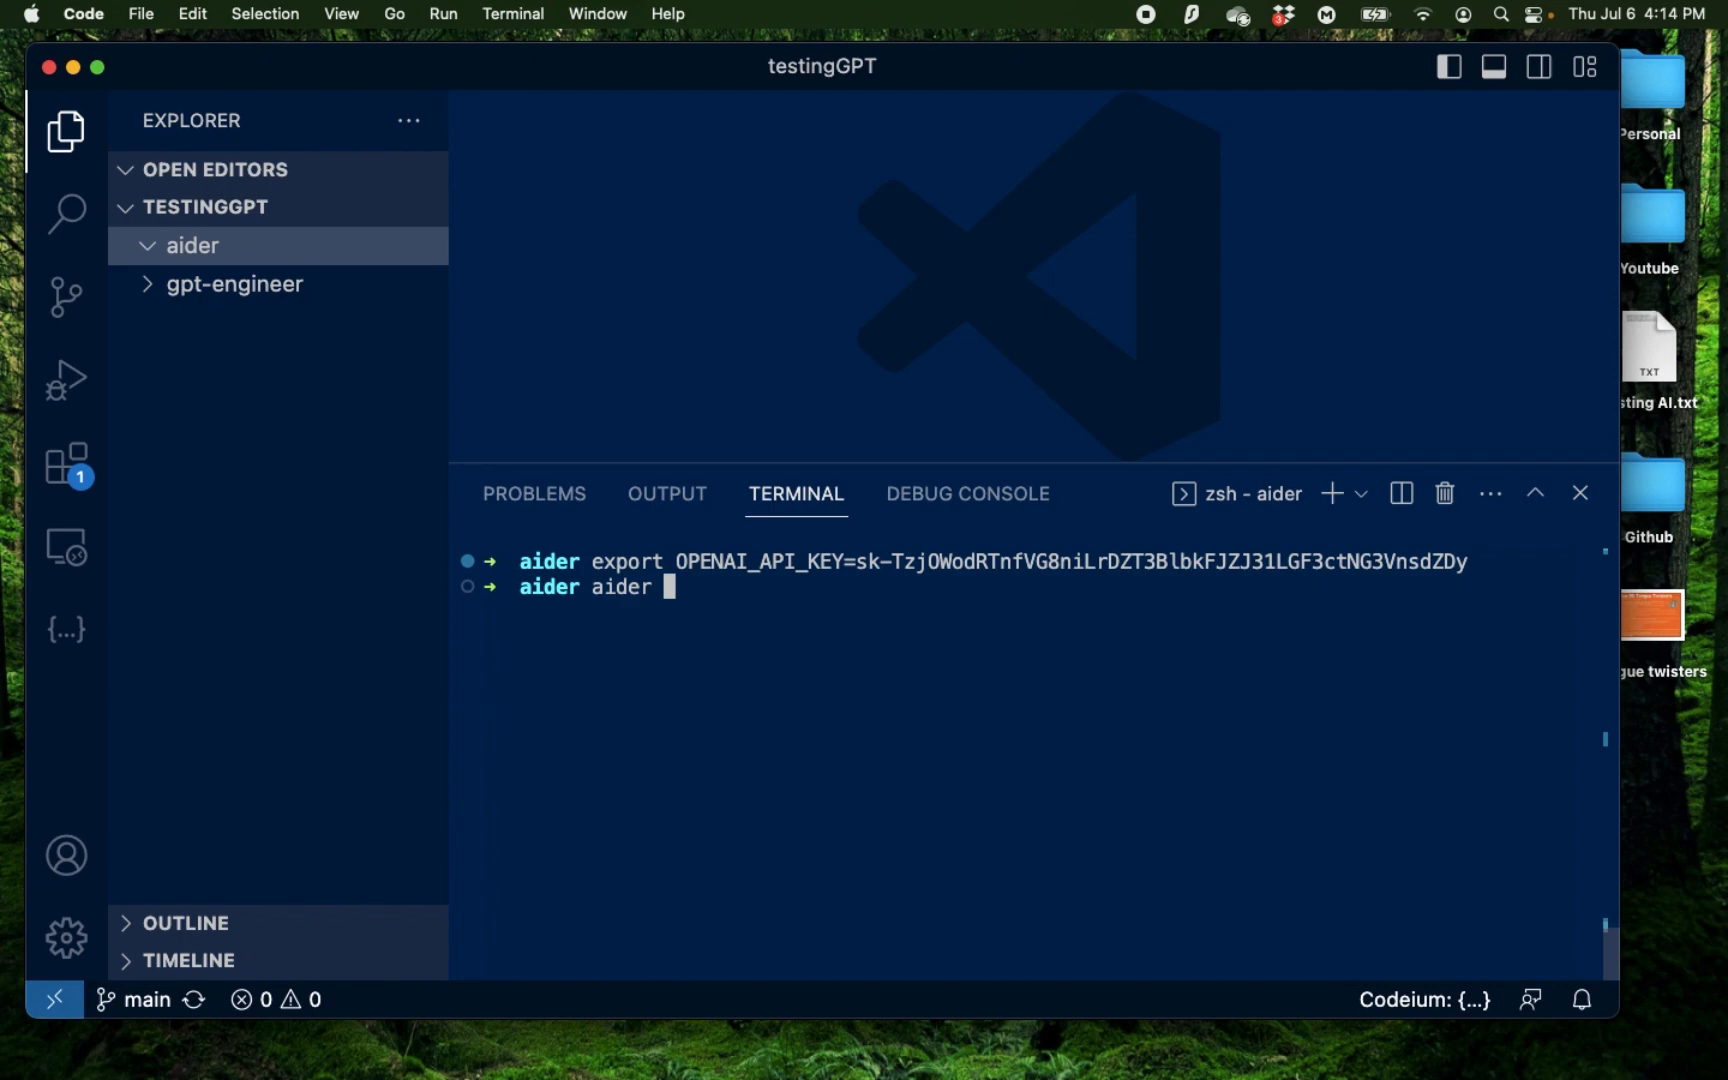
# Launch aider on netIncomeCalculator.py and highlight the gpt-4 fallback warning
pyautogui.write('netIncomeC')
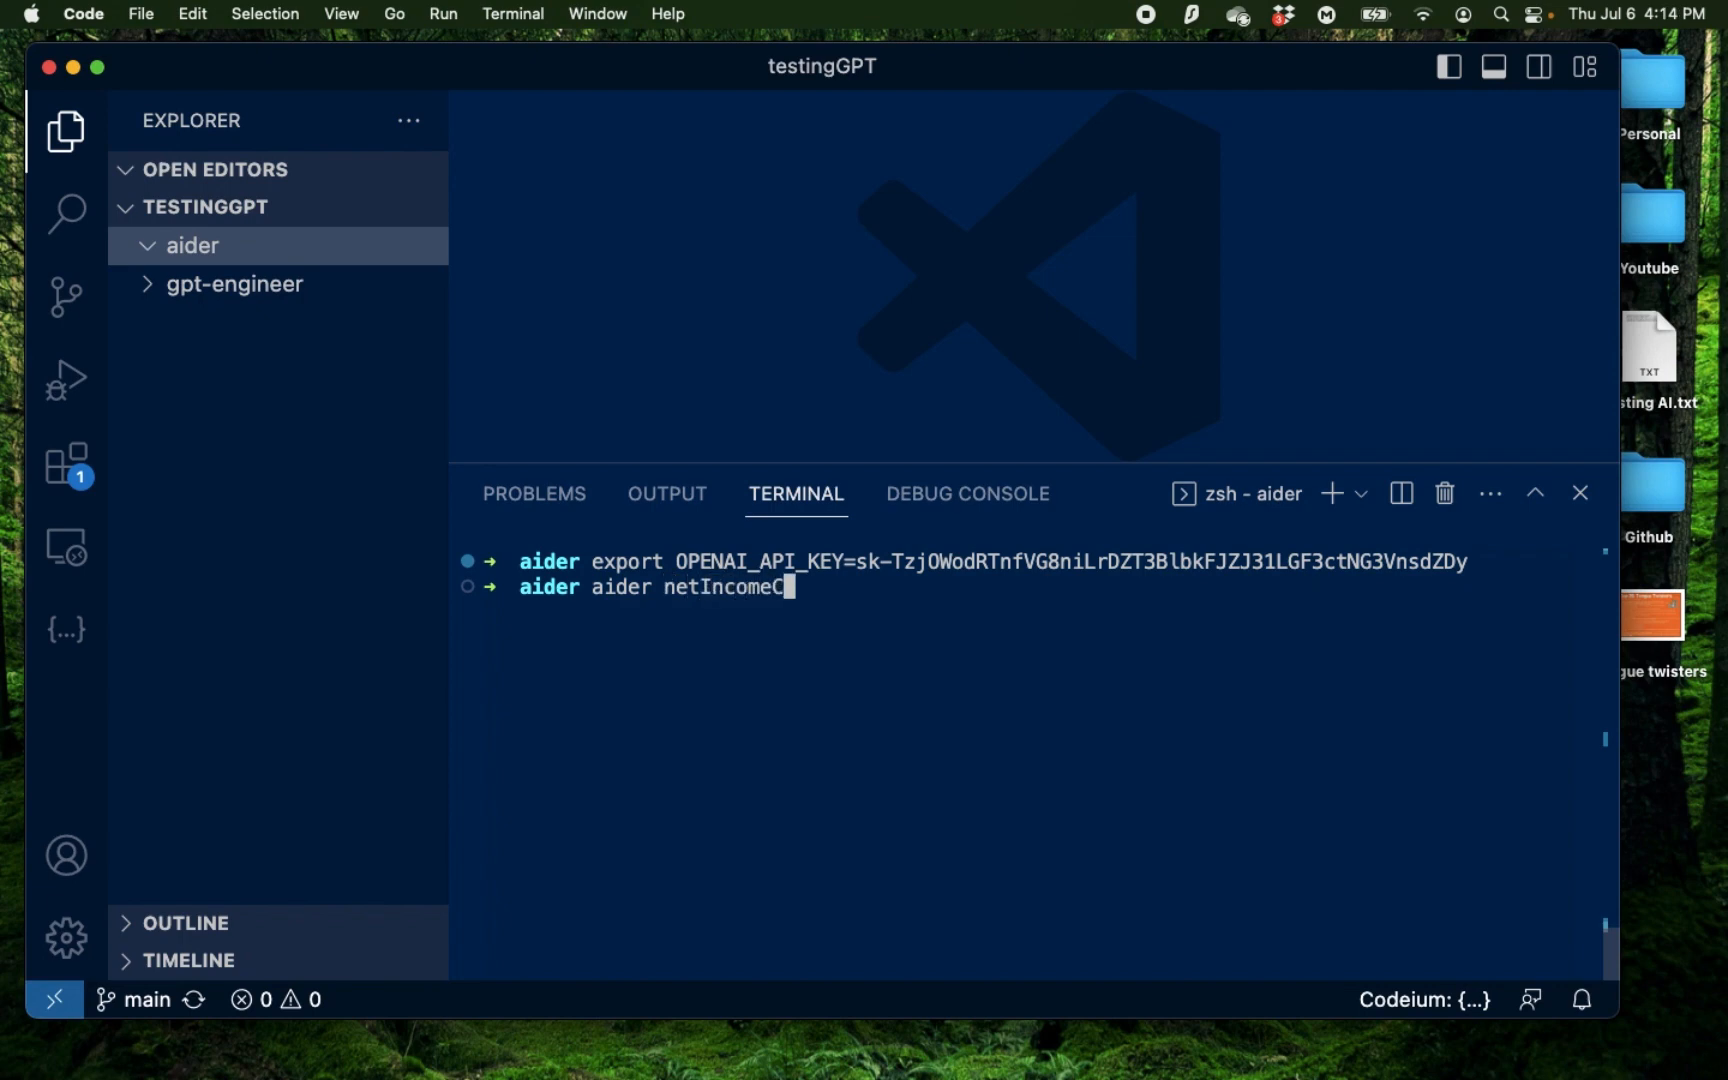
pyautogui.write('alculator.')
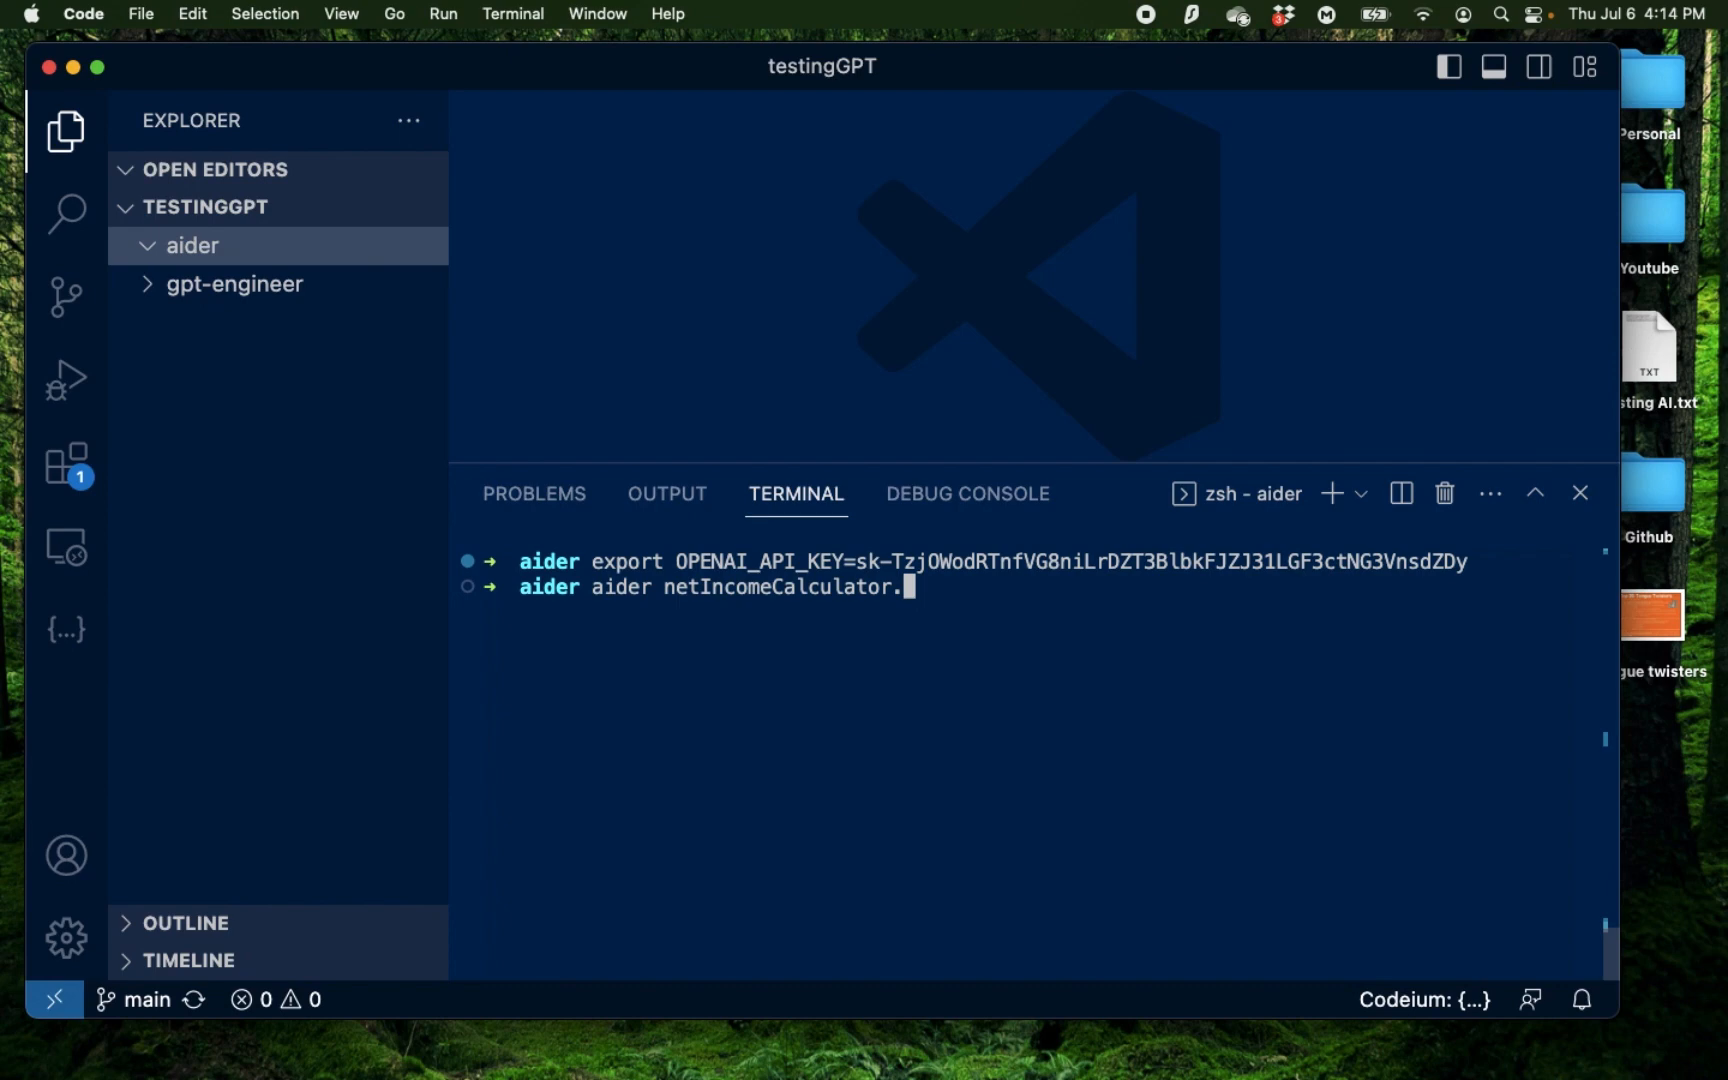
pyautogui.press('Enter')
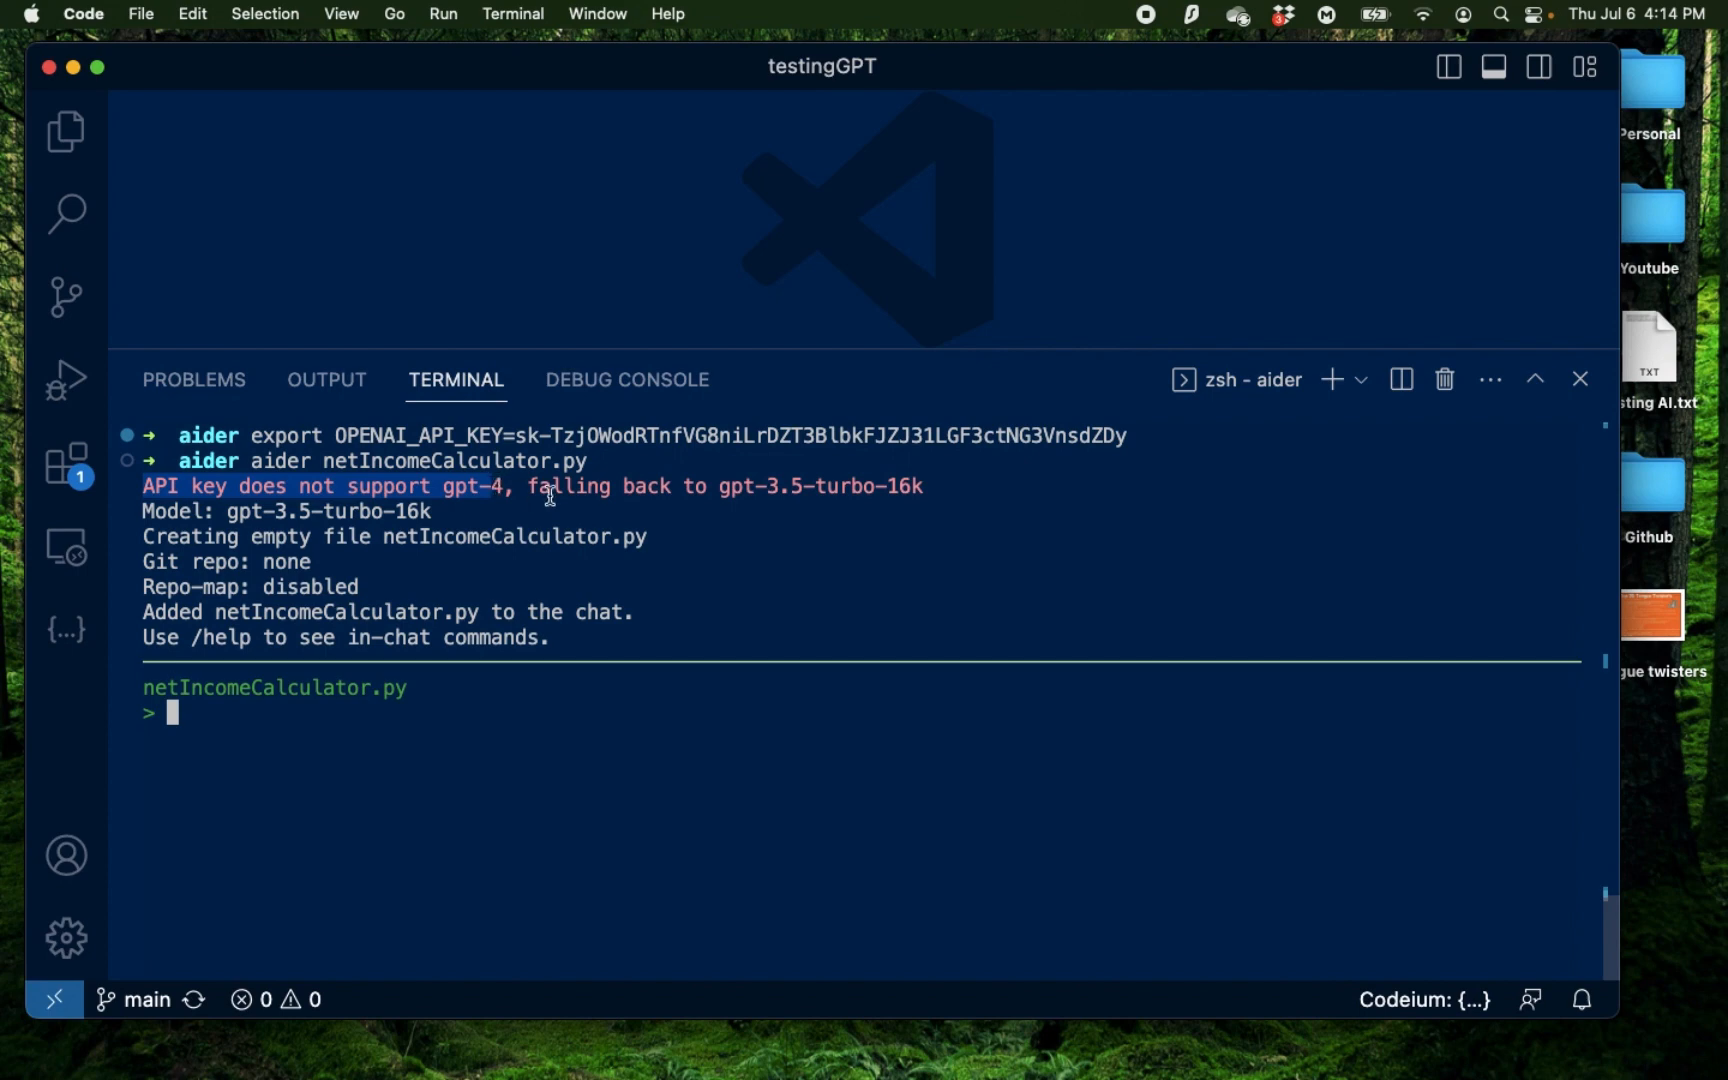
pyautogui.moveTo(528, 486); pyautogui.dragTo(924, 486)
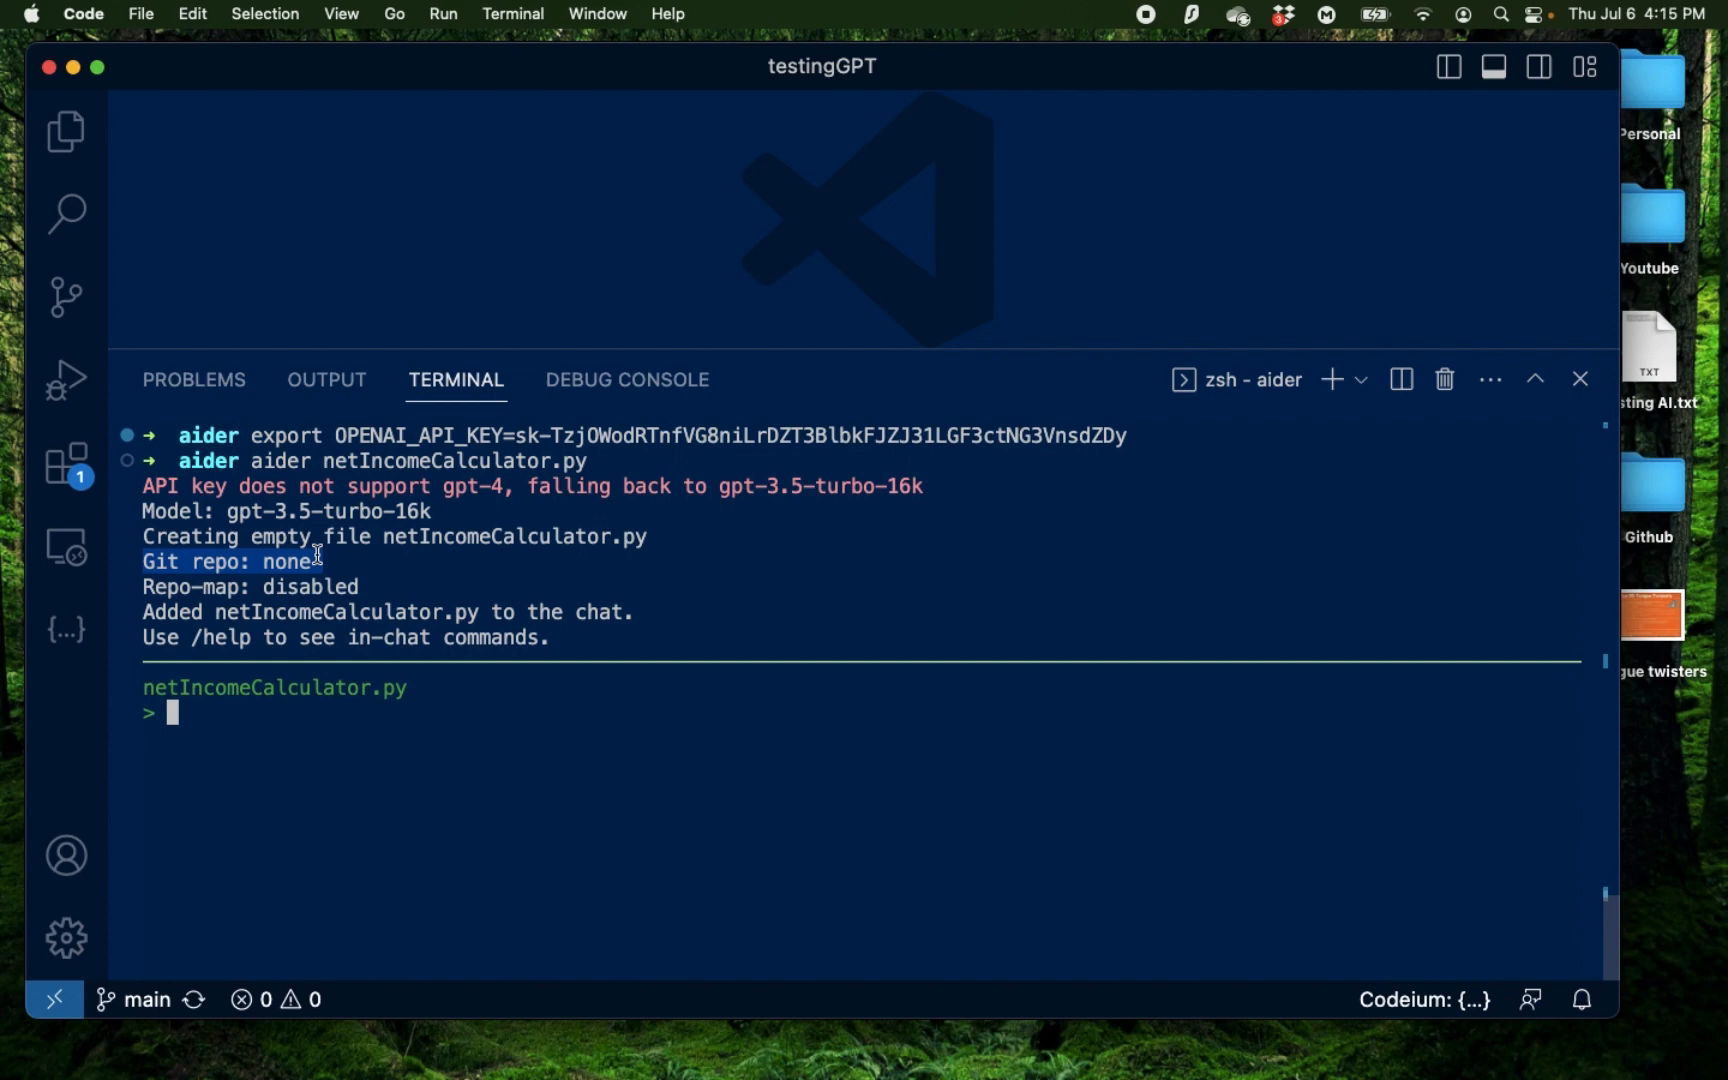
pyautogui.moveTo(404, 604)
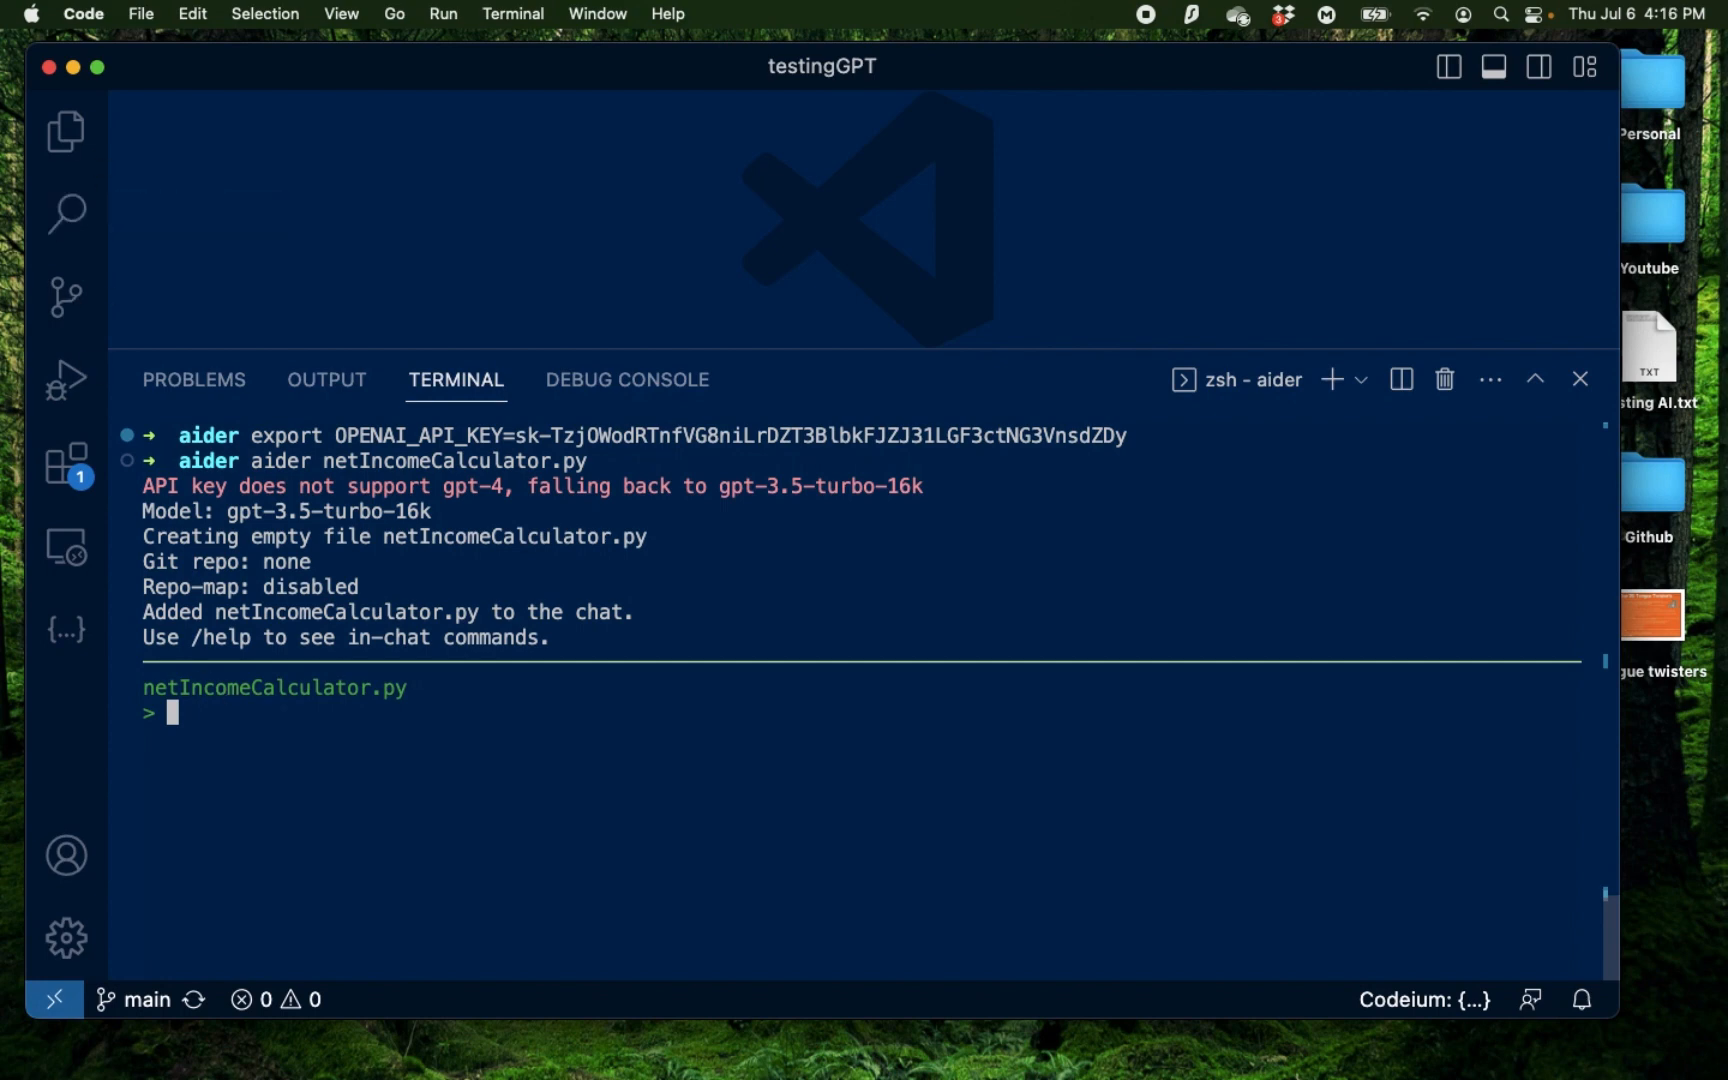
# Ask aider to calculate net income from gross yearly salary
pyautogui.write('Calculate my')
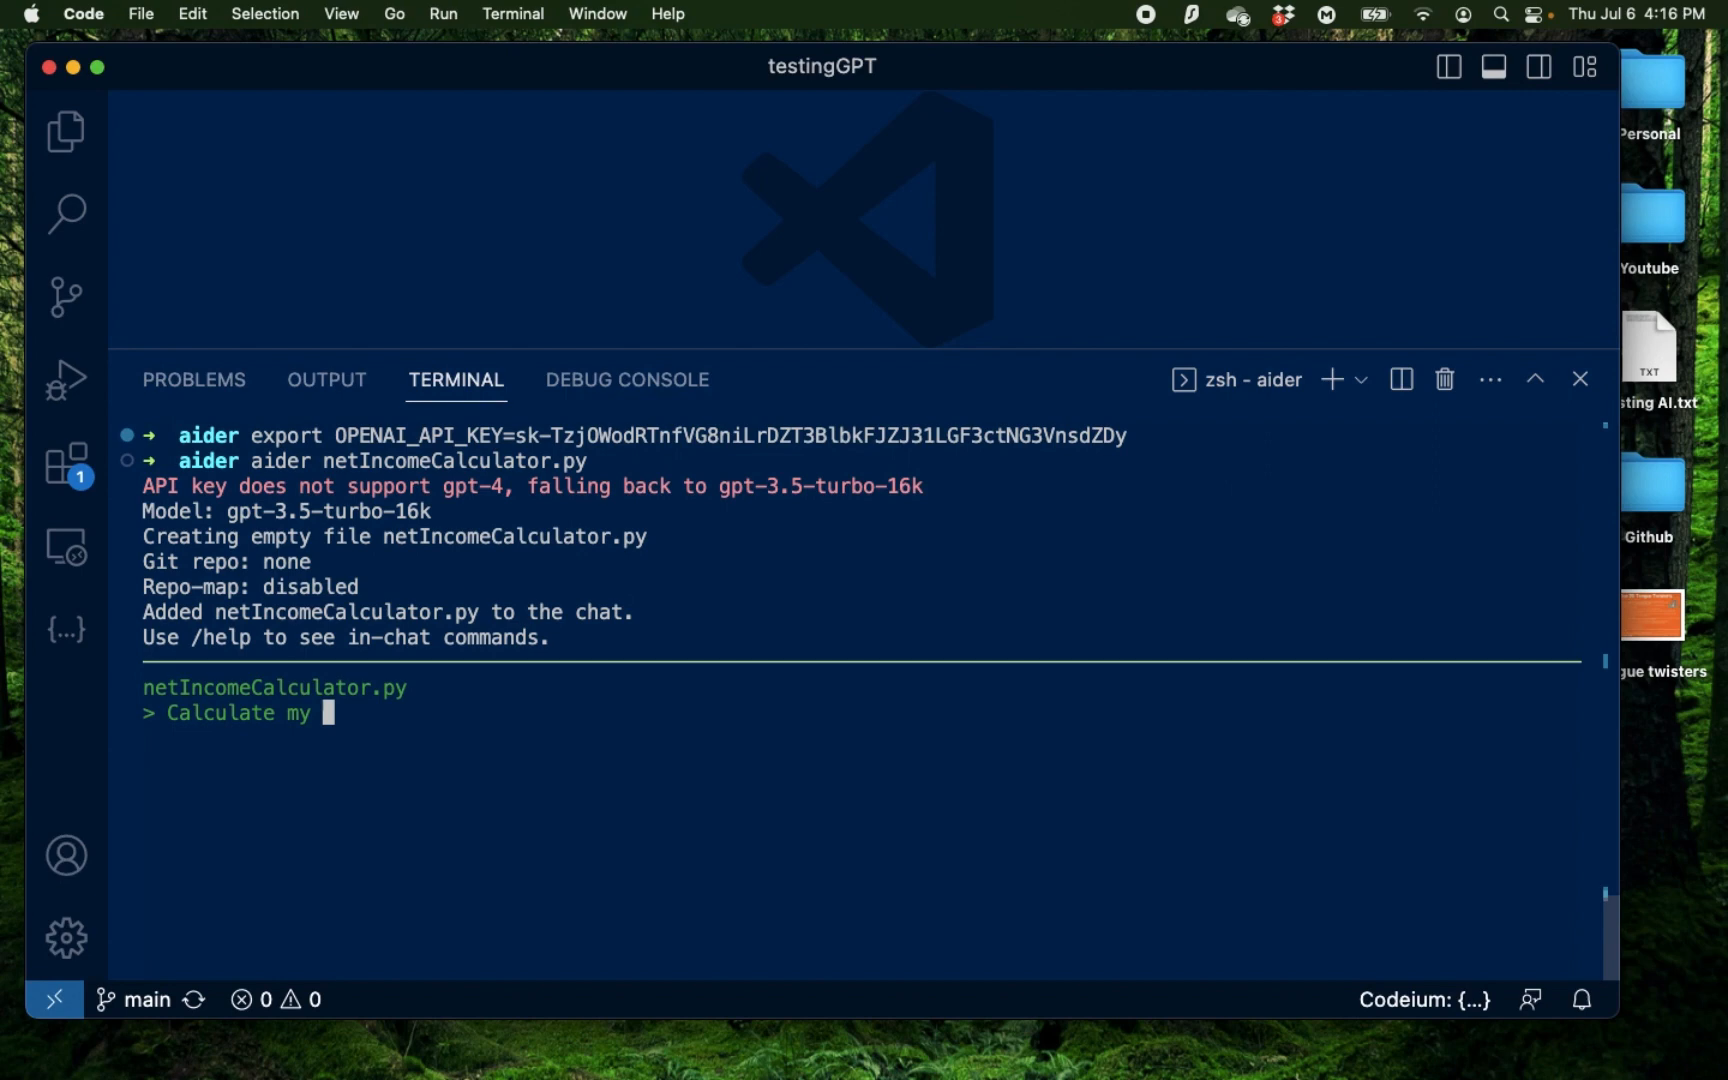
pyautogui.write('net income fr')
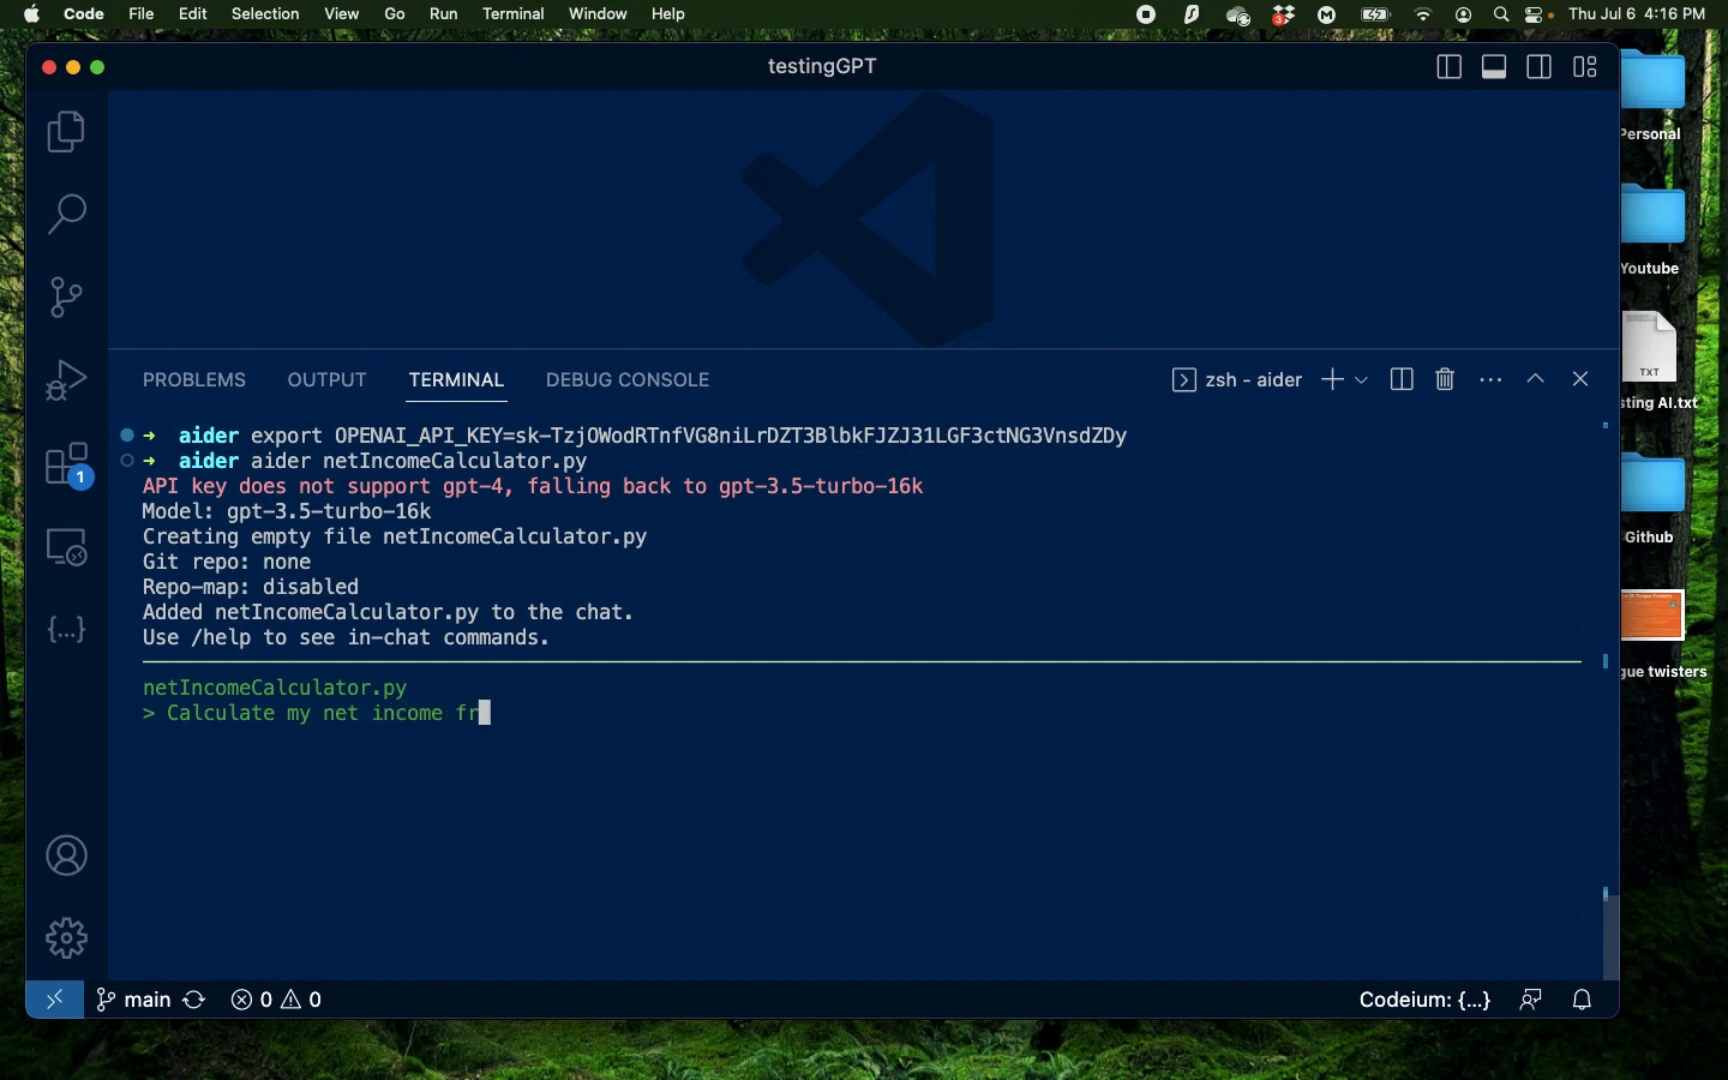
pyautogui.write('om my gross yearly salar')
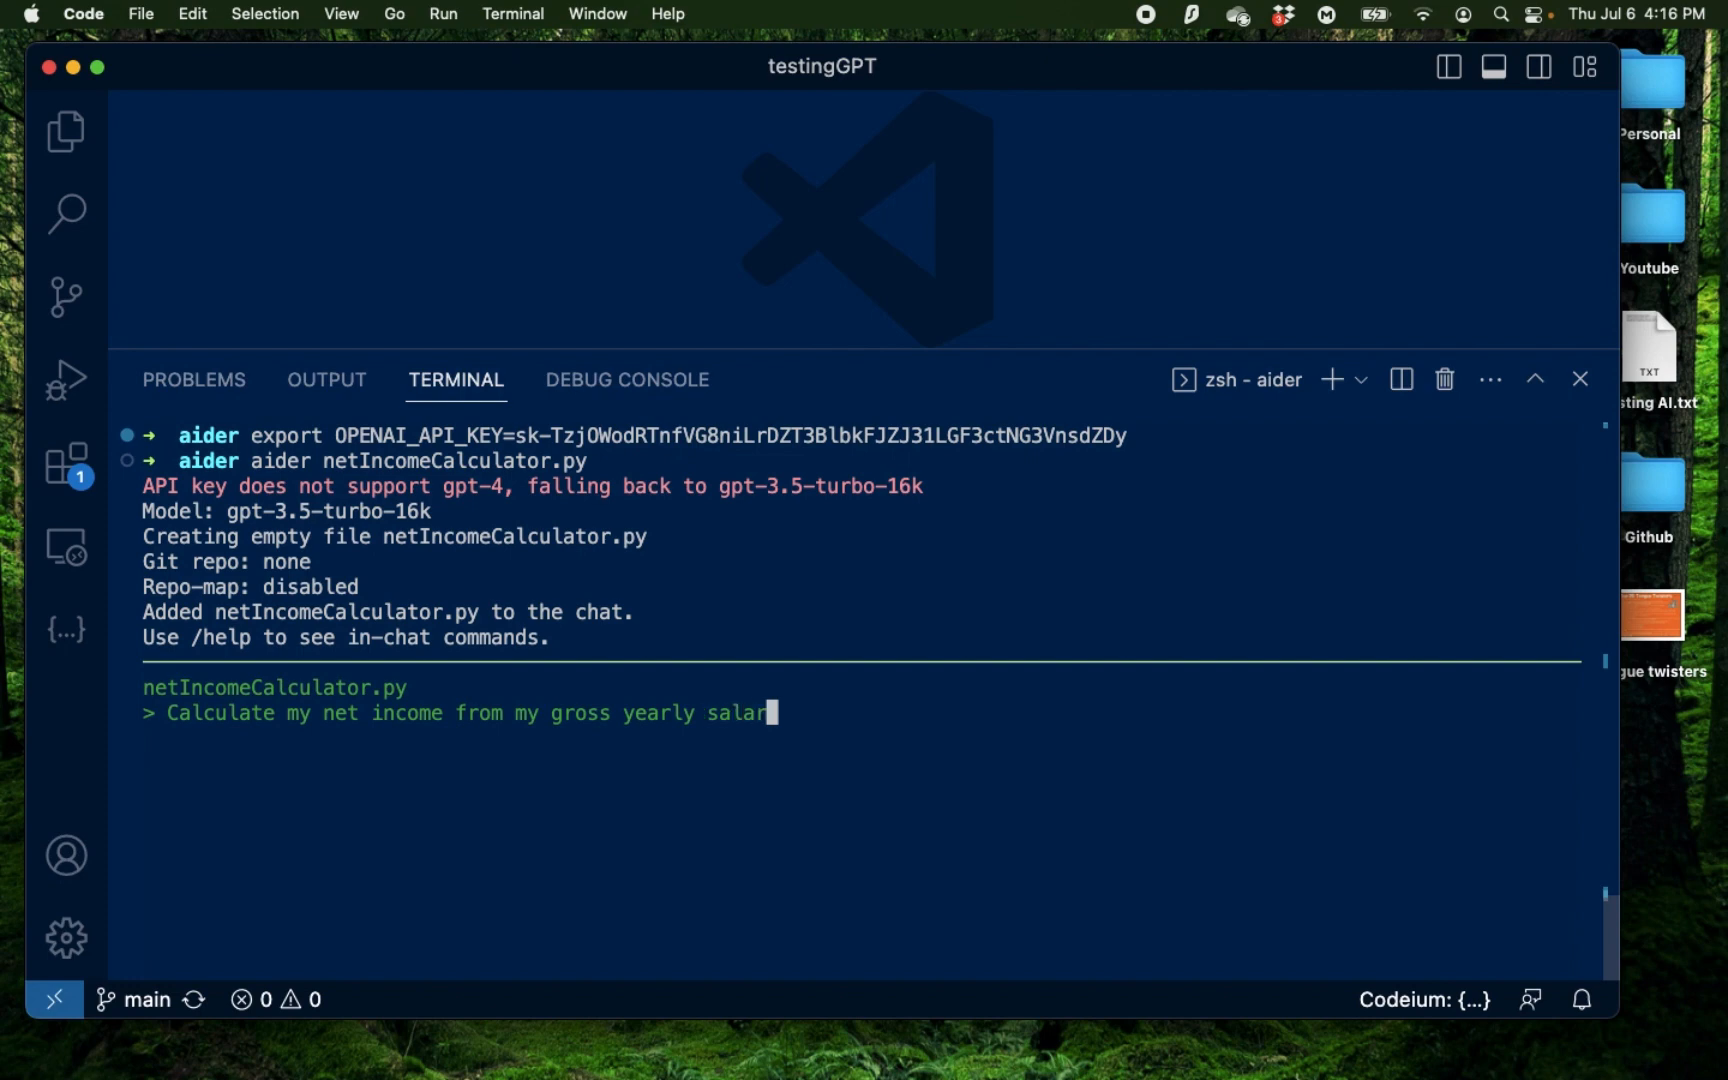
pyautogui.press('Enter')
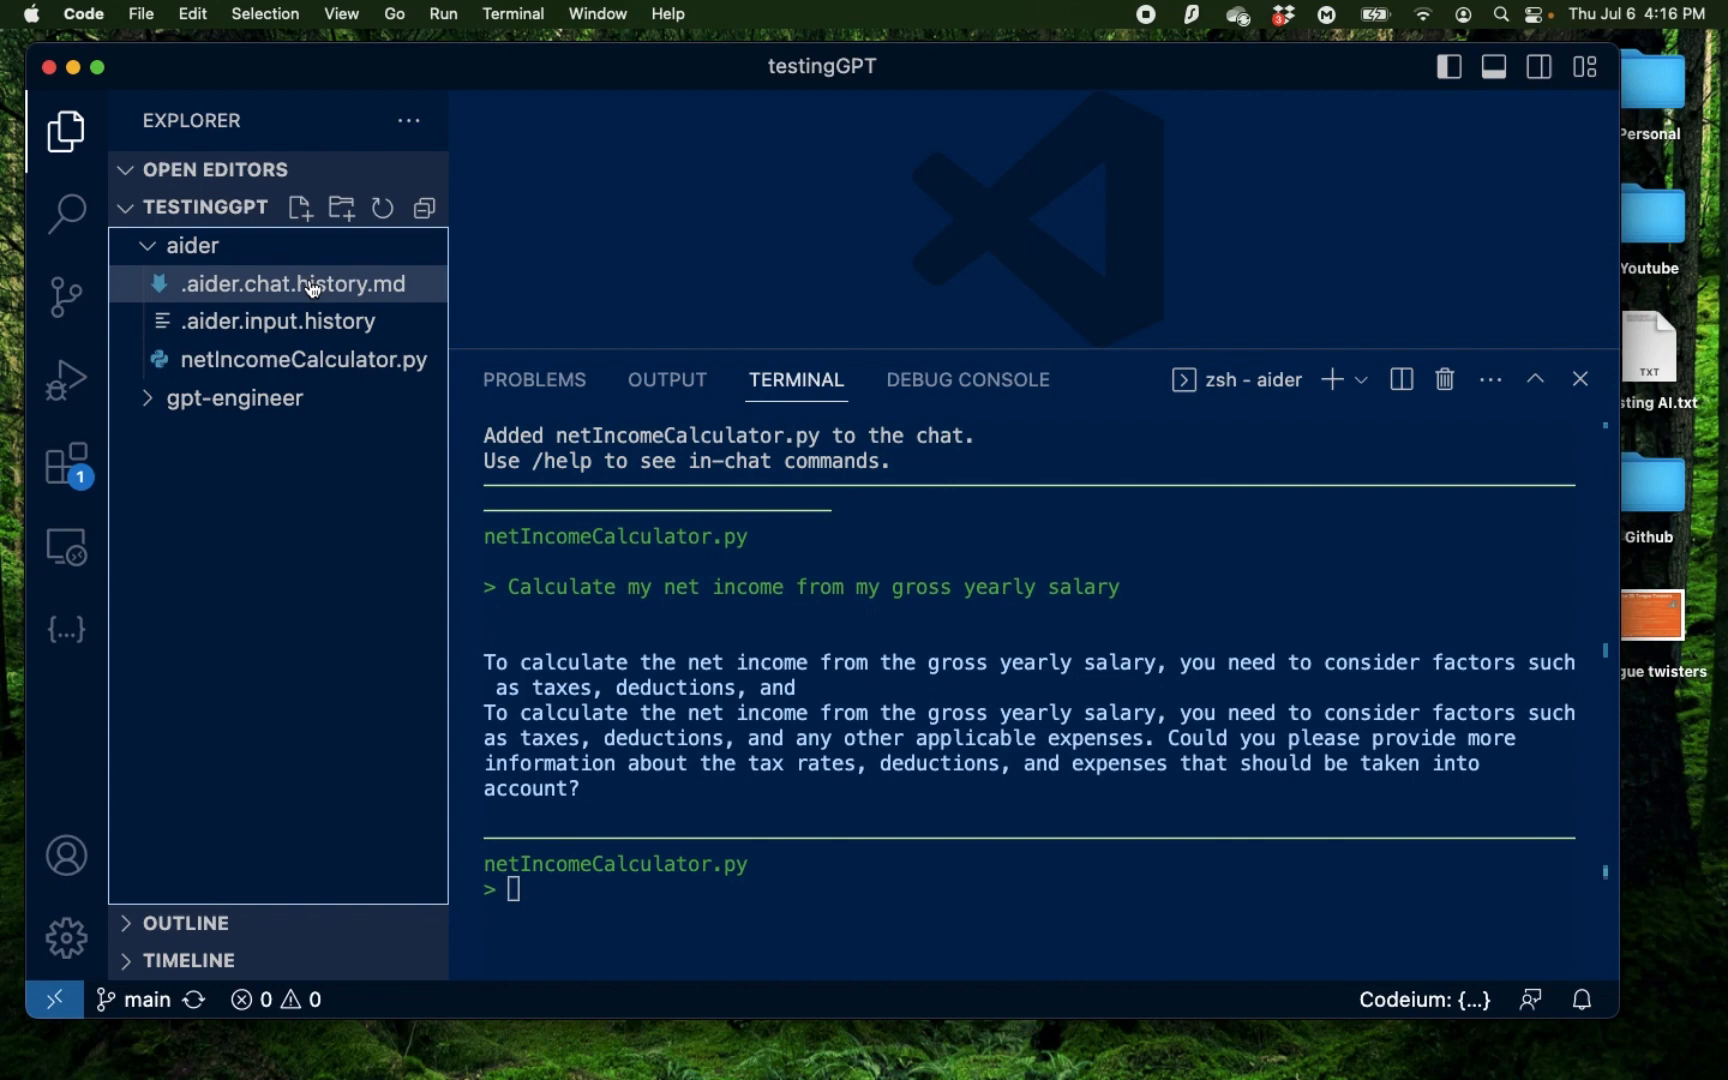
pyautogui.moveTo(278, 306)
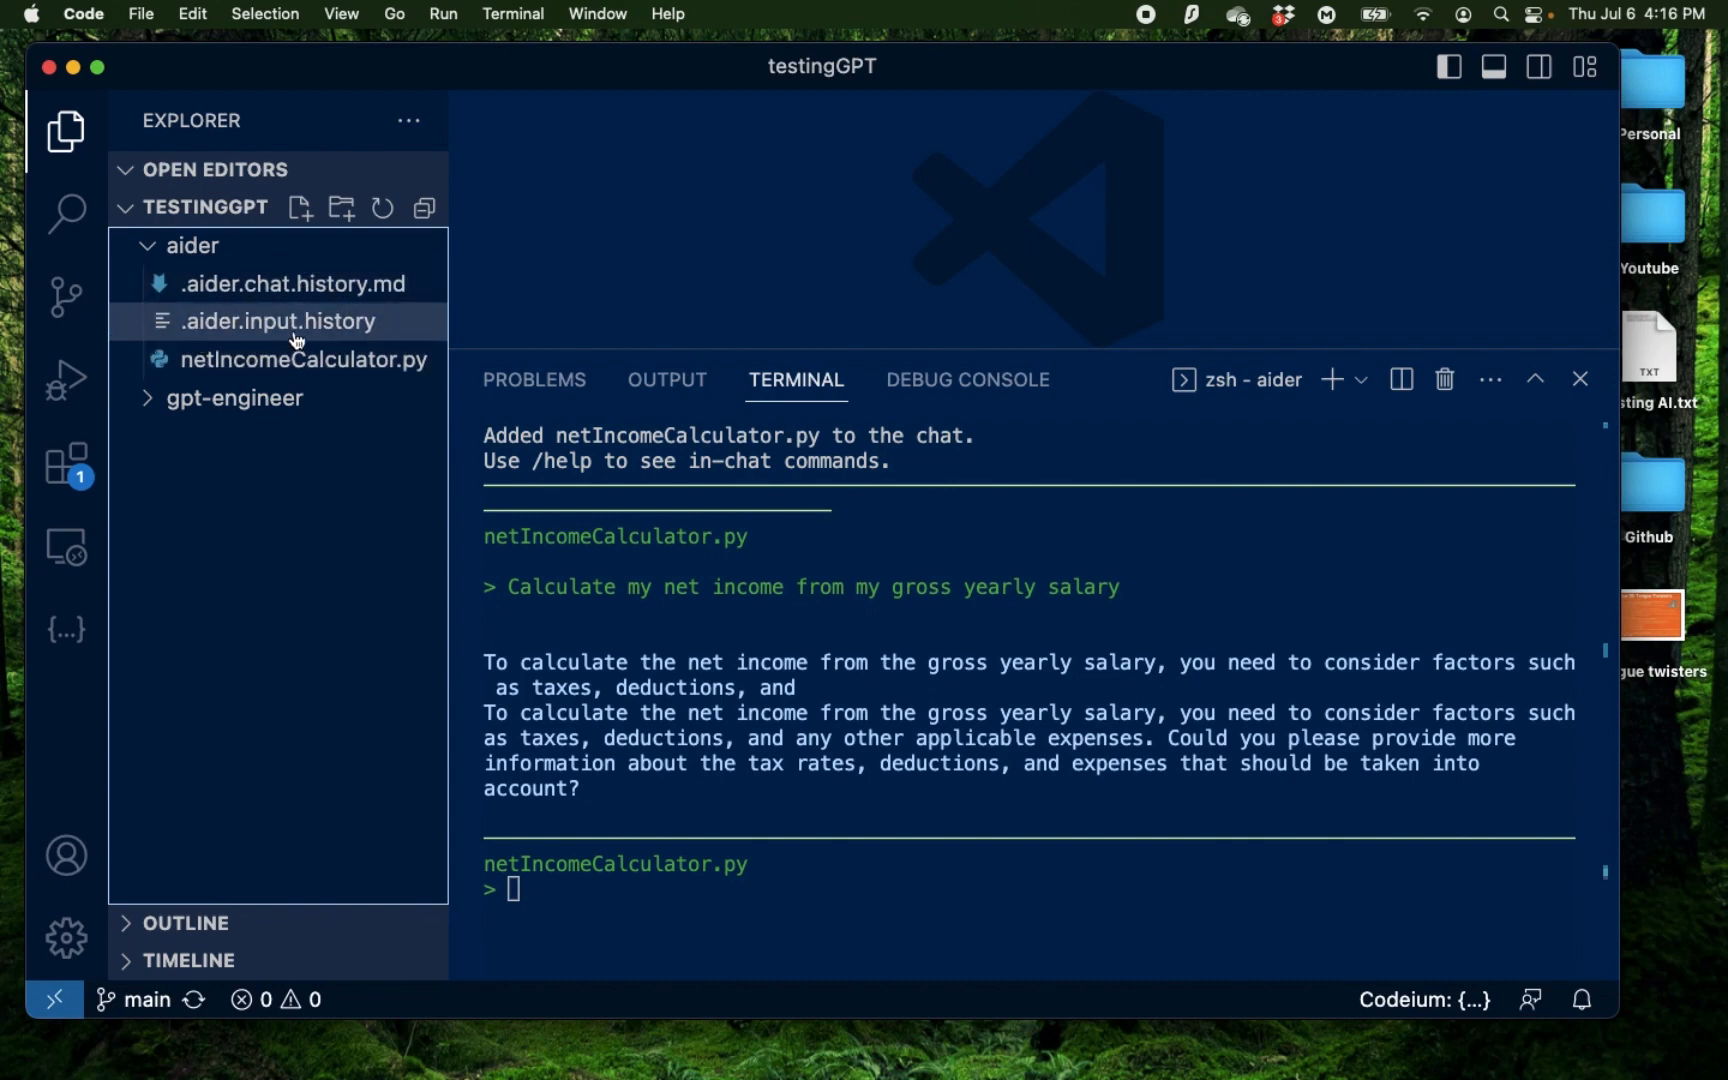
# Open .aider.input.history and the still-empty netIncomeCalculator.py in the editor
pyautogui.doubleClick(272, 322)
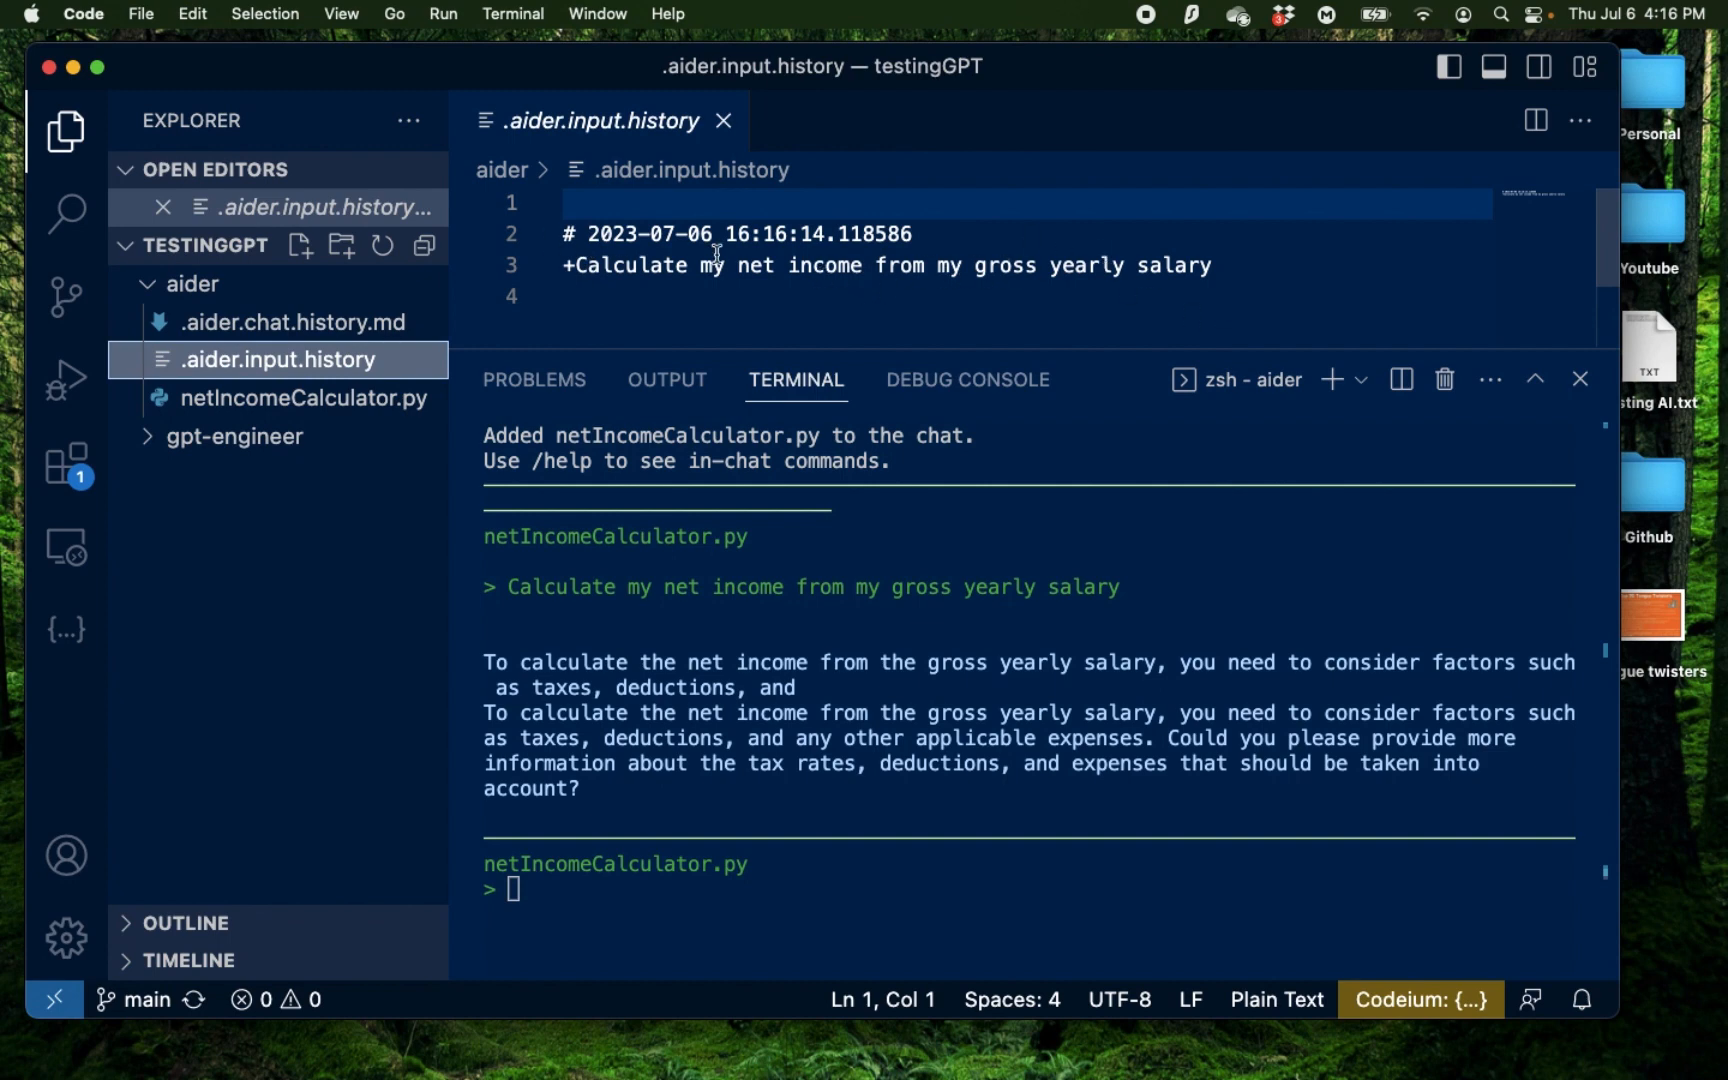
pyautogui.click(306, 398)
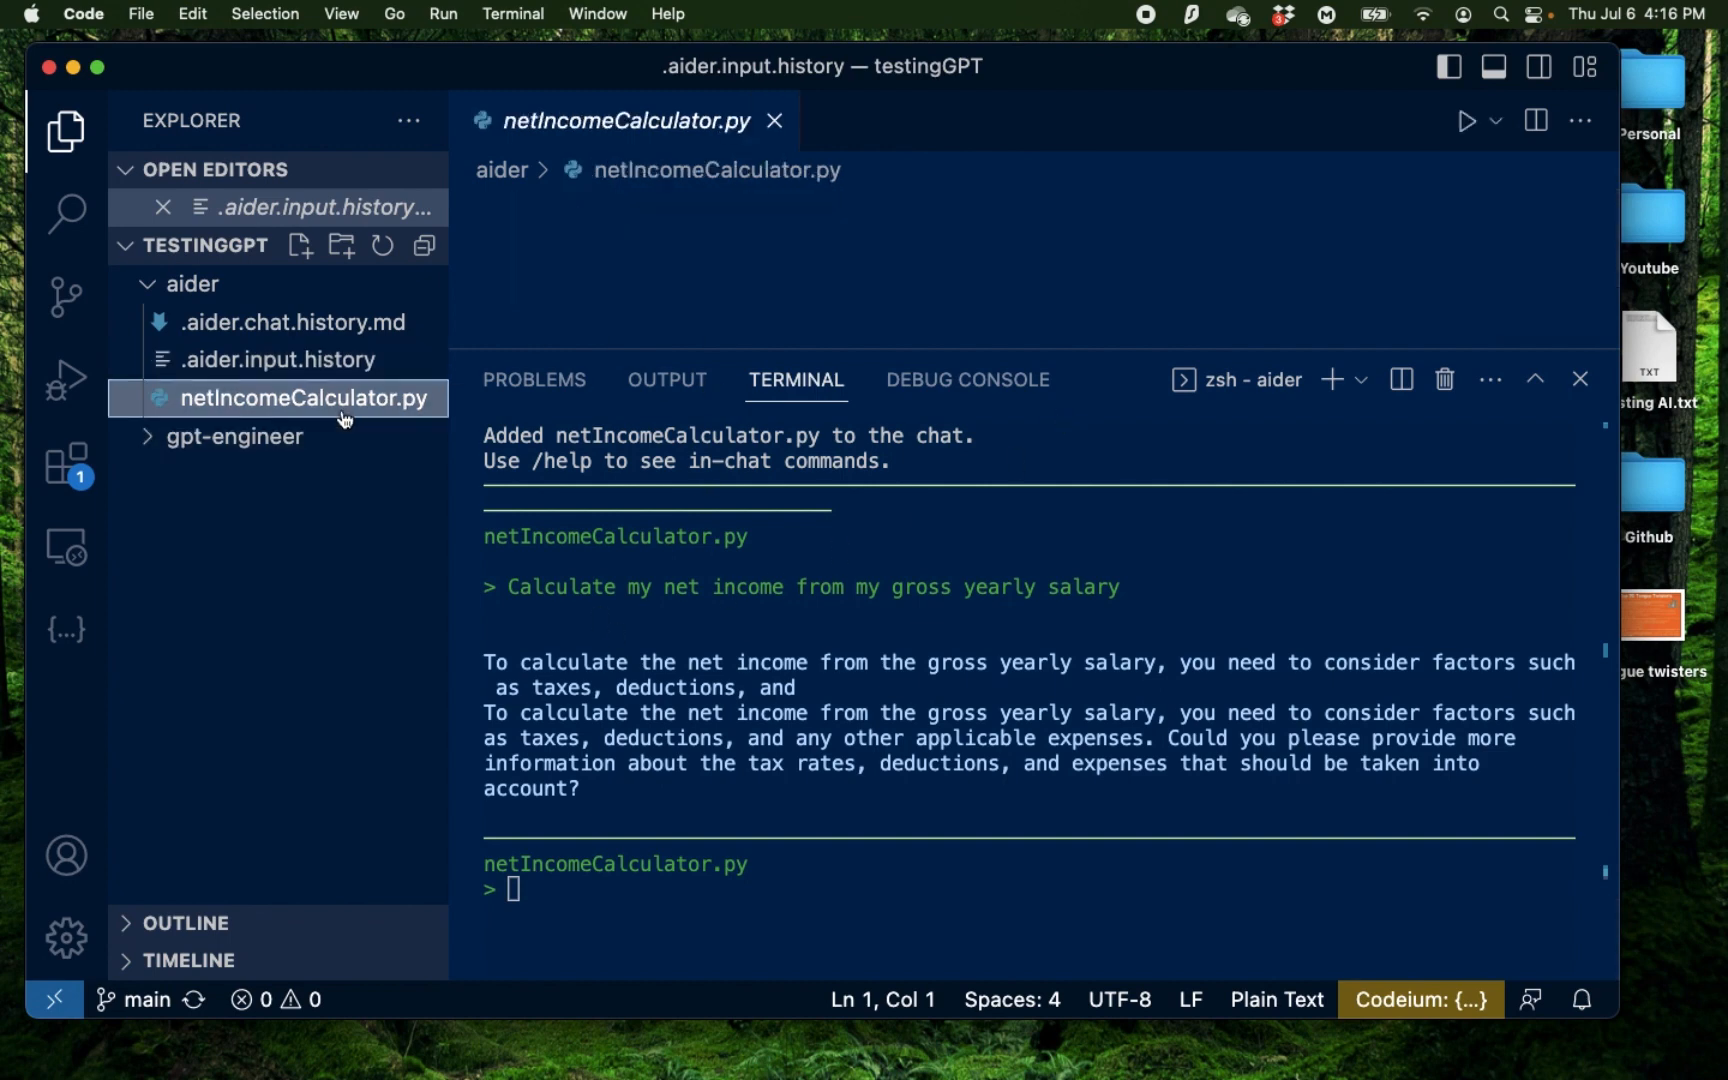
pyautogui.click(306, 398)
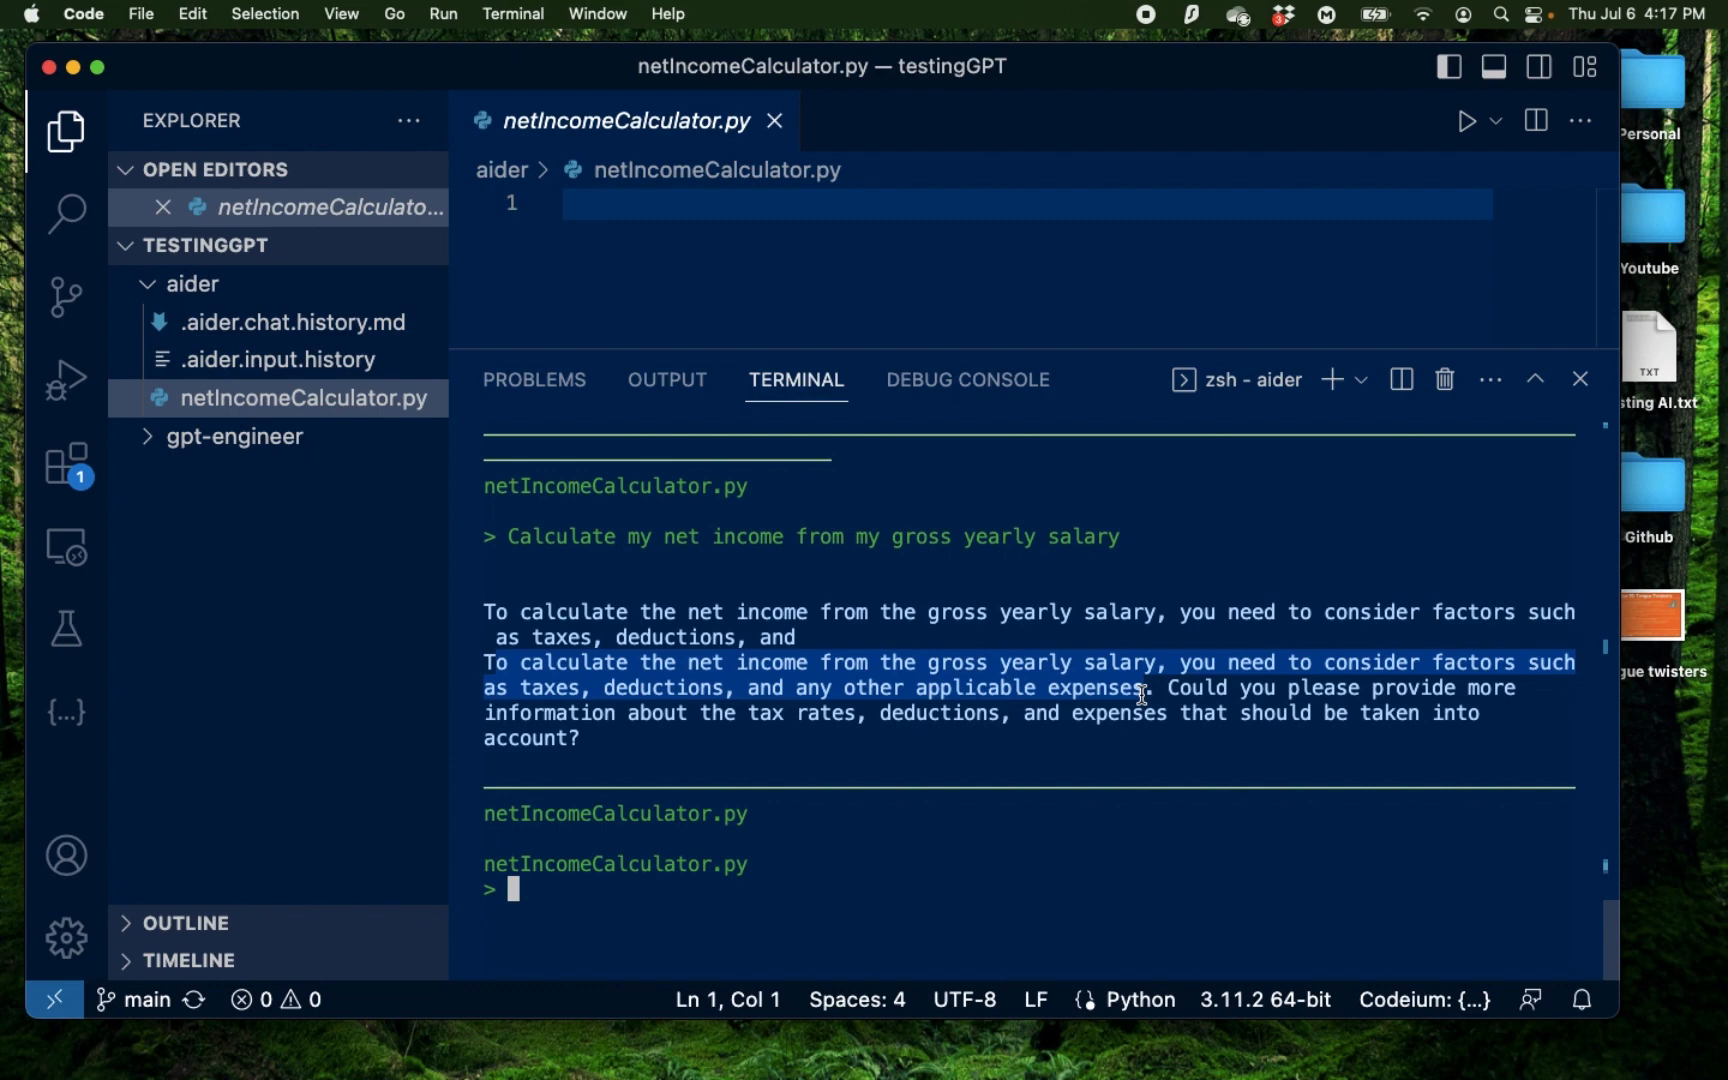
pyautogui.moveTo(562, 666)
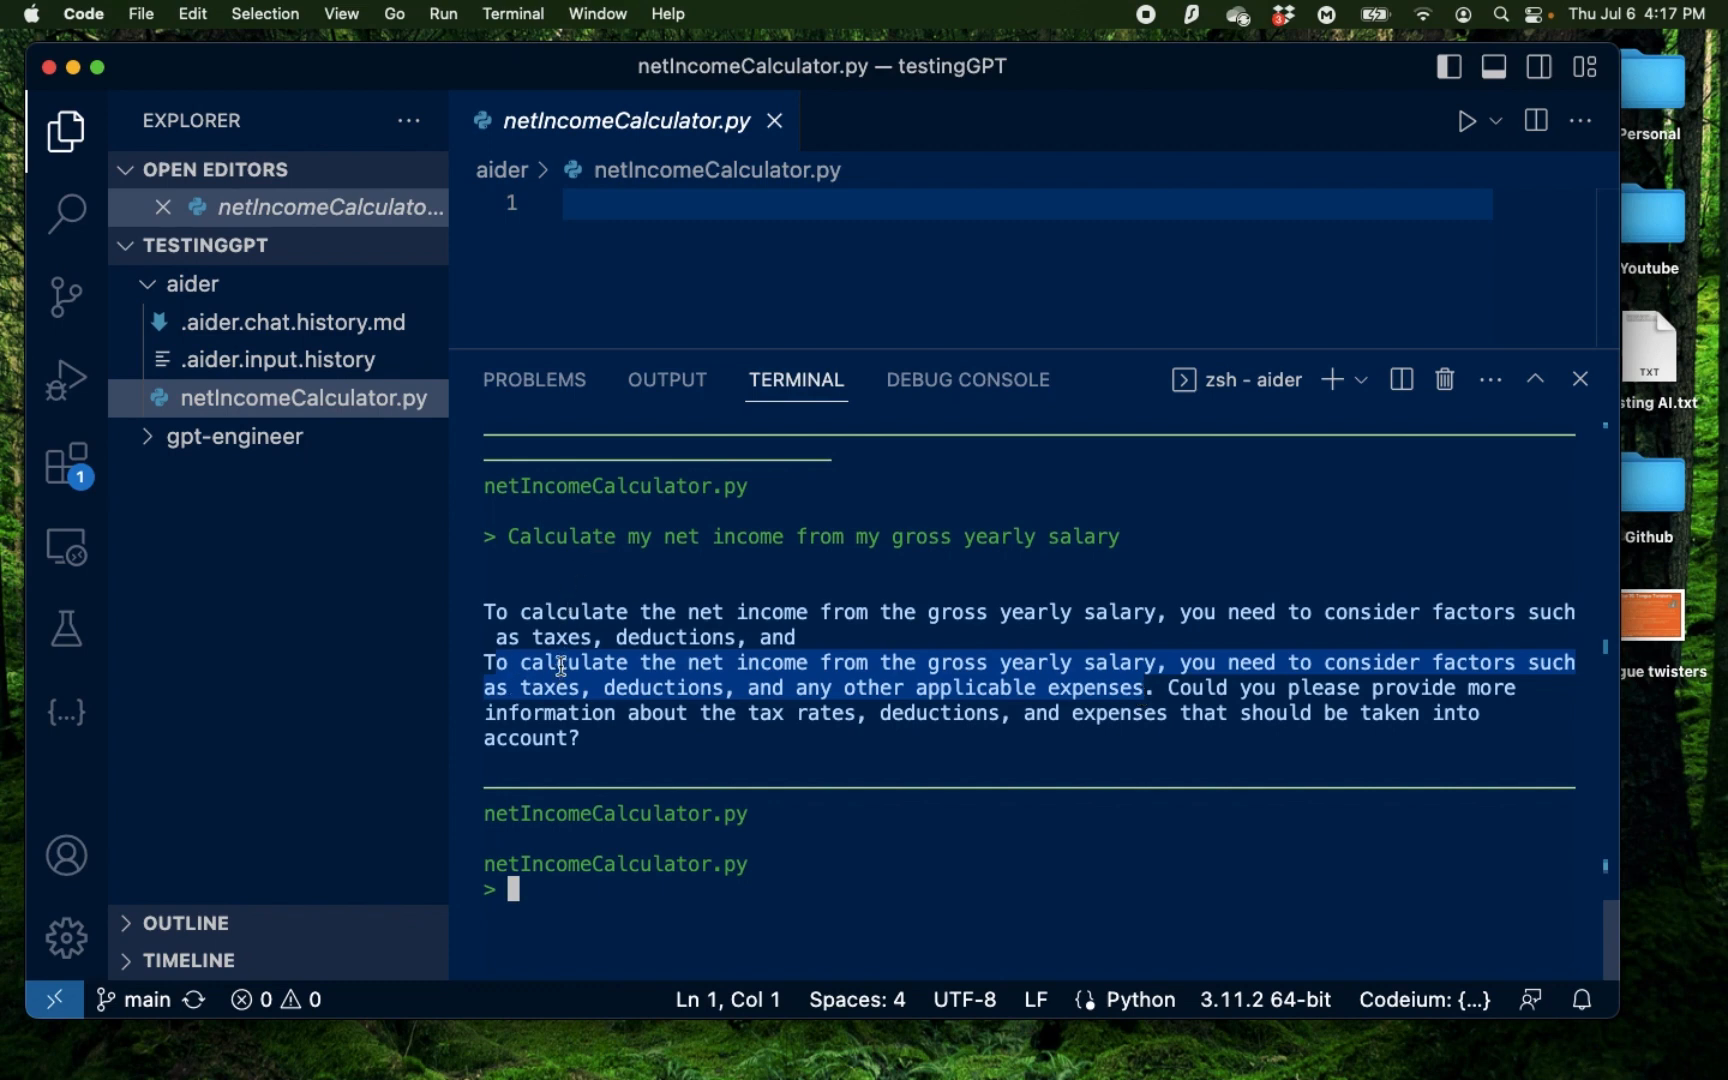
pyautogui.moveTo(800, 712)
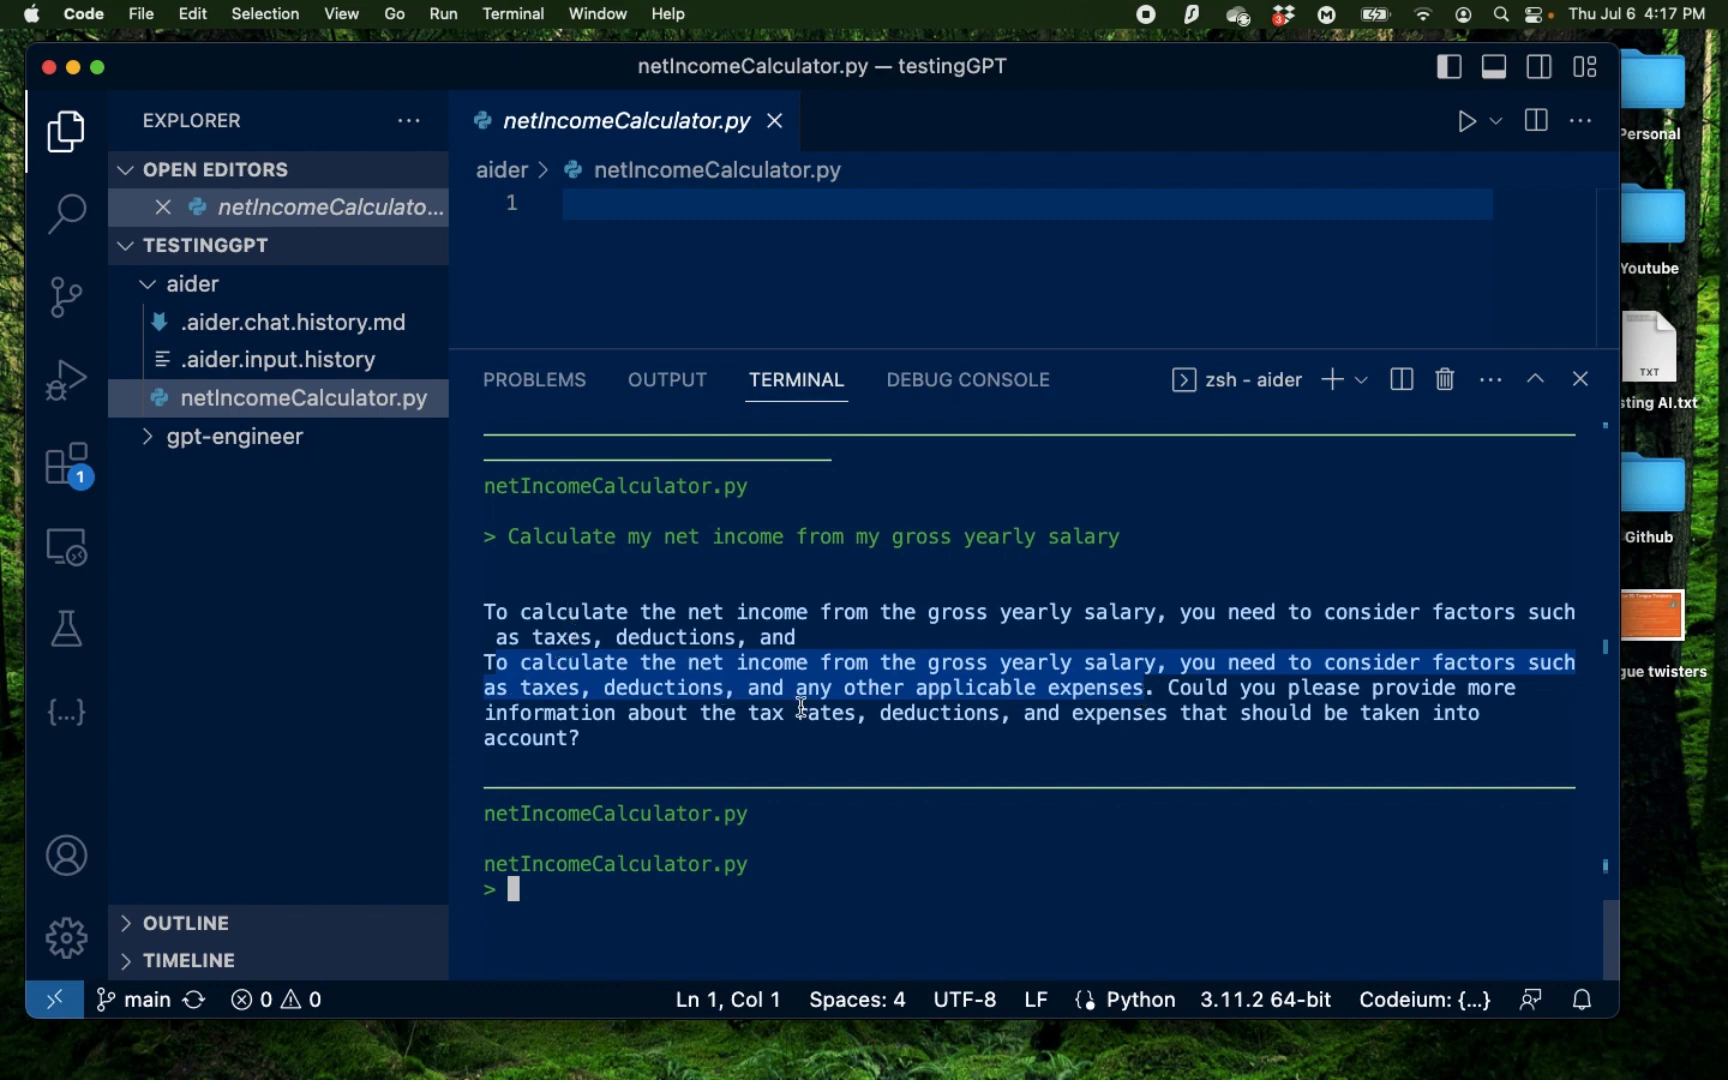
pyautogui.moveTo(822, 756)
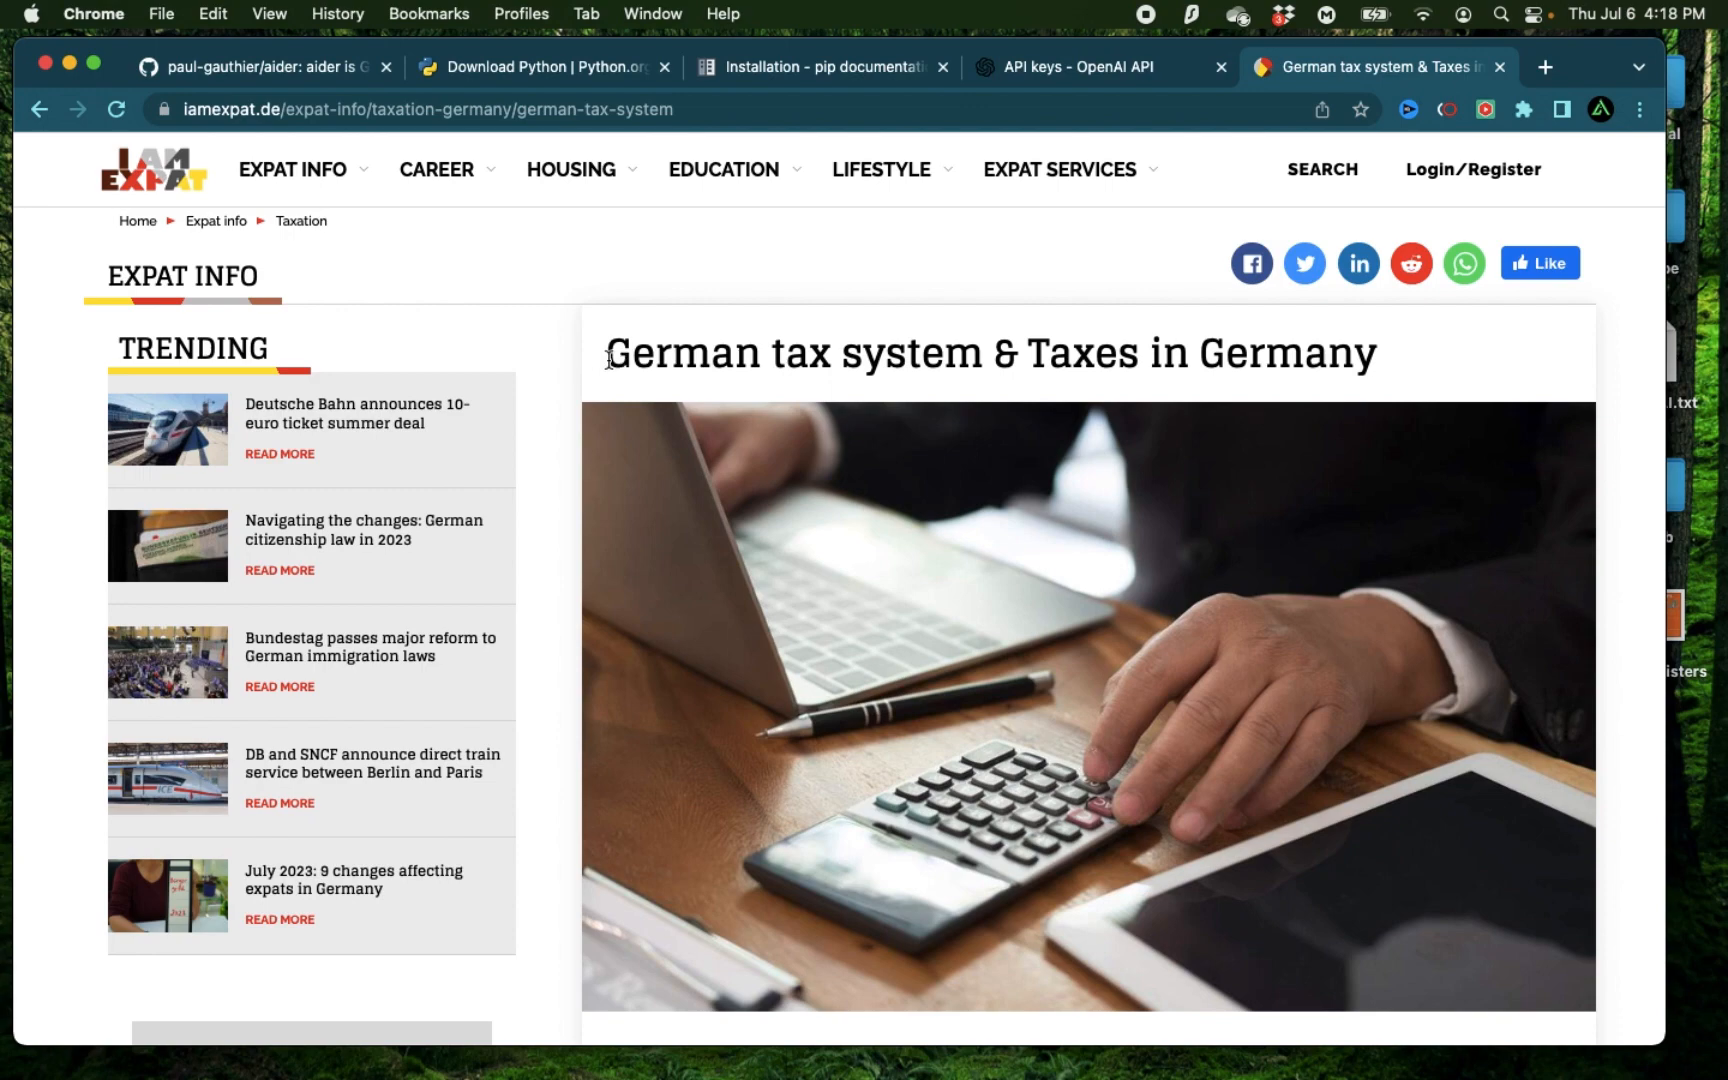
pyautogui.scroll(-3)
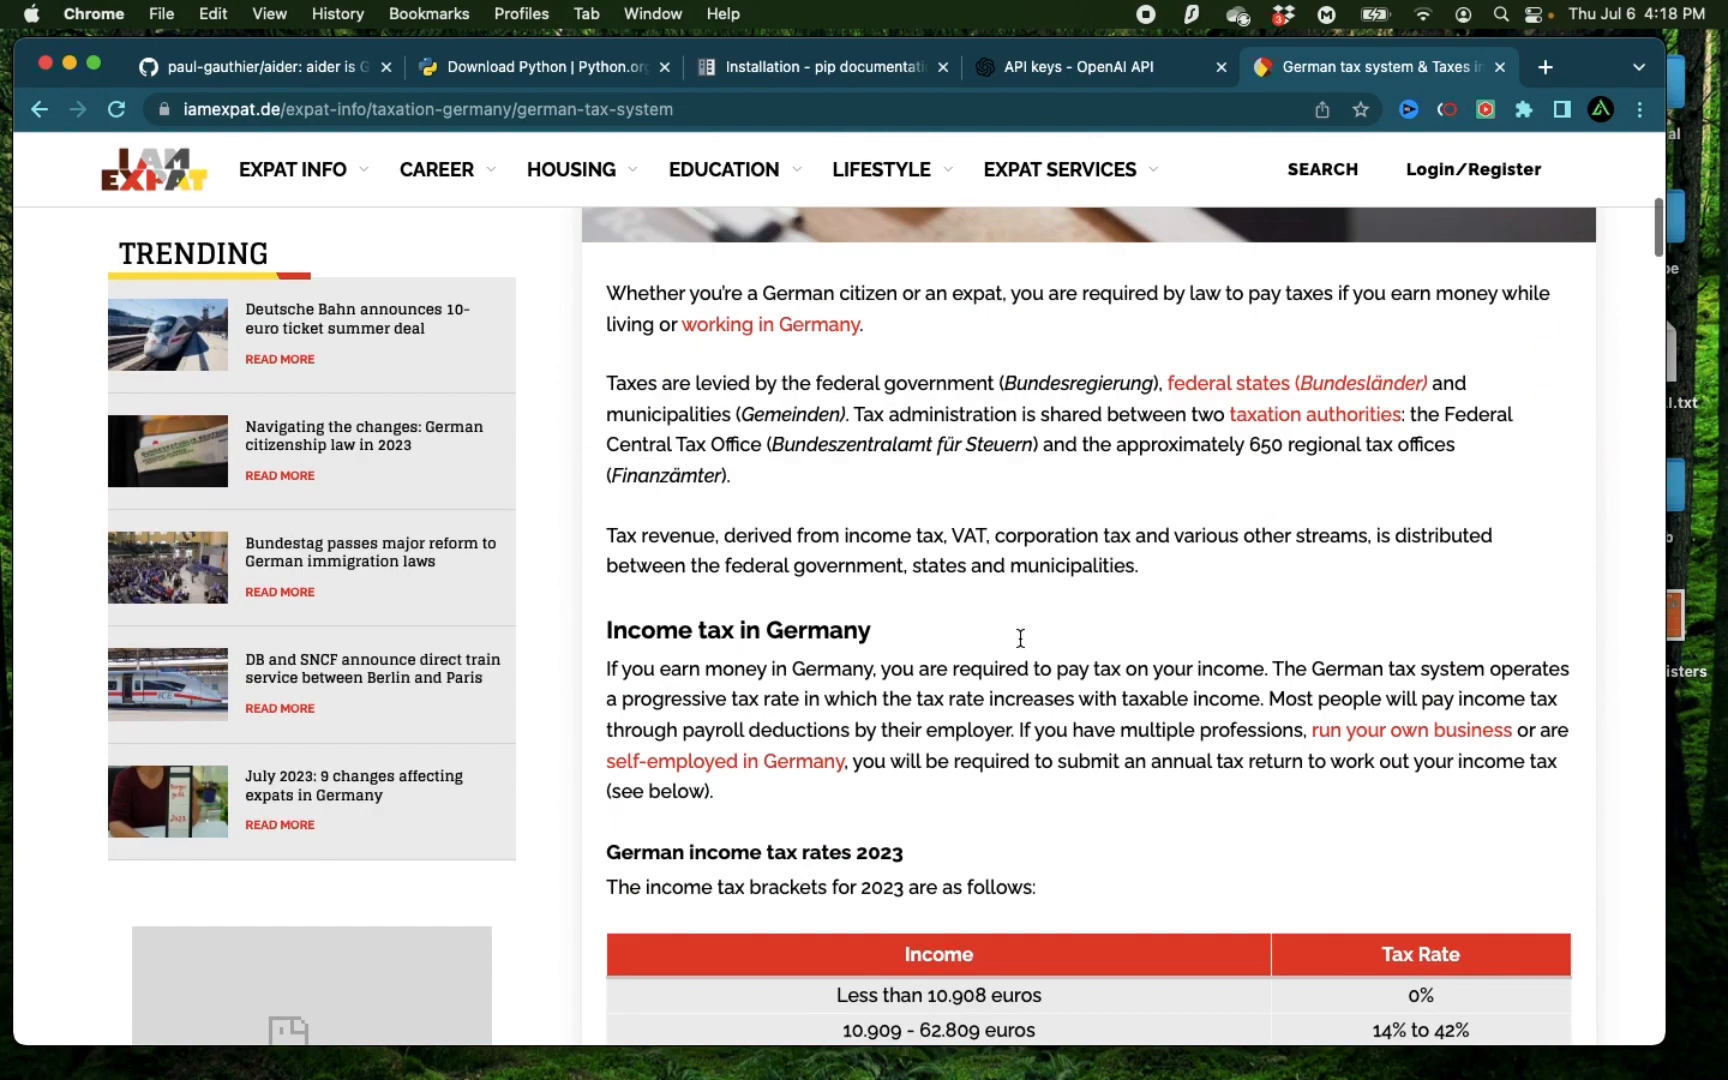
pyautogui.scroll(-3)
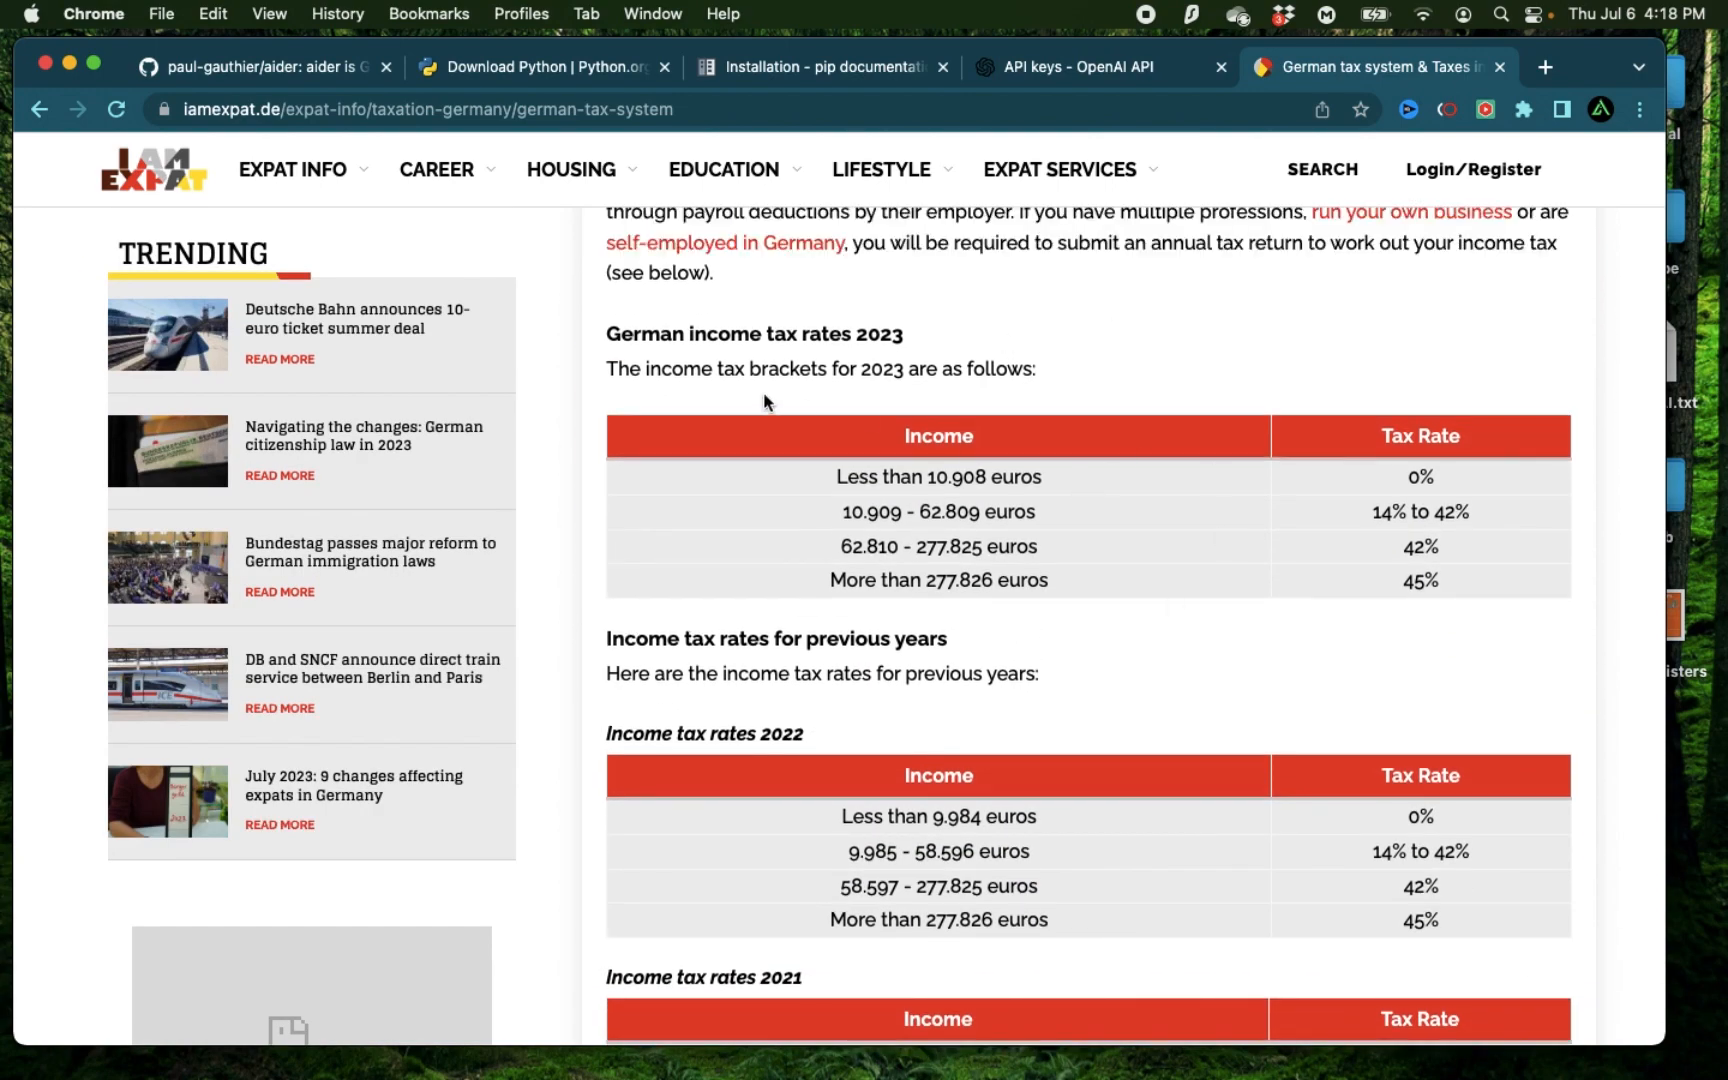
pyautogui.moveTo(906, 348)
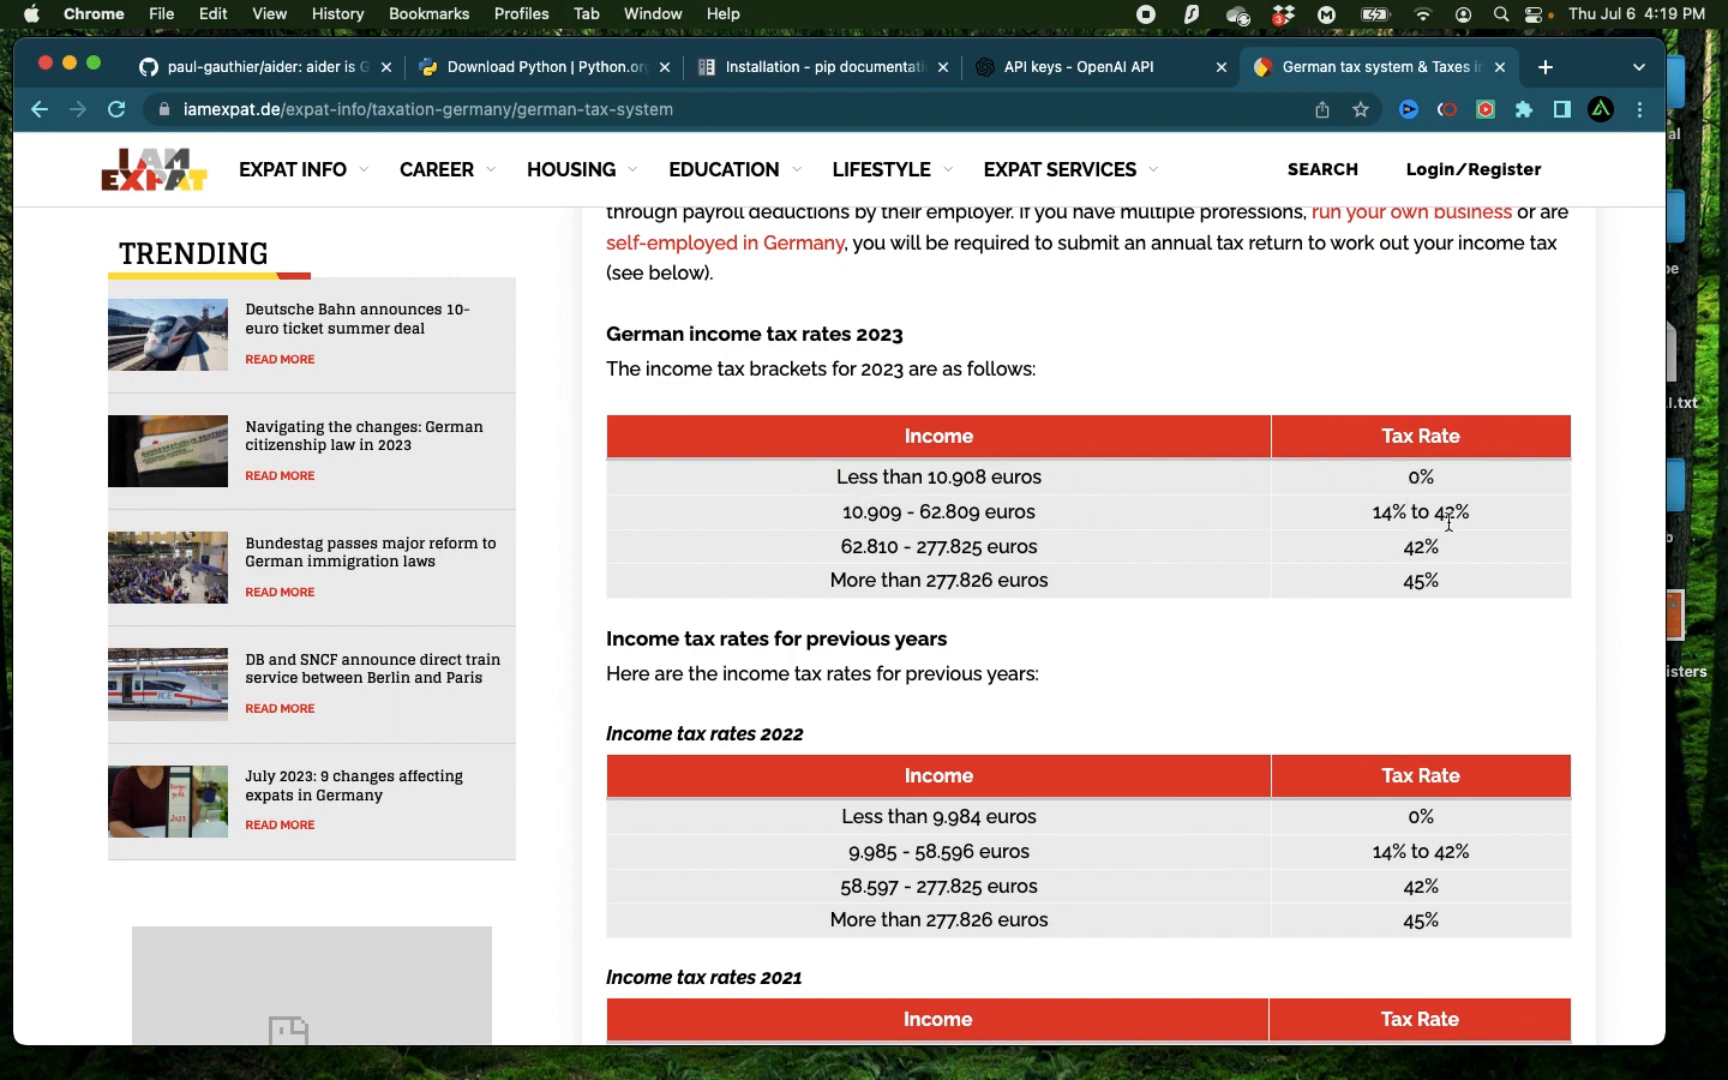
pyautogui.moveTo(1002, 548)
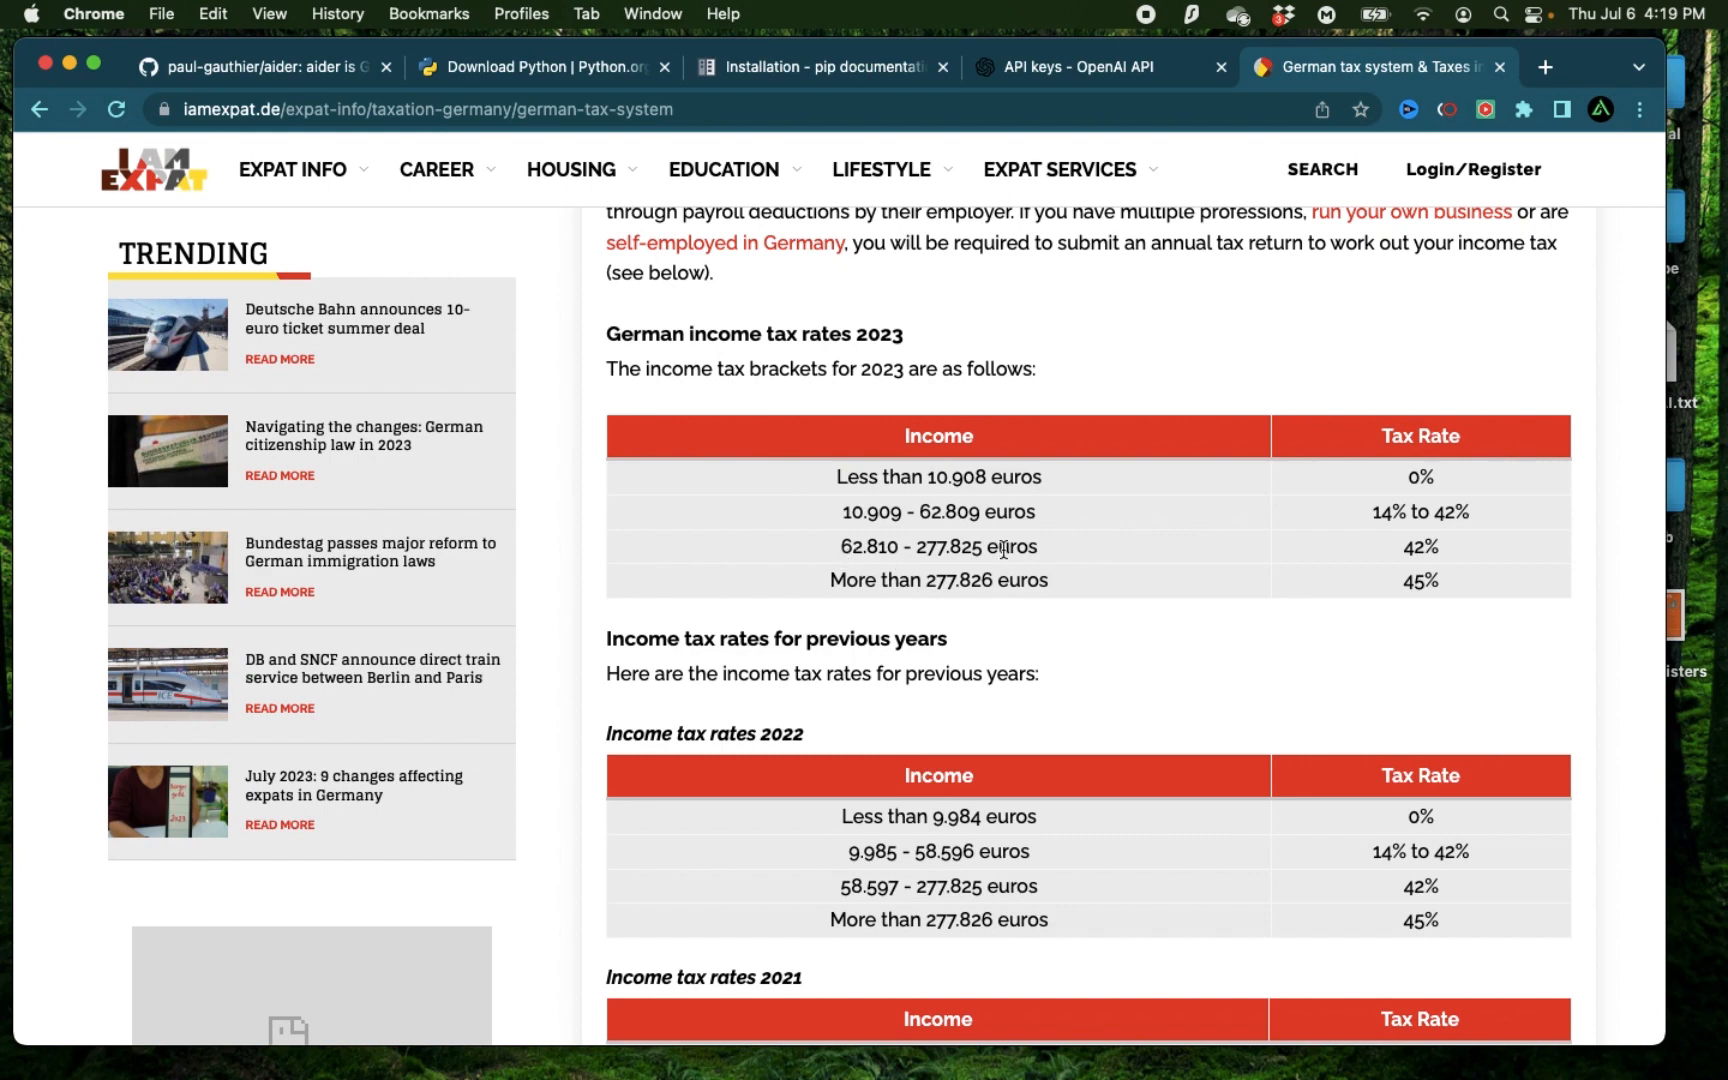
pyautogui.moveTo(962, 538)
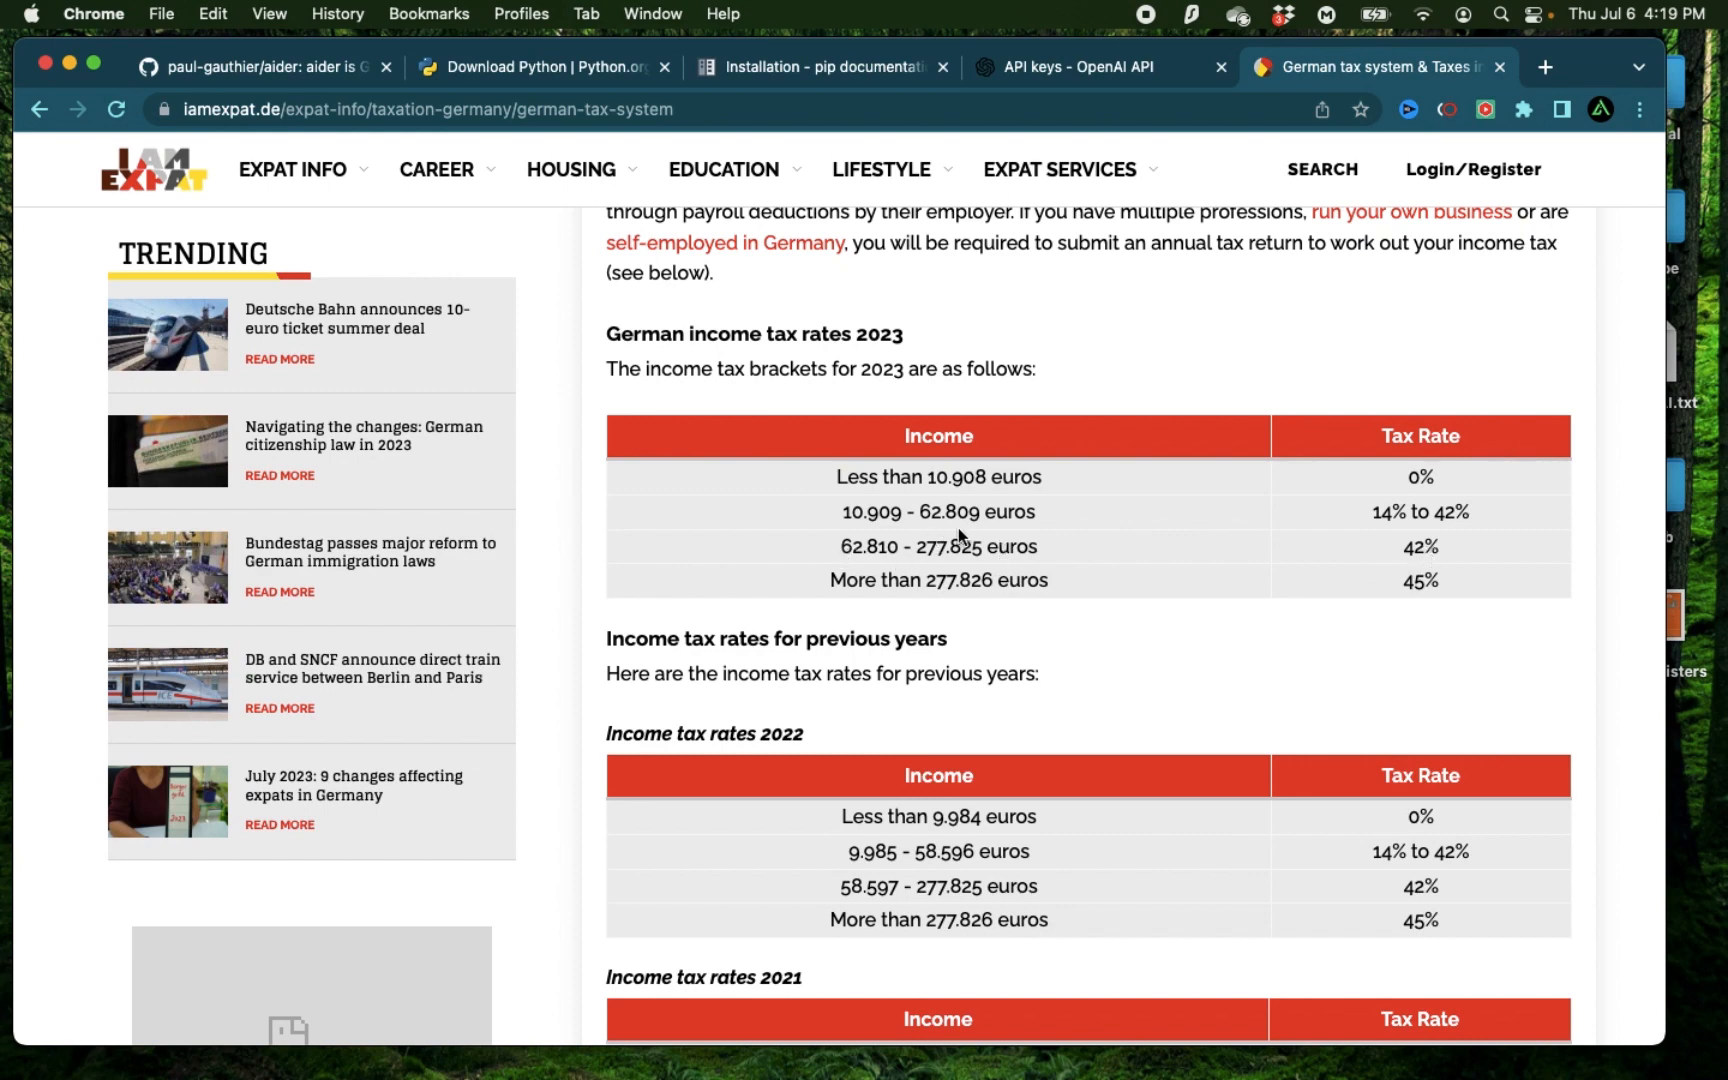
pyautogui.moveTo(944, 592)
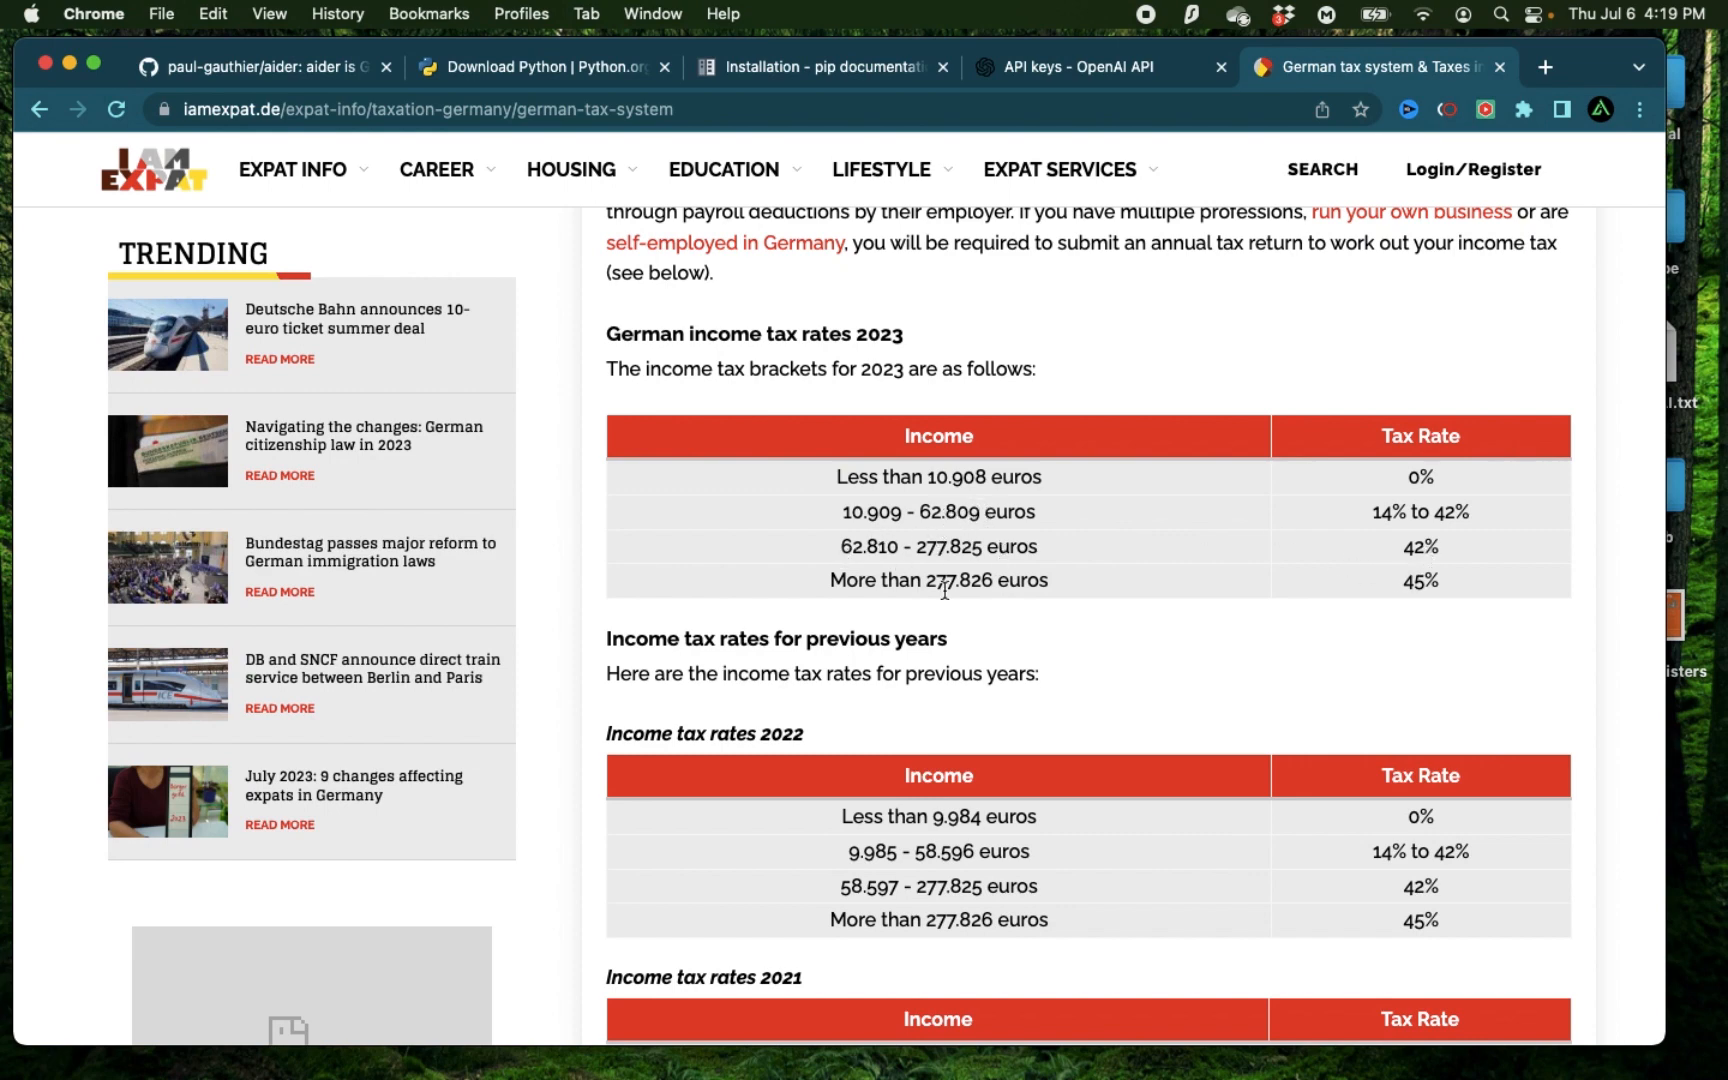
pyautogui.moveTo(956, 586)
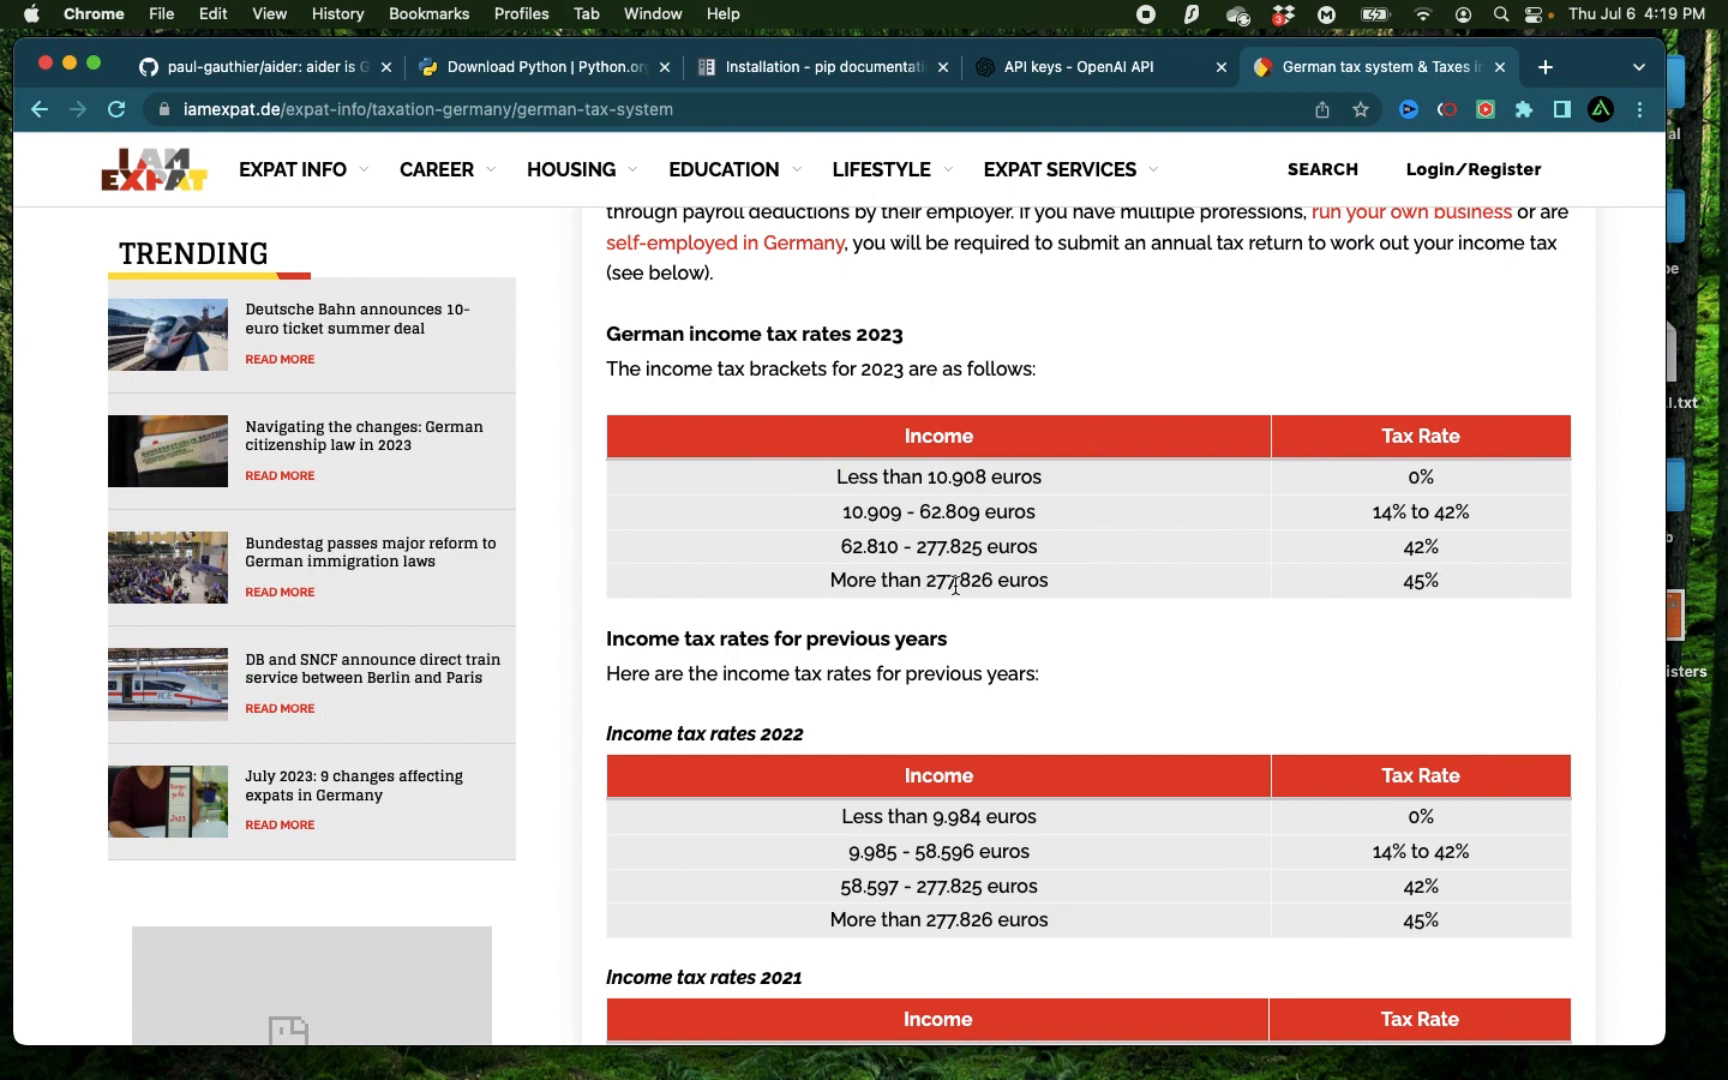
pyautogui.moveTo(970, 586)
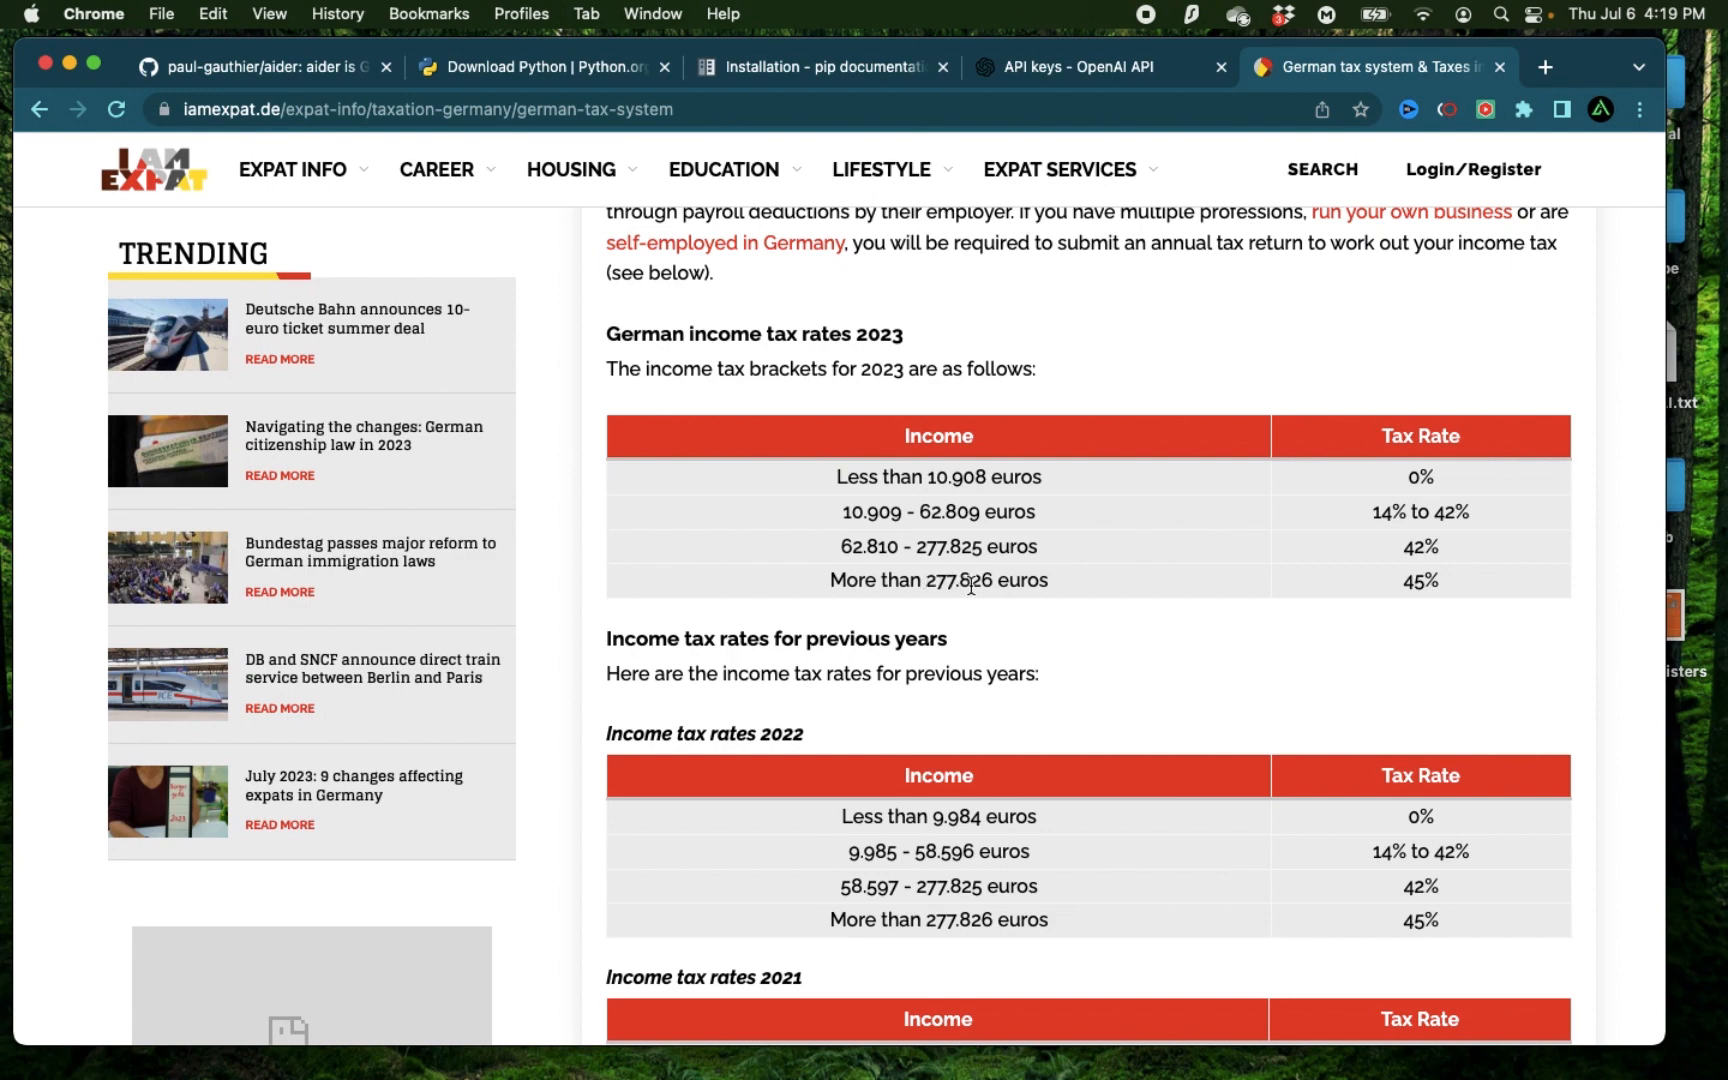
pyautogui.moveTo(1432, 584)
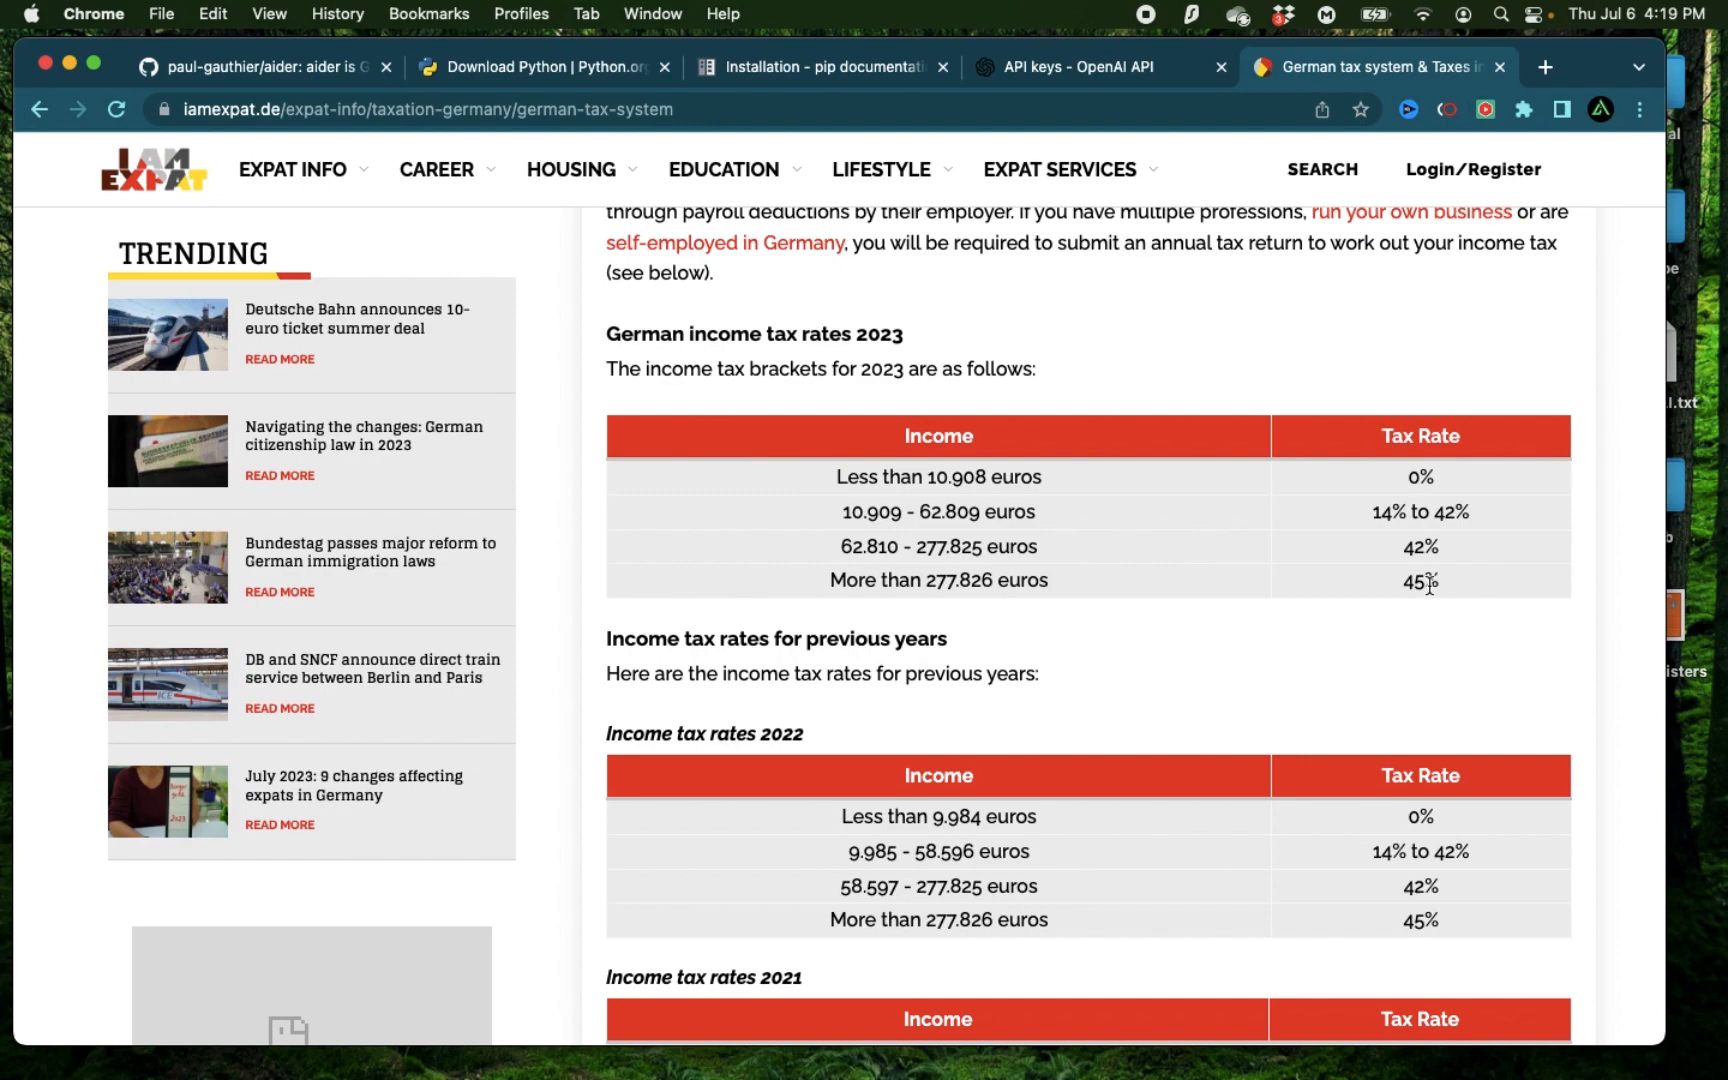
pyautogui.moveTo(824, 484)
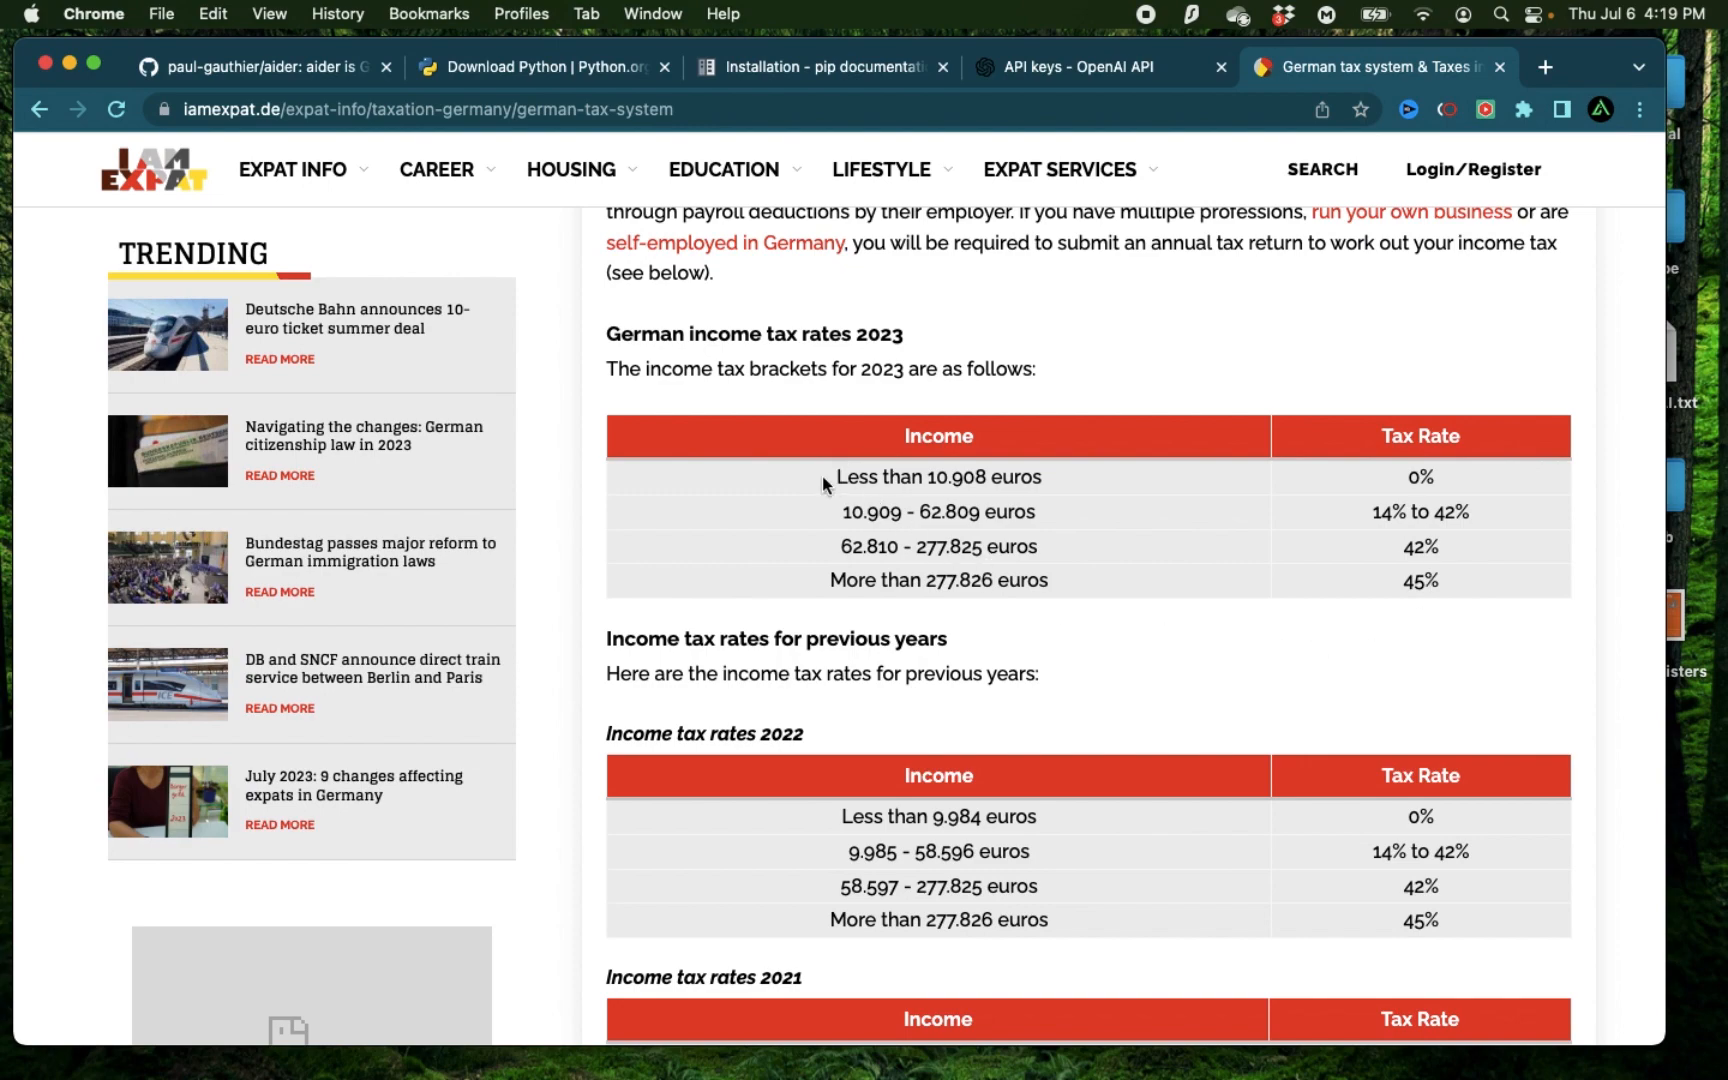
pyautogui.moveTo(822, 476); pyautogui.dragTo(1450, 580)
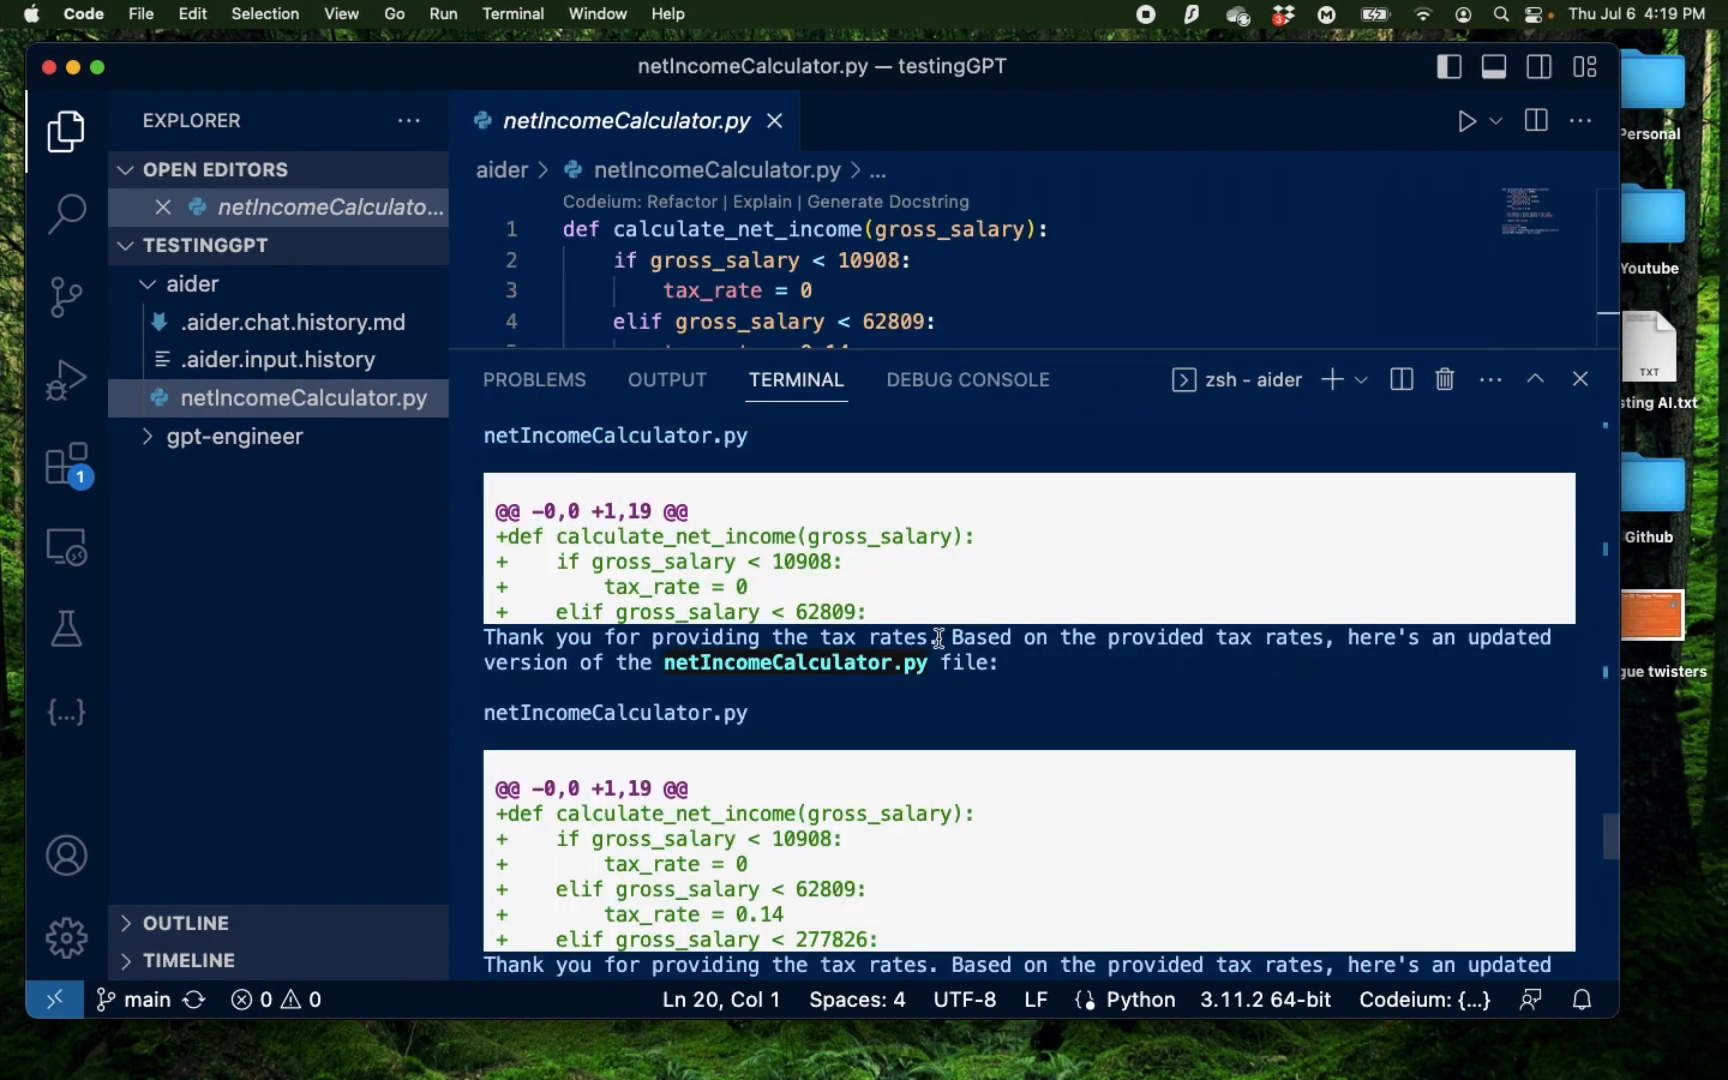
pyautogui.moveTo(586, 664)
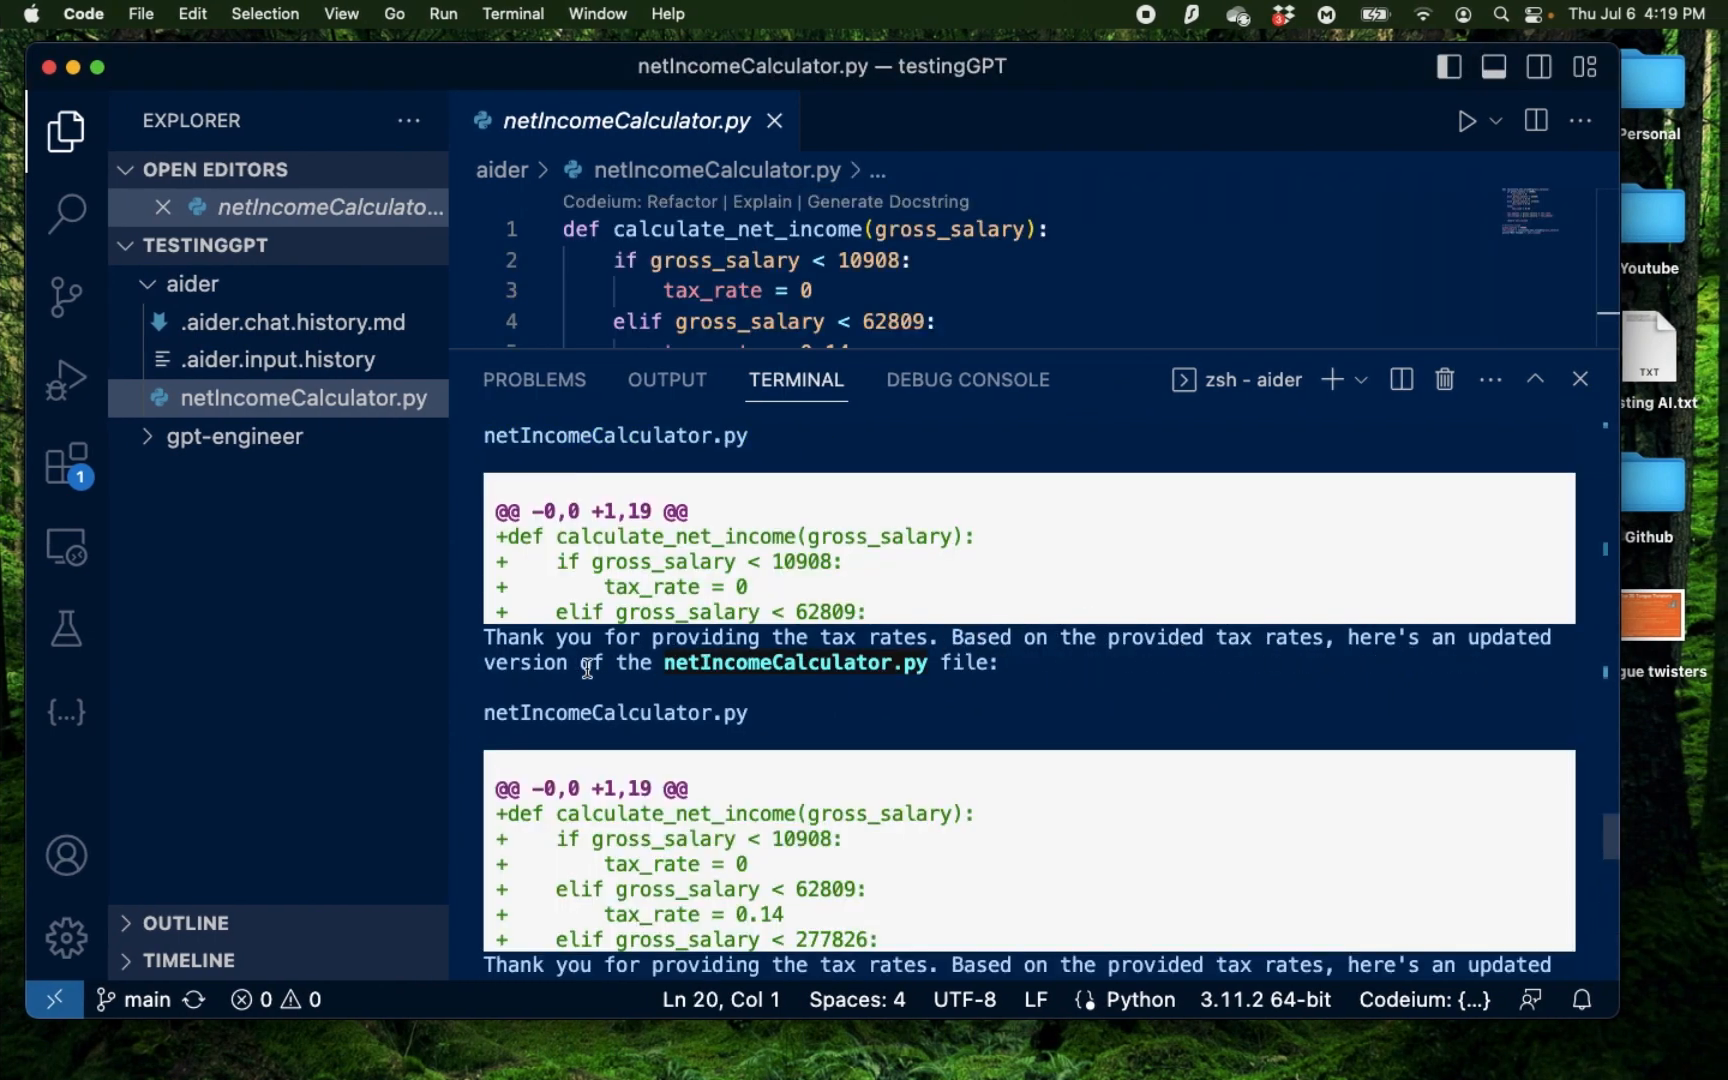
pyautogui.moveTo(1180, 352)
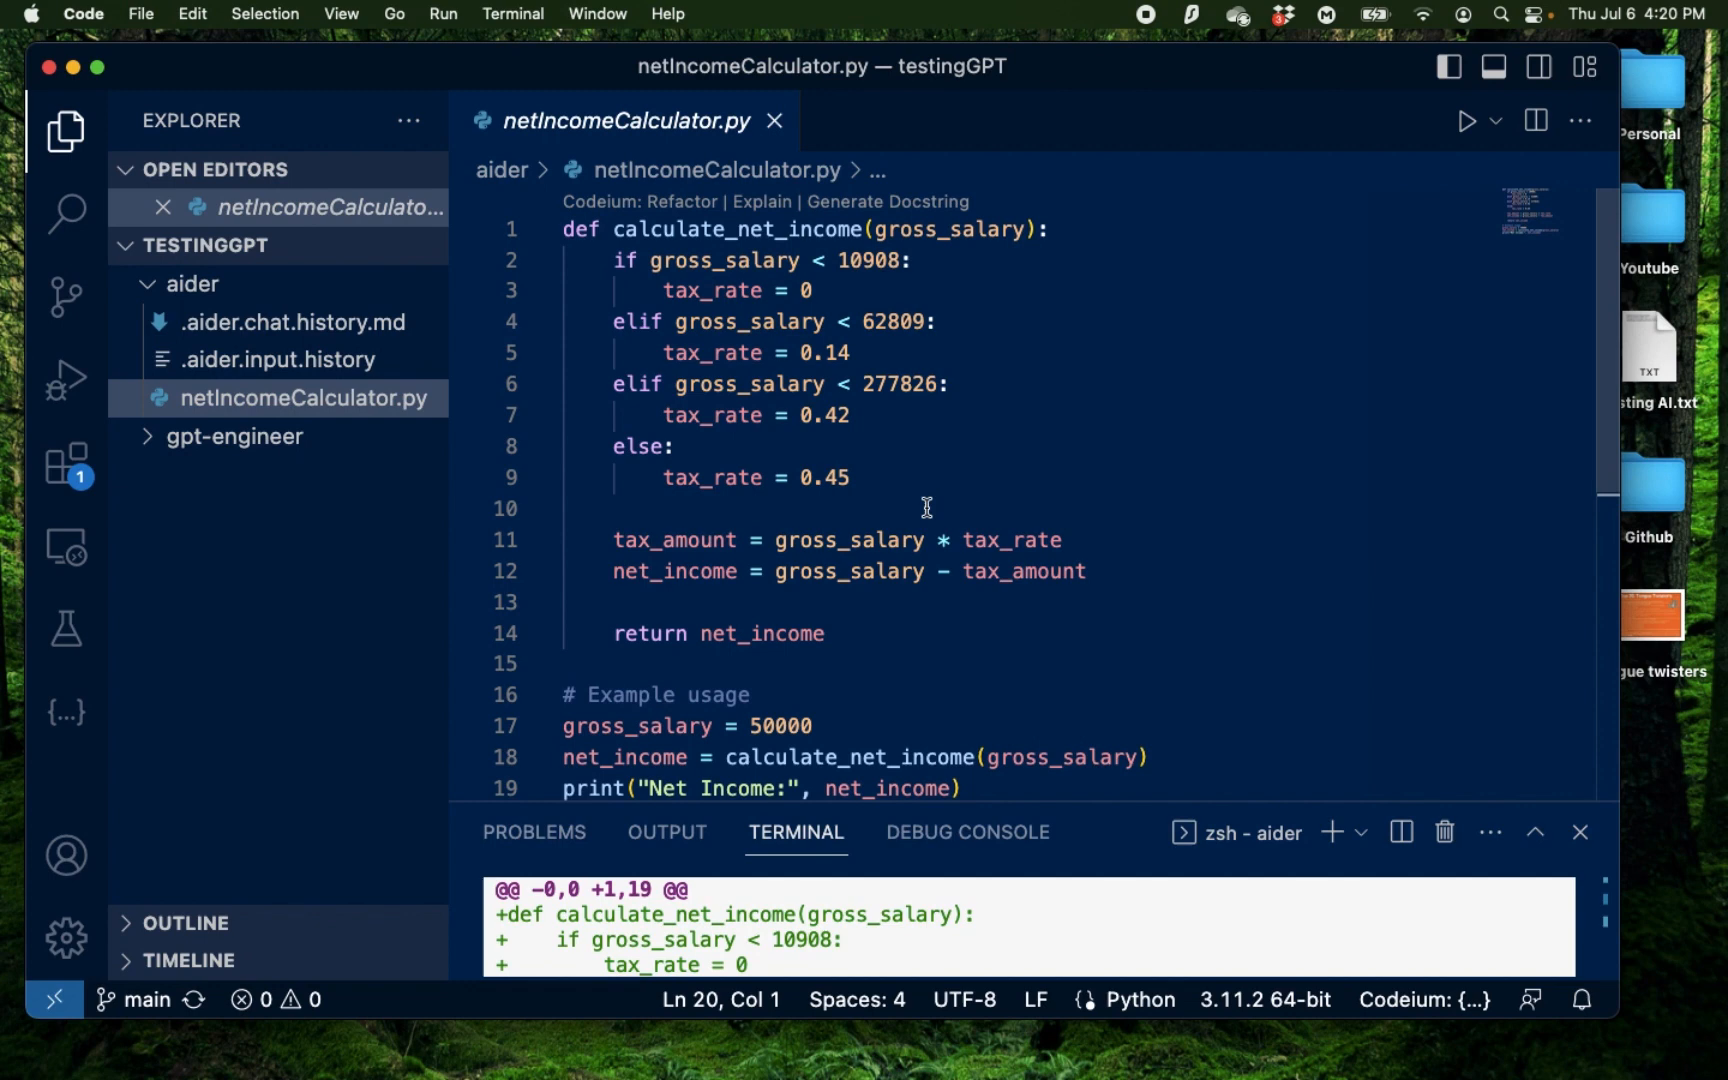
pyautogui.moveTo(670, 268)
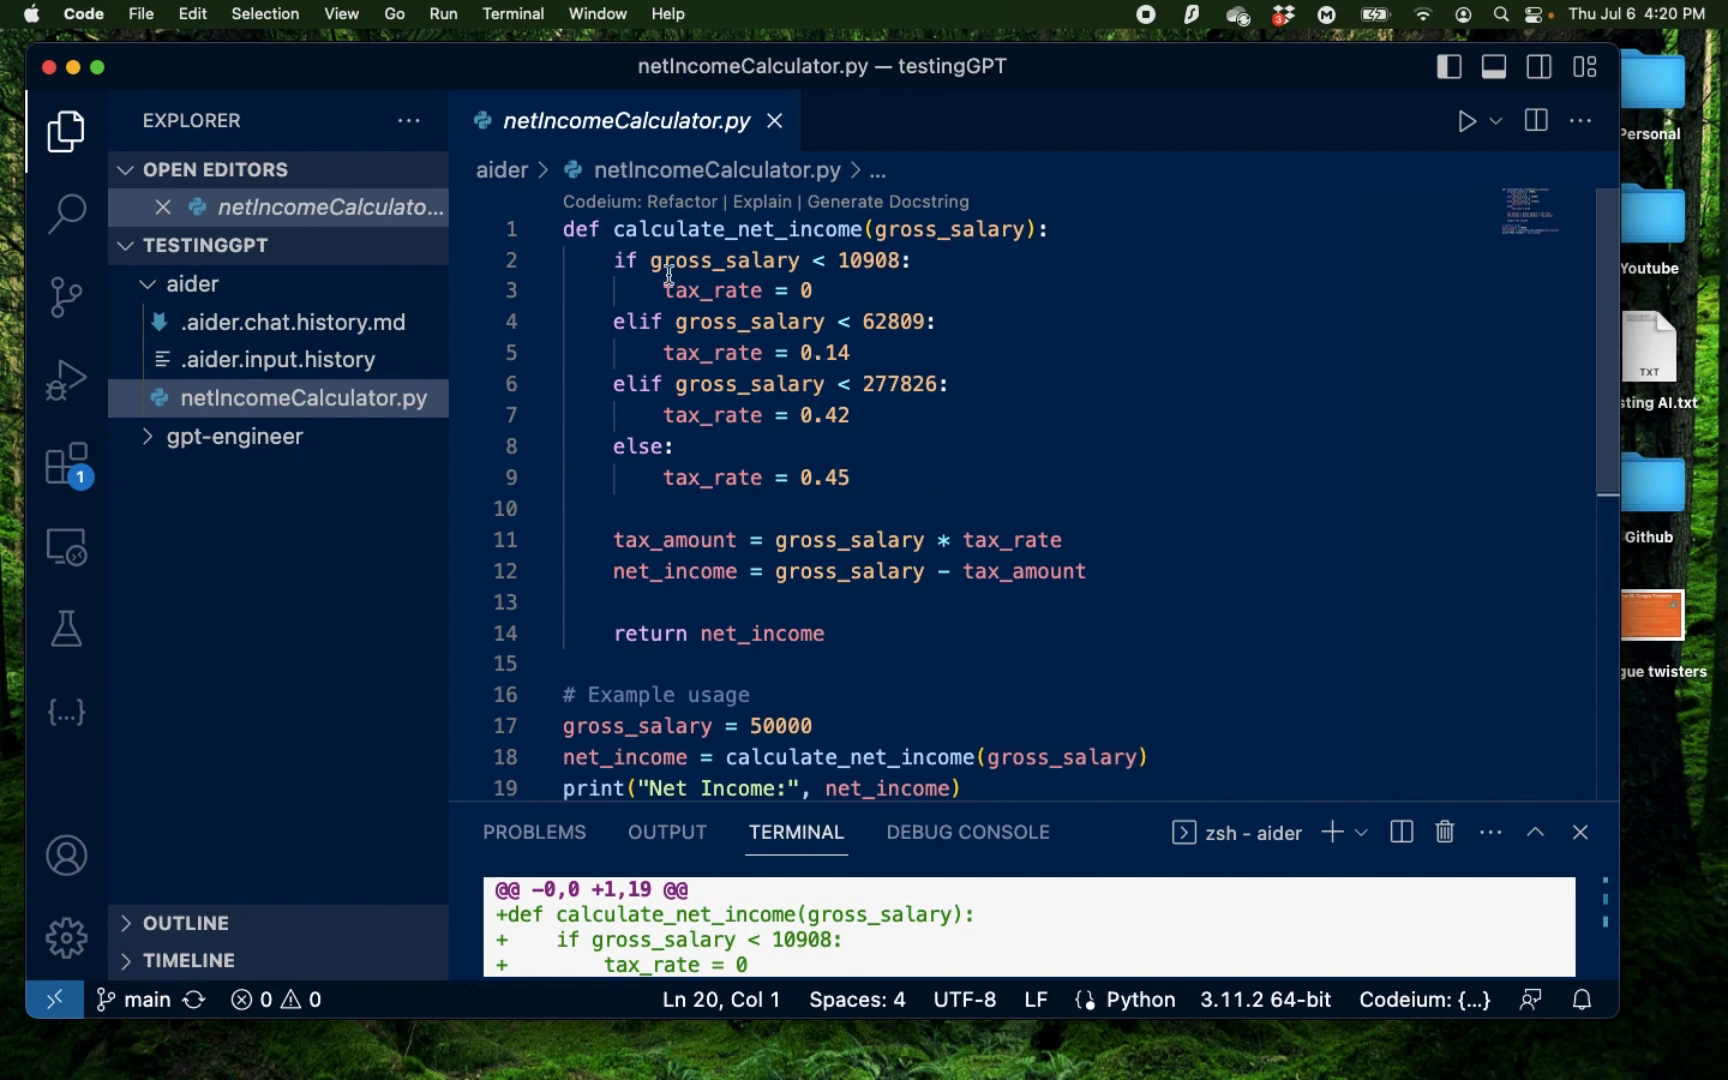
pyautogui.moveTo(1008, 448)
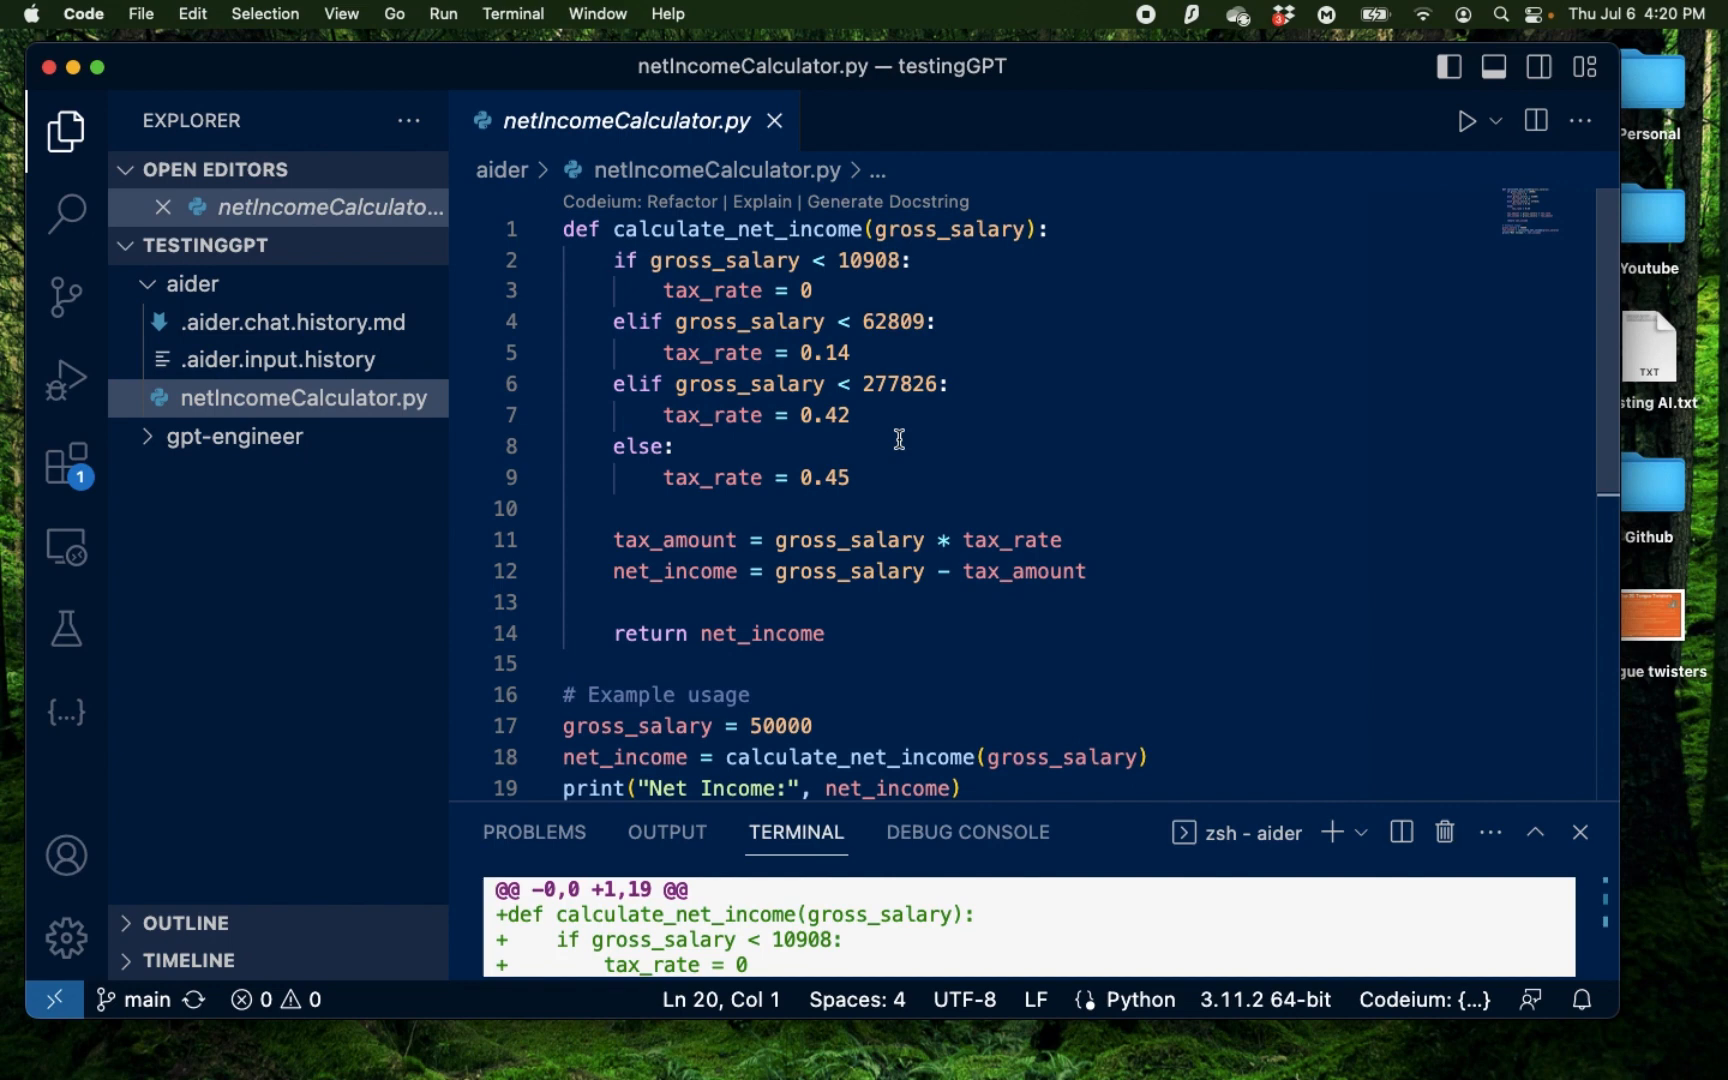
pyautogui.moveTo(936, 384)
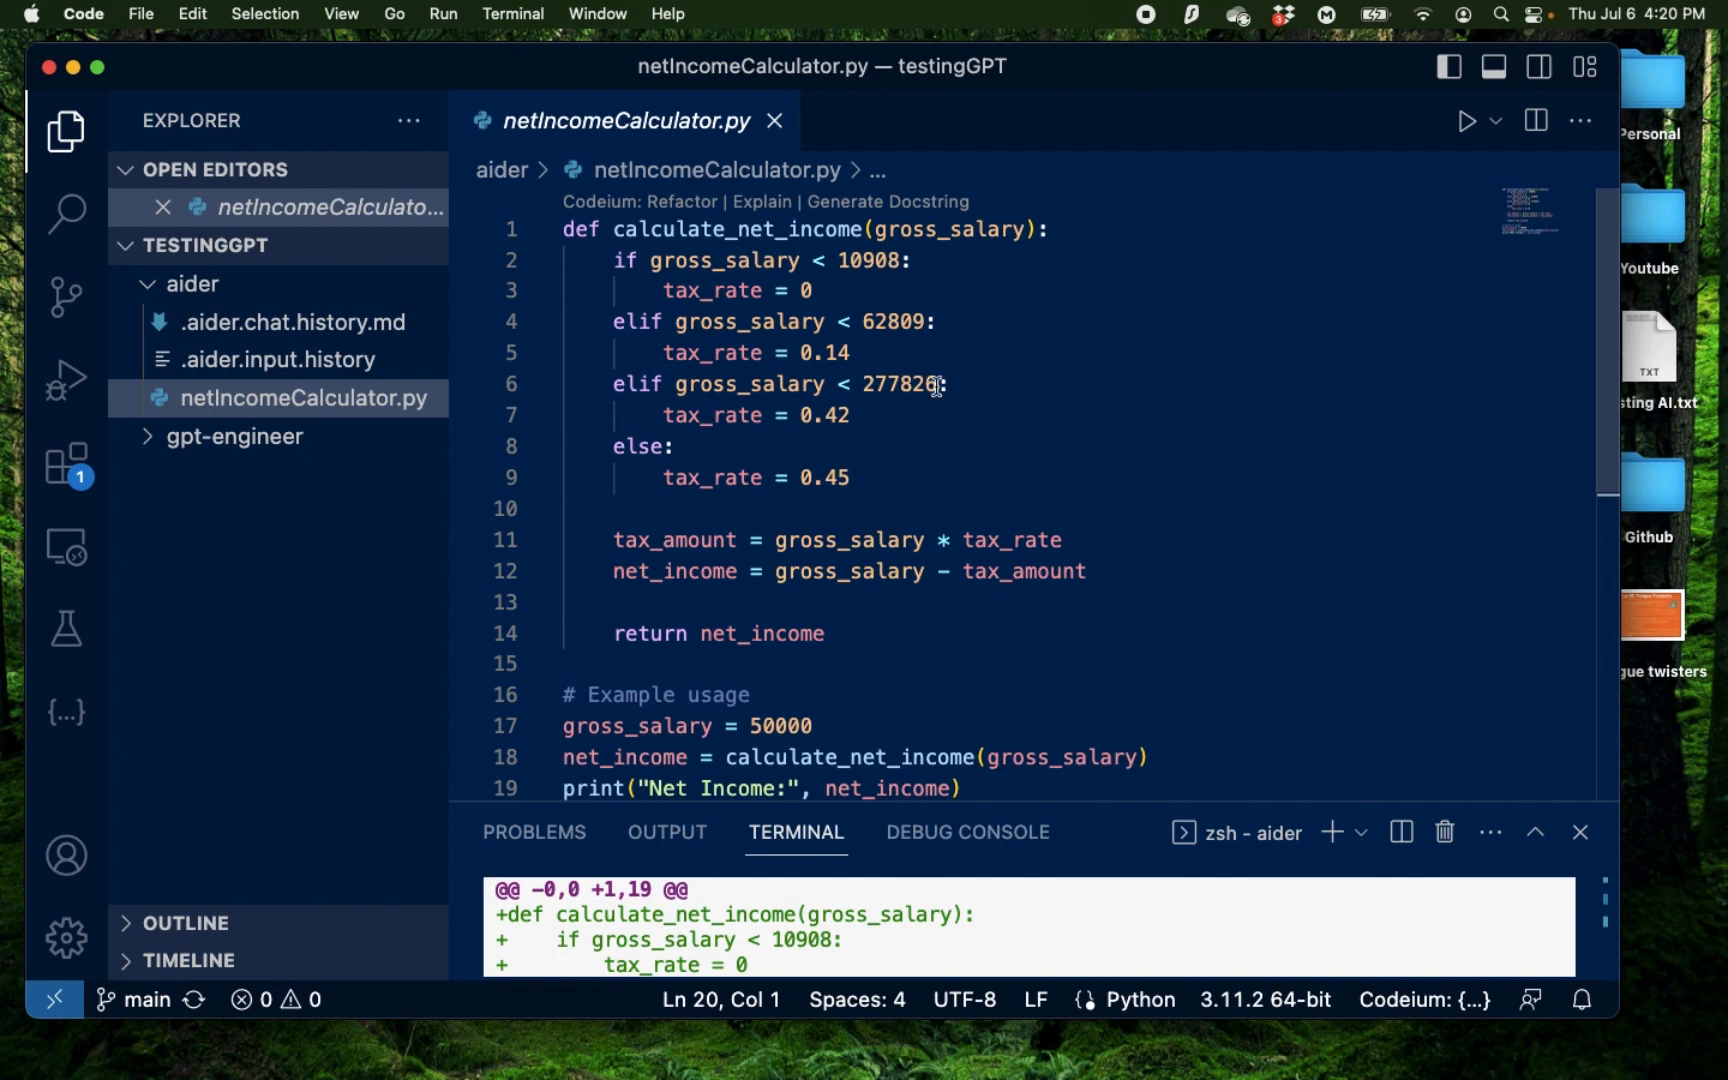
pyautogui.moveTo(832, 426)
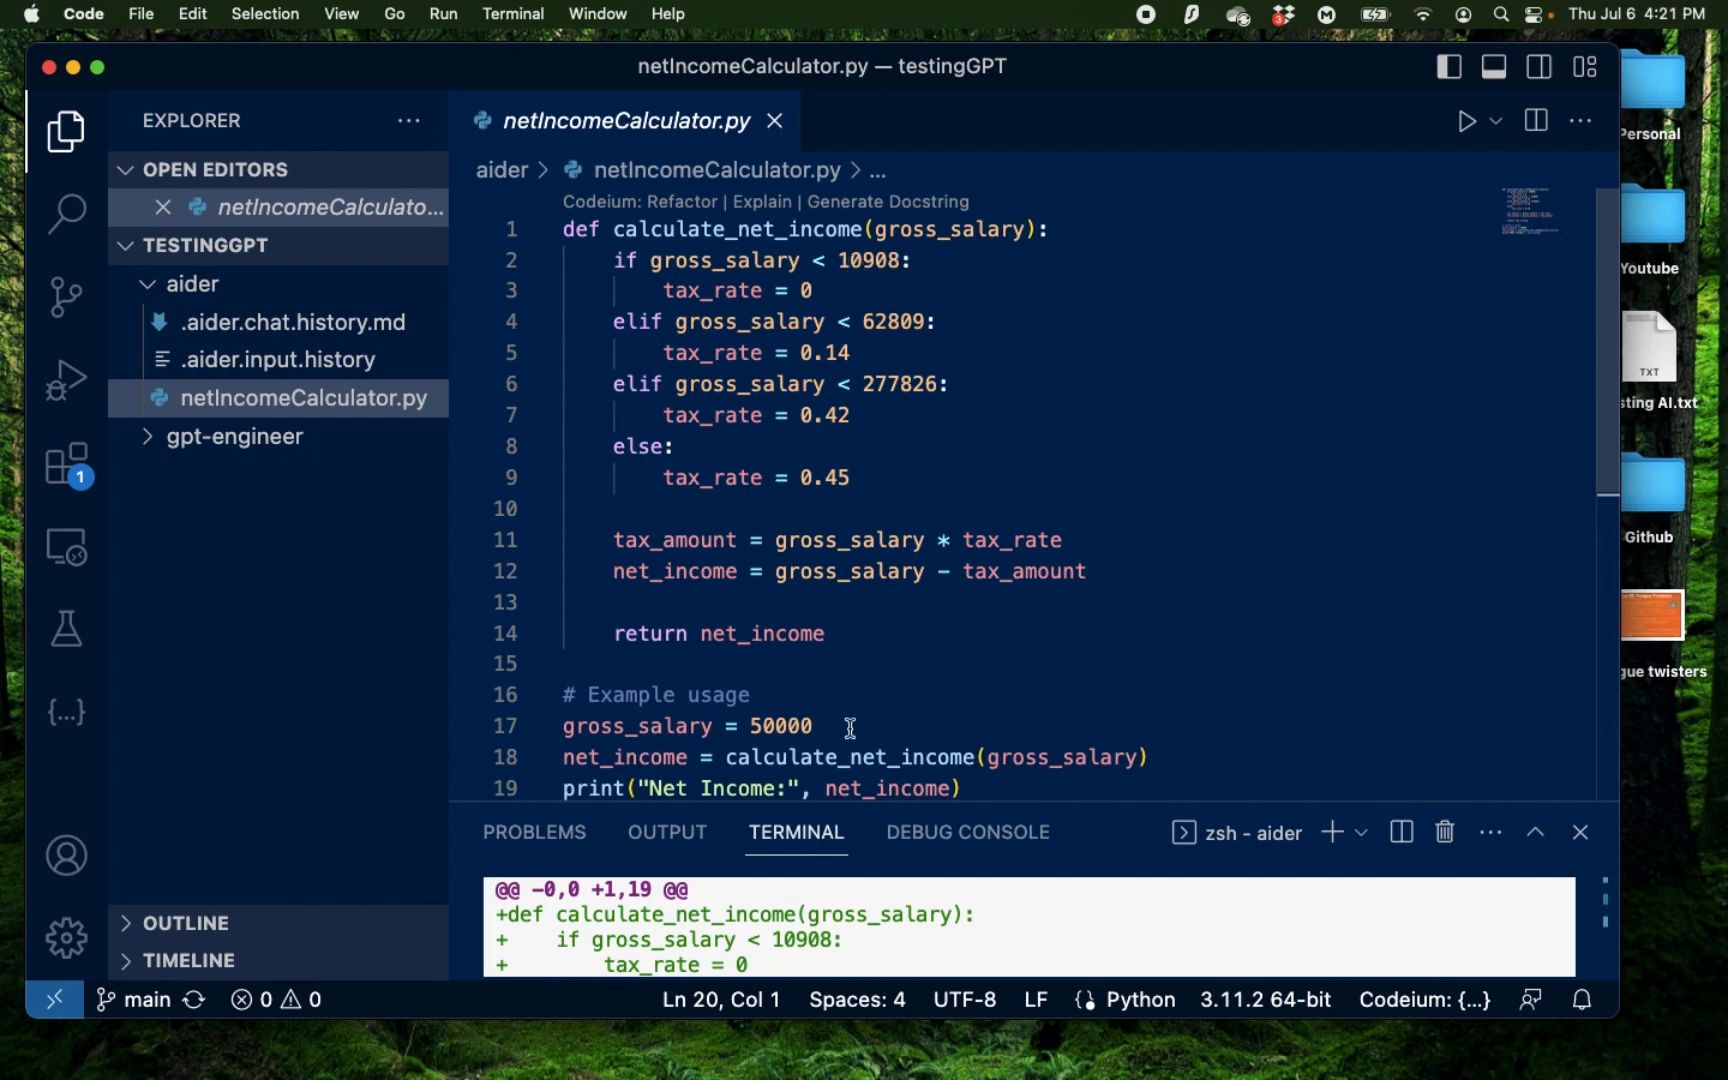
# Scroll through the generated tax-bracket code in netIncomeCalculator.py
pyautogui.scroll(-3)
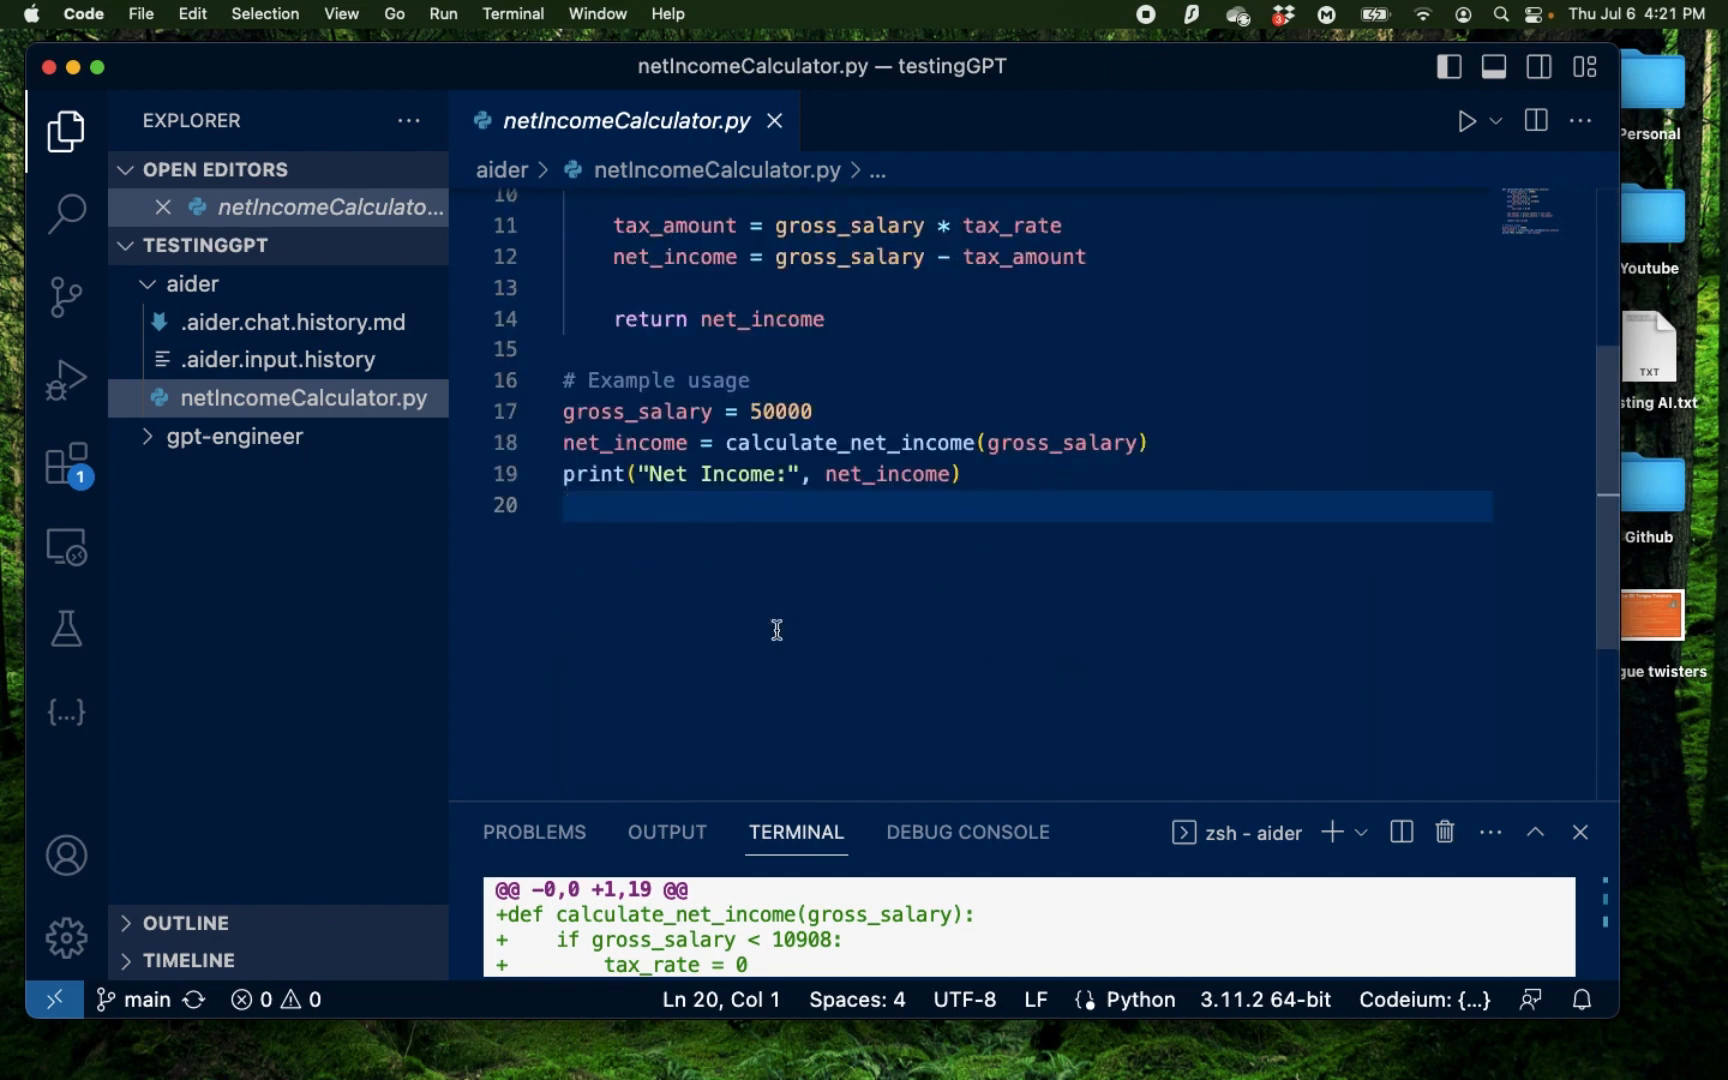
pyautogui.moveTo(776, 412)
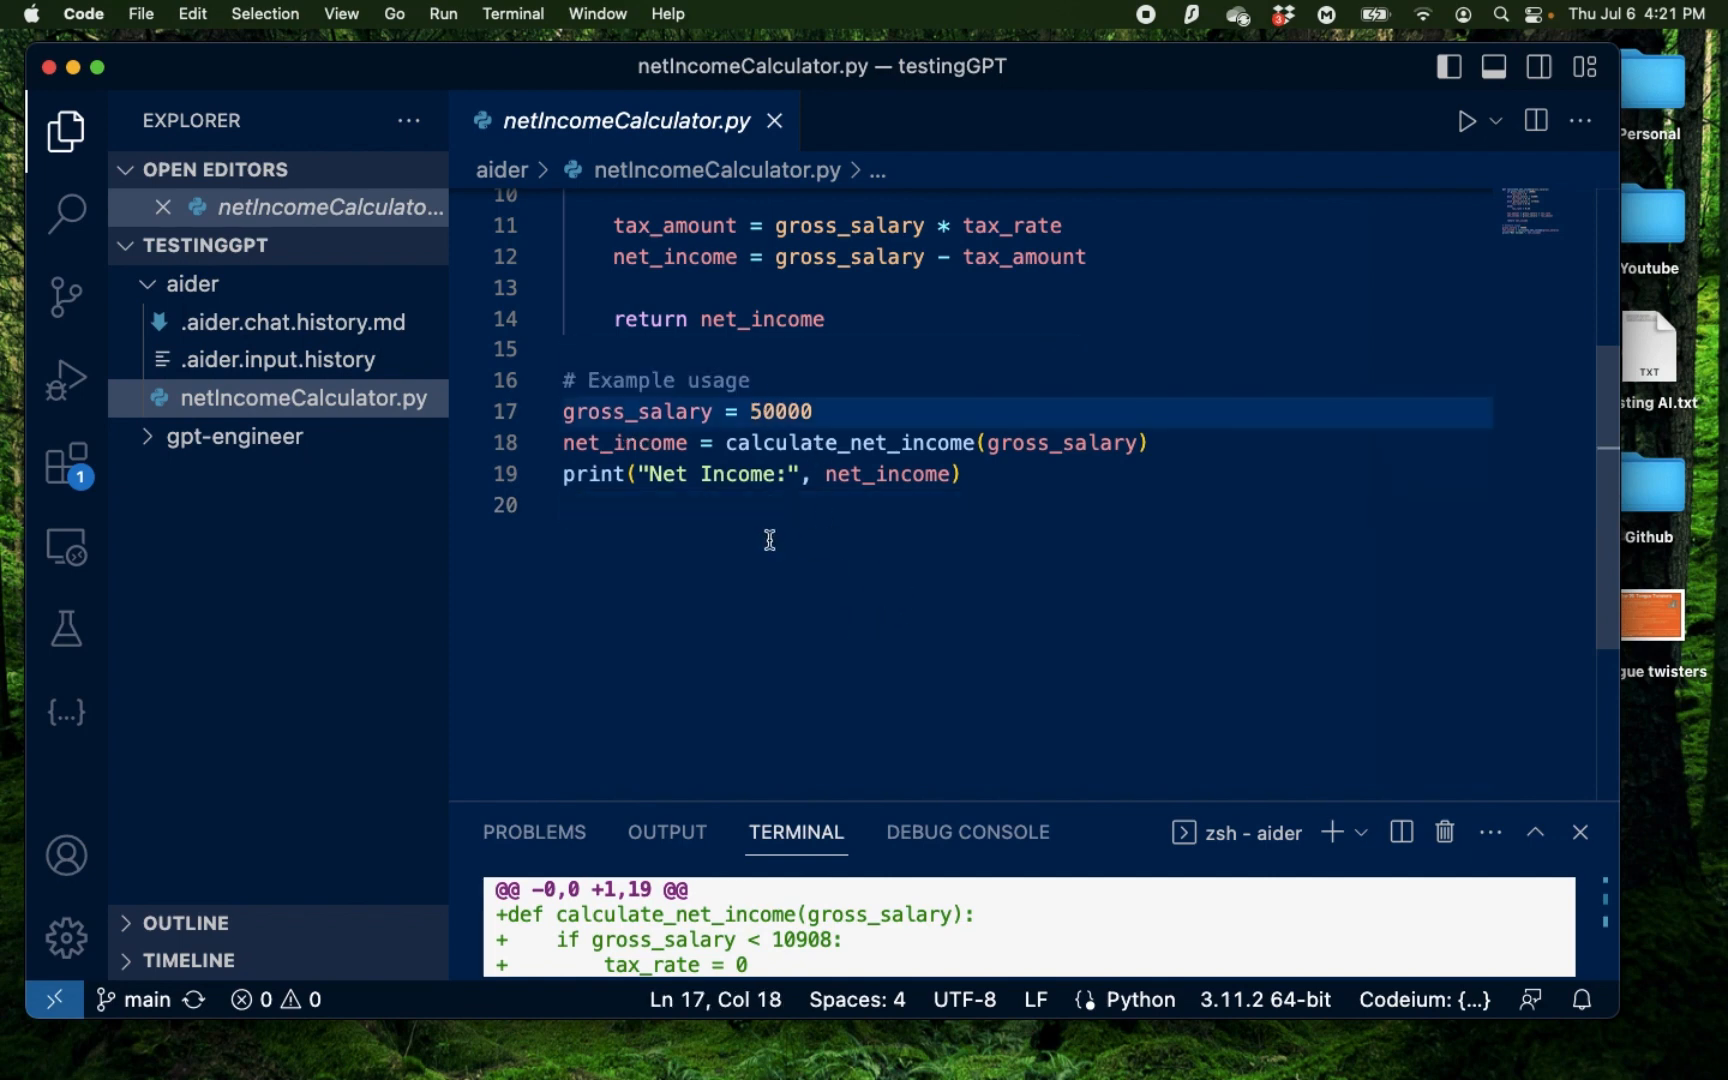
pyautogui.moveTo(600, 442)
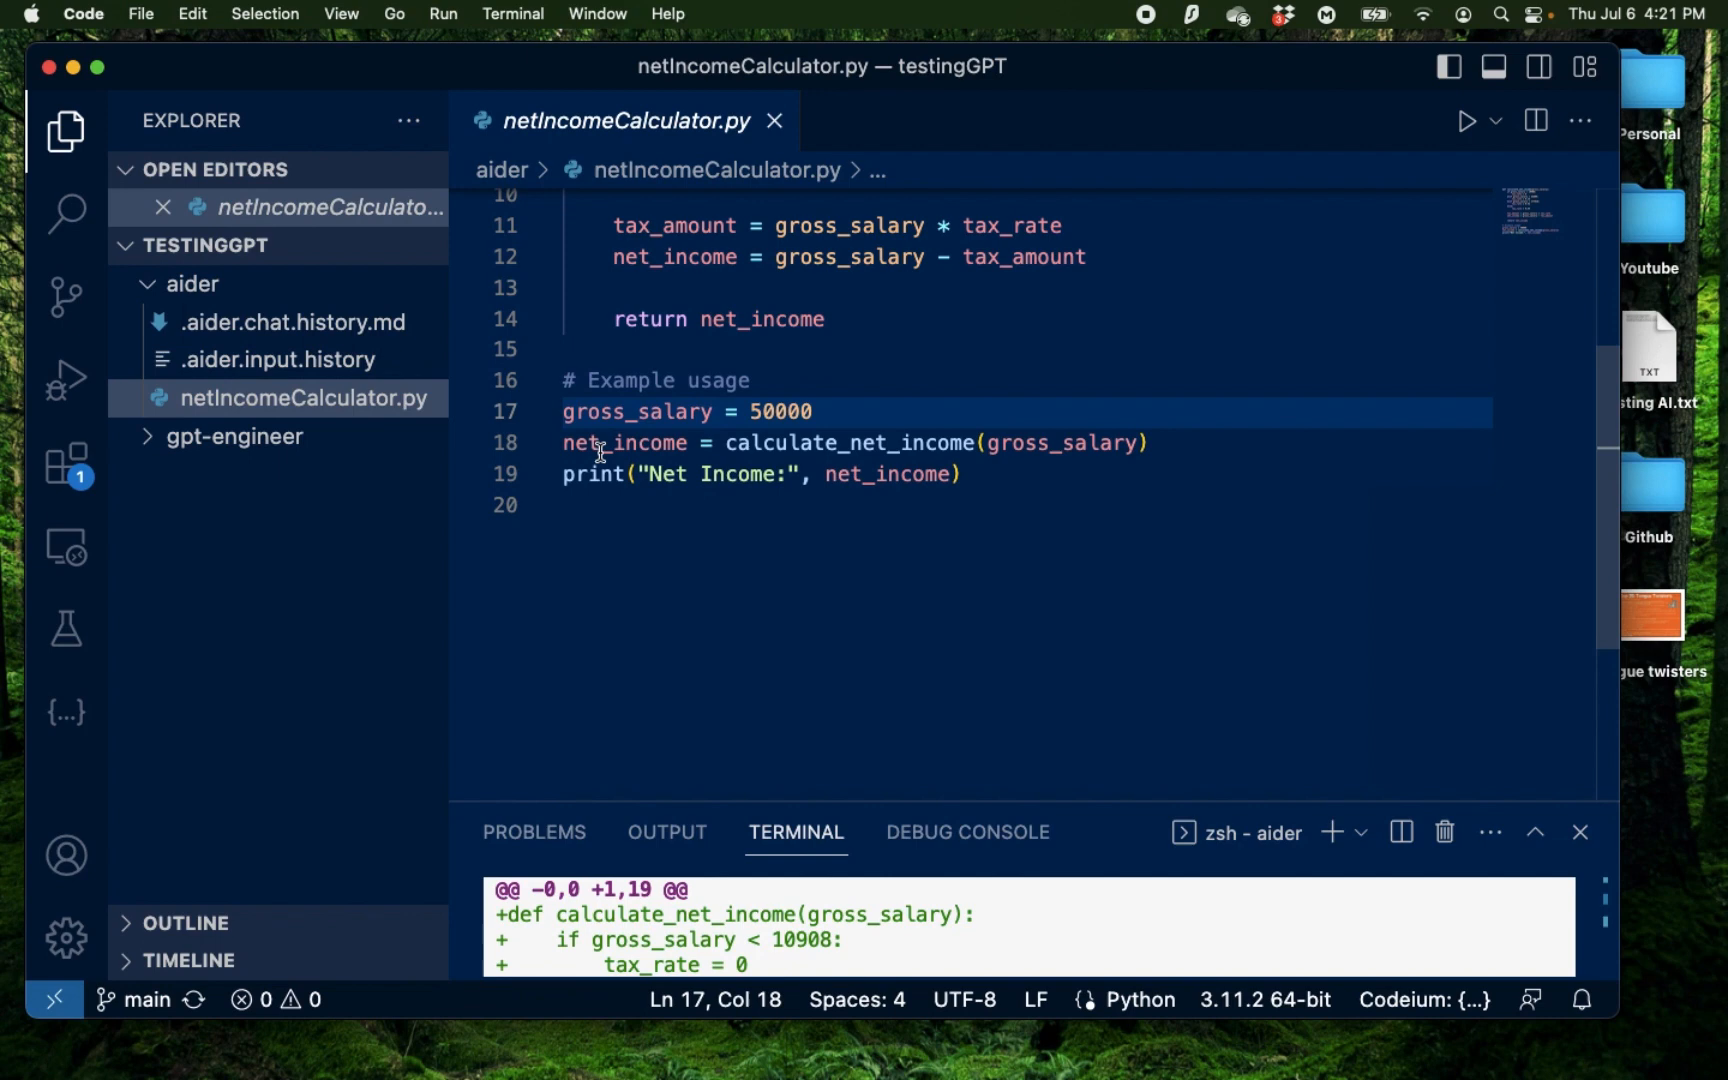
pyautogui.moveTo(1034, 814)
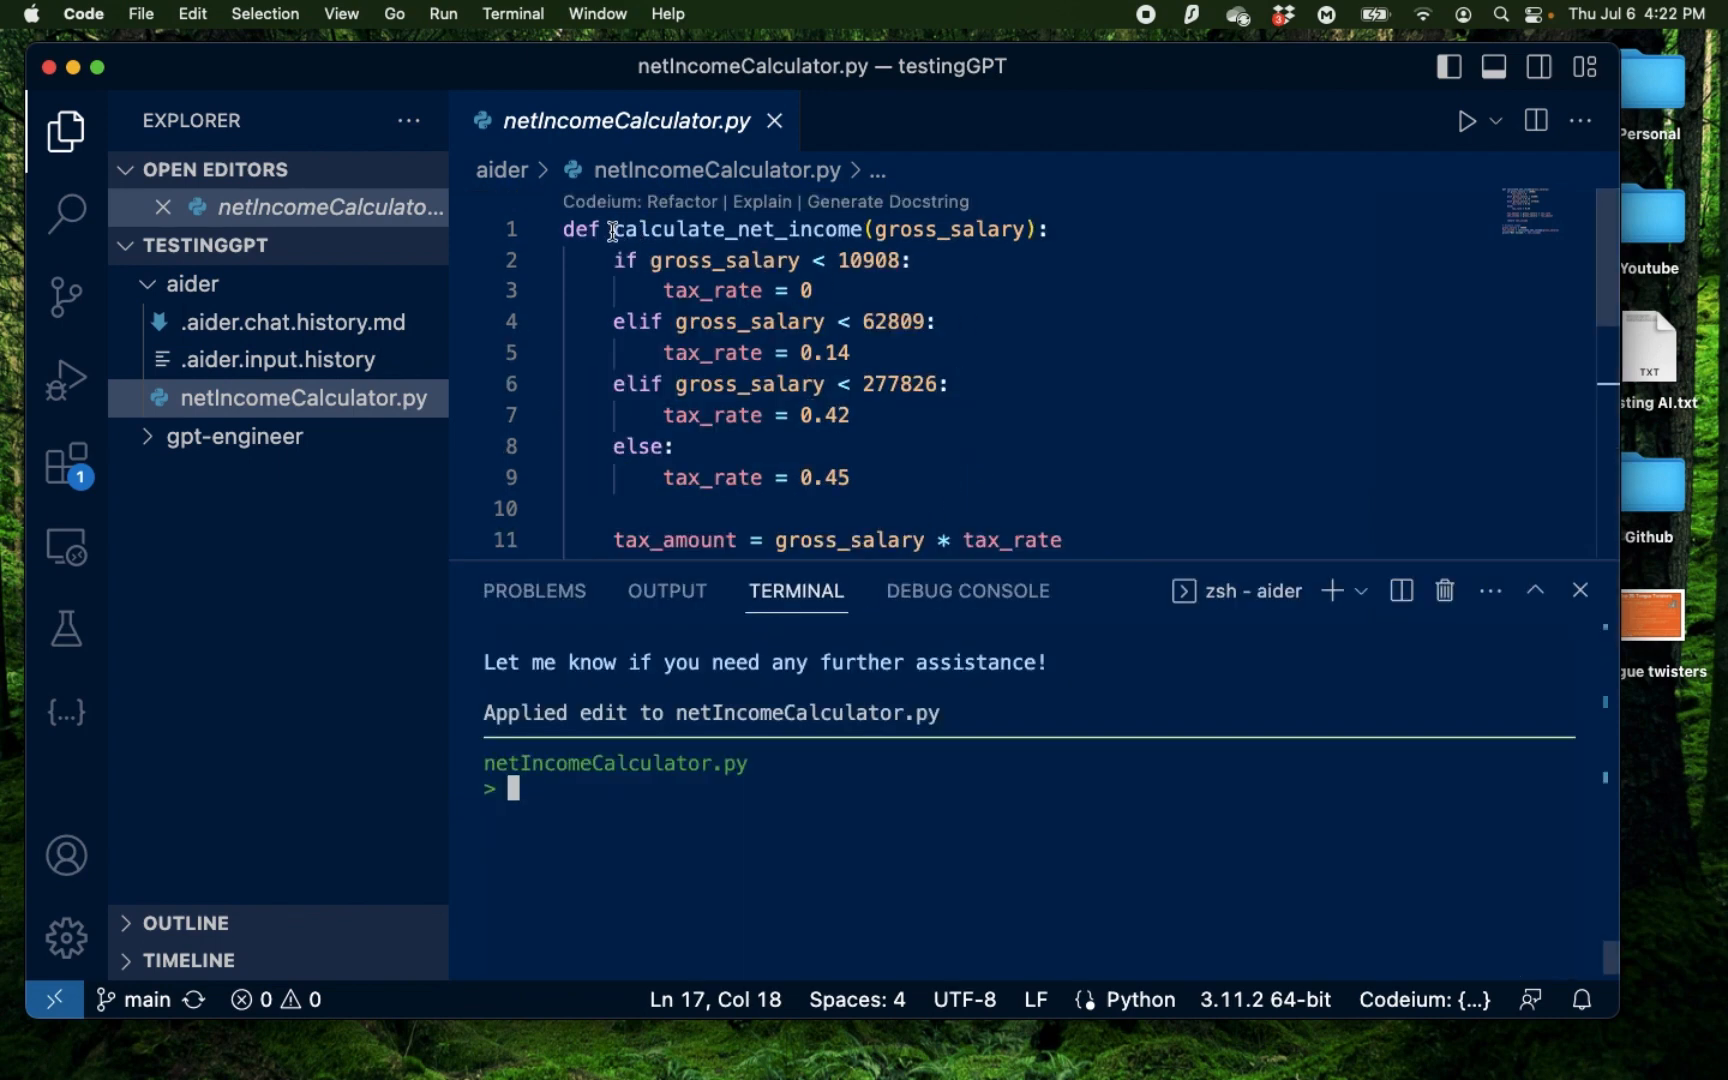
pyautogui.moveTo(706, 882)
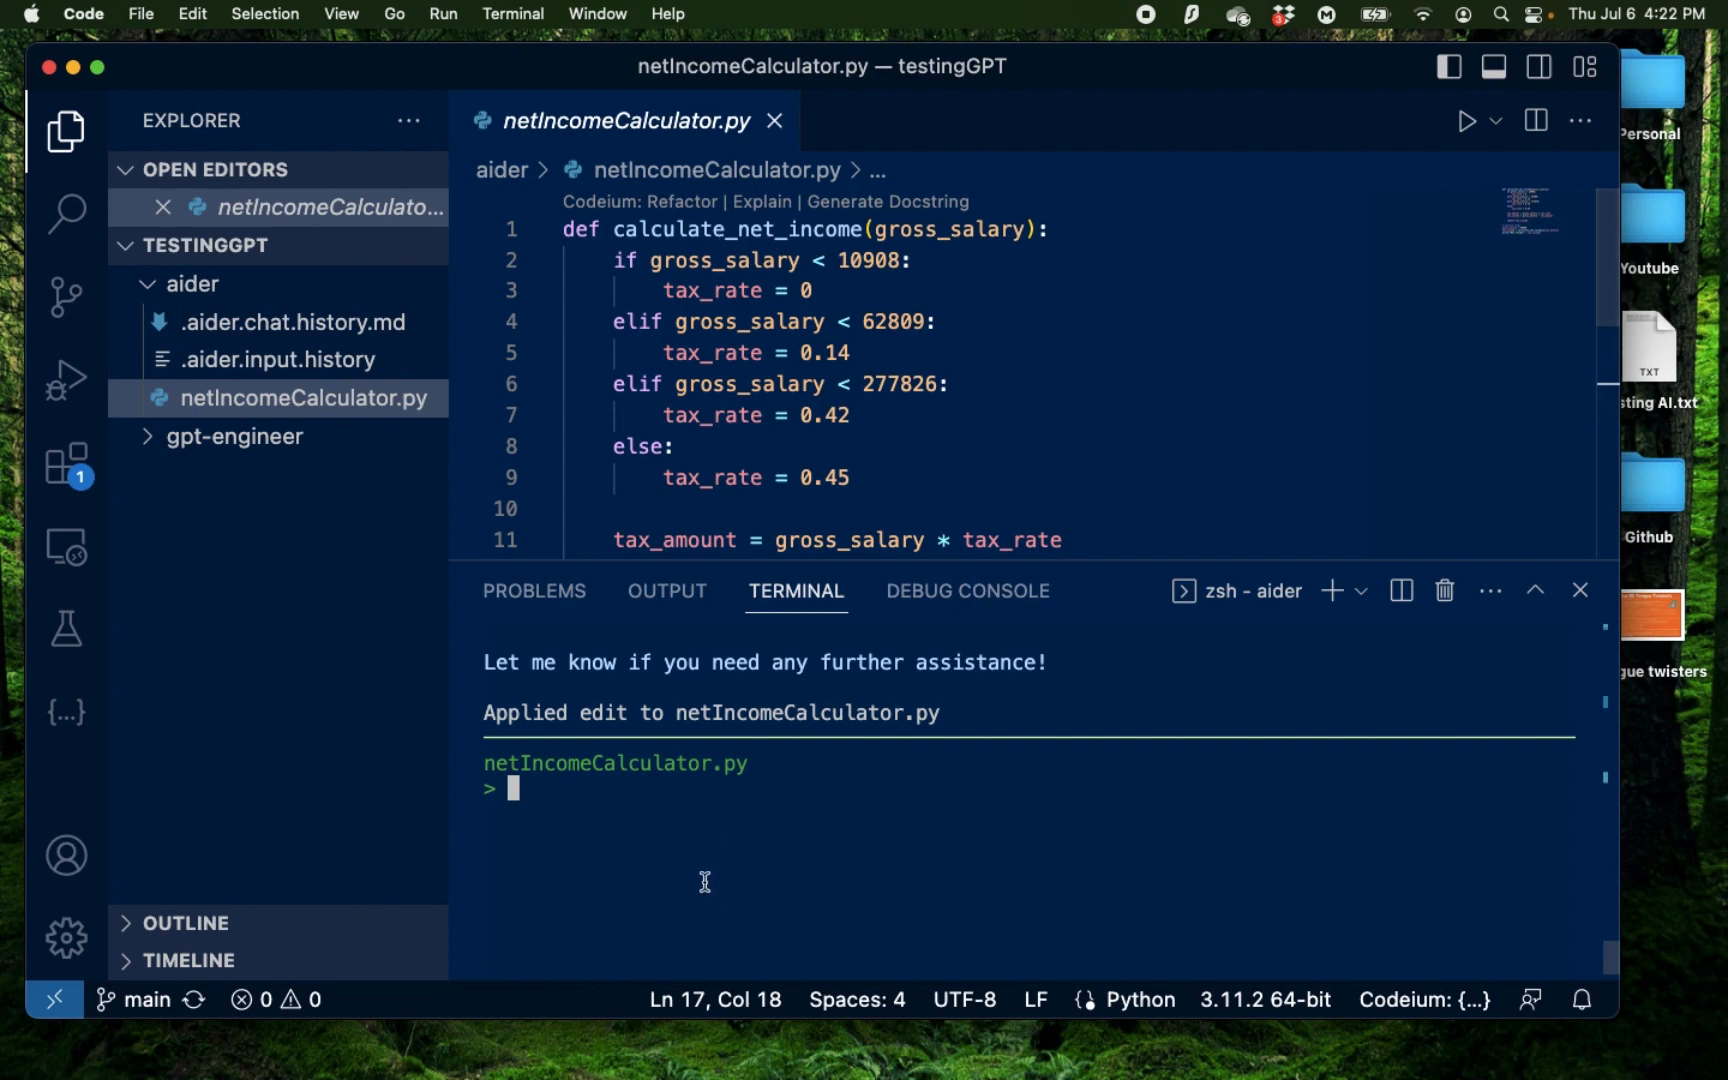
pyautogui.moveTo(716, 866)
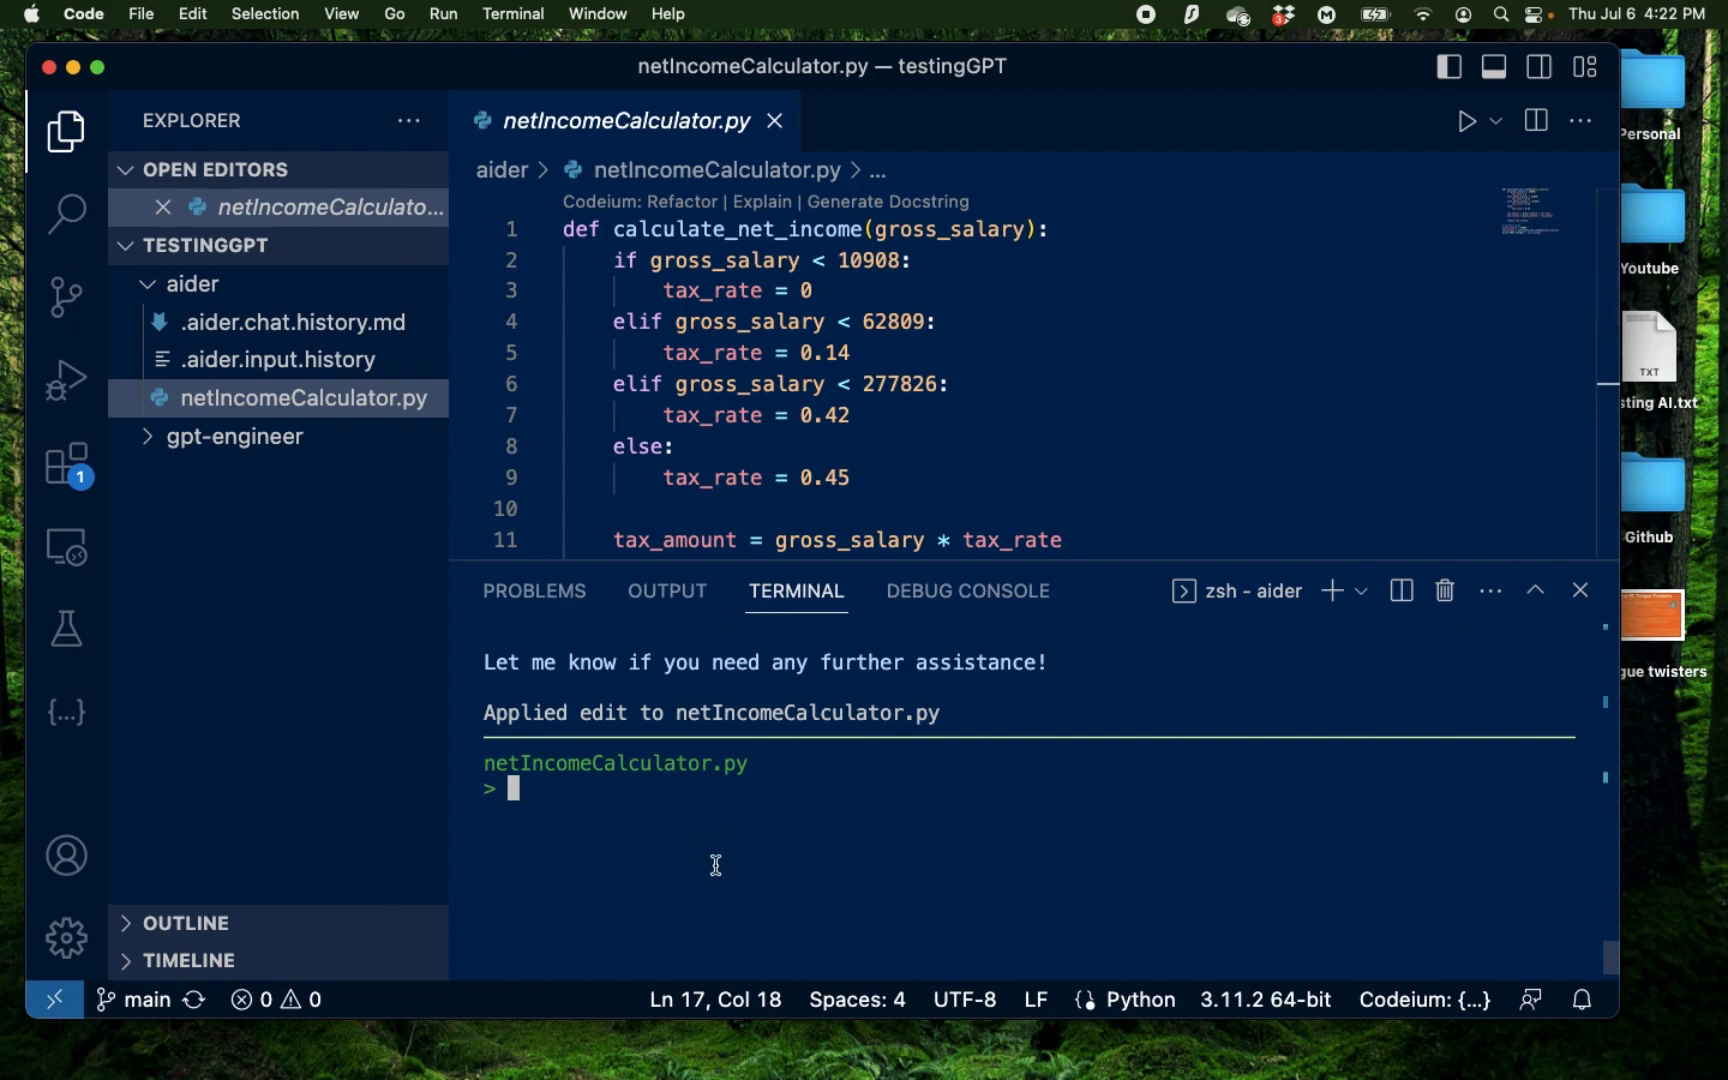
# Ask aider to change the function name to german_net_income
pyautogui.write('change the')
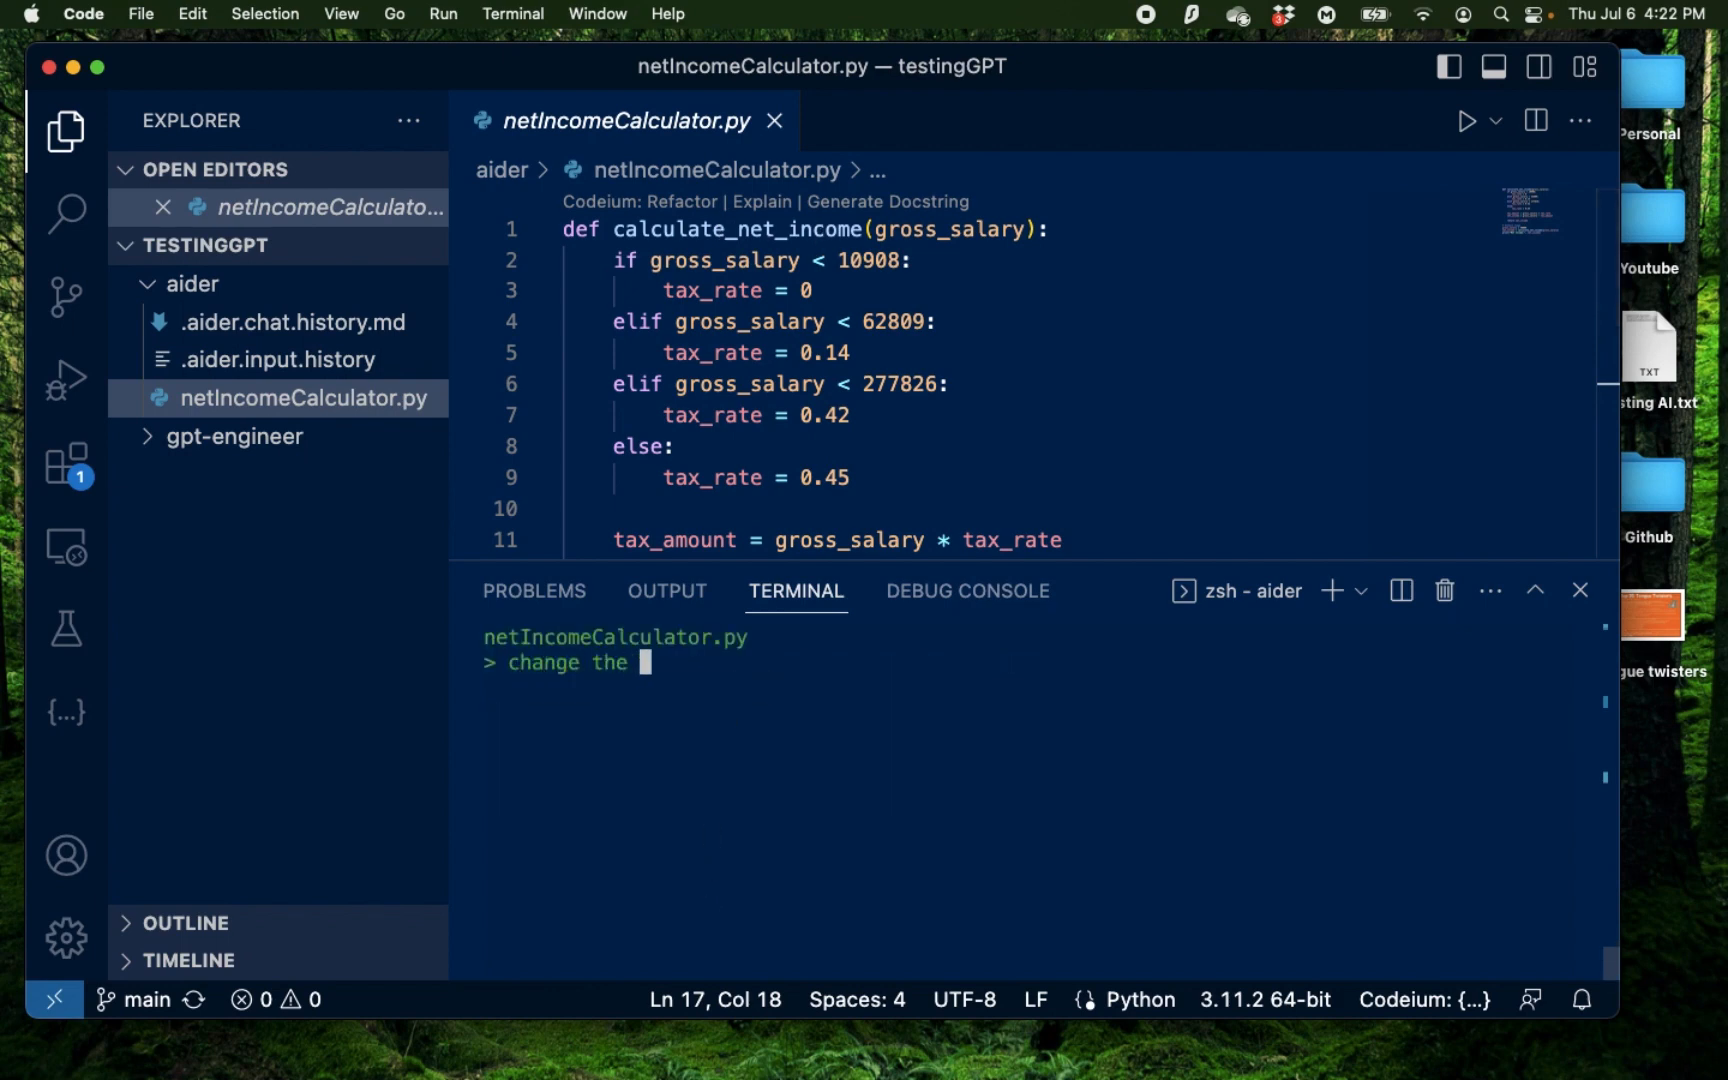
pyautogui.write('function name')
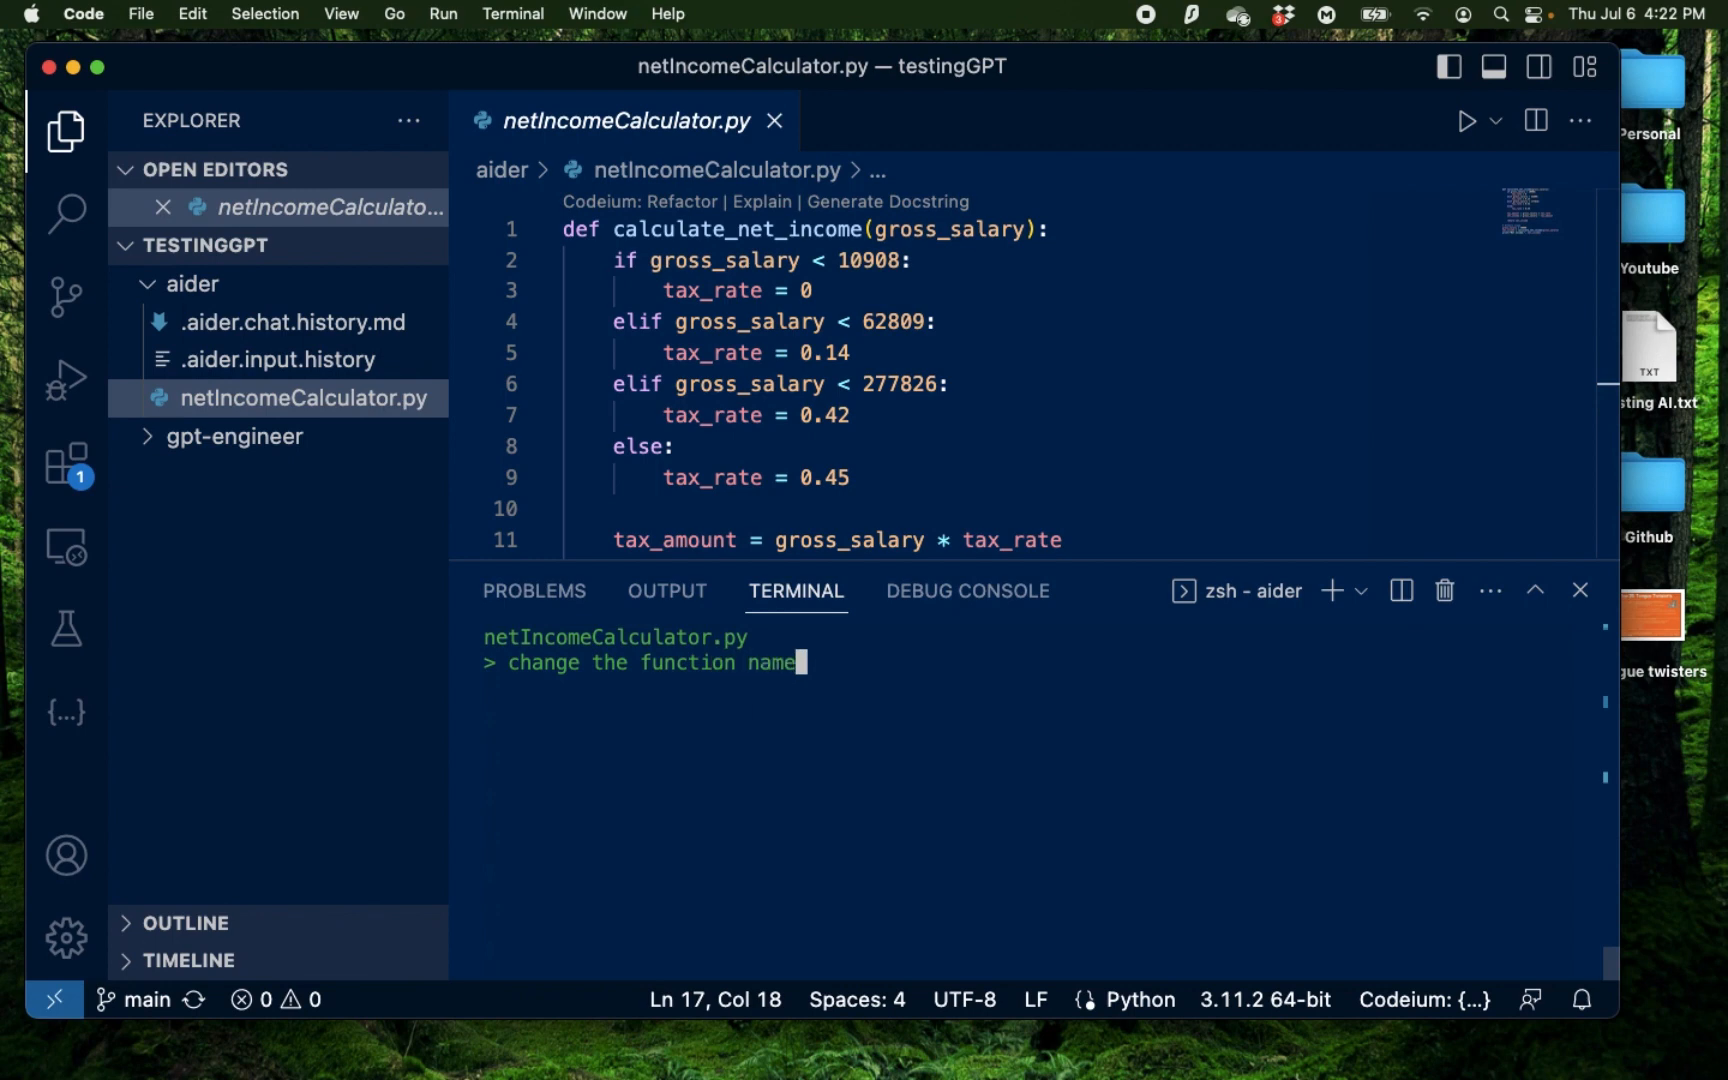
pyautogui.write('to german')
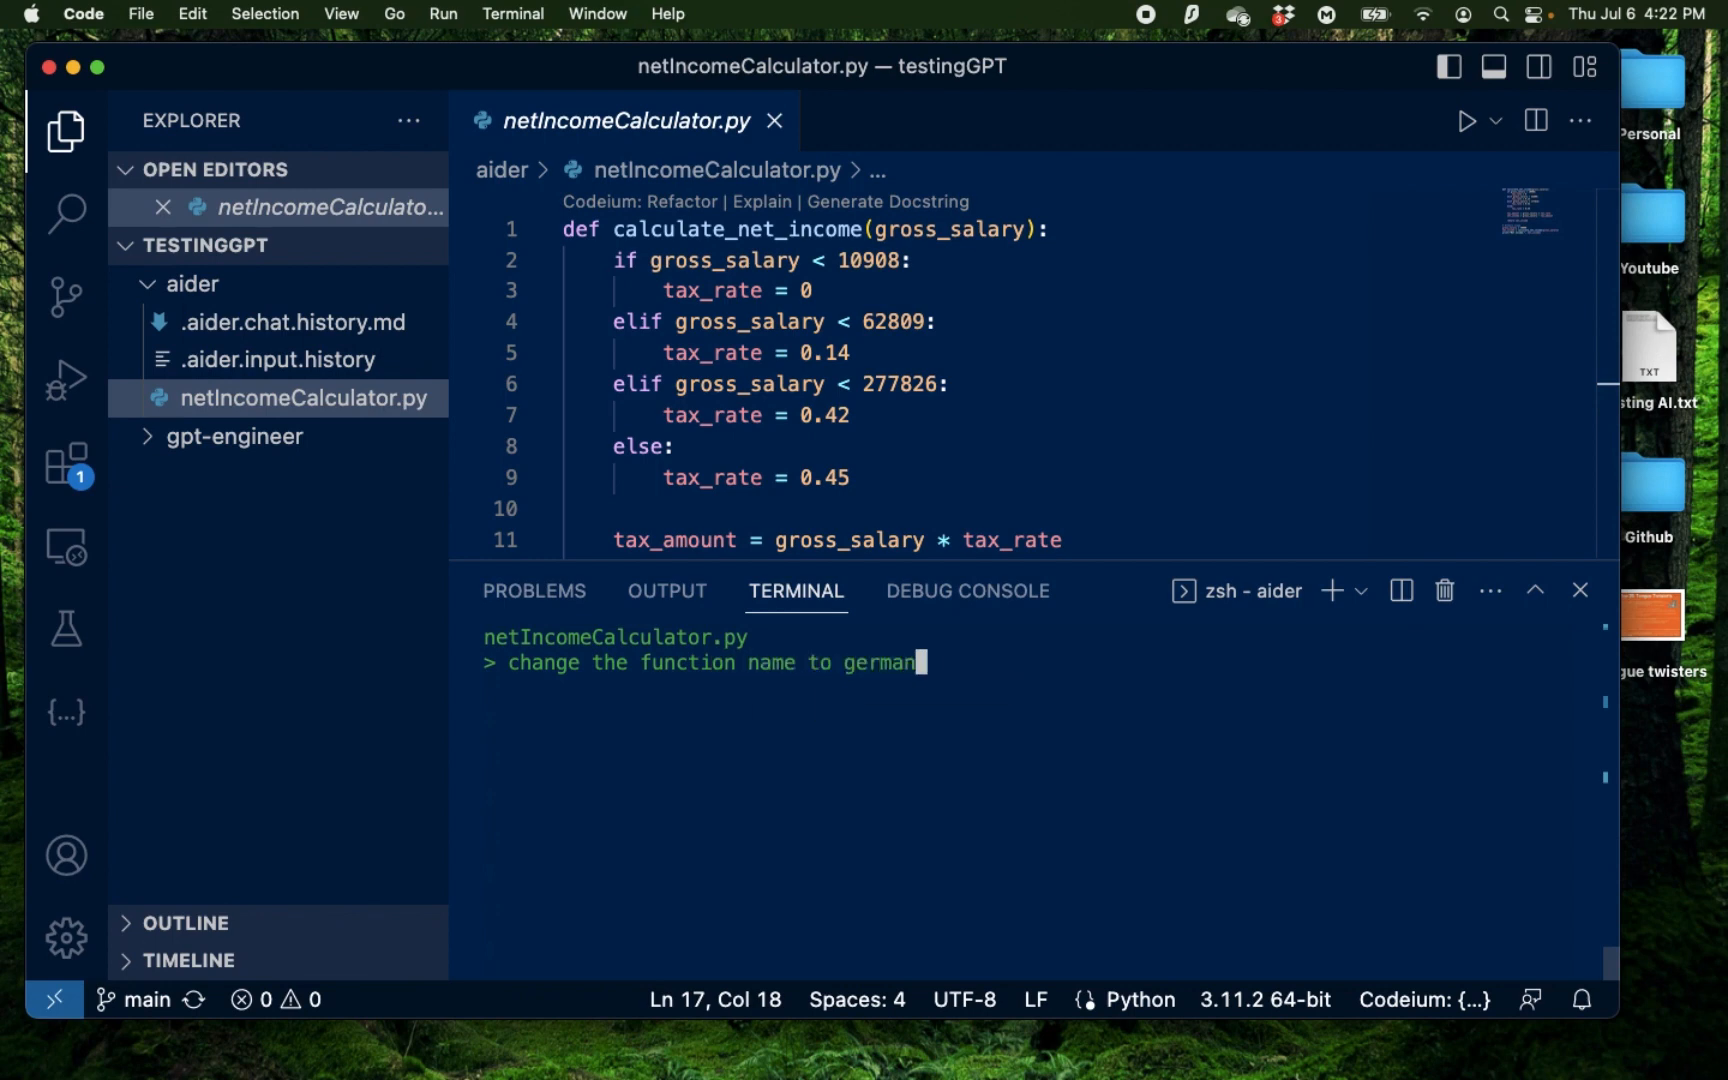
pyautogui.write('_net_income')
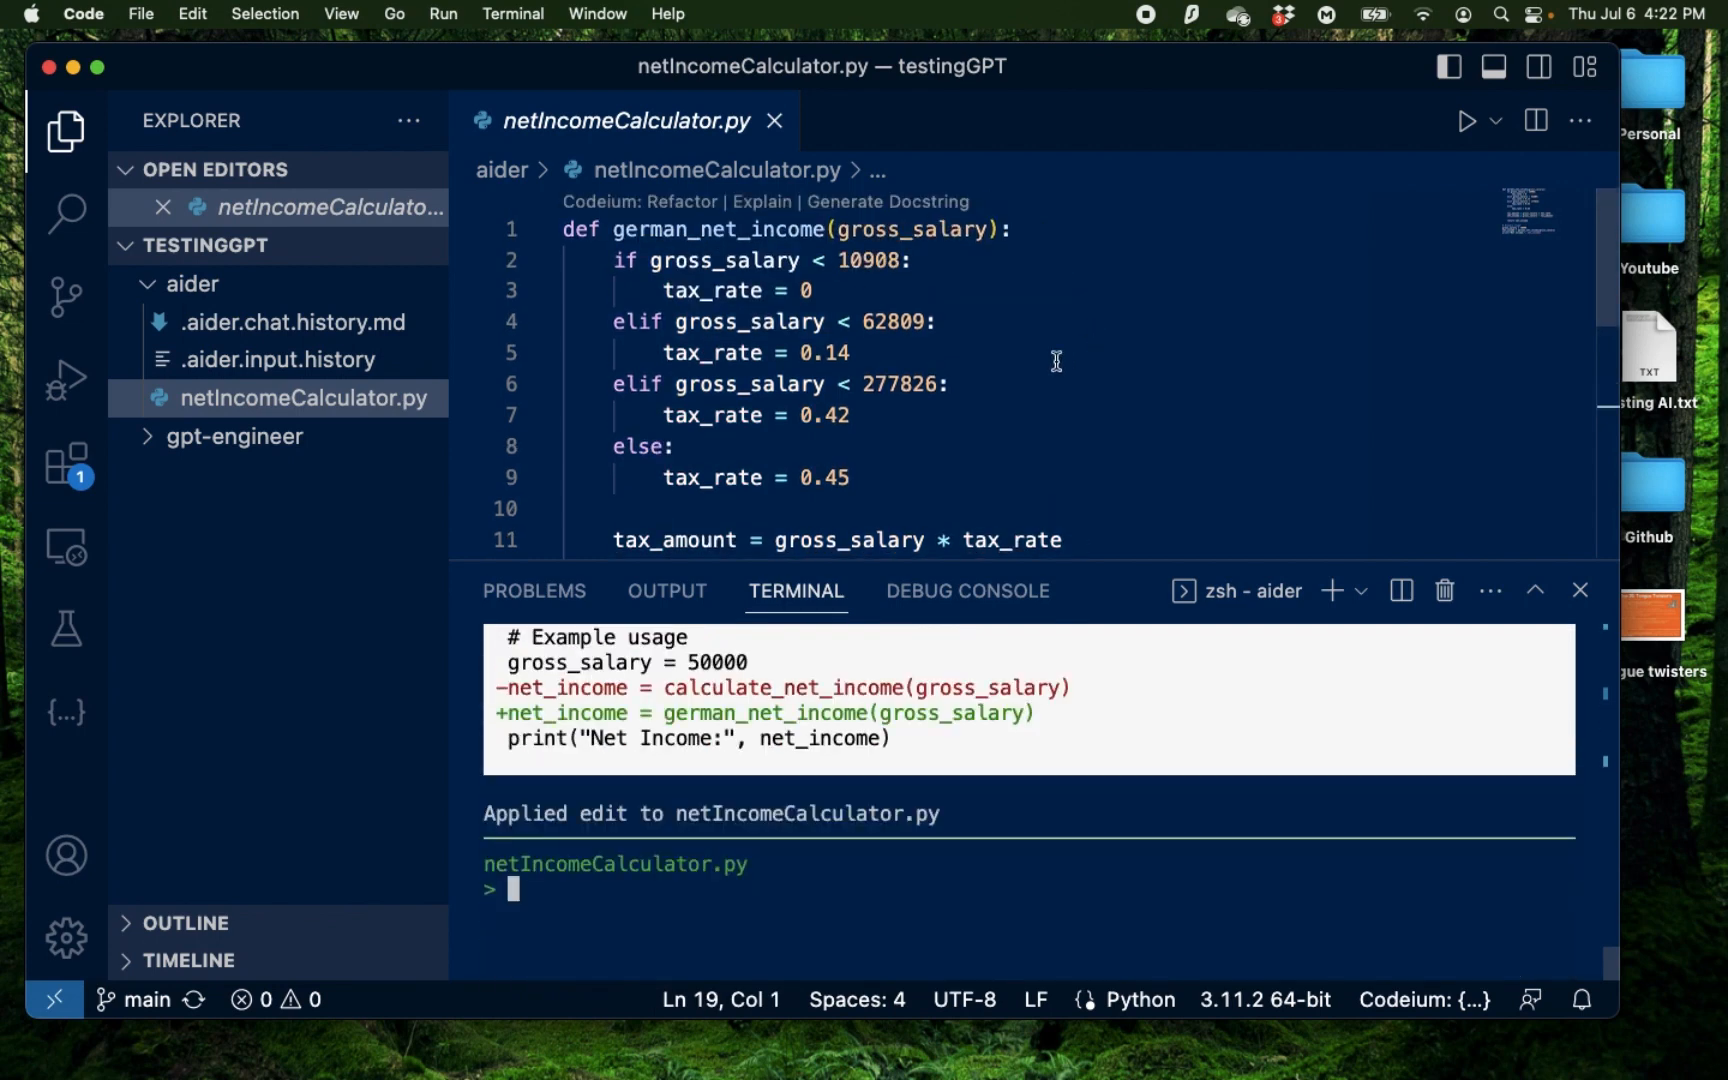
# Inspect the renamed german_net_income definition in netIncomeCalculator.py
pyautogui.click(612, 230)
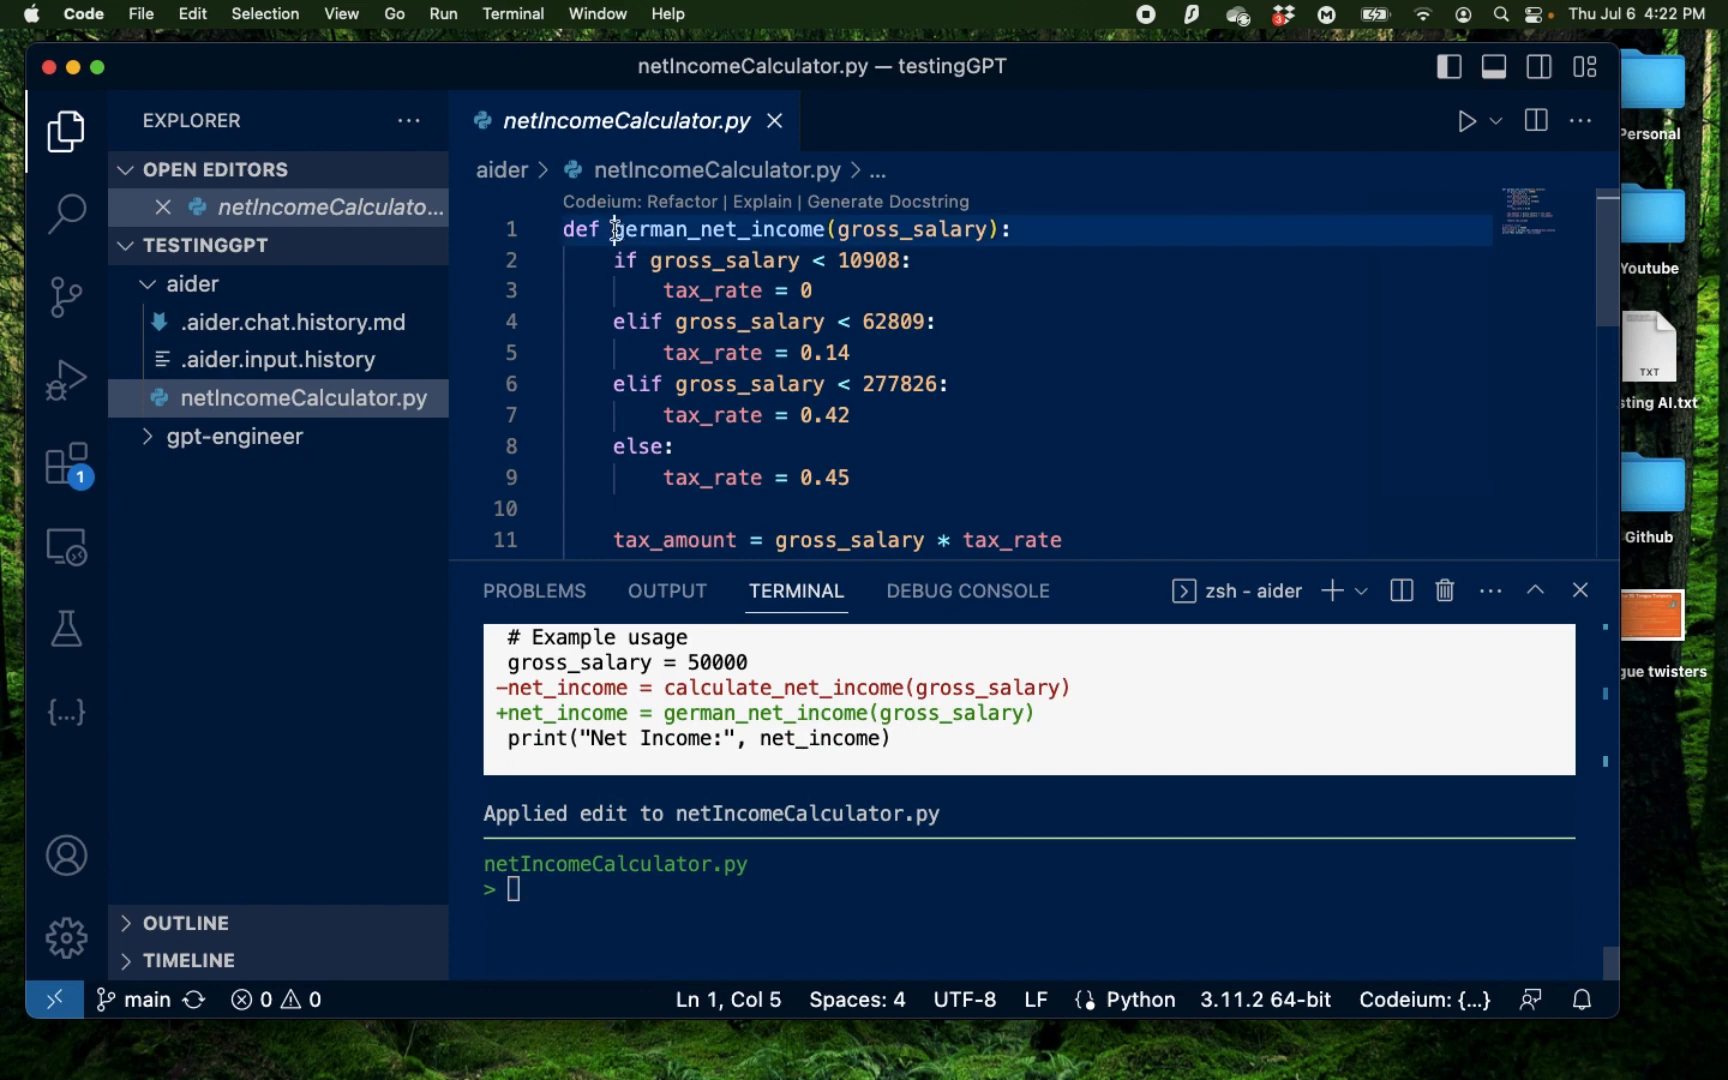
pyautogui.doubleClick(716, 230)
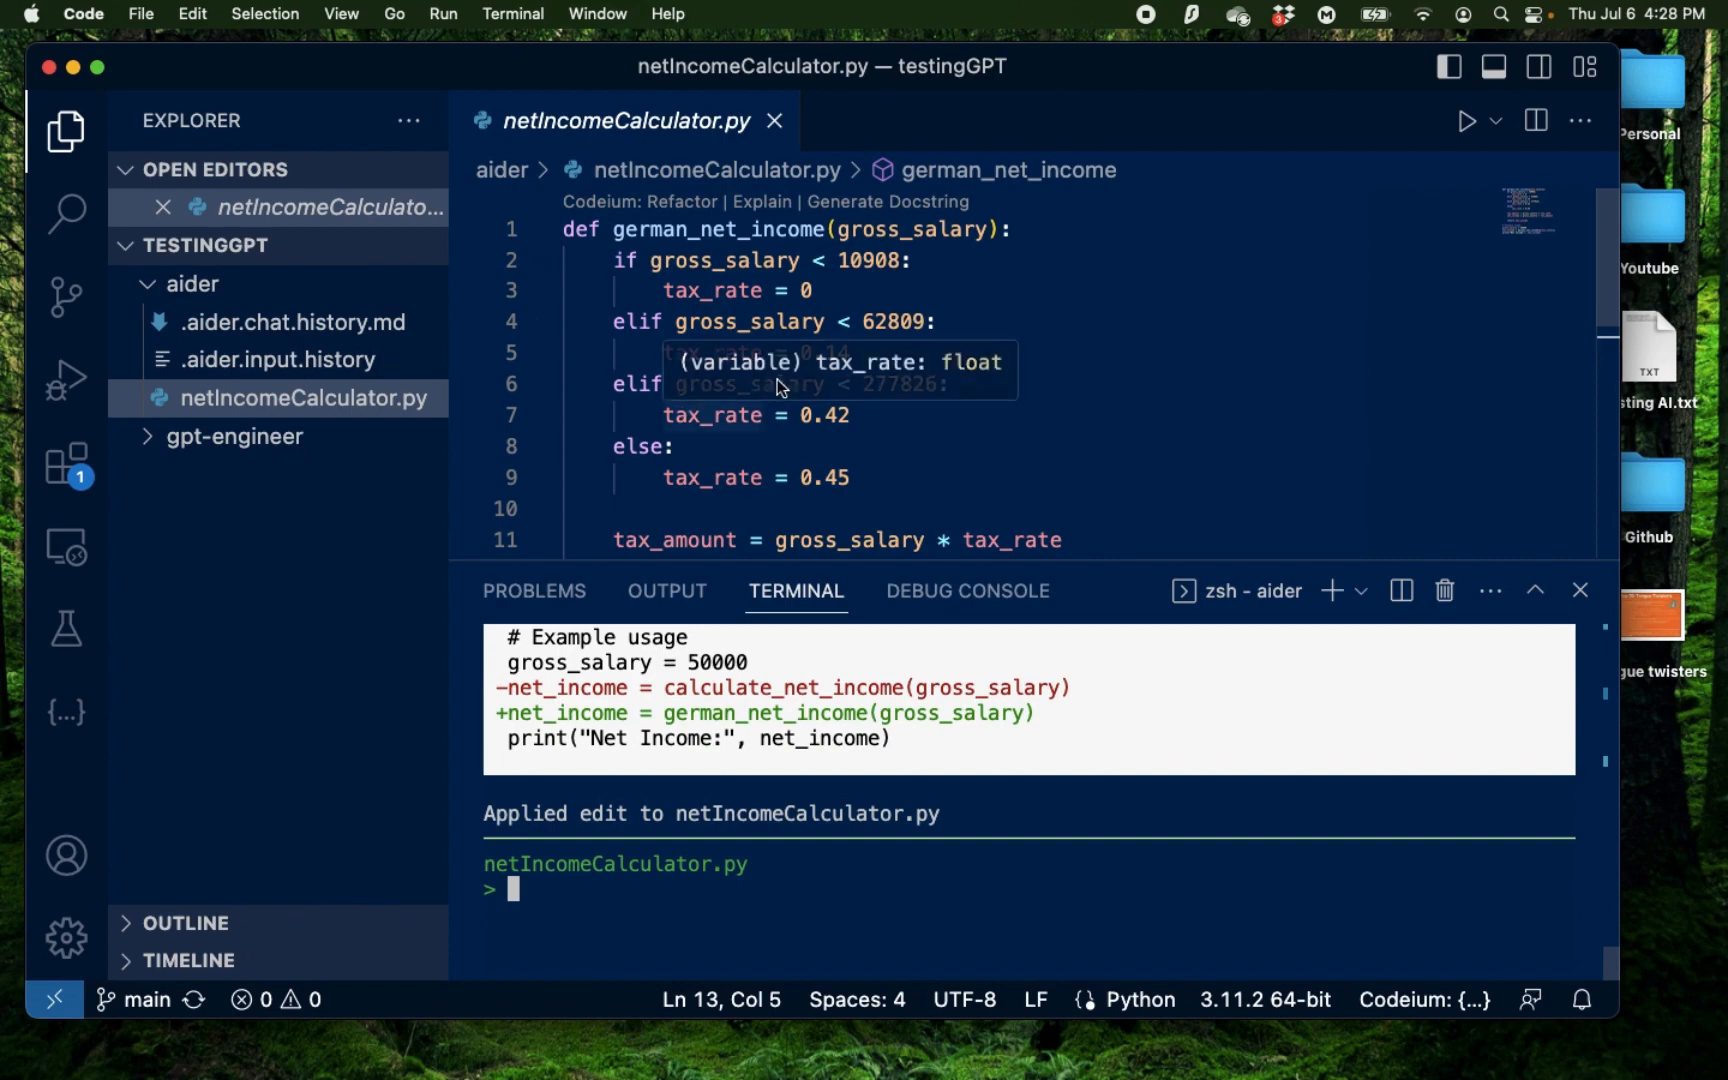
pyautogui.scroll(-3)
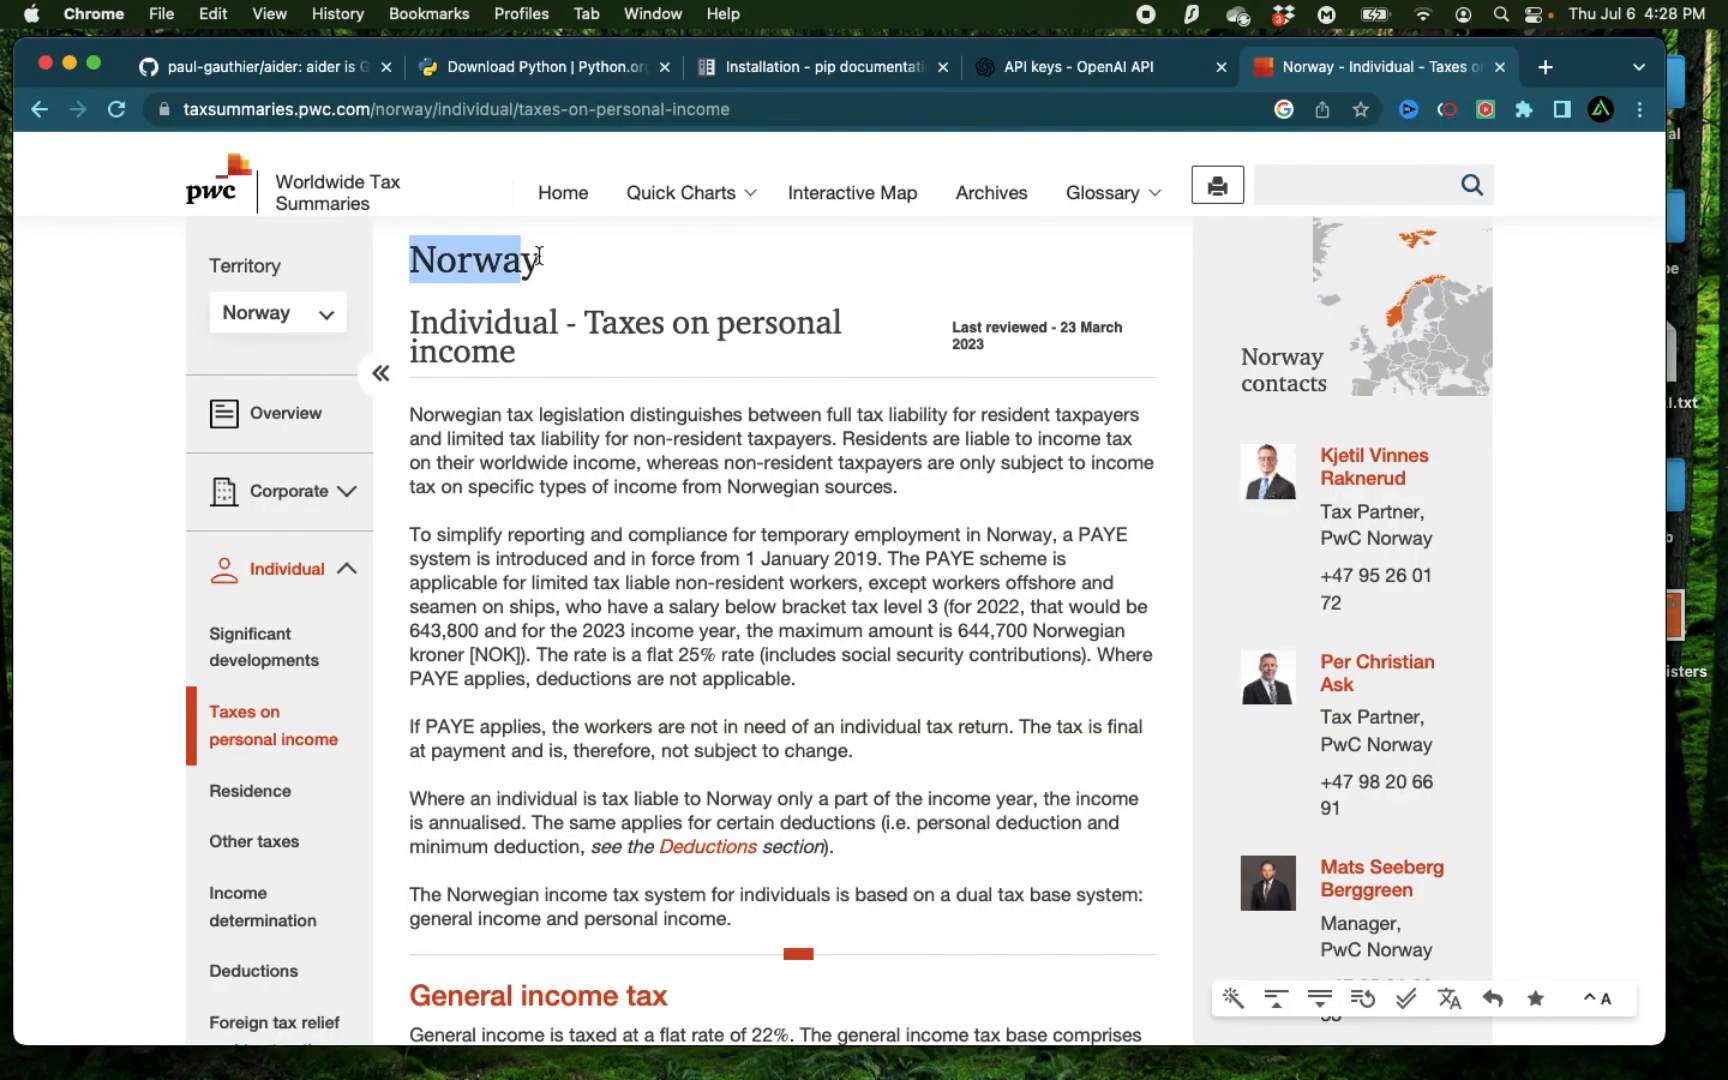
# Select and copy the 'Bracket tax on personal income' paragraph from PwC's Norway page
pyautogui.scroll(-3)
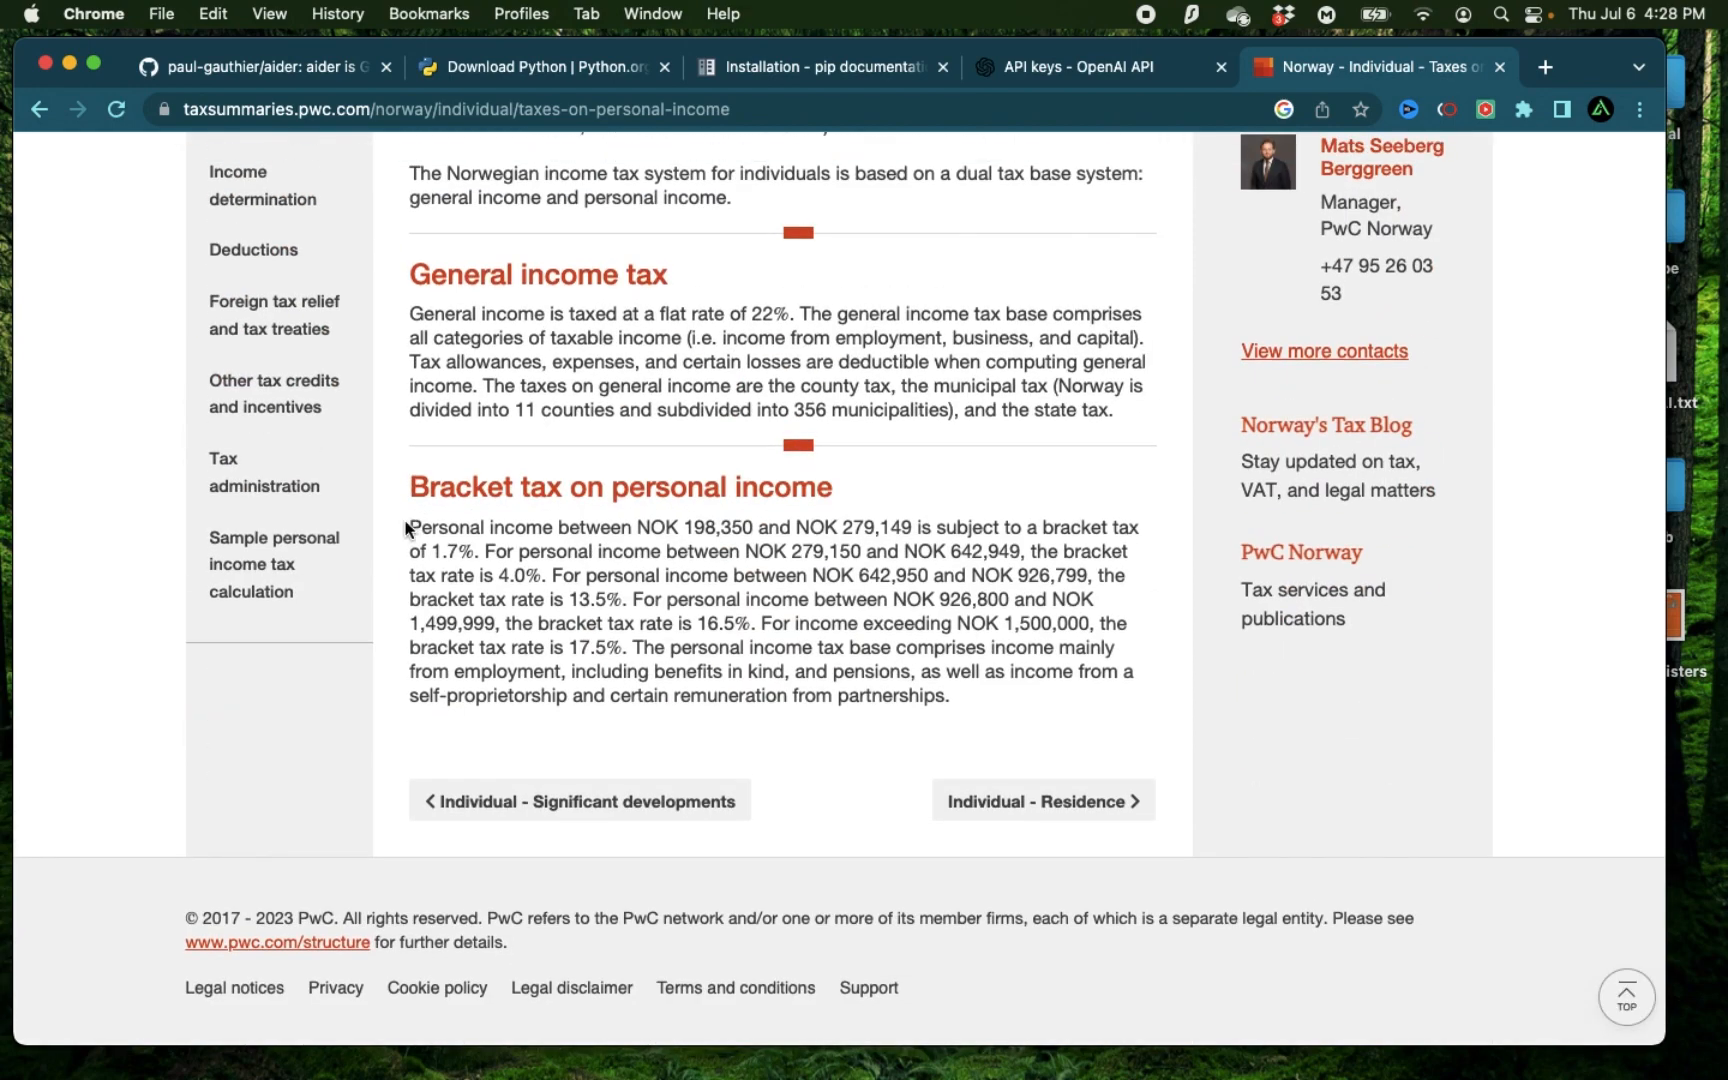
pyautogui.moveTo(410, 526); pyautogui.dragTo(750, 672)
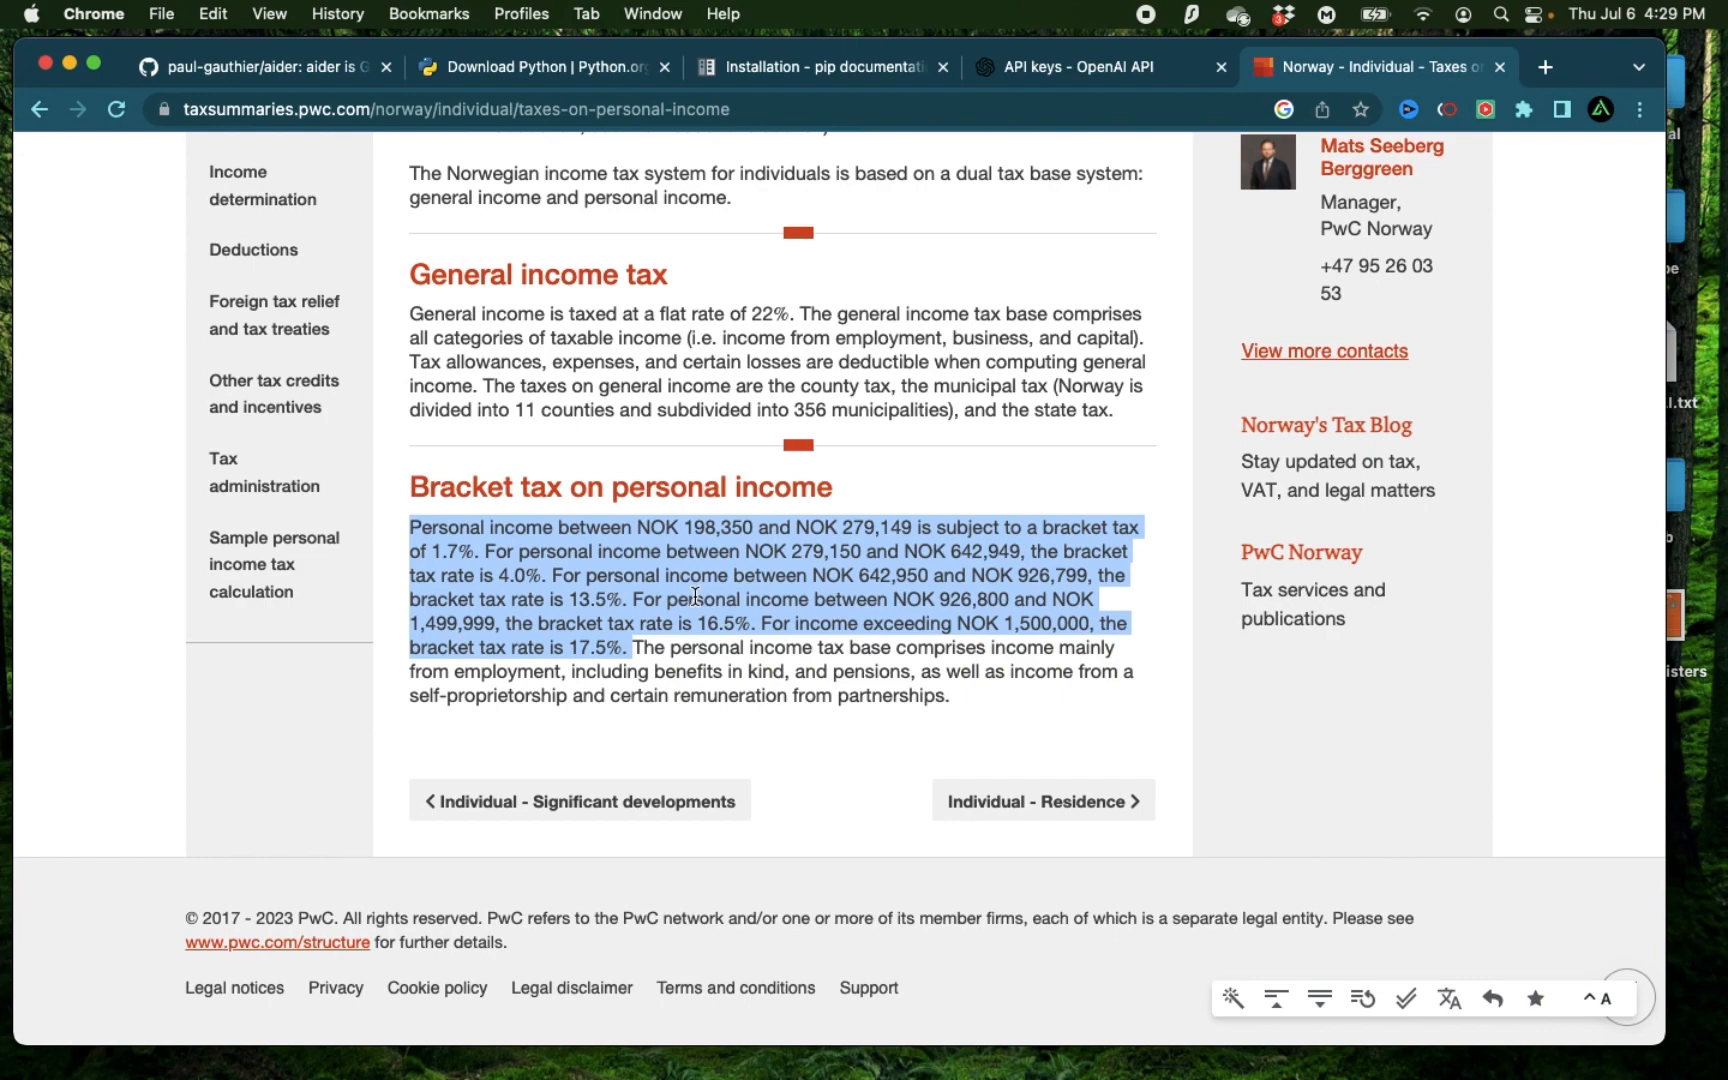
pyautogui.moveTo(672, 538)
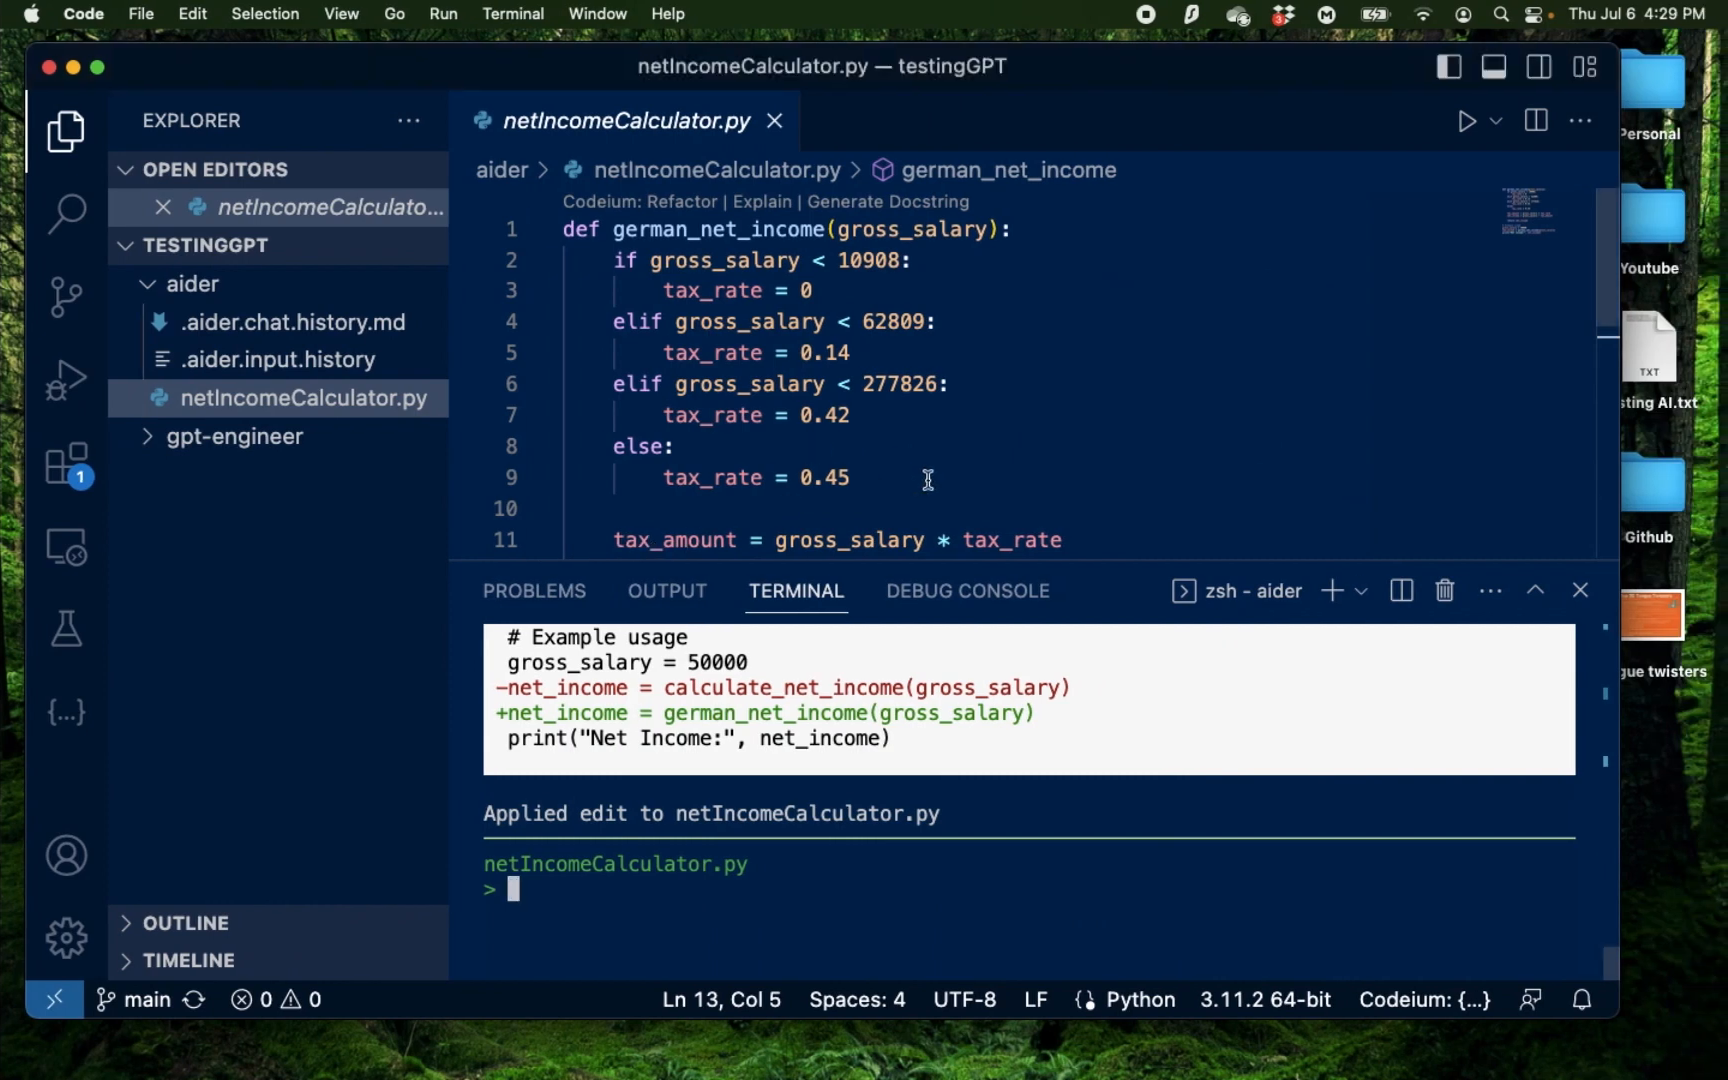
pyautogui.moveTo(898, 360)
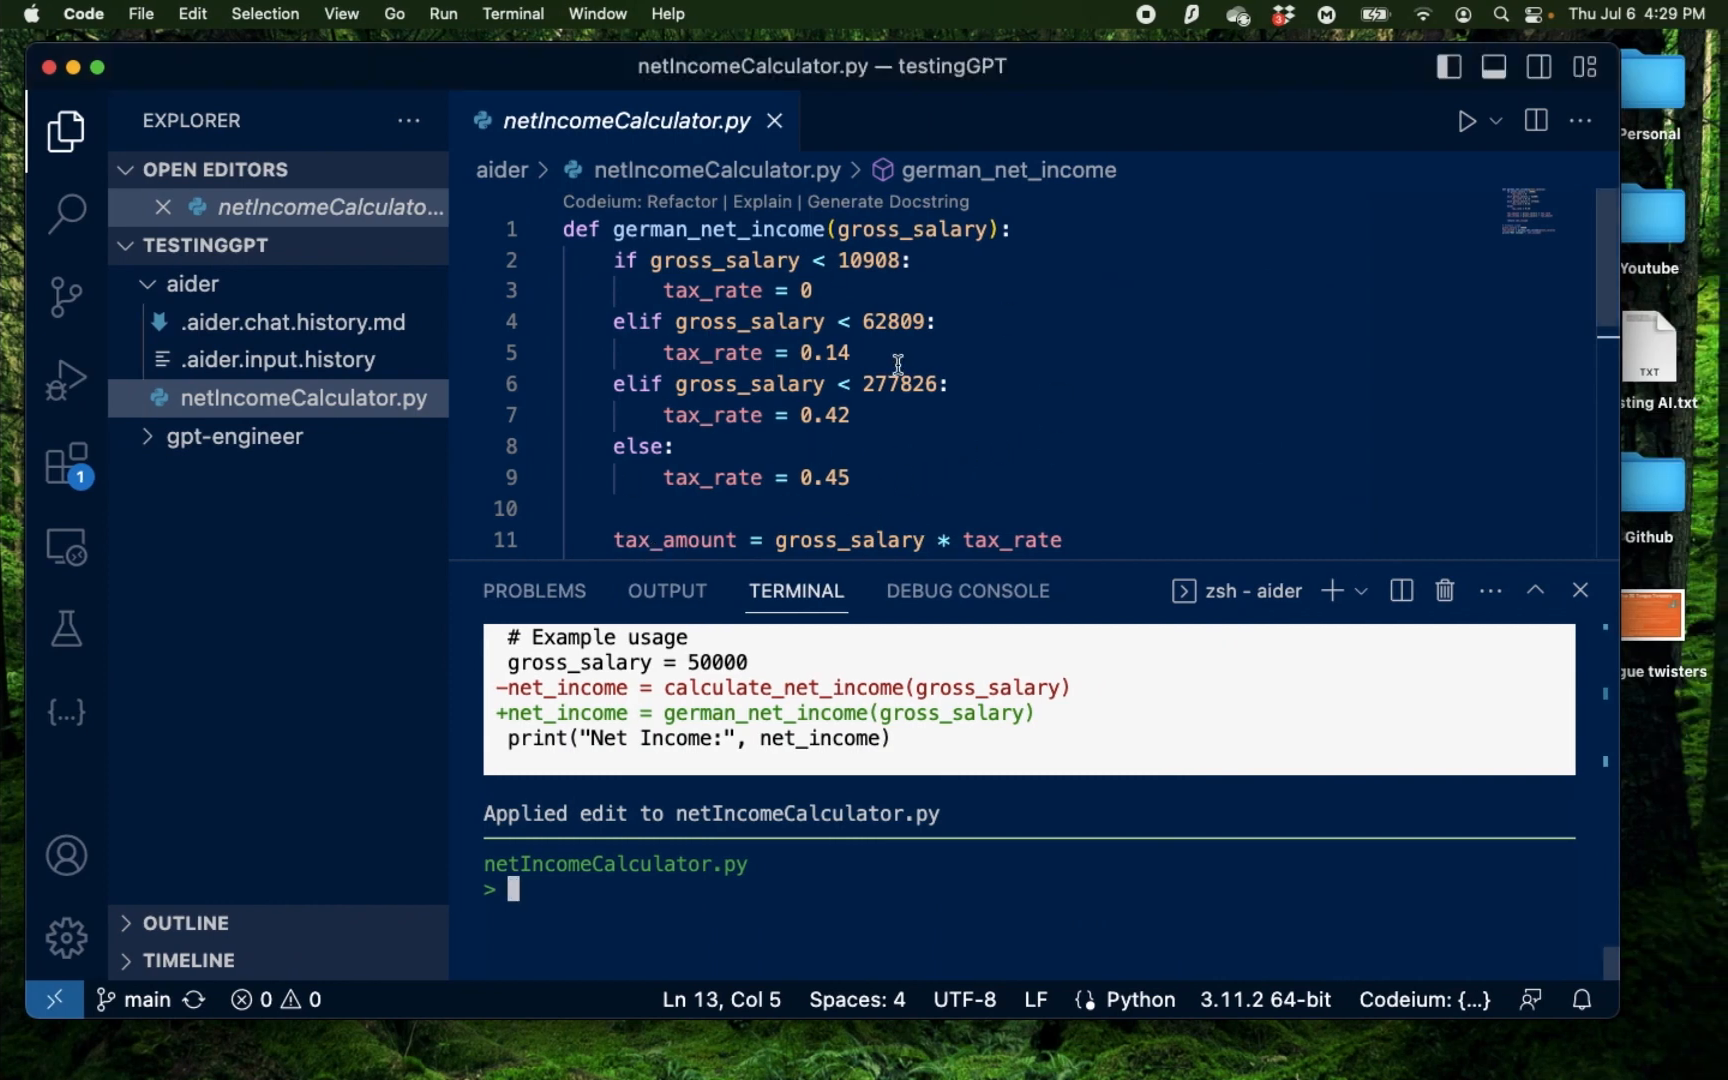
pyautogui.moveTo(914, 386)
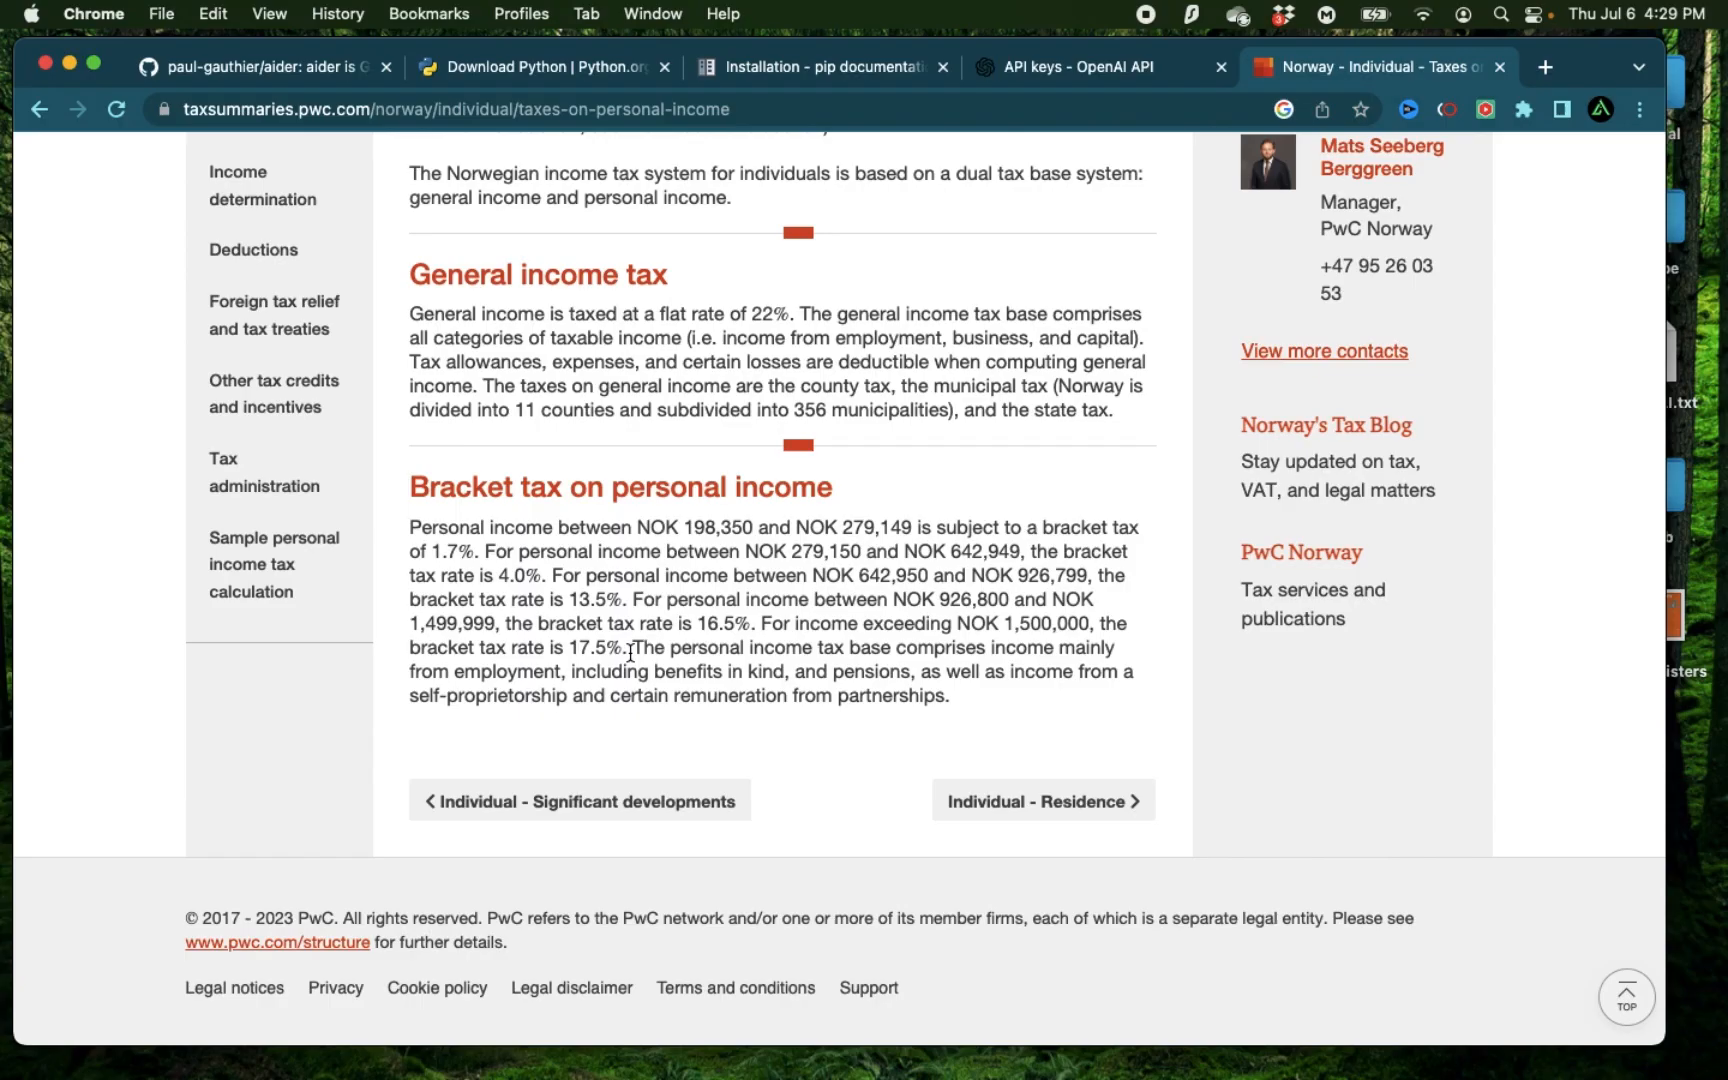
pyautogui.moveTo(410, 526); pyautogui.dragTo(628, 646)
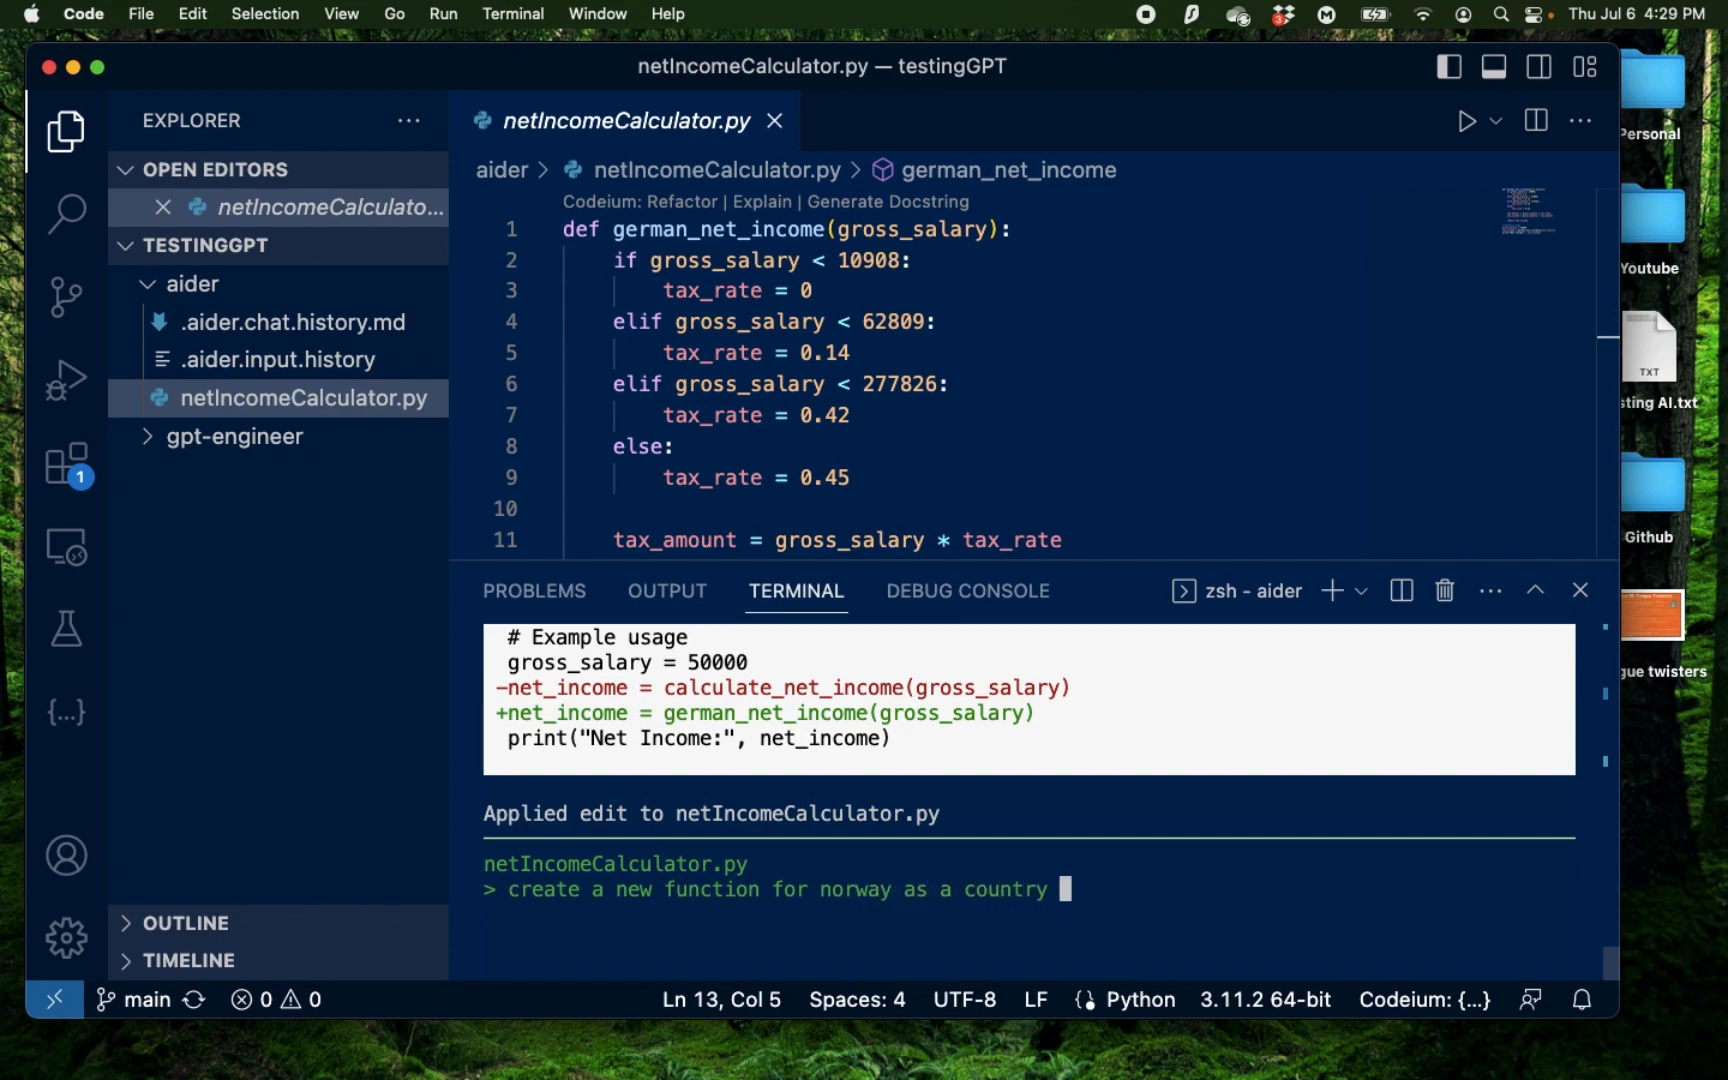
# Continue the aider request for a Norway net-income function returning the final result
pyautogui.write('and the')
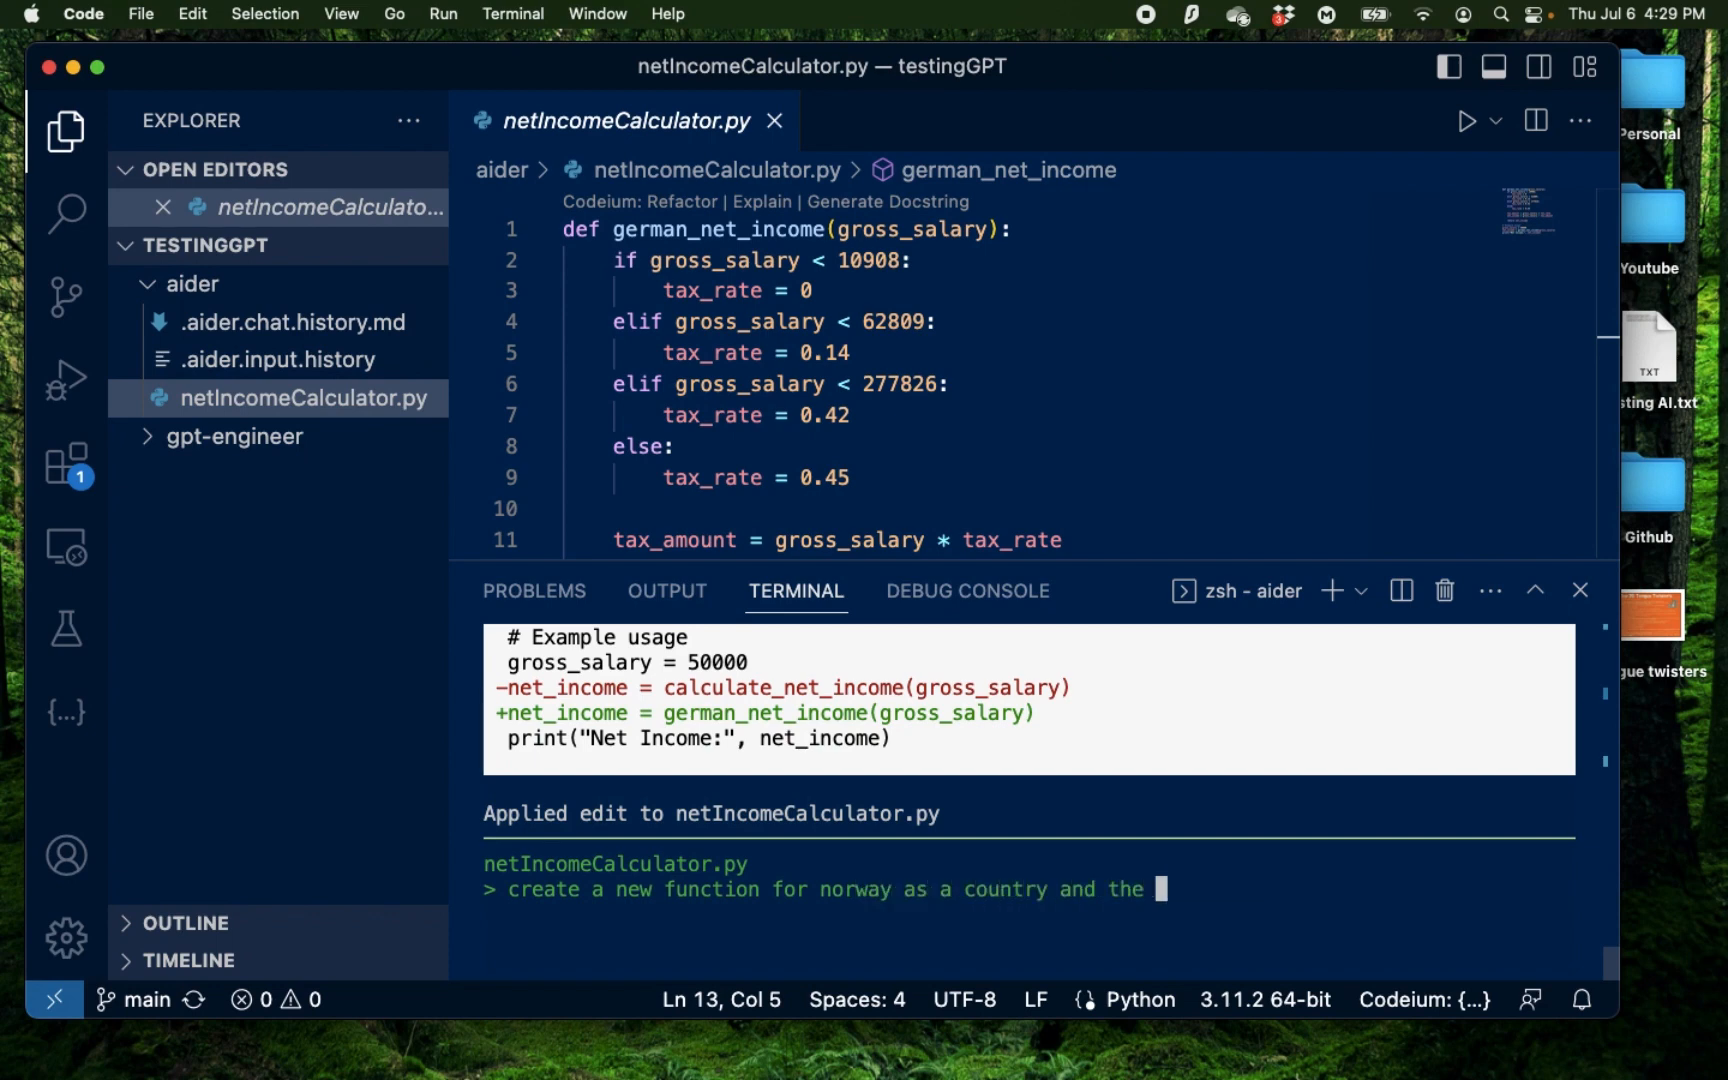
pyautogui.write('final resu')
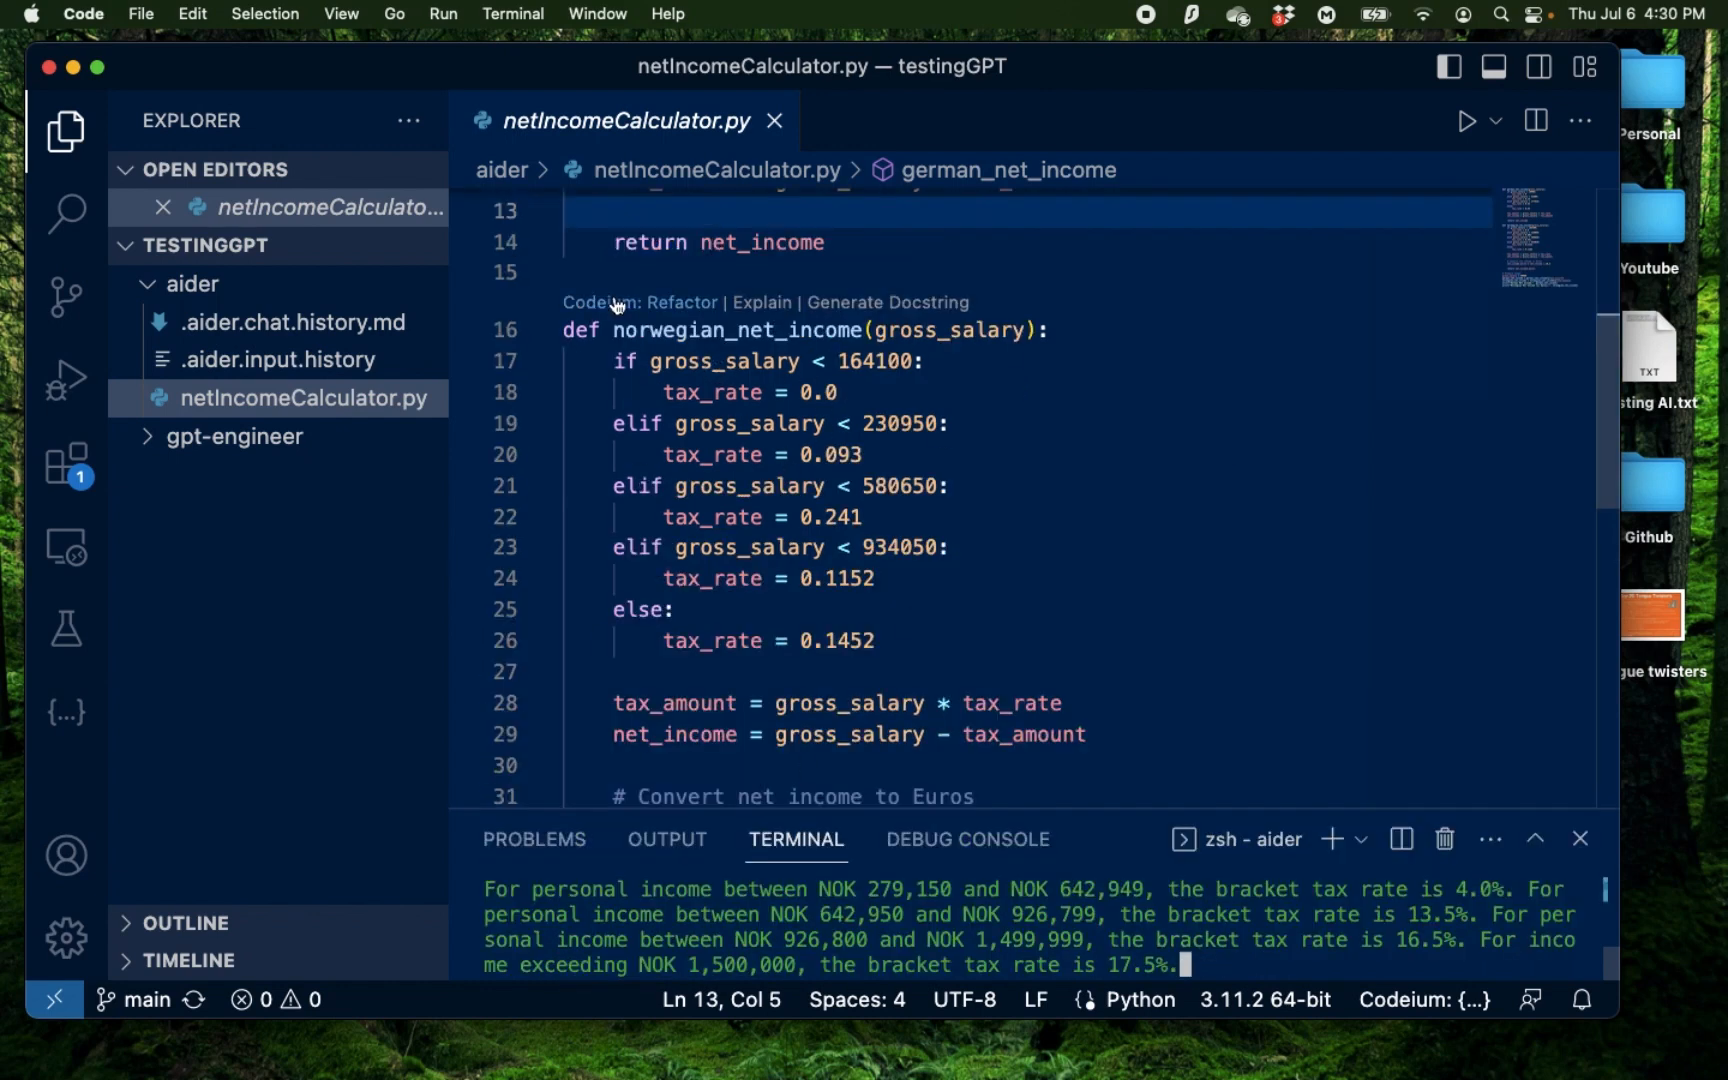
pyautogui.moveTo(806, 330)
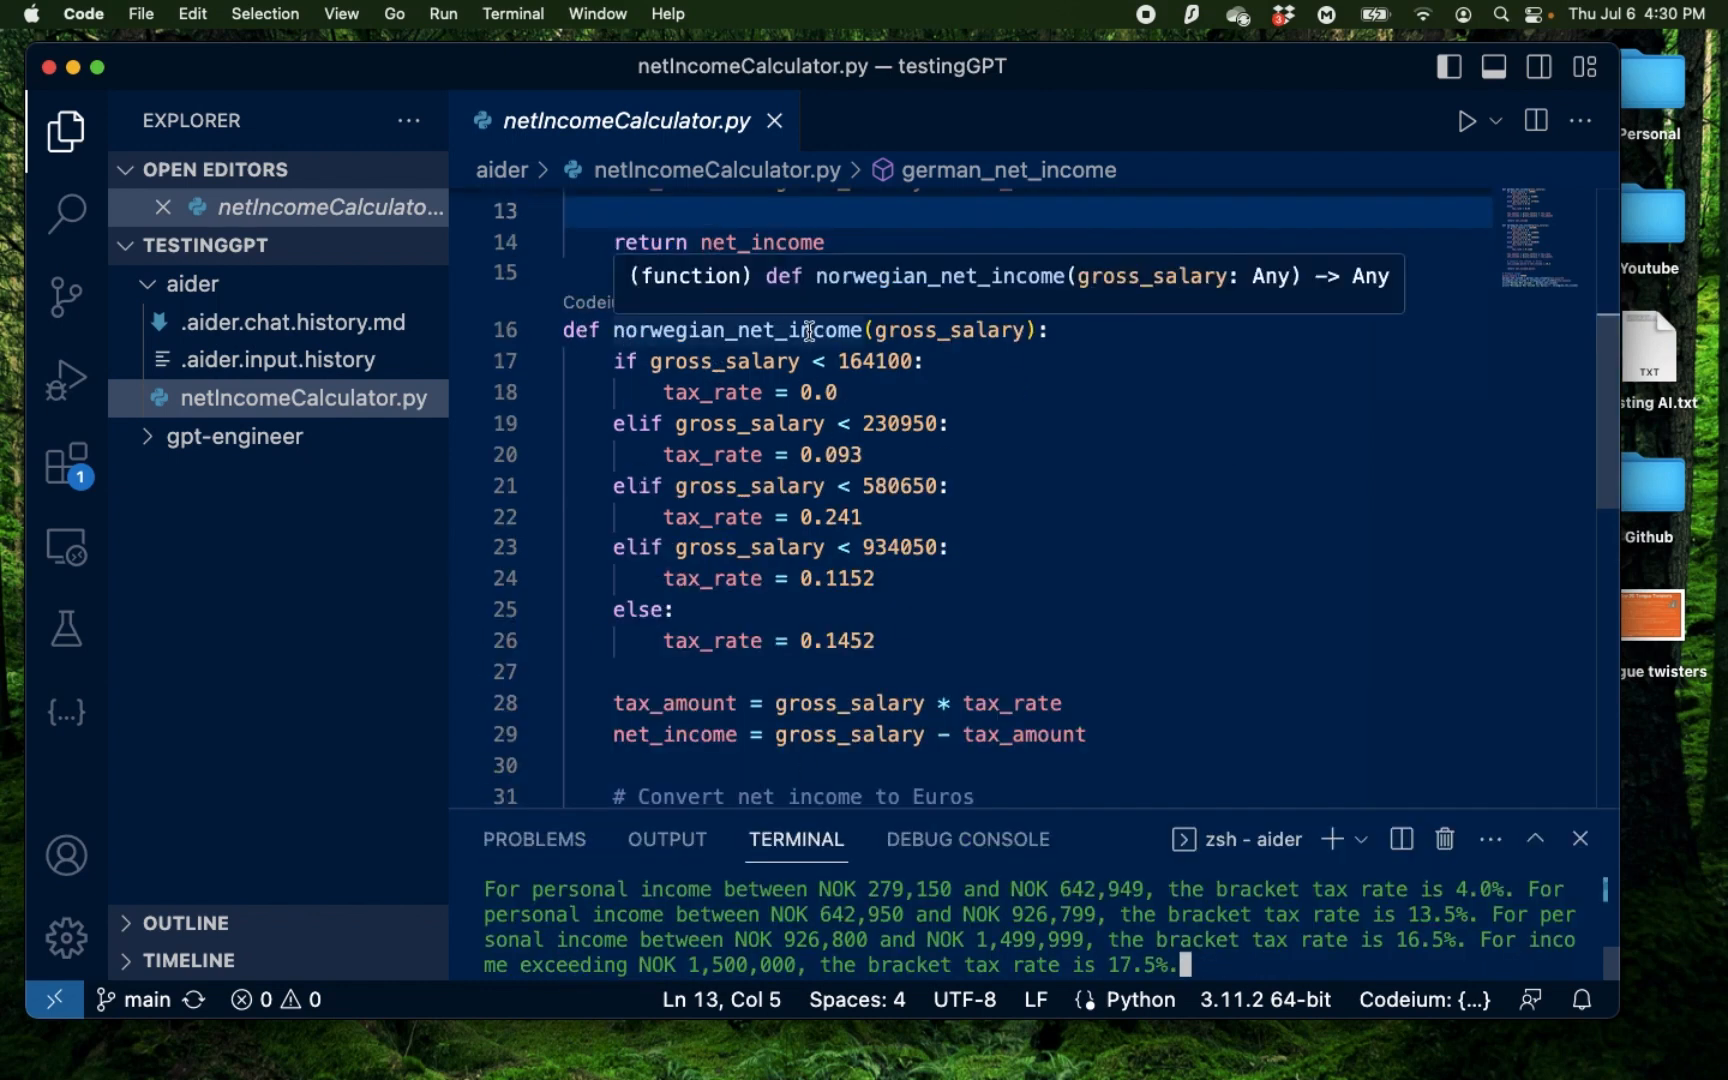
pyautogui.moveTo(892, 330)
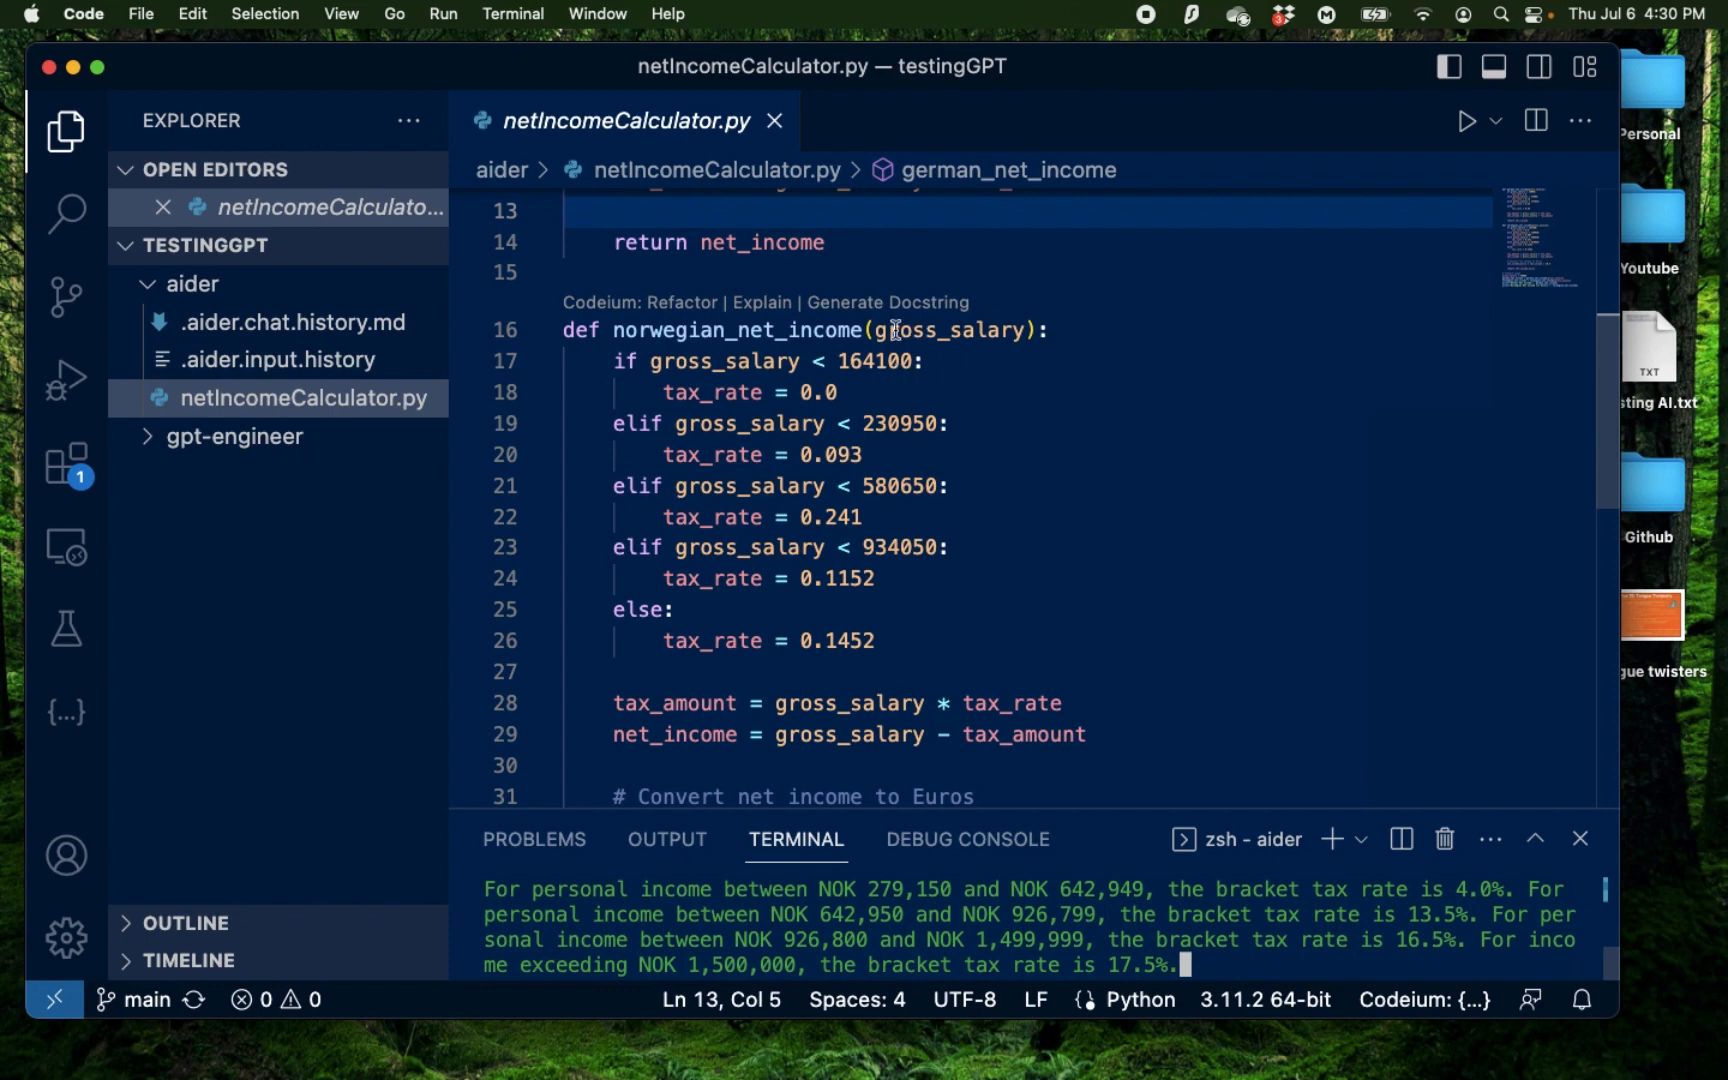
pyautogui.moveTo(704, 466)
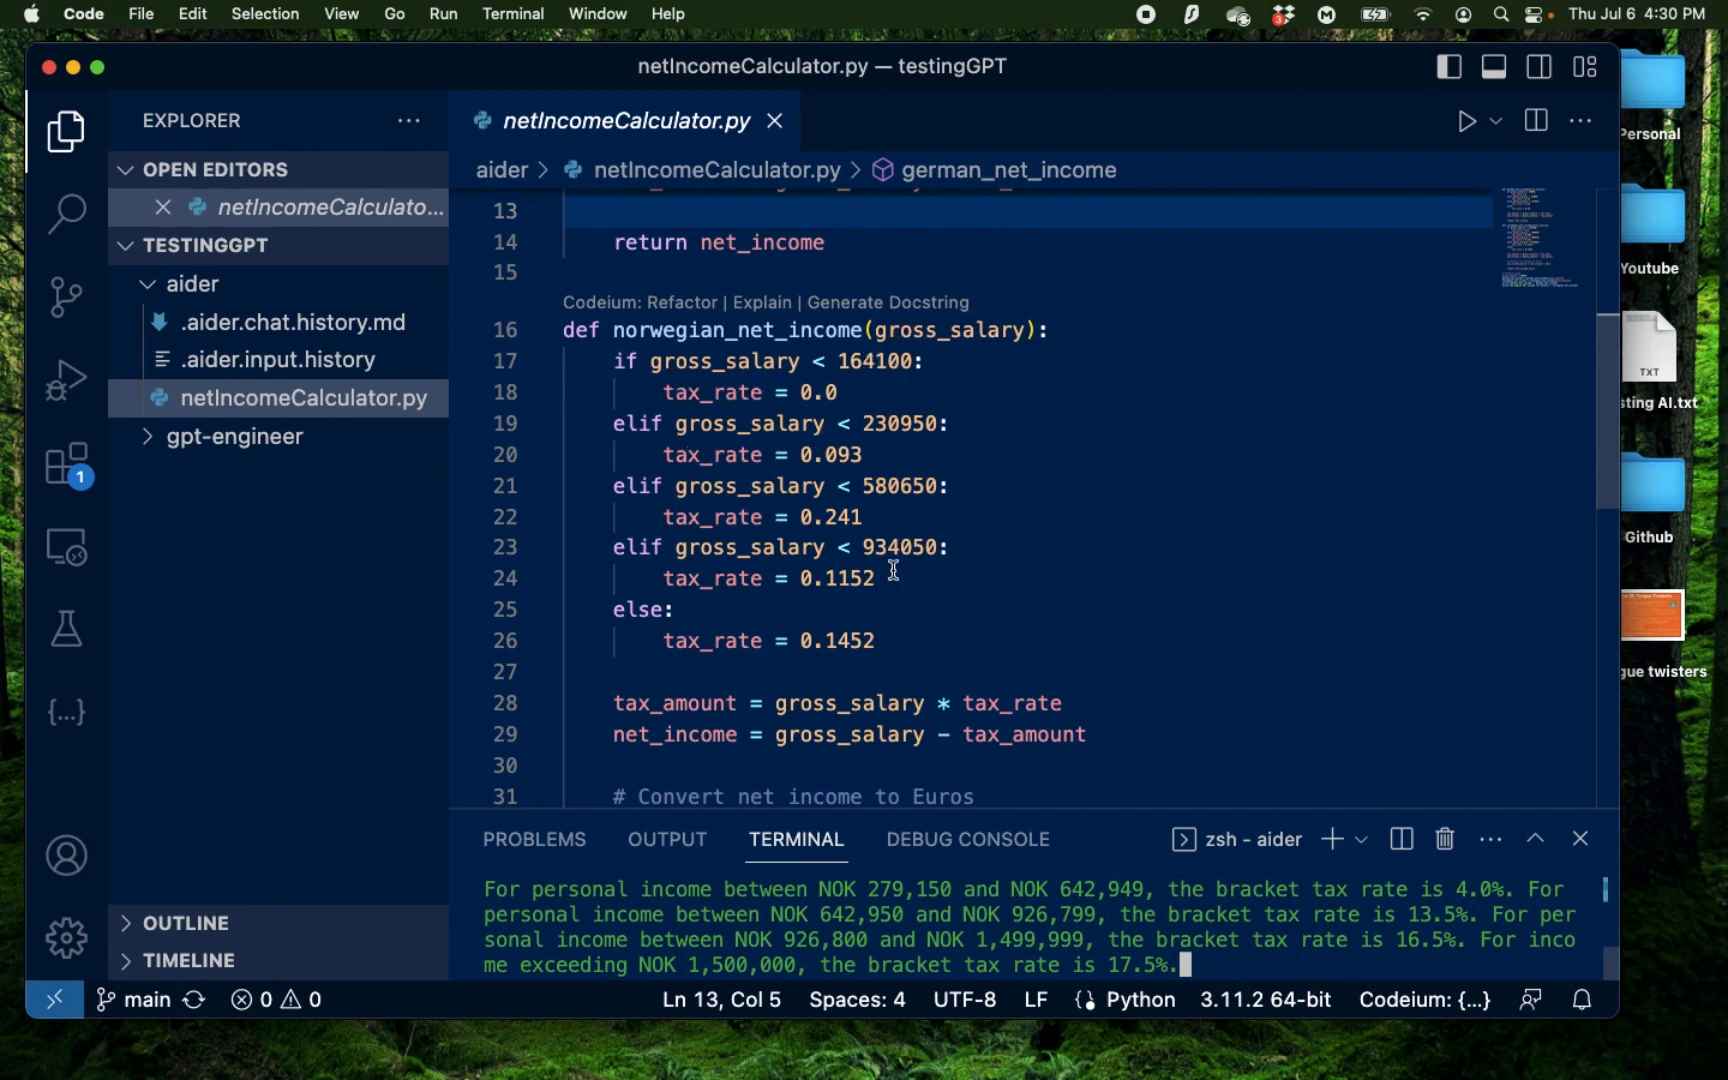
# Scroll through the new norwegian_net_income function and its euro-converted example usage
pyautogui.scroll(-3)
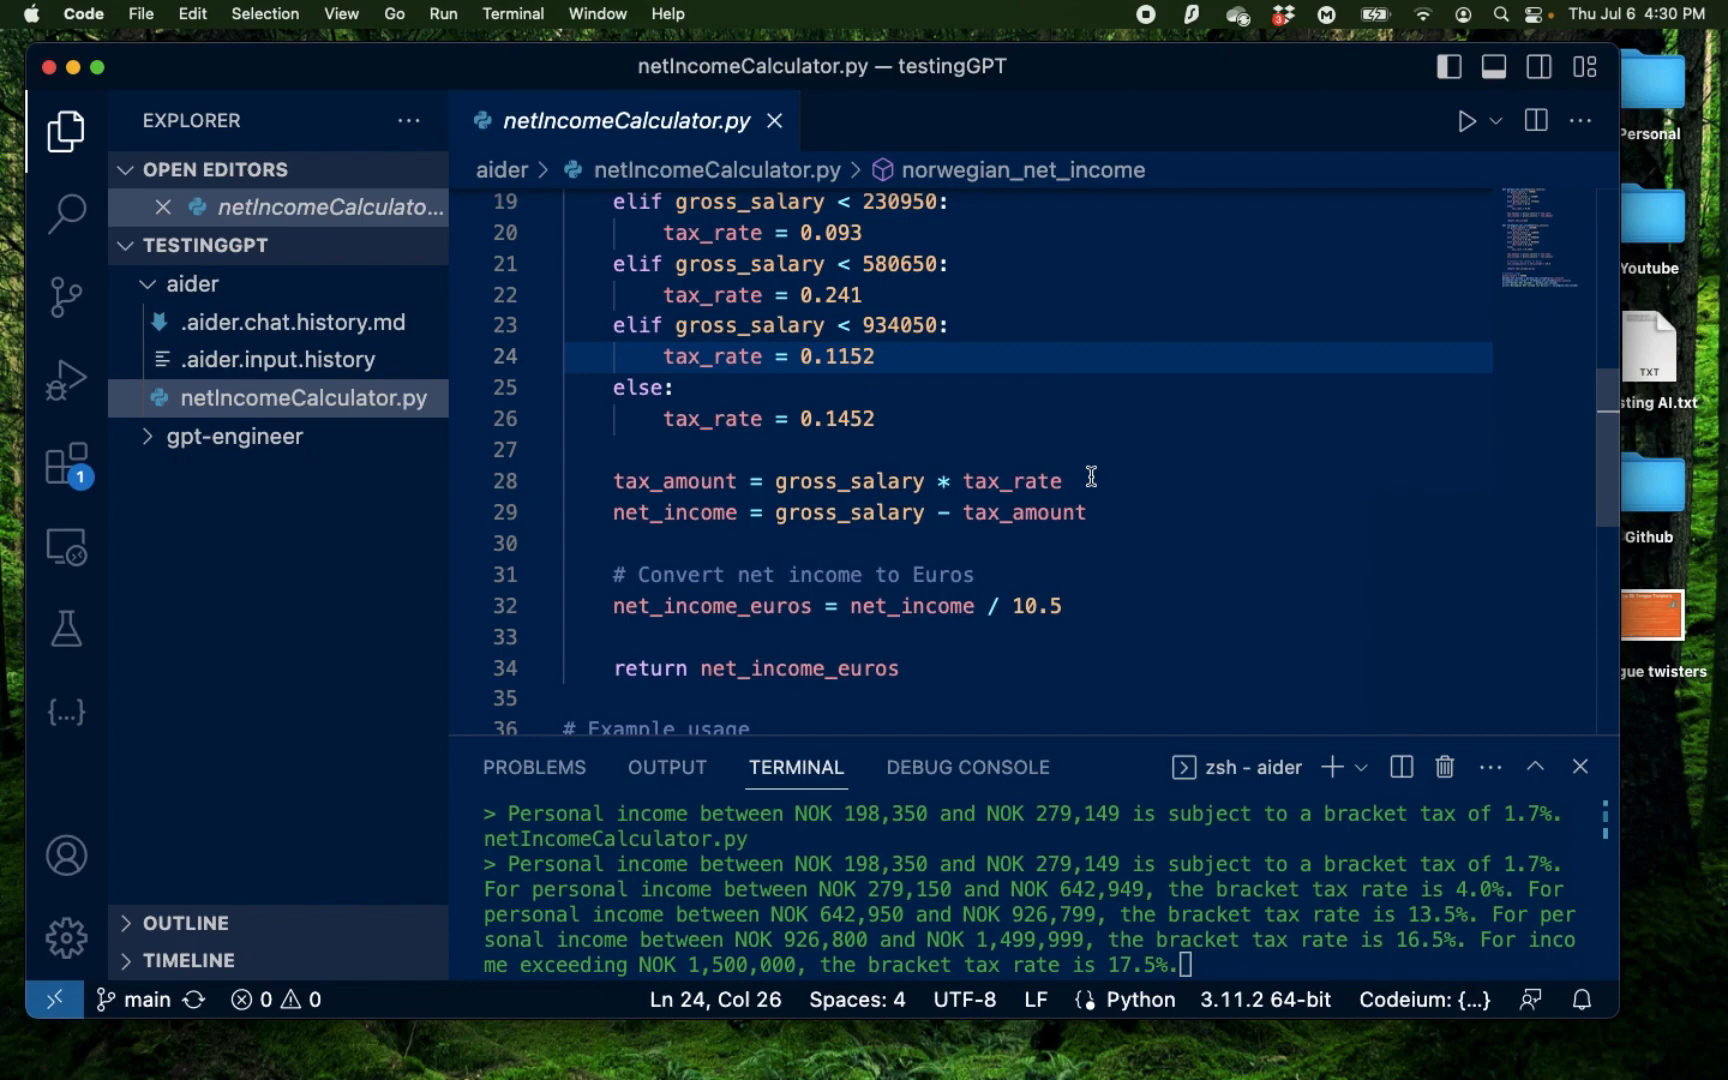
pyautogui.scroll(-3)
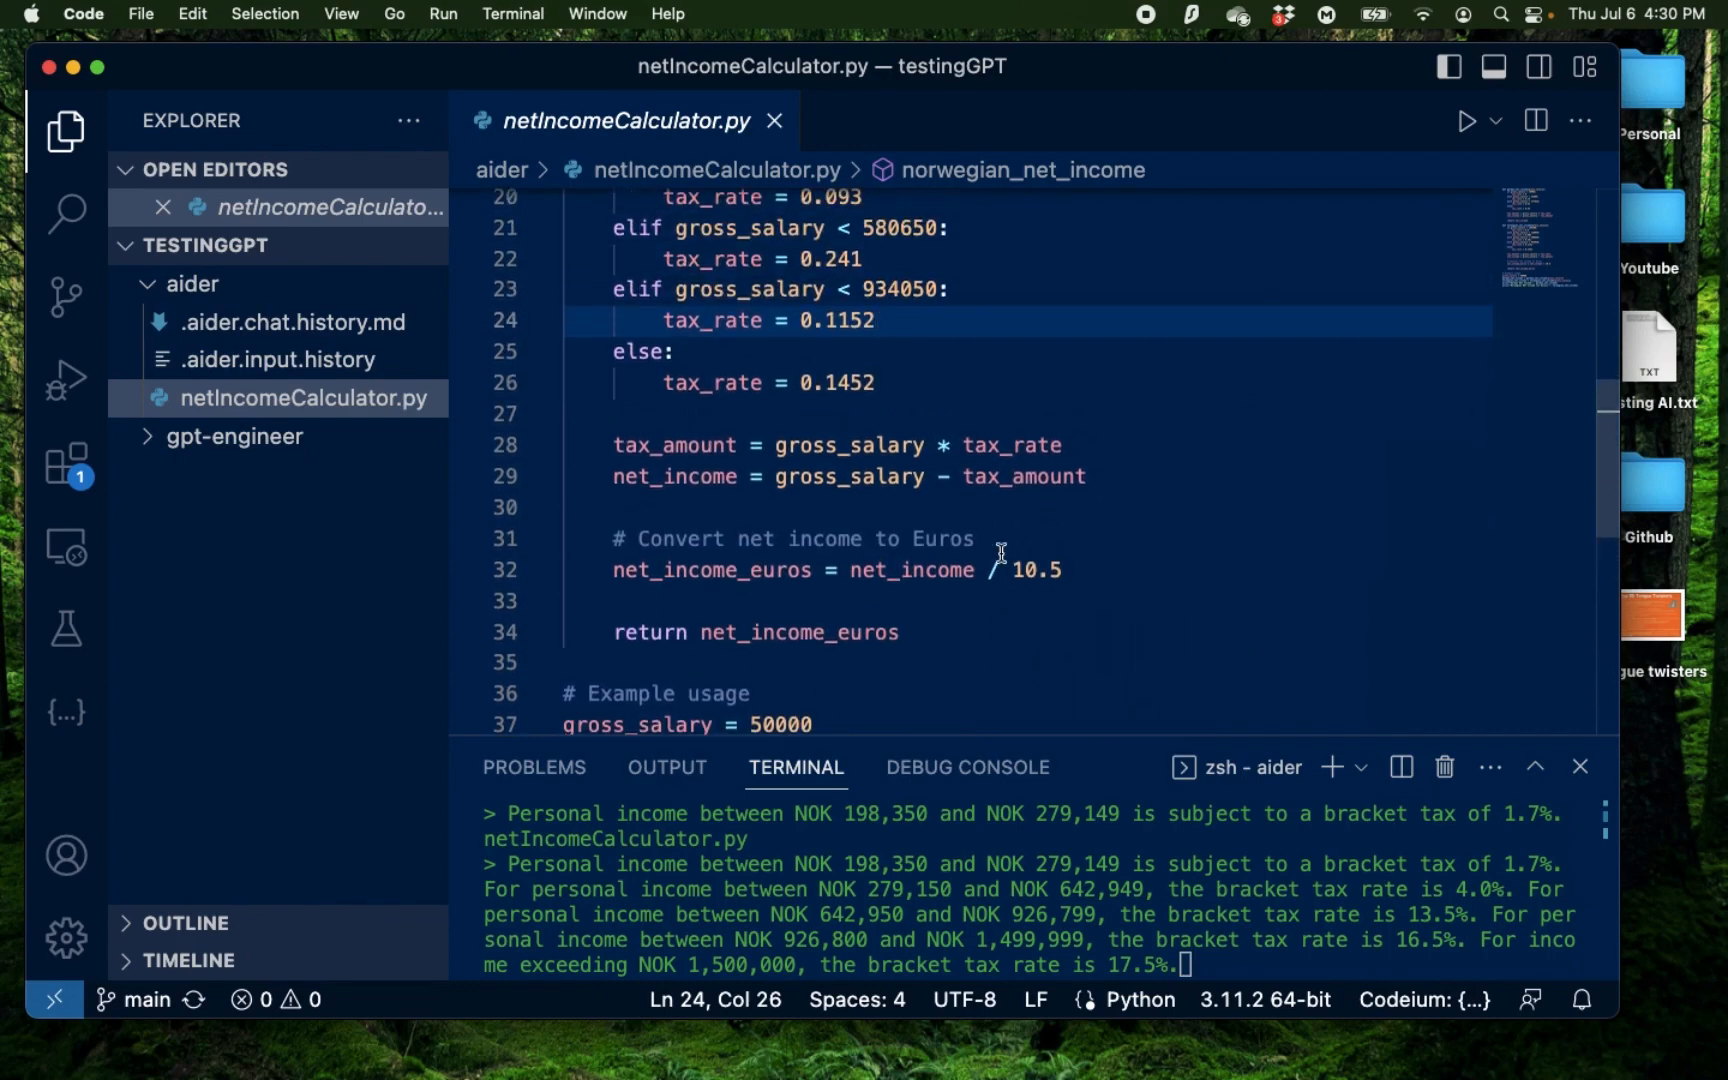
pyautogui.moveTo(1146, 562)
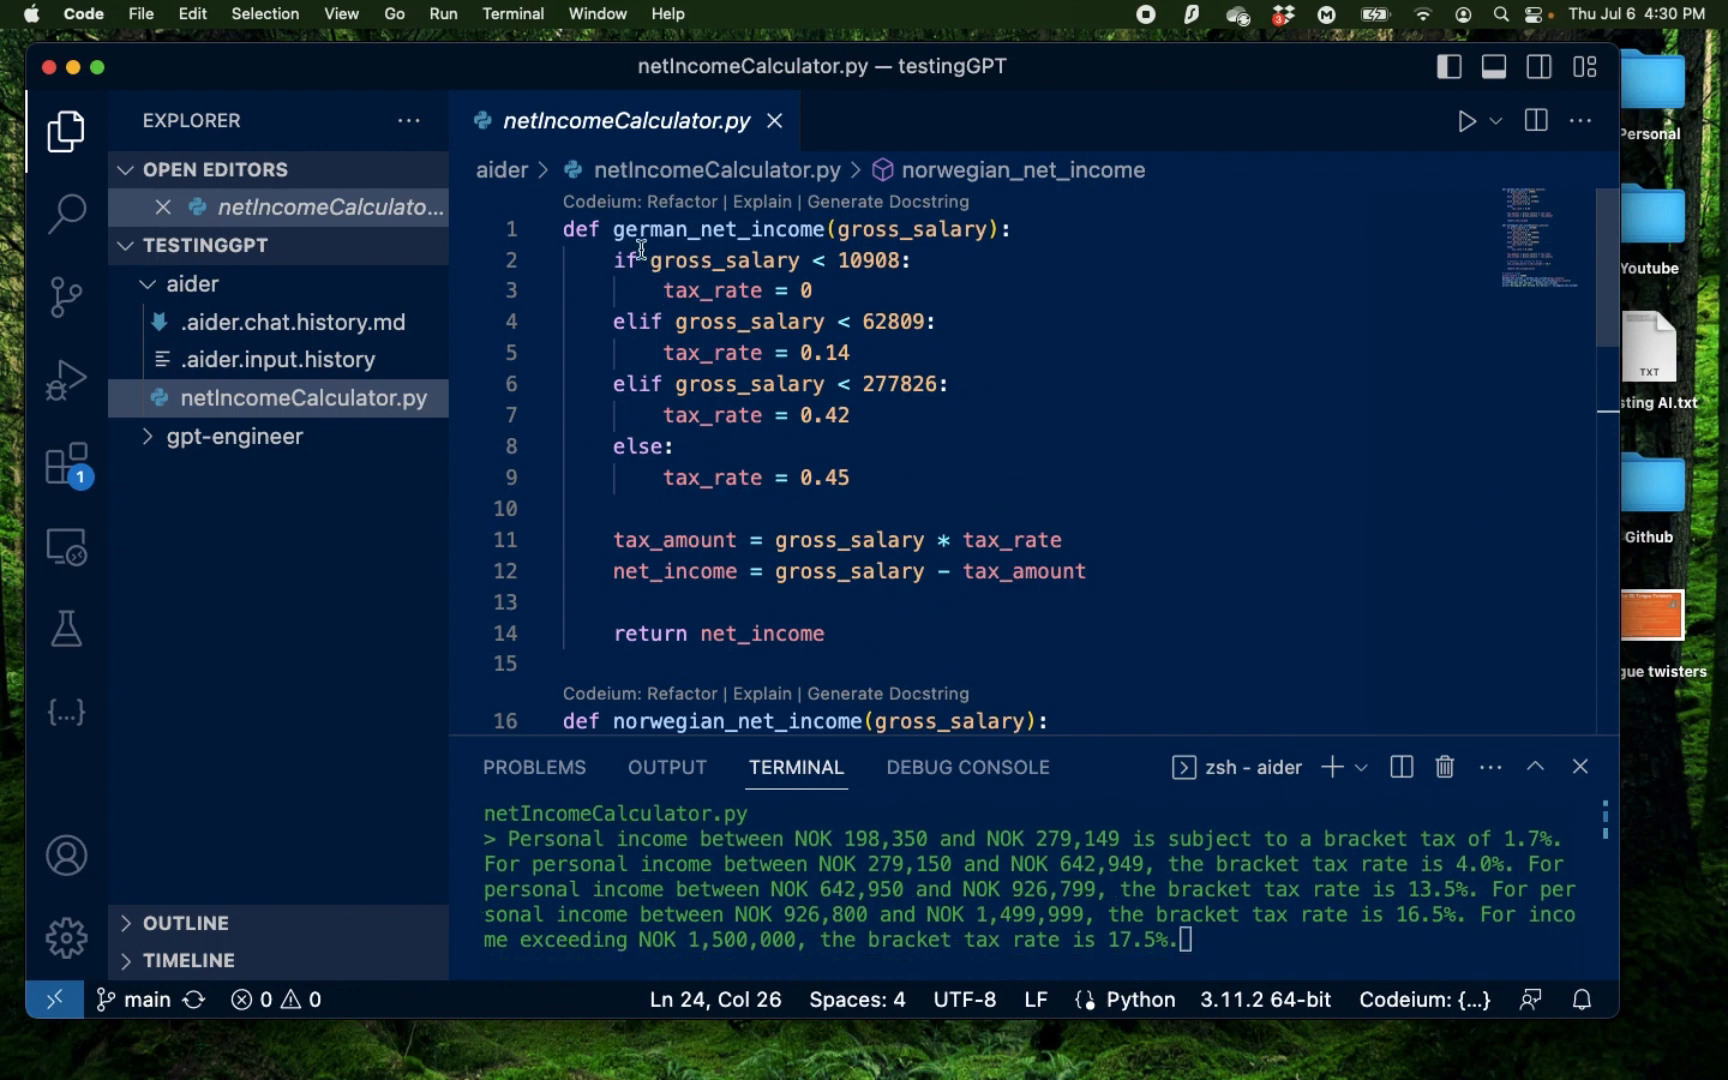
pyautogui.scroll(-3)
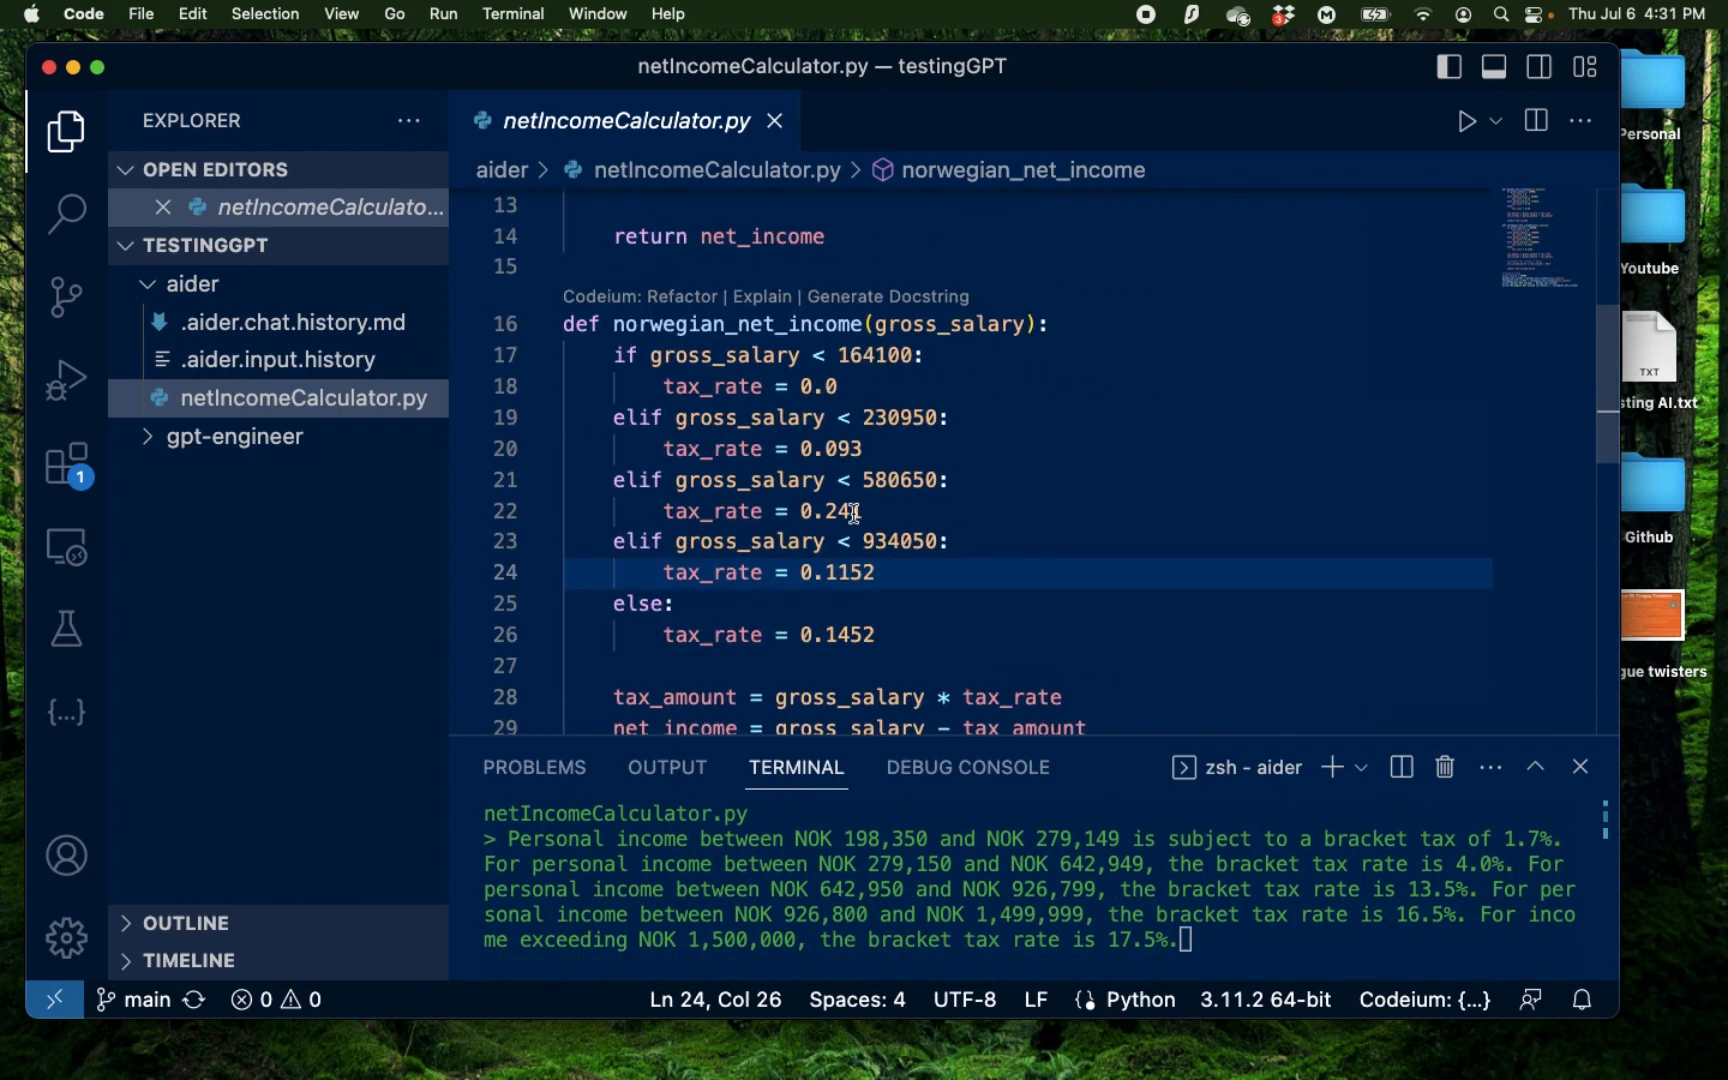
pyautogui.scroll(-3)
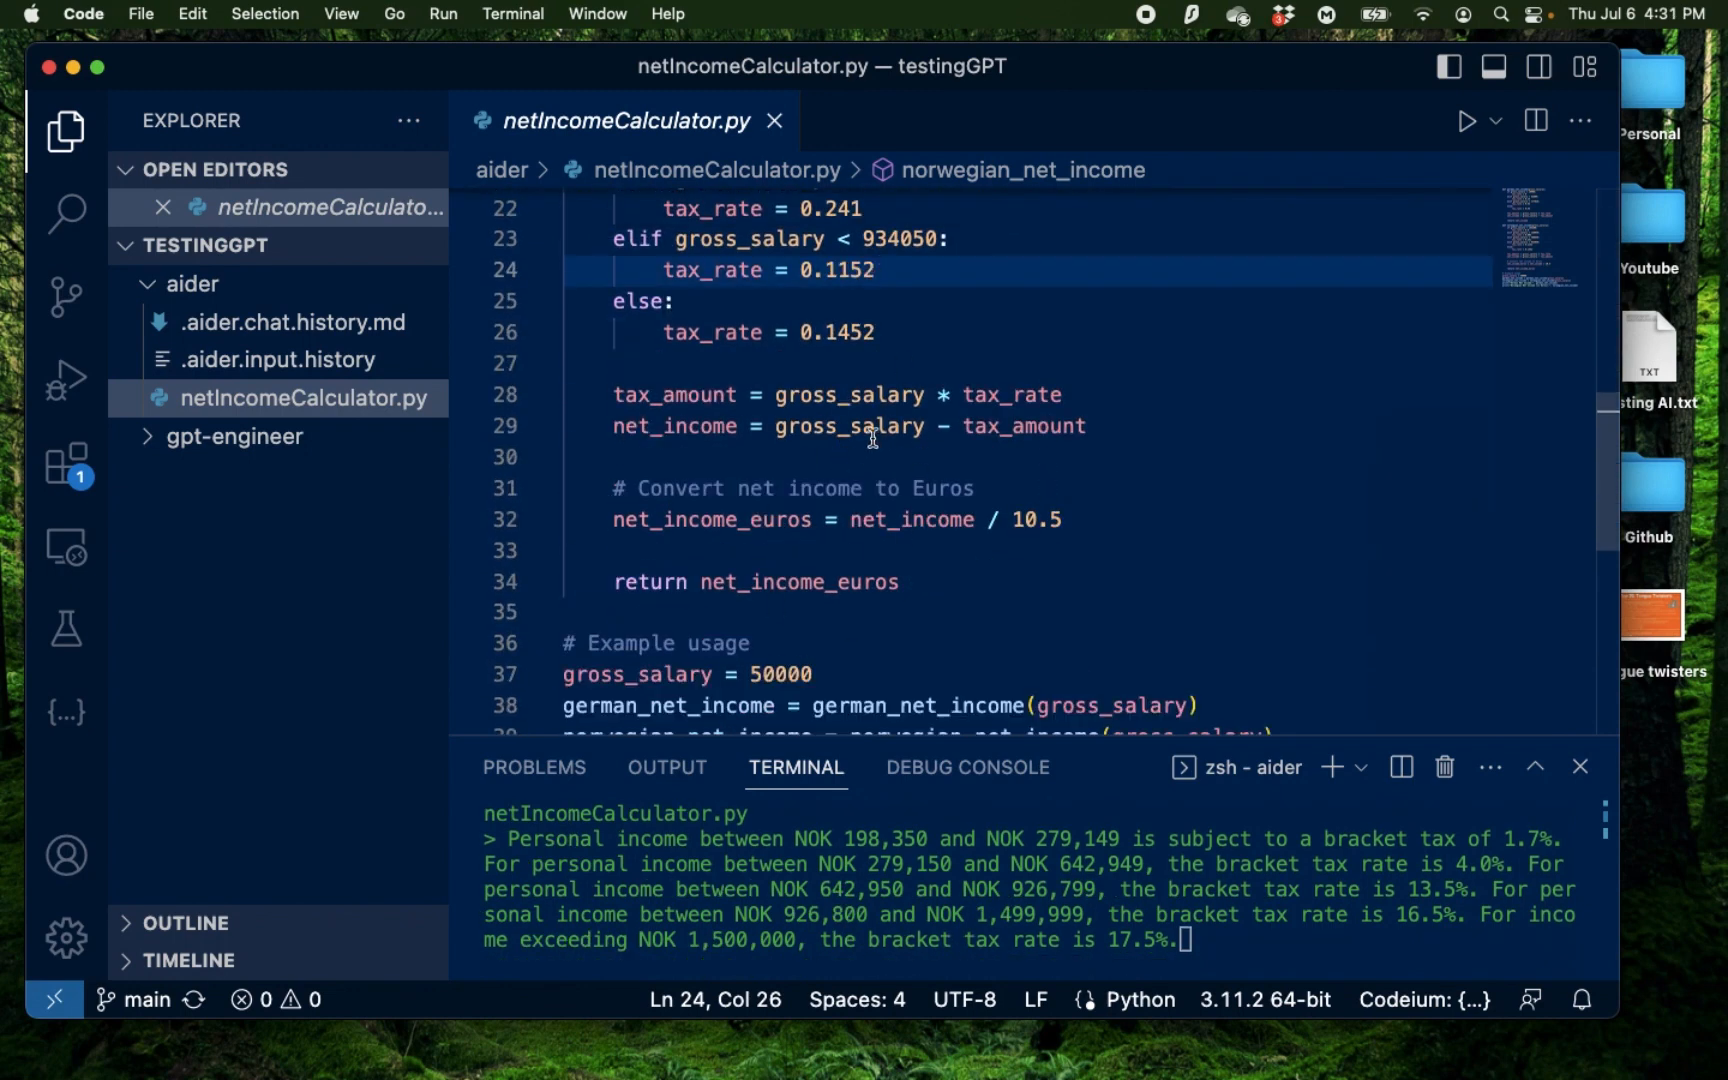
pyautogui.scroll(-3)
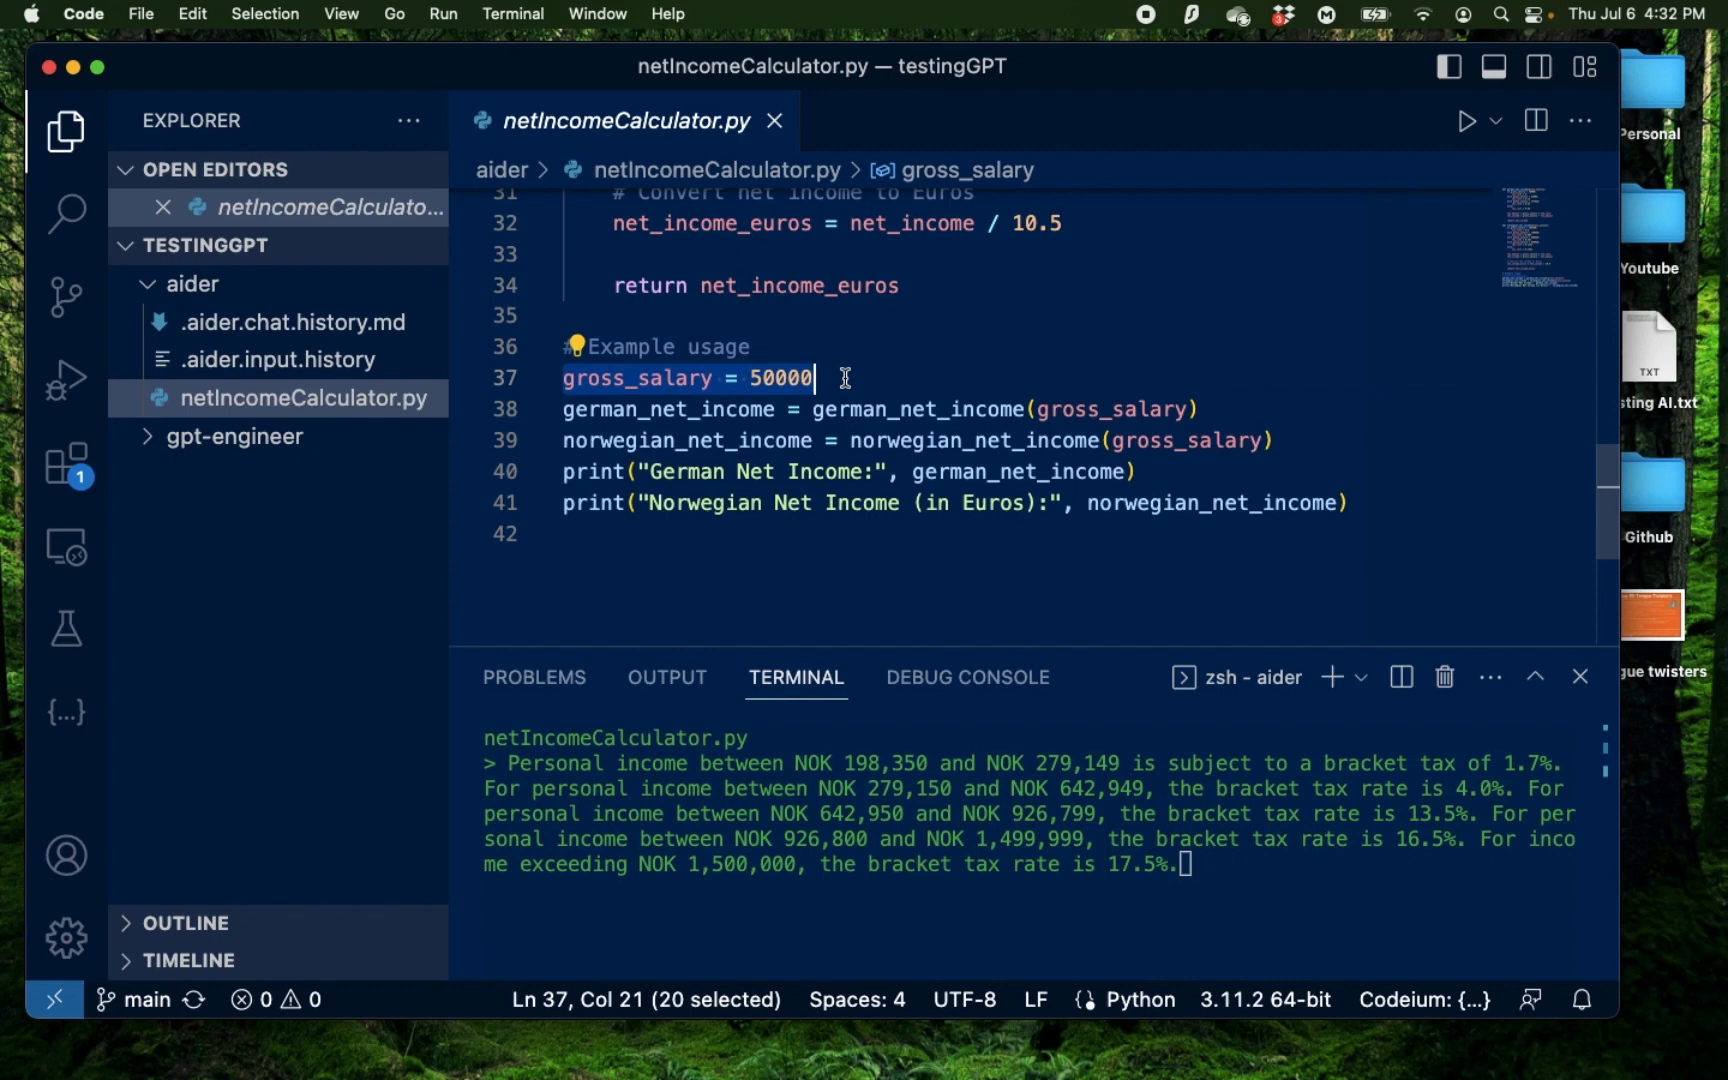
pyautogui.moveTo(762, 440)
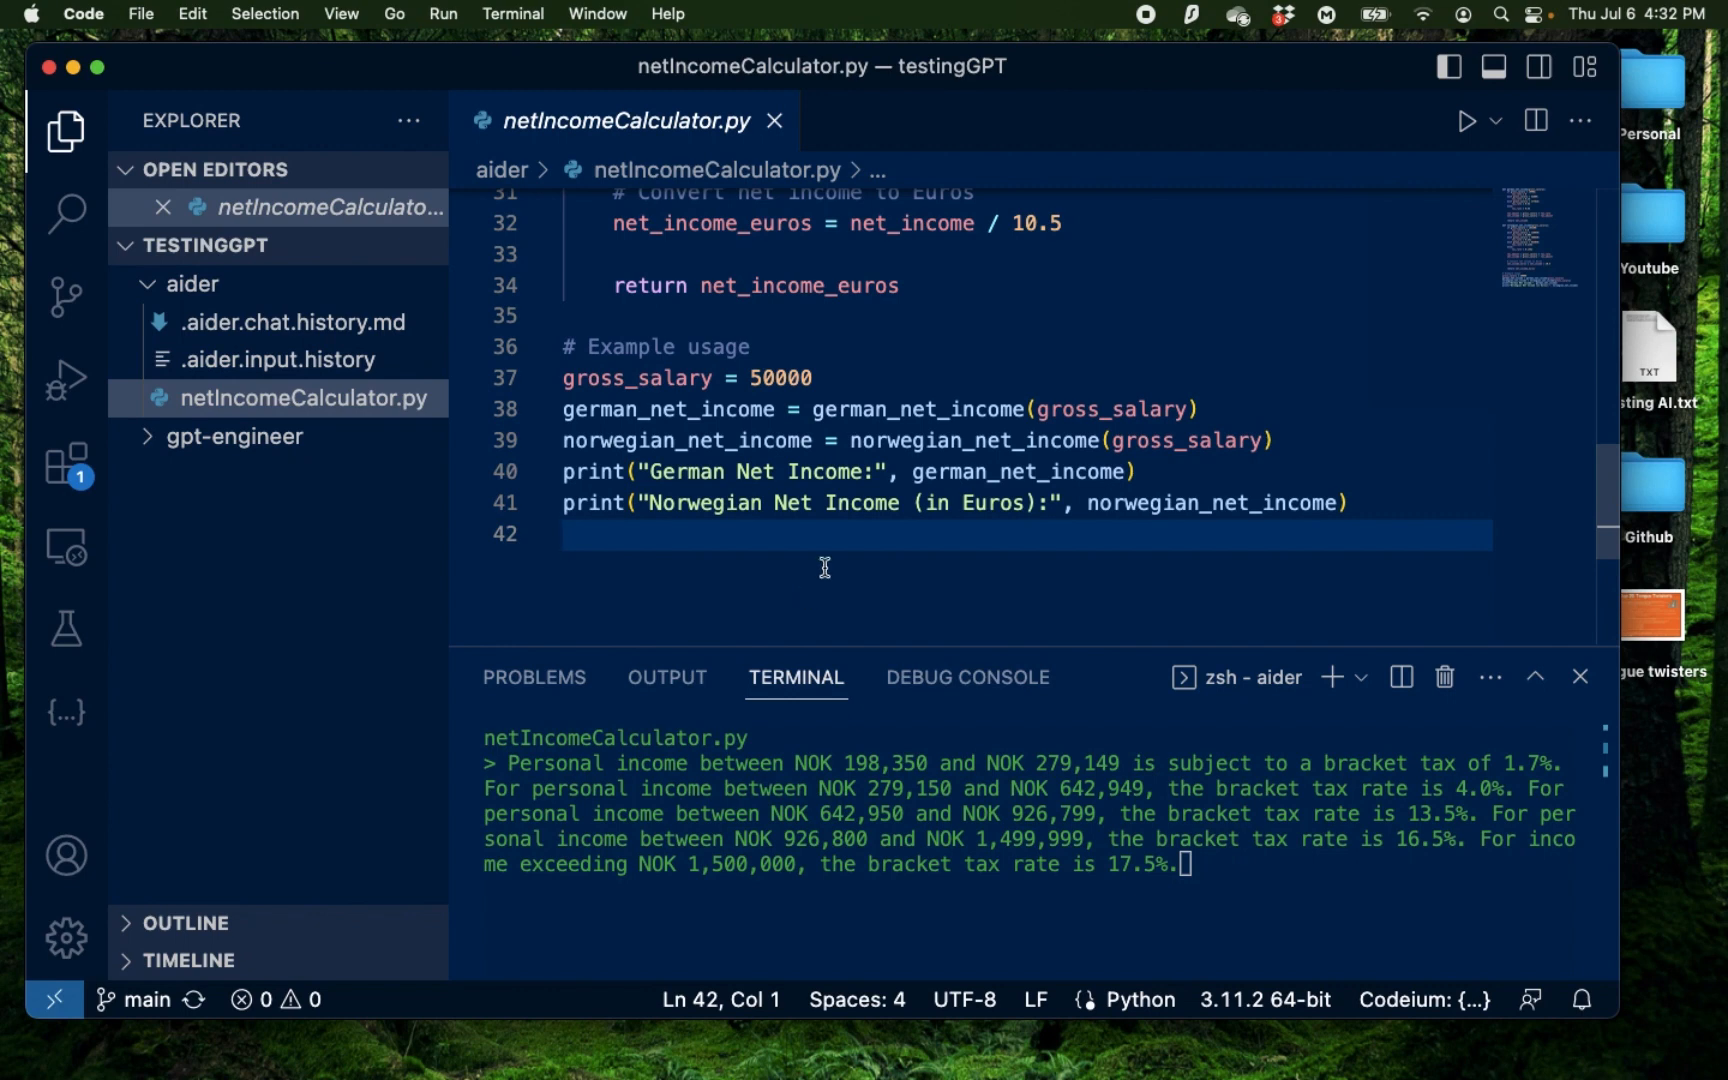
pyautogui.moveTo(772, 378)
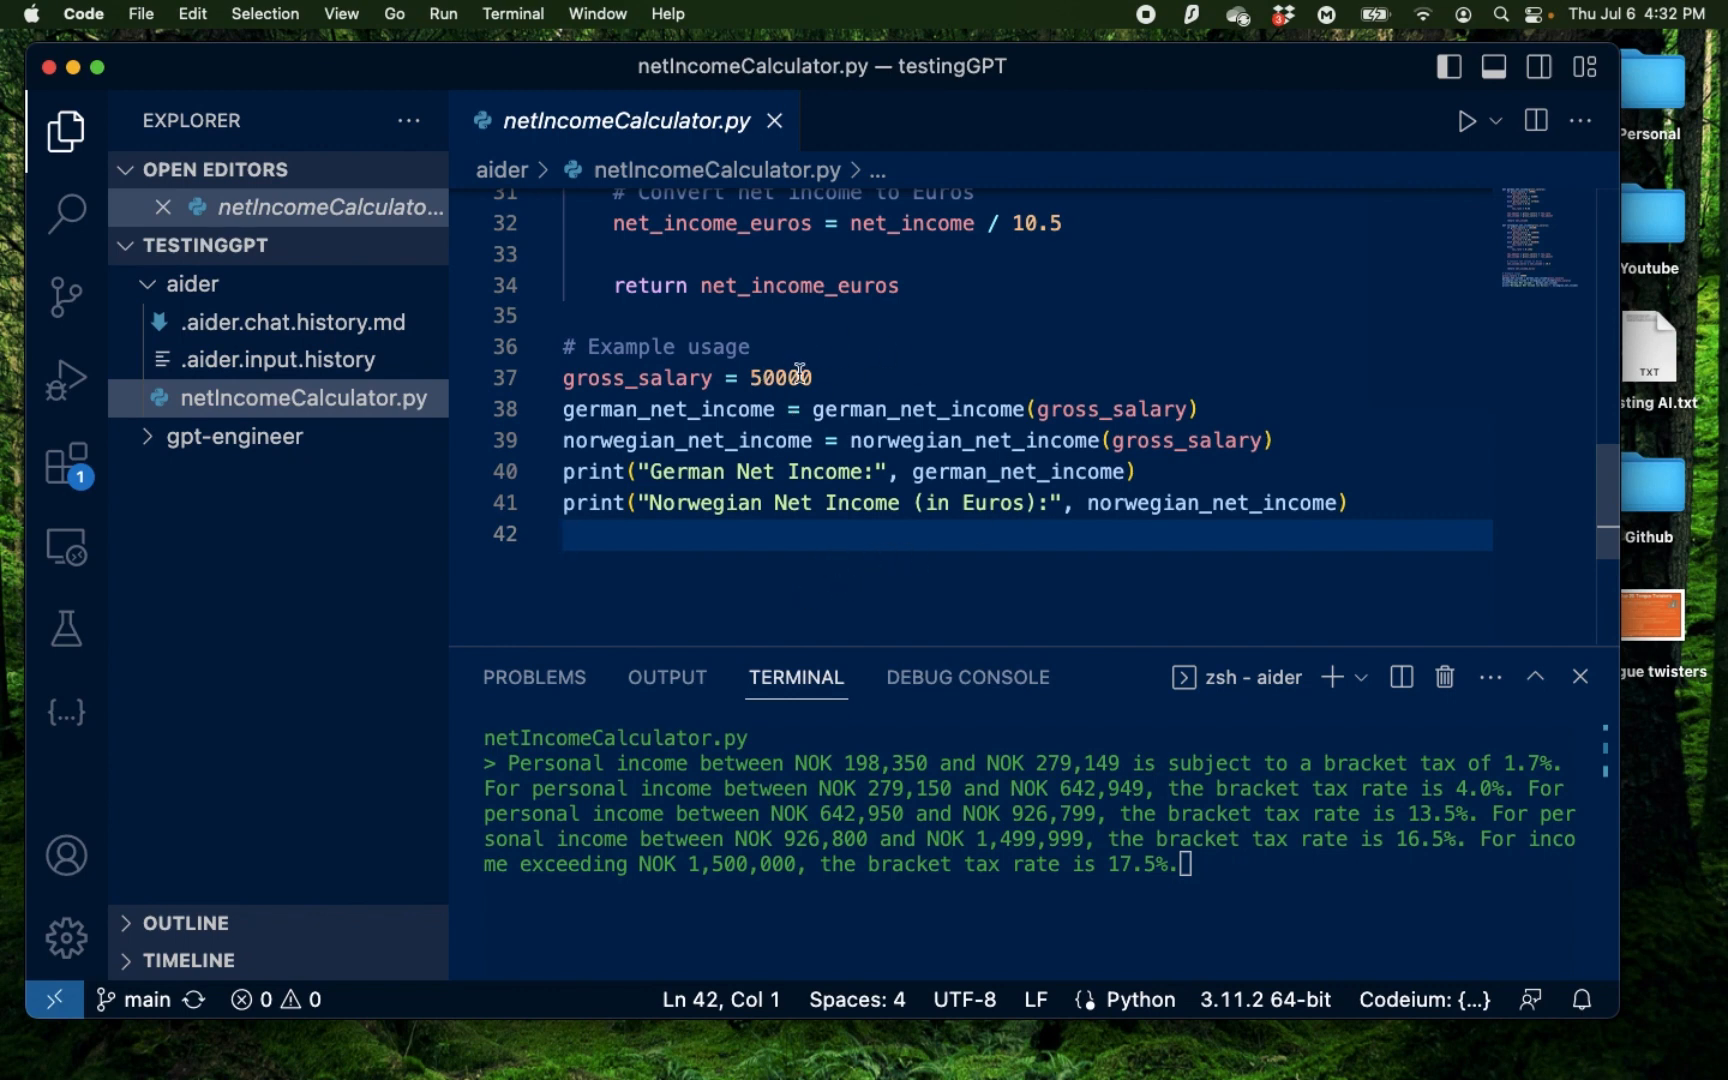
pyautogui.moveTo(1014, 416)
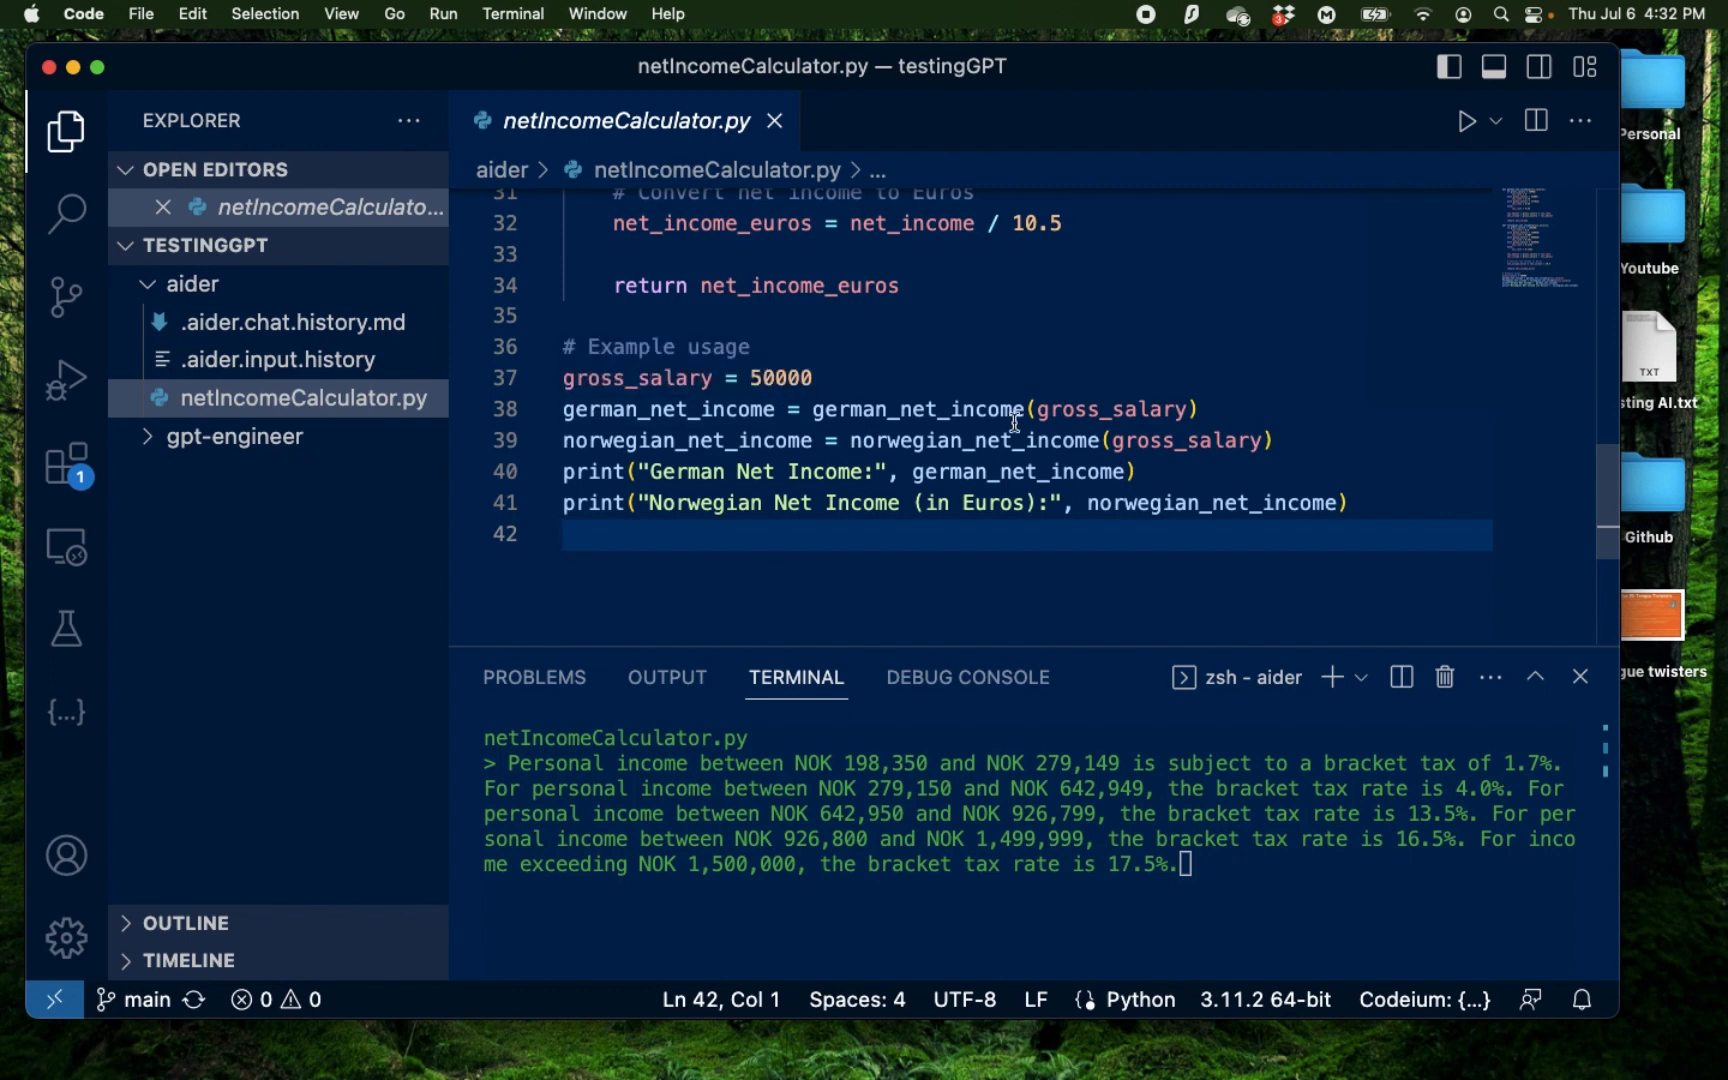
pyautogui.moveTo(1086, 408)
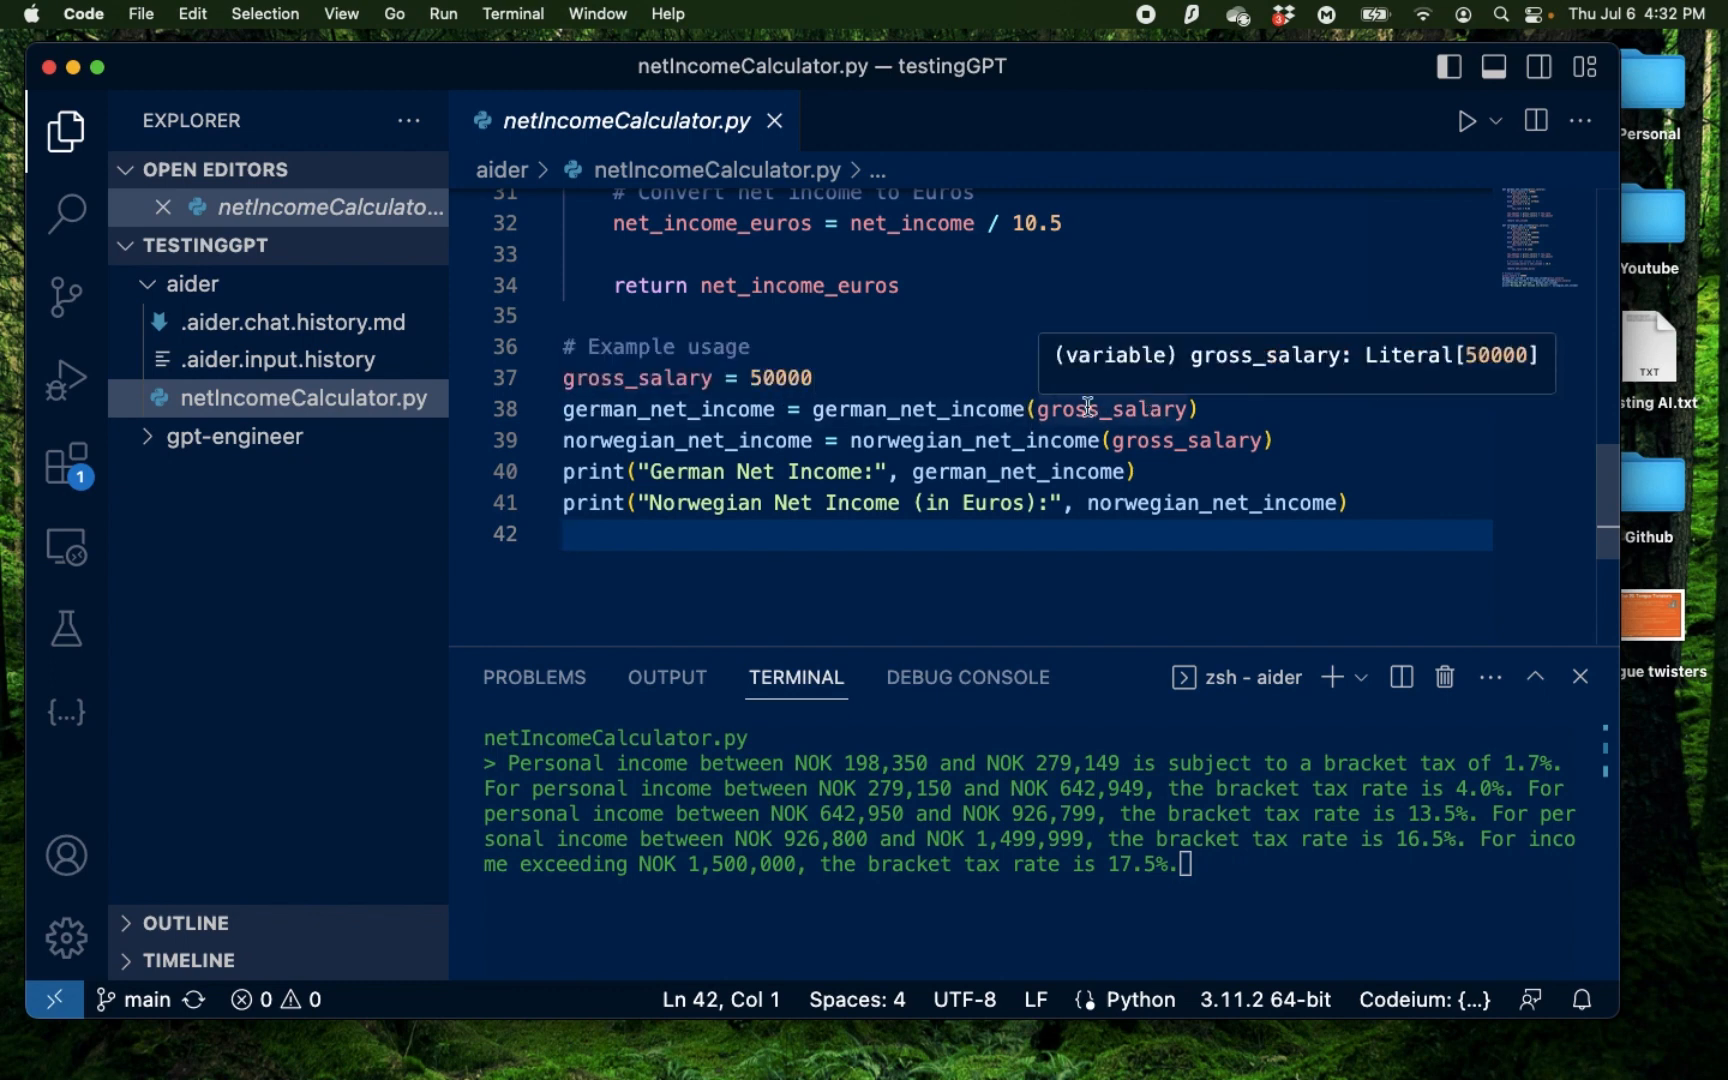
pyautogui.moveTo(956, 542)
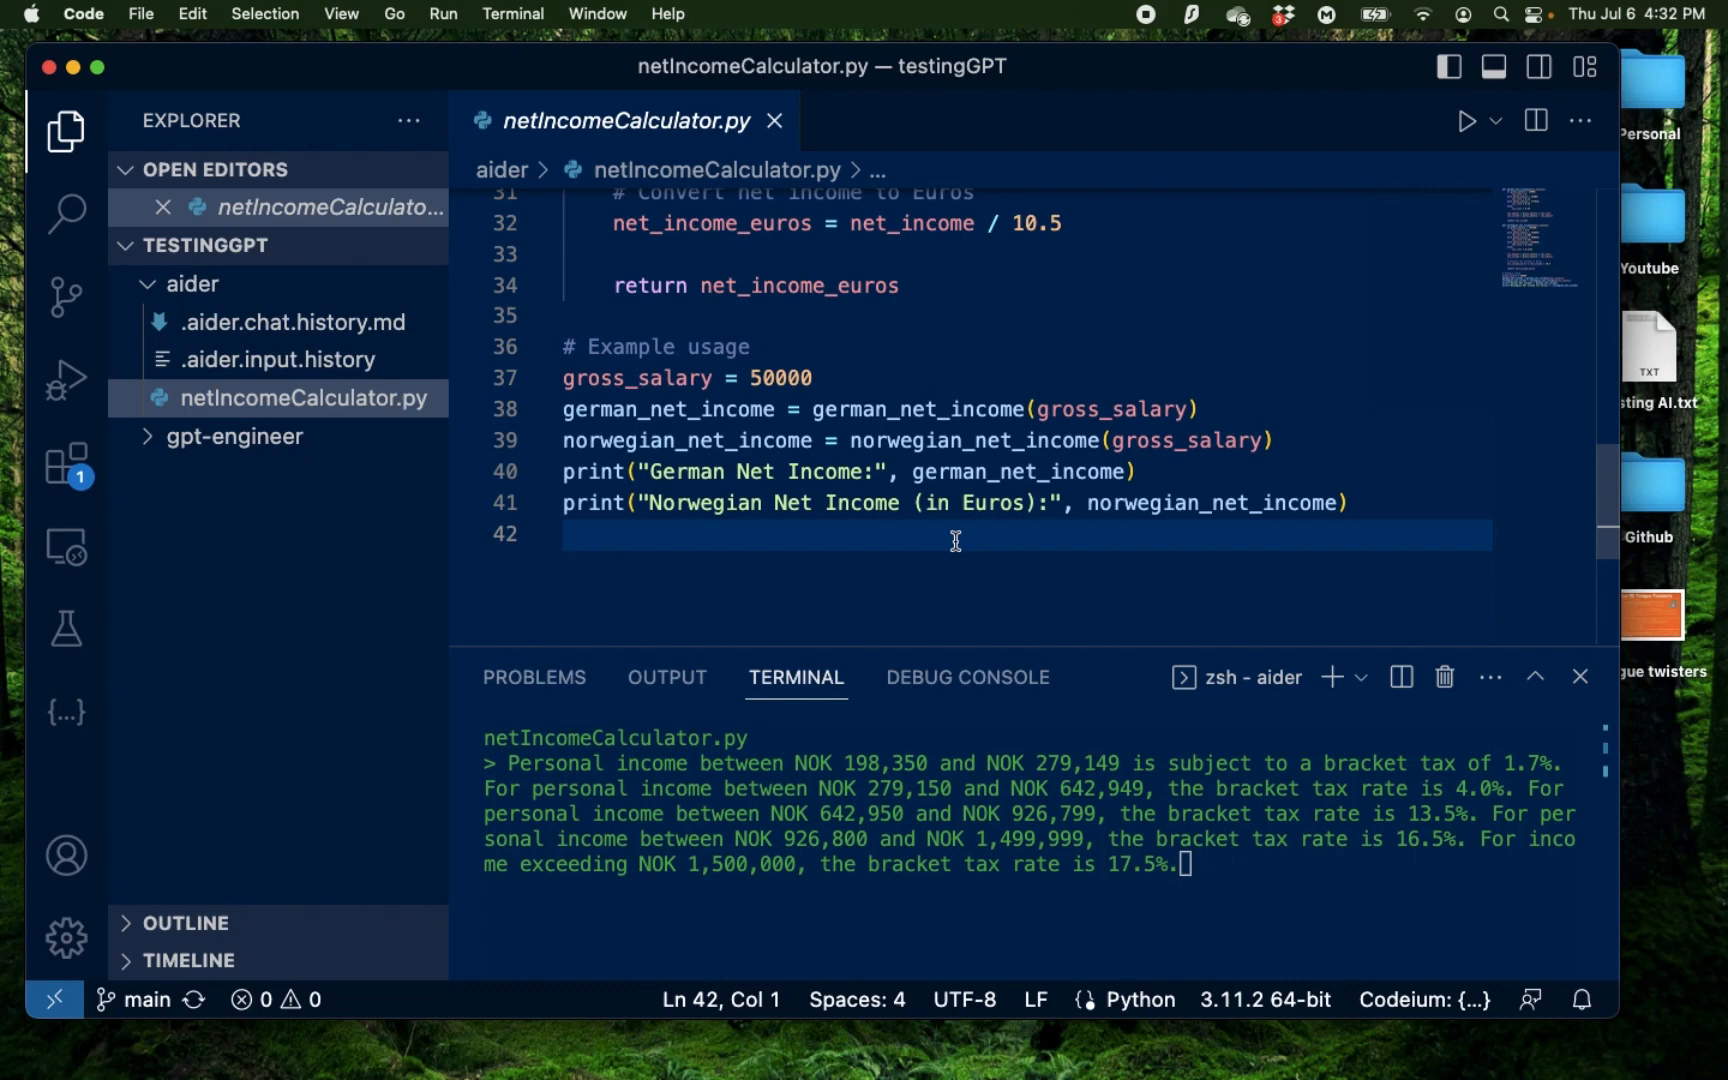
pyautogui.moveTo(592, 450)
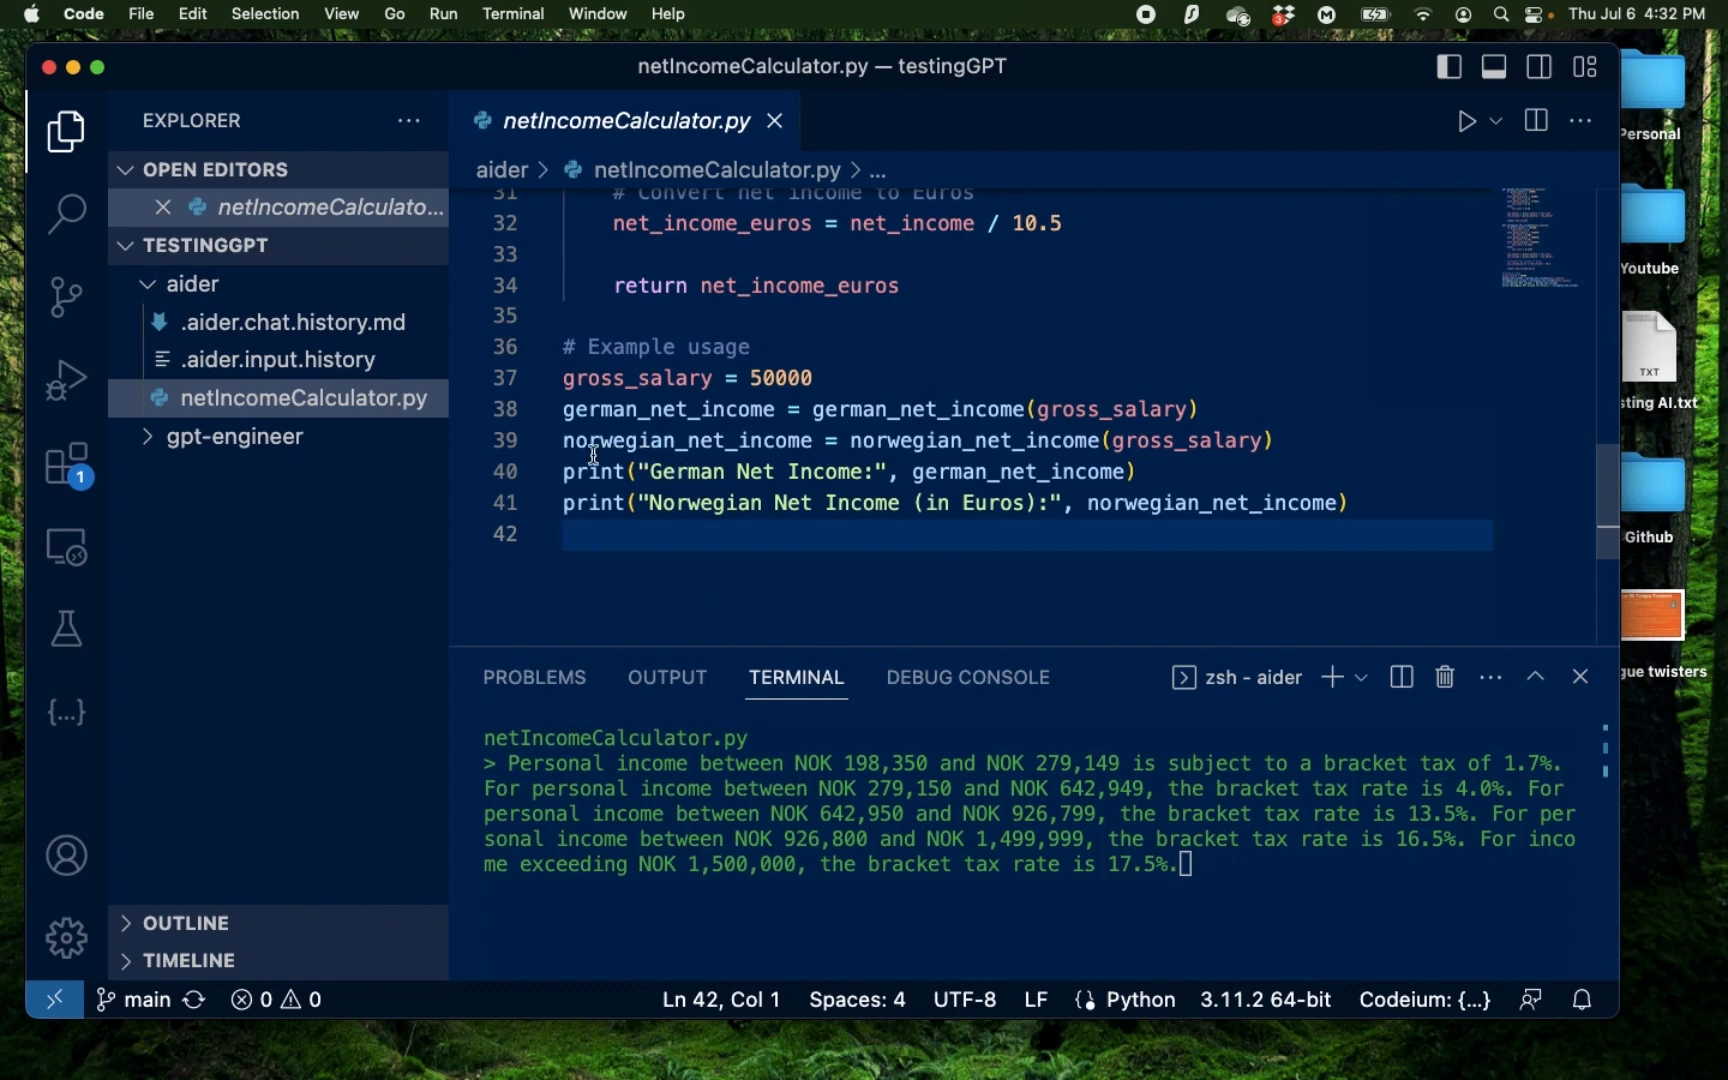
pyautogui.doubleClick(688, 440)
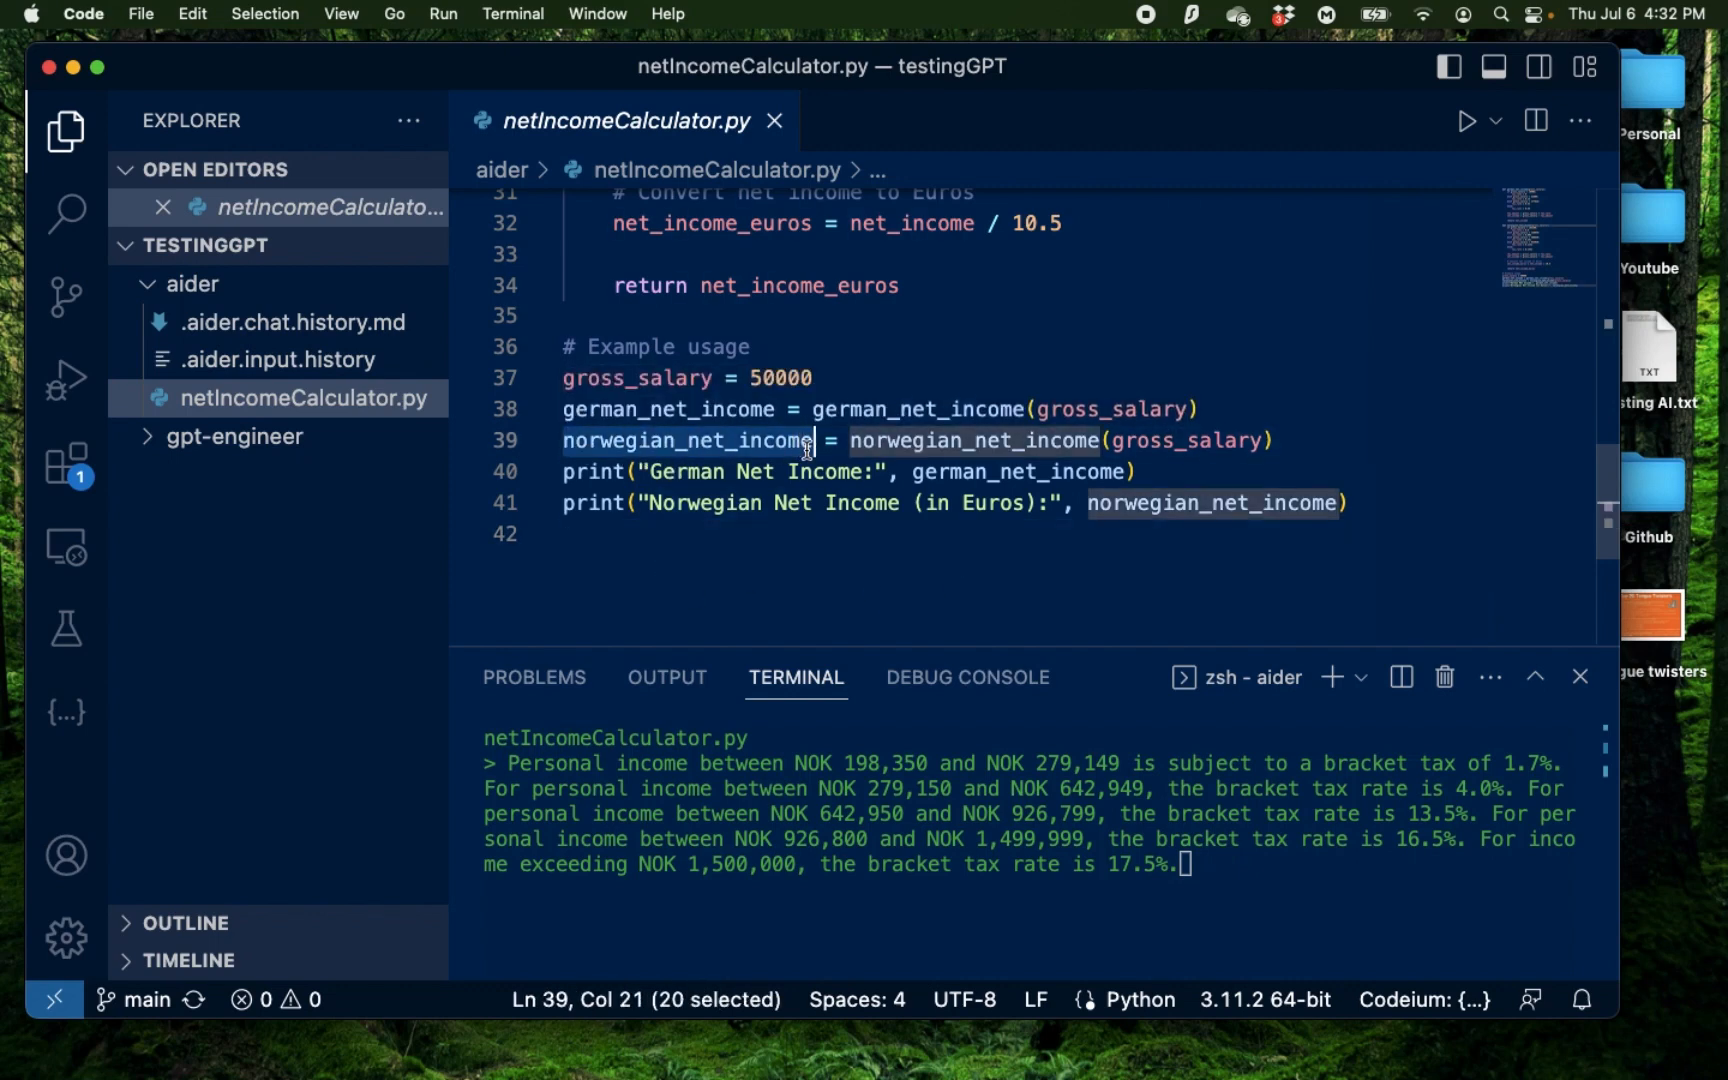
pyautogui.moveTo(828, 602)
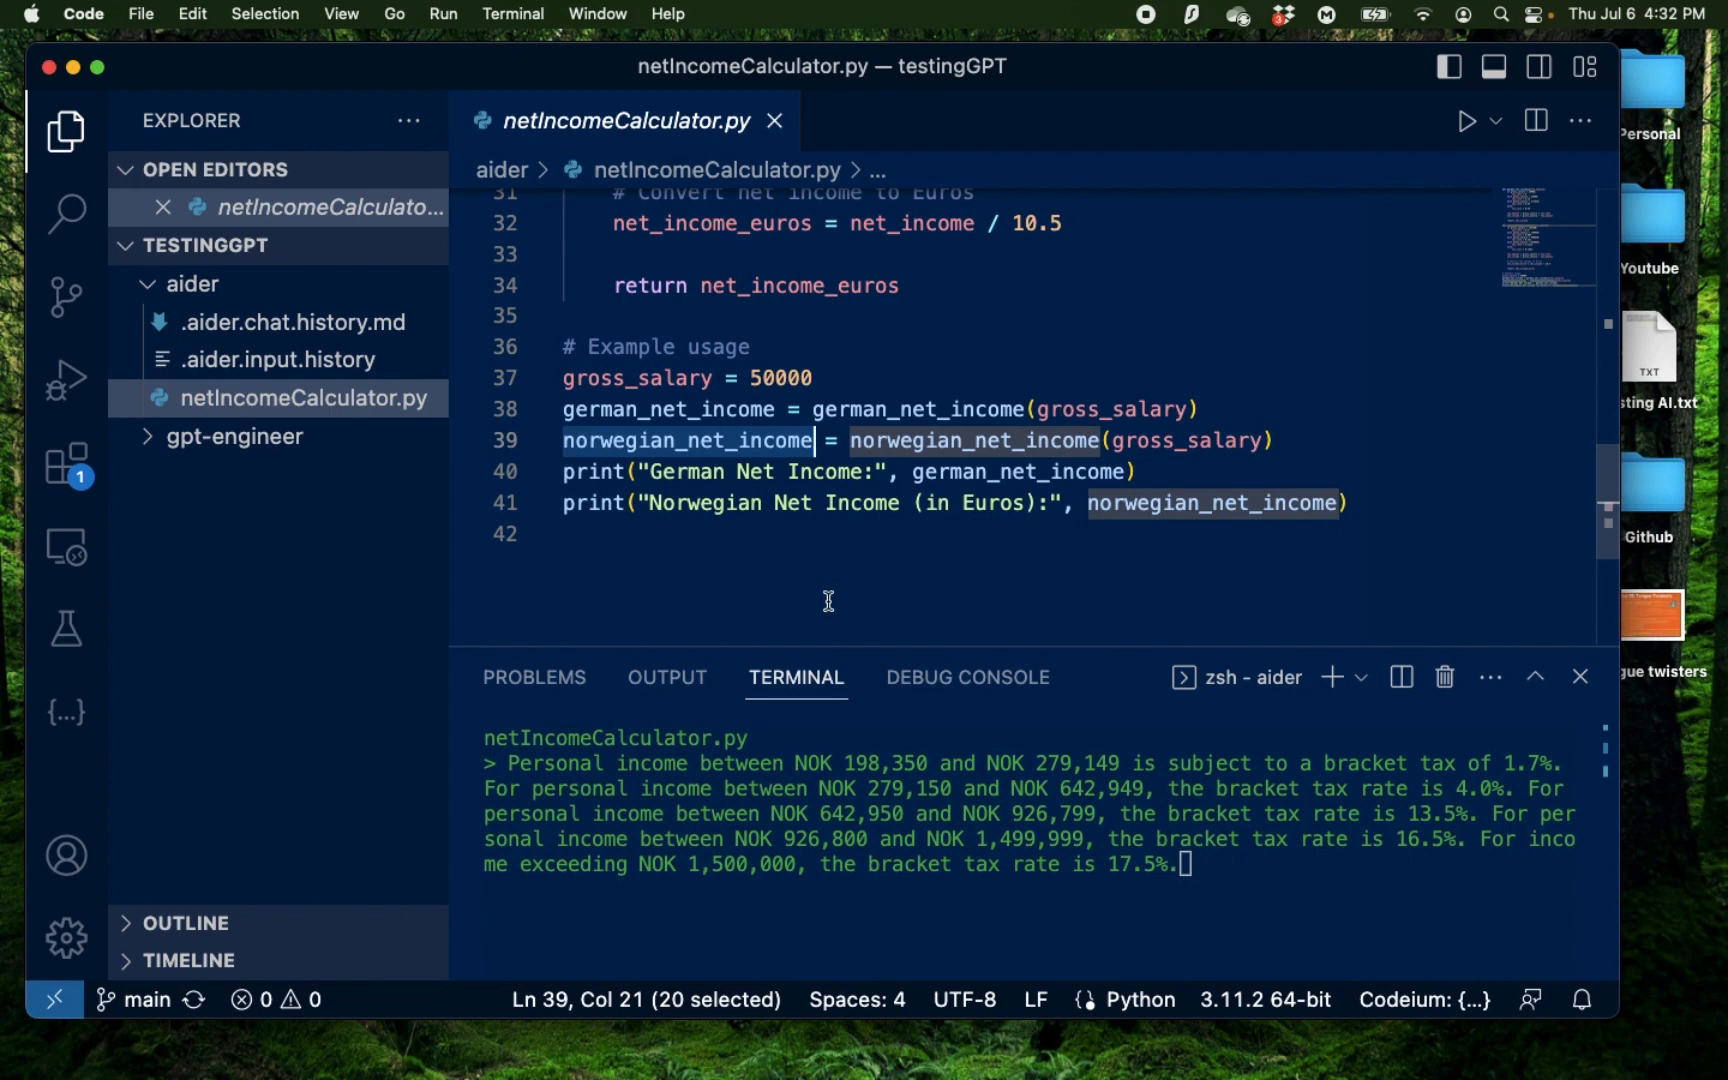
pyautogui.moveTo(896, 568)
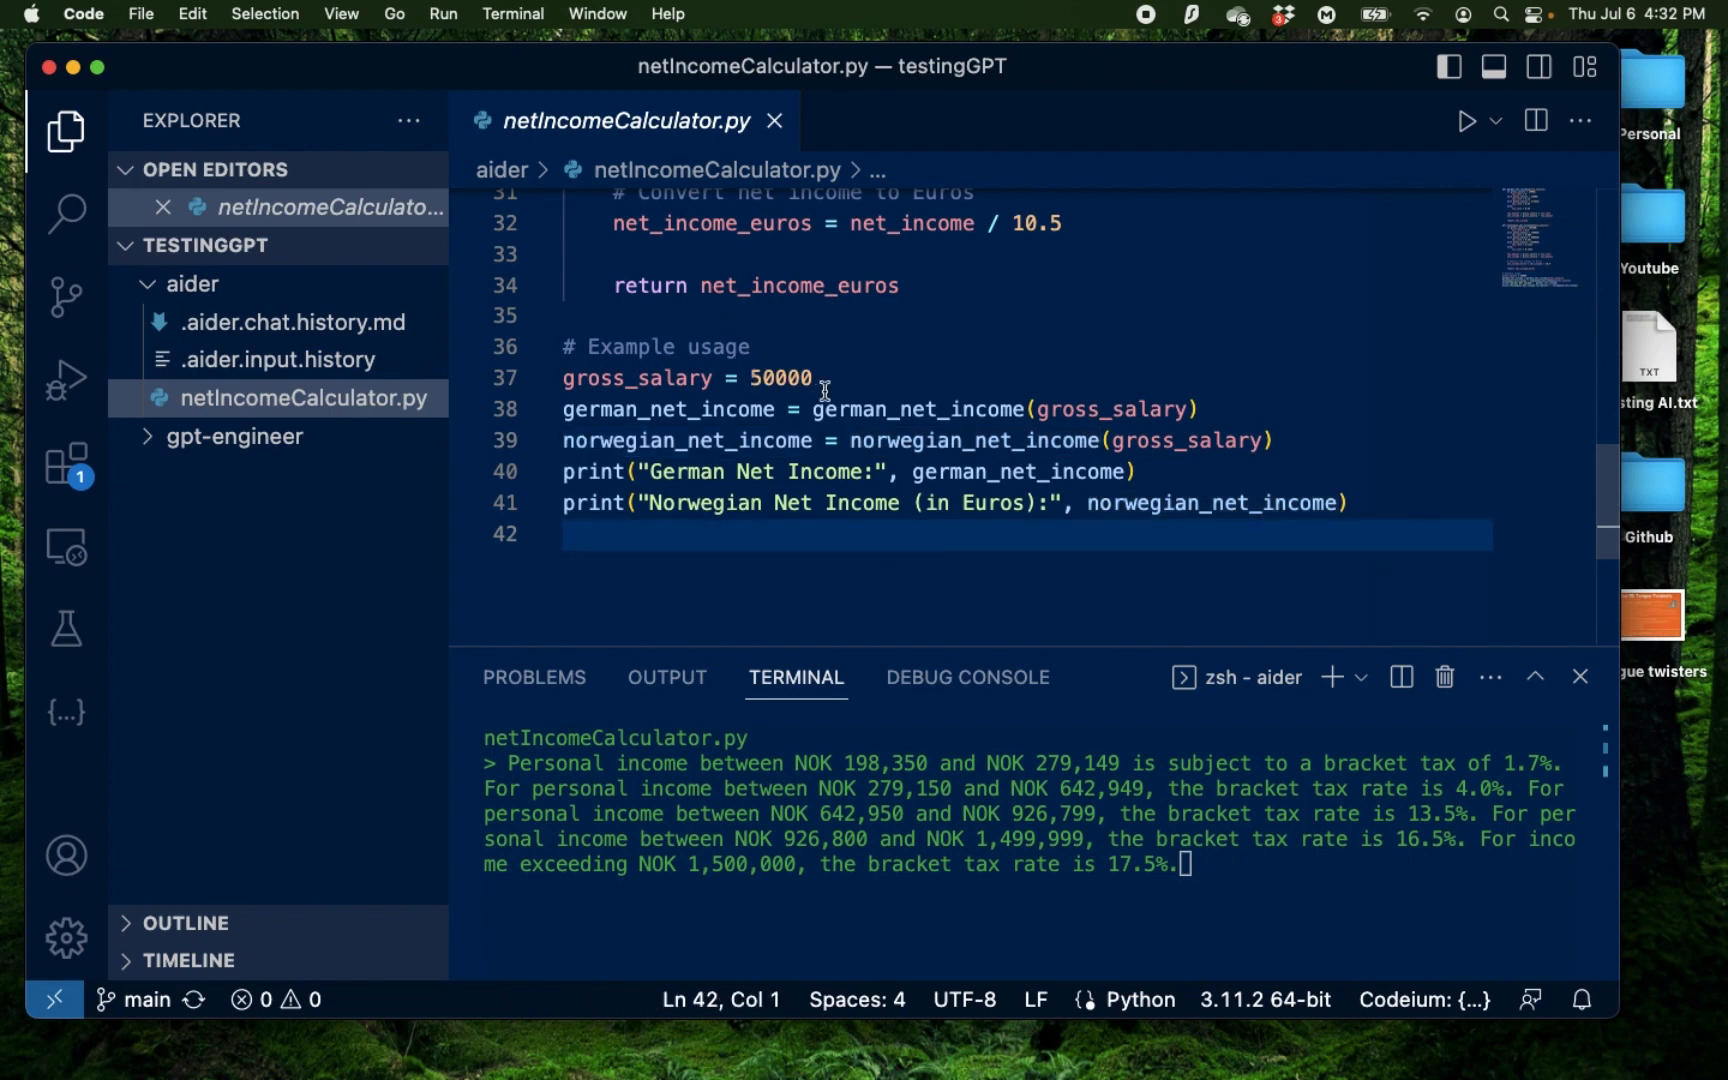
pyautogui.moveTo(862, 566)
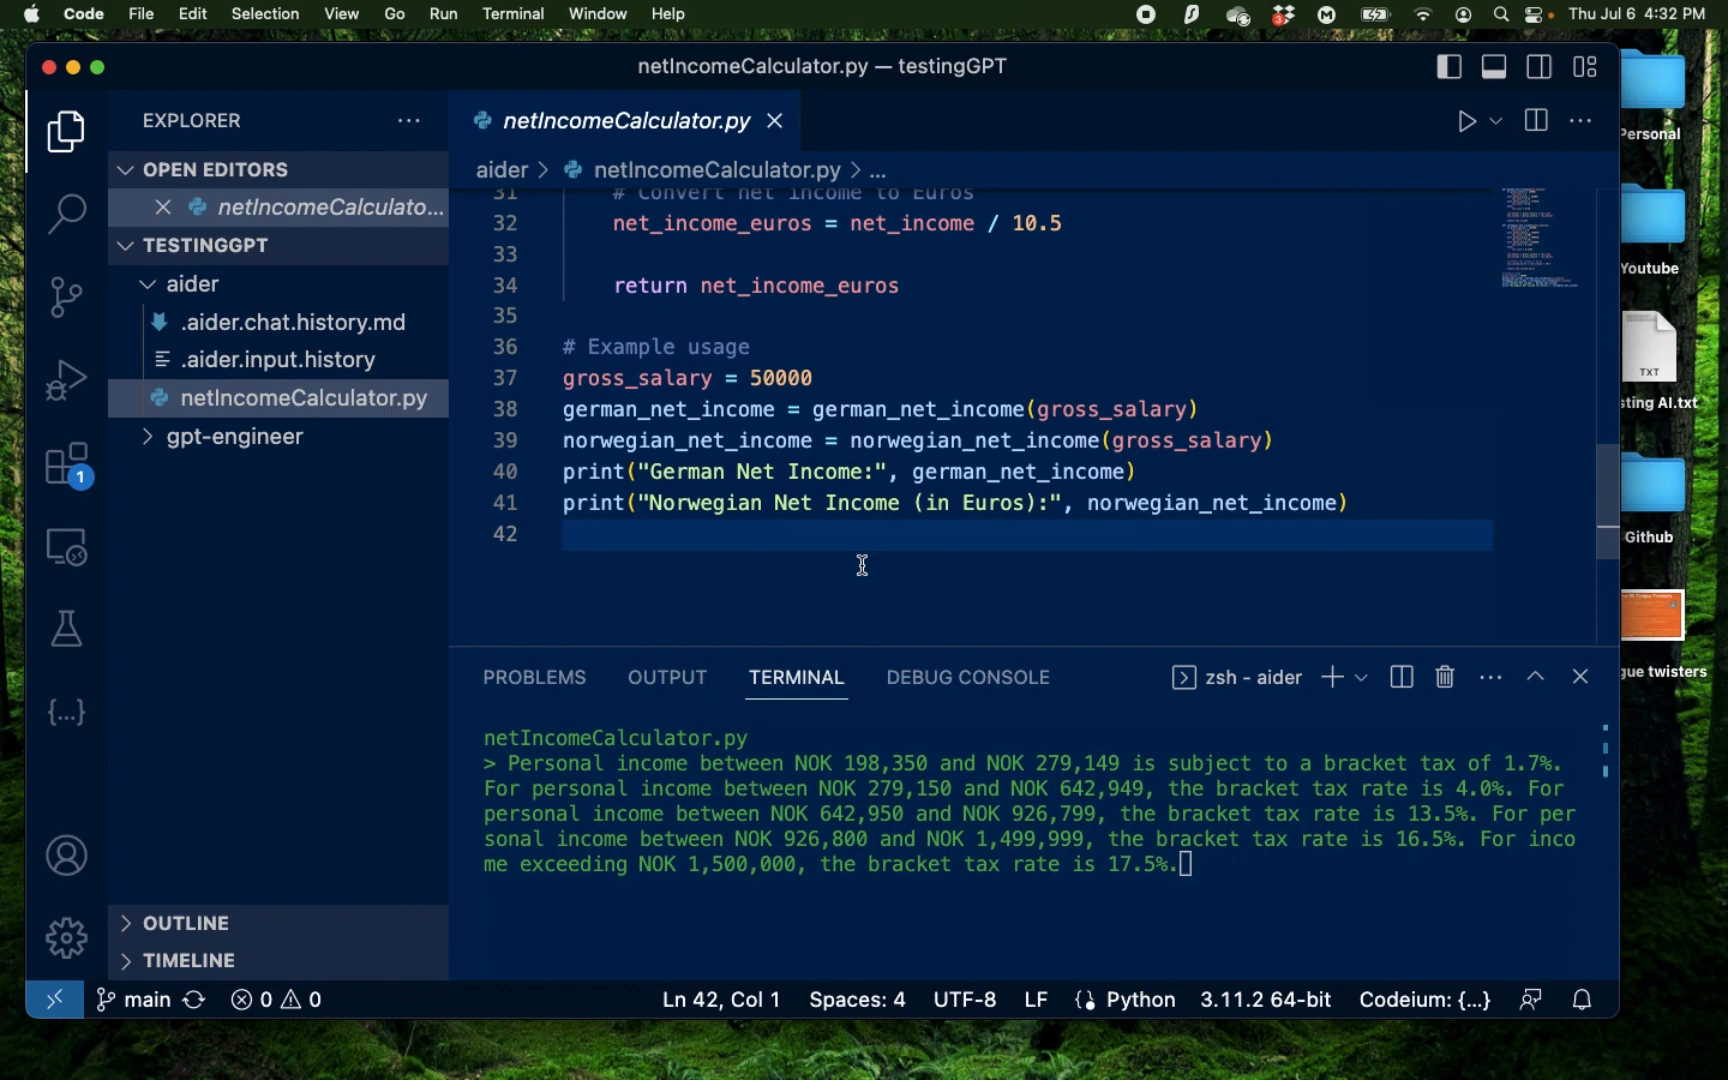
pyautogui.moveTo(908, 502)
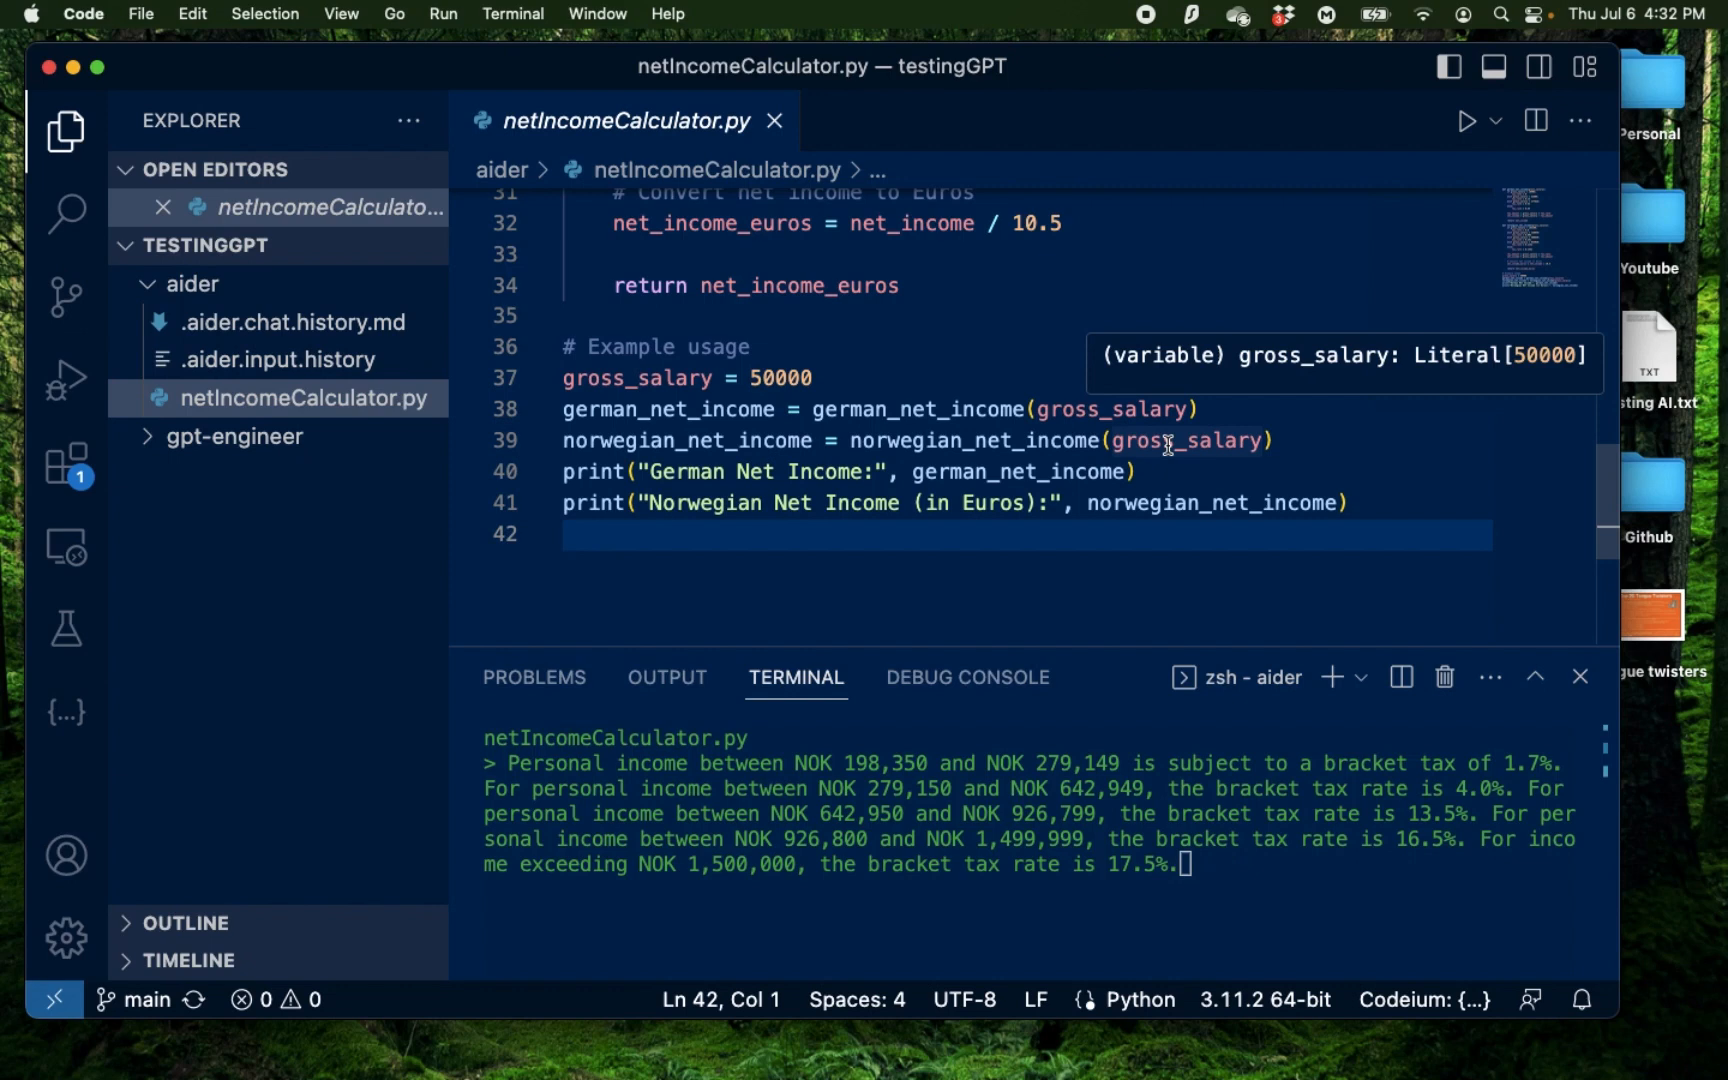
pyautogui.moveTo(990, 578)
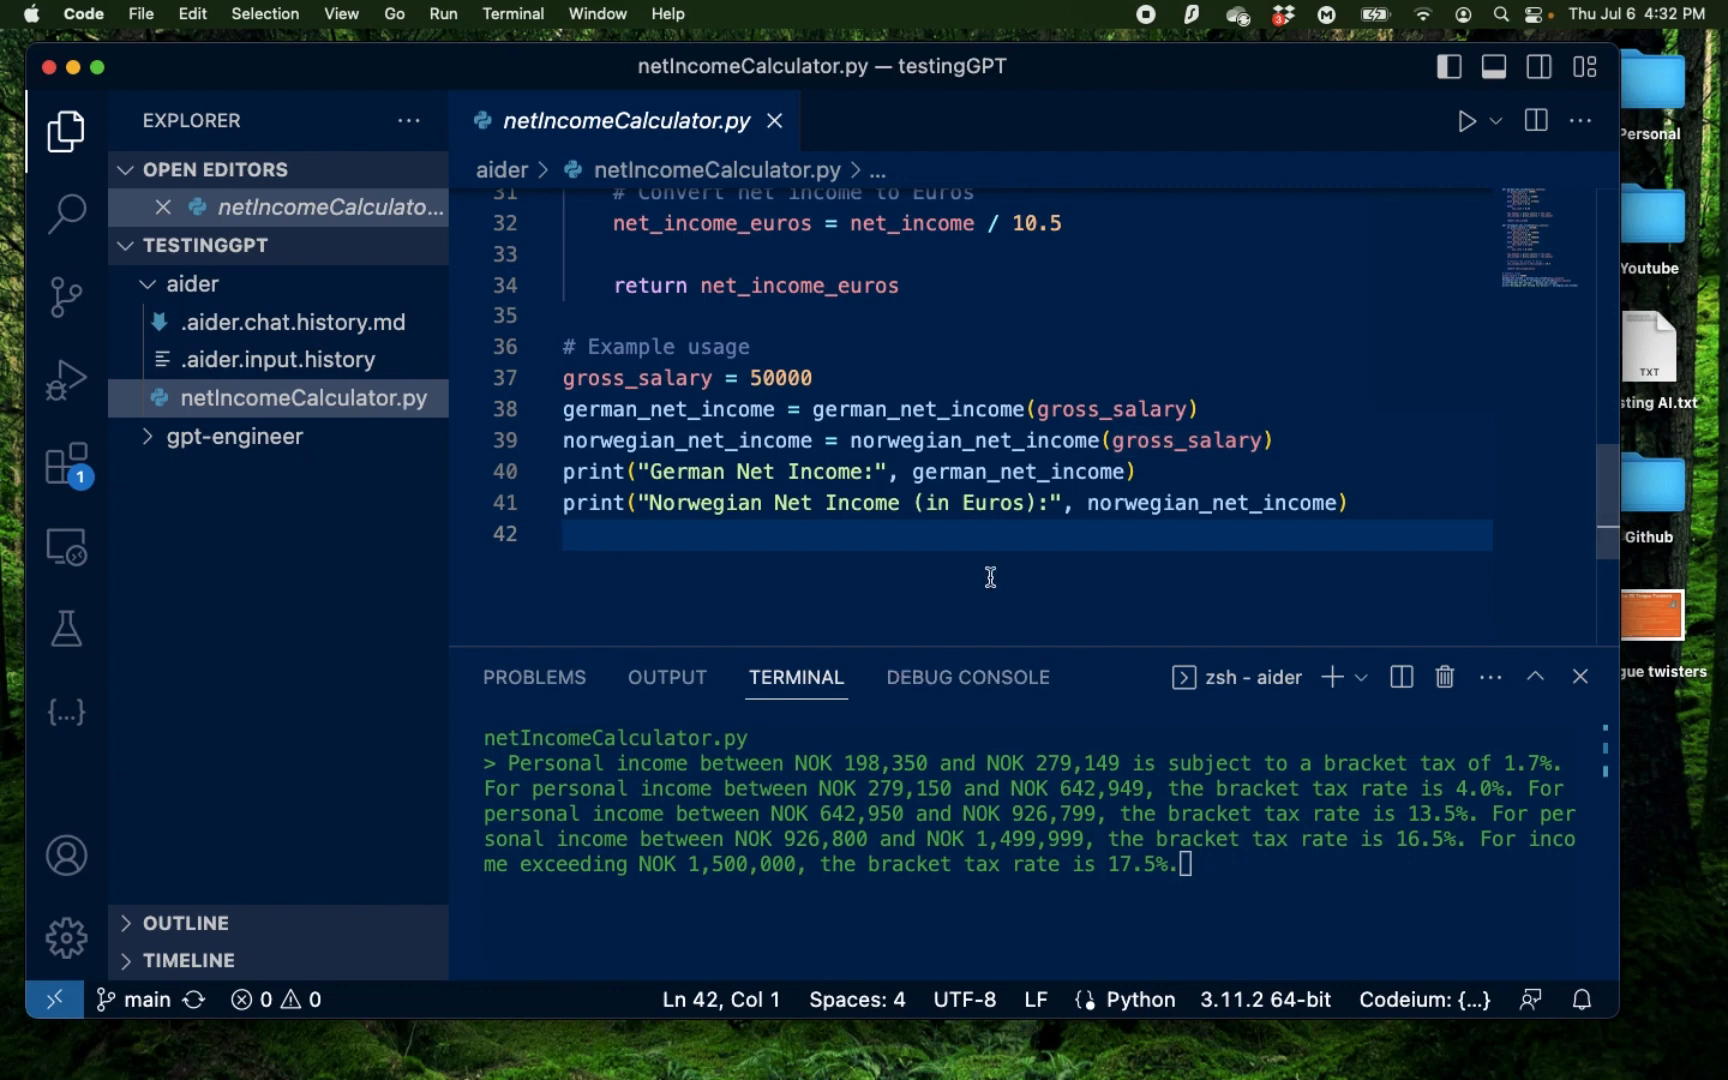
pyautogui.moveTo(818, 378)
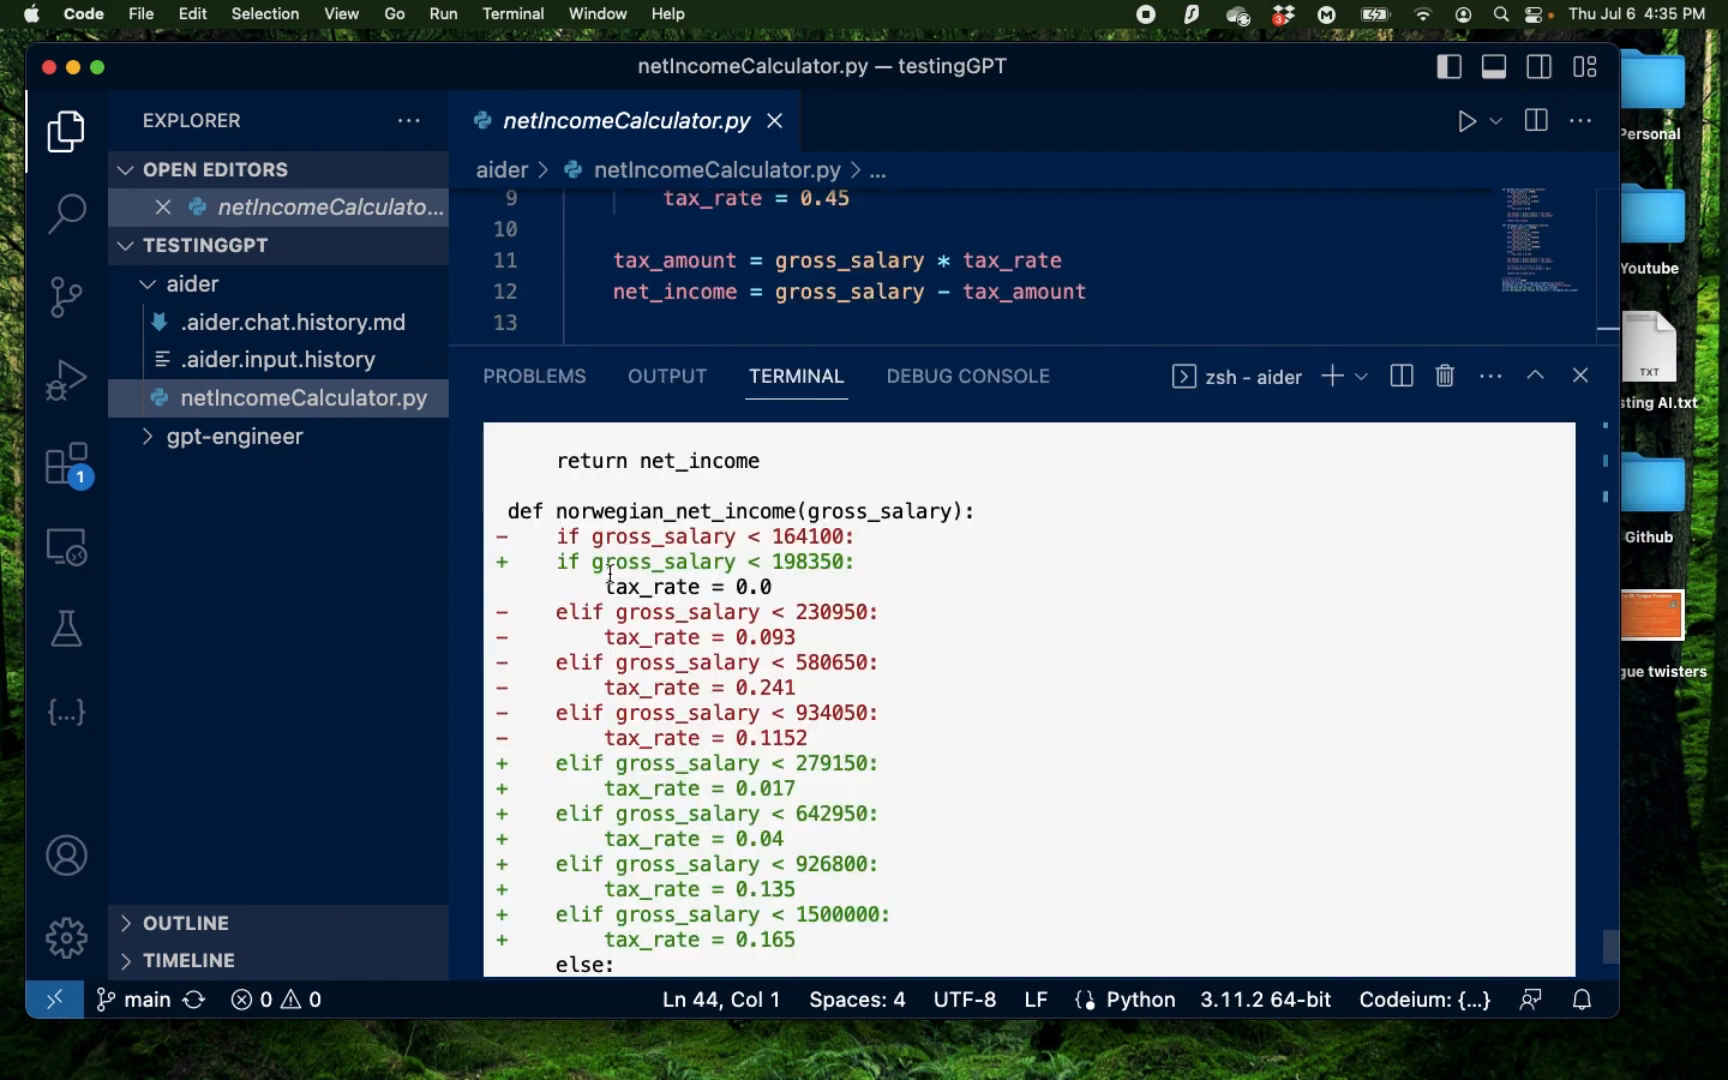
pyautogui.moveTo(1002, 658)
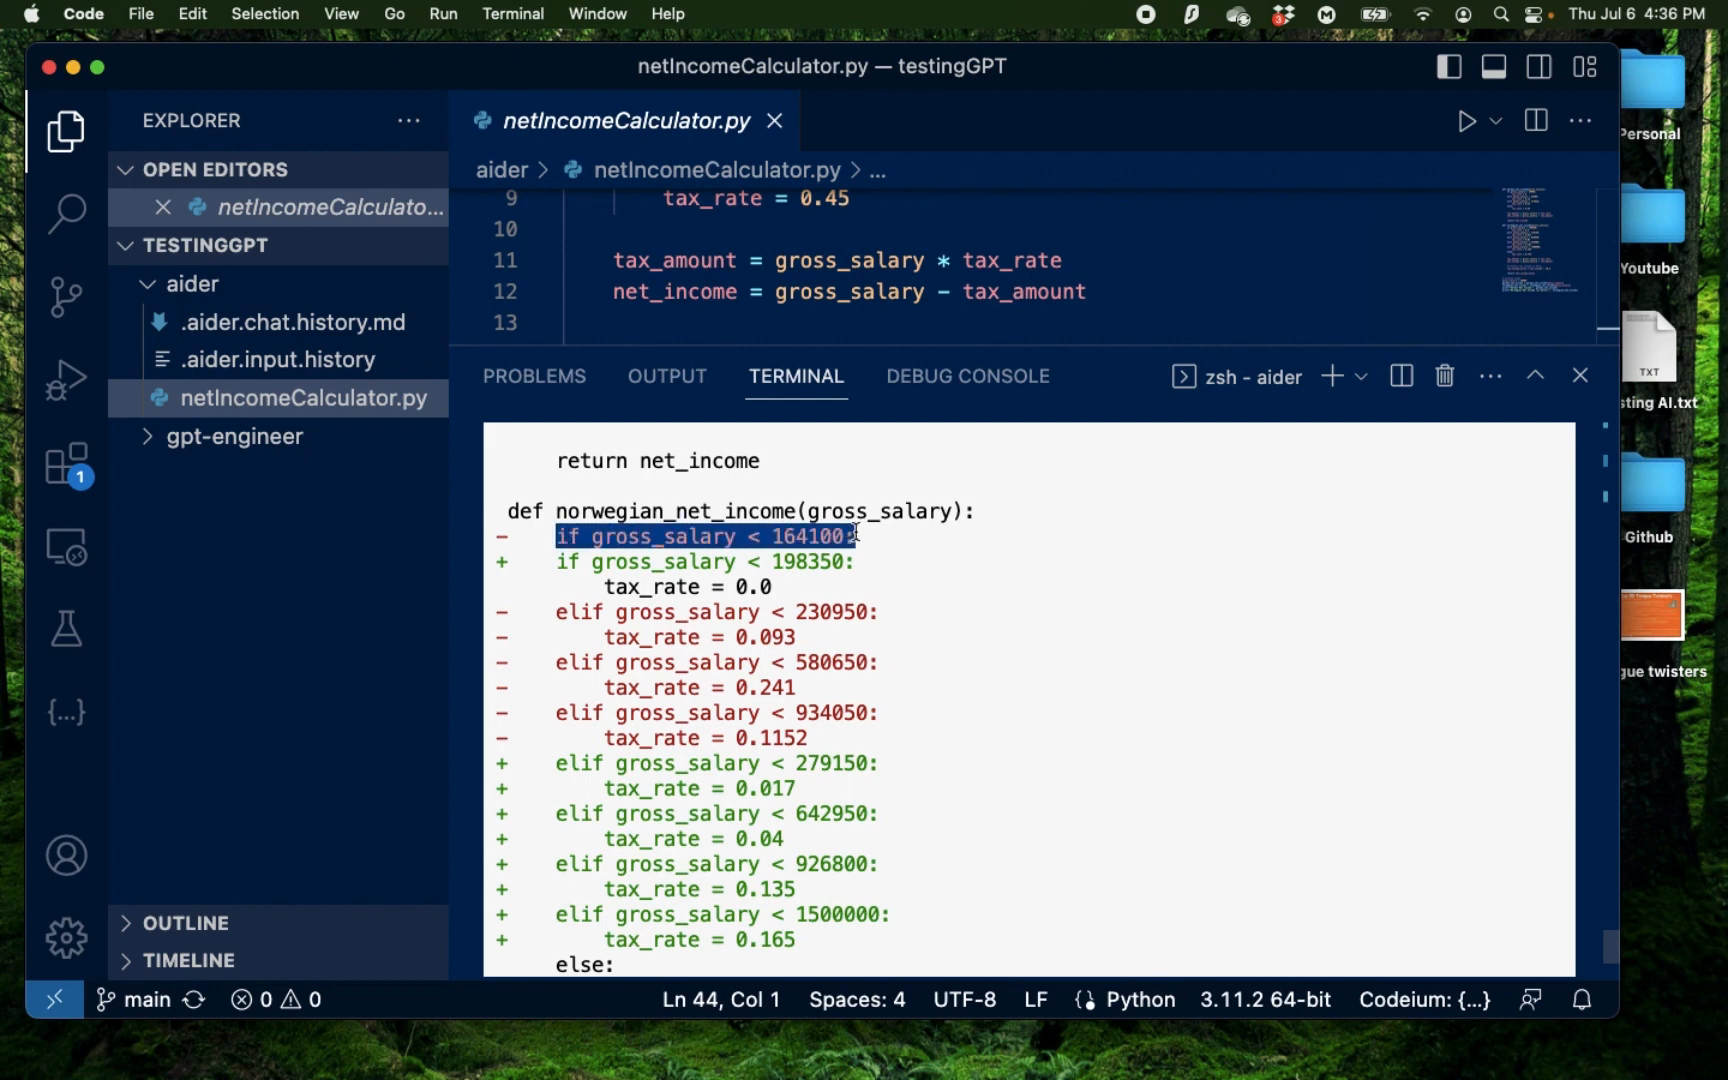
pyautogui.moveTo(804, 648)
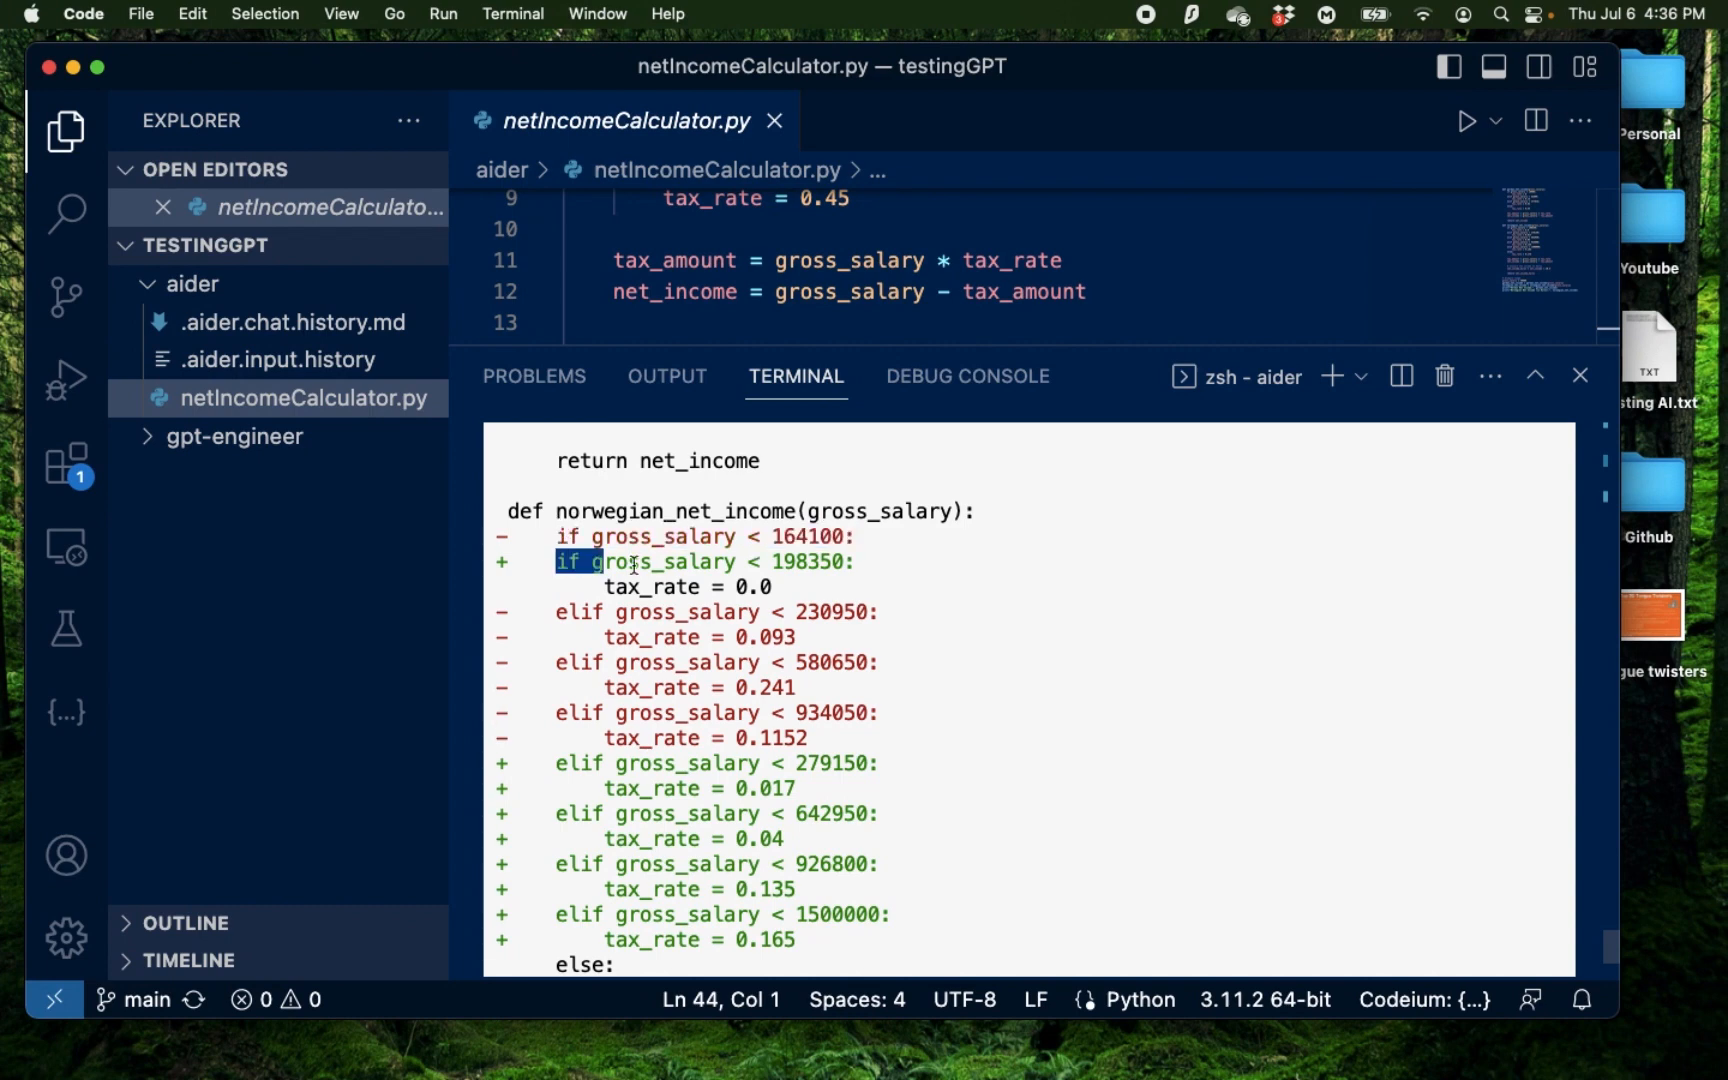
# Highlight the first Norwegian bracket change, old threshold 164100 versus new 198350
pyautogui.moveTo(560, 560); pyautogui.dragTo(844, 560)
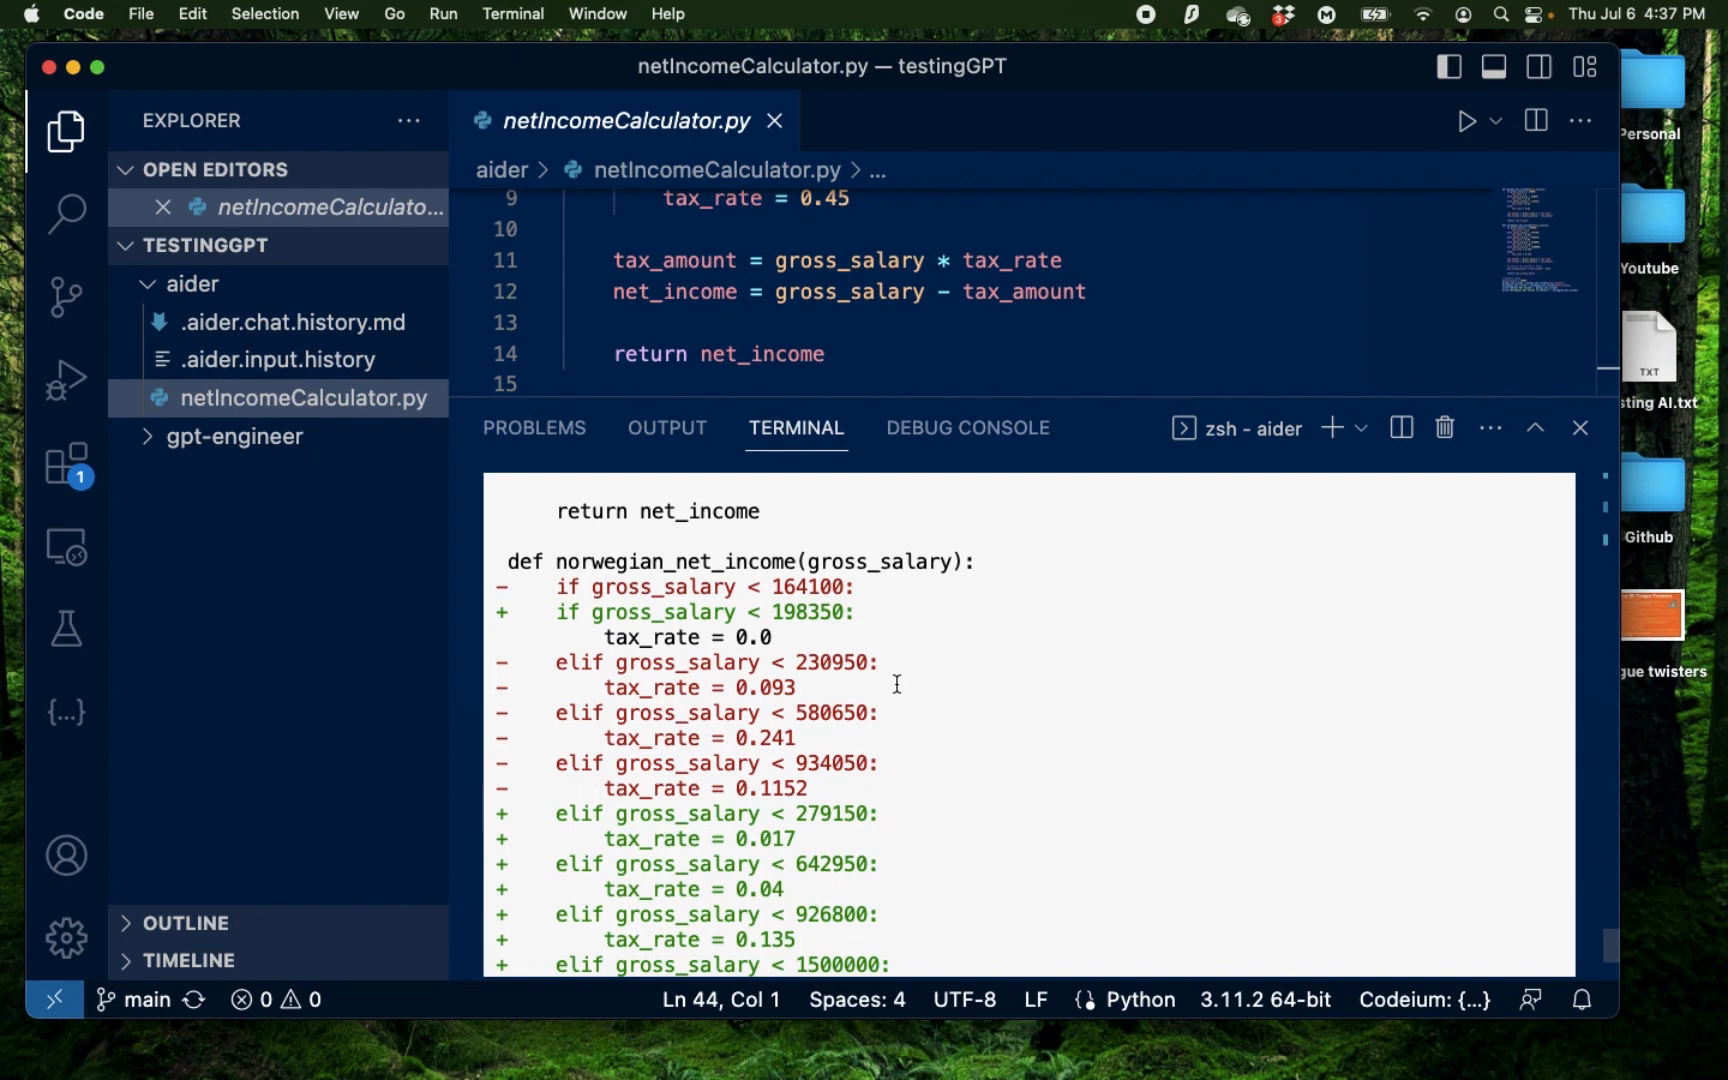
pyautogui.moveTo(784, 560)
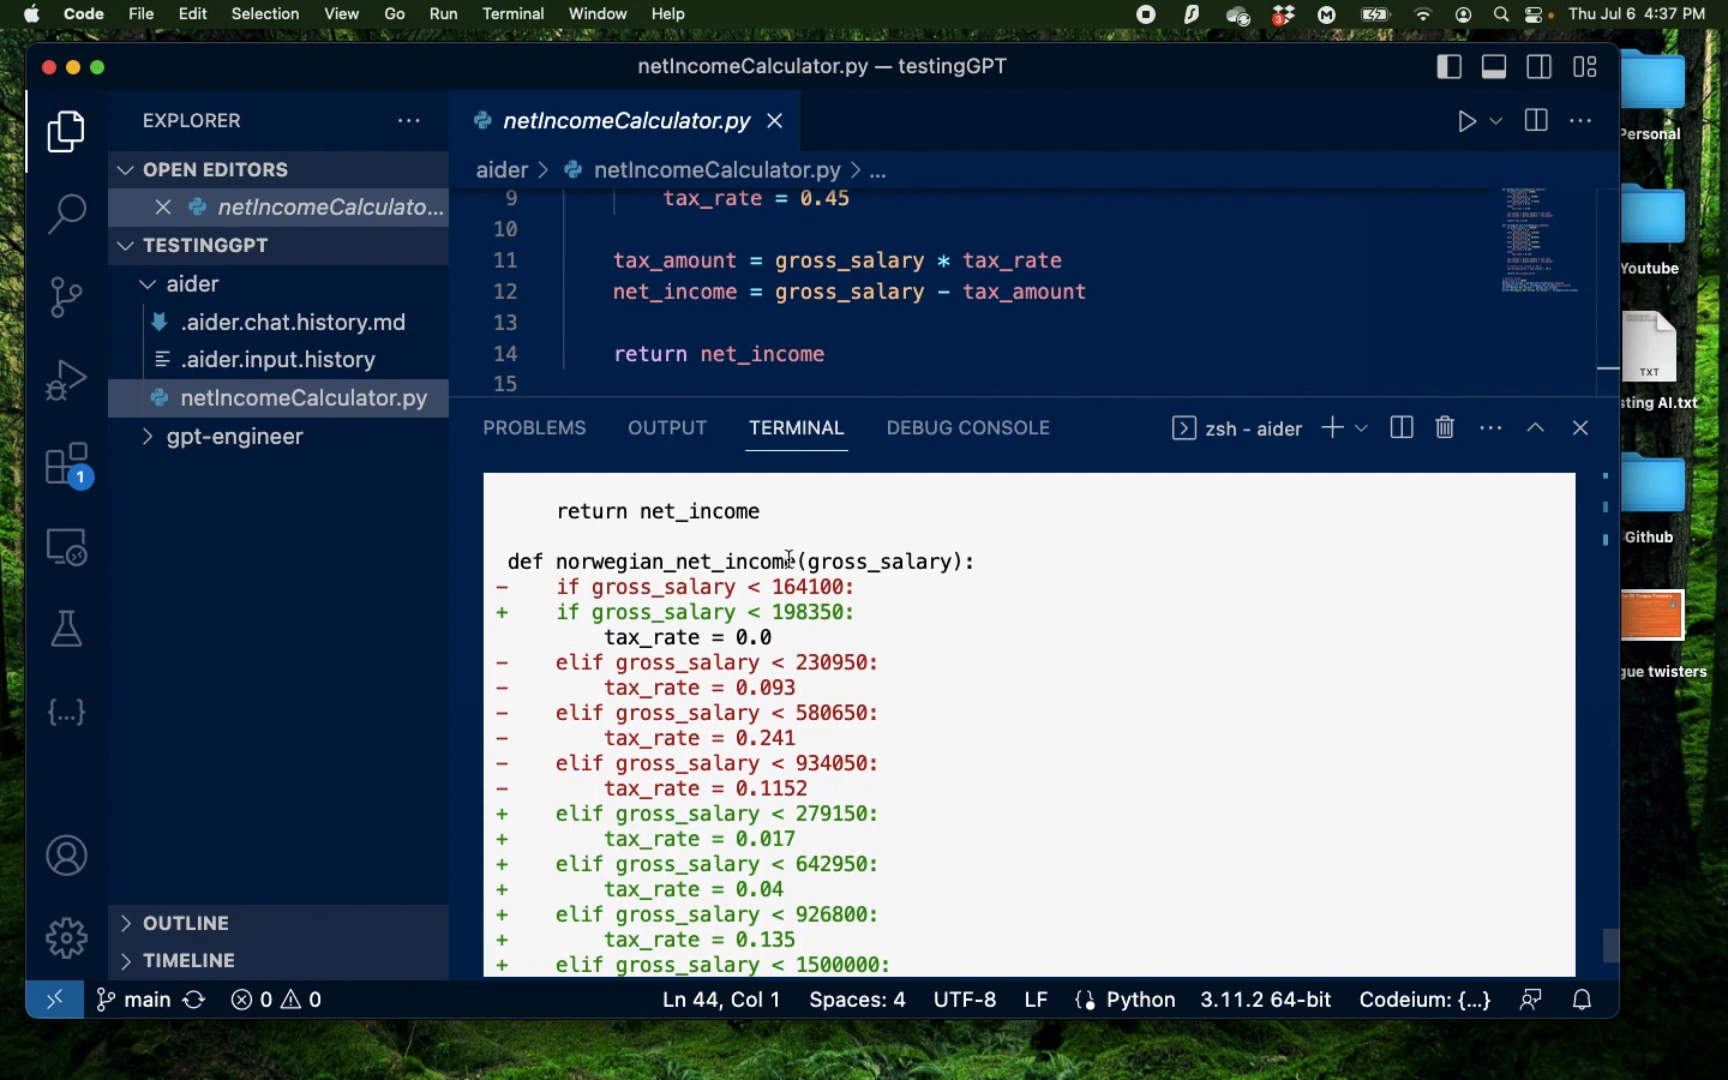
pyautogui.moveTo(992, 712)
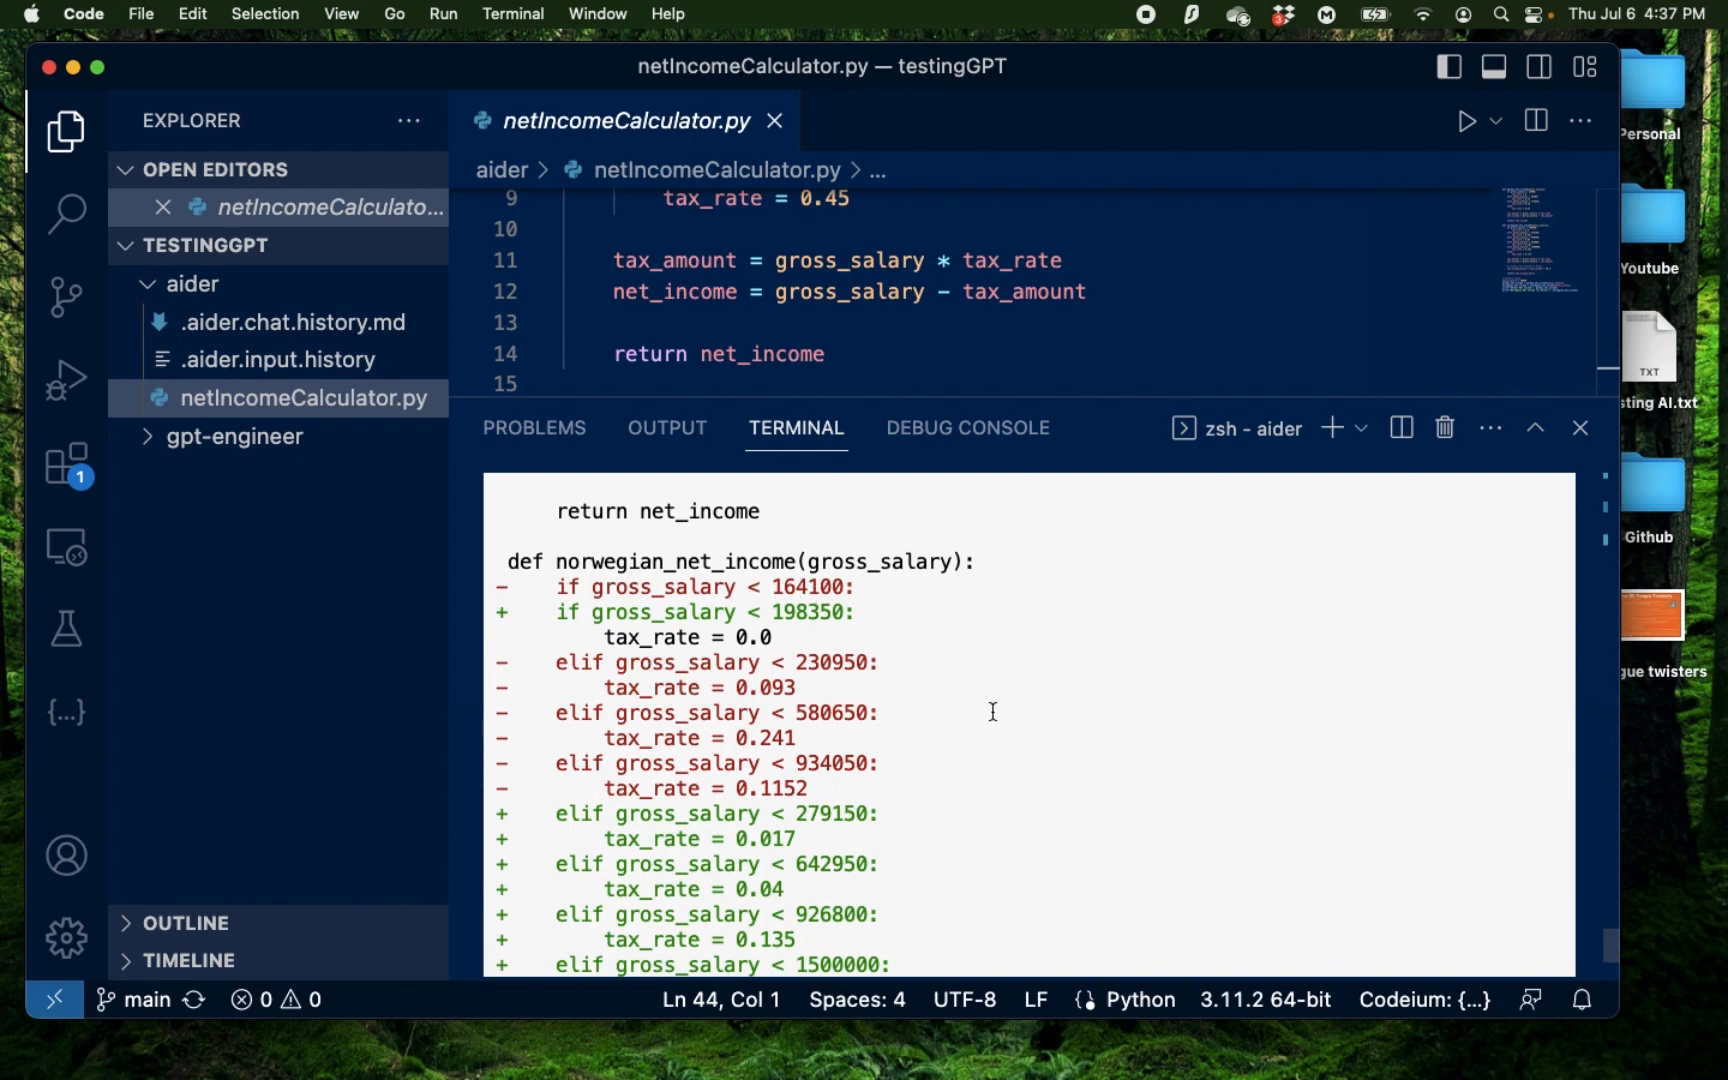
pyautogui.doubleClick(798, 588)
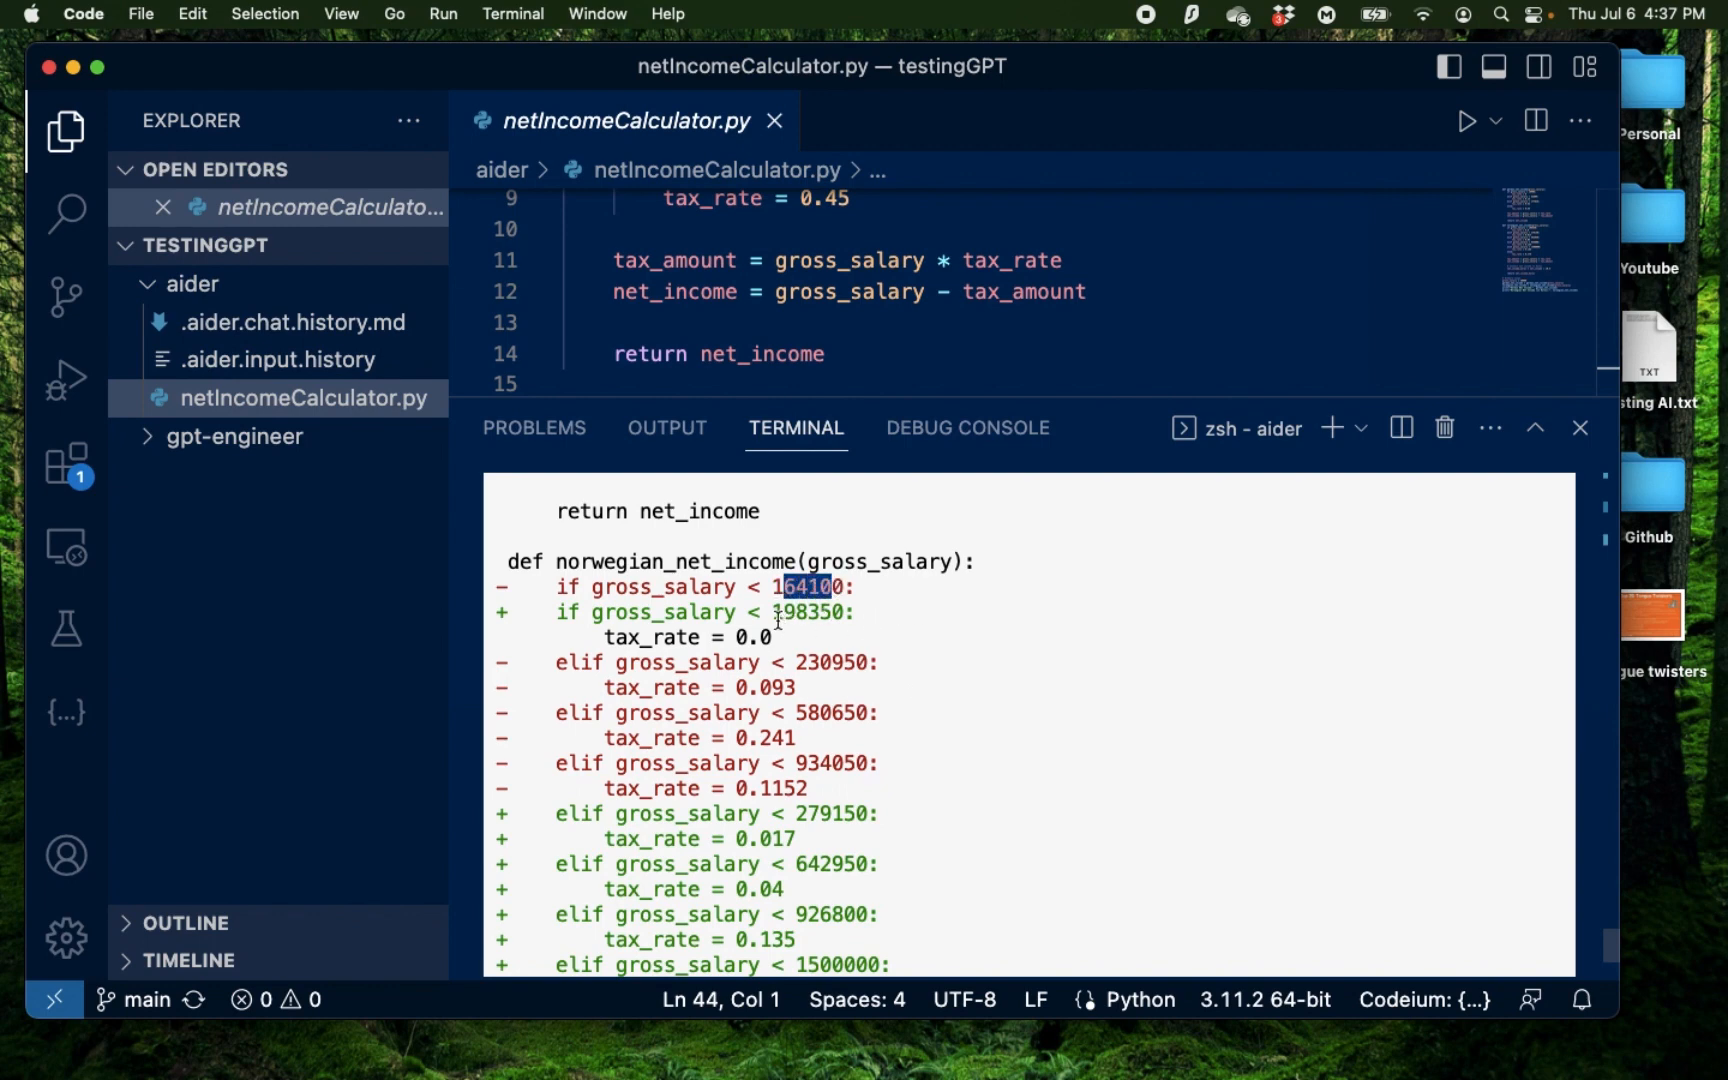
pyautogui.doubleClick(808, 614)
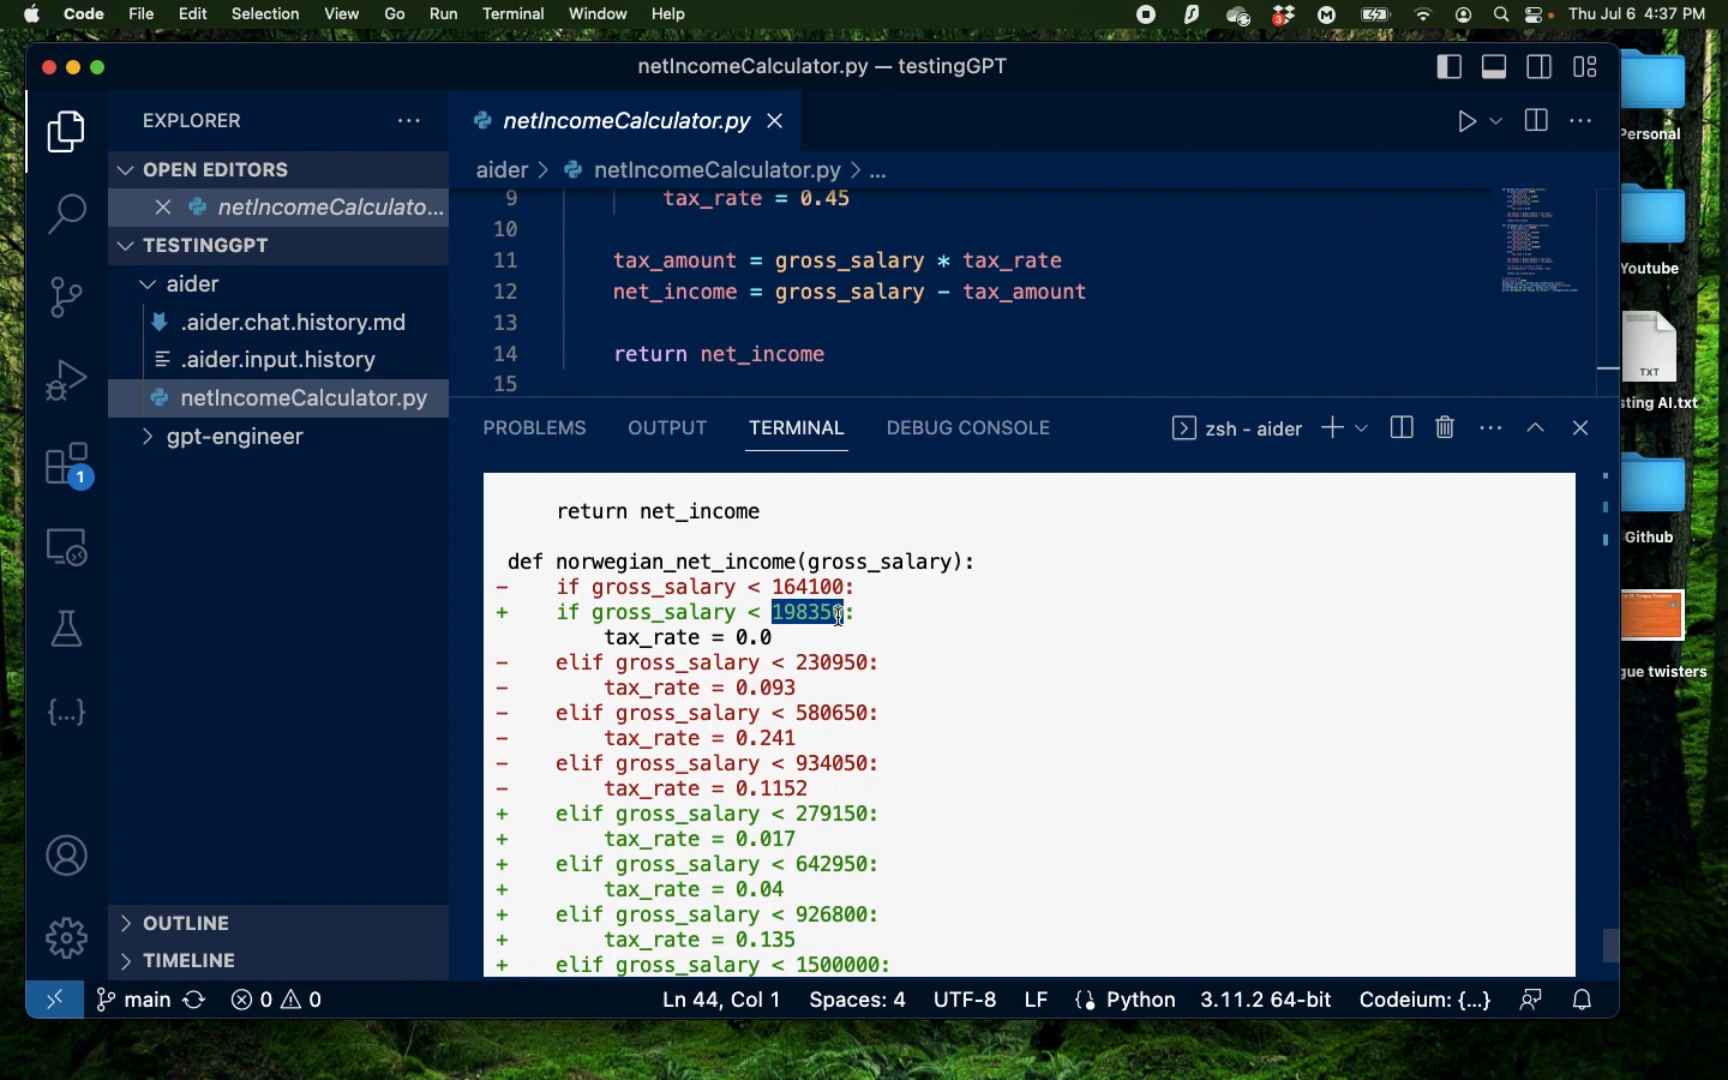
pyautogui.moveTo(1100, 460)
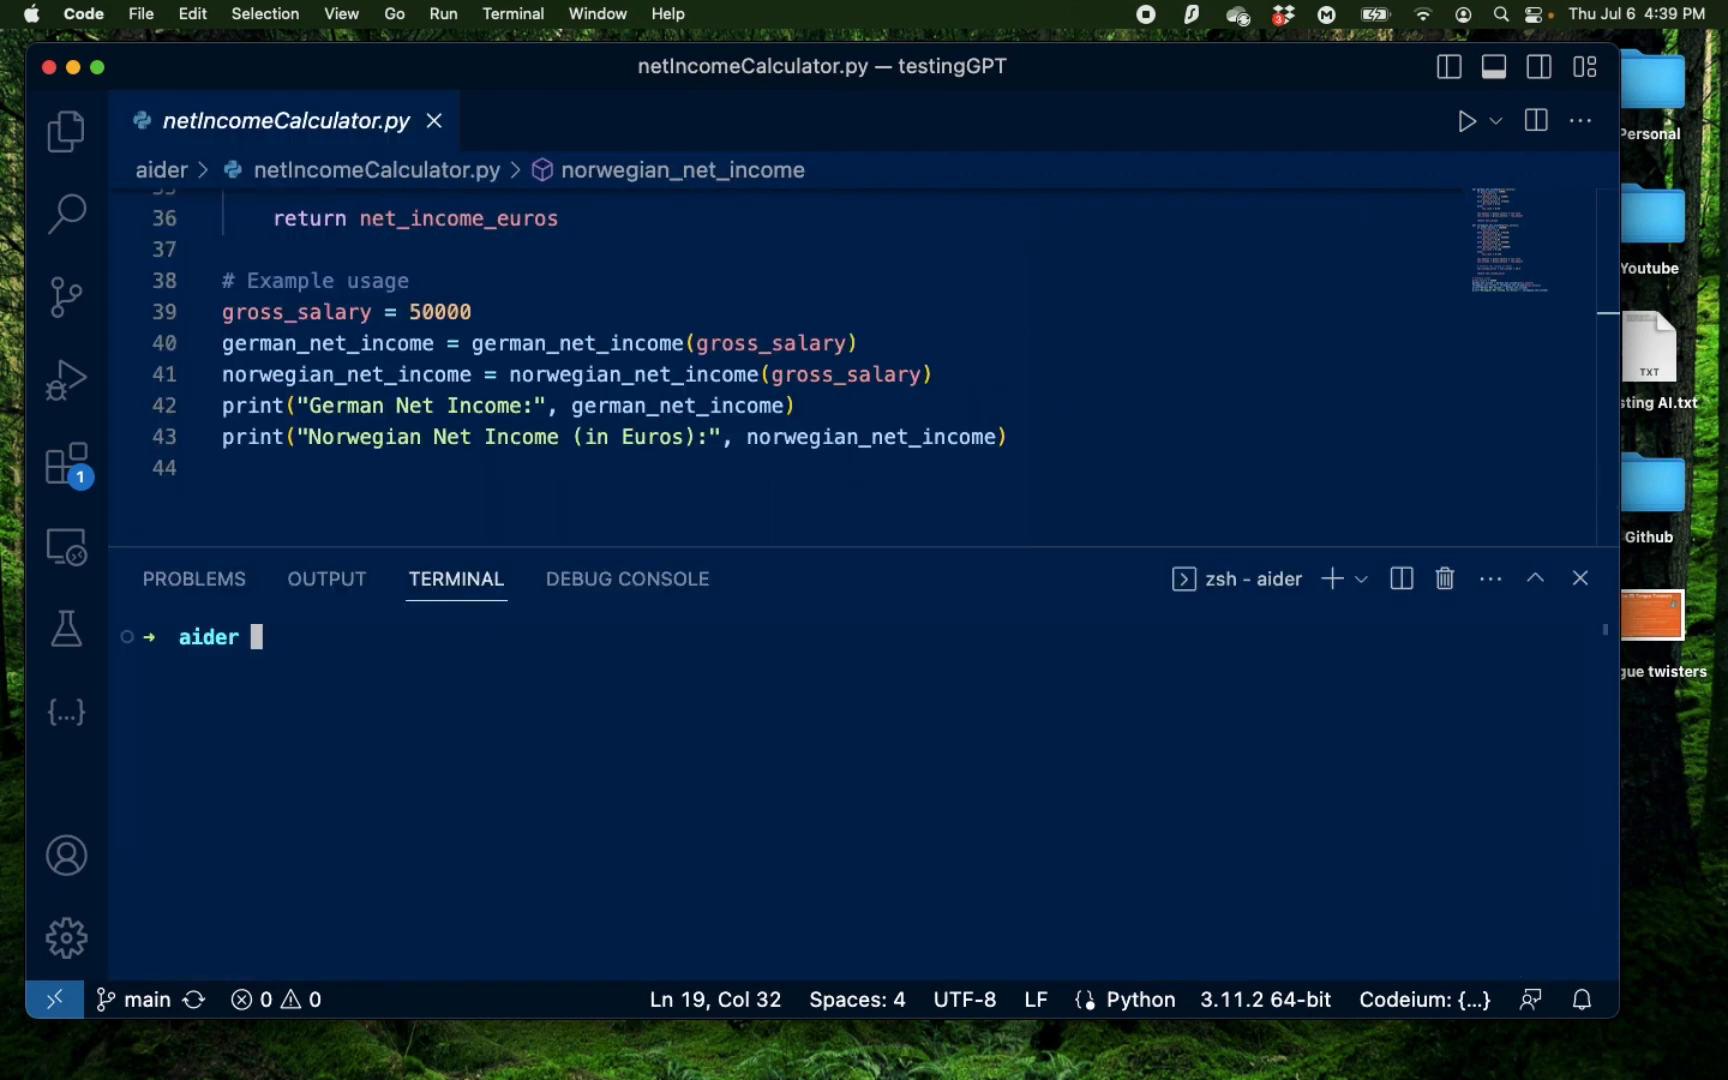
# Run python3 netIncomeCalculator.py and check German 43000.0 and Norwegian 4761.90-euro outputs
pyautogui.write('python3')
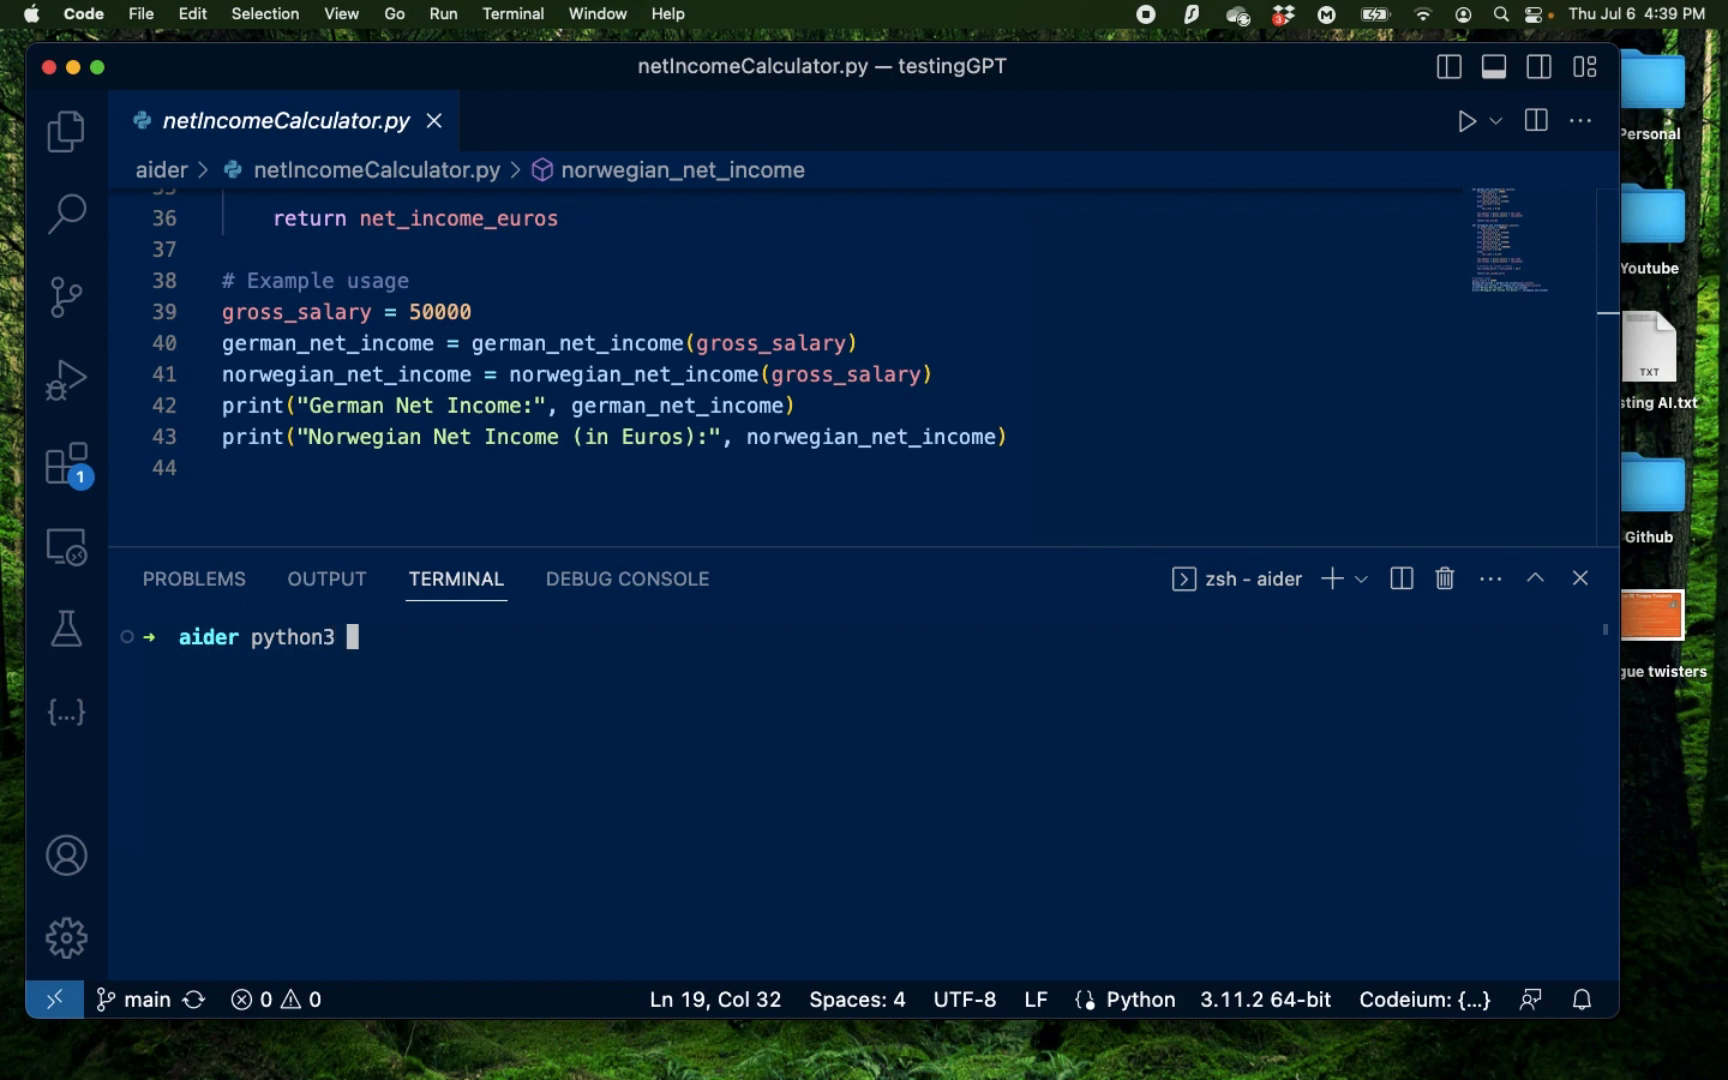
pyautogui.write('netIncomeCalculator.py')
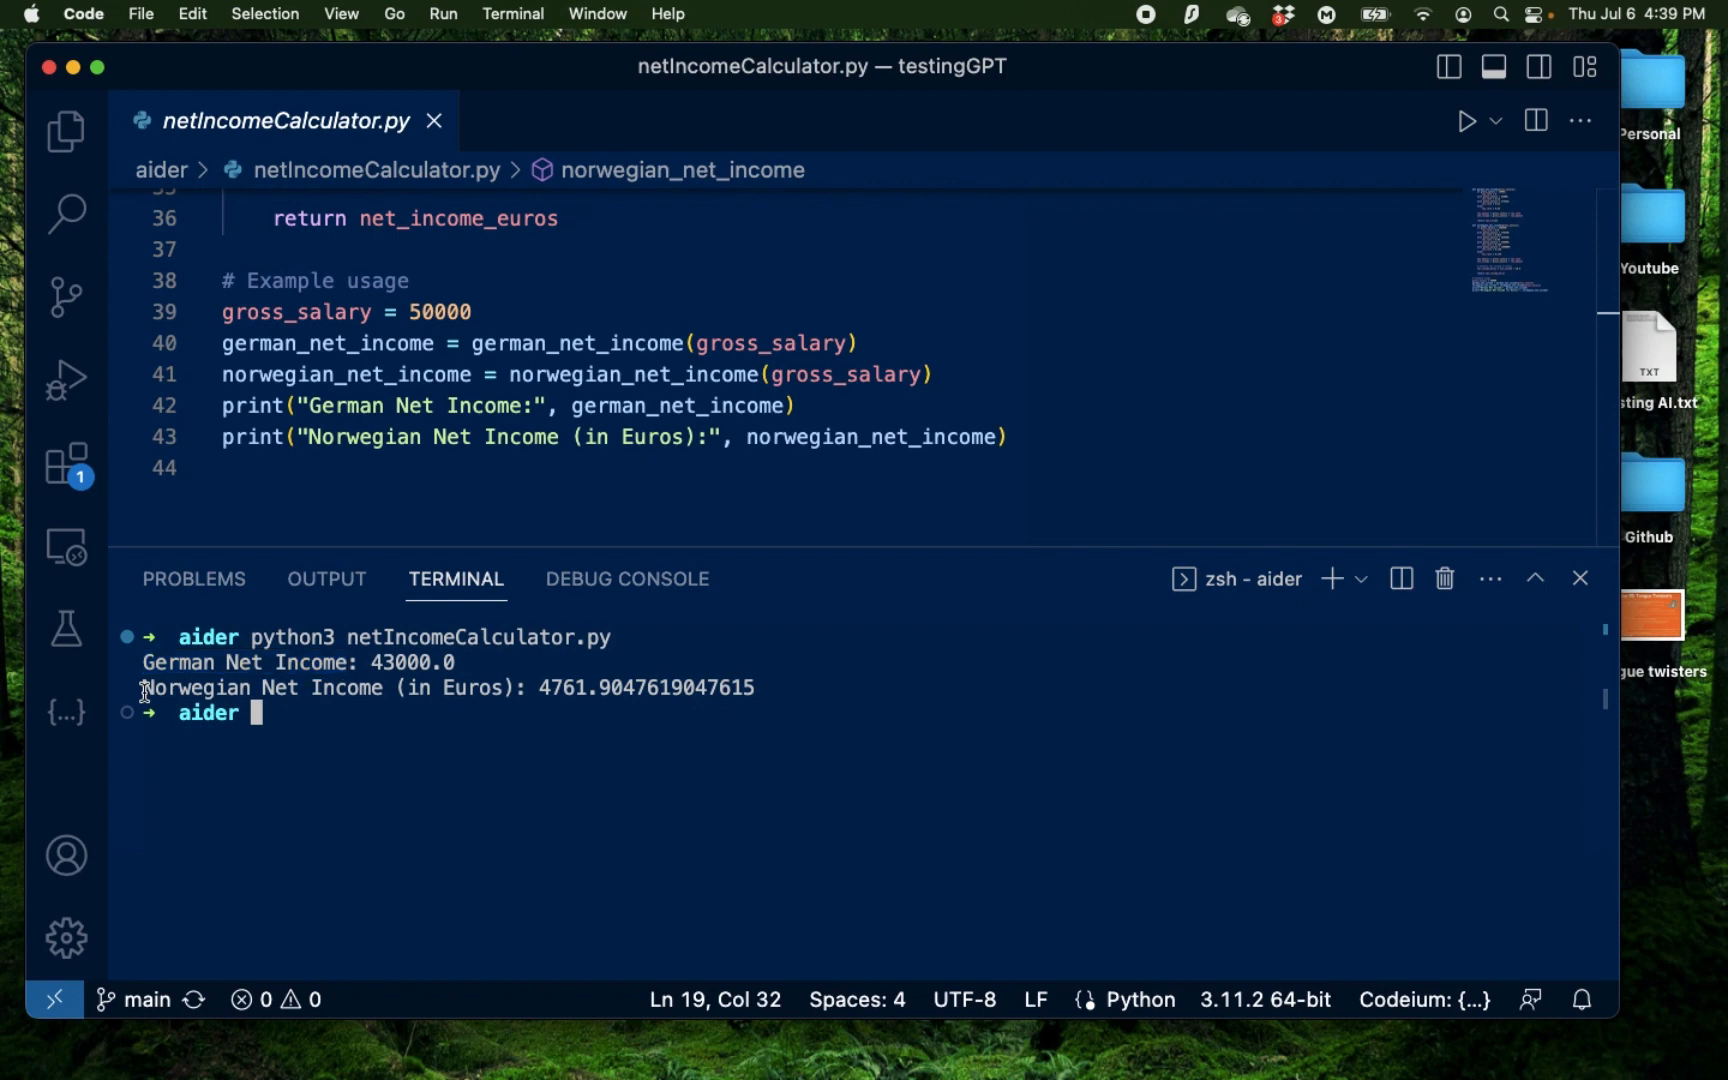
pyautogui.moveTo(142, 686); pyautogui.dragTo(518, 686)
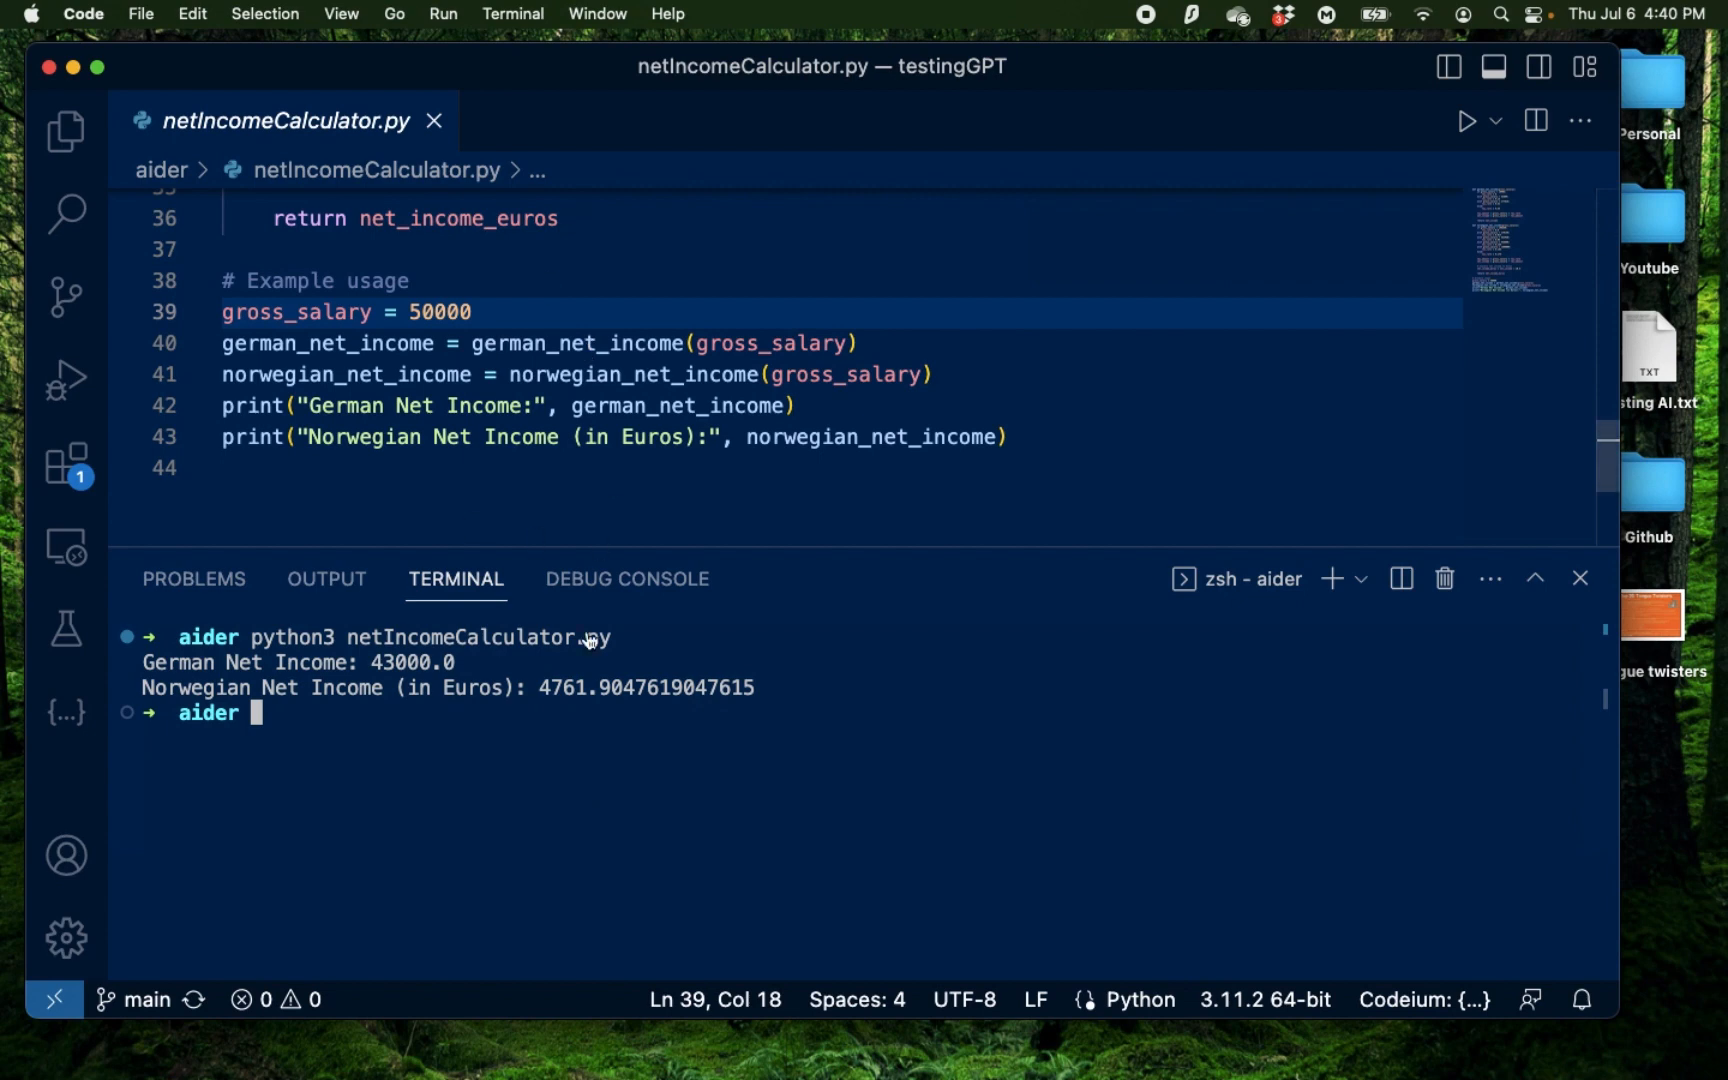
pyautogui.doubleClick(562, 688)
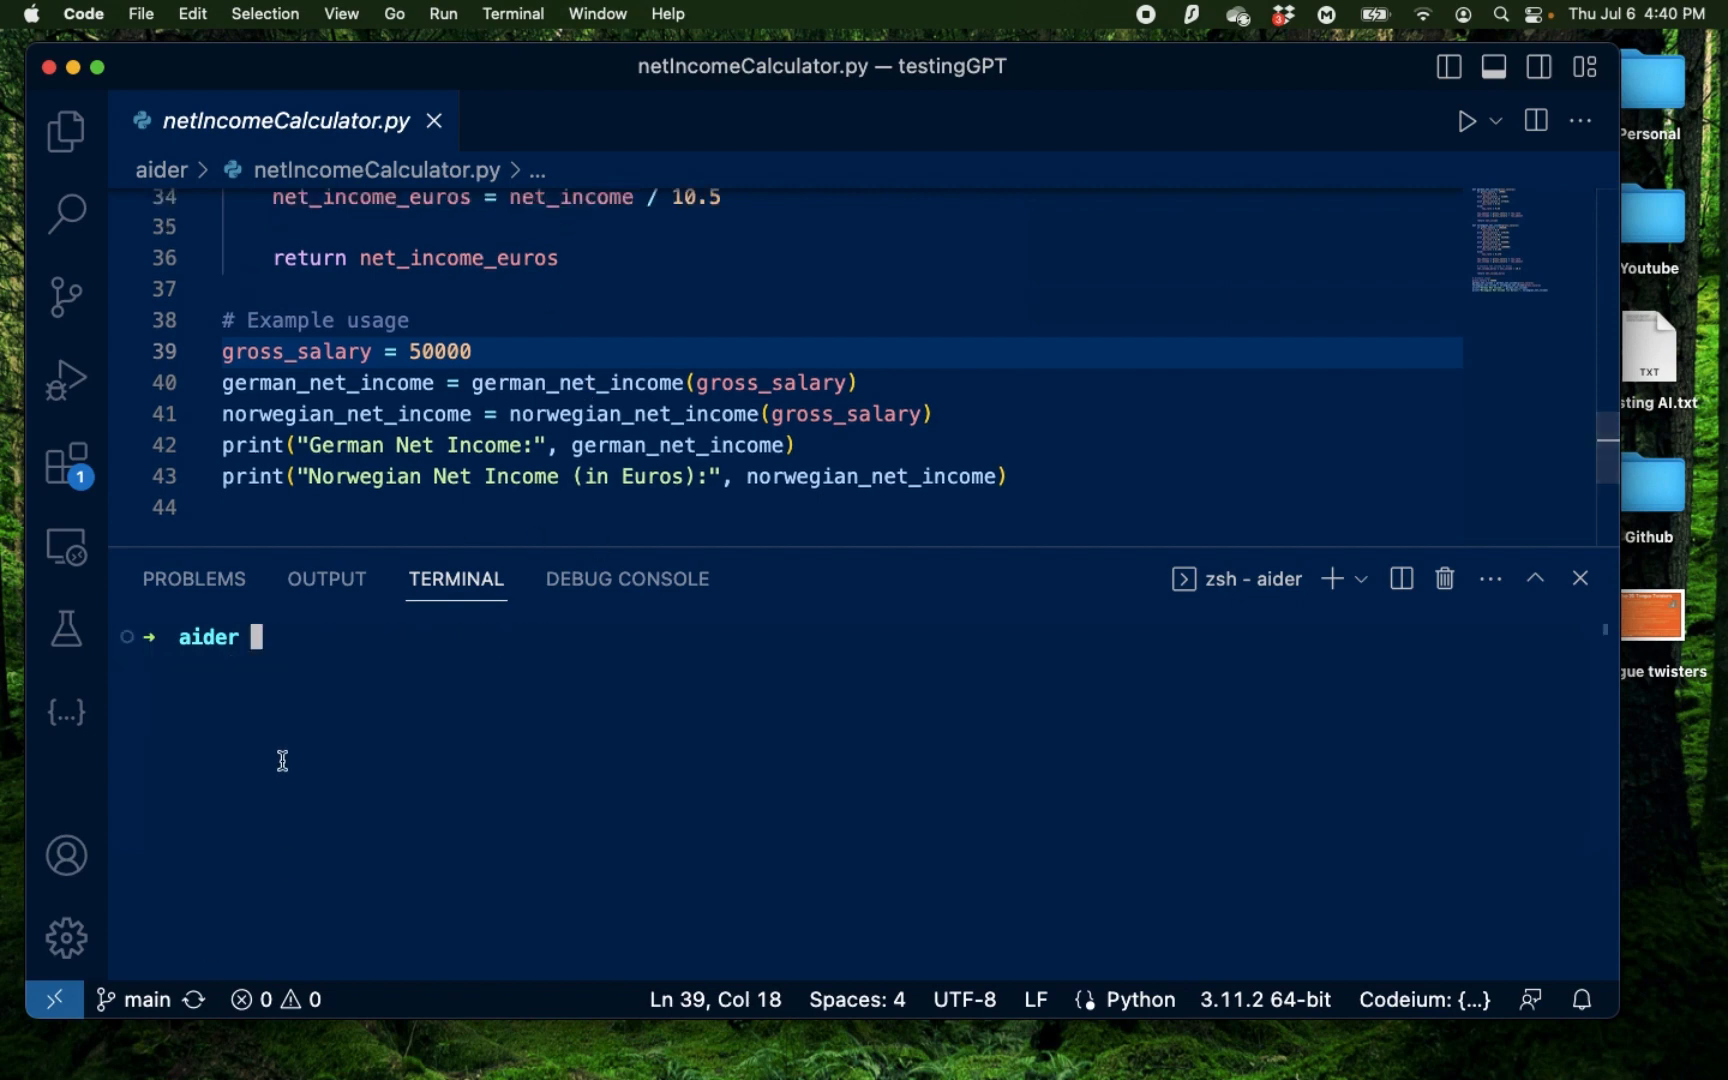
pyautogui.moveTo(442, 338)
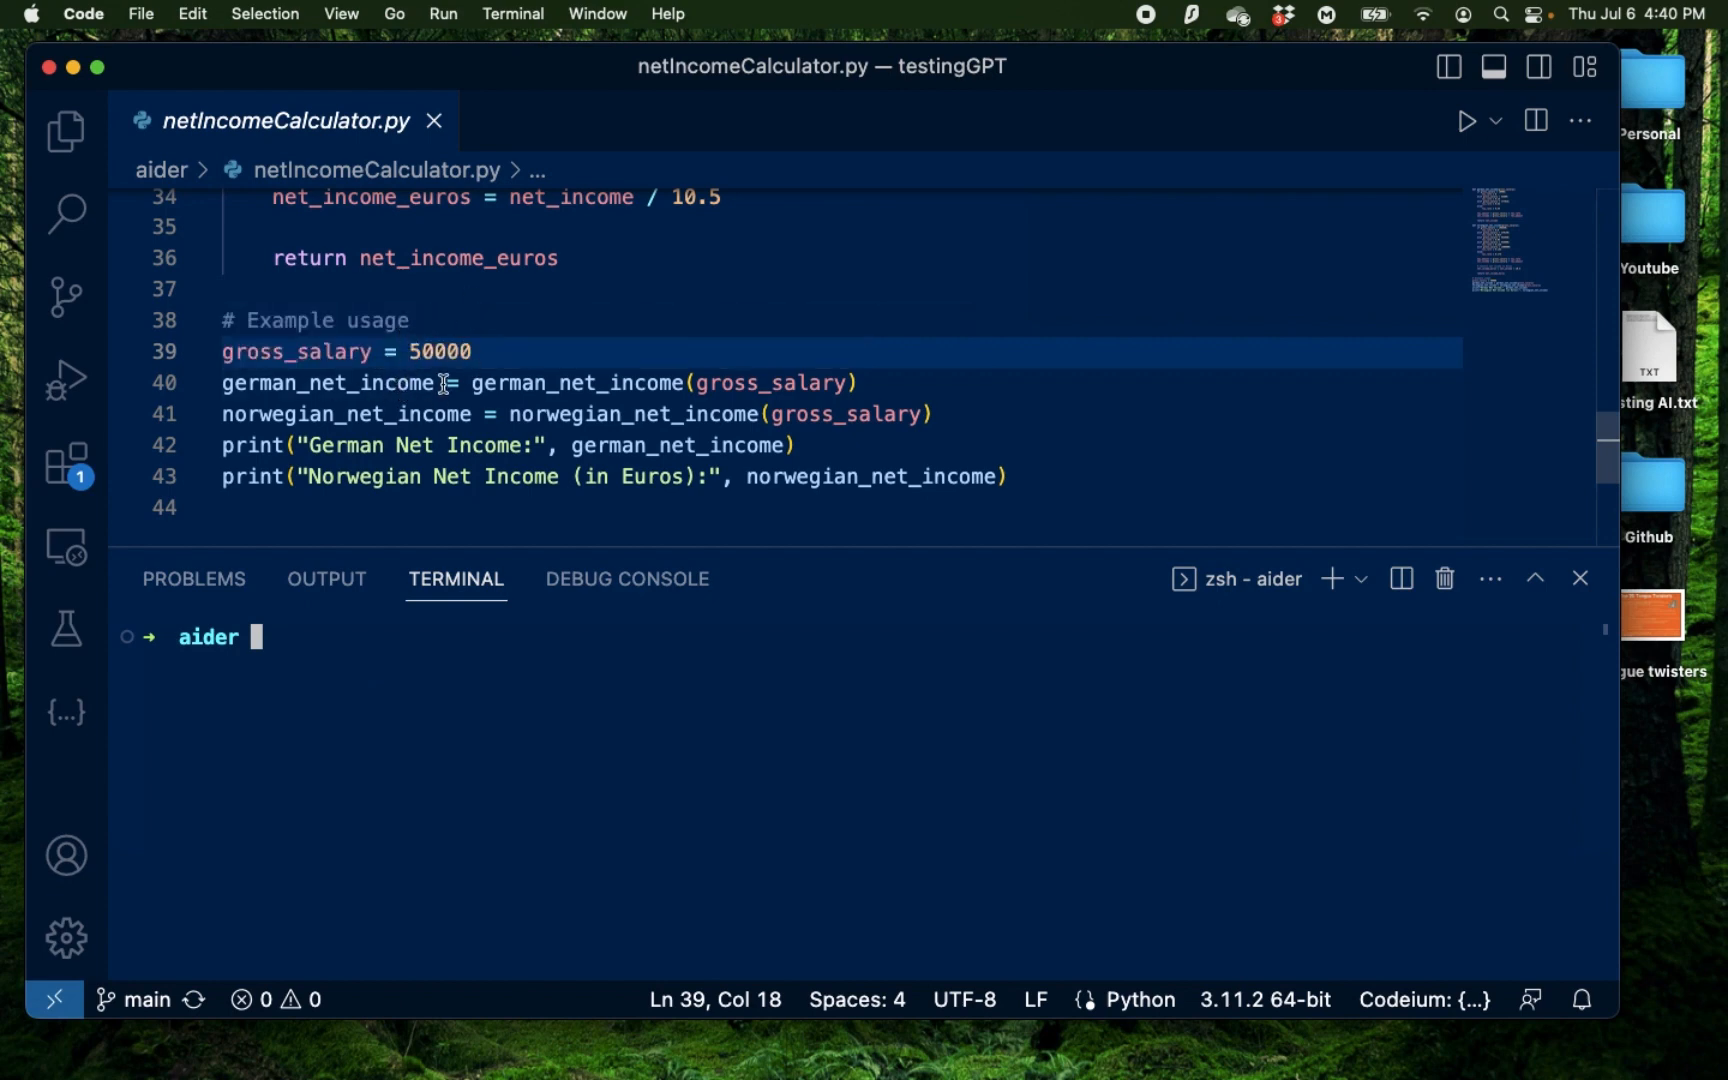
pyautogui.moveTo(572, 316)
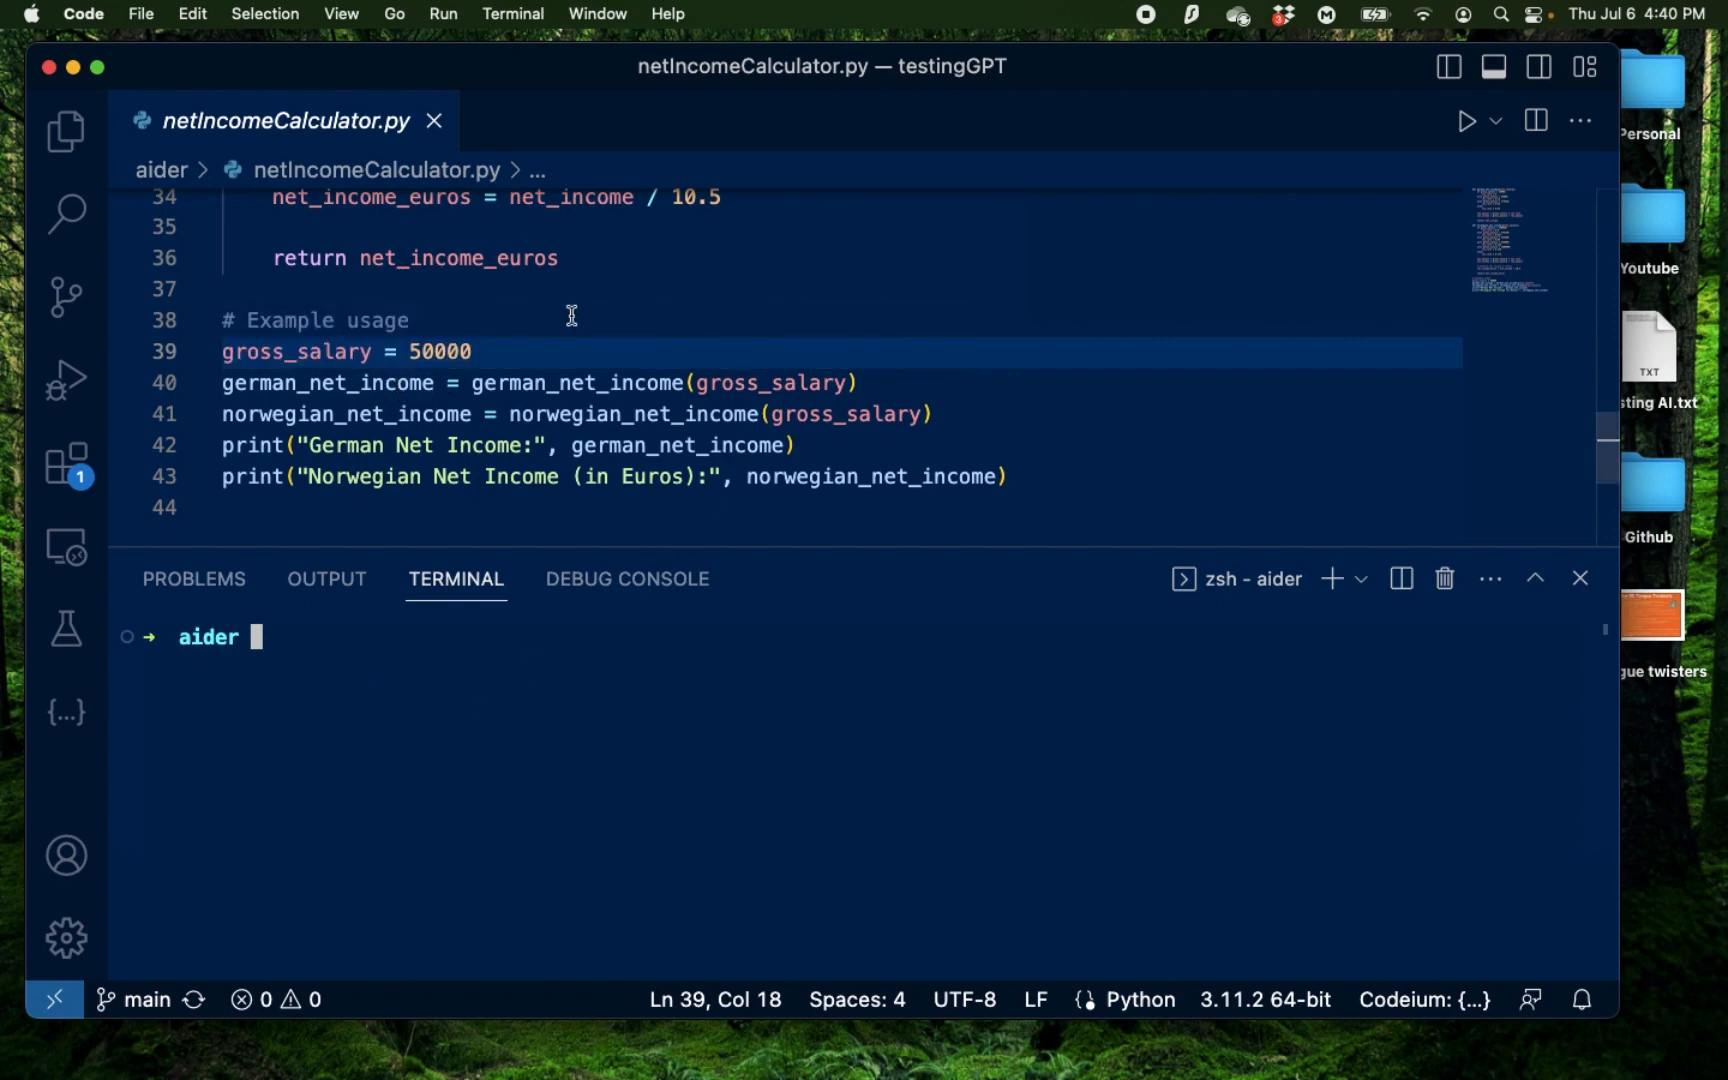
pyautogui.moveTo(402, 728)
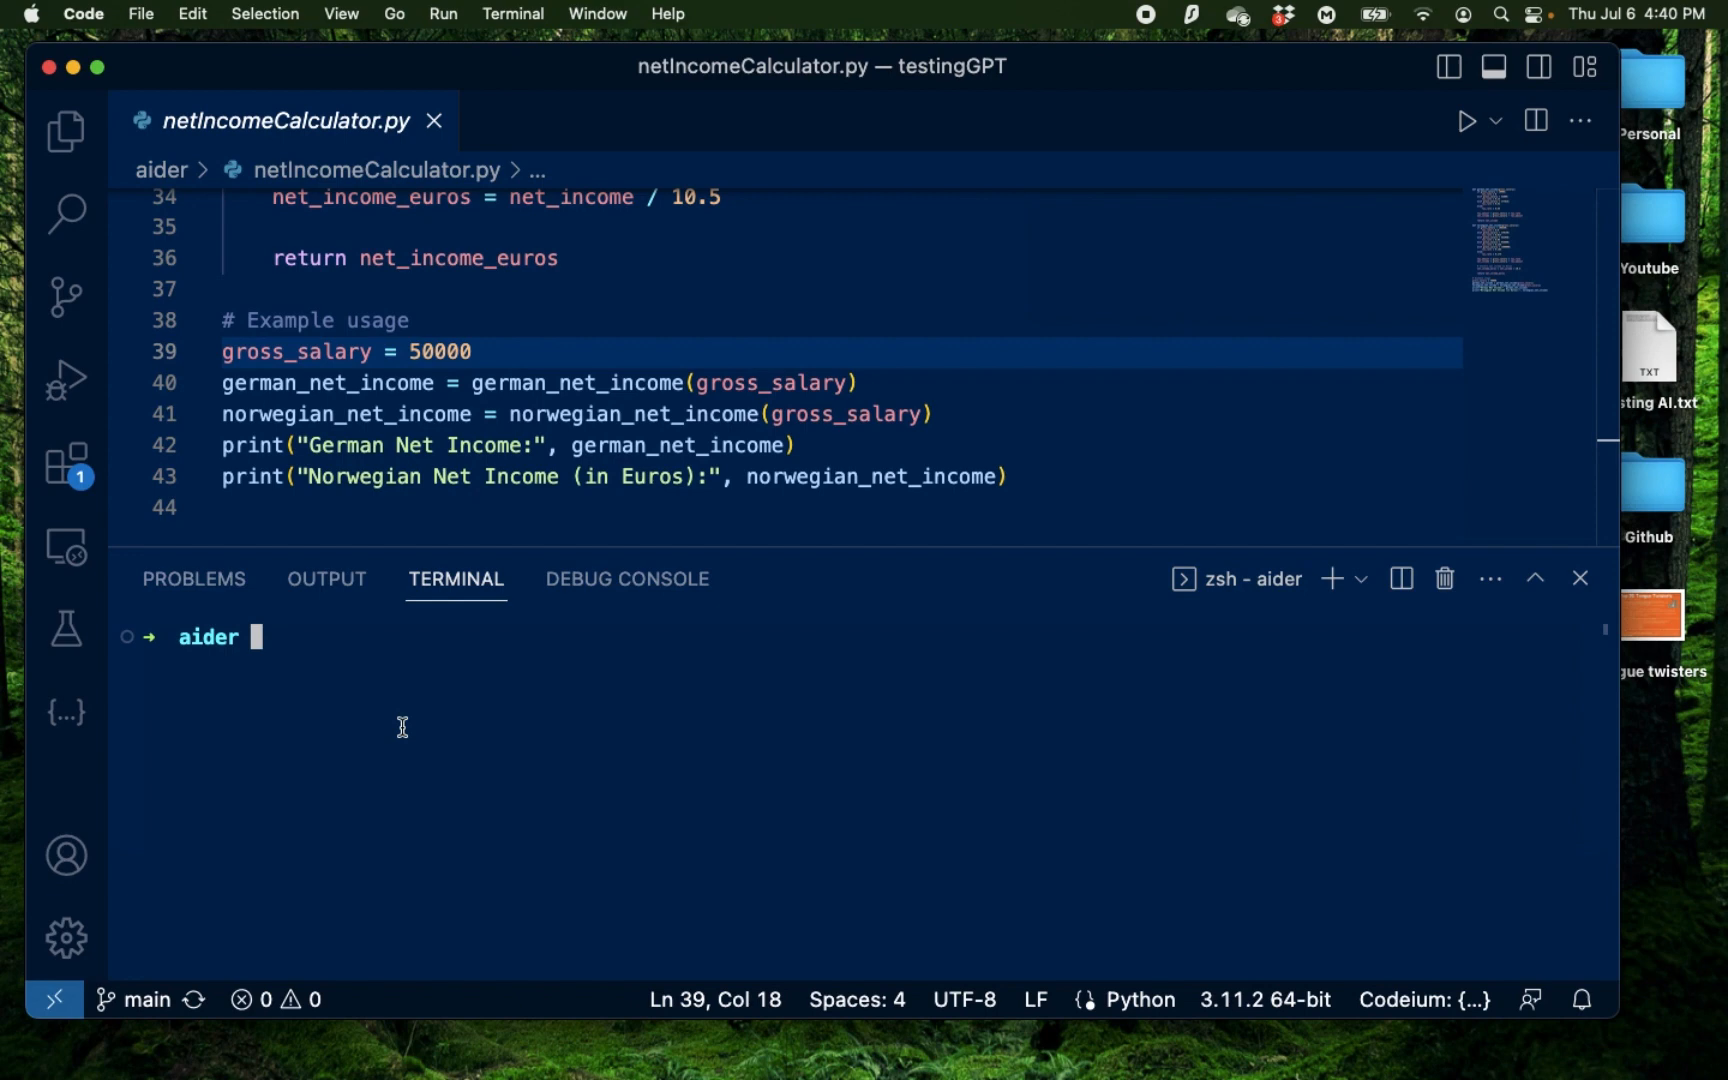
# Launch aider on netIncomeCalculator.py, which fails without an OpenAI API key
pyautogui.write('aider netIncomeCalculator.py')
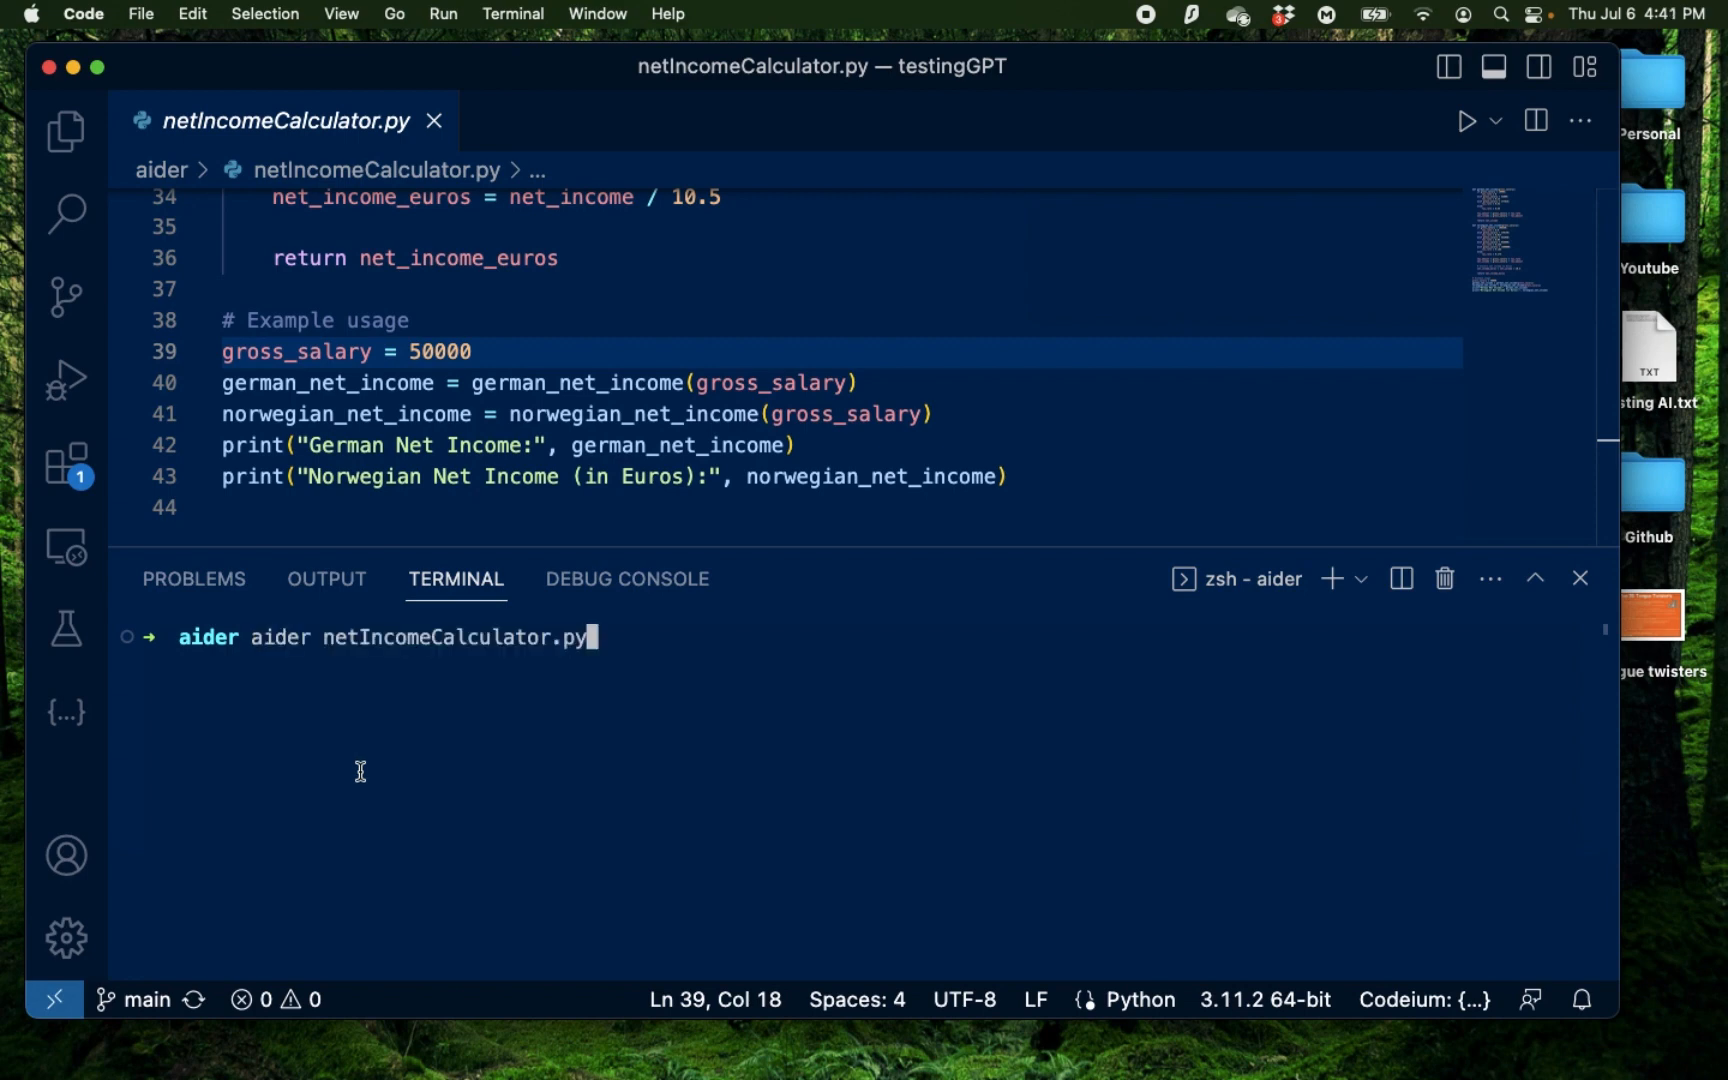
pyautogui.doubleClick(280, 638)
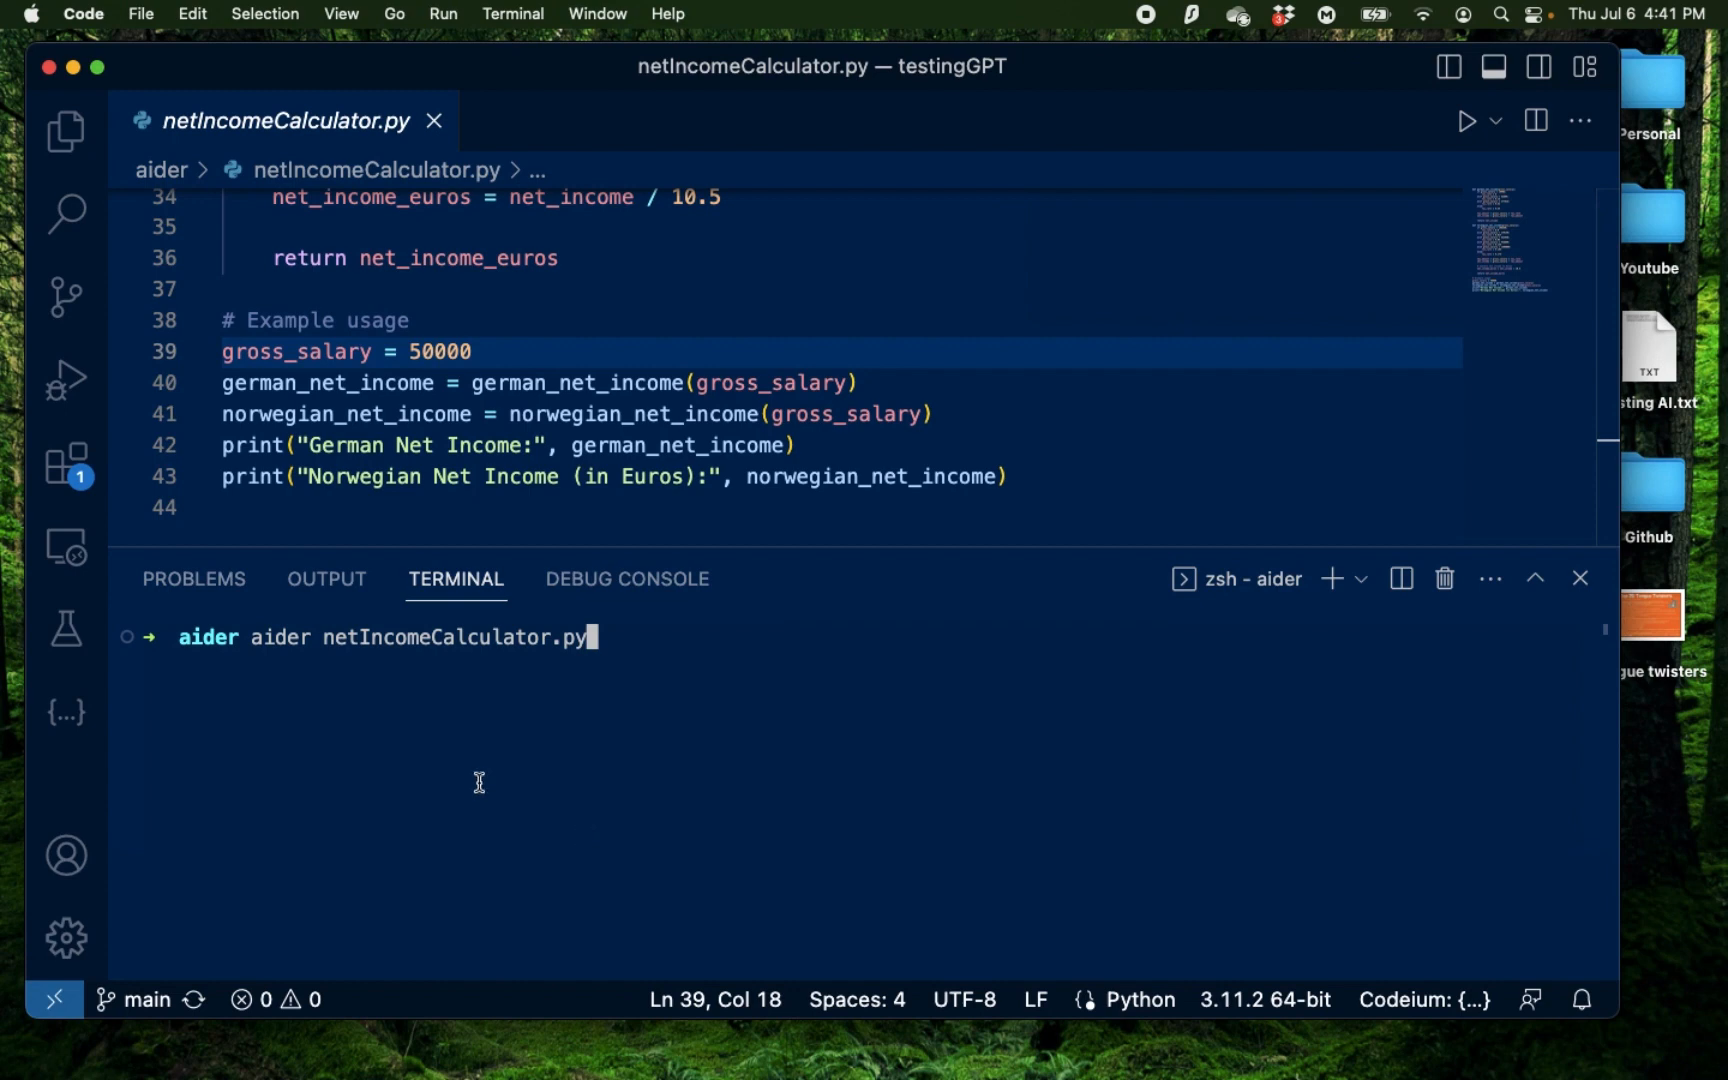
pyautogui.moveTo(374, 792)
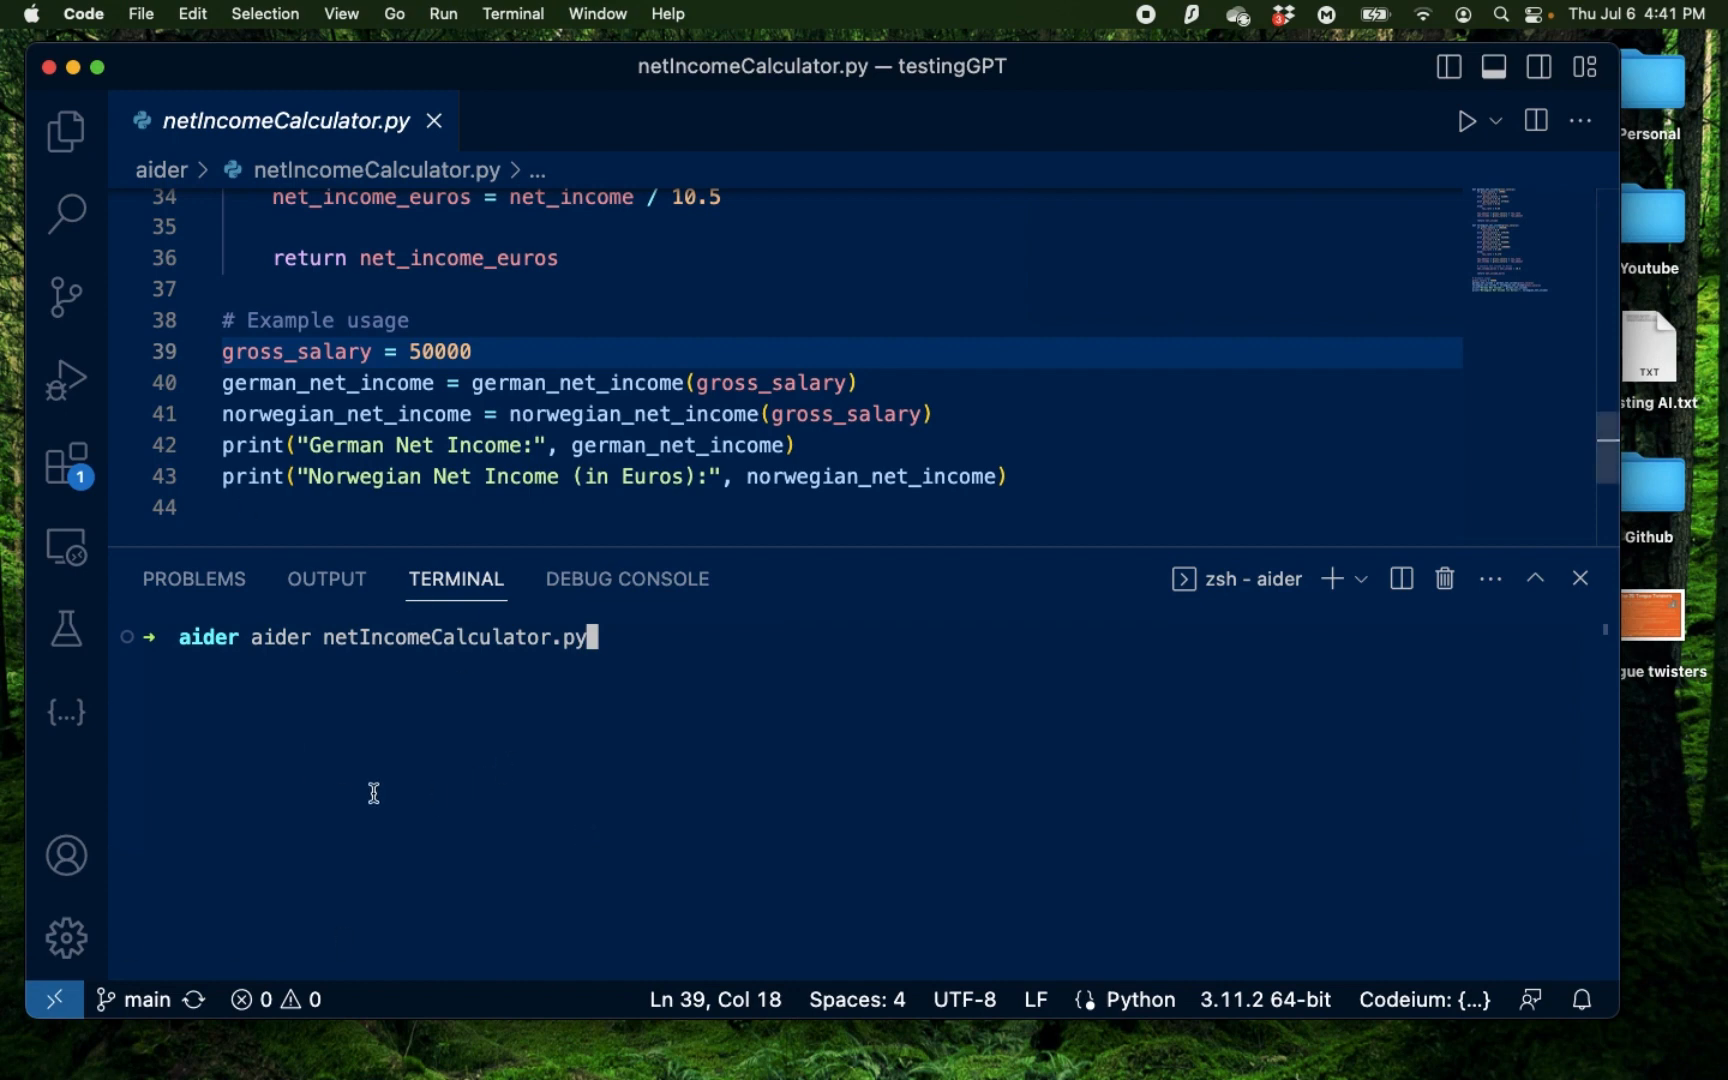
pyautogui.moveTo(552, 660)
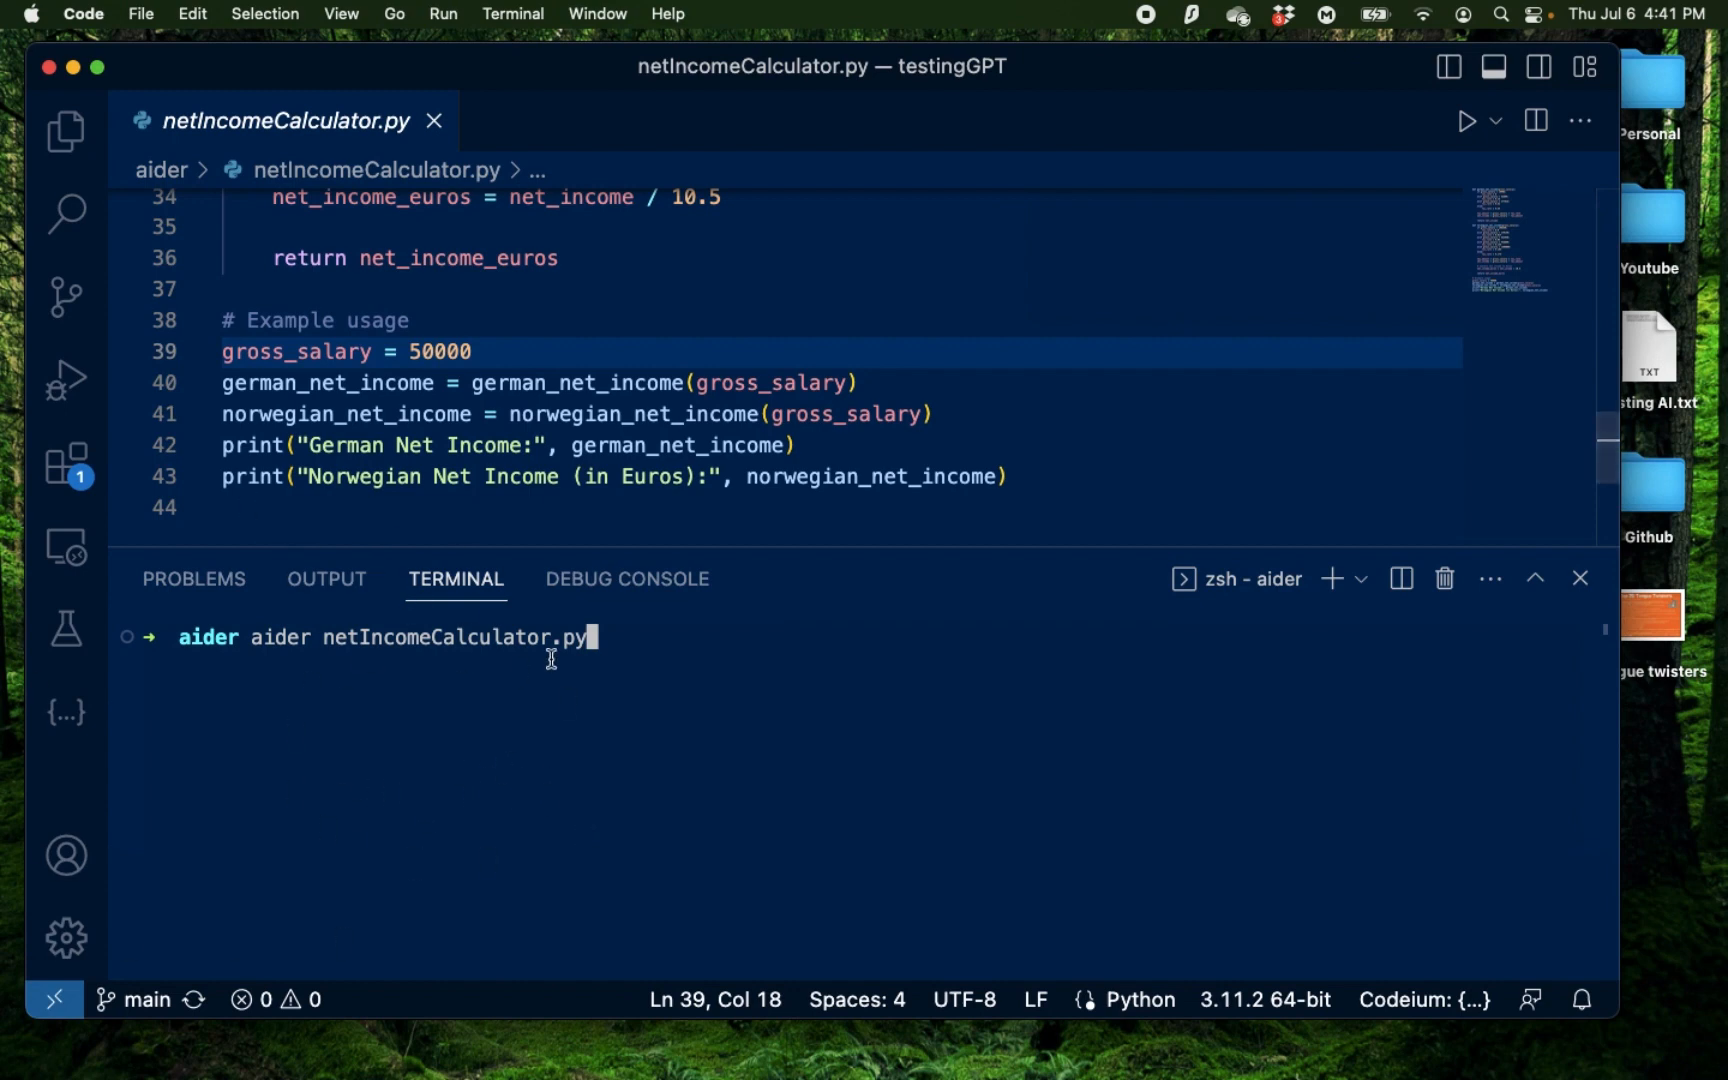
pyautogui.moveTo(396, 780)
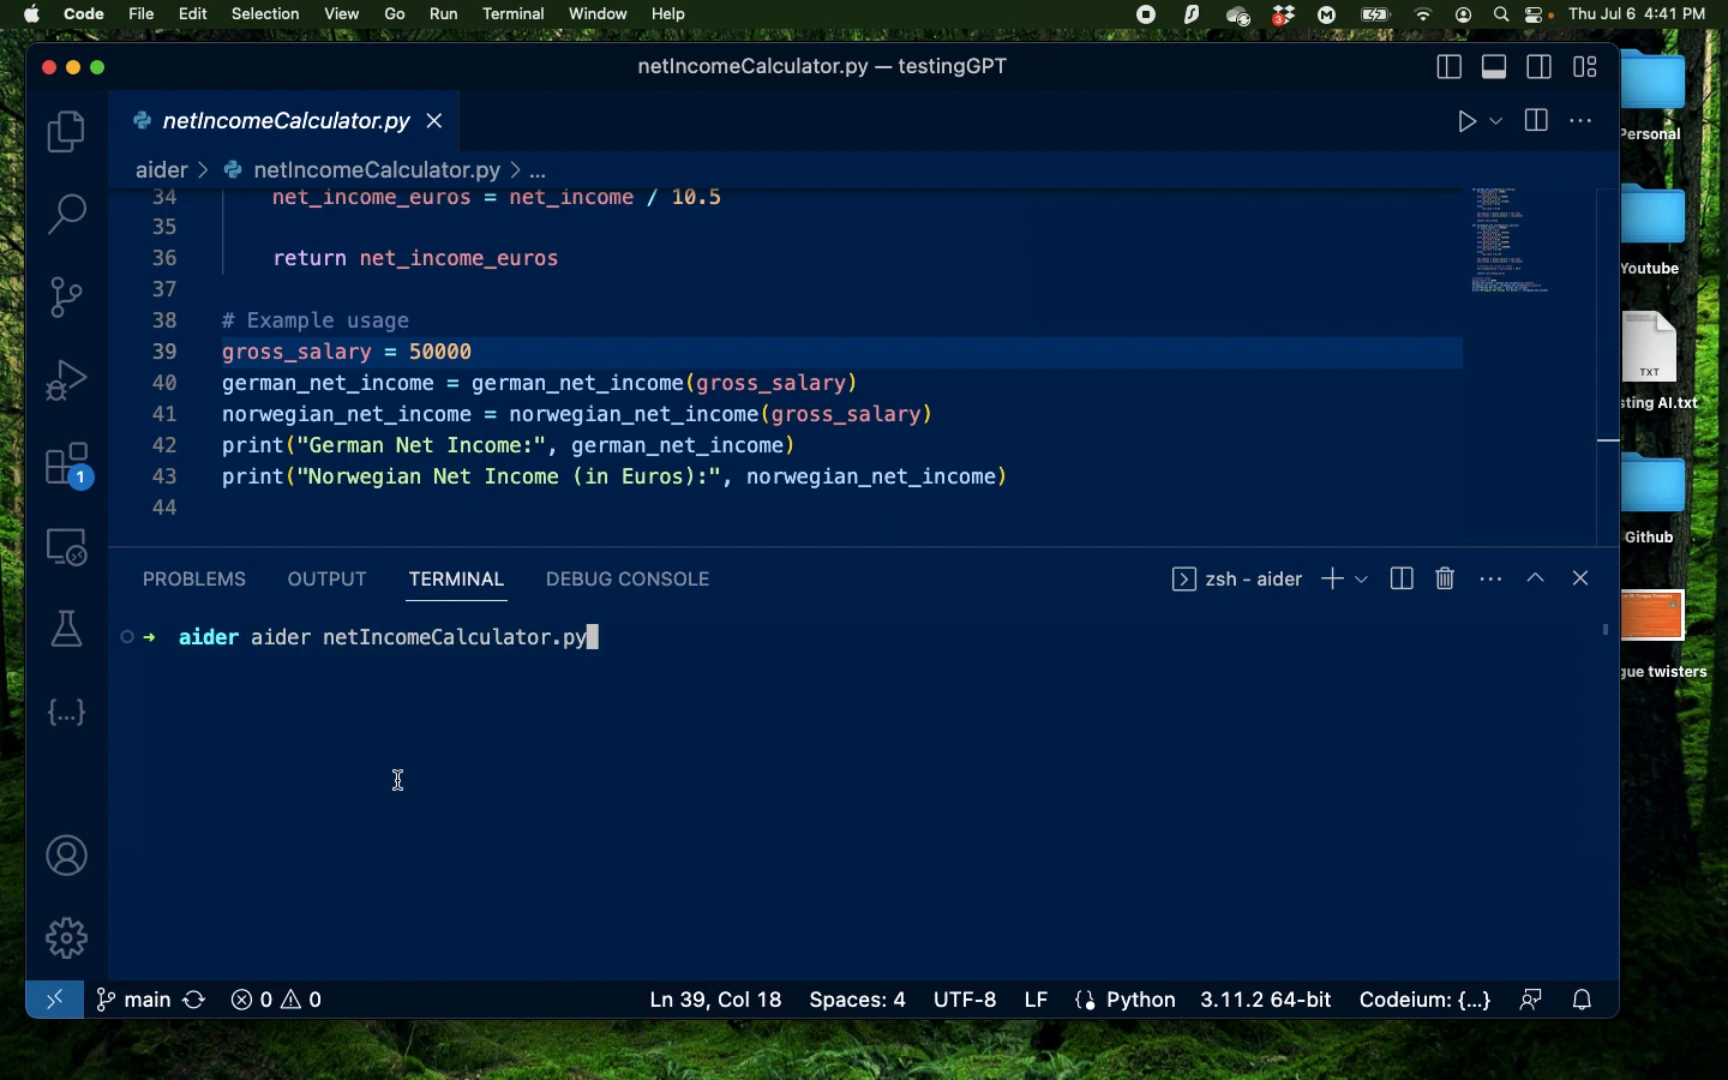
pyautogui.moveTo(644, 898)
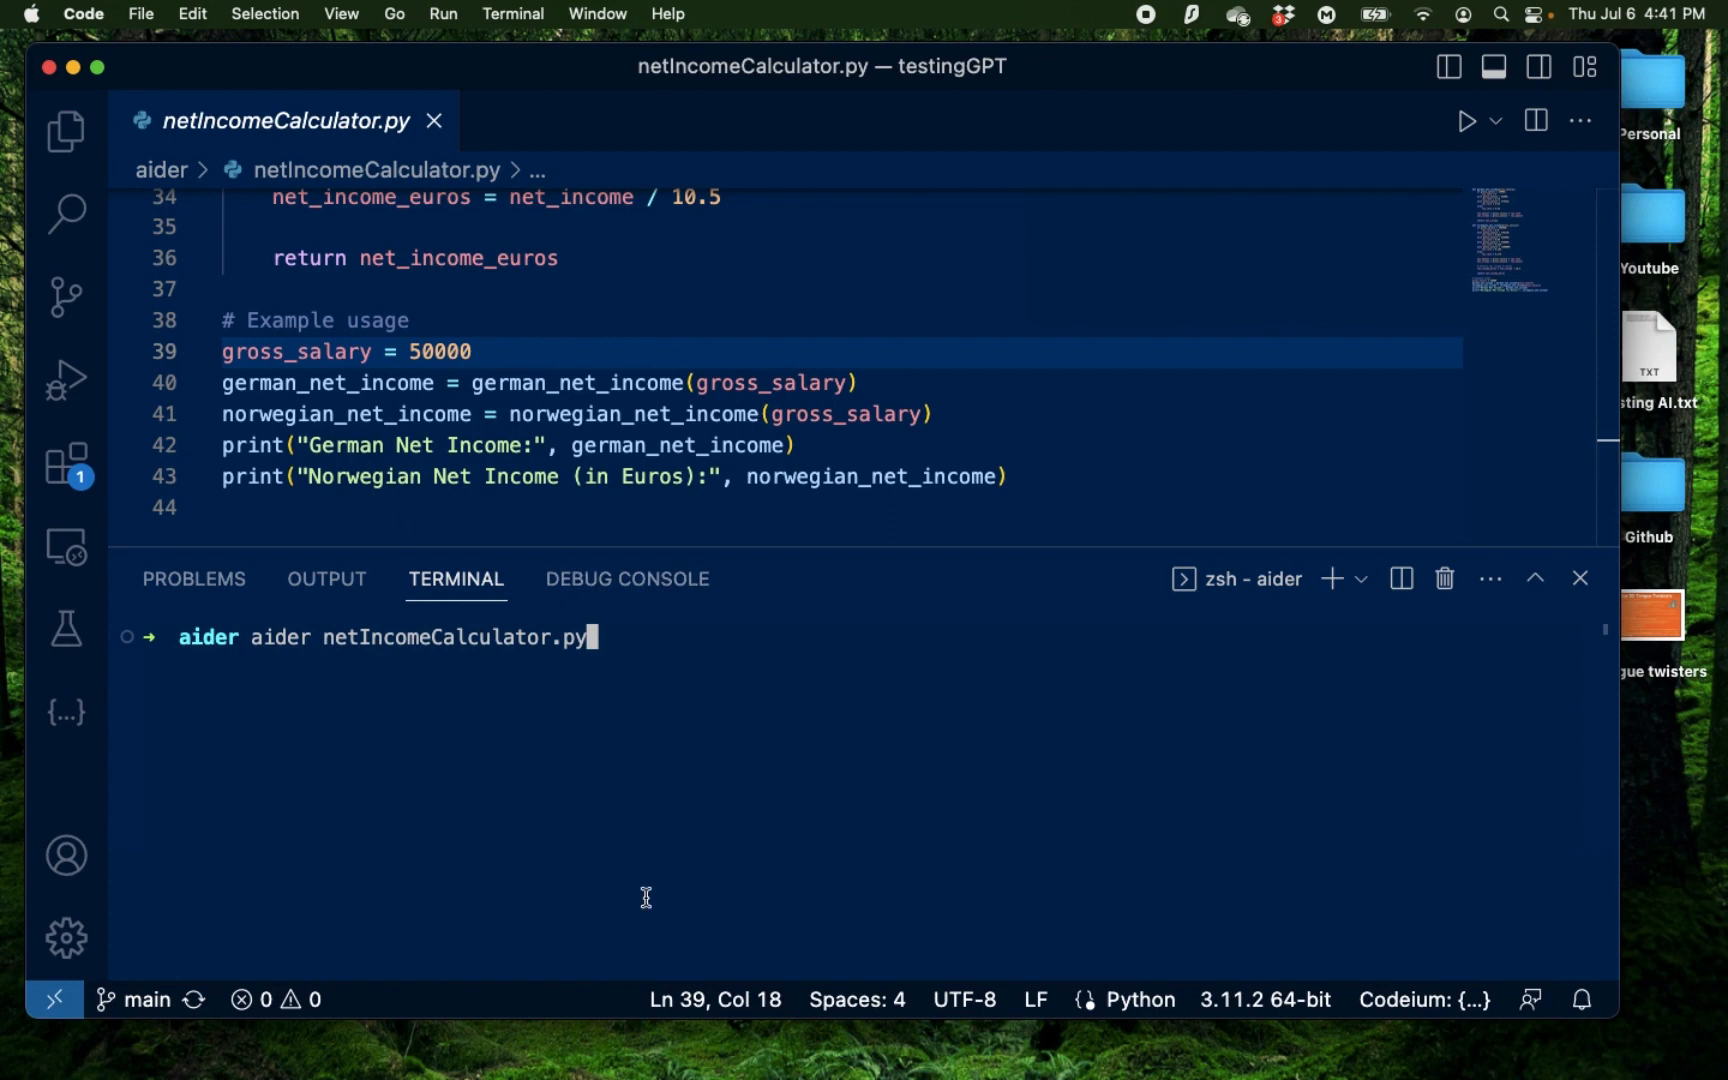
pyautogui.moveTo(306, 726)
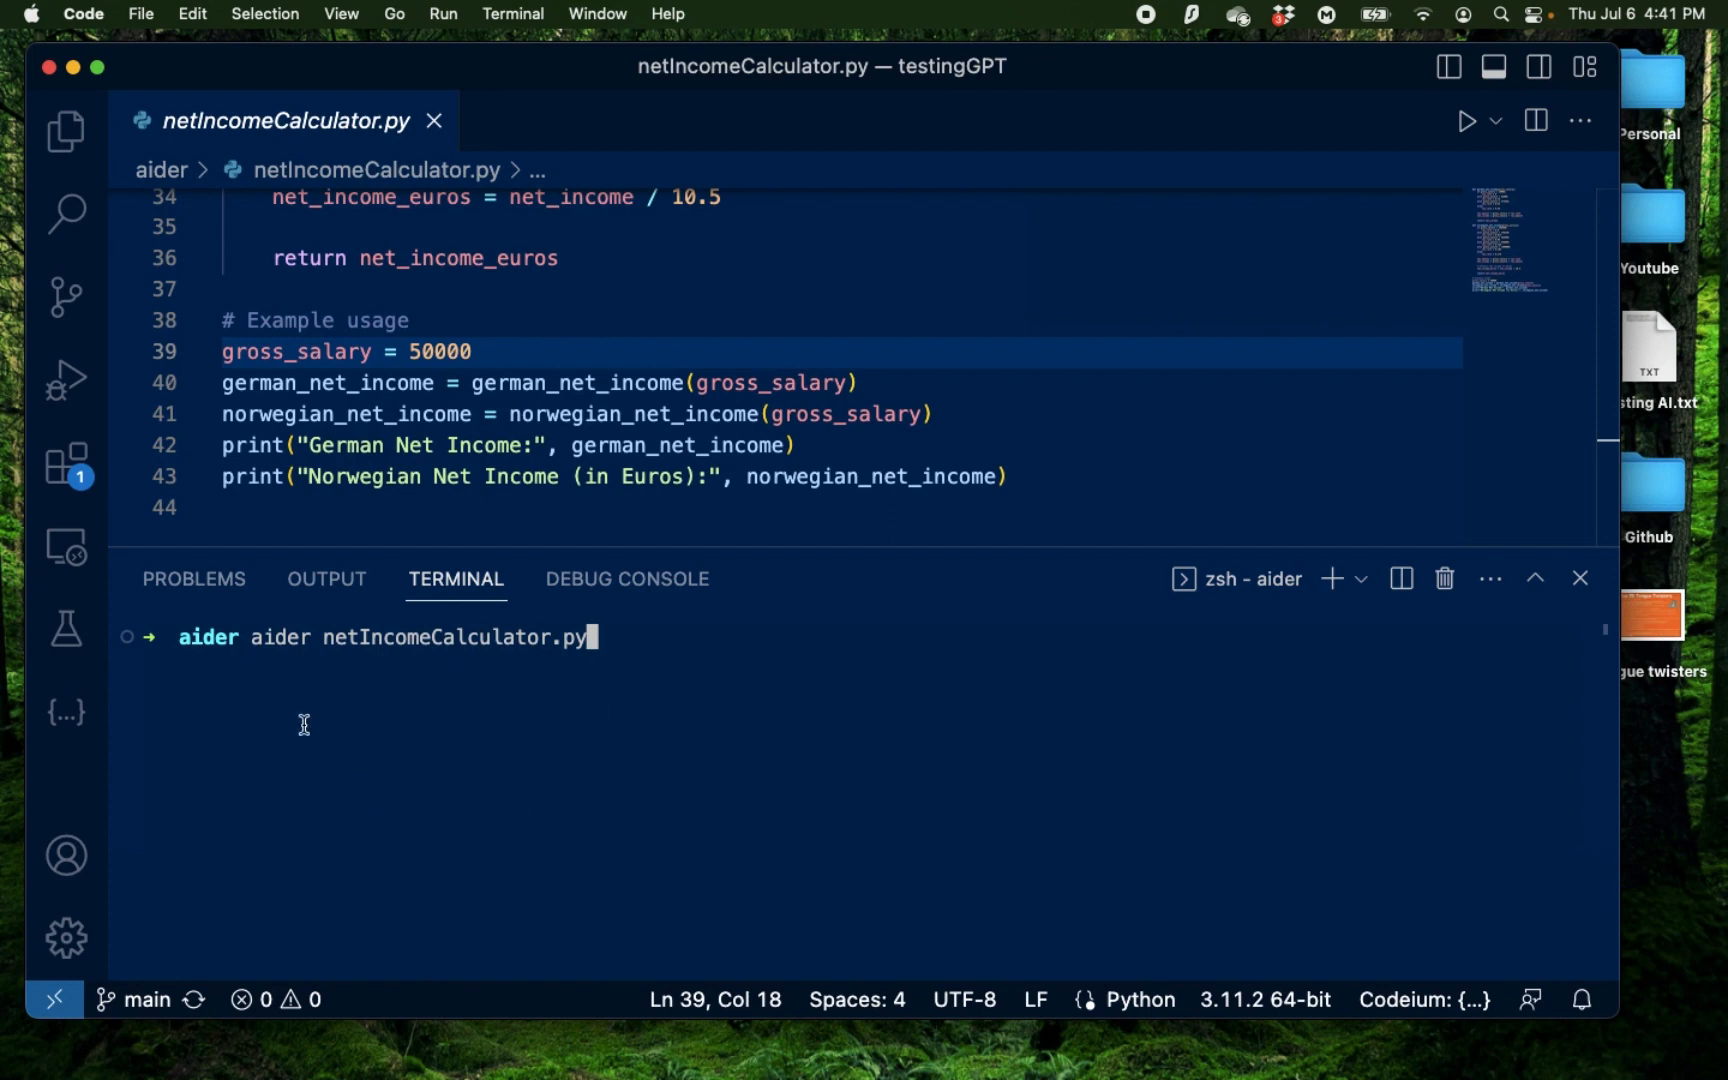
pyautogui.moveTo(444, 798)
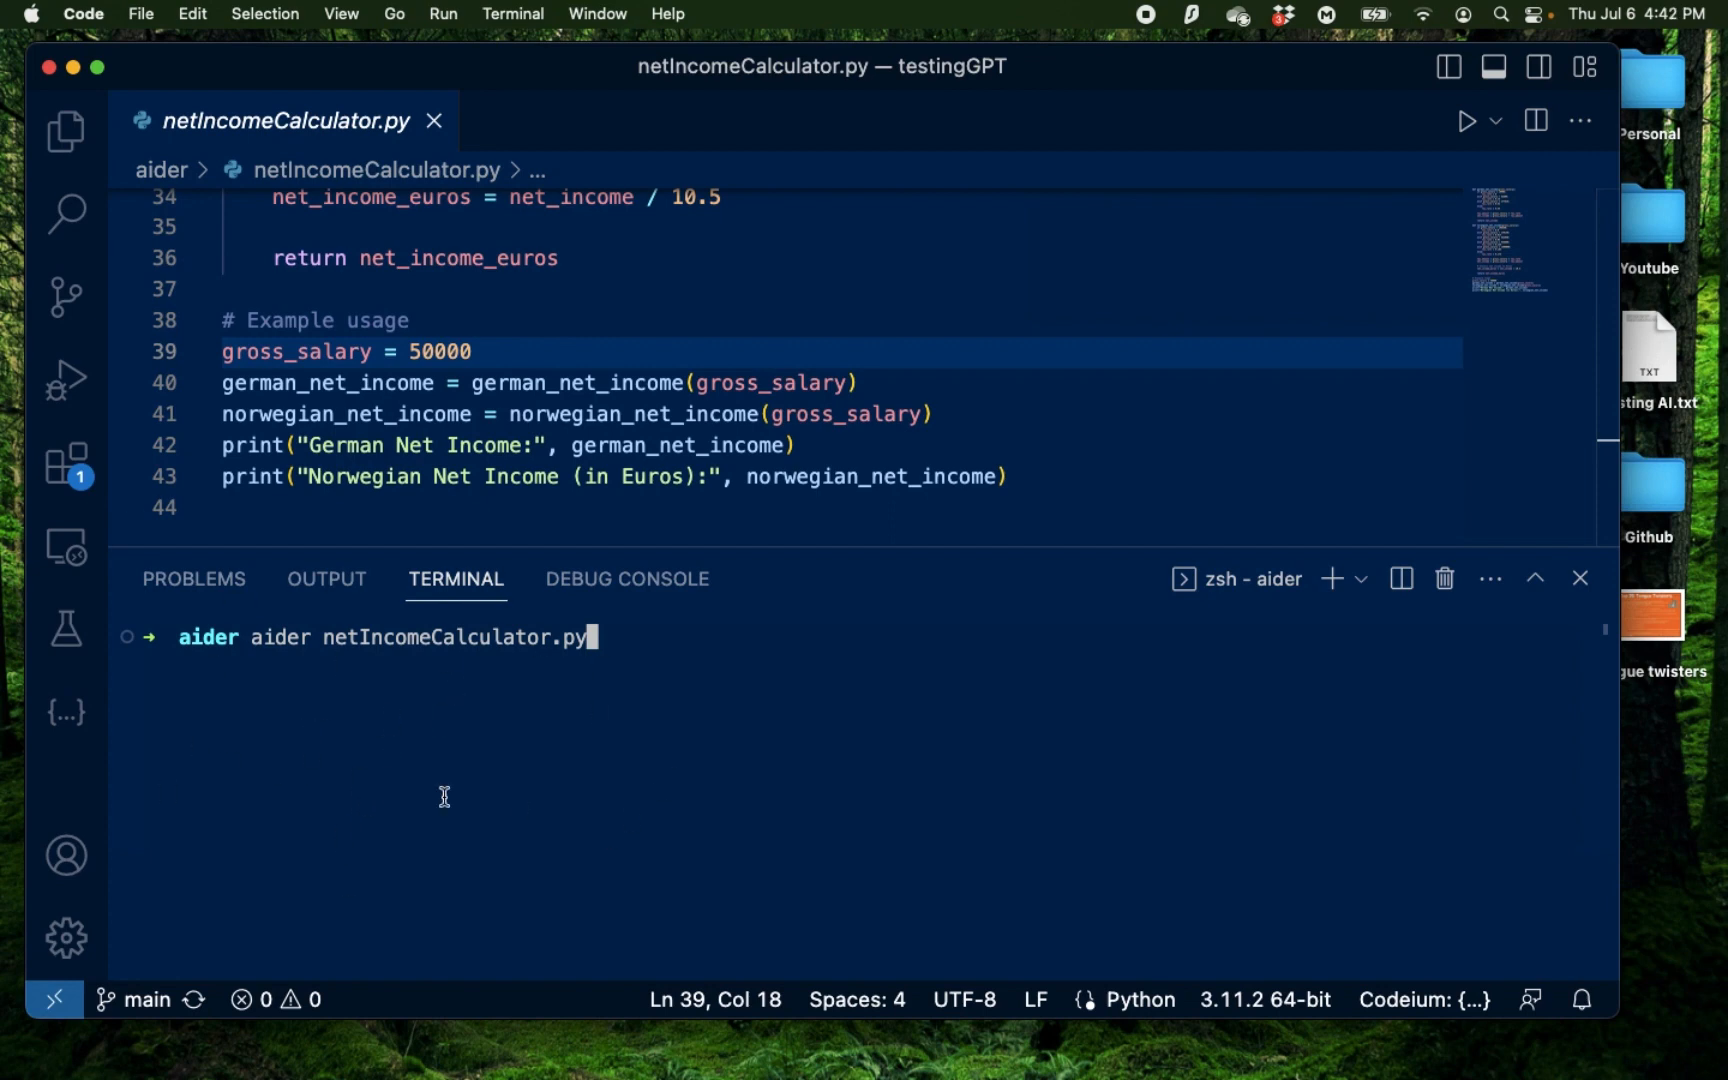
pyautogui.press('Enter')
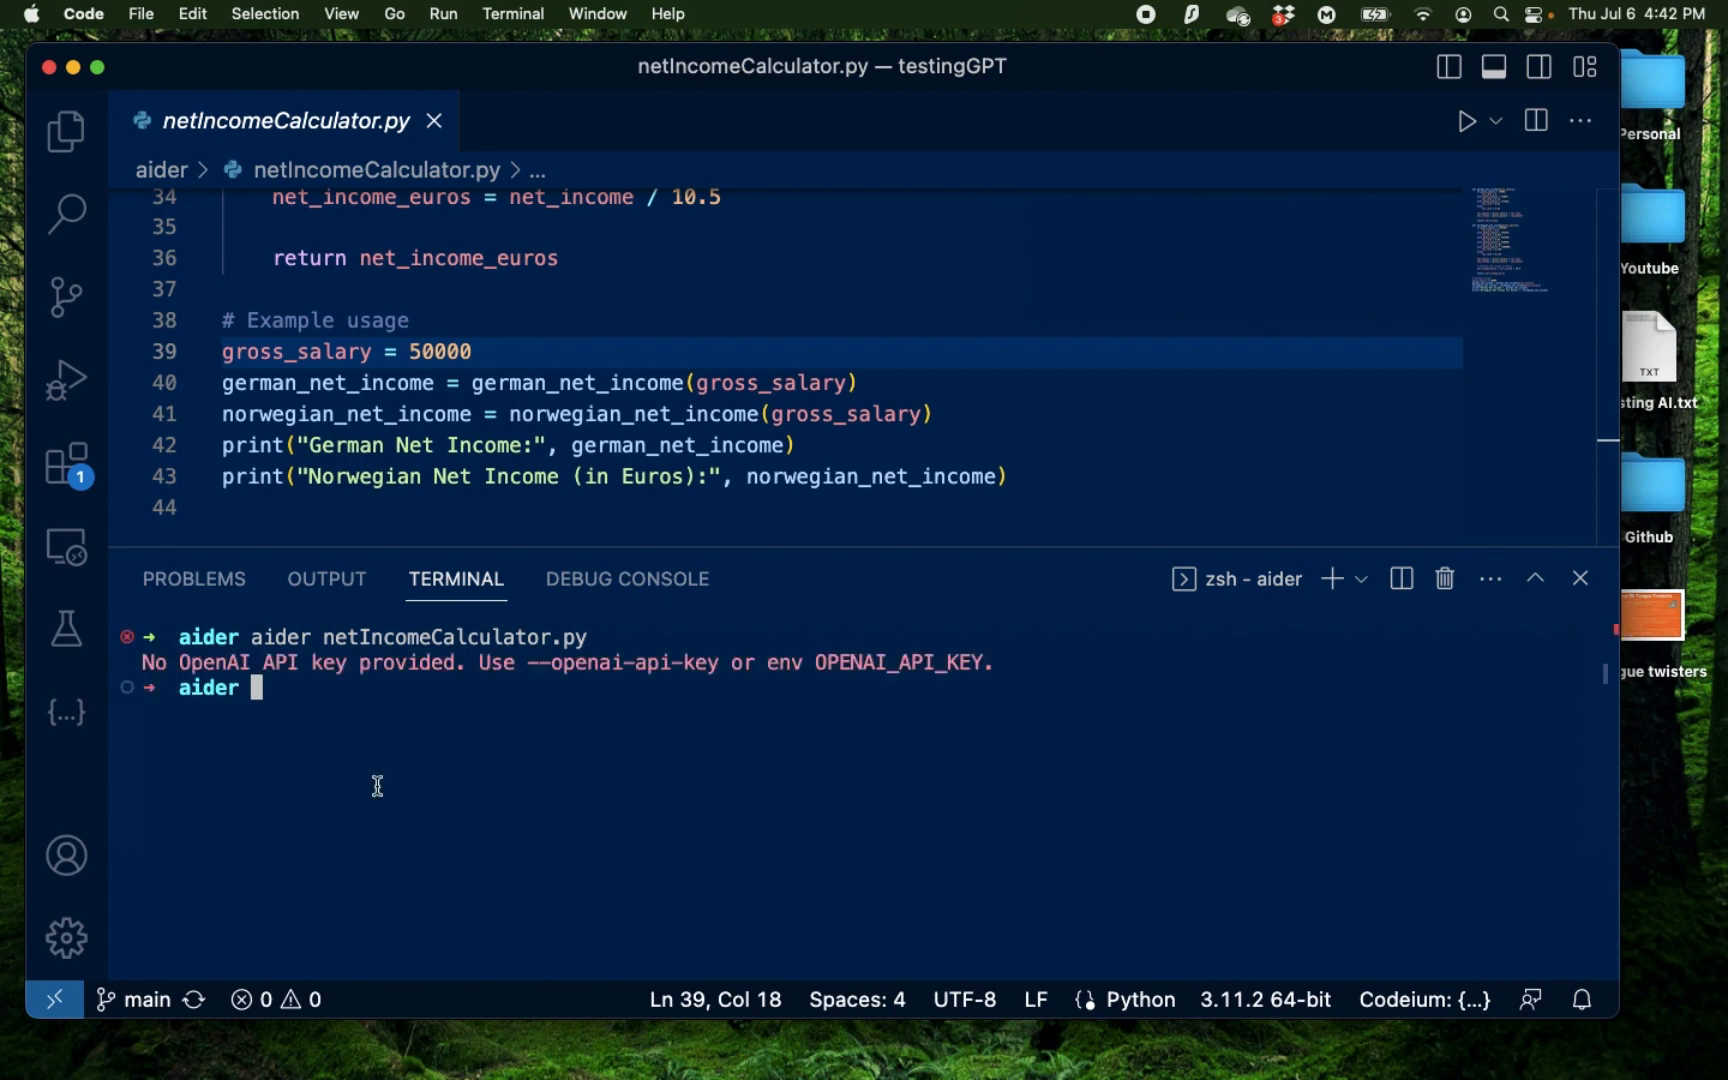
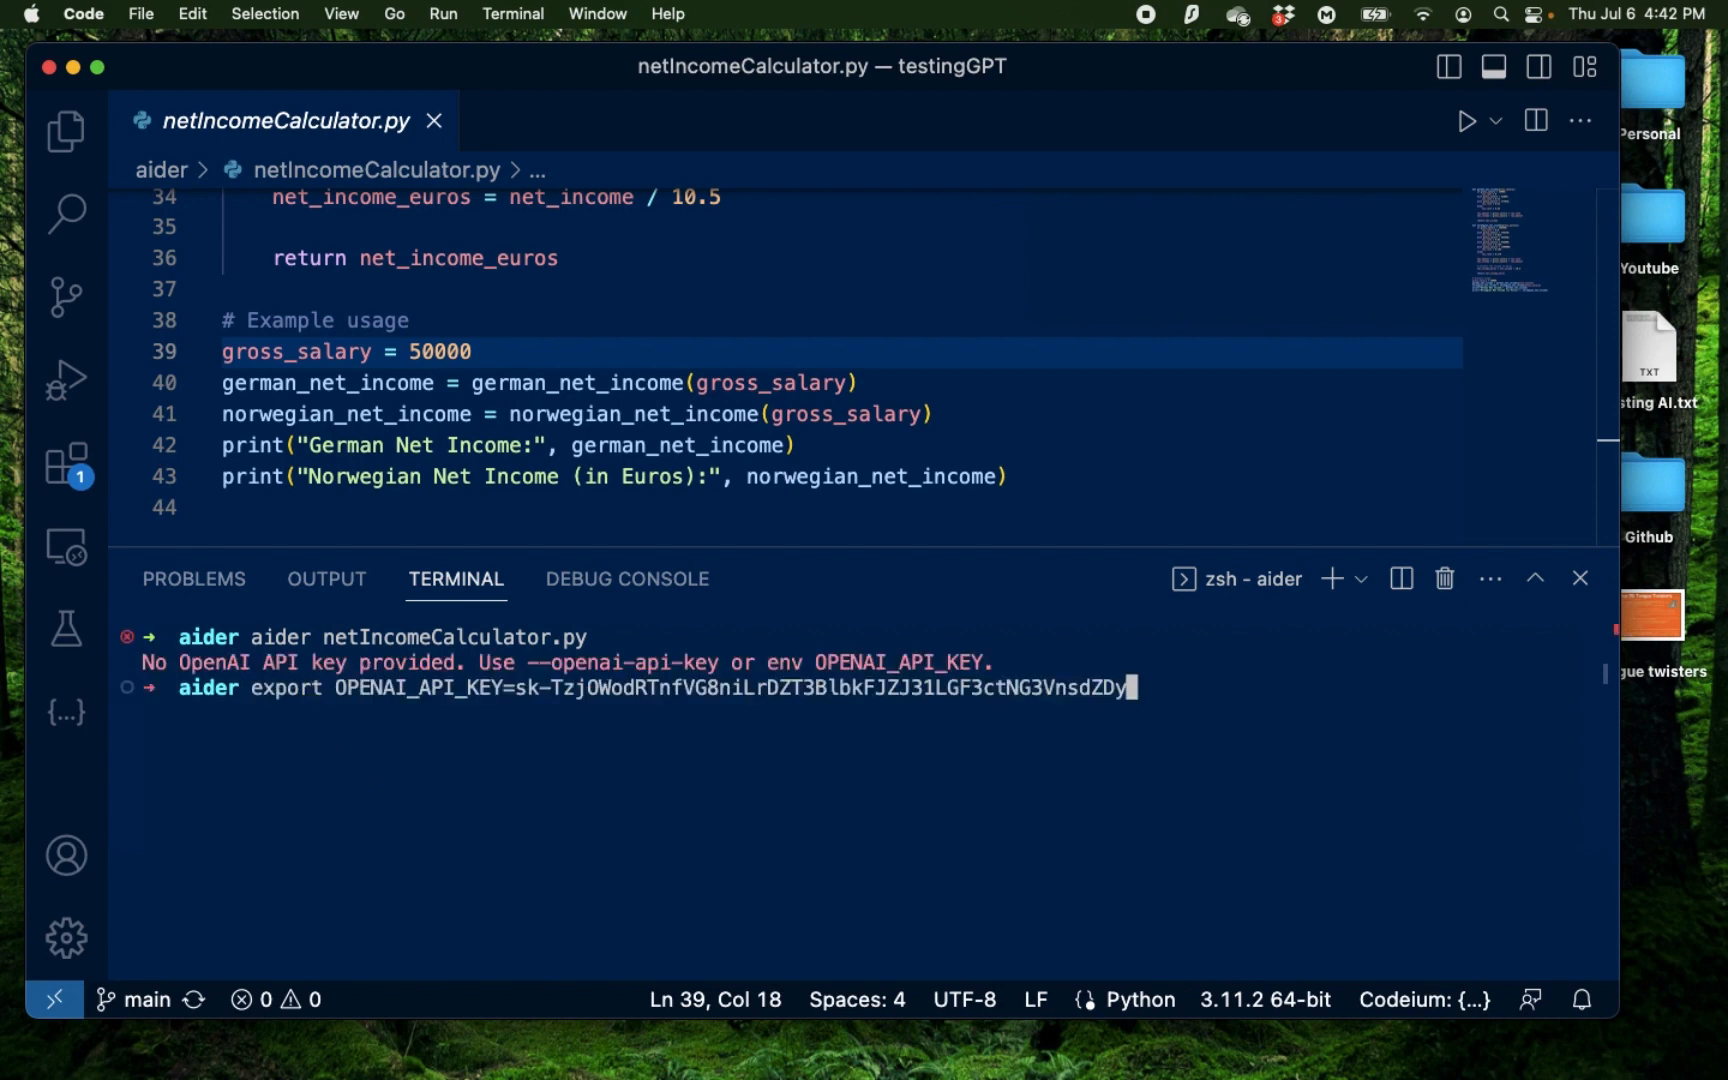
# Clear the terminal and export OPENAI_API_KEY for the session
pyautogui.press('Enter')
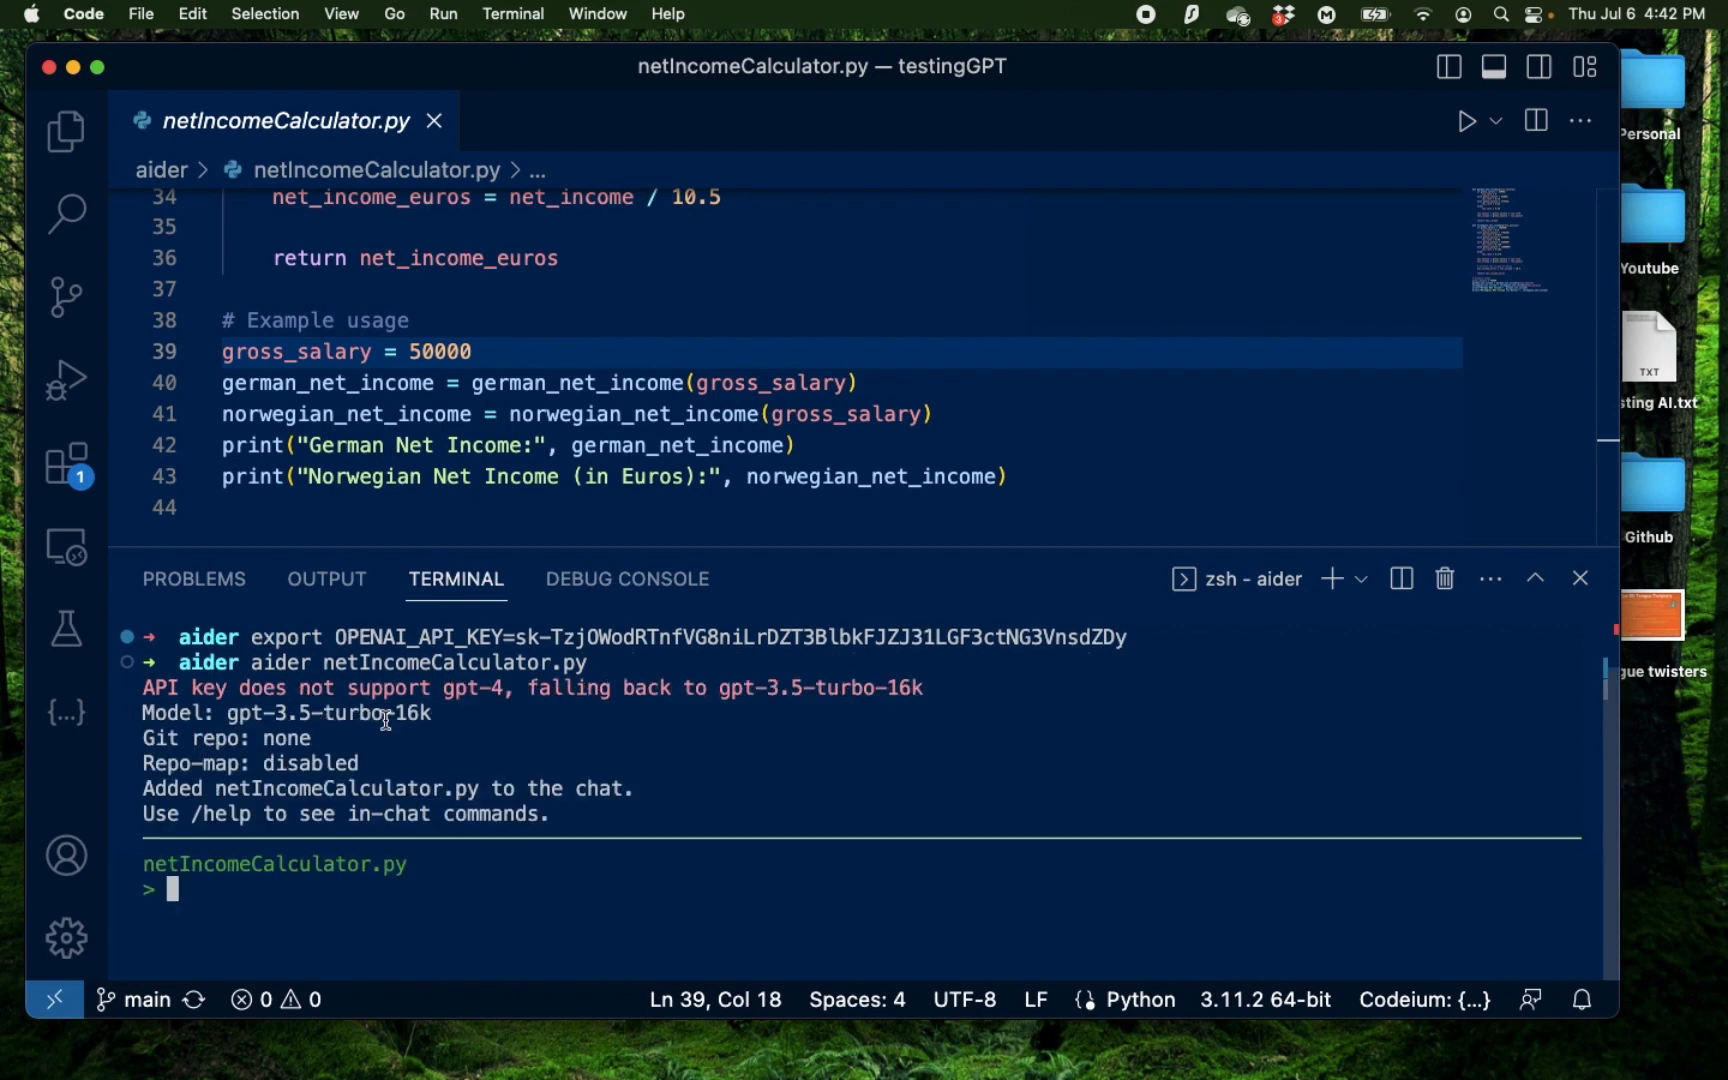
pyautogui.moveTo(598, 664)
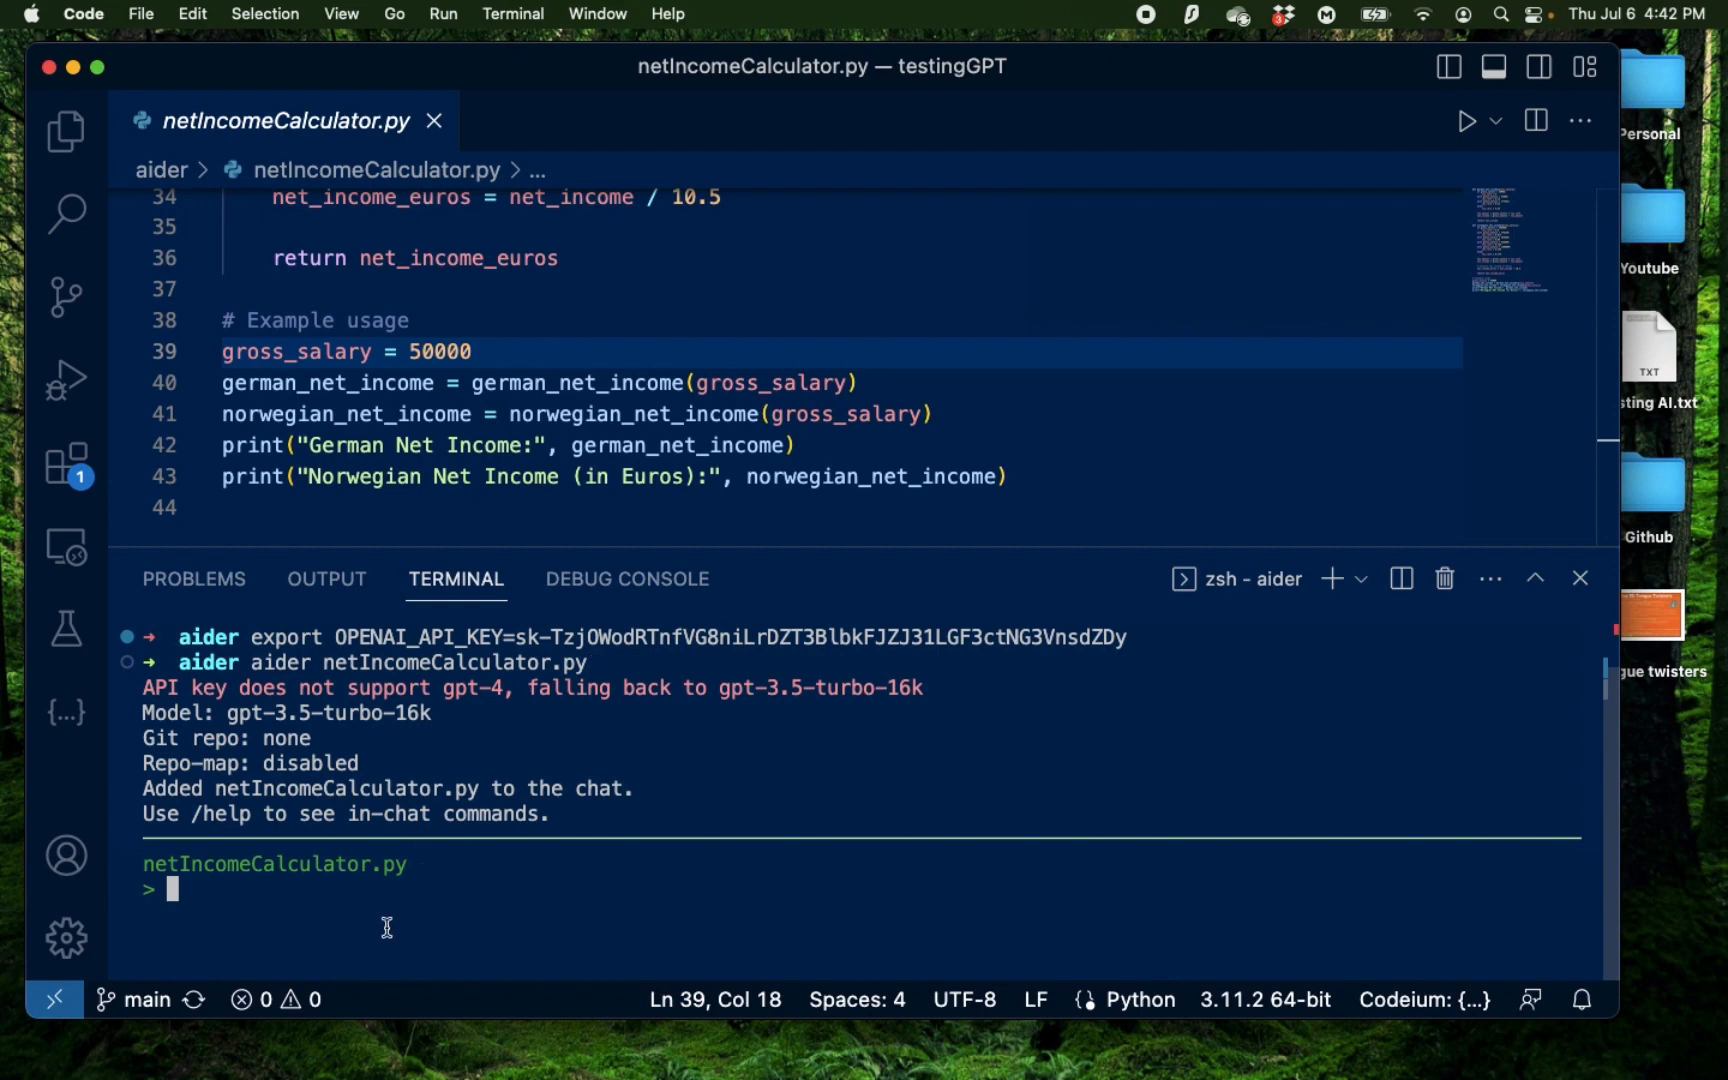
pyautogui.moveTo(410, 922)
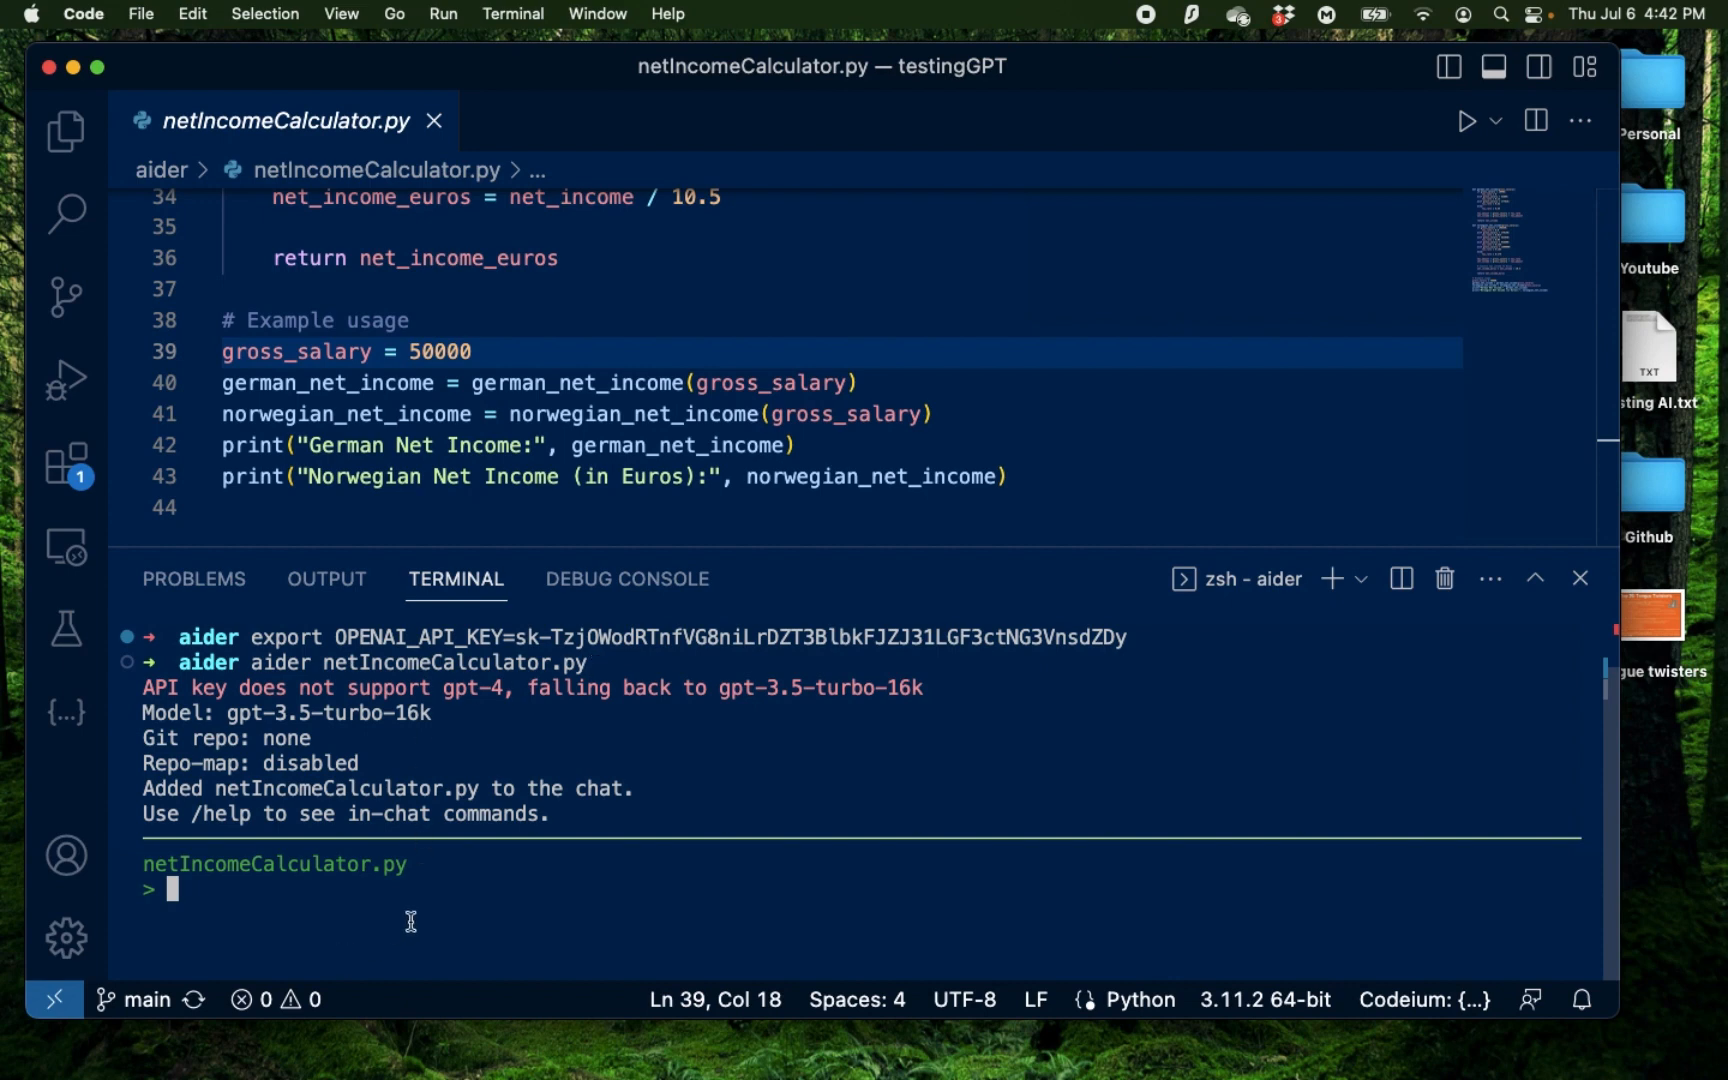
pyautogui.moveTo(688, 328)
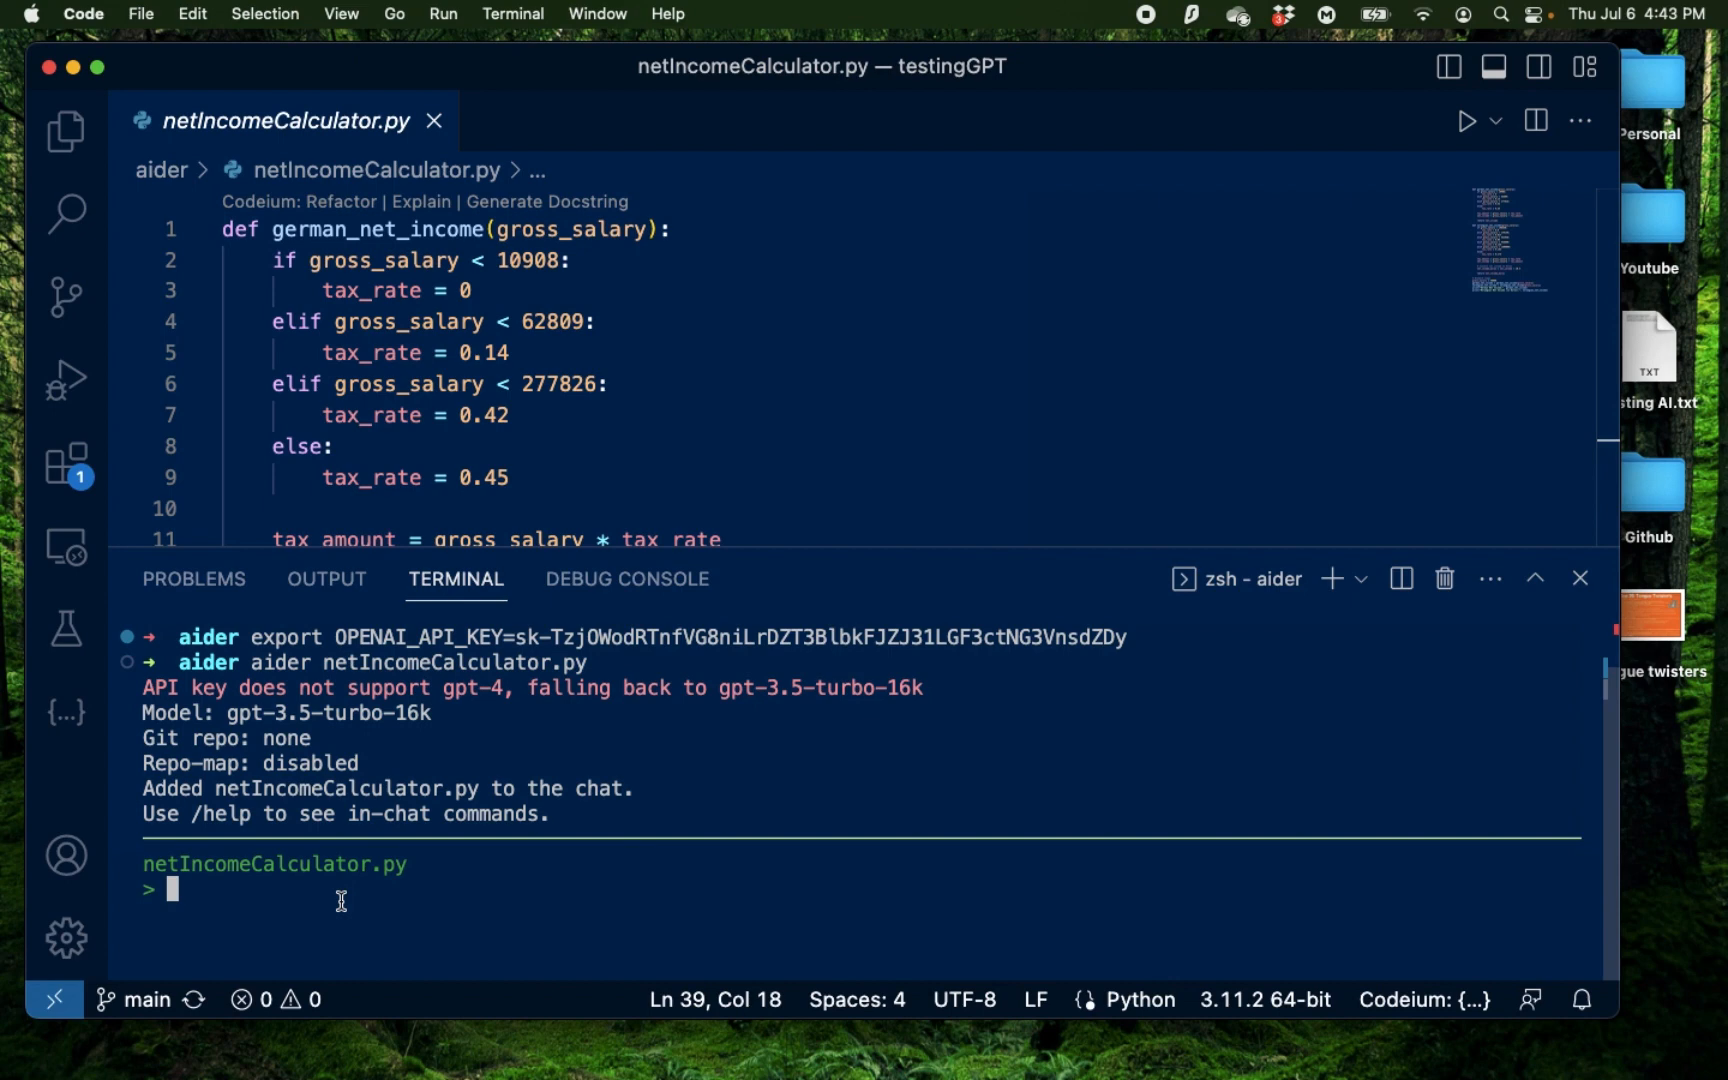
# Ask aider to remove the example and read the gross salary from user input
pyautogui.scroll(-3)
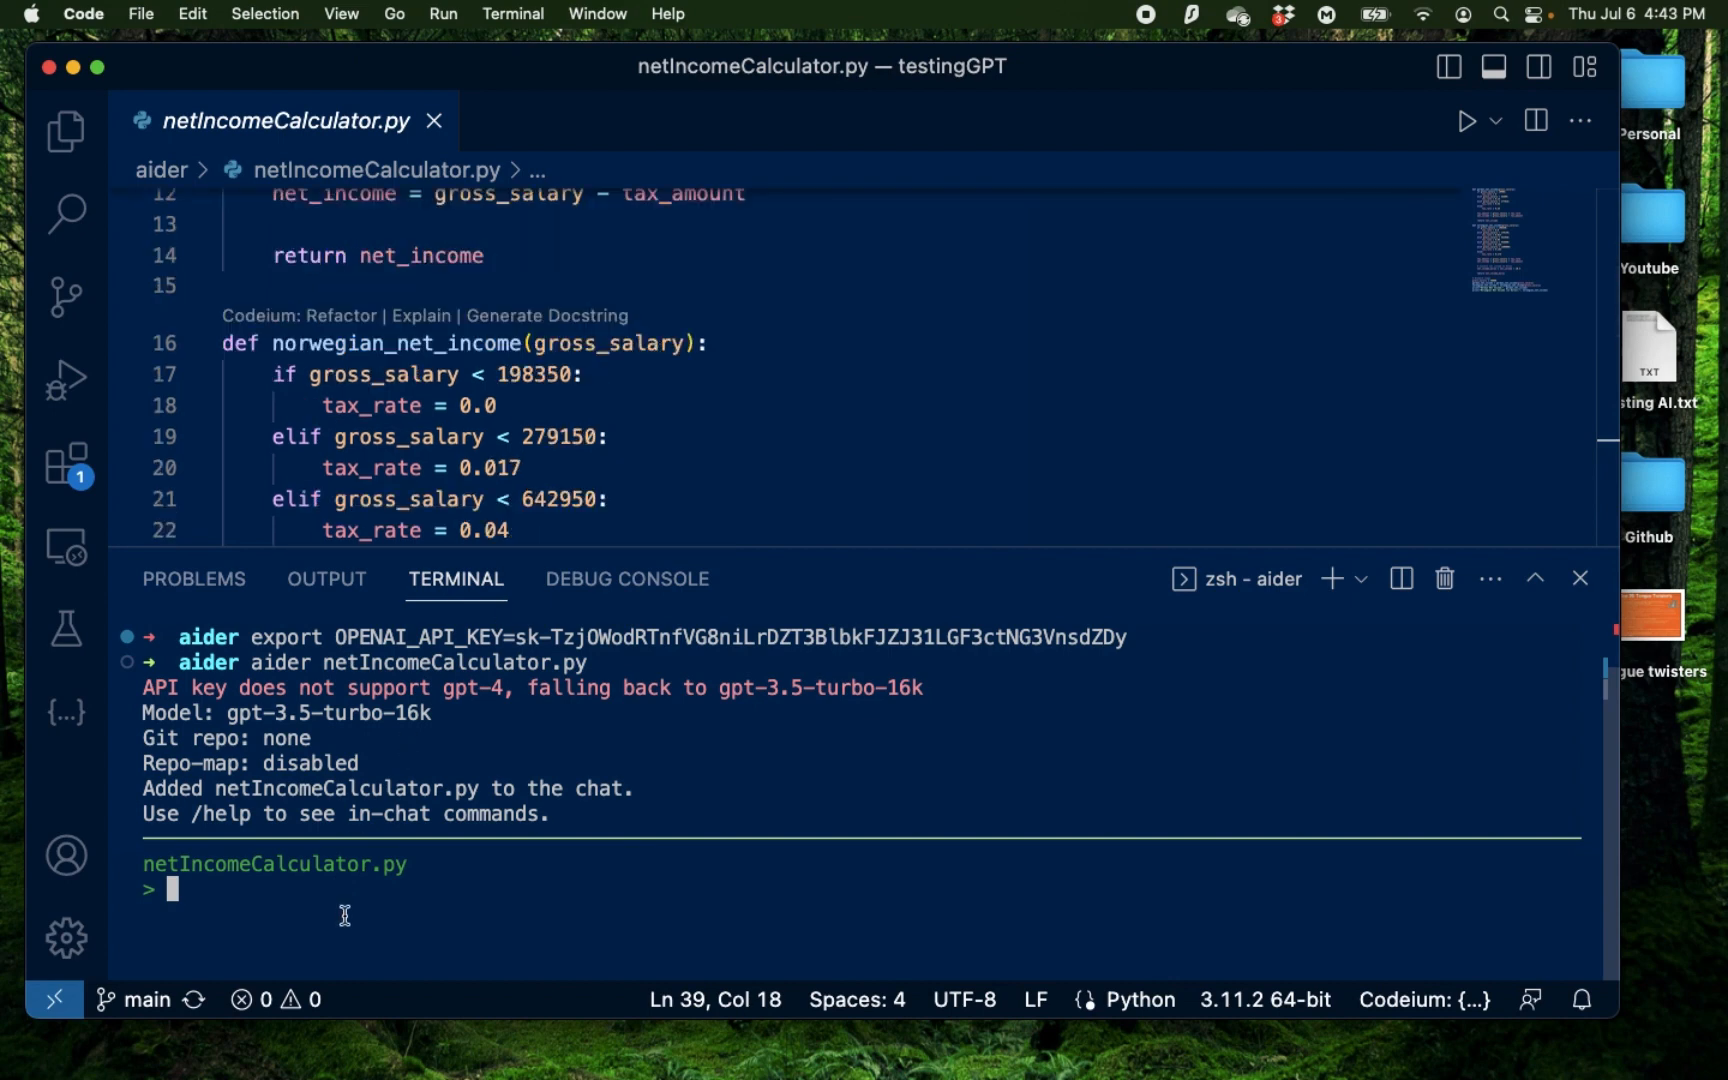
pyautogui.write('remove the example and take the gross salary input from the user as a parameter')
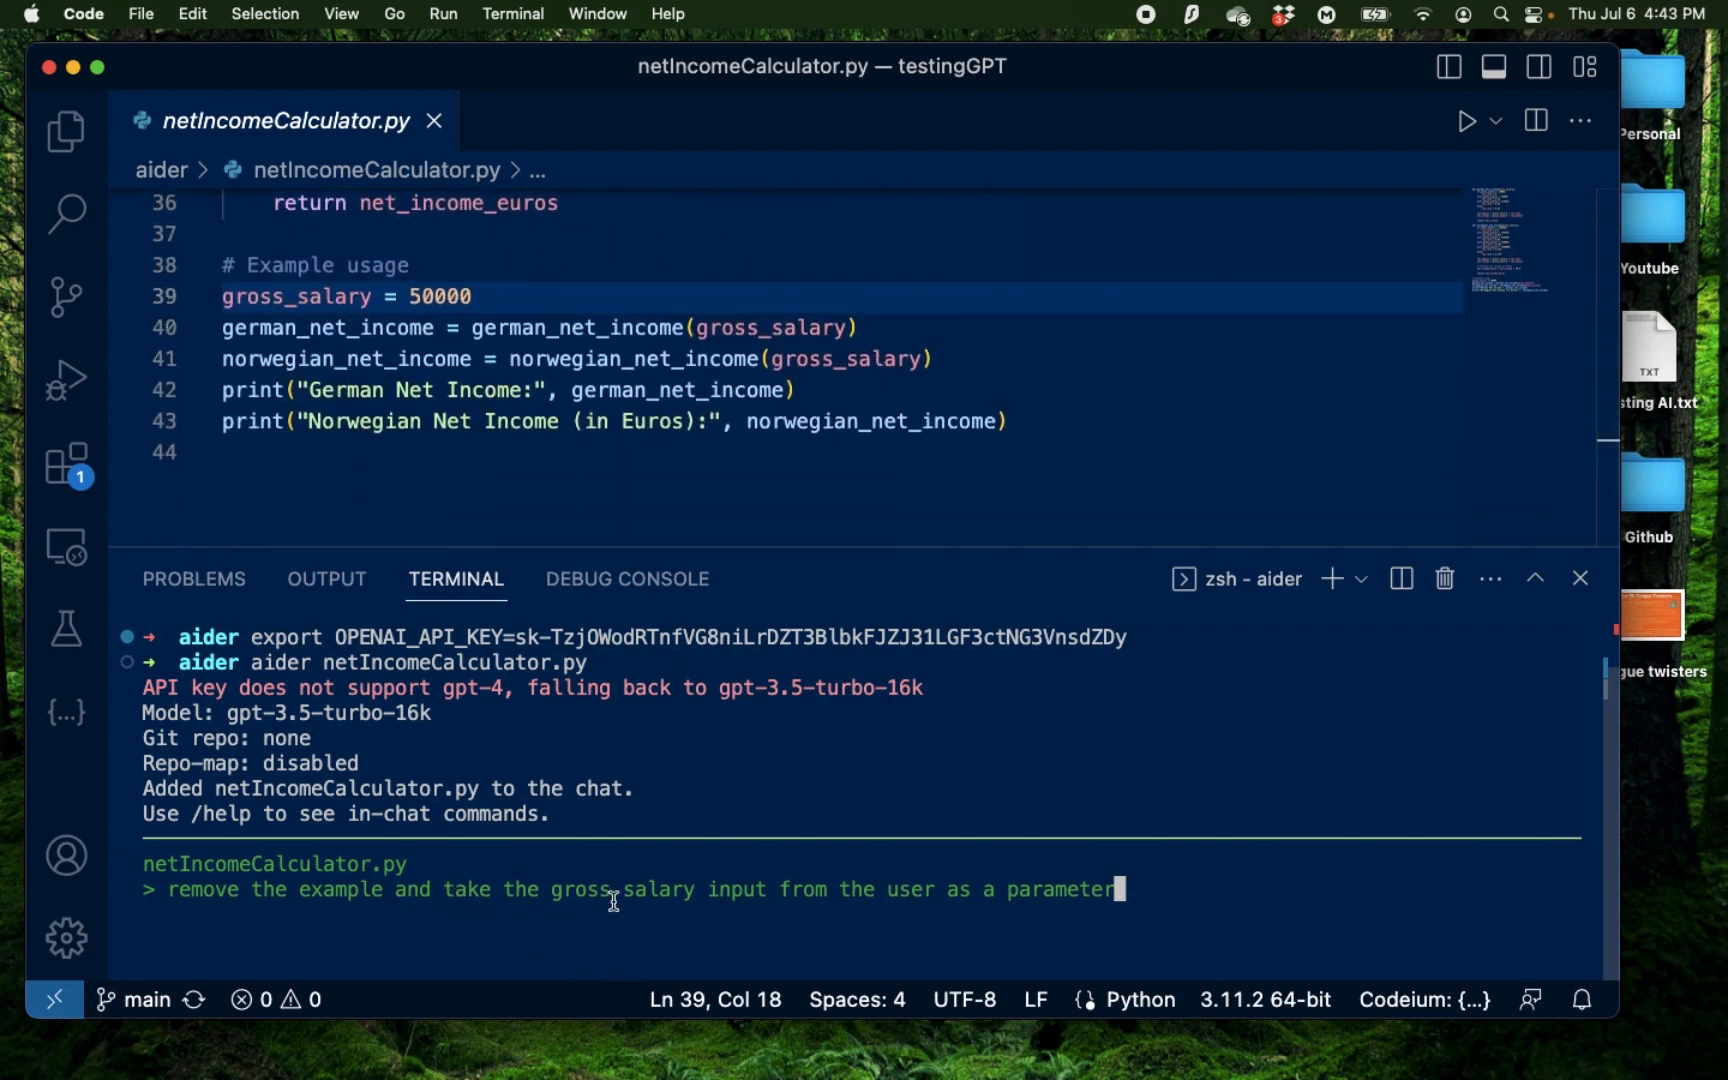
pyautogui.moveTo(1112, 910)
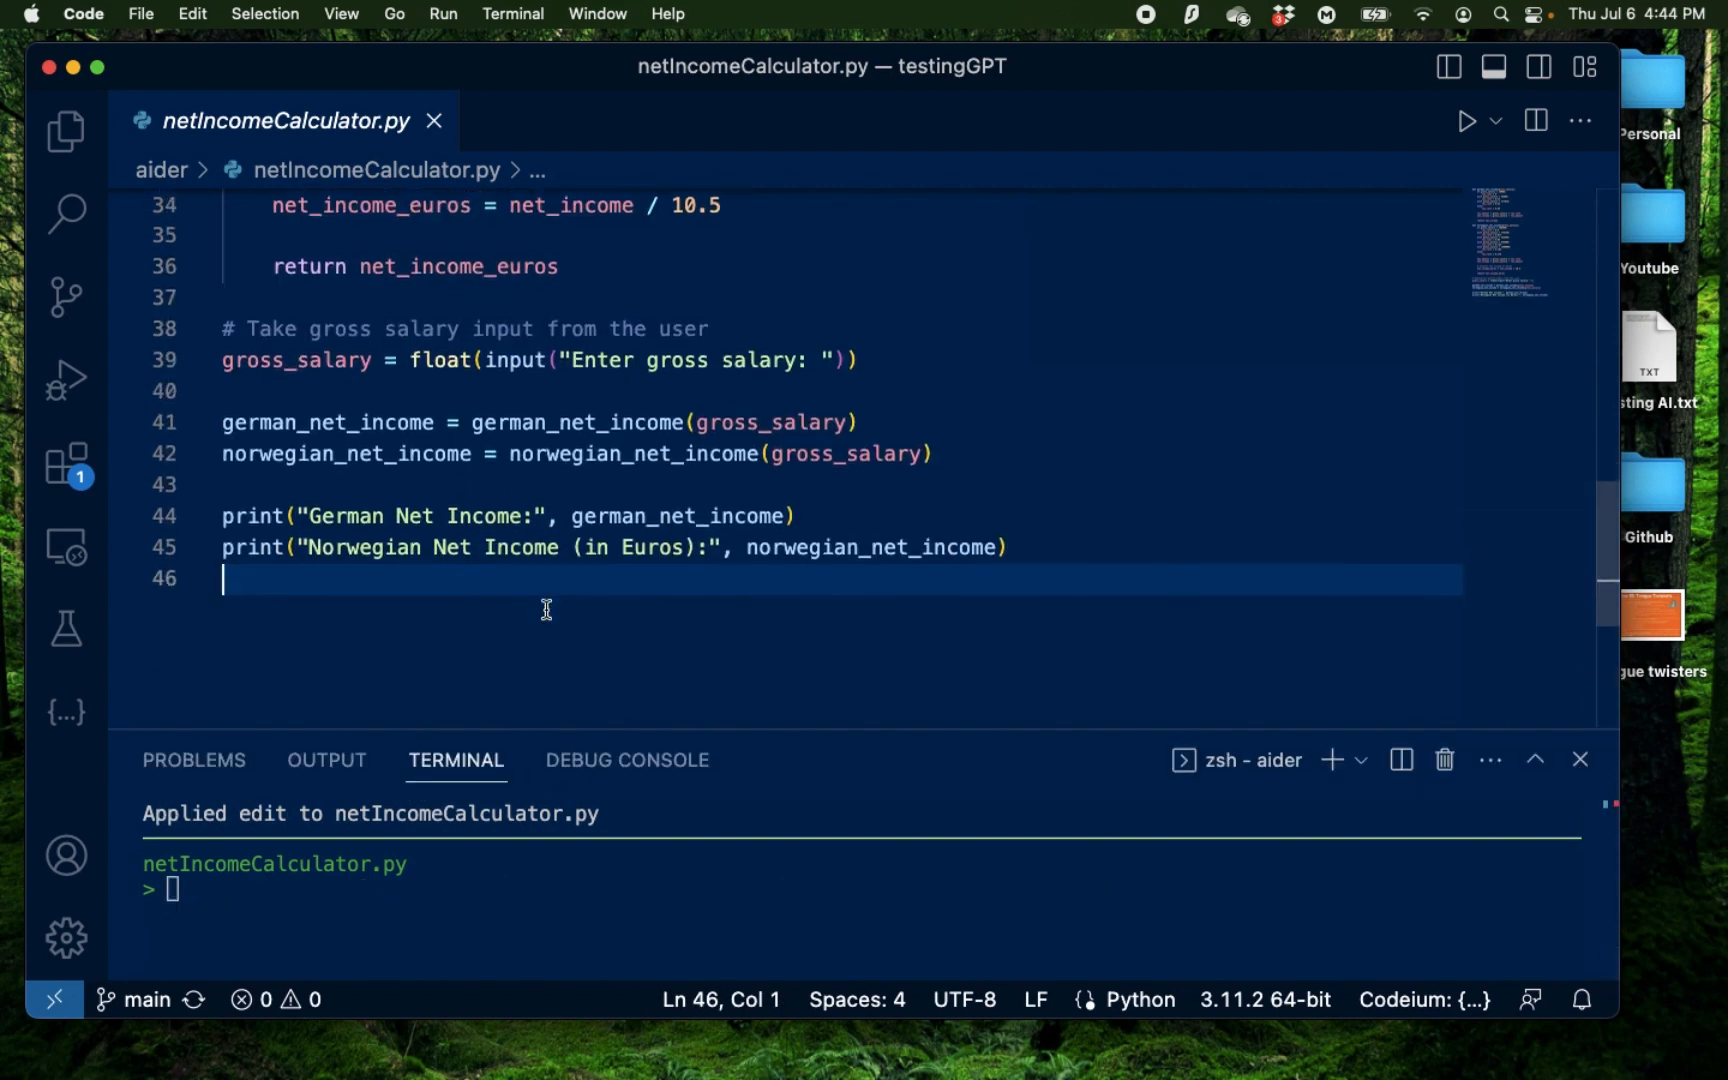
pyautogui.doubleClick(256, 360)
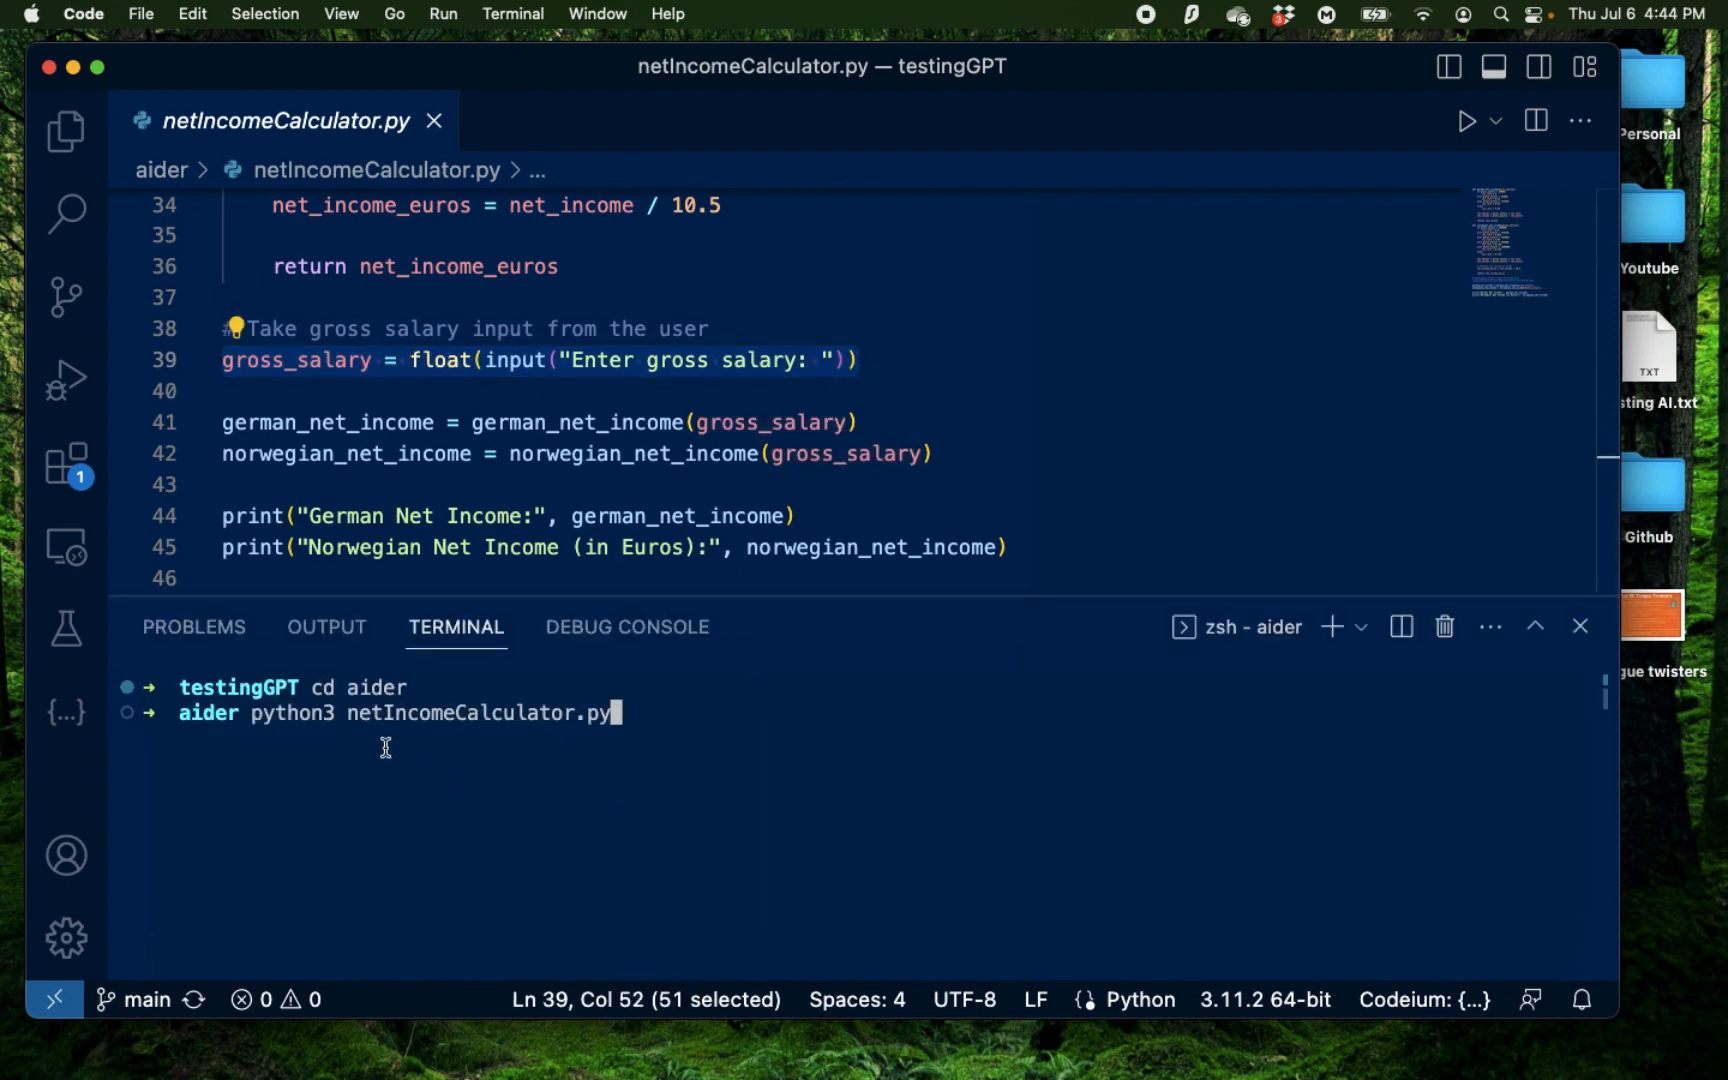
pyautogui.moveTo(532, 732)
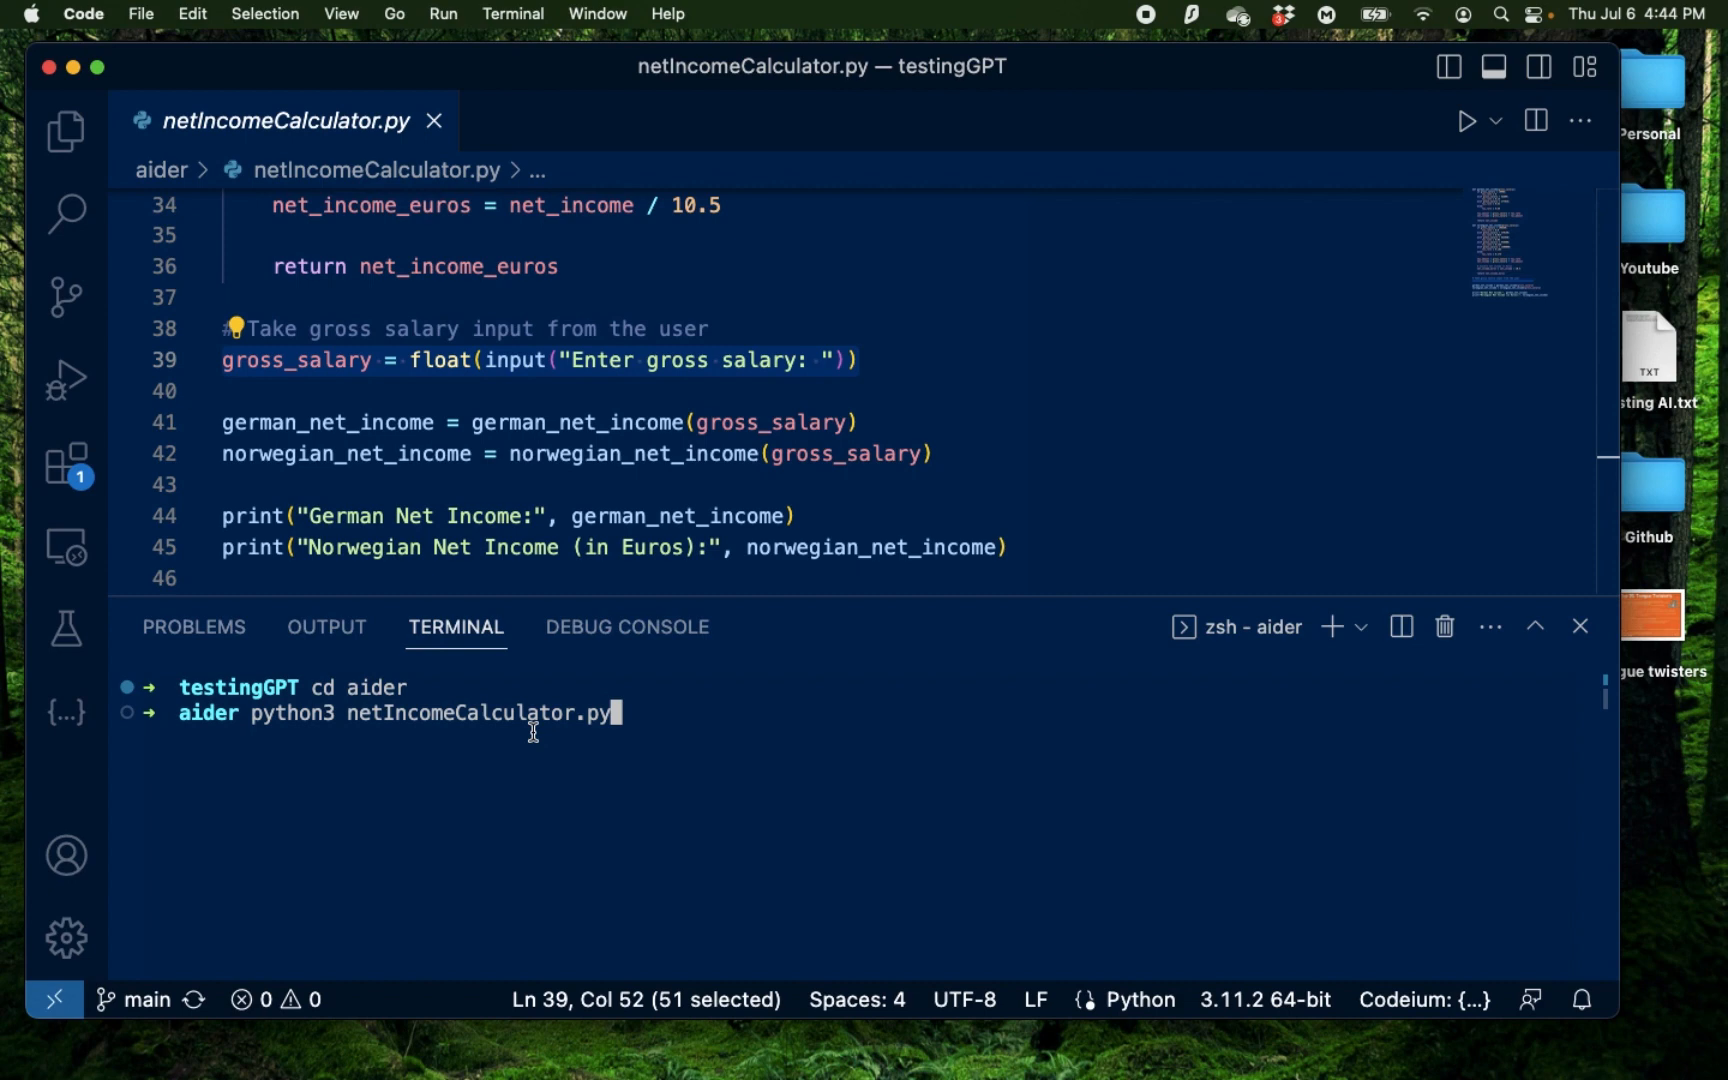
# Run the script with gross salary 100000, getting German 58000.0 and Norwegian 9523.81 euros
pyautogui.press('Enter')
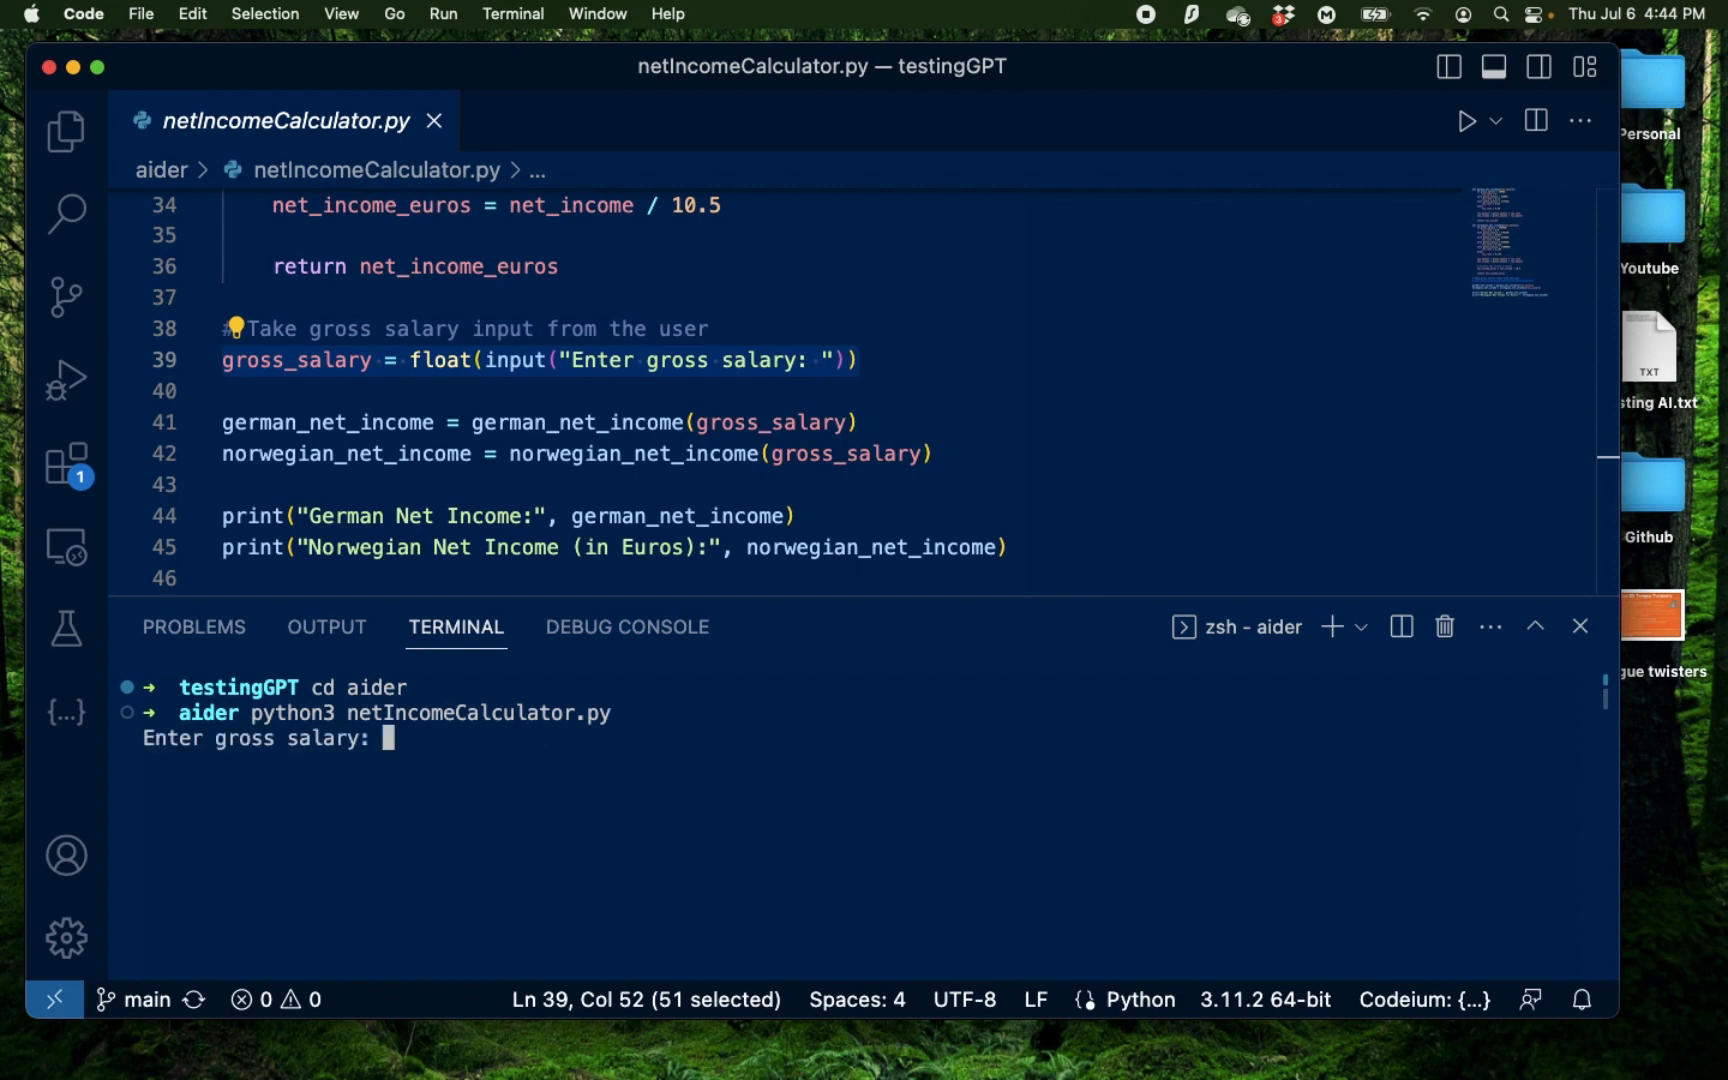
pyautogui.moveTo(156, 740)
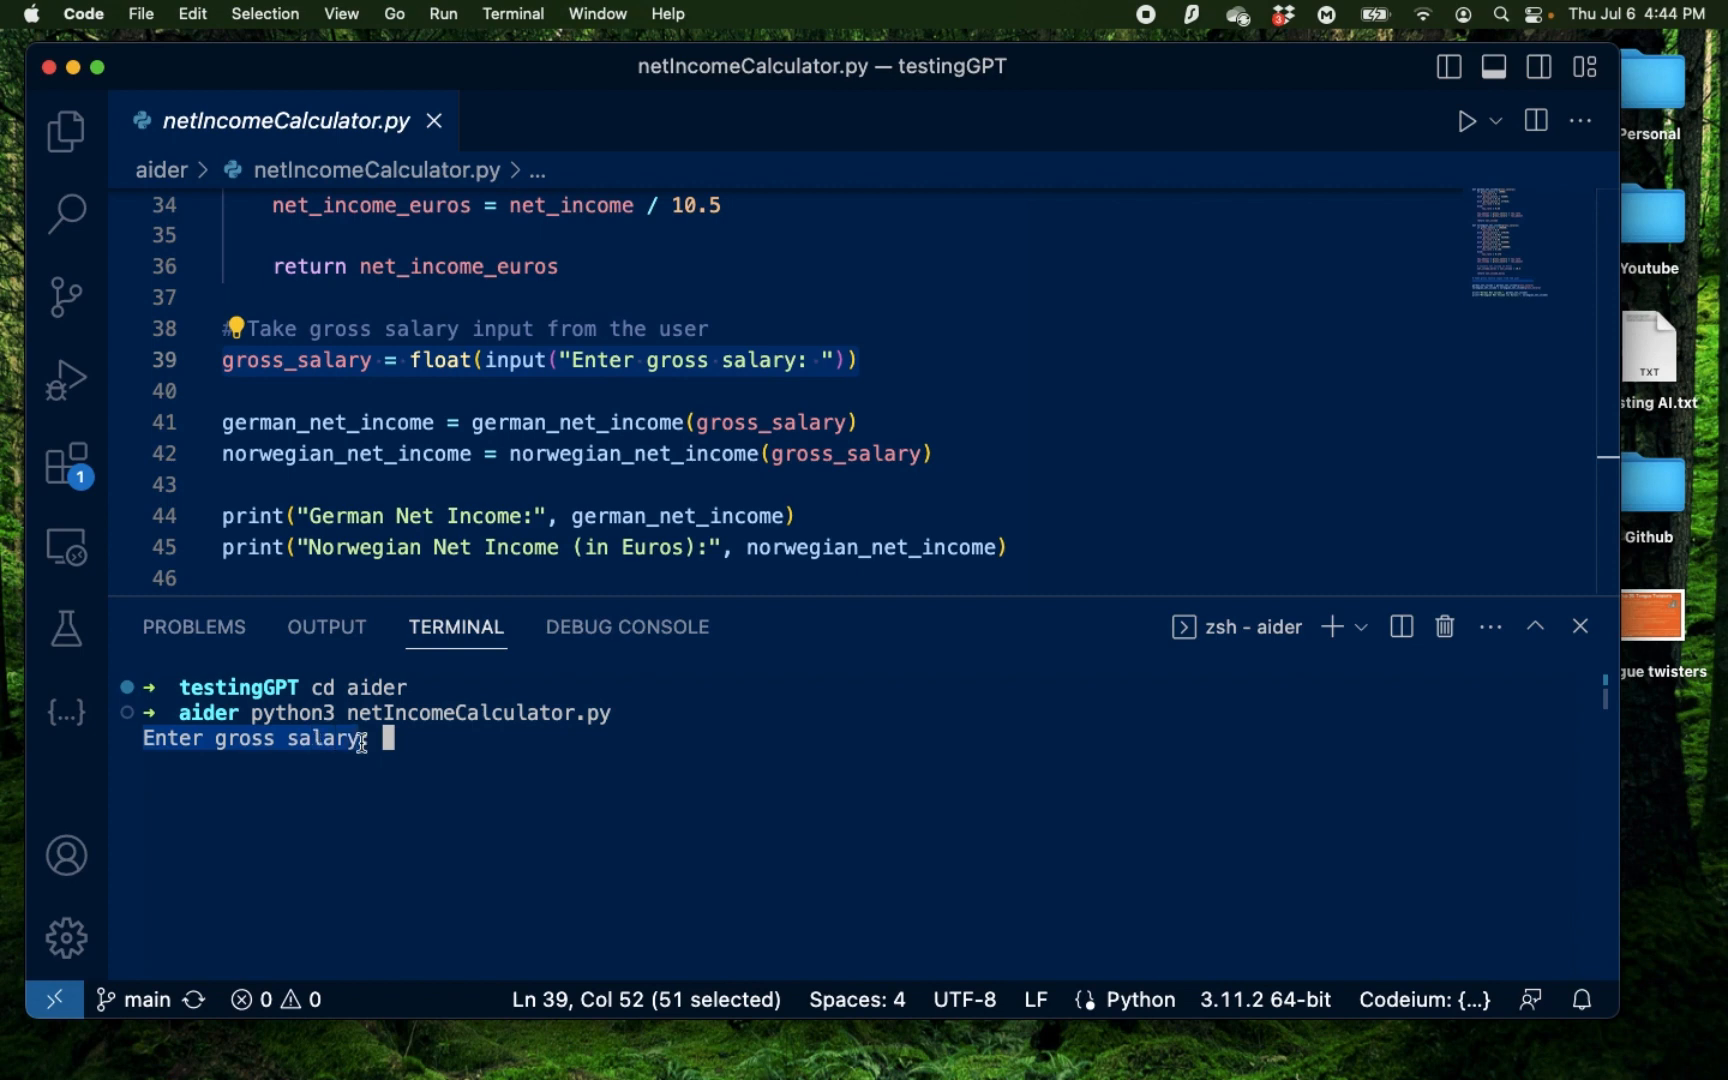
pyautogui.write('100,000')
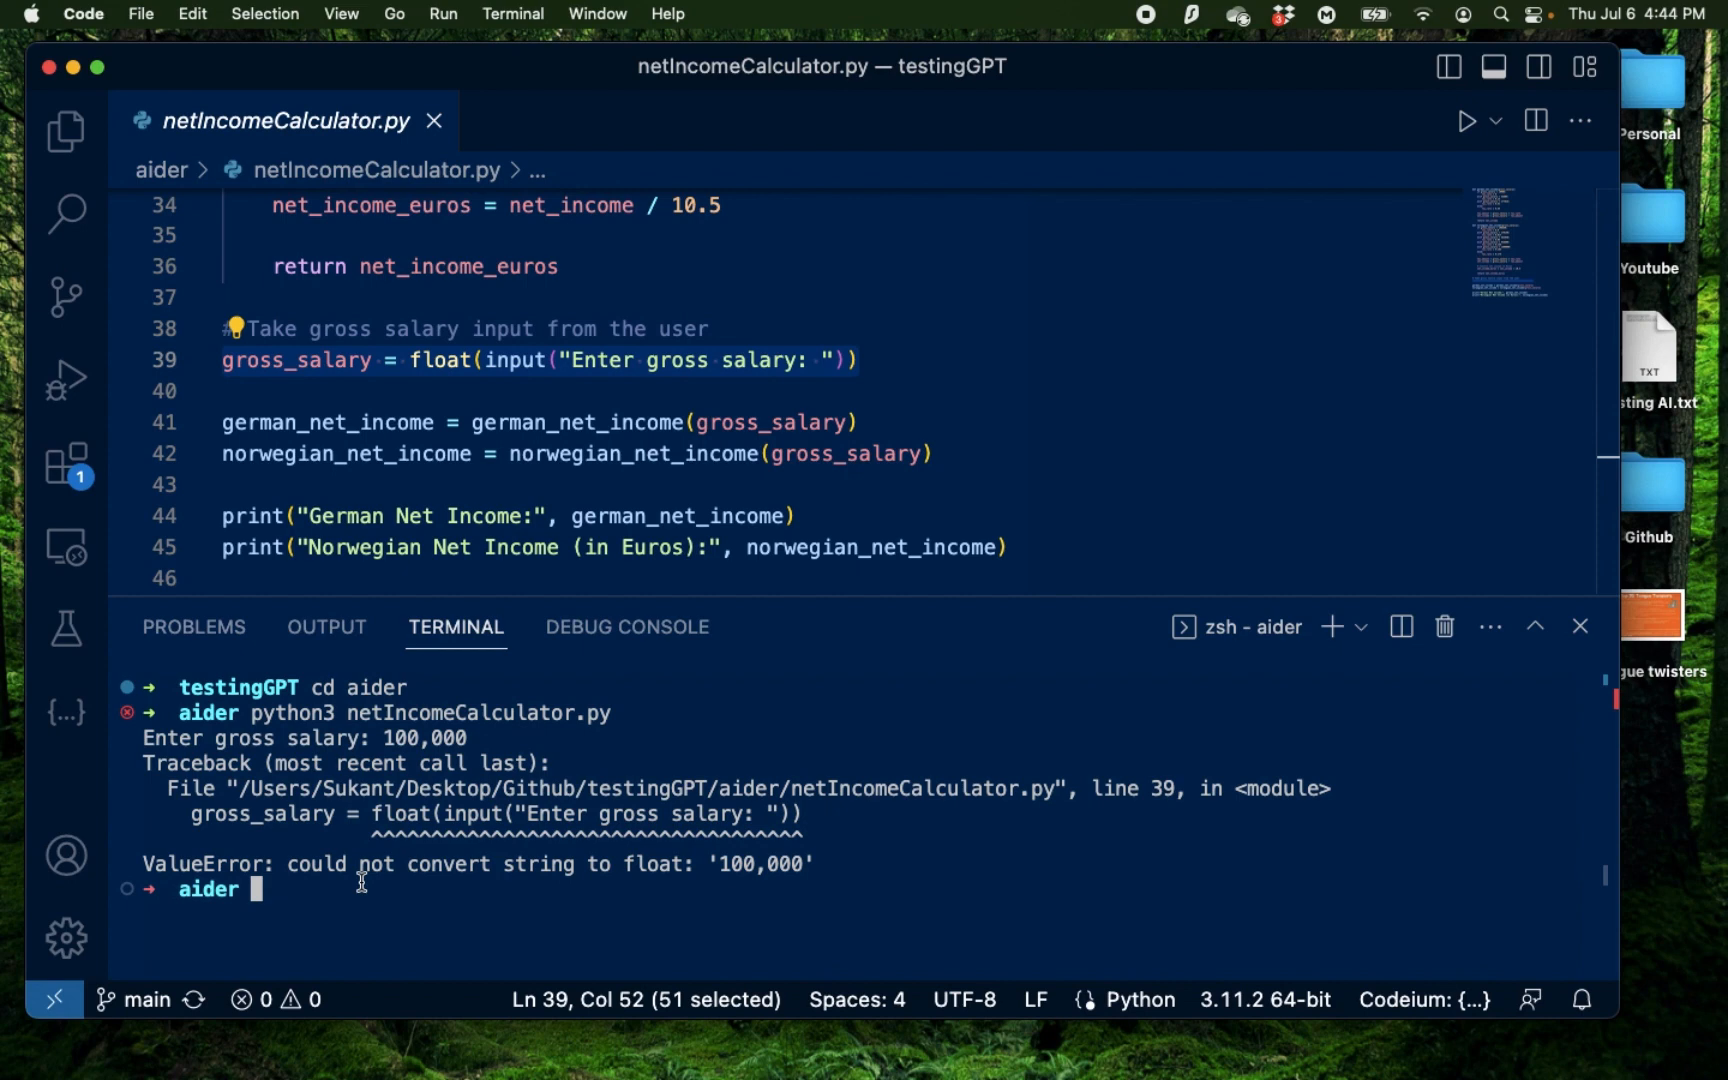
pyautogui.write('python3 netIncomeCalculator.py')
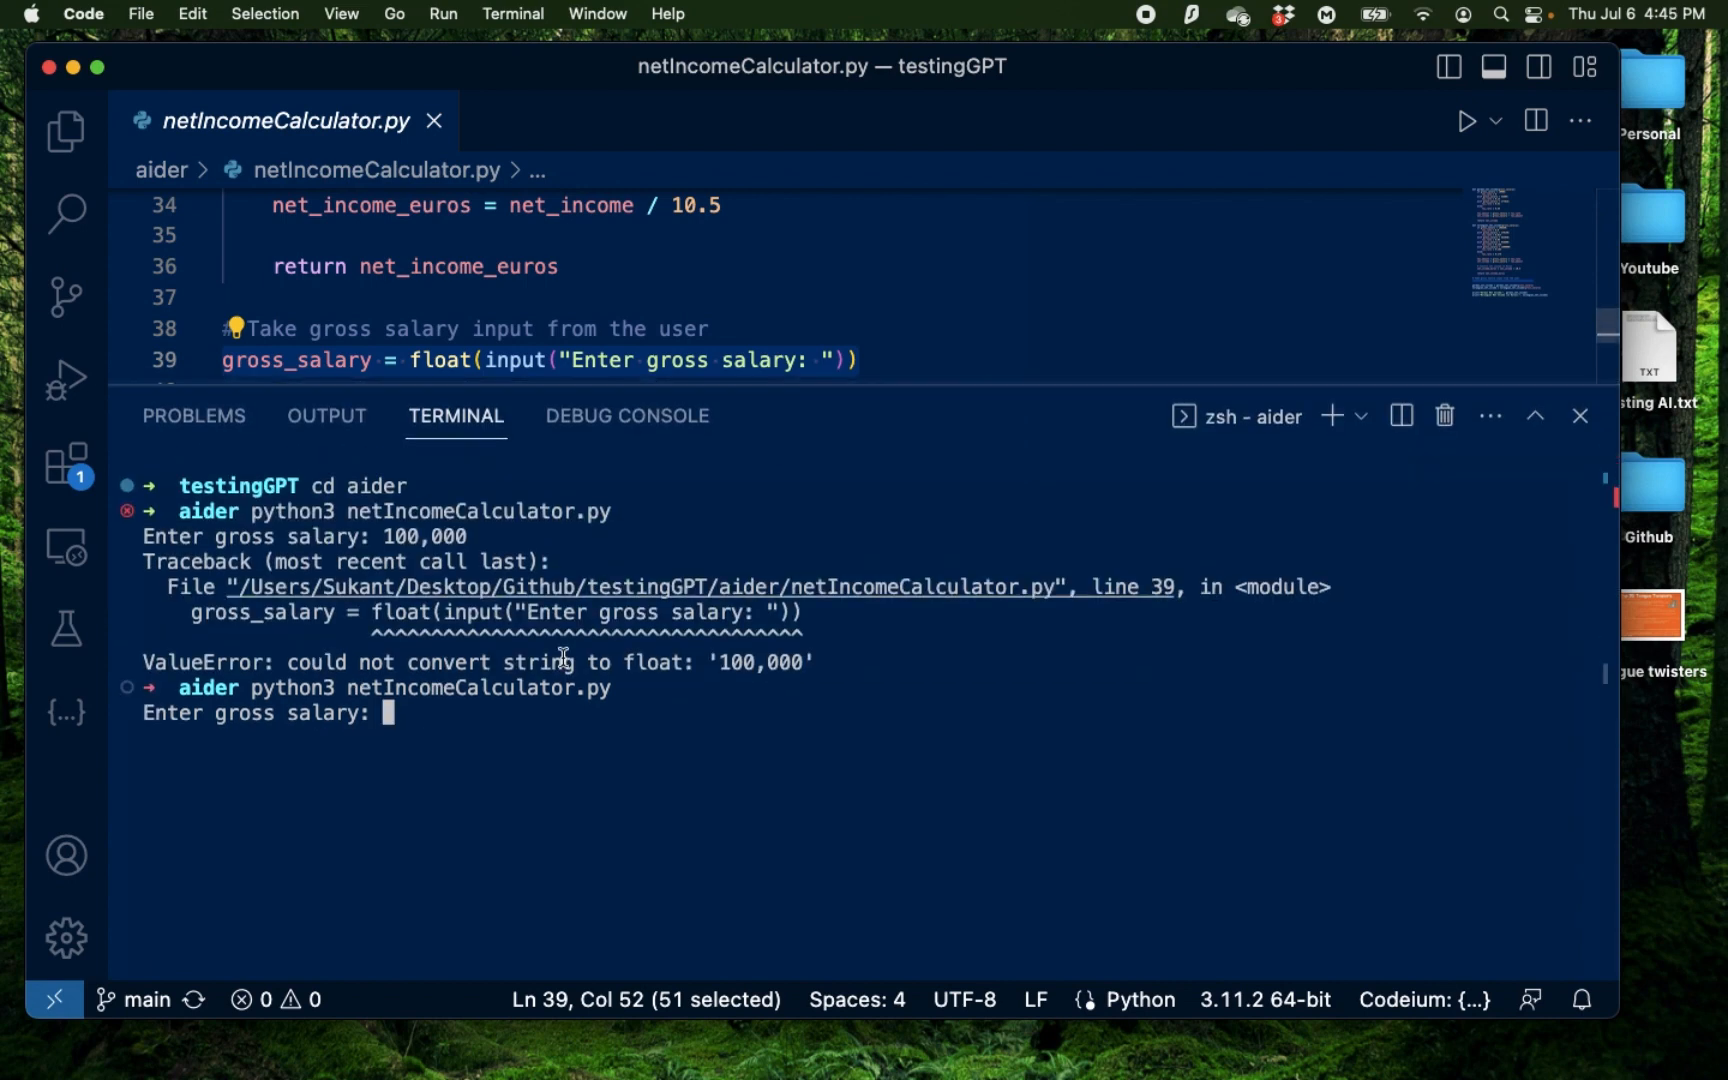
pyautogui.write('100000')
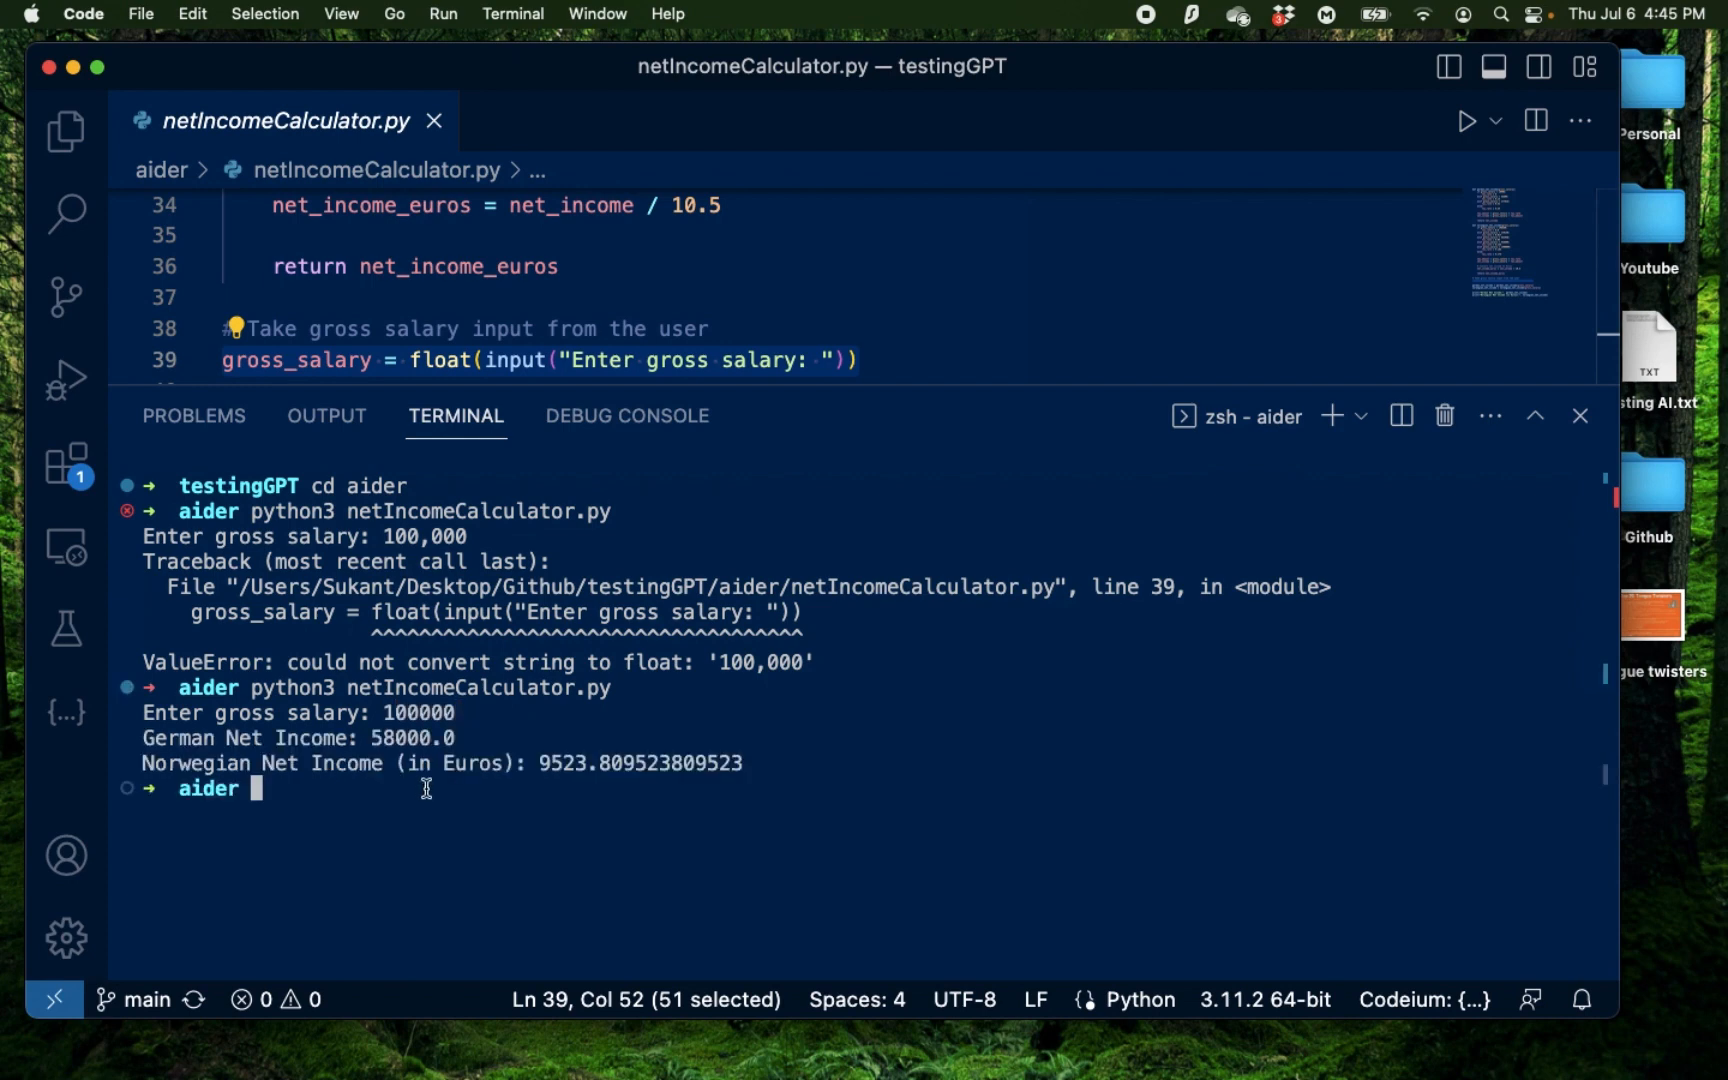
pyautogui.doubleClick(178, 738)
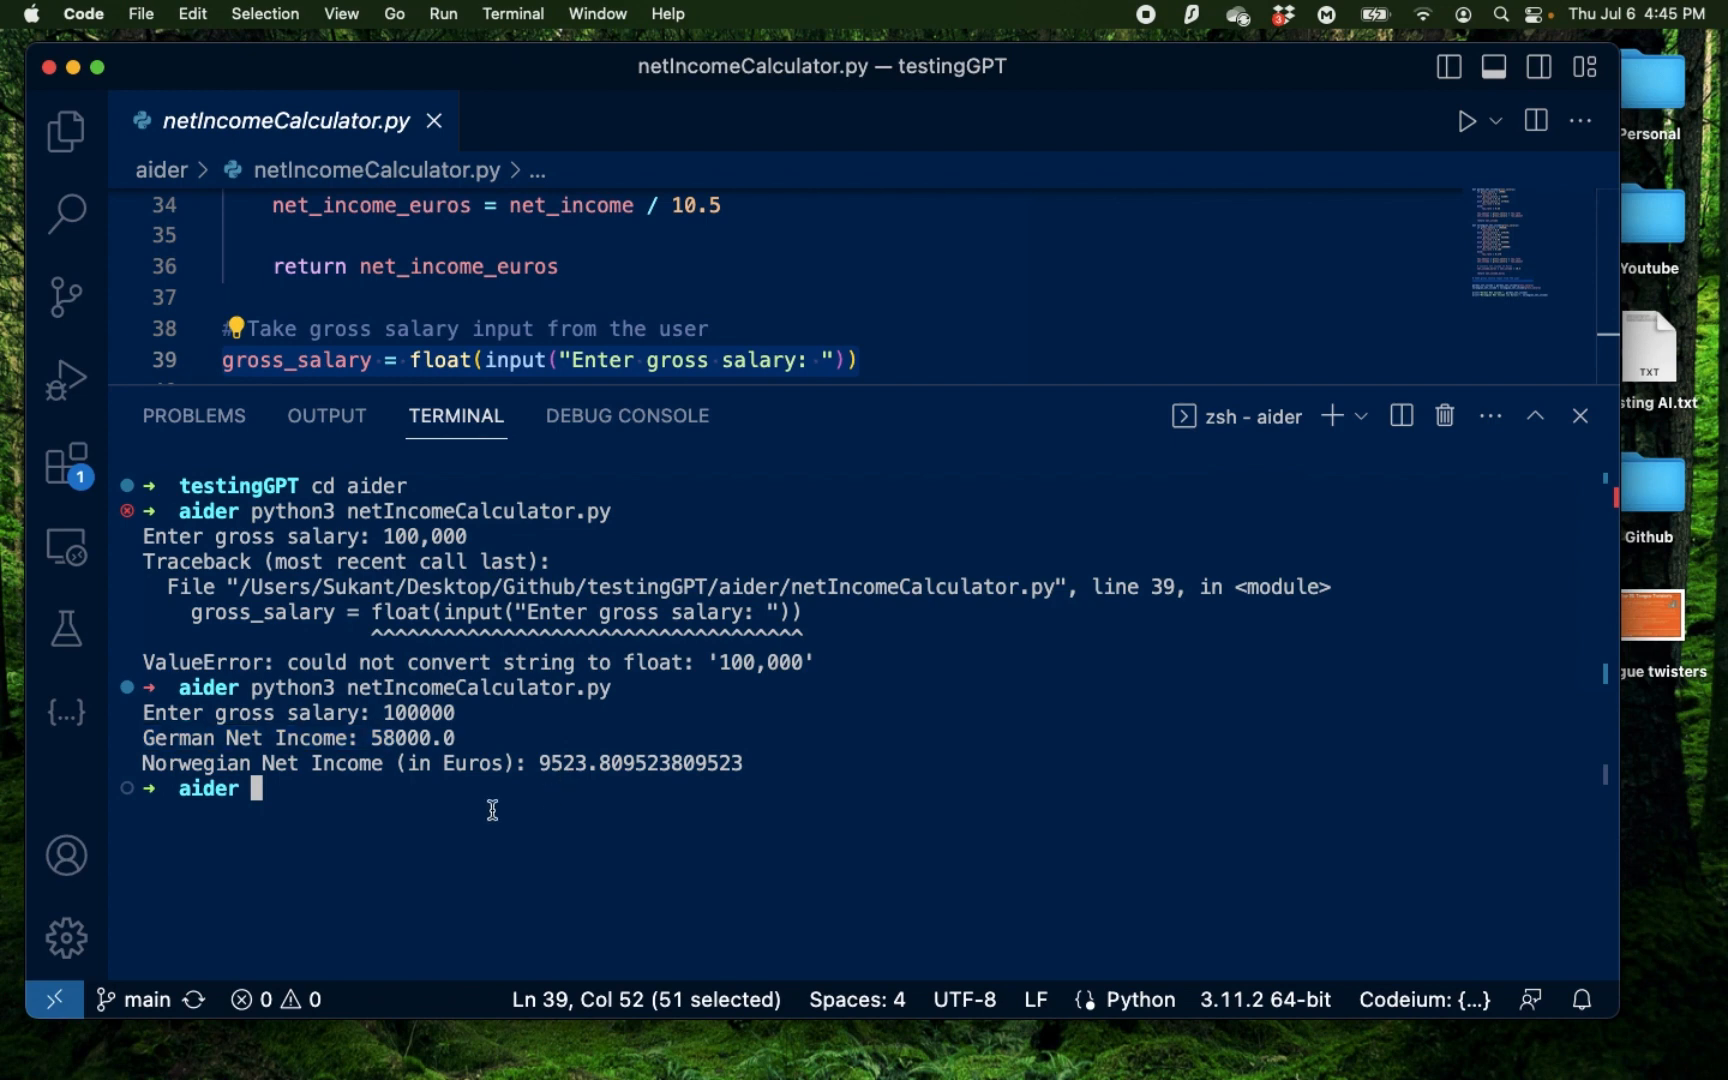
pyautogui.moveTo(644, 894)
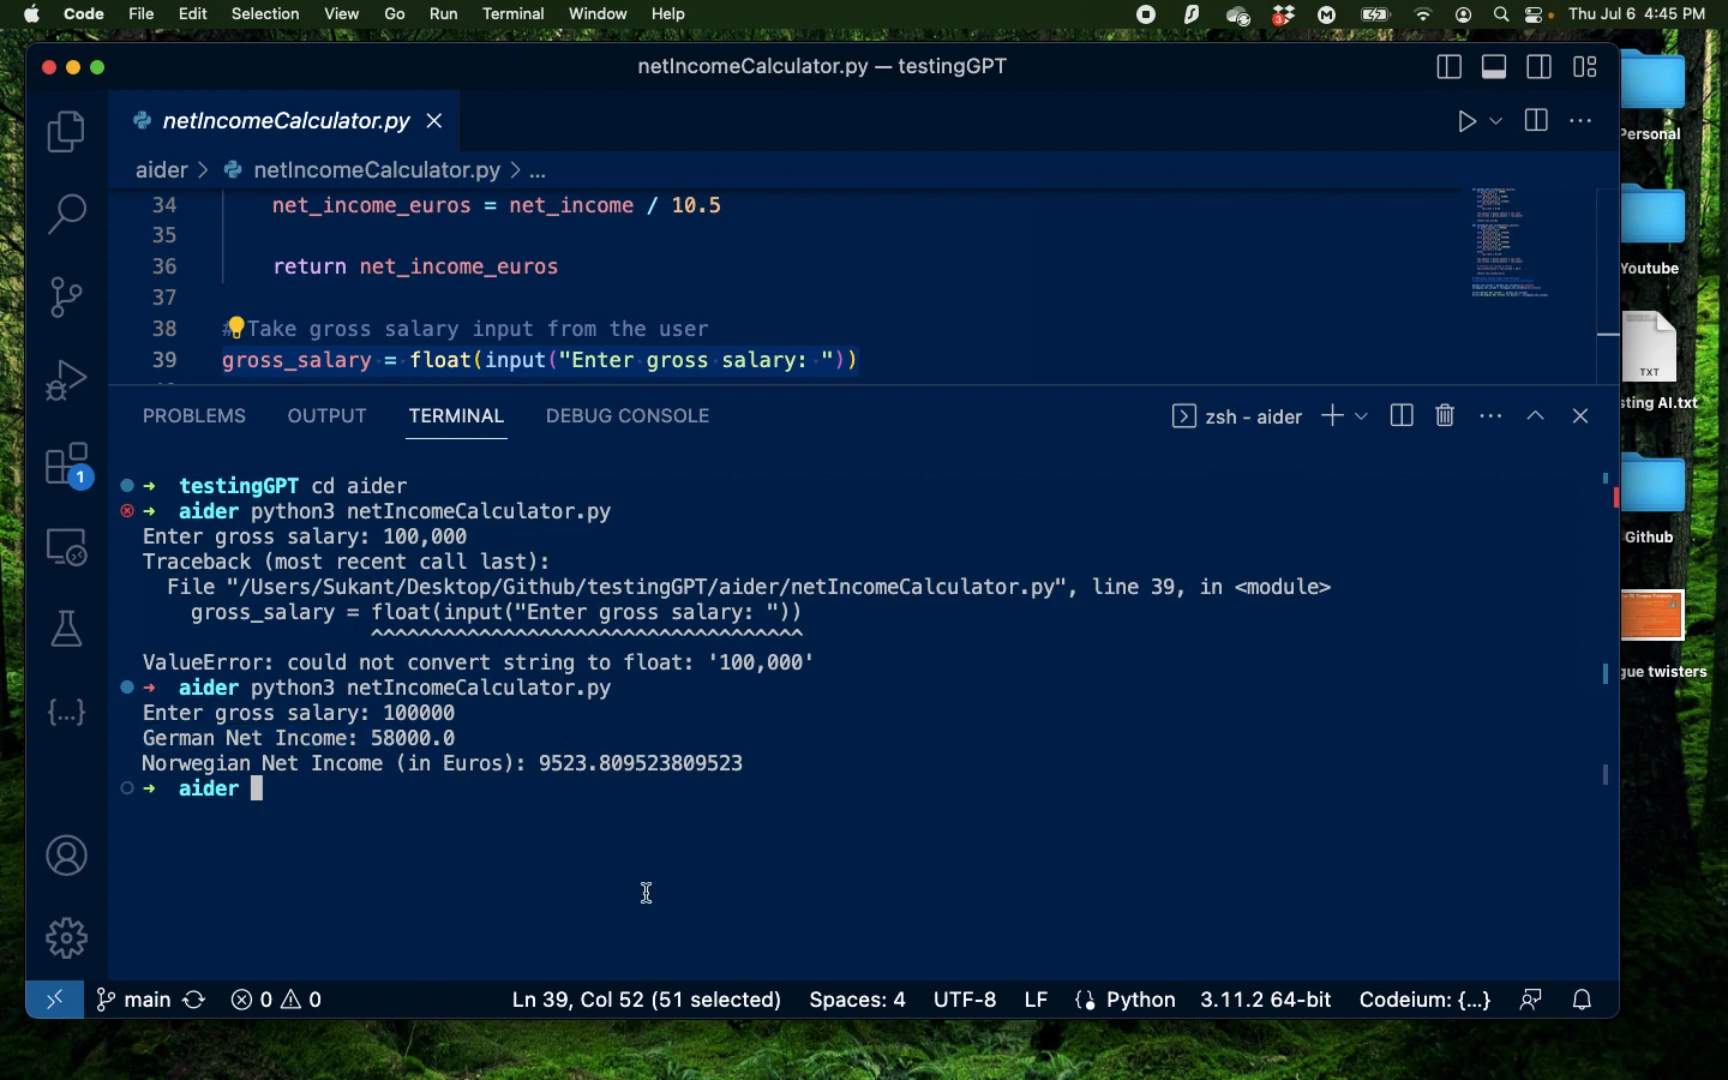
pyautogui.write('python3 netIncomeCalculator.py')
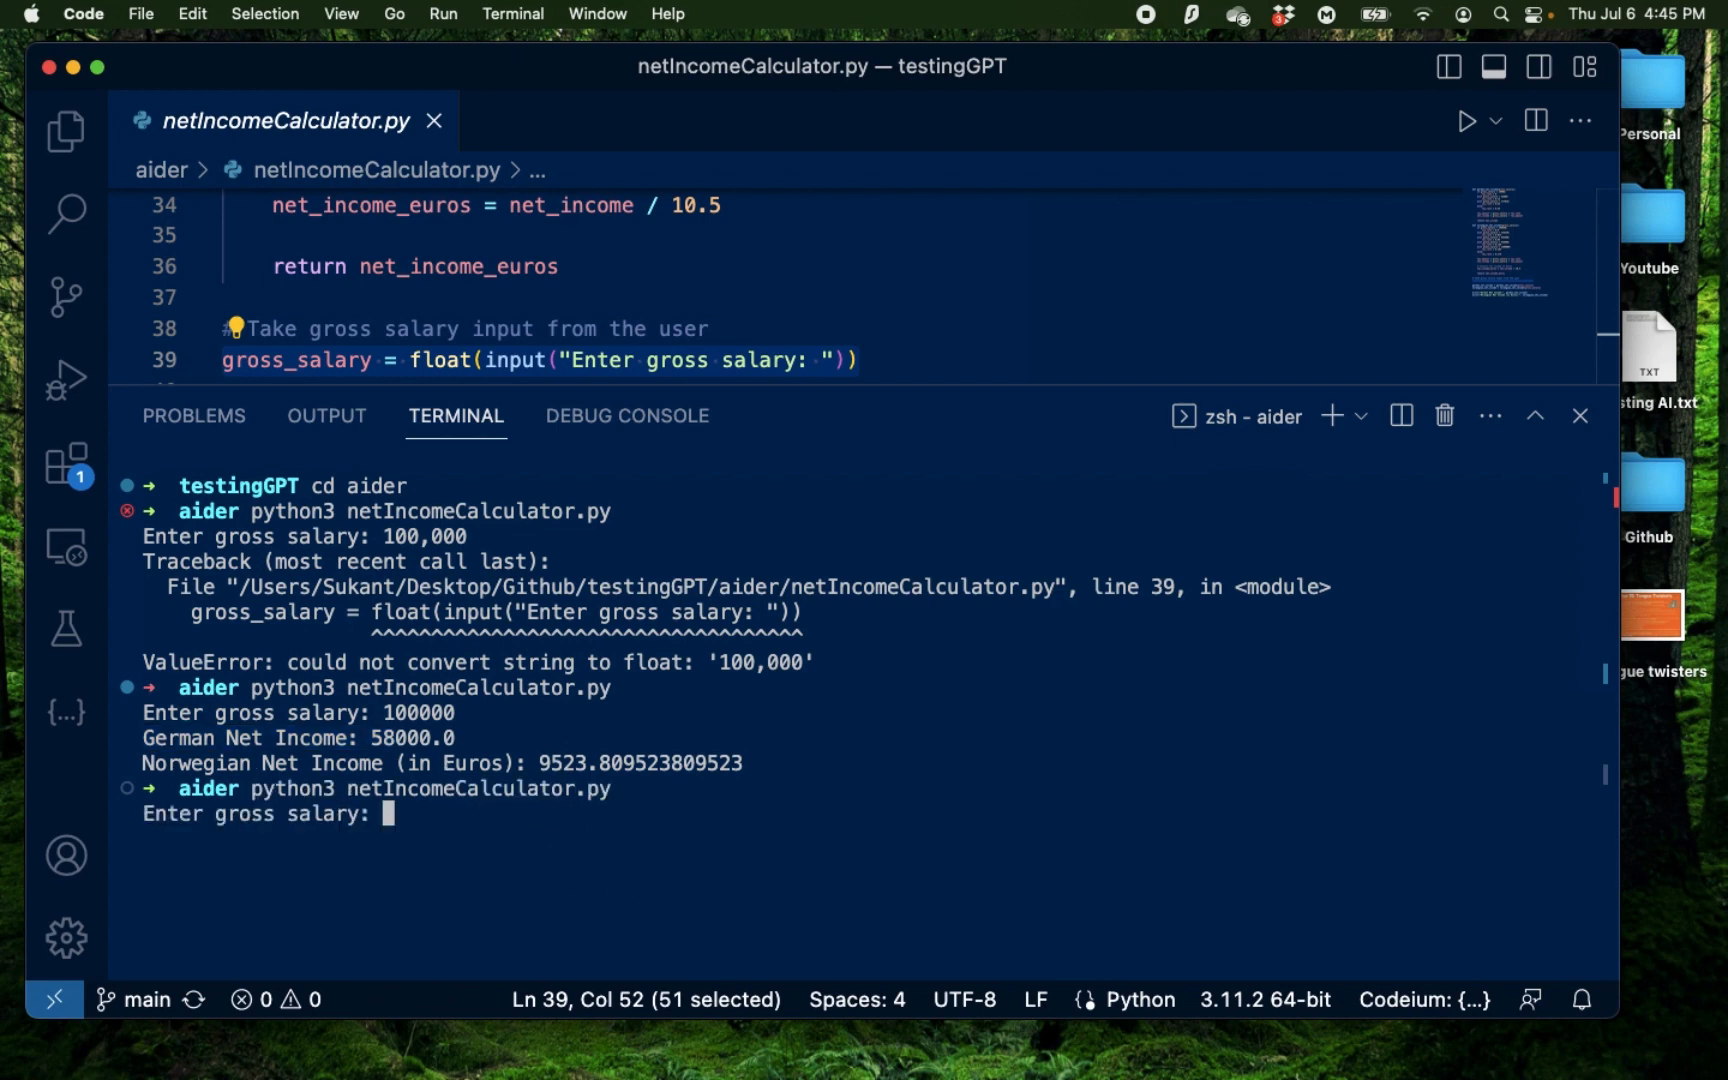
pyautogui.write('12843940940')
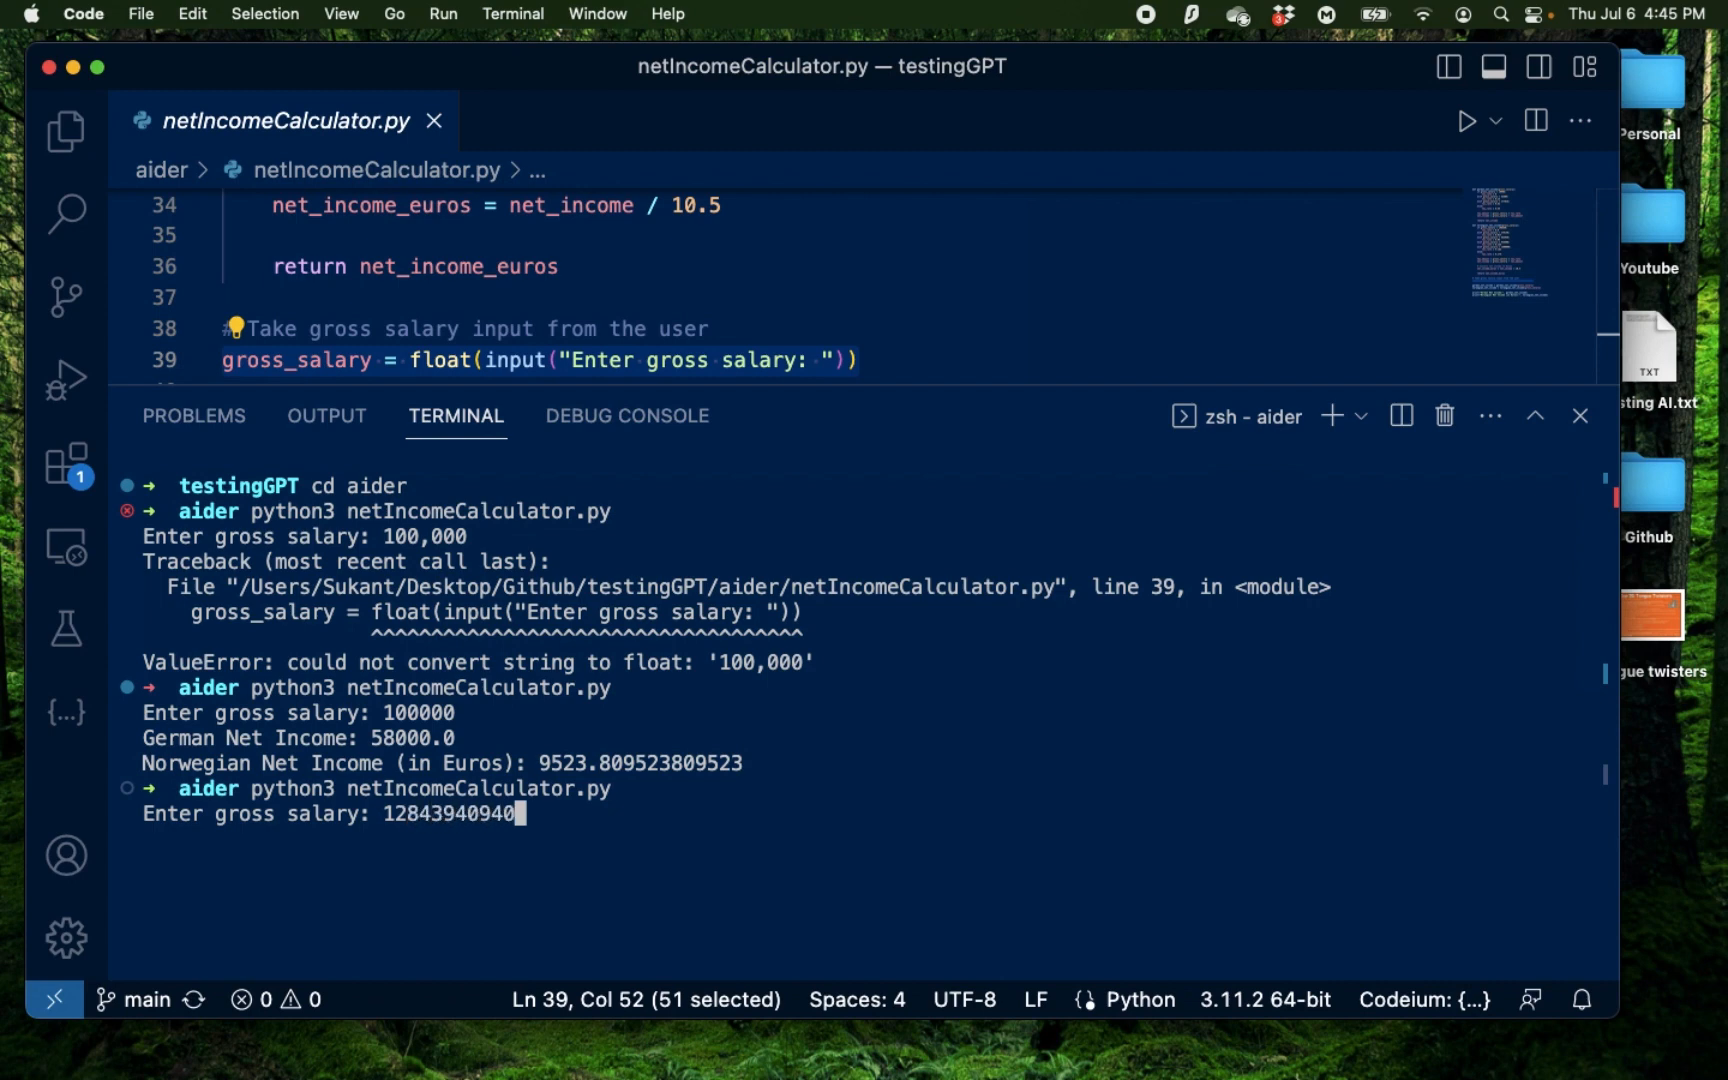
pyautogui.write('4950495')
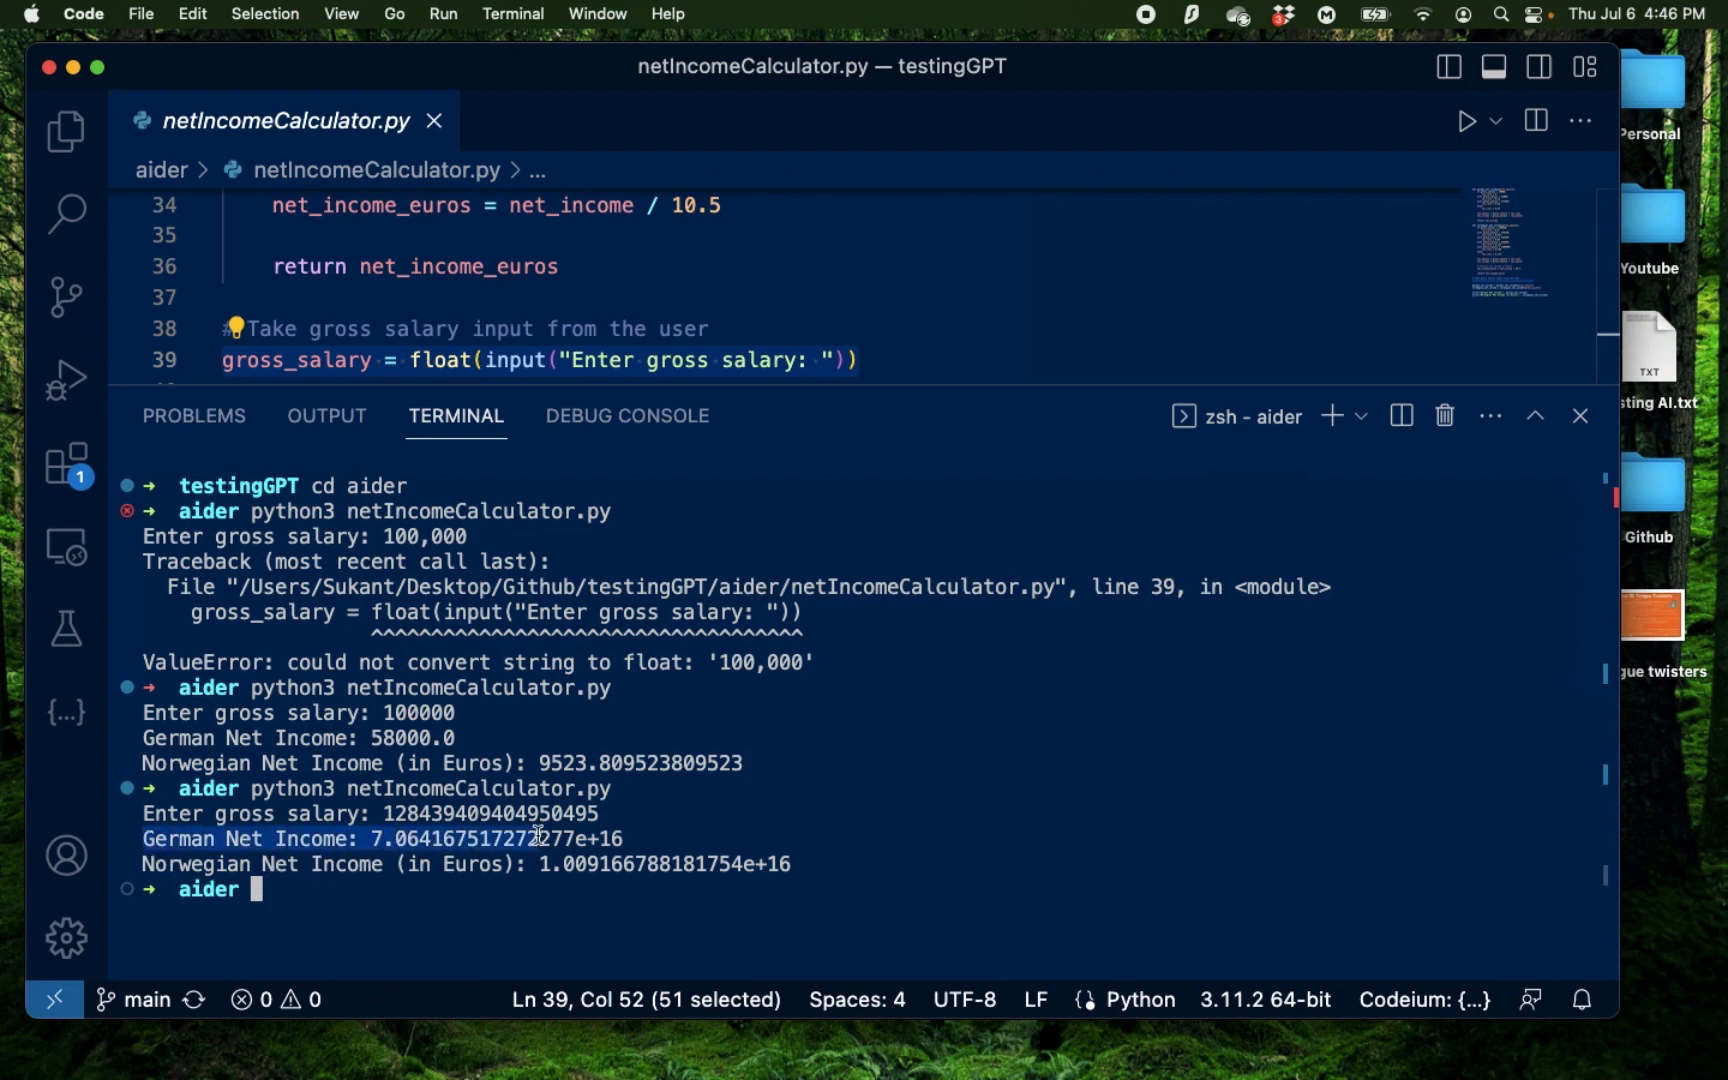
pyautogui.click(64, 124)
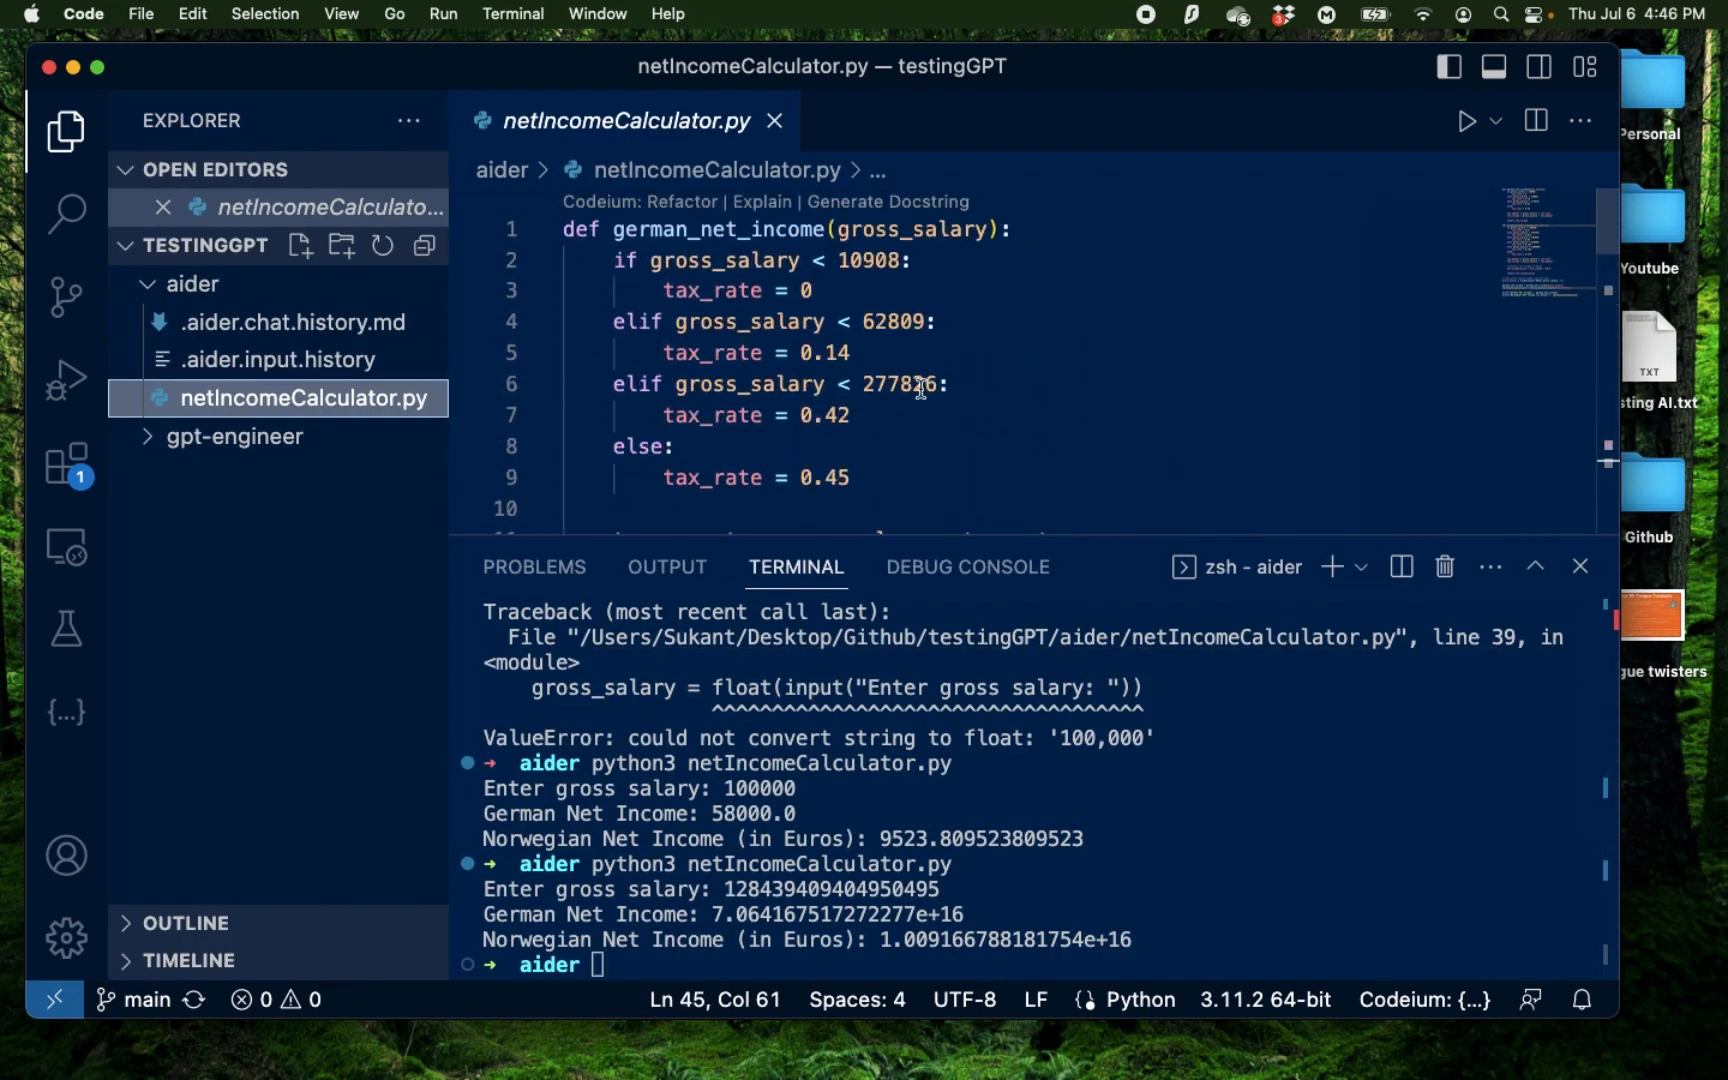
pyautogui.moveTo(1008, 394)
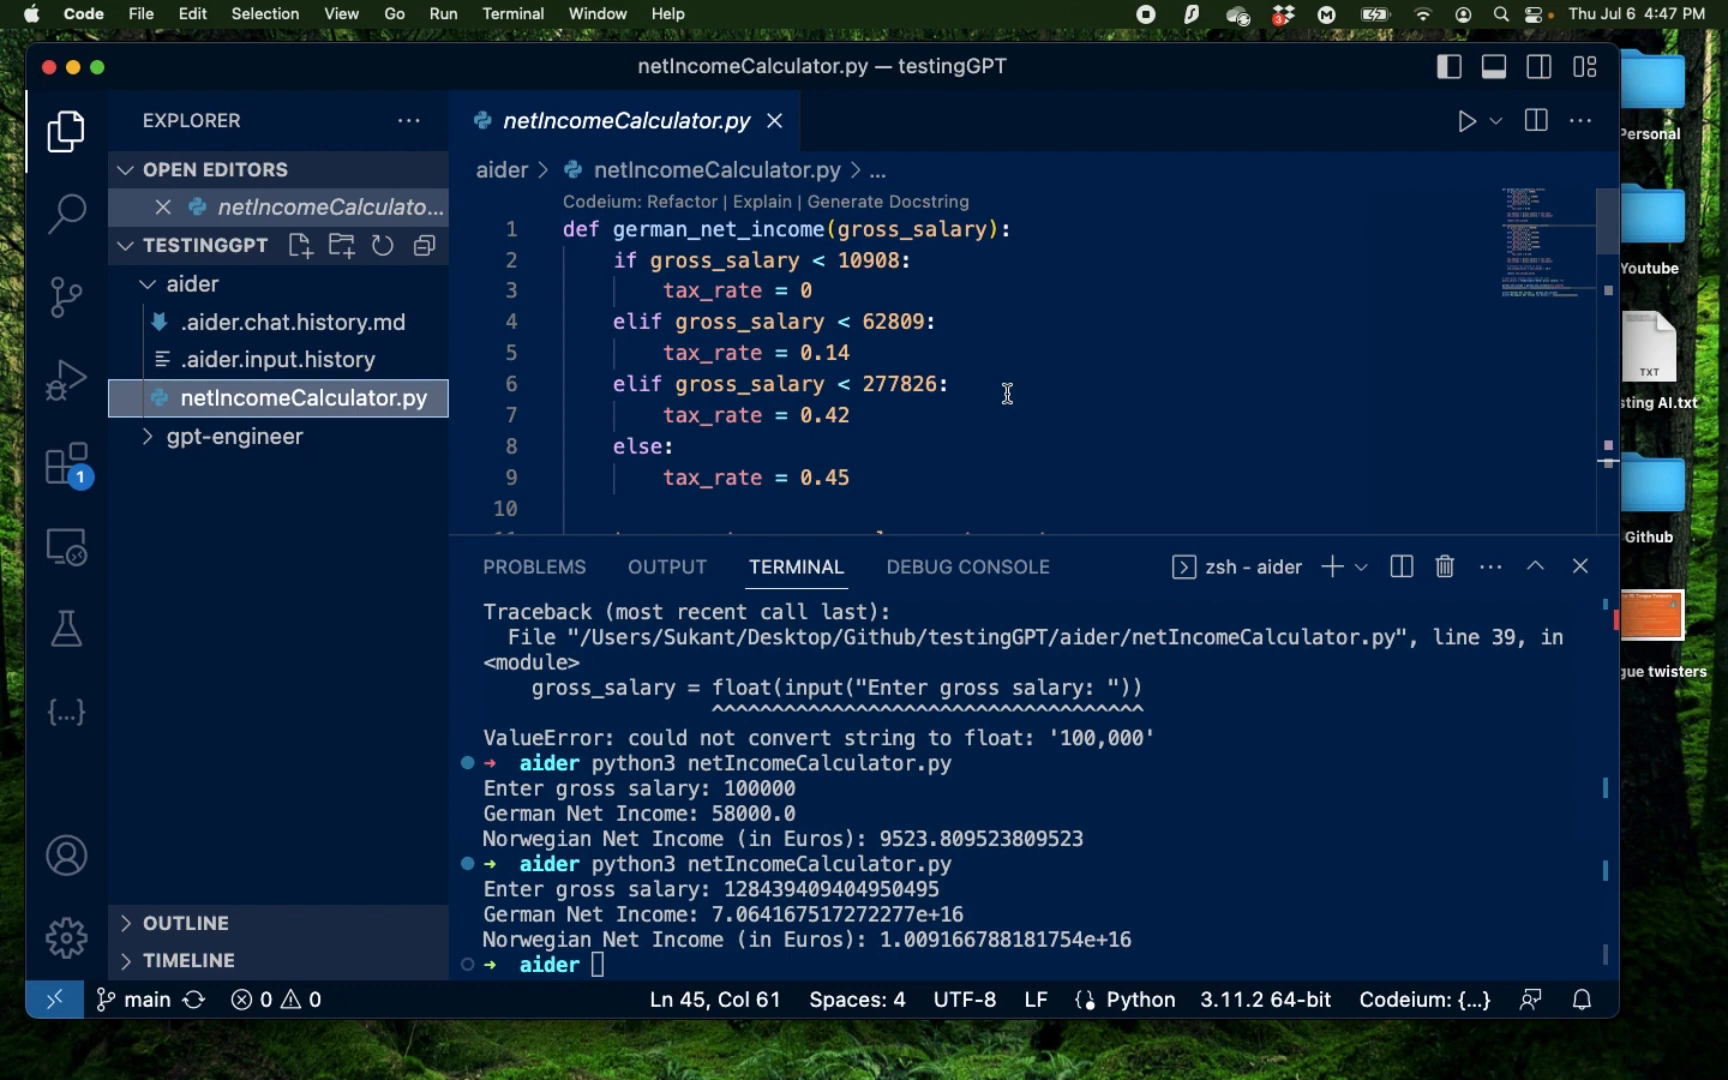
pyautogui.moveTo(958, 428)
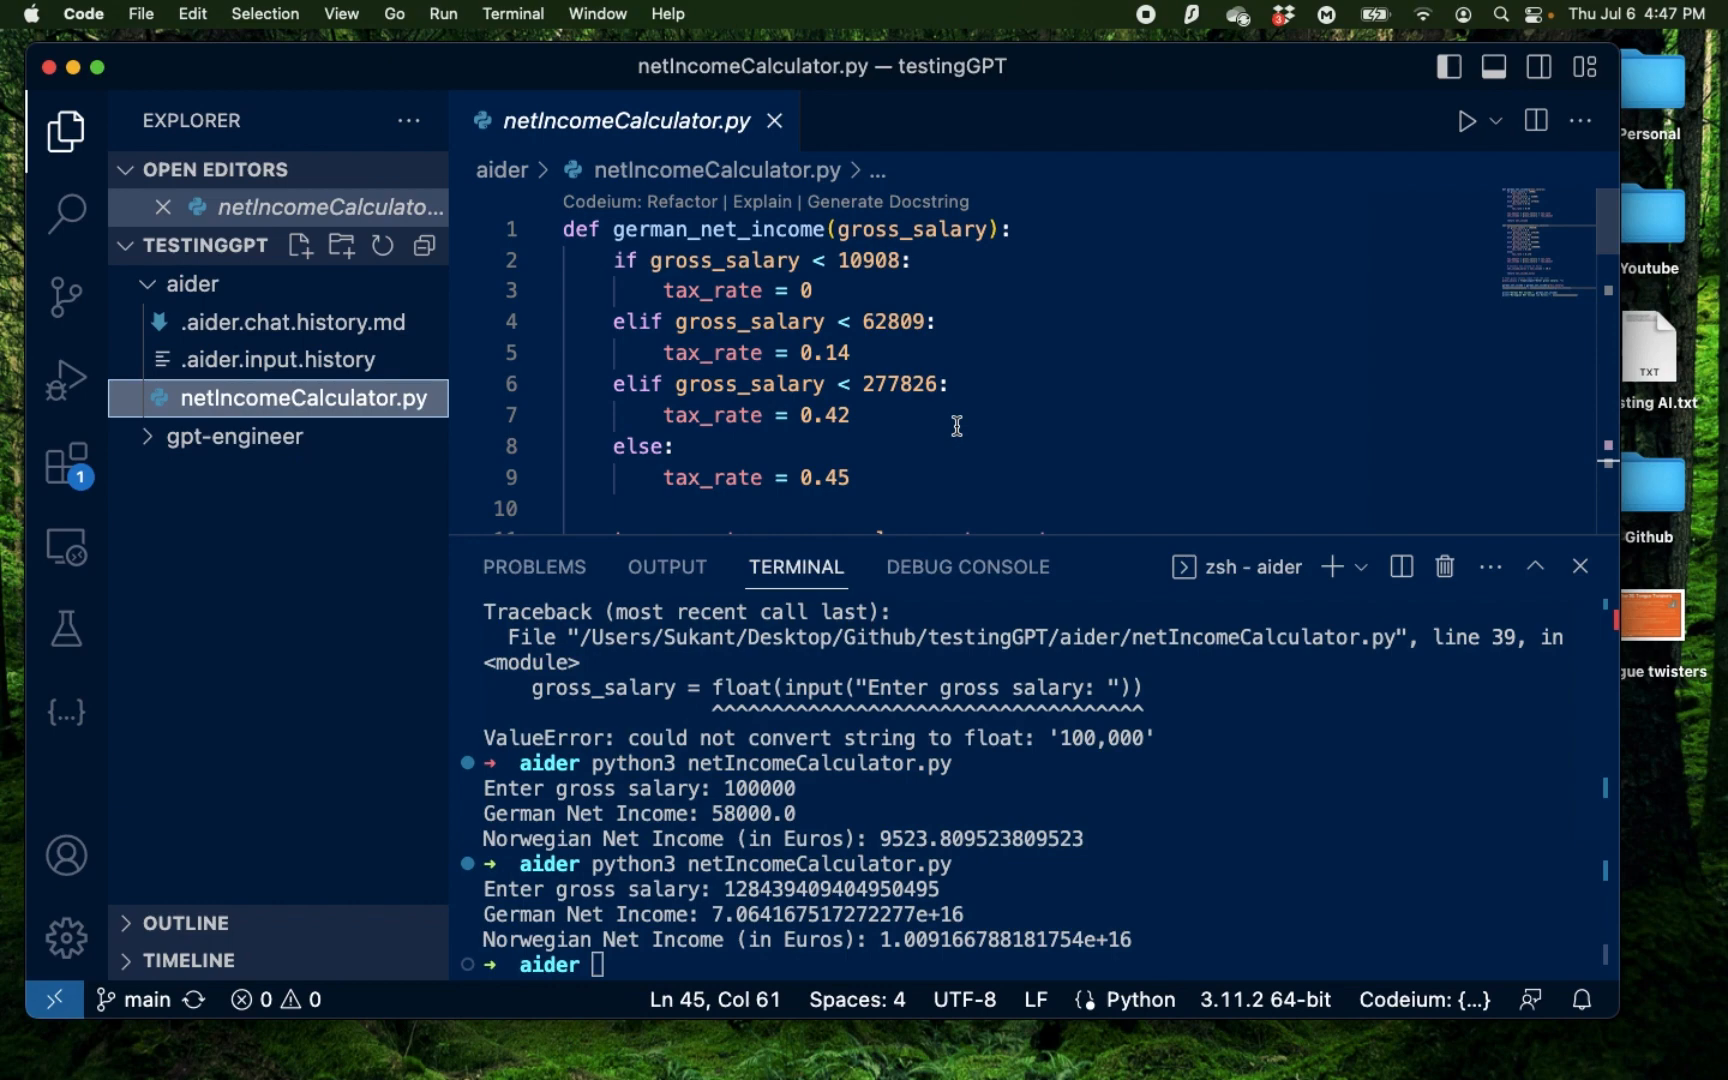
# Browse .aider.chat.history.md, then open .aider.input.history with the session's prompts
pyautogui.click(292, 322)
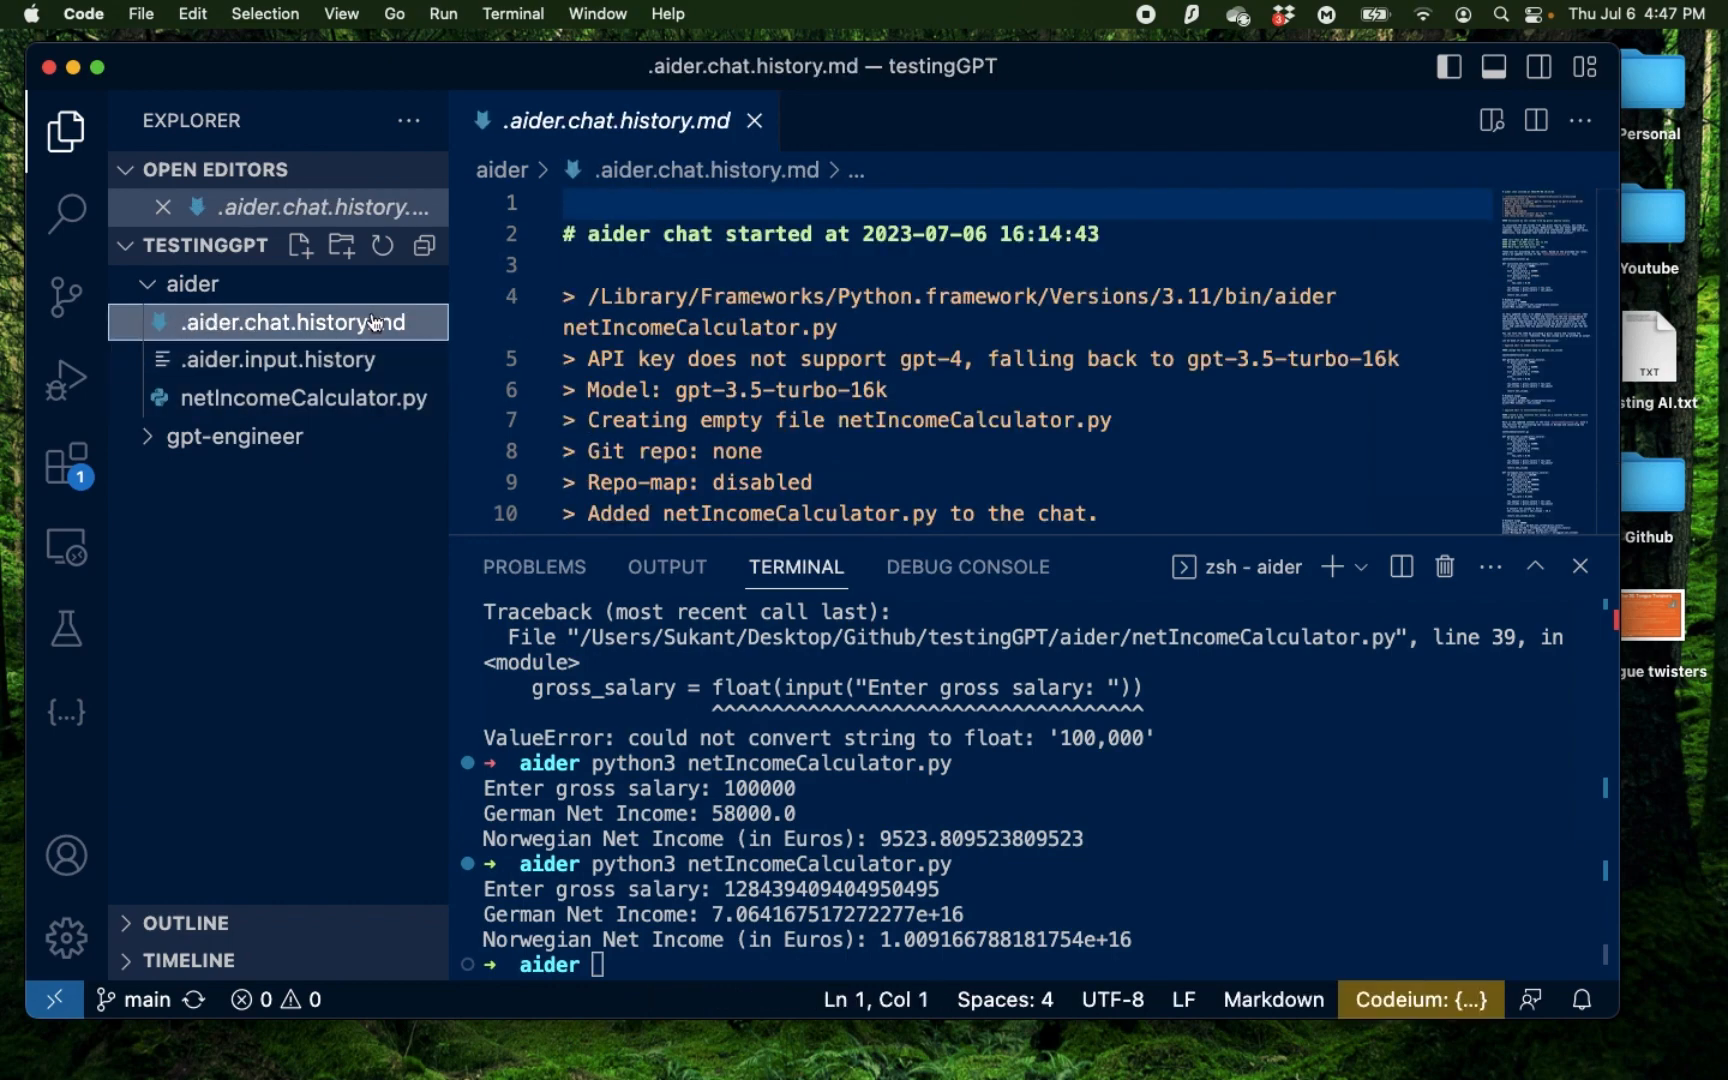
pyautogui.scroll(-3)
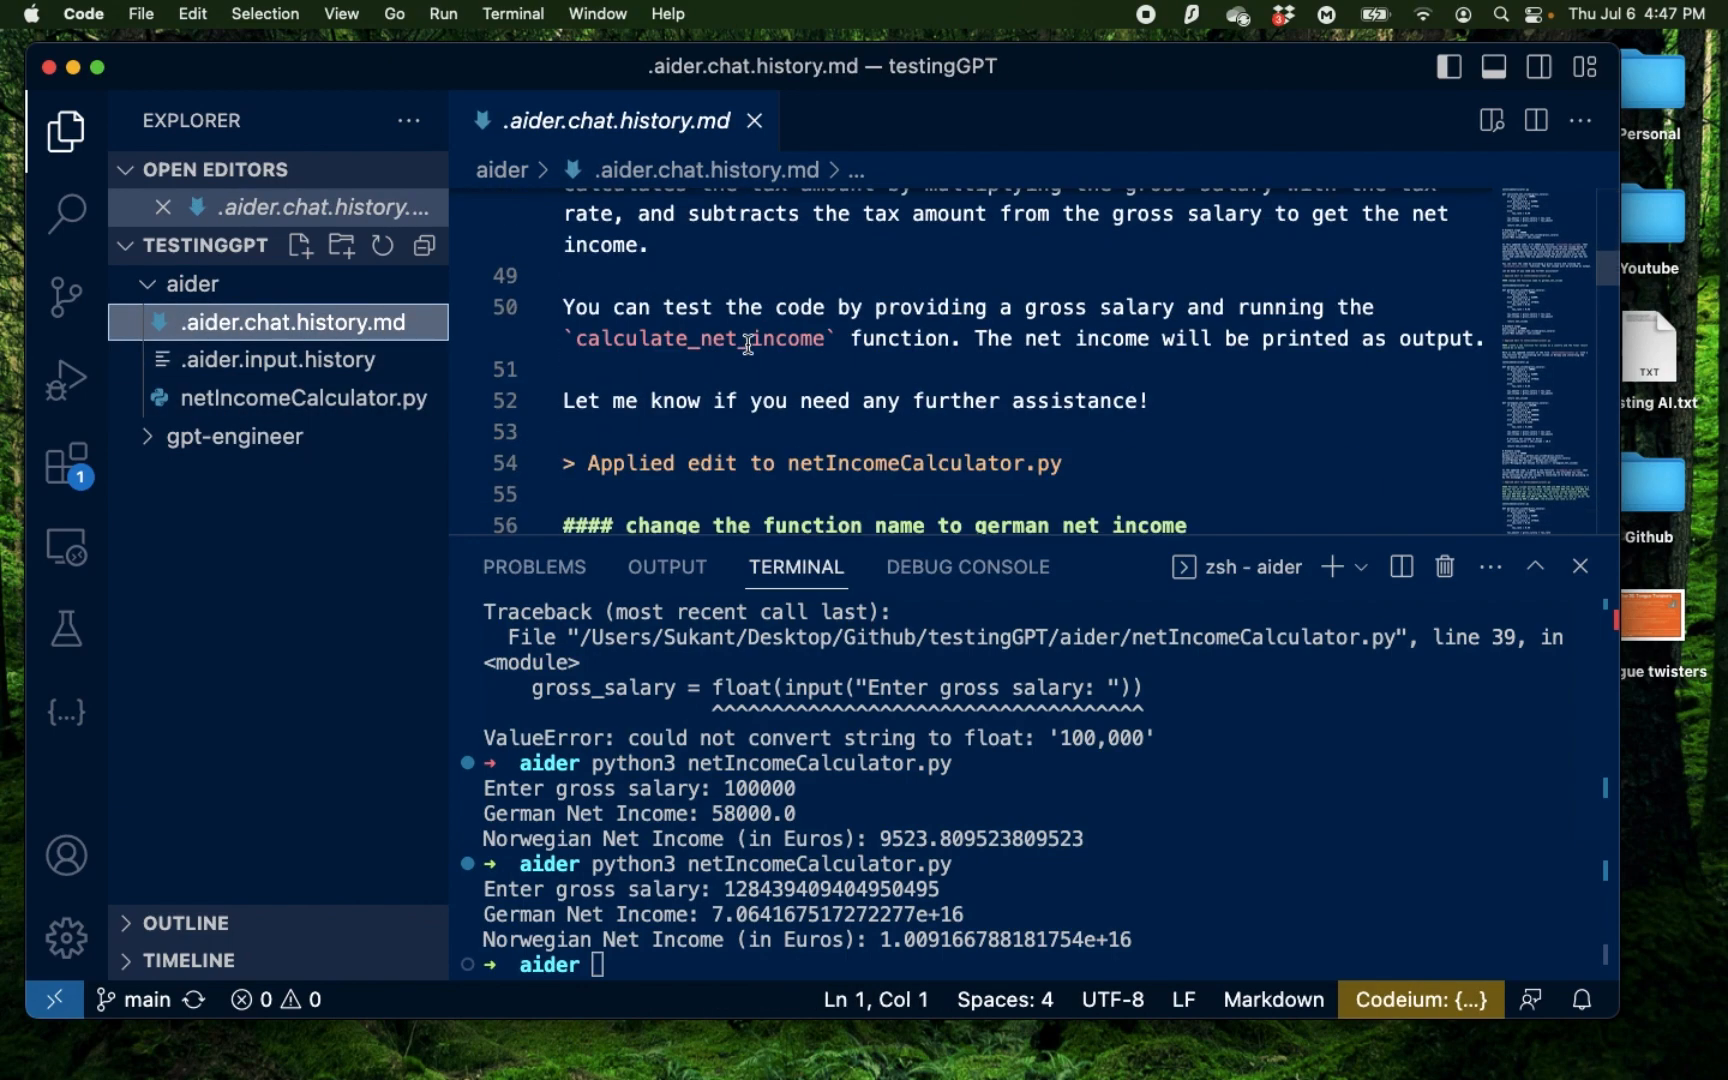
pyautogui.click(282, 360)
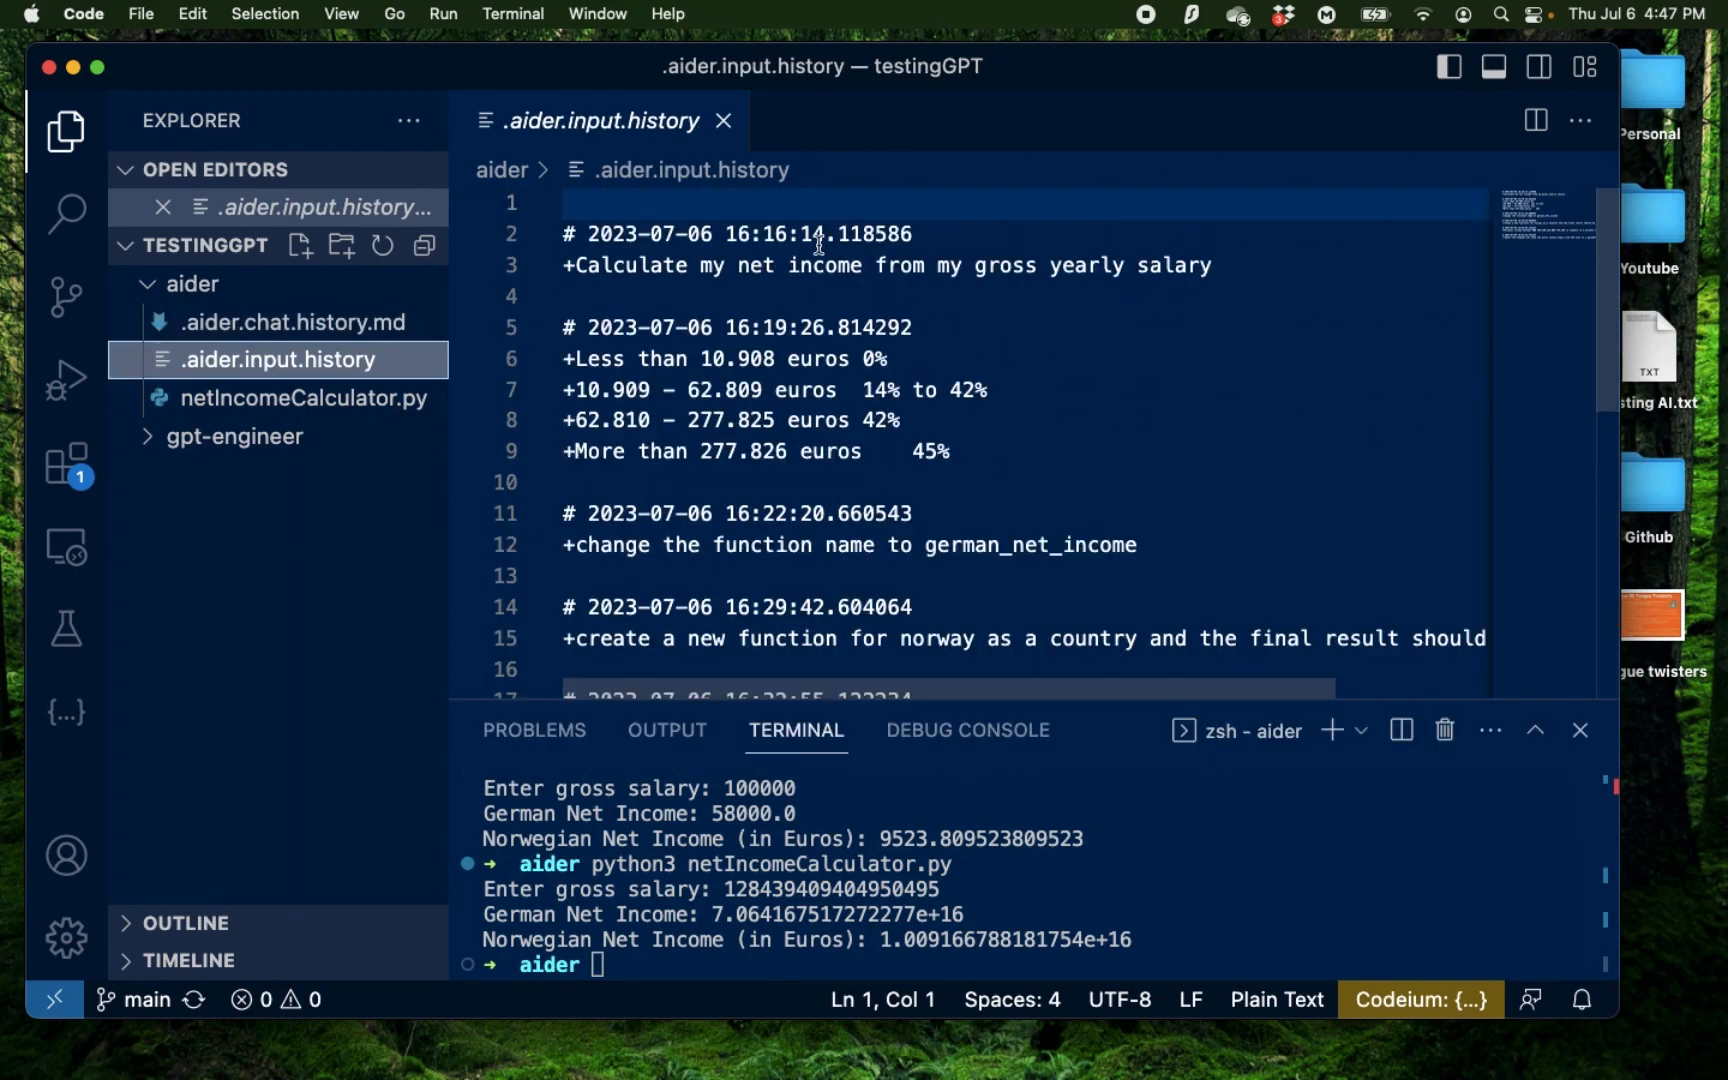
pyautogui.moveTo(572, 264); pyautogui.dragTo(1212, 264)
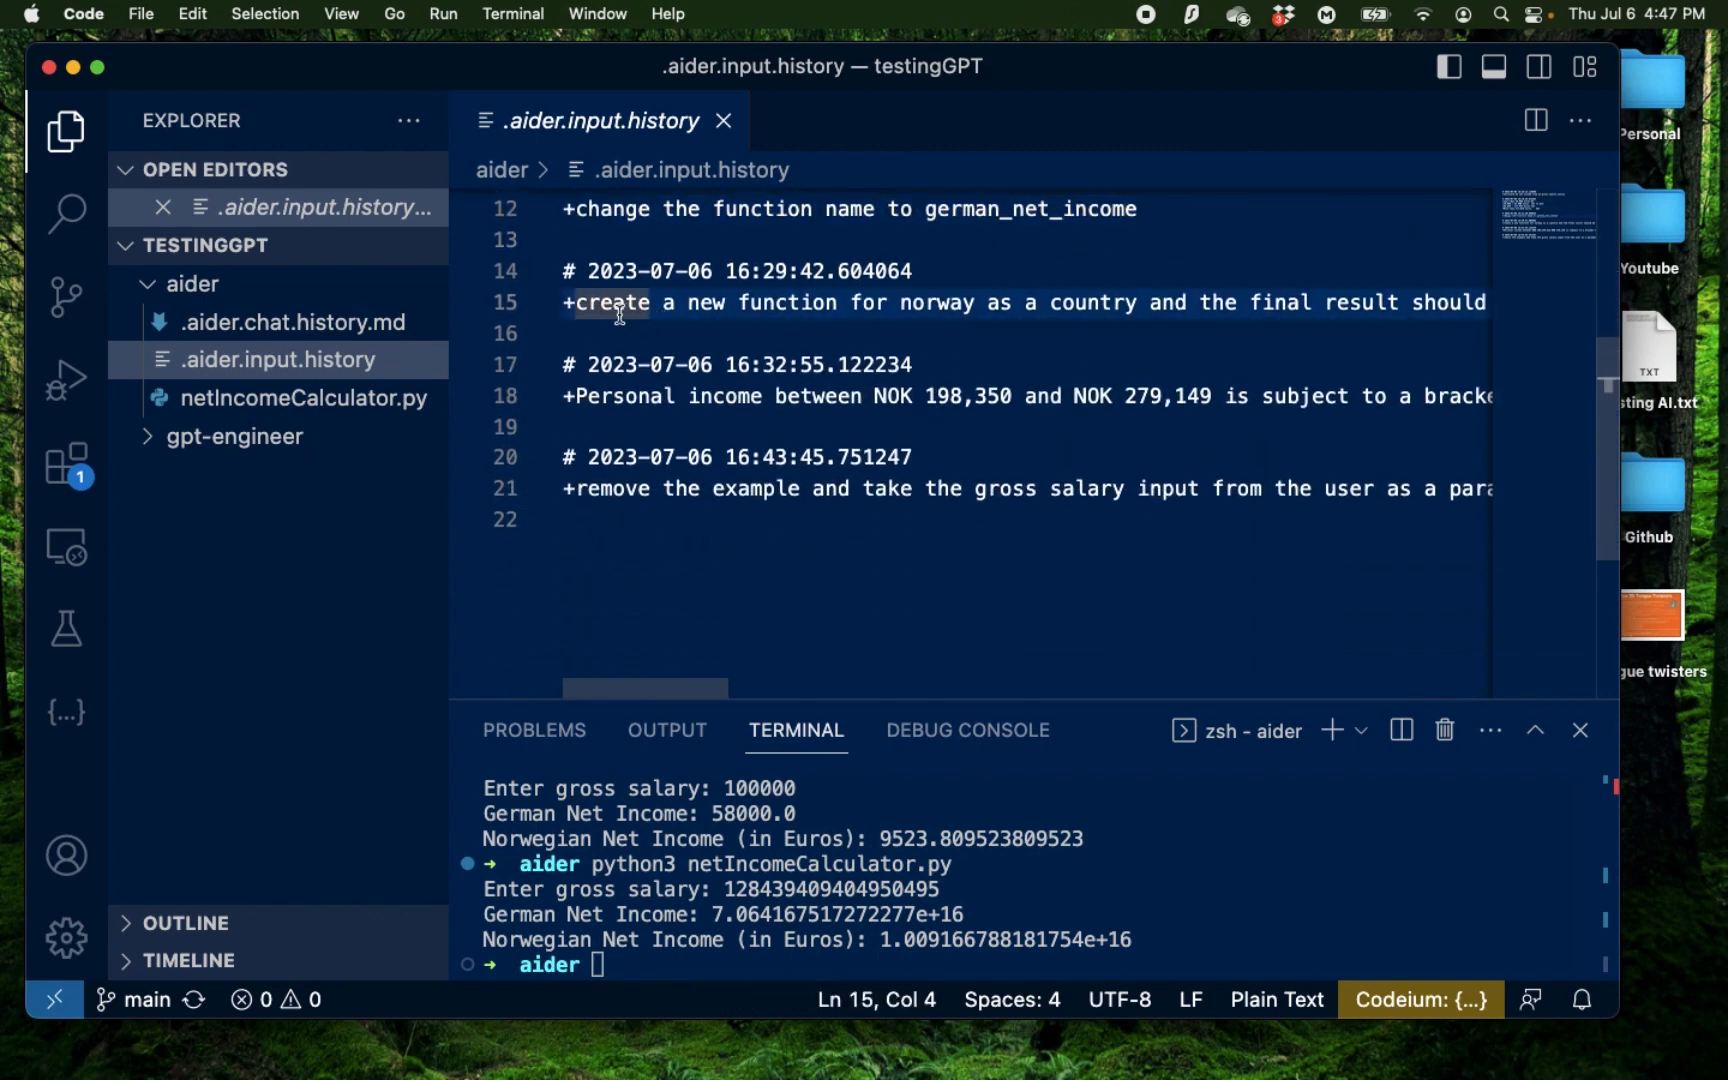
pyautogui.hscroll(3)
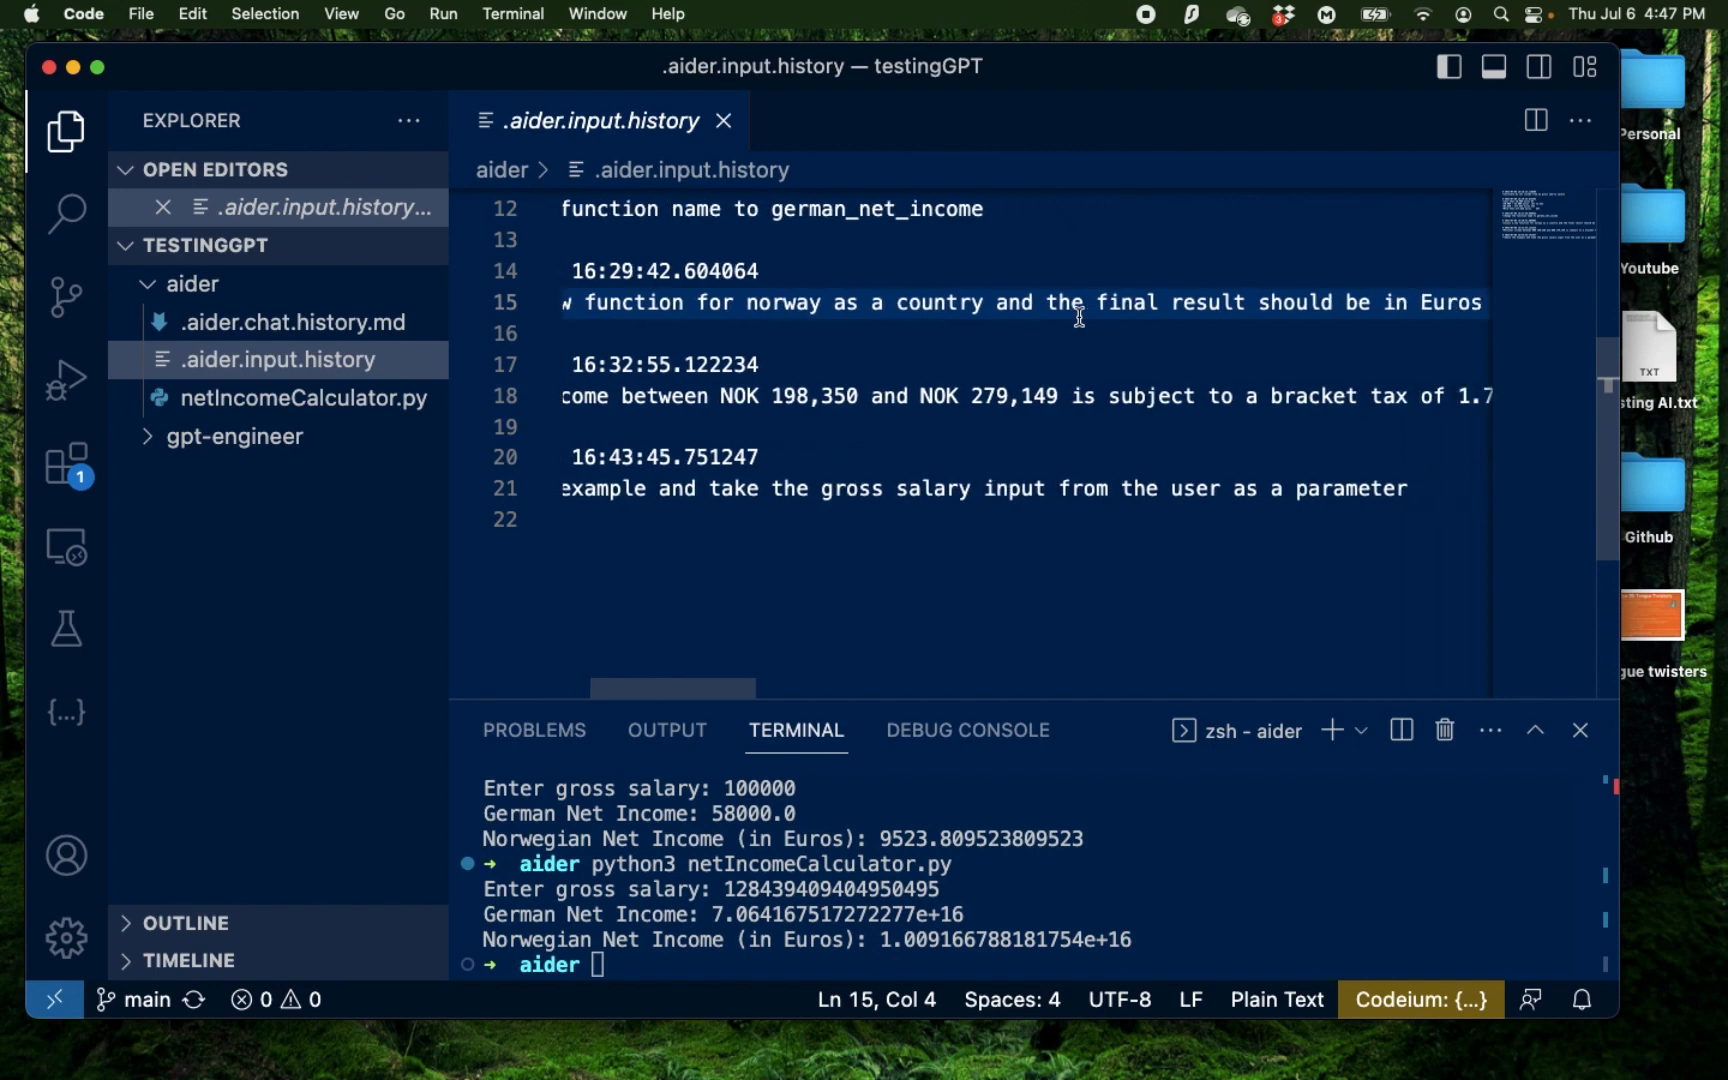
pyautogui.hscroll(-3)
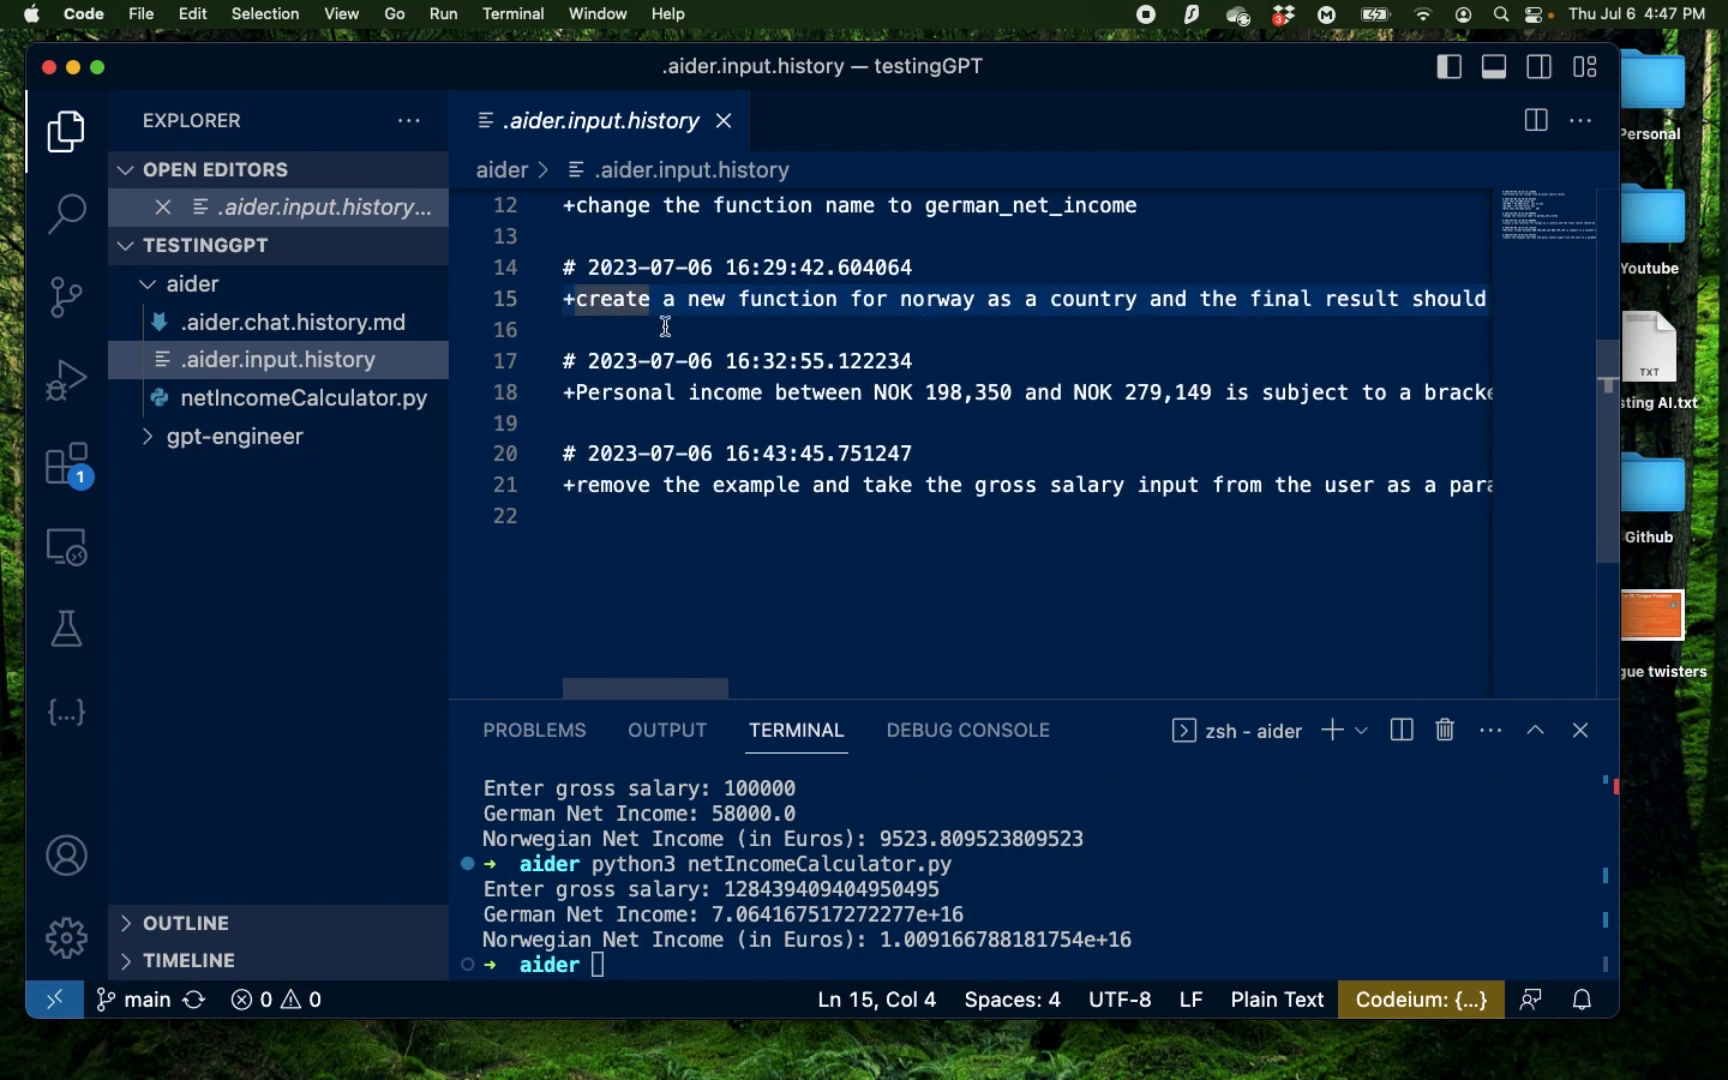
pyautogui.moveTo(960, 268)
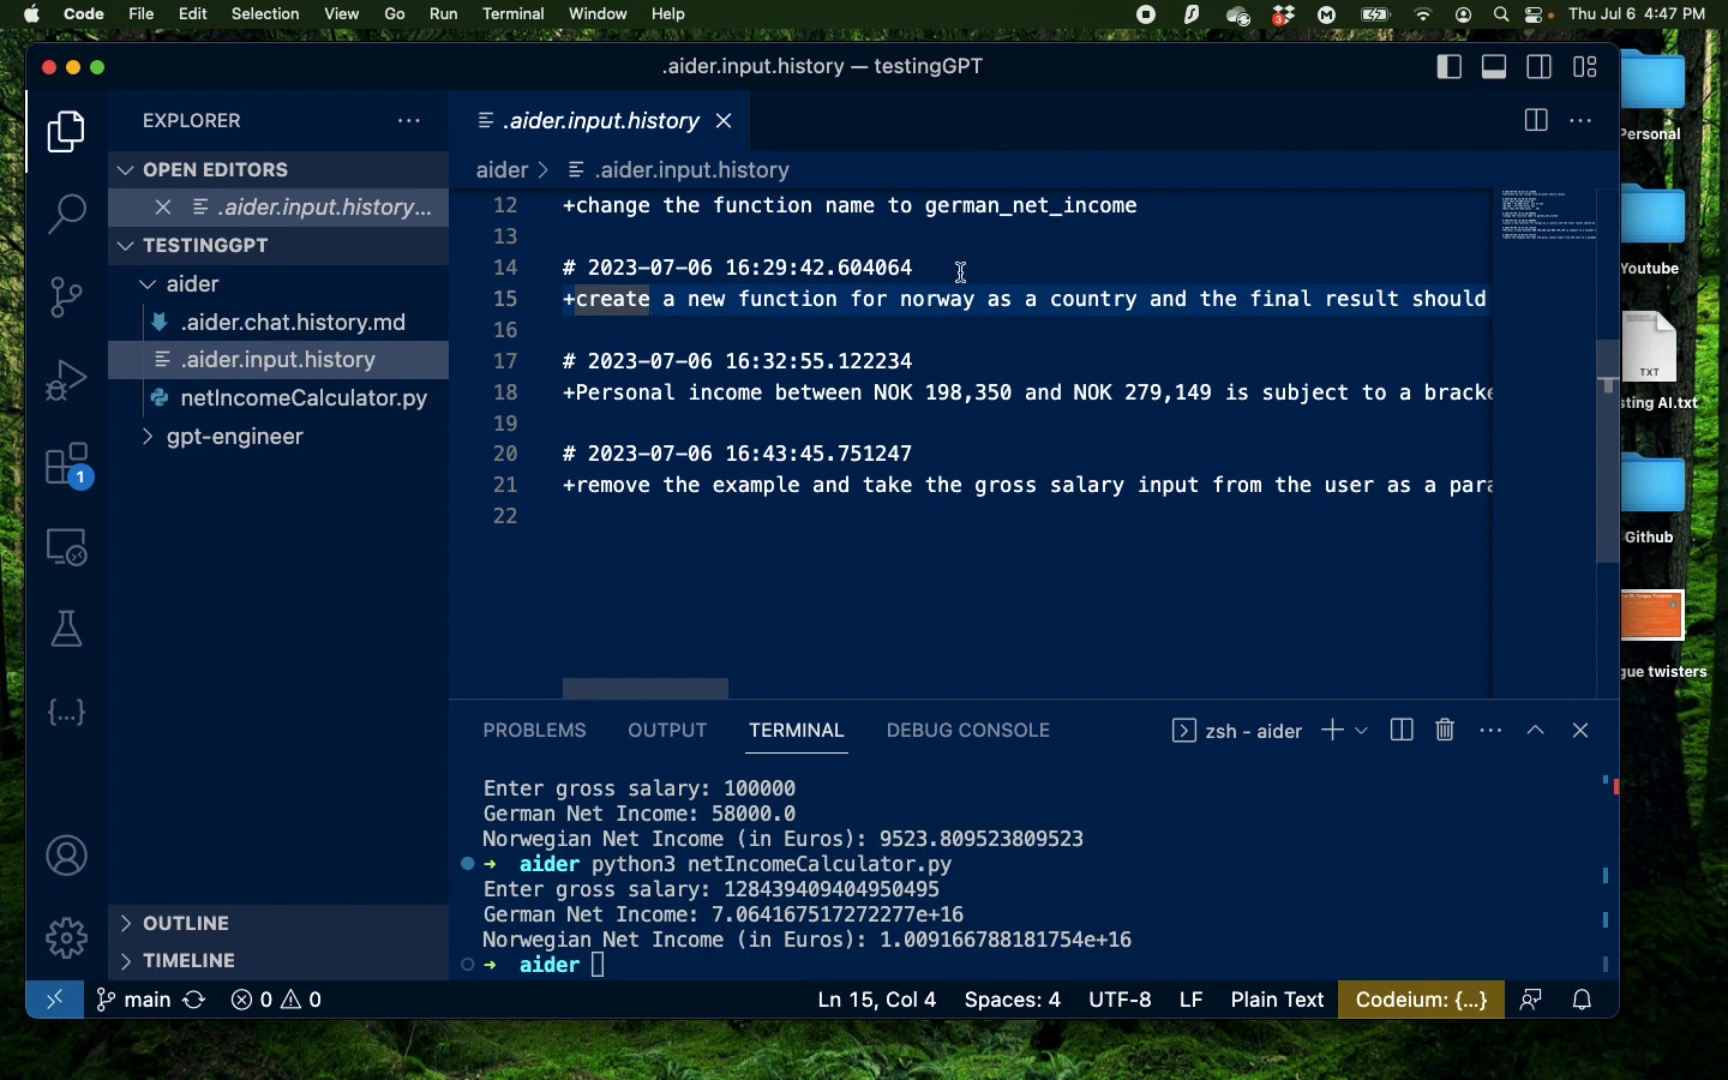
pyautogui.moveTo(826, 322)
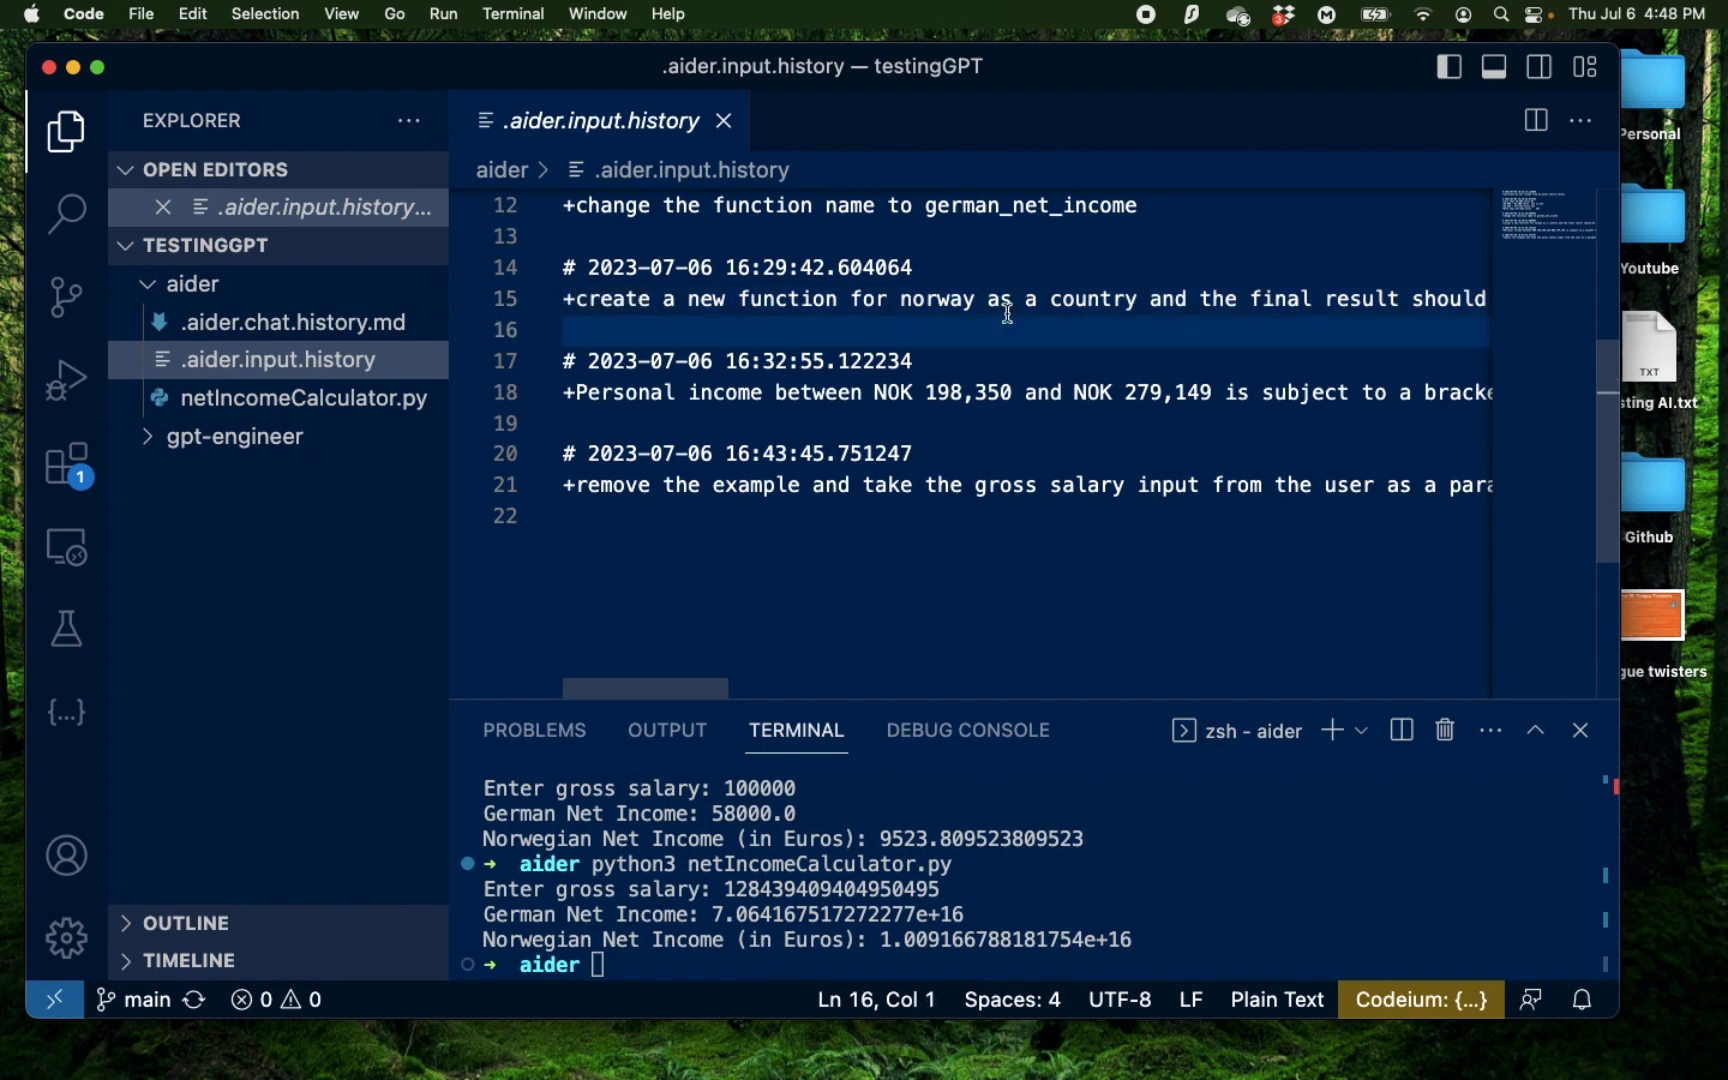
pyautogui.hscroll(3)
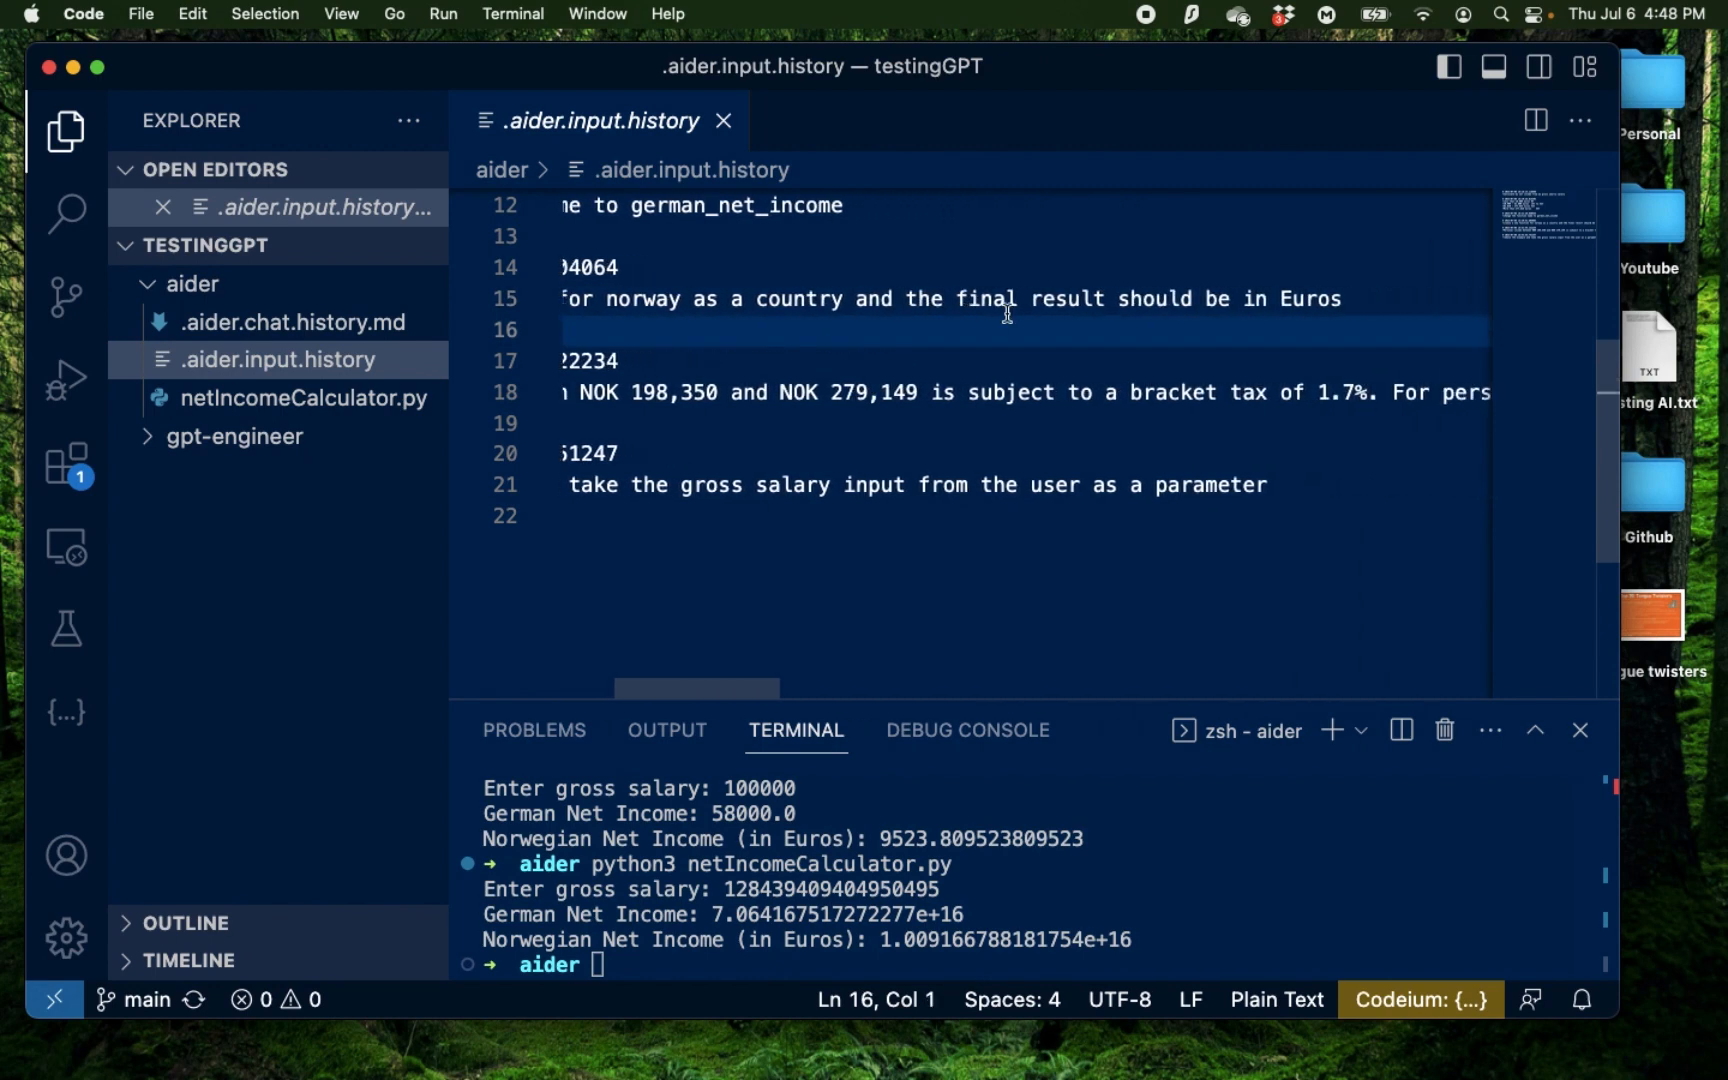
pyautogui.hscroll(-3)
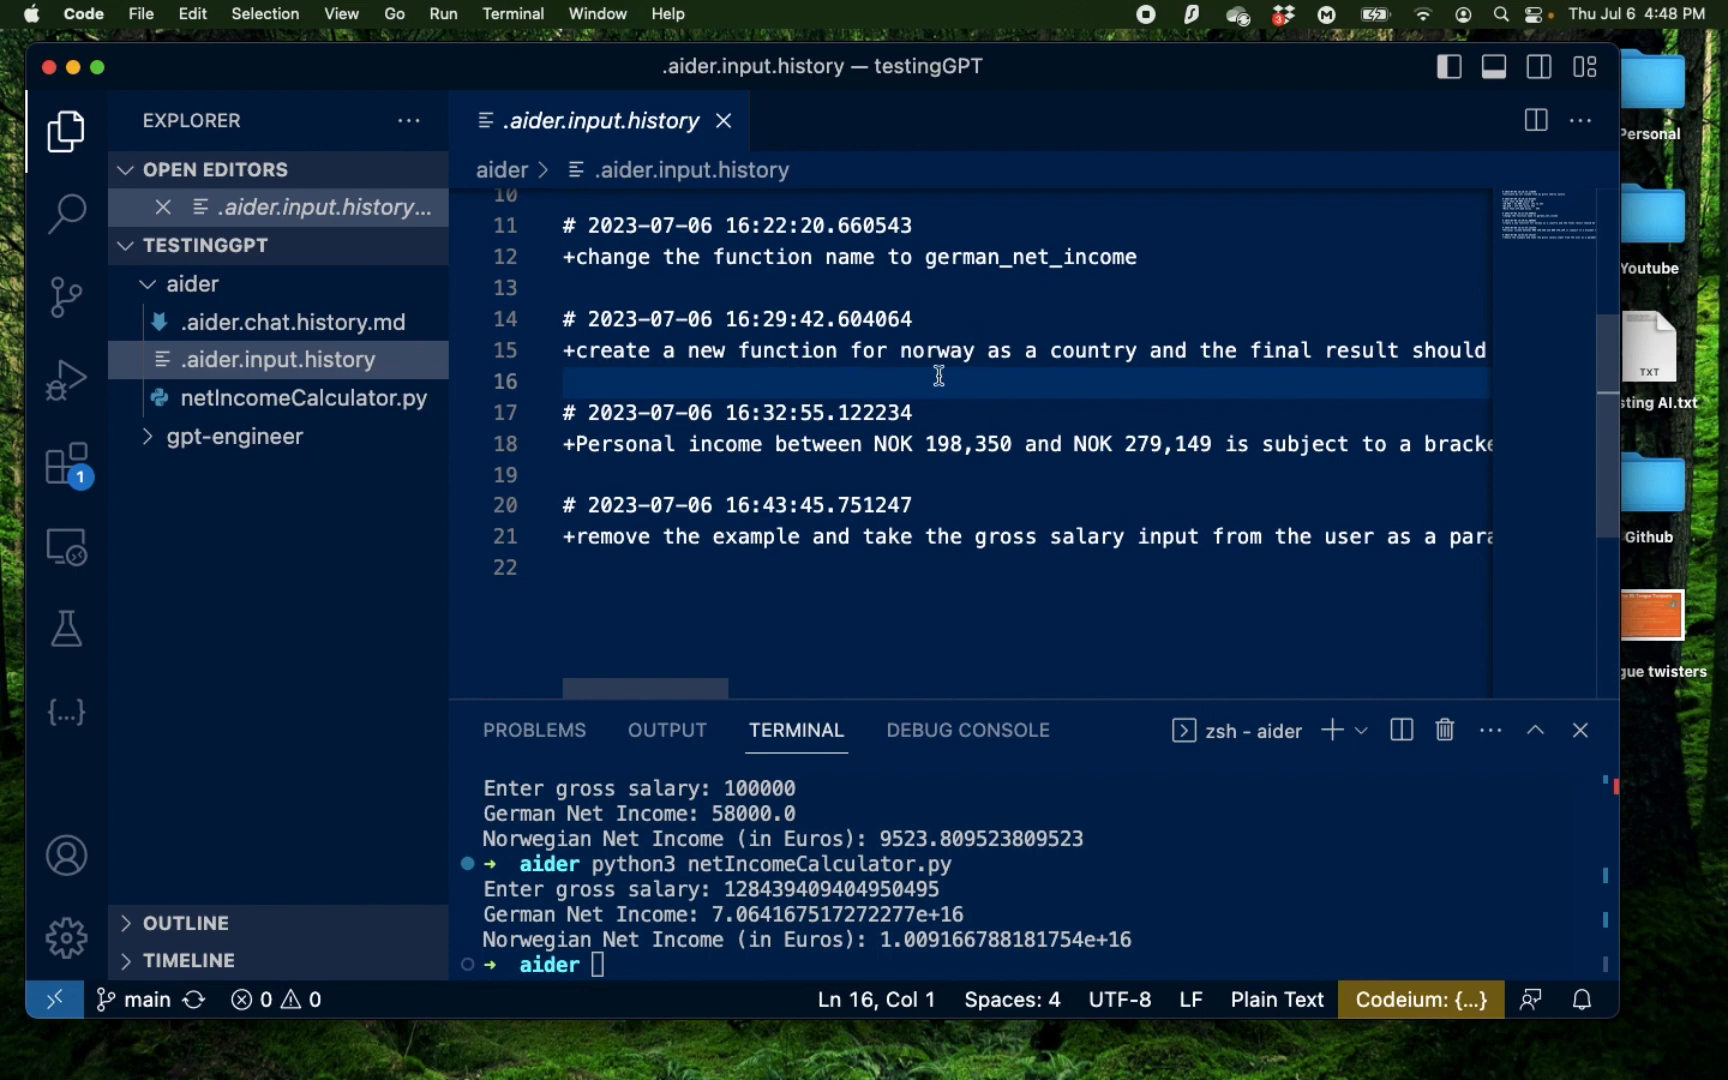
pyautogui.scroll(-3)
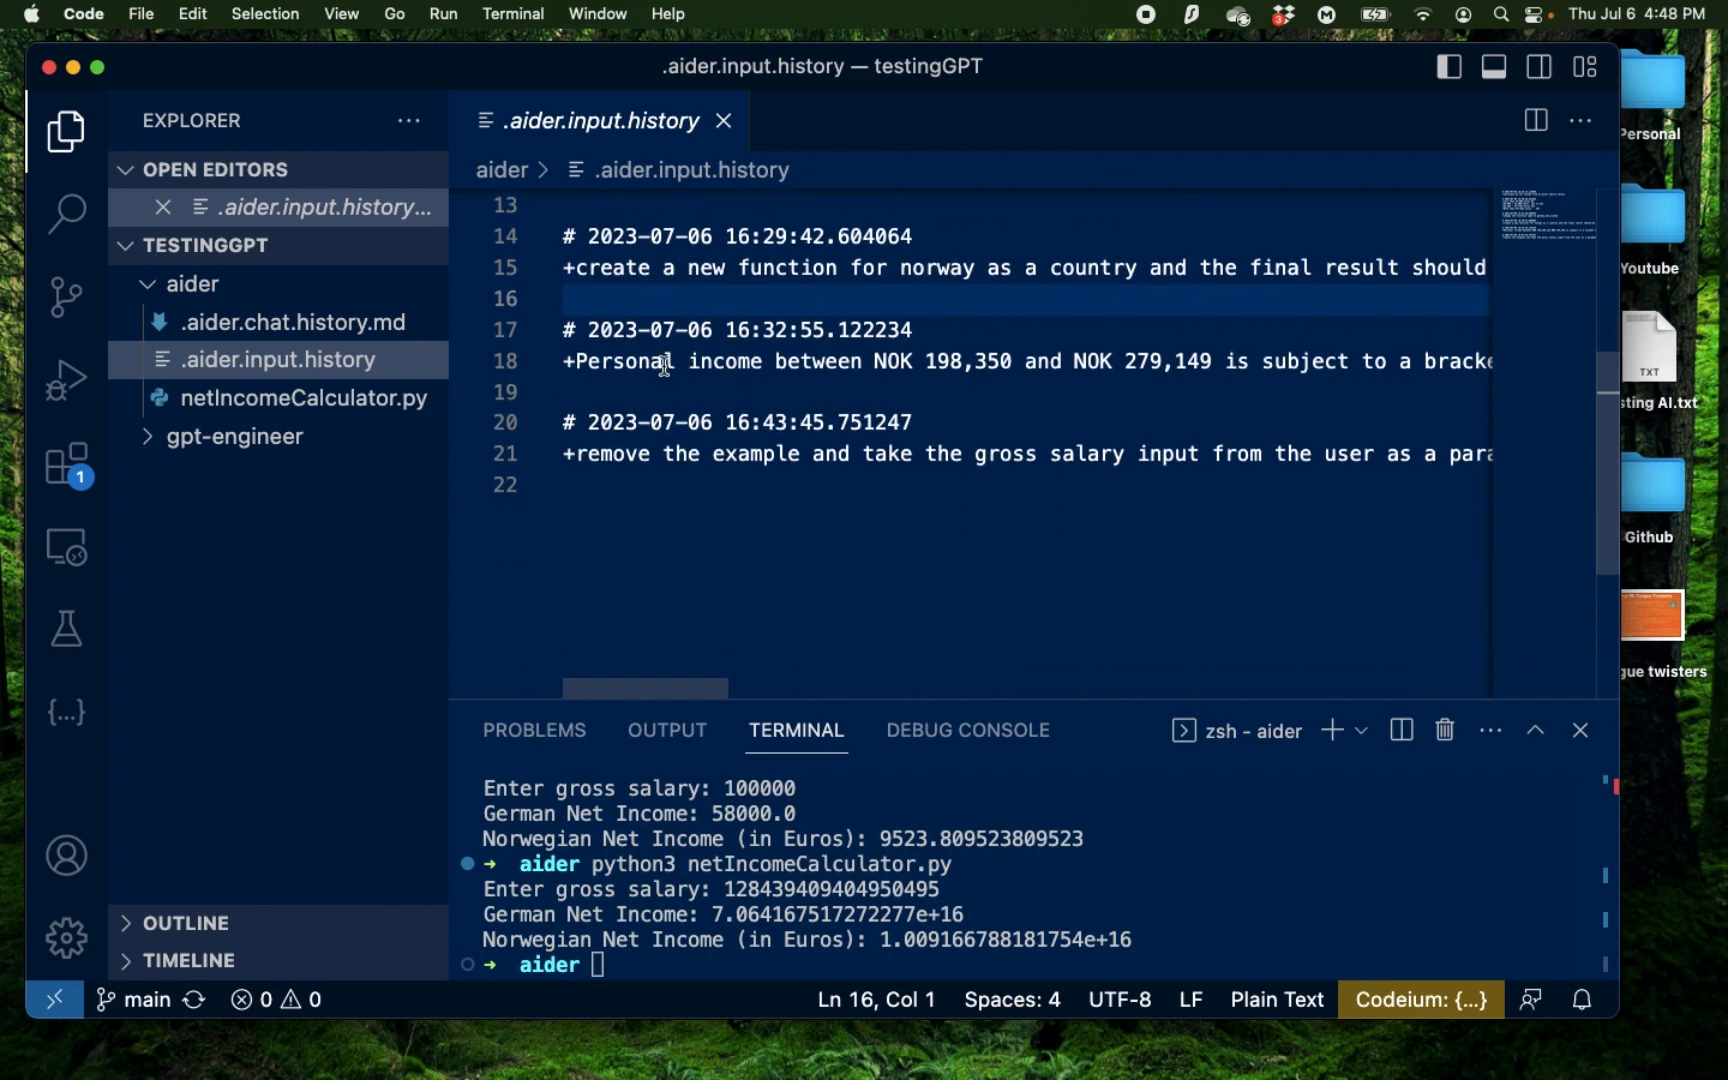
pyautogui.moveTo(684, 360); pyautogui.dragTo(1358, 360)
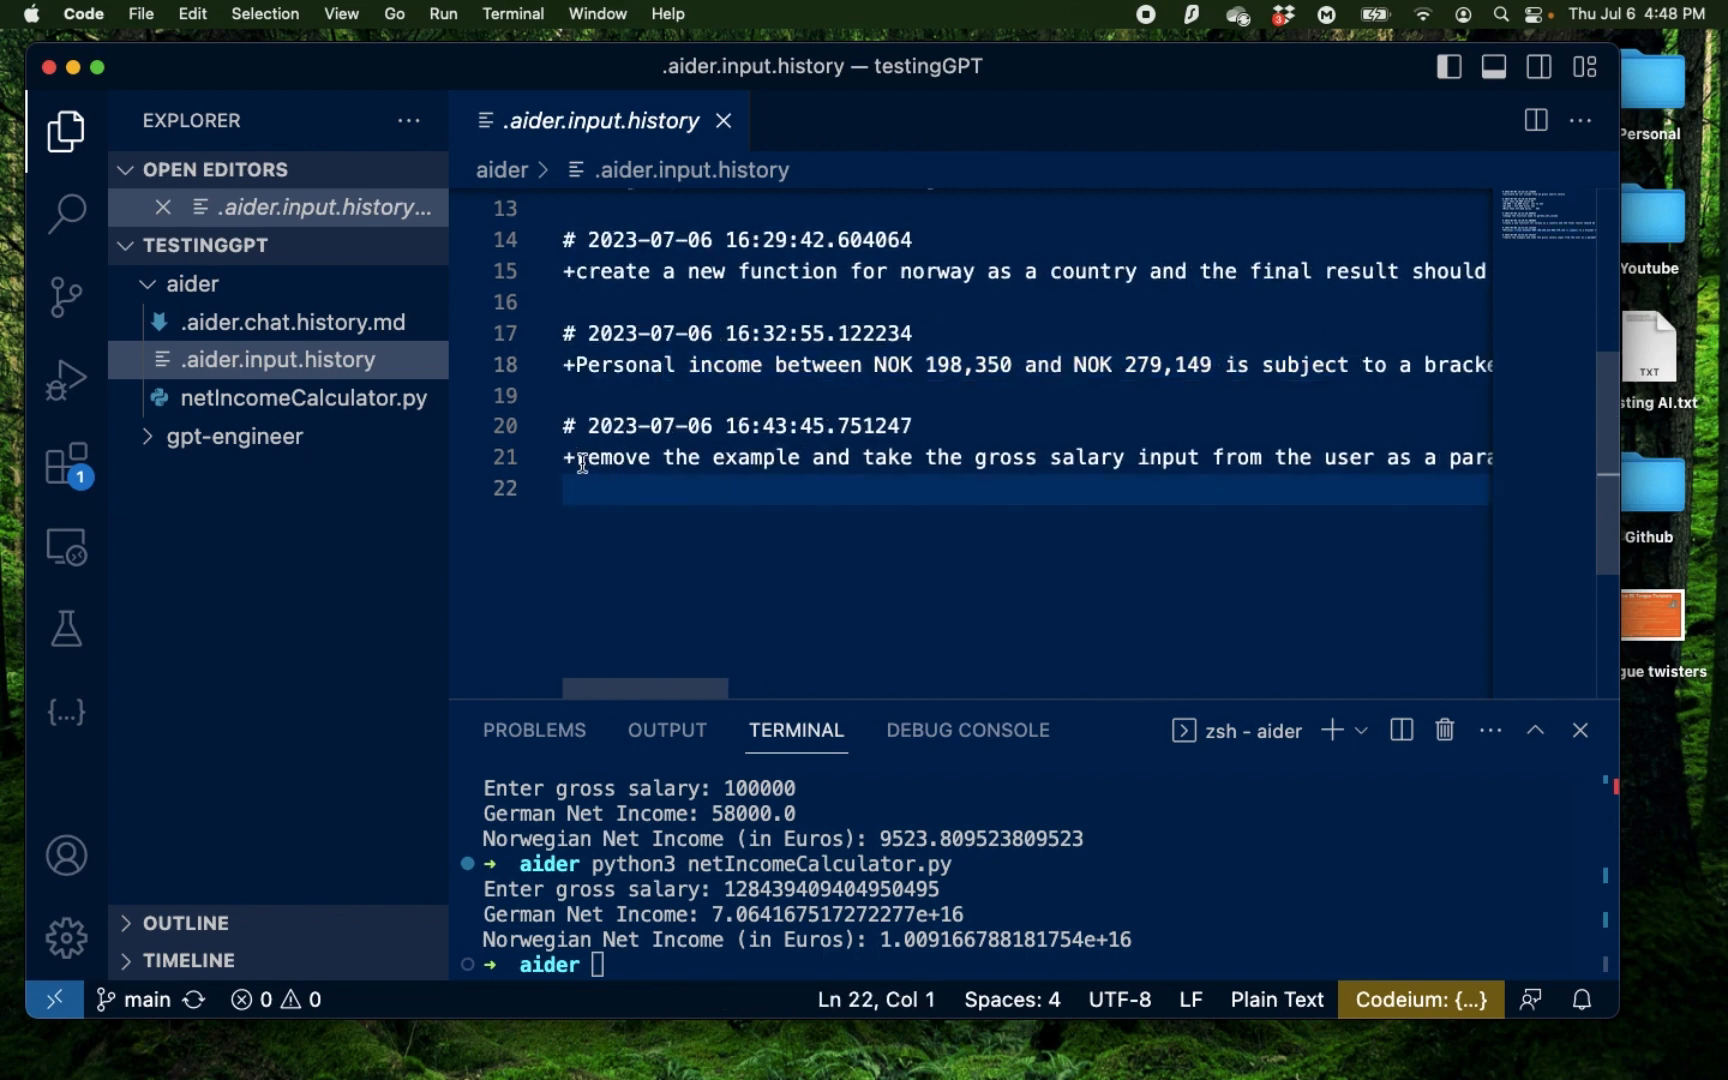
pyautogui.moveTo(574, 458); pyautogui.dragTo(800, 458)
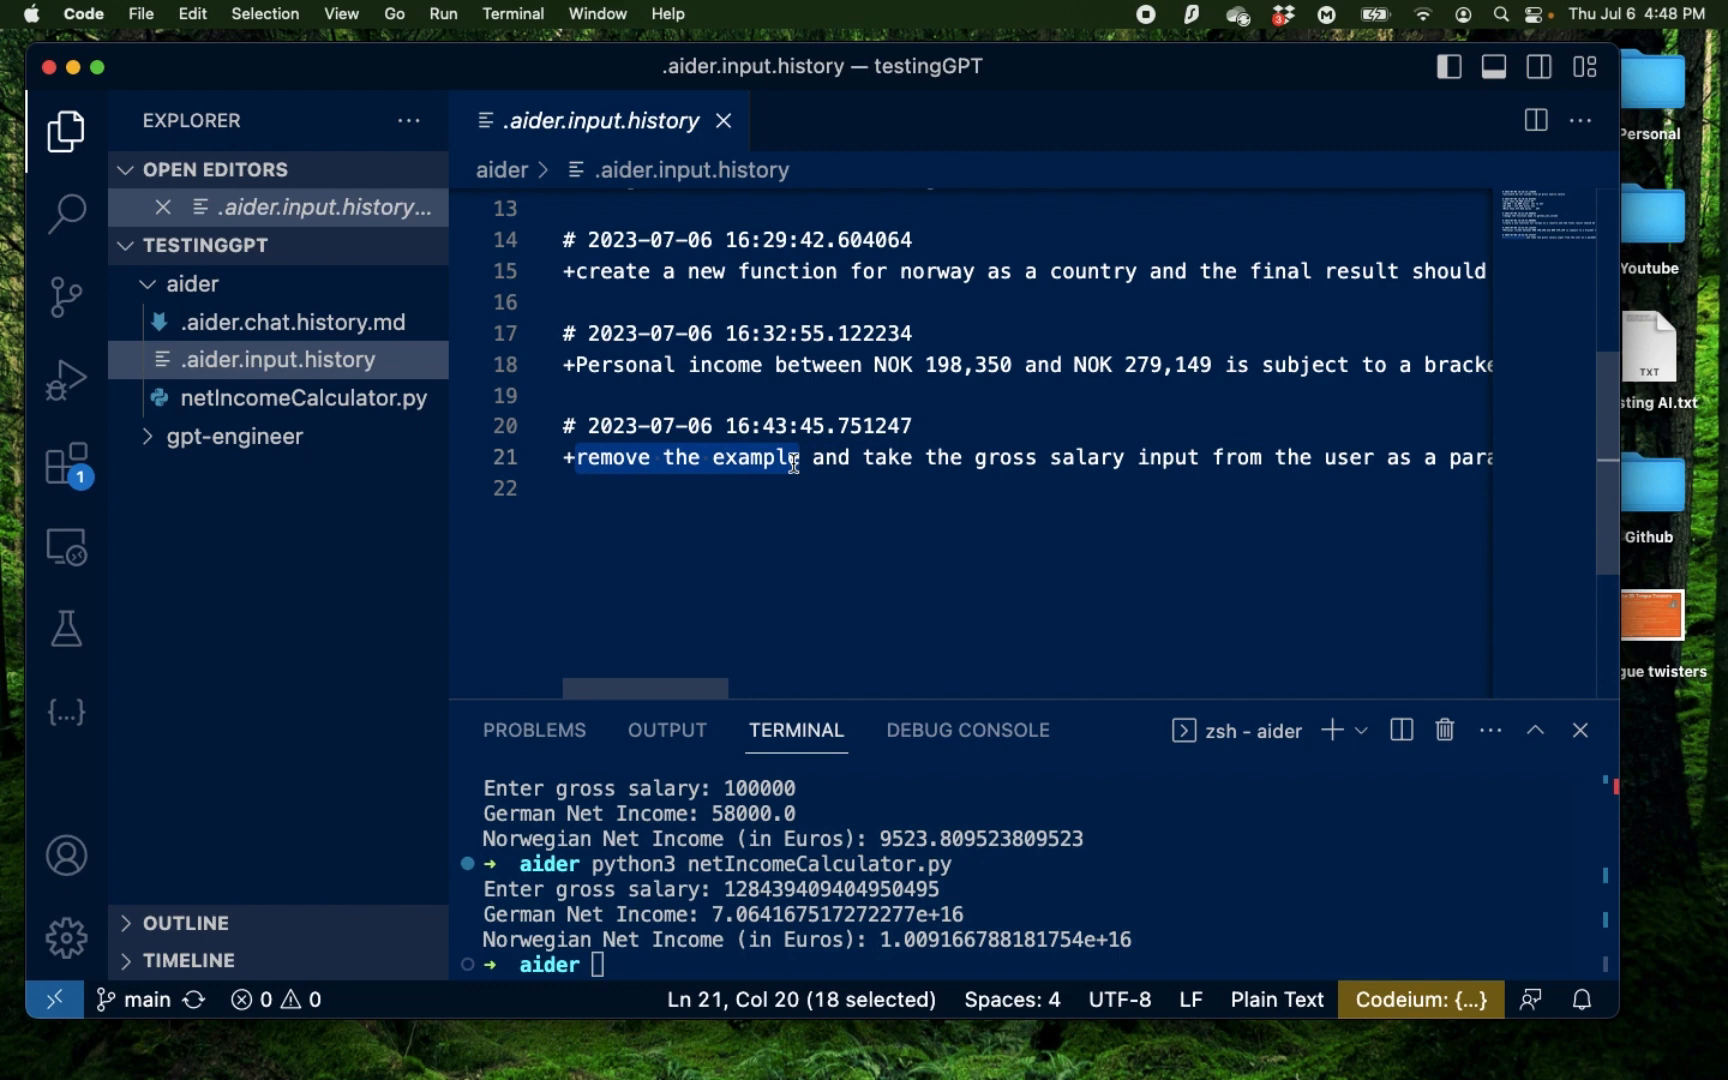